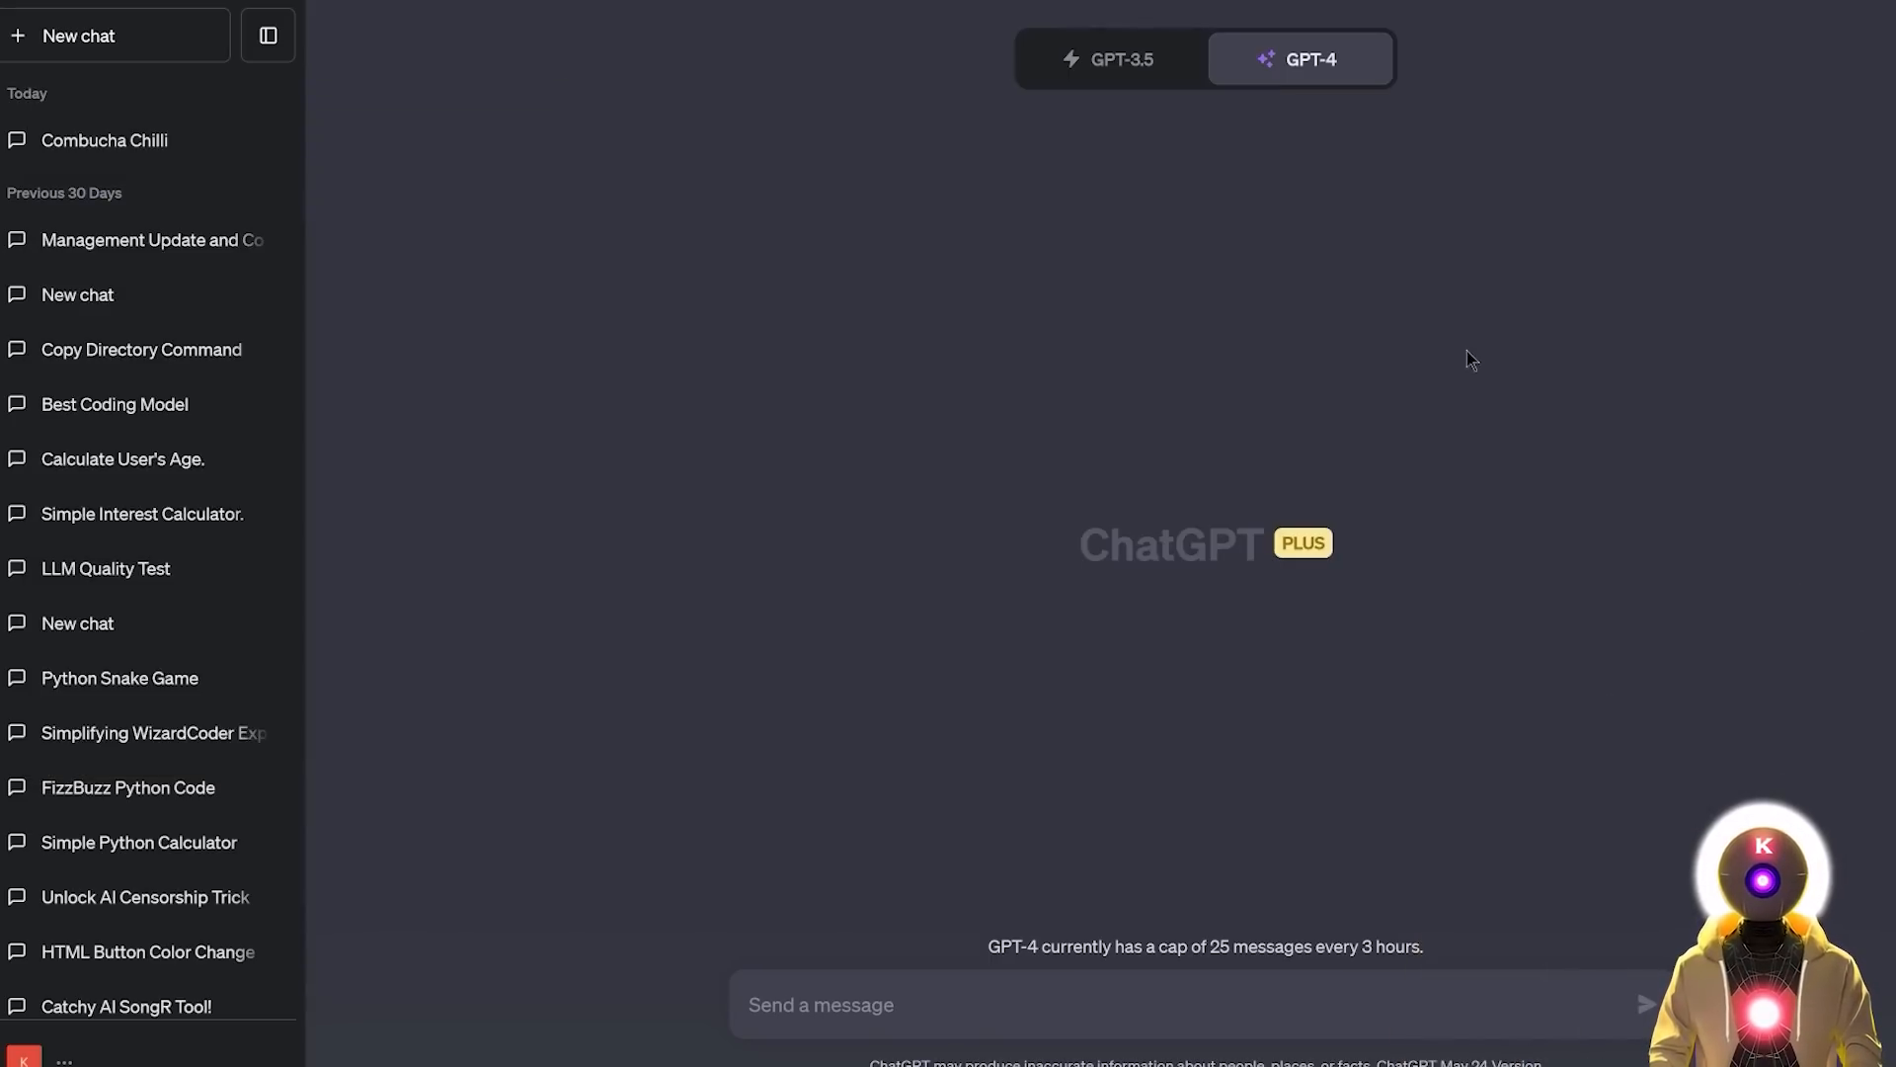
pyautogui.moveTo(1424, 189)
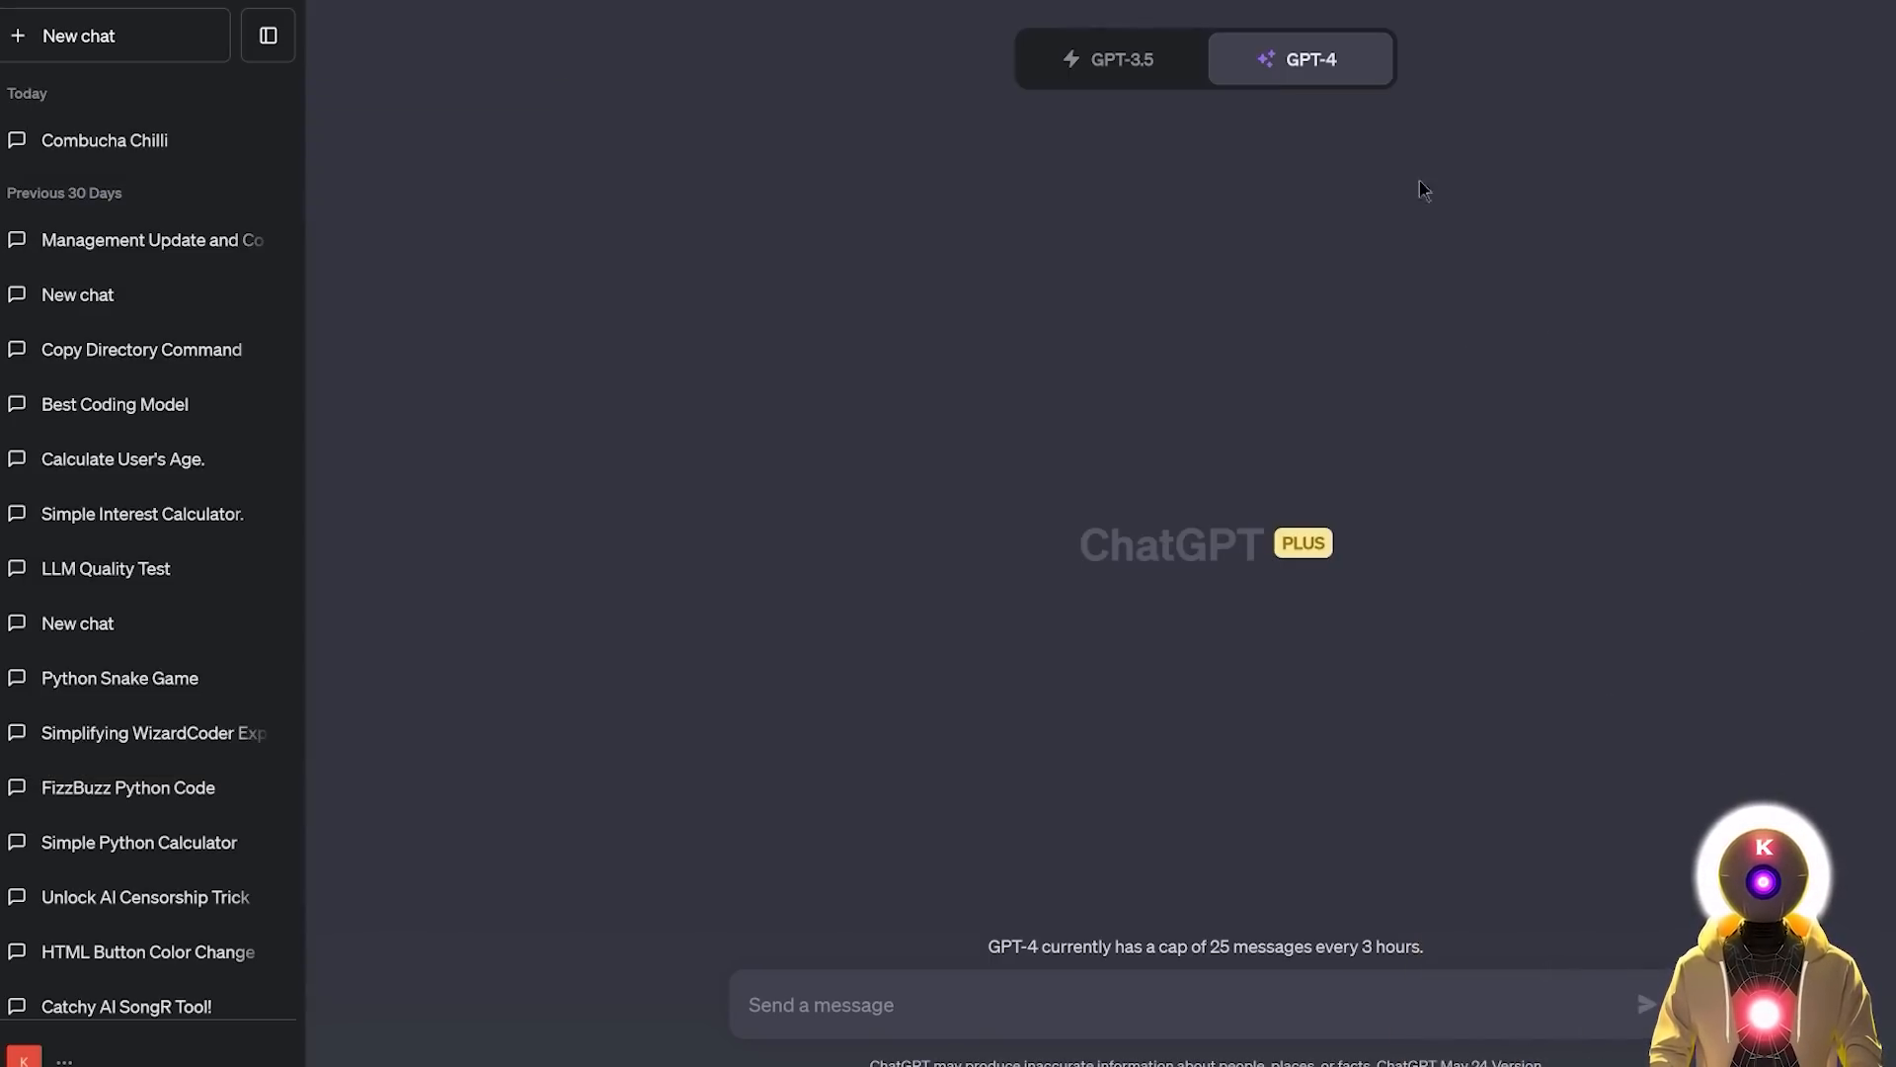
pyautogui.moveTo(950, 736)
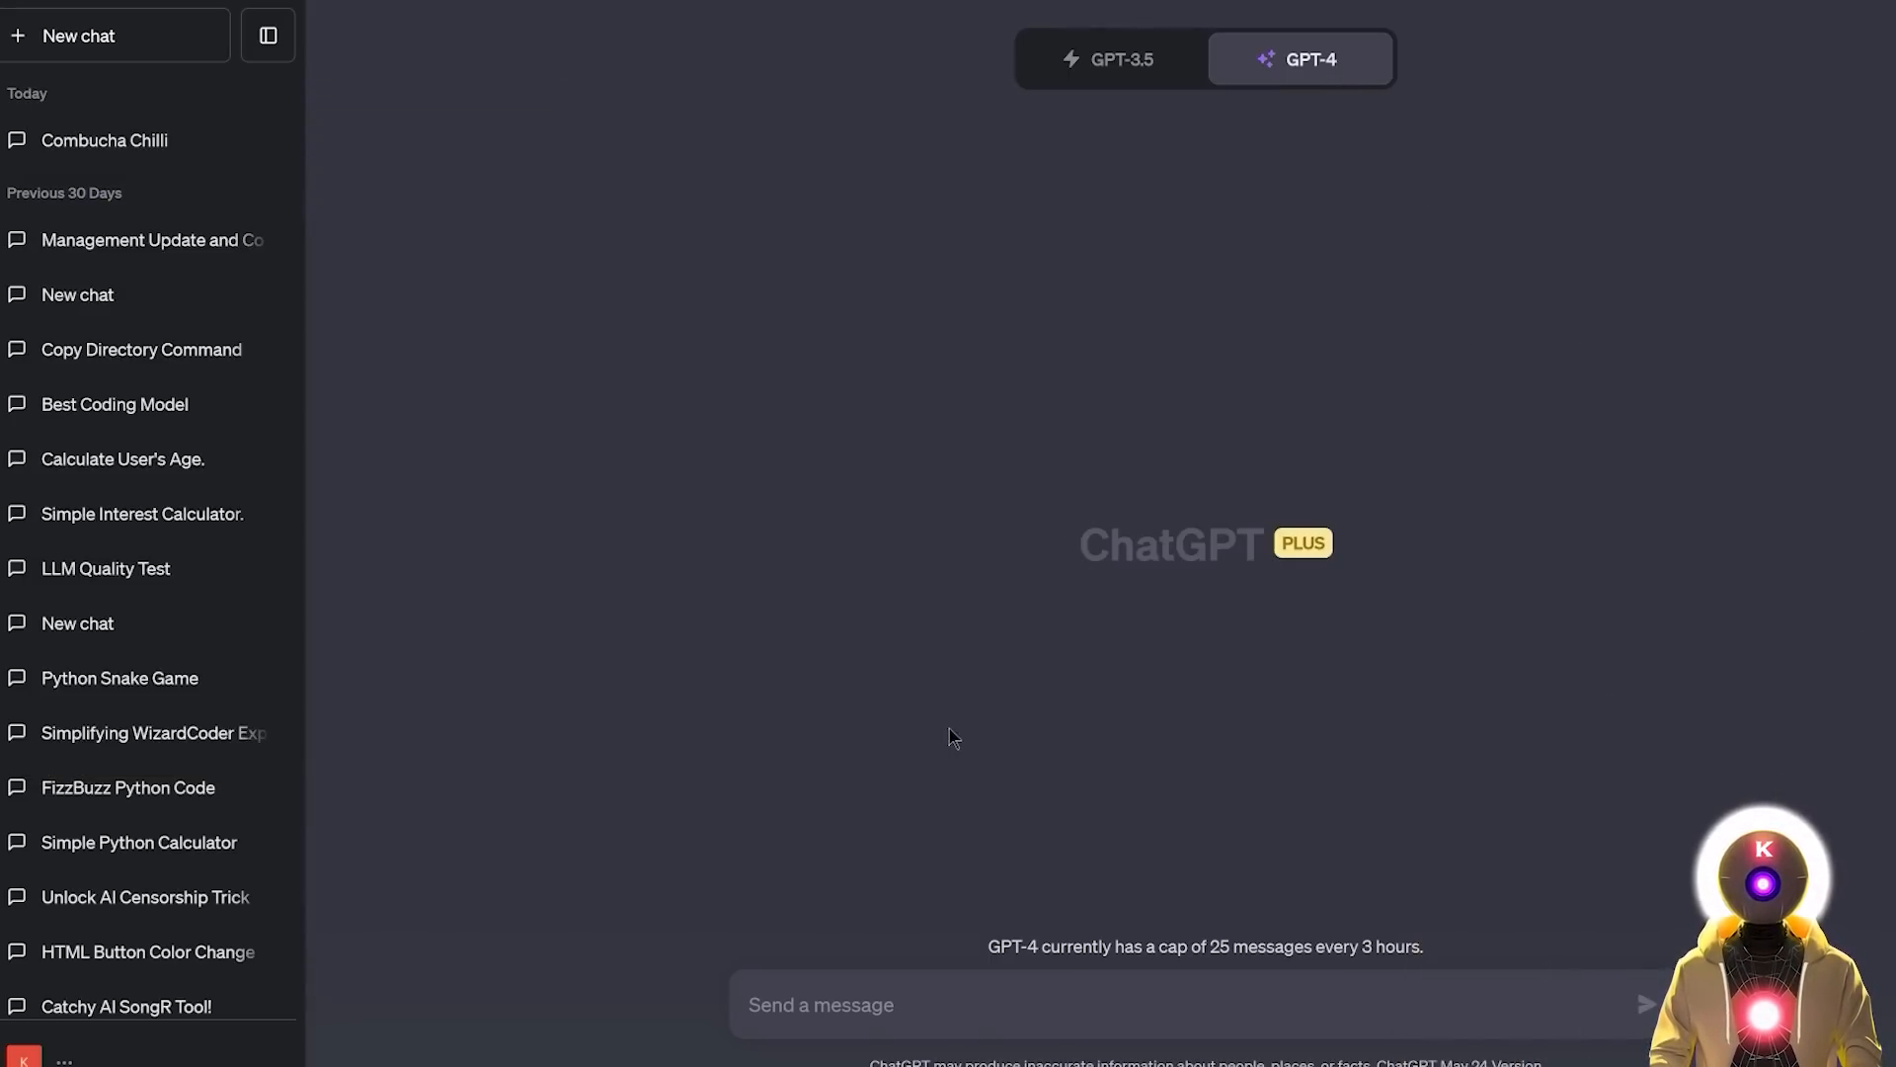
pyautogui.moveTo(1594, 628)
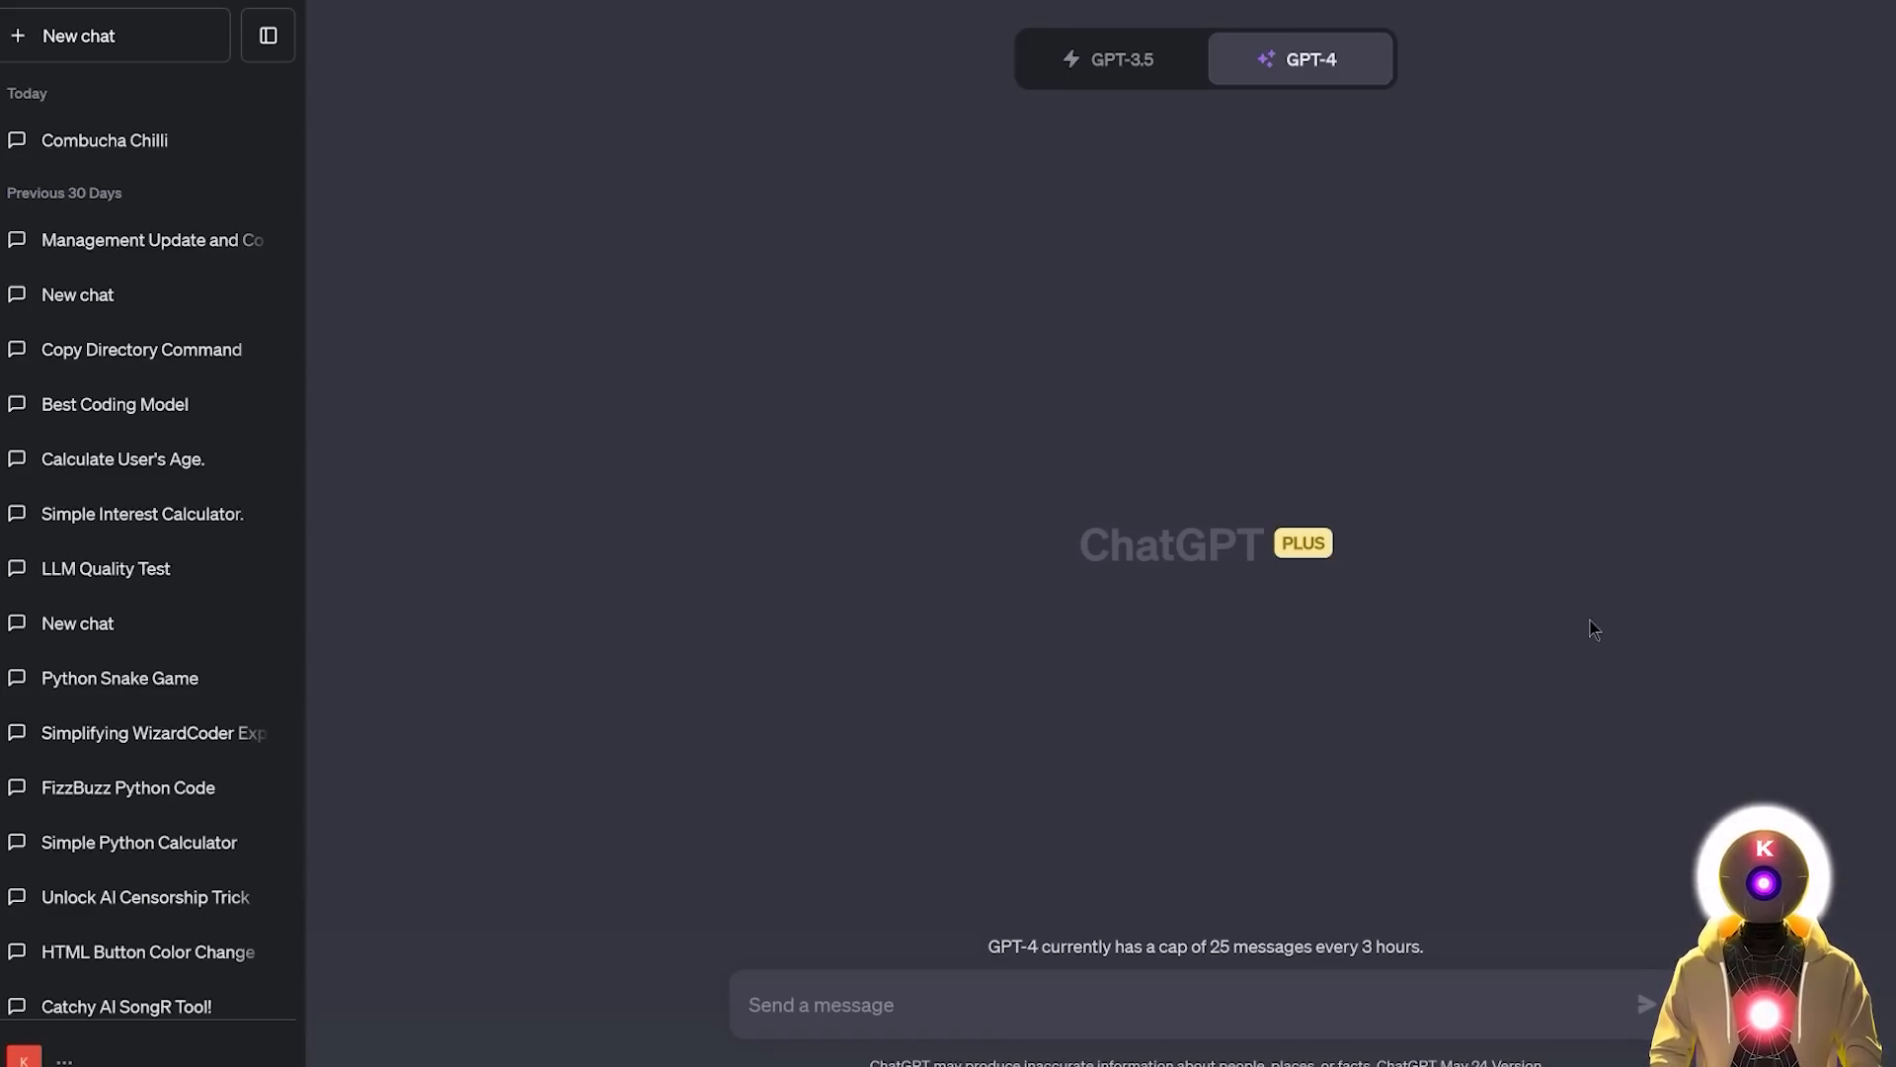
pyautogui.moveTo(1139, 445)
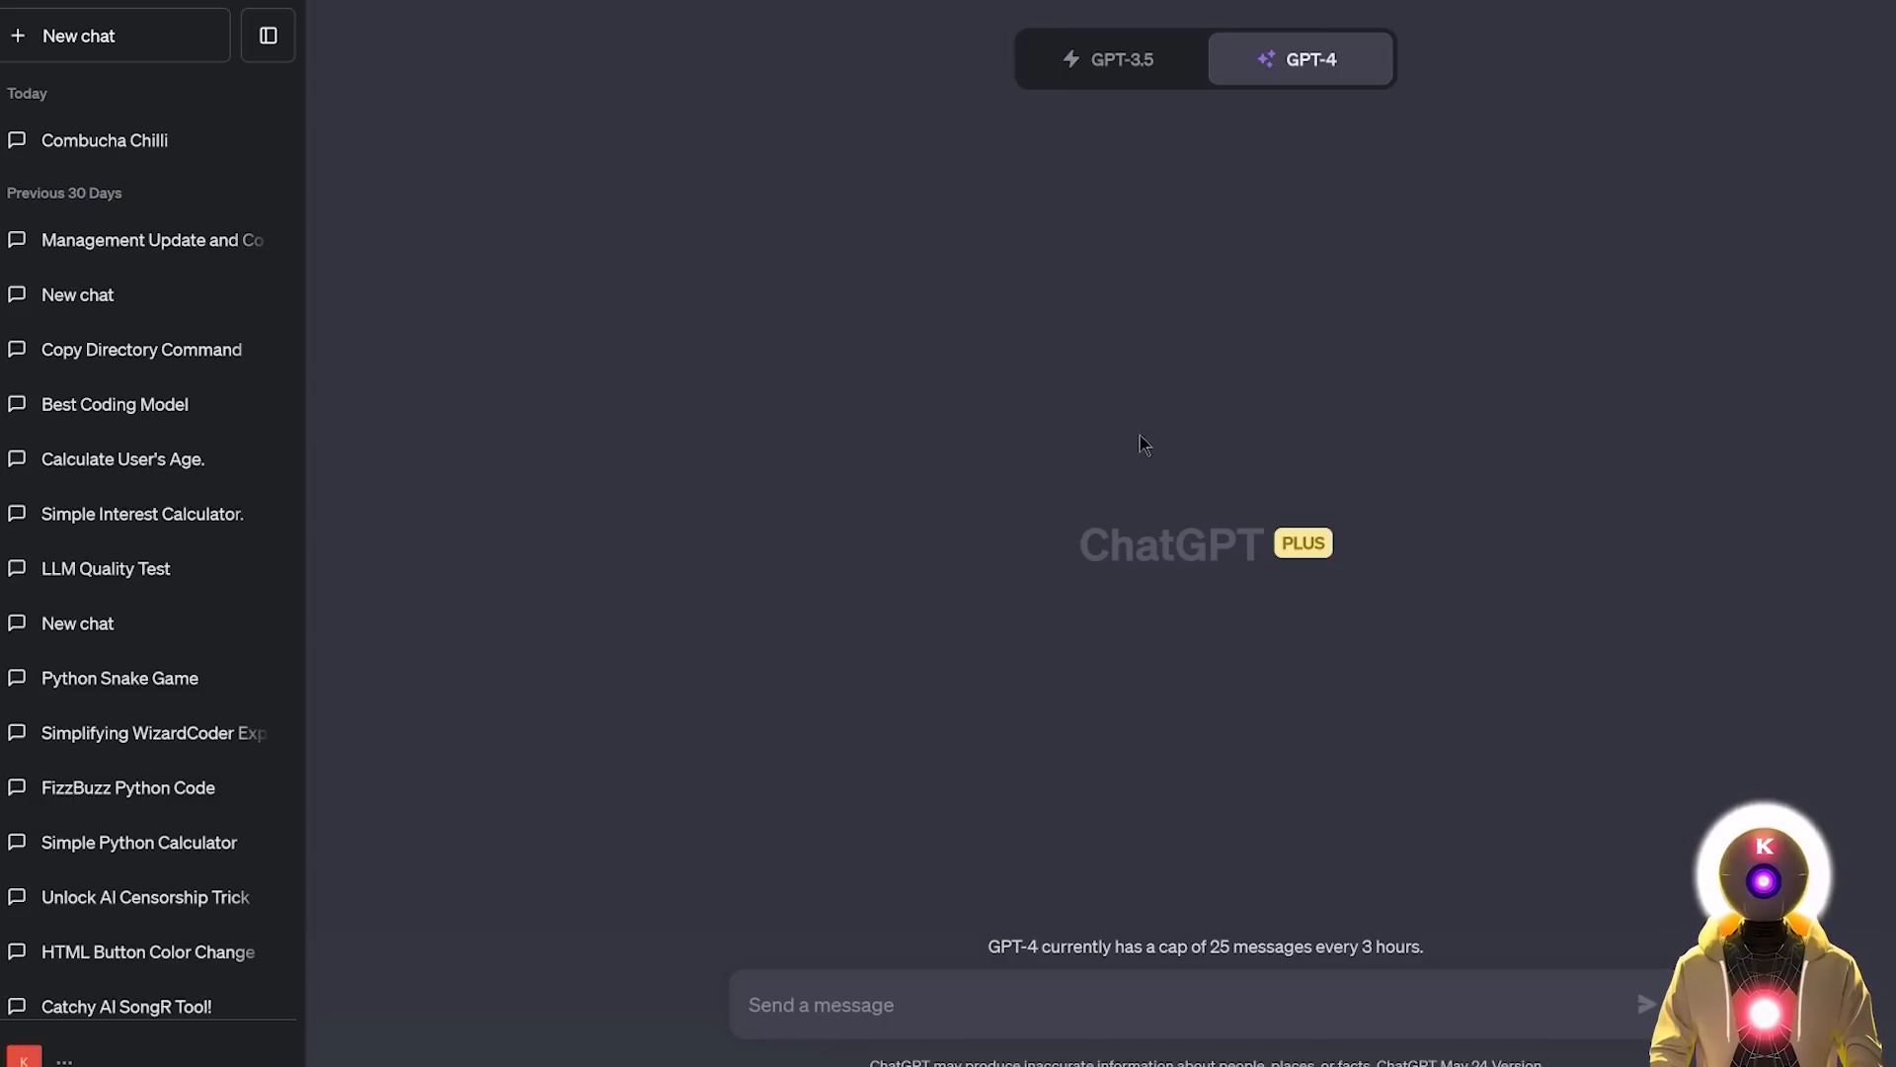
pyautogui.moveTo(987, 478)
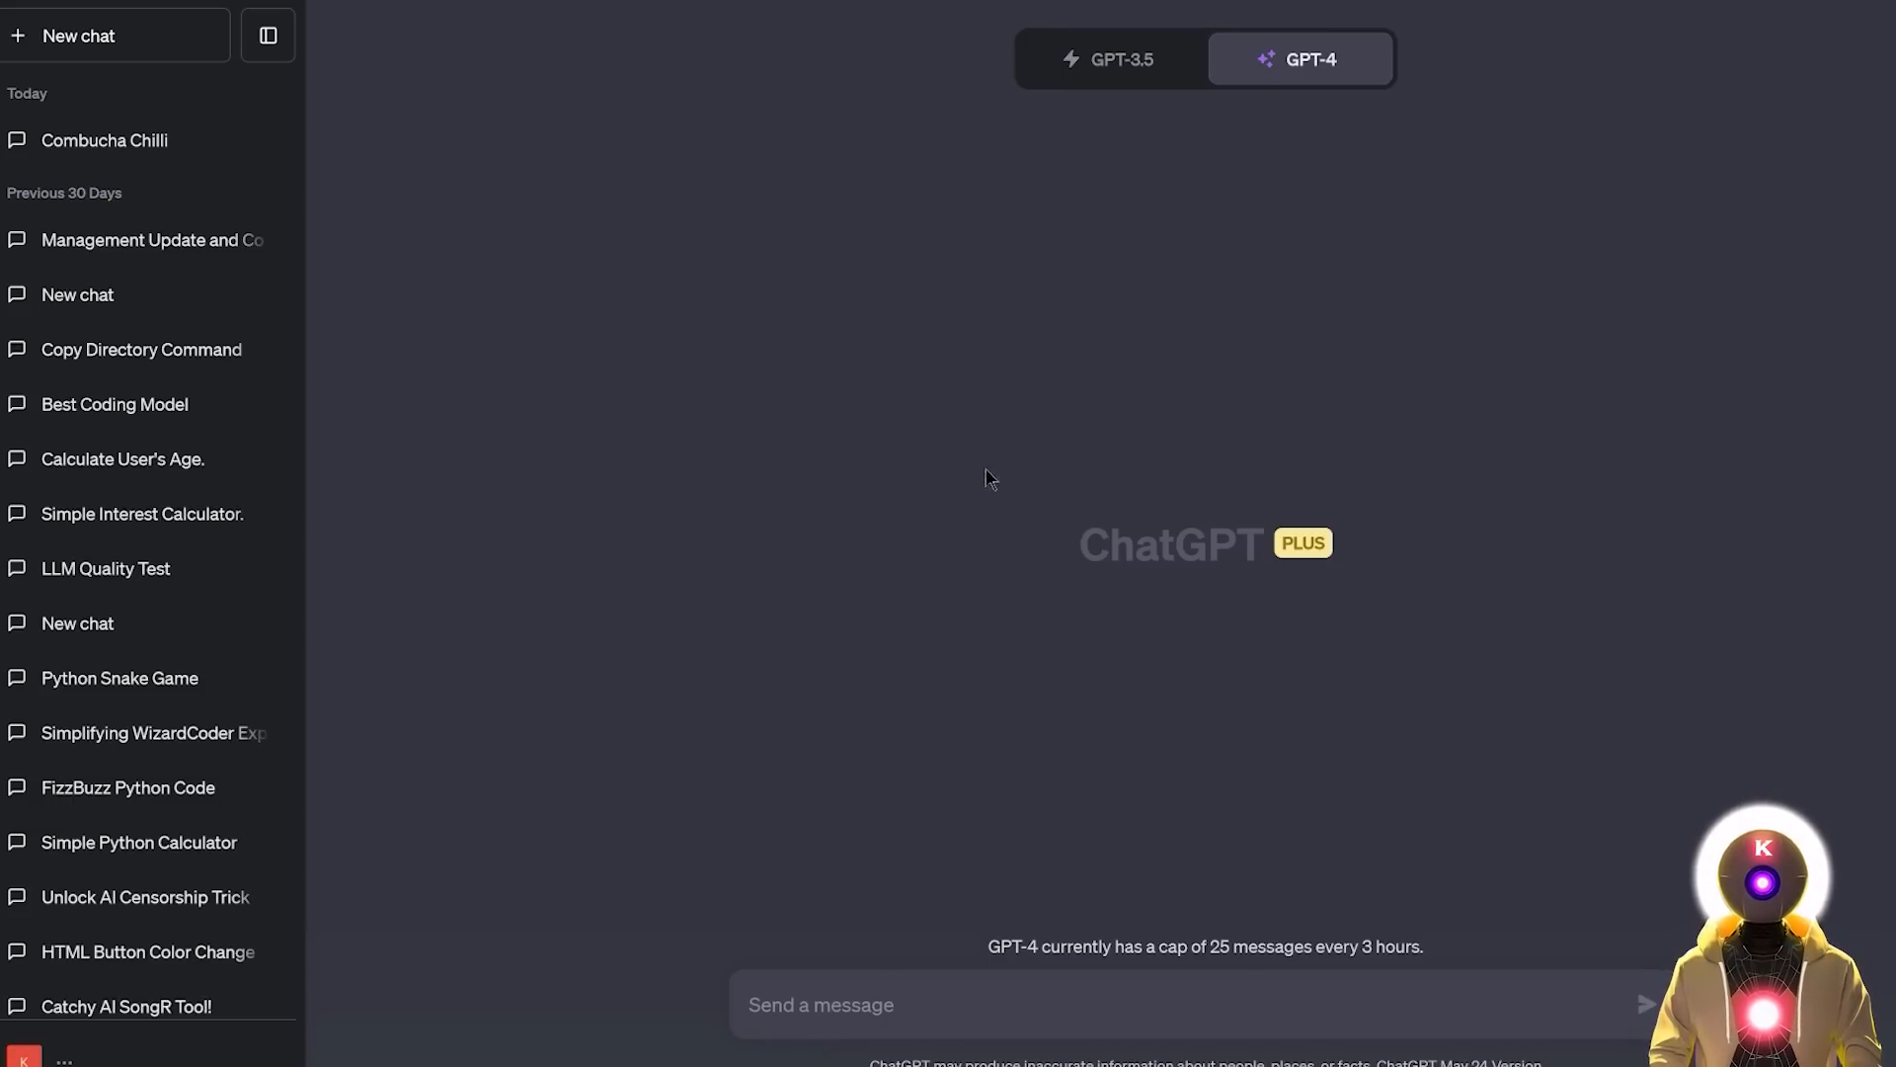
pyautogui.moveTo(990, 456)
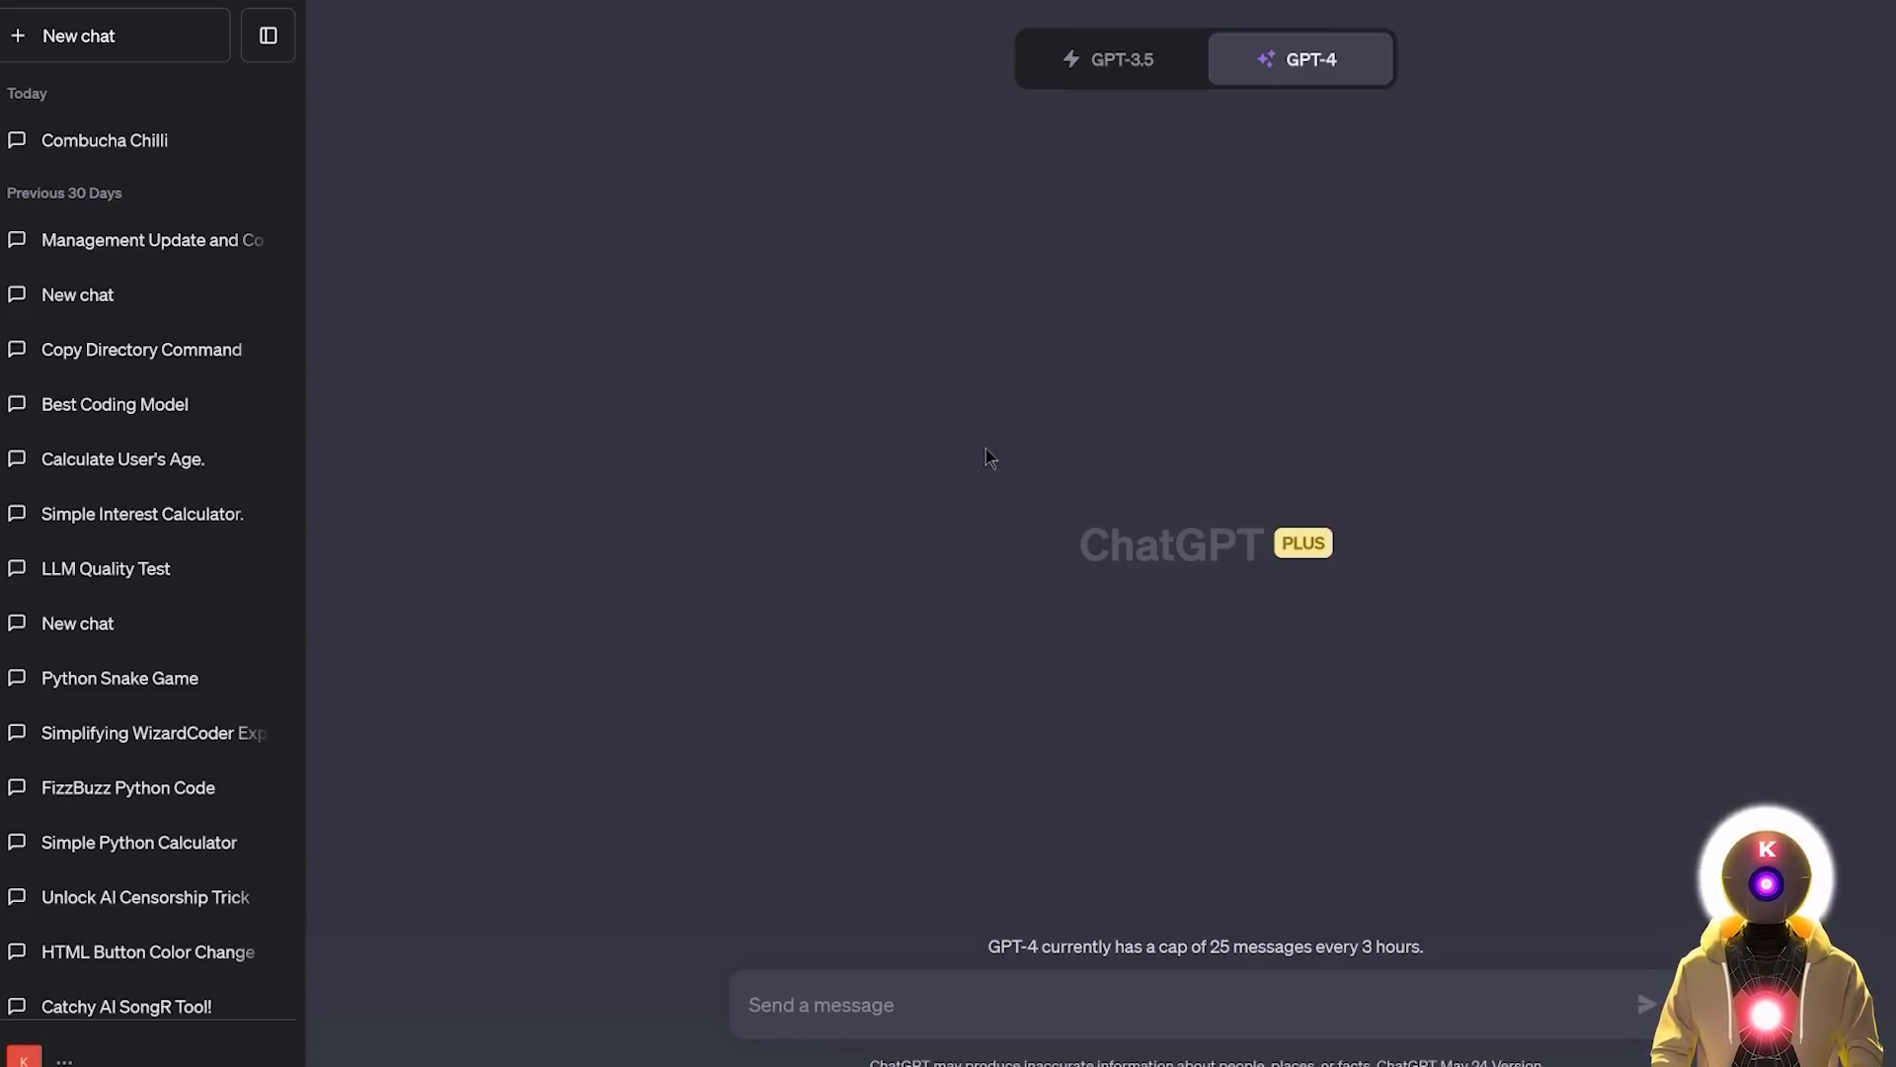
# Step: Enable the Code interpreter beta feature from Settings > Beta features and return to the chat
pyautogui.click(63, 1061)
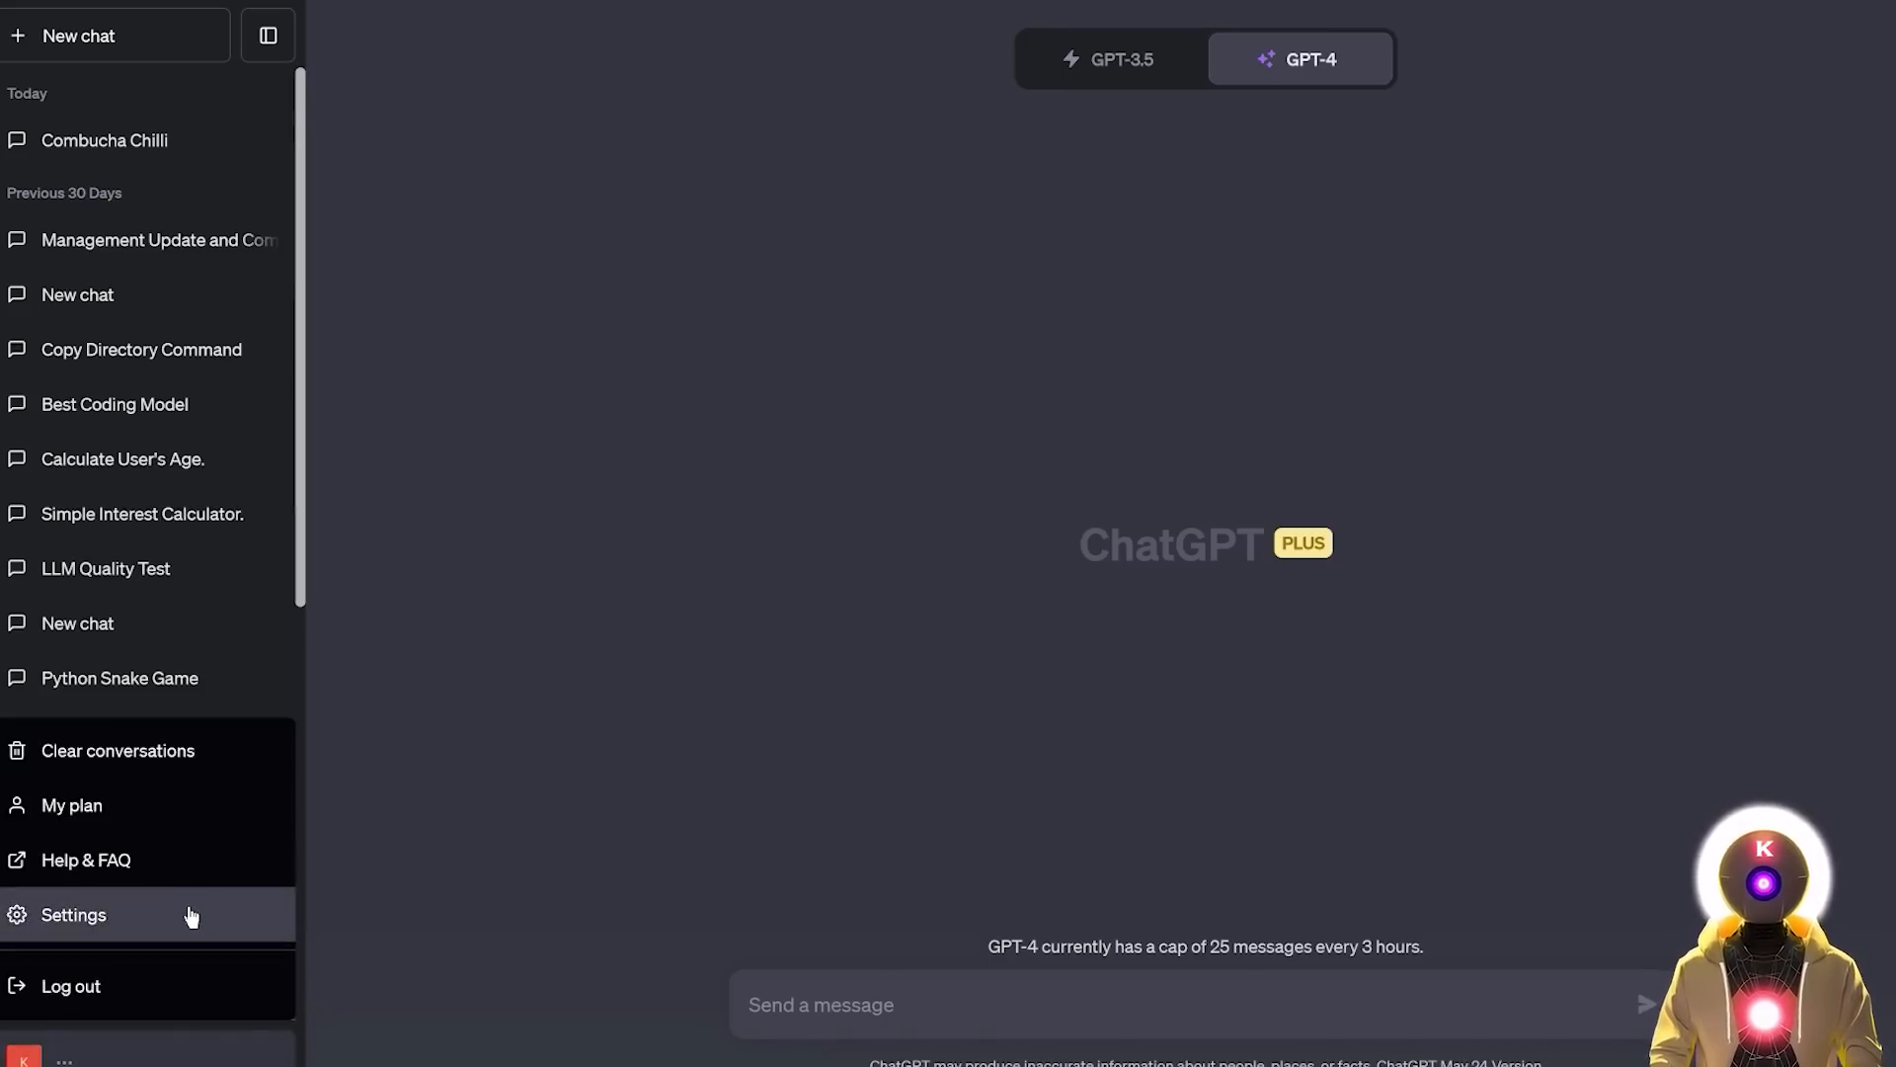
pyautogui.click(73, 914)
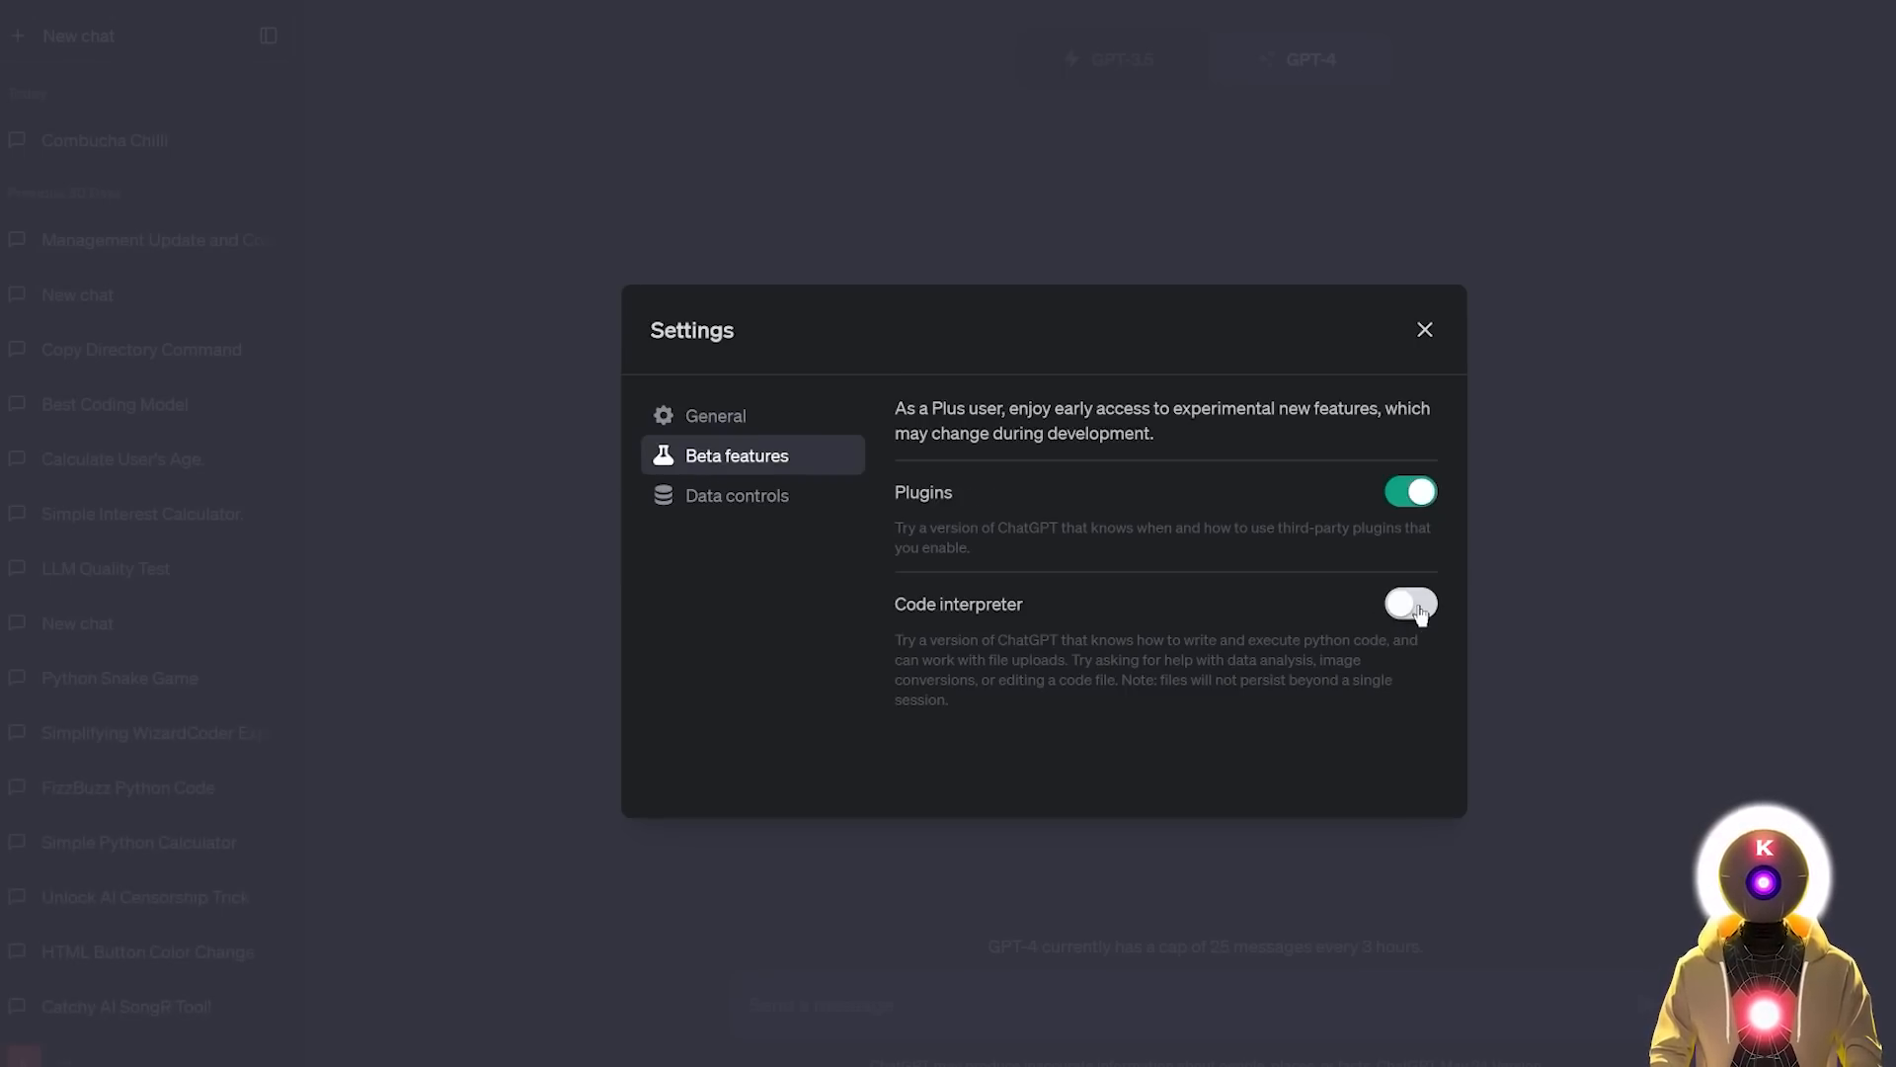
pyautogui.click(1408, 605)
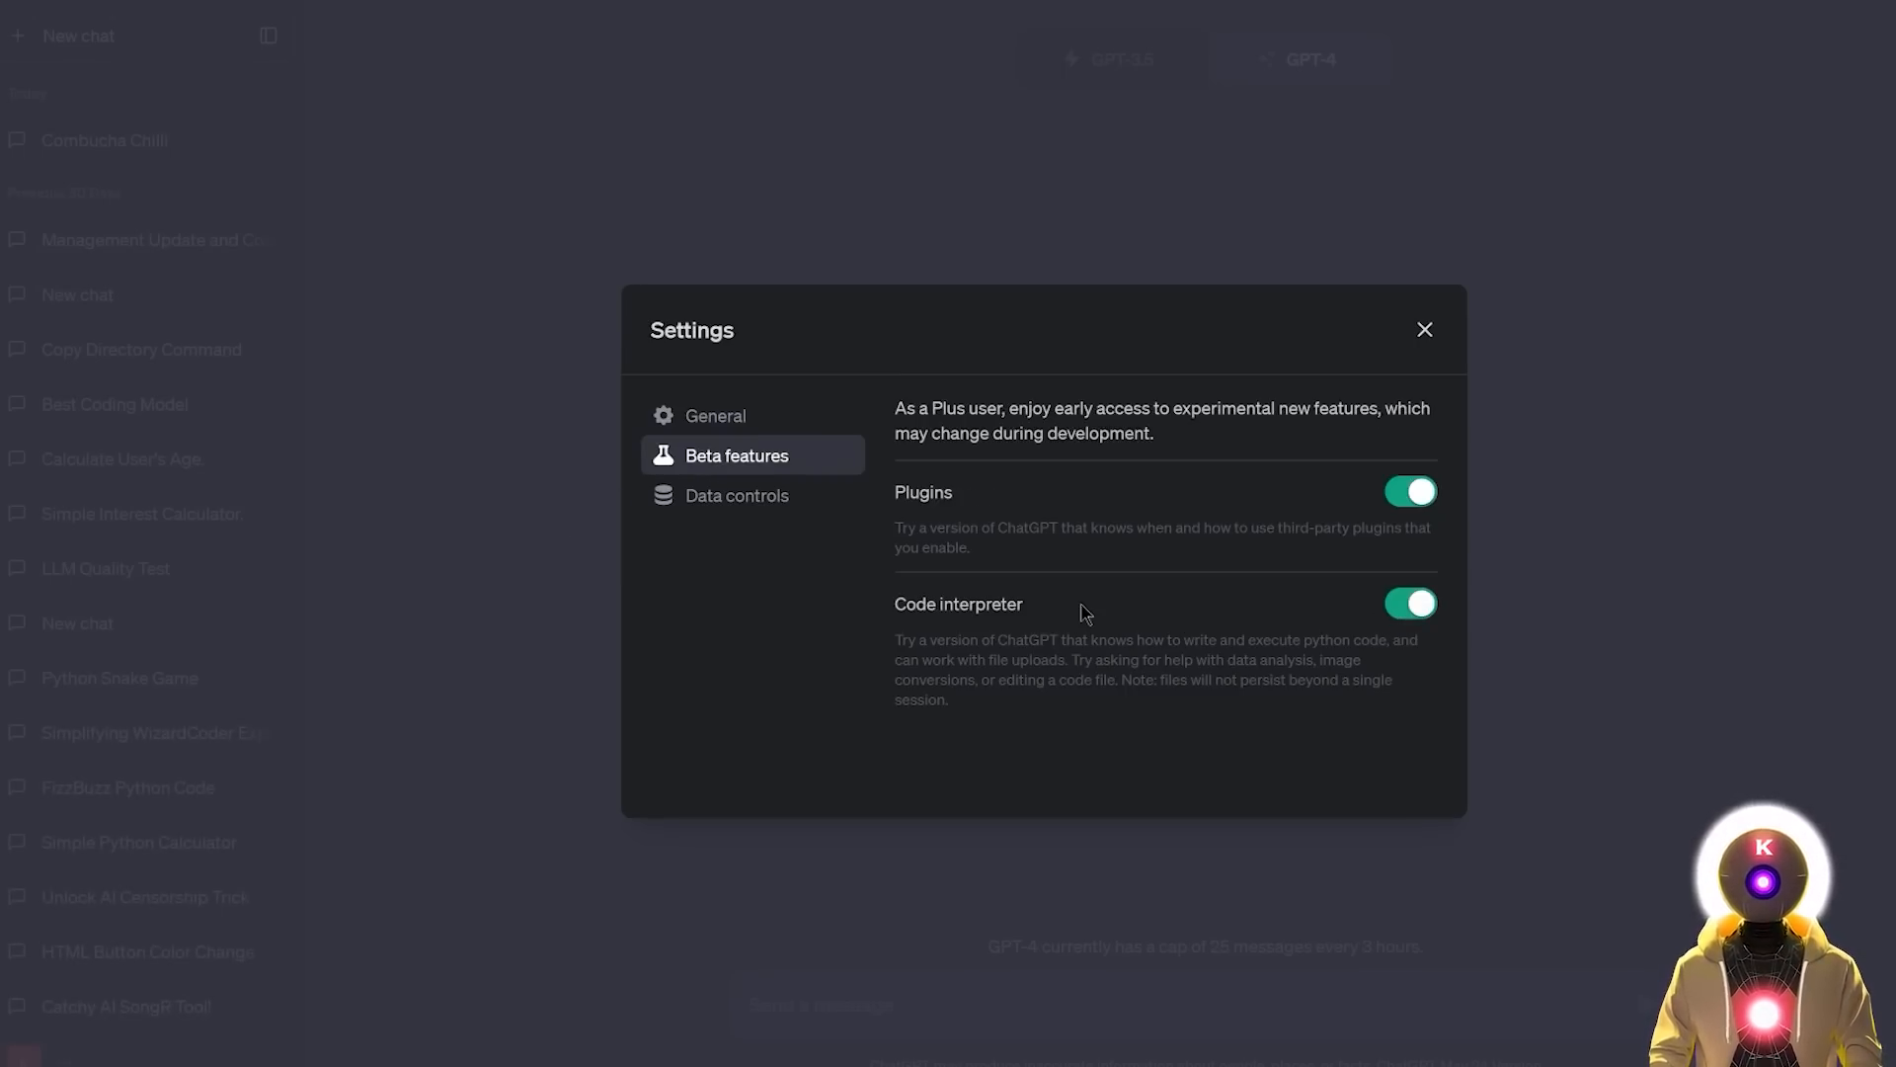
pyautogui.click(1424, 330)
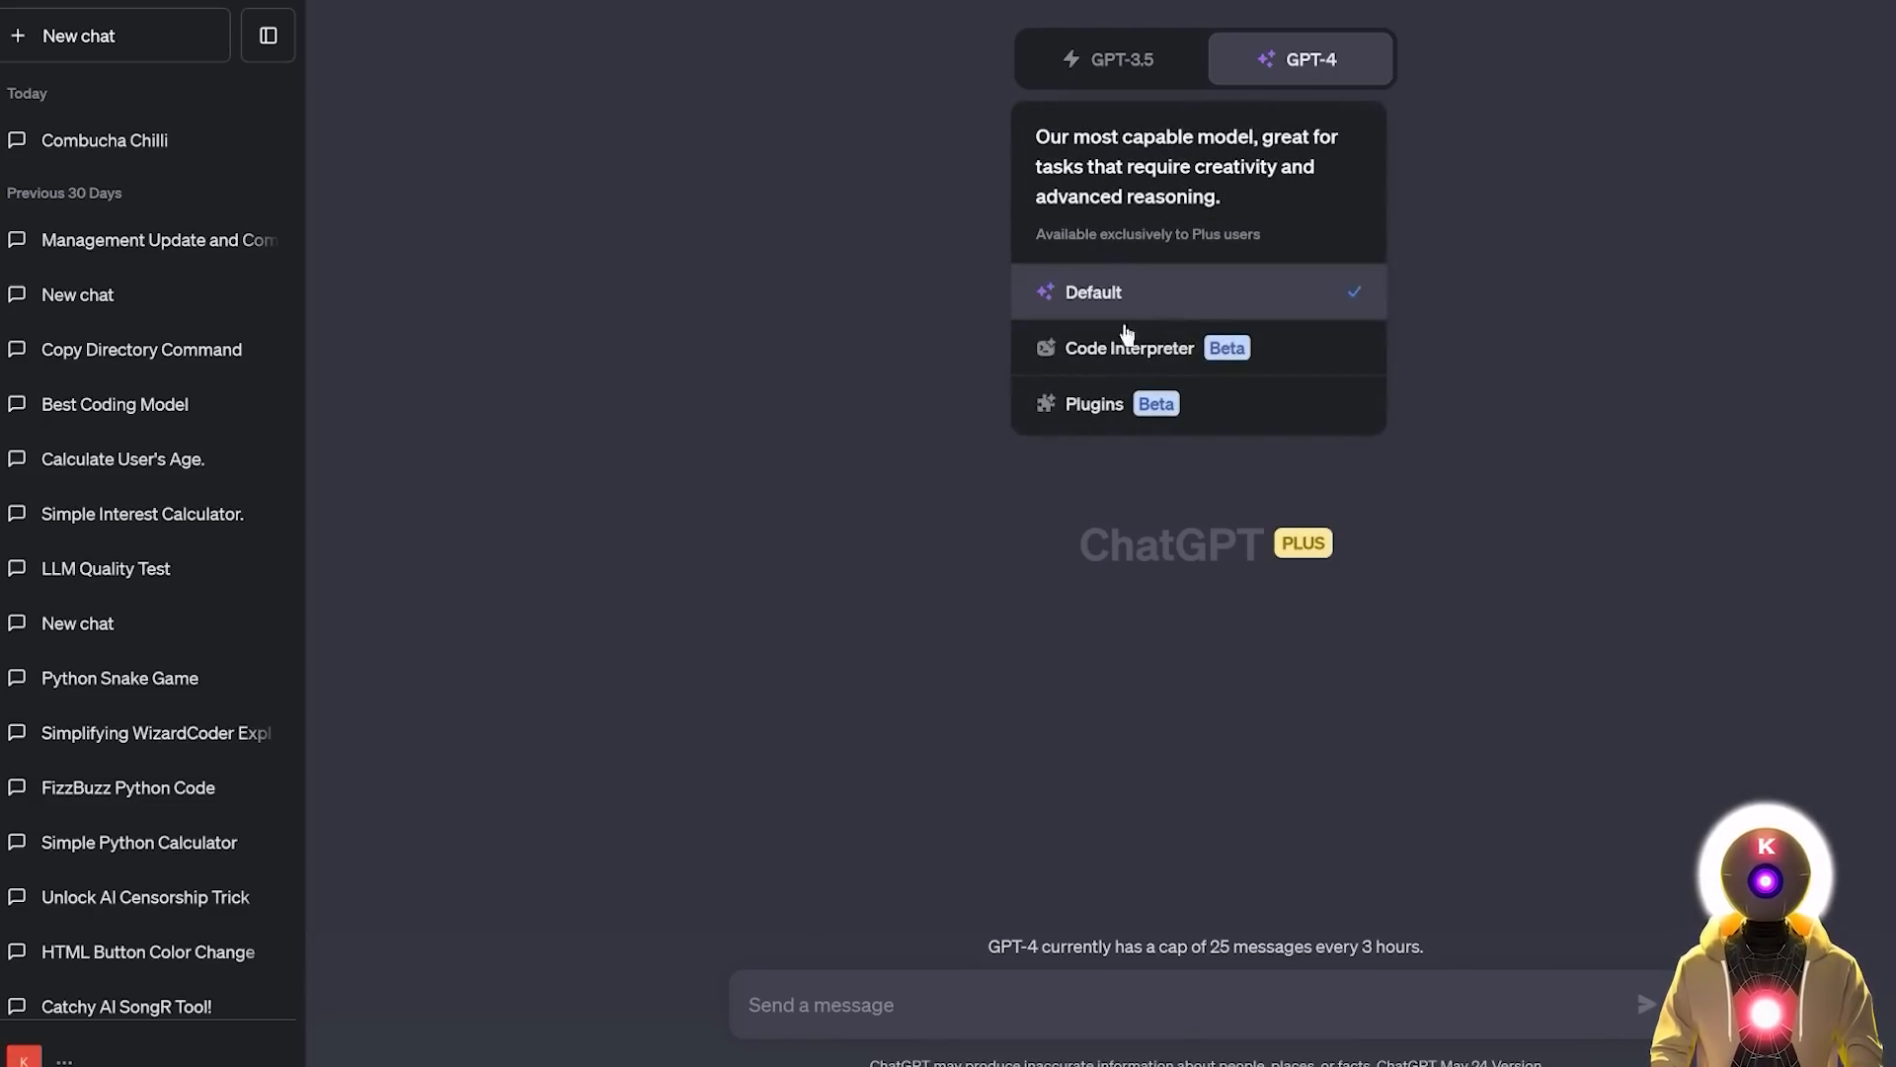
pyautogui.moveTo(1112, 358)
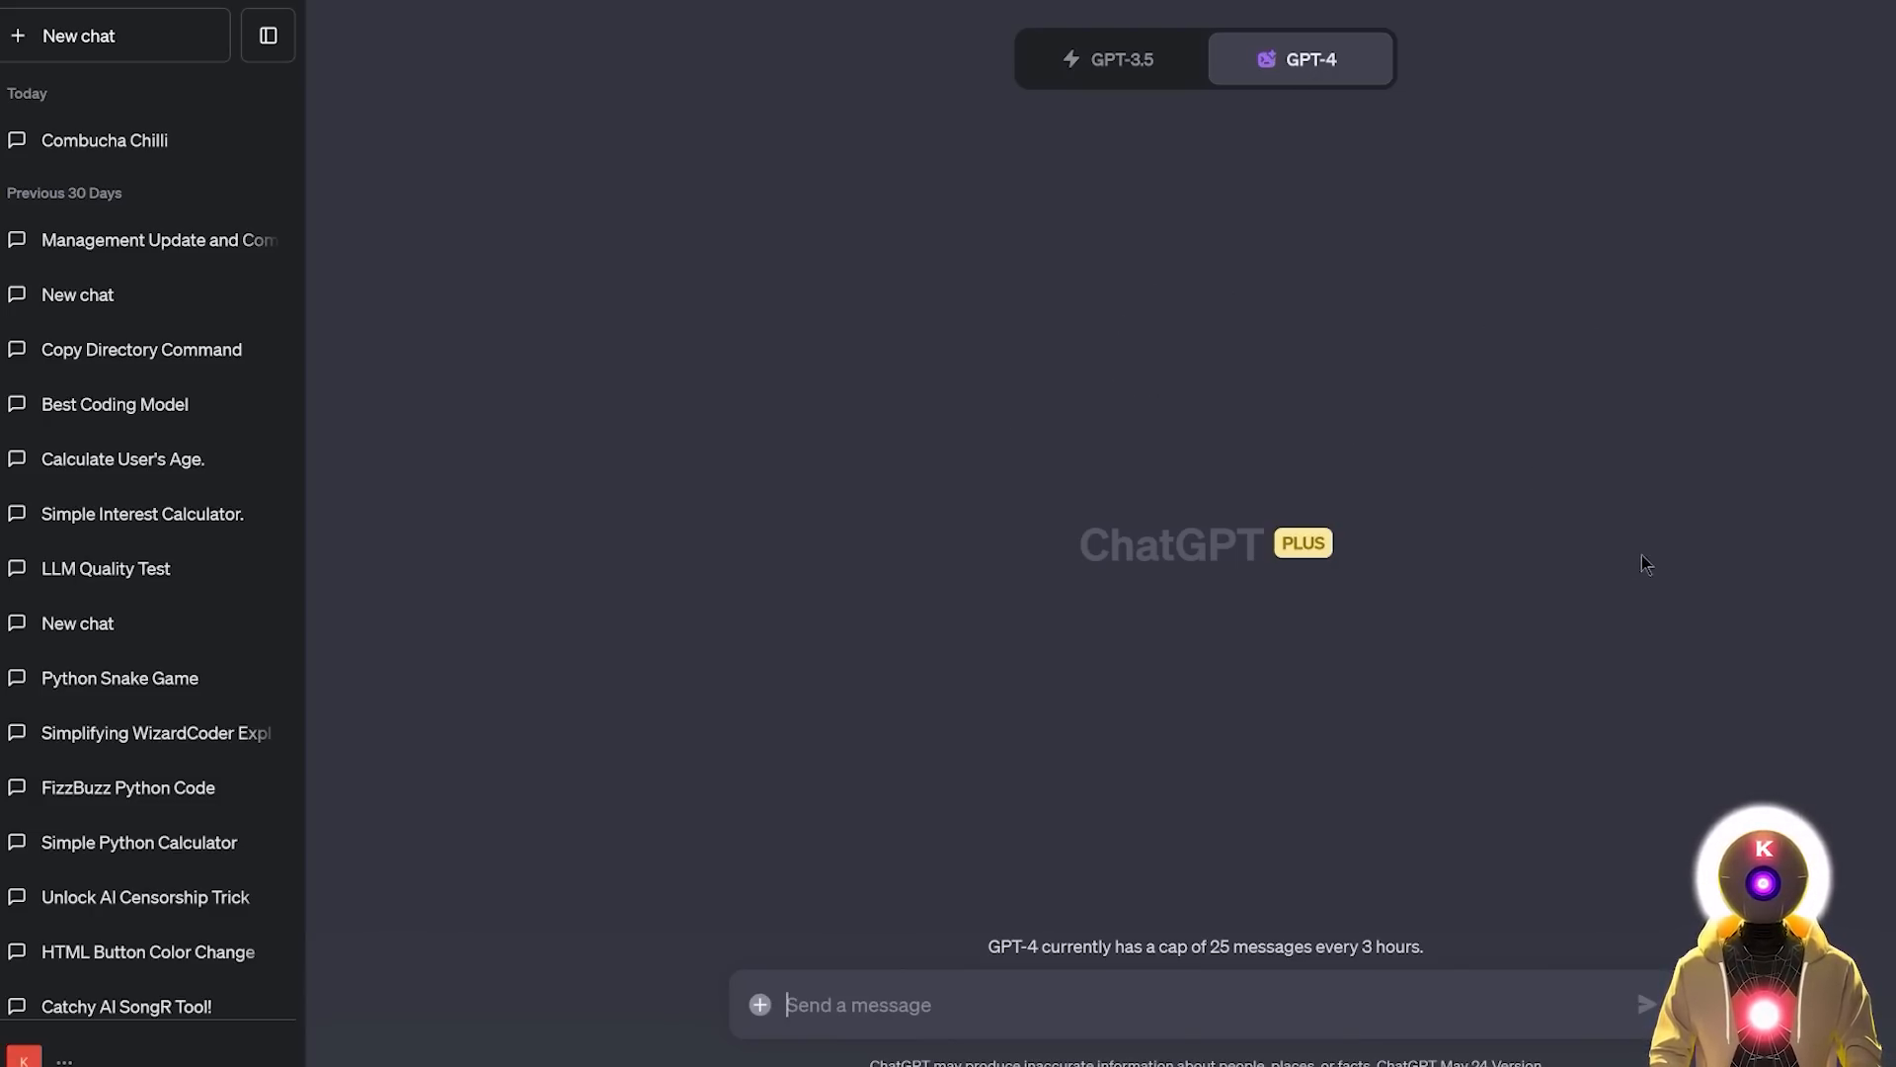
pyautogui.moveTo(1736, 508)
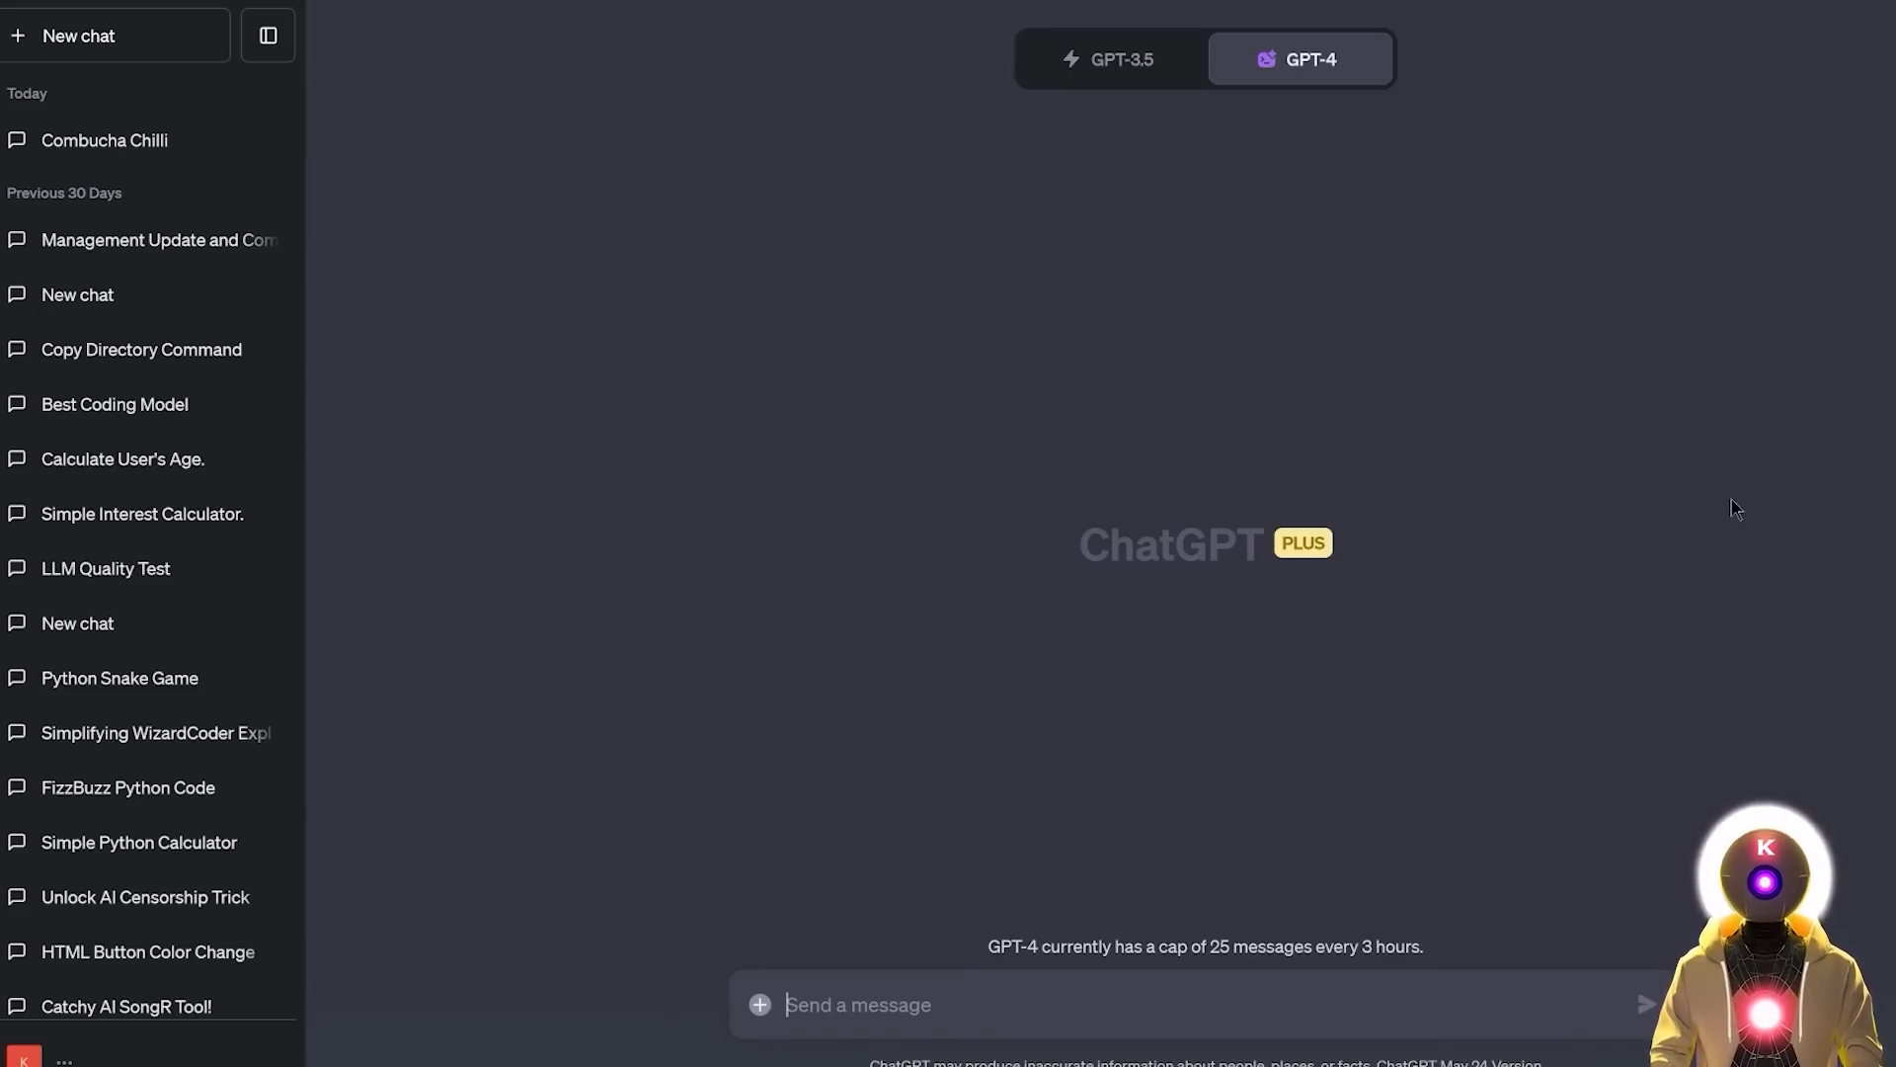
pyautogui.moveTo(1736, 472)
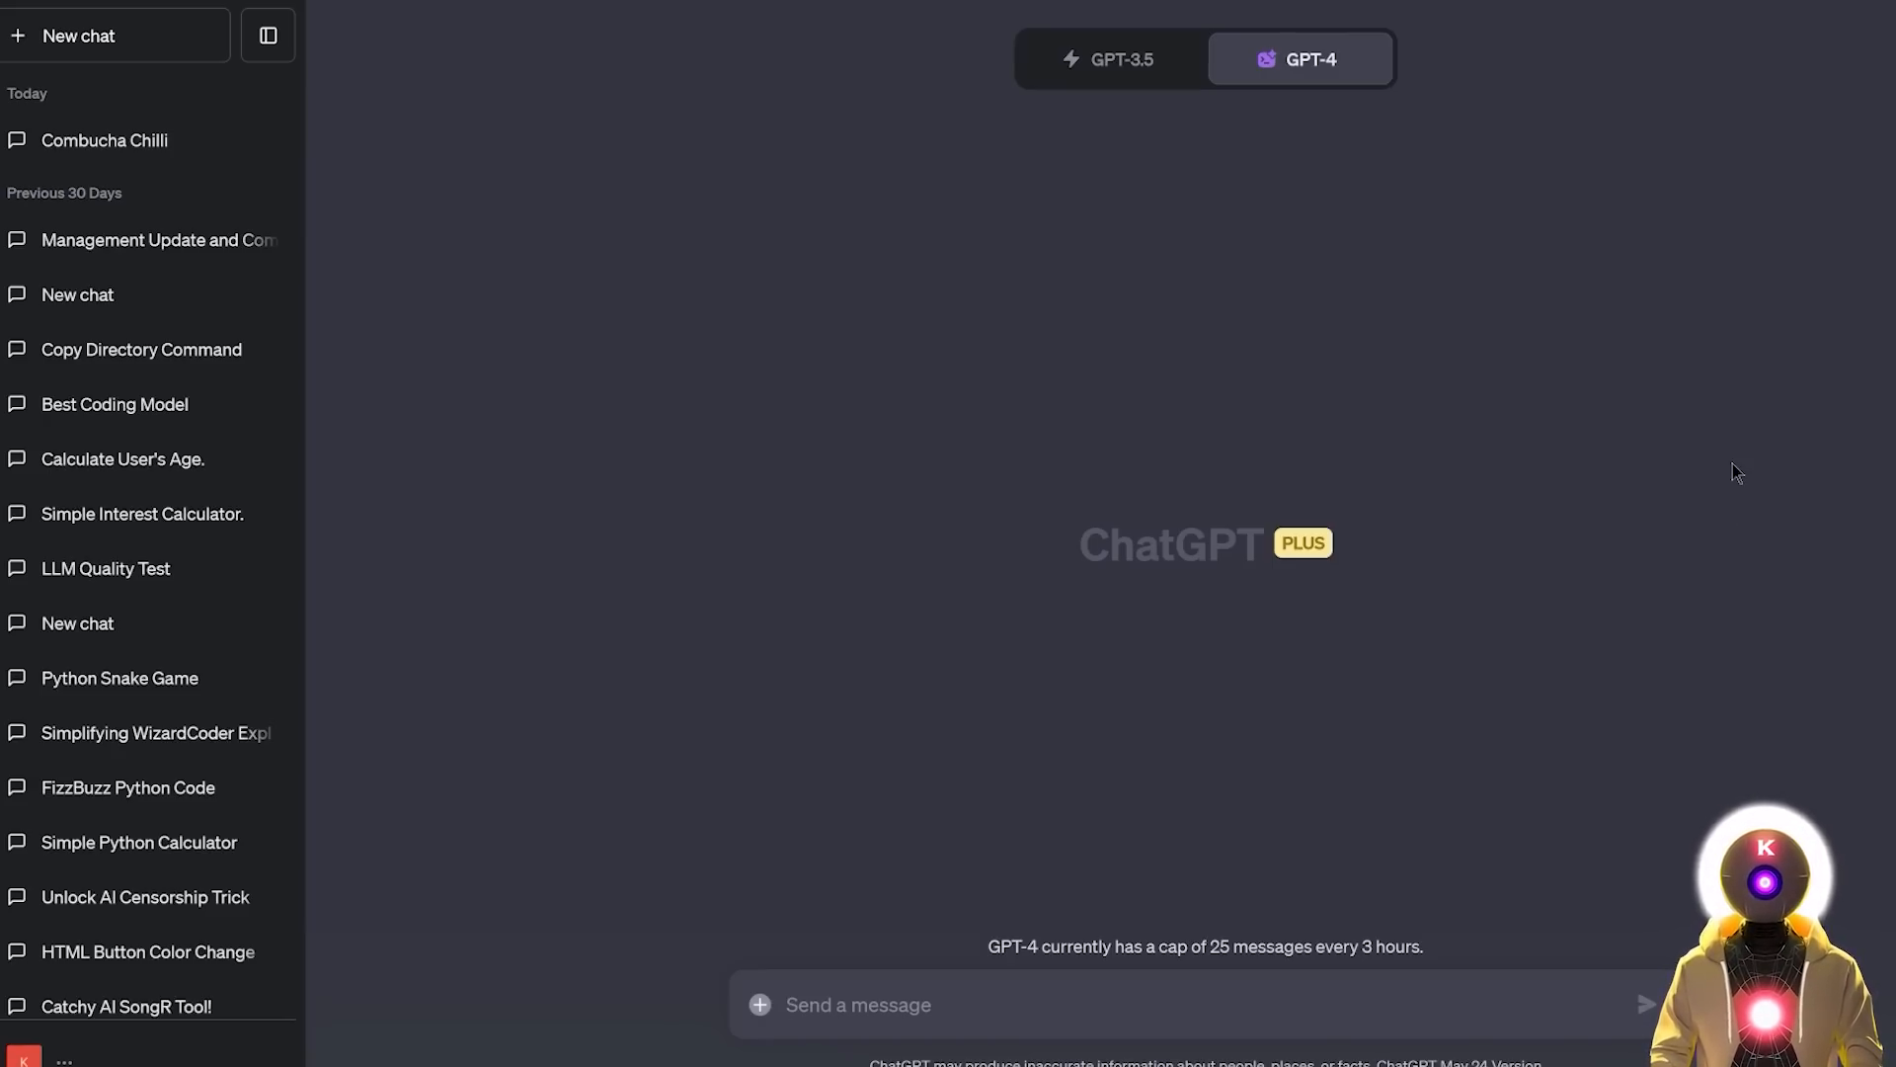
pyautogui.moveTo(774, 826)
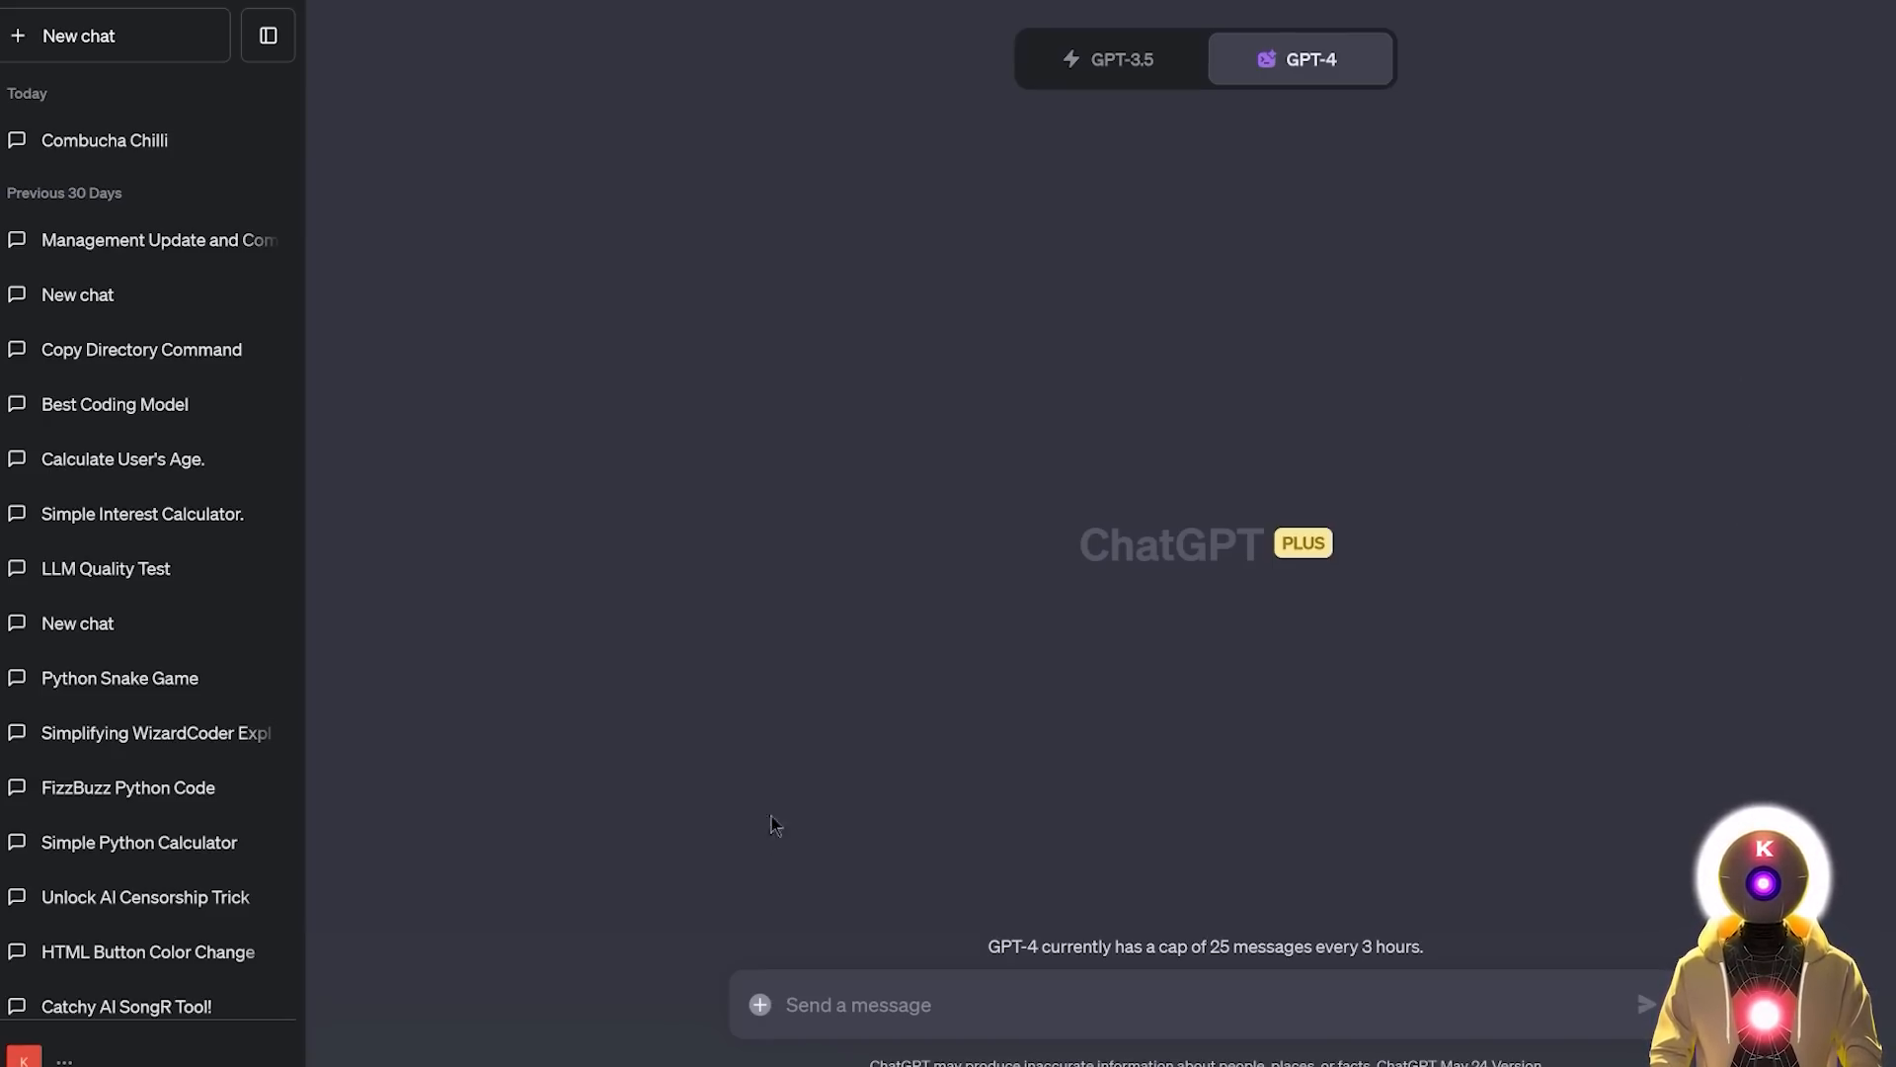
pyautogui.moveTo(871, 849)
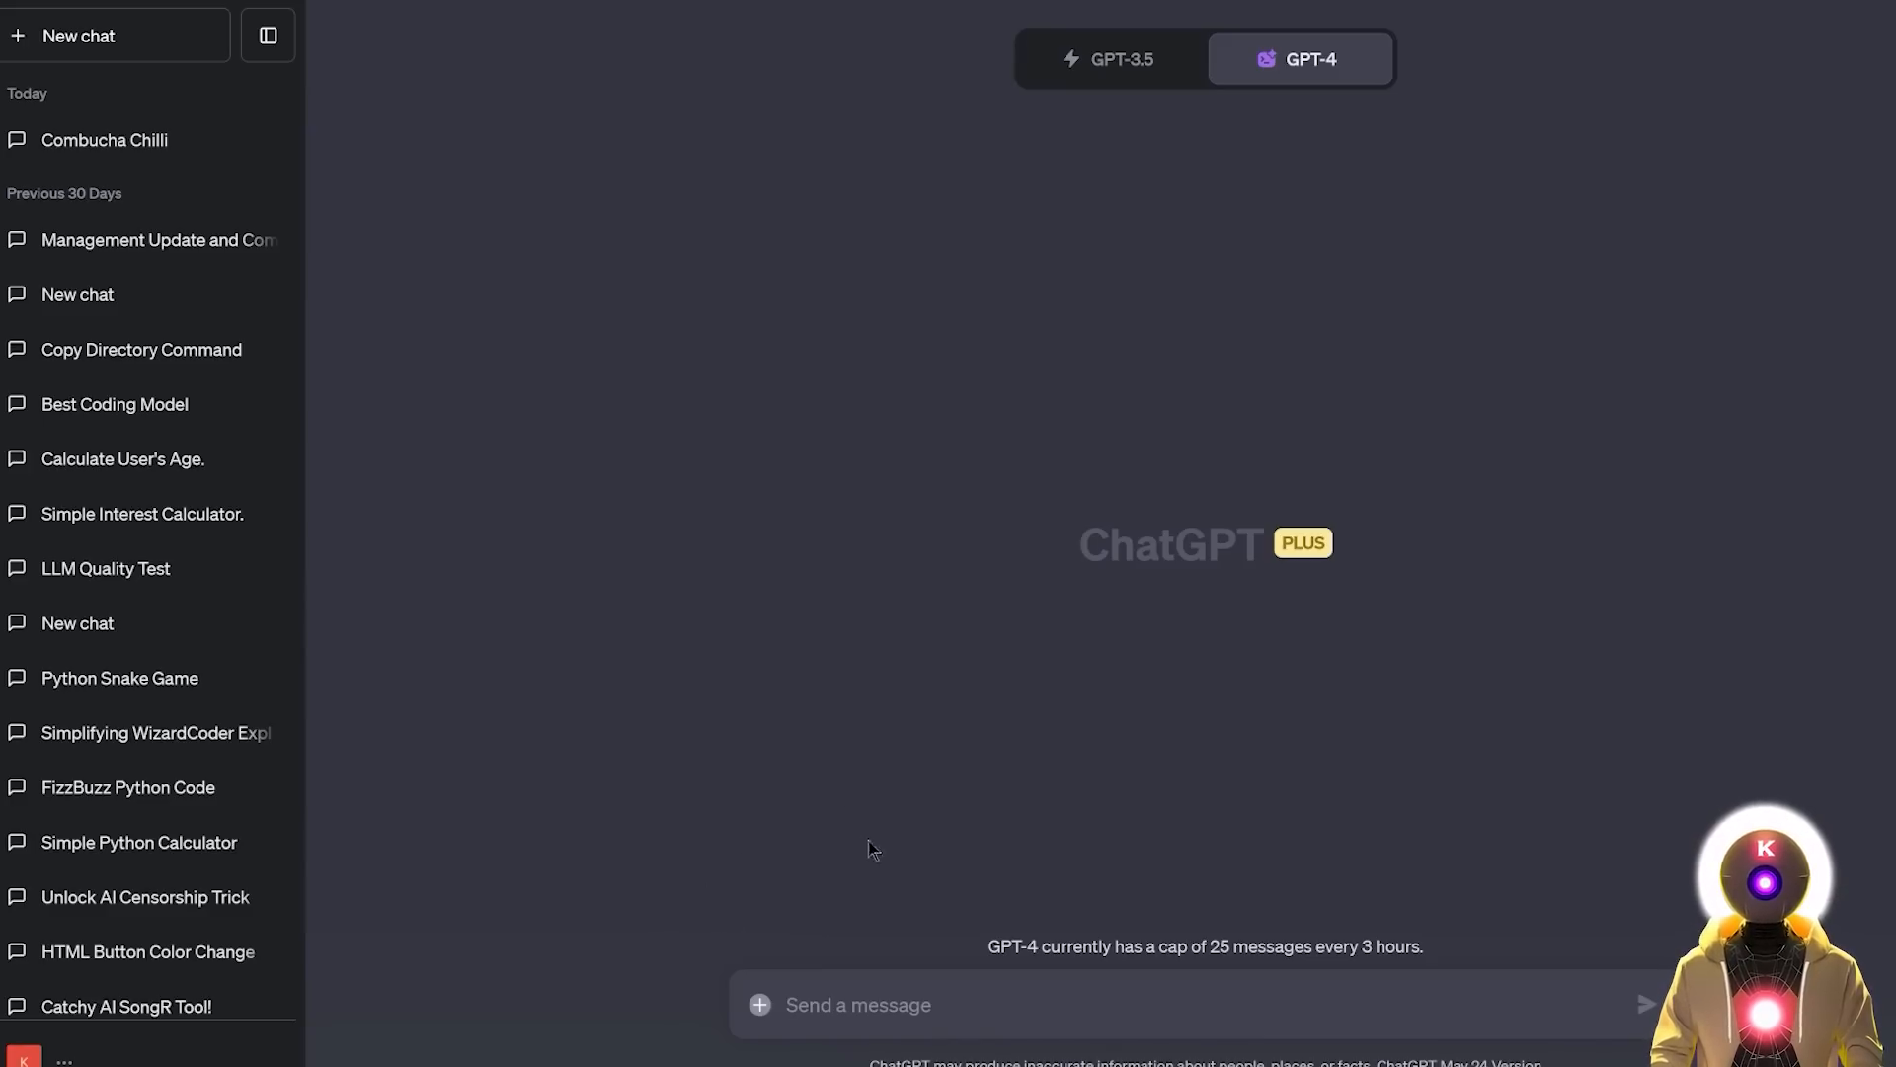
pyautogui.moveTo(1047, 713)
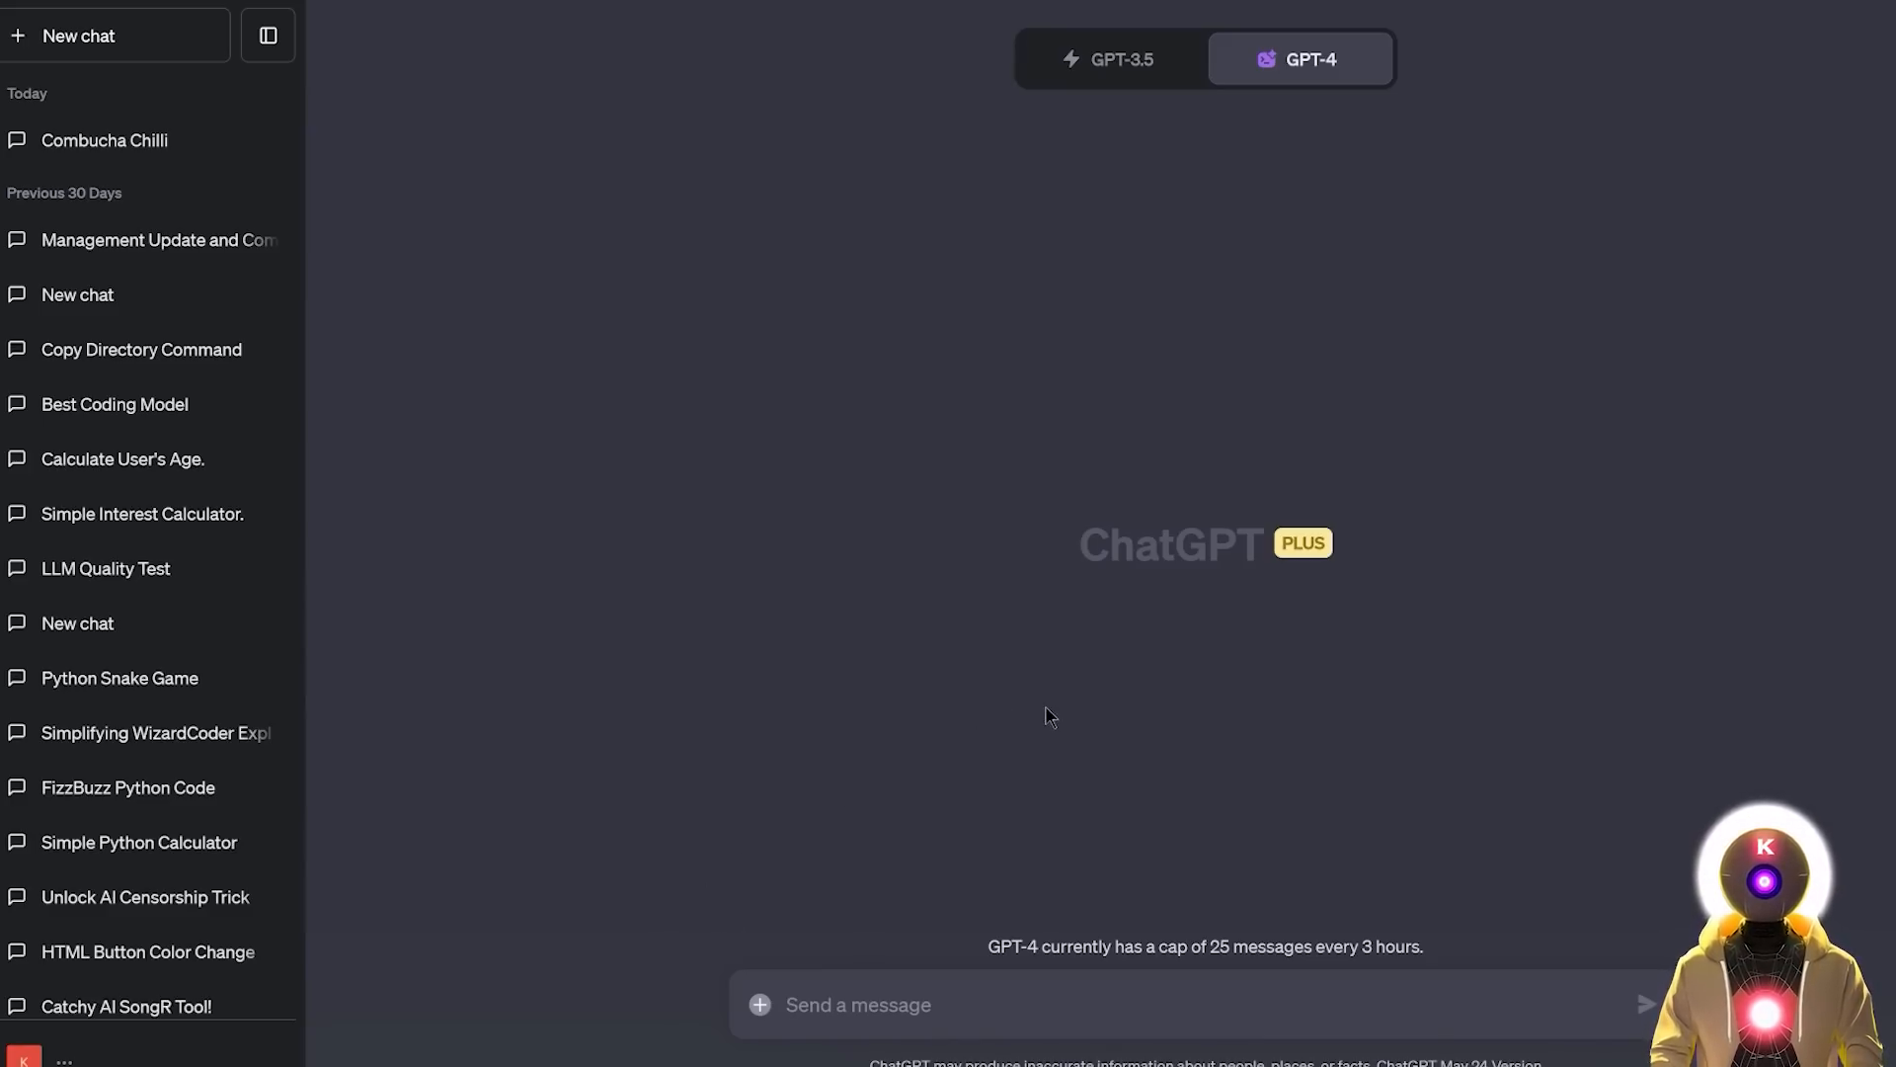
pyautogui.moveTo(1618, 413)
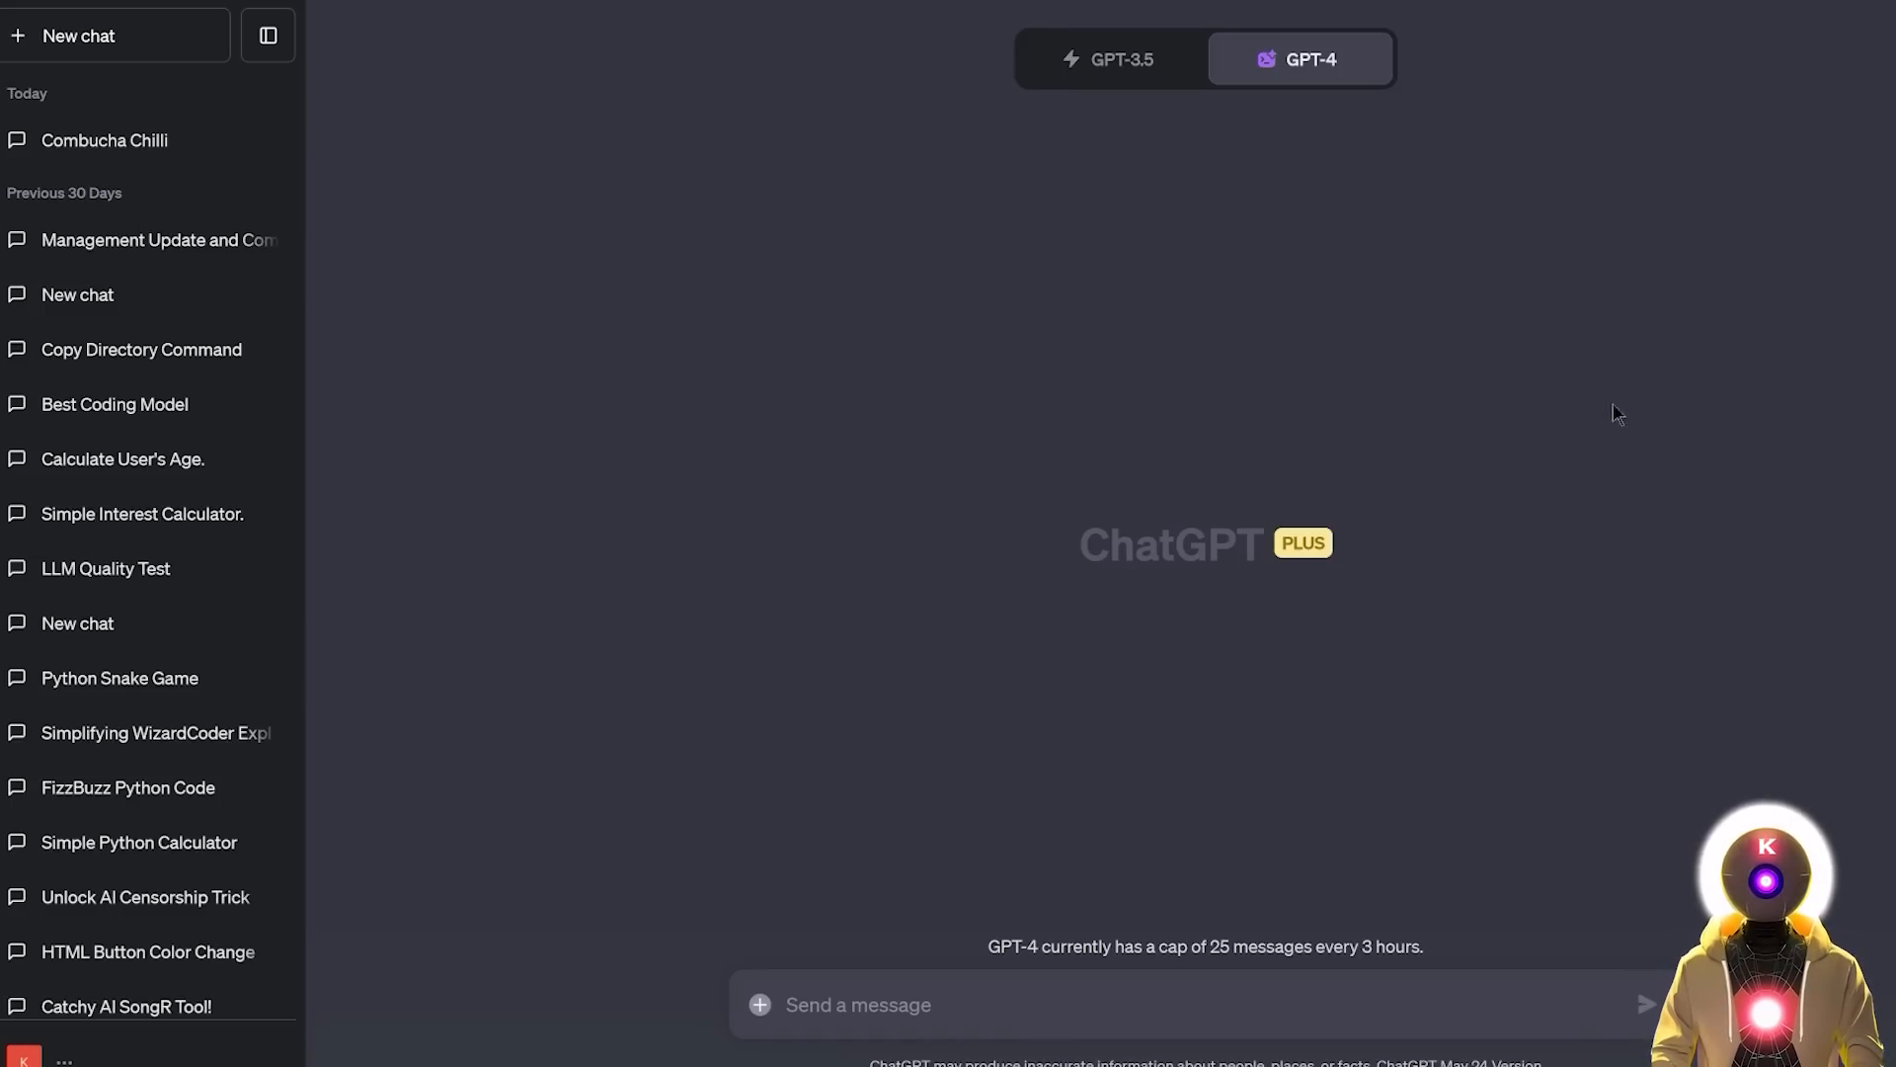
pyautogui.moveTo(1569, 472)
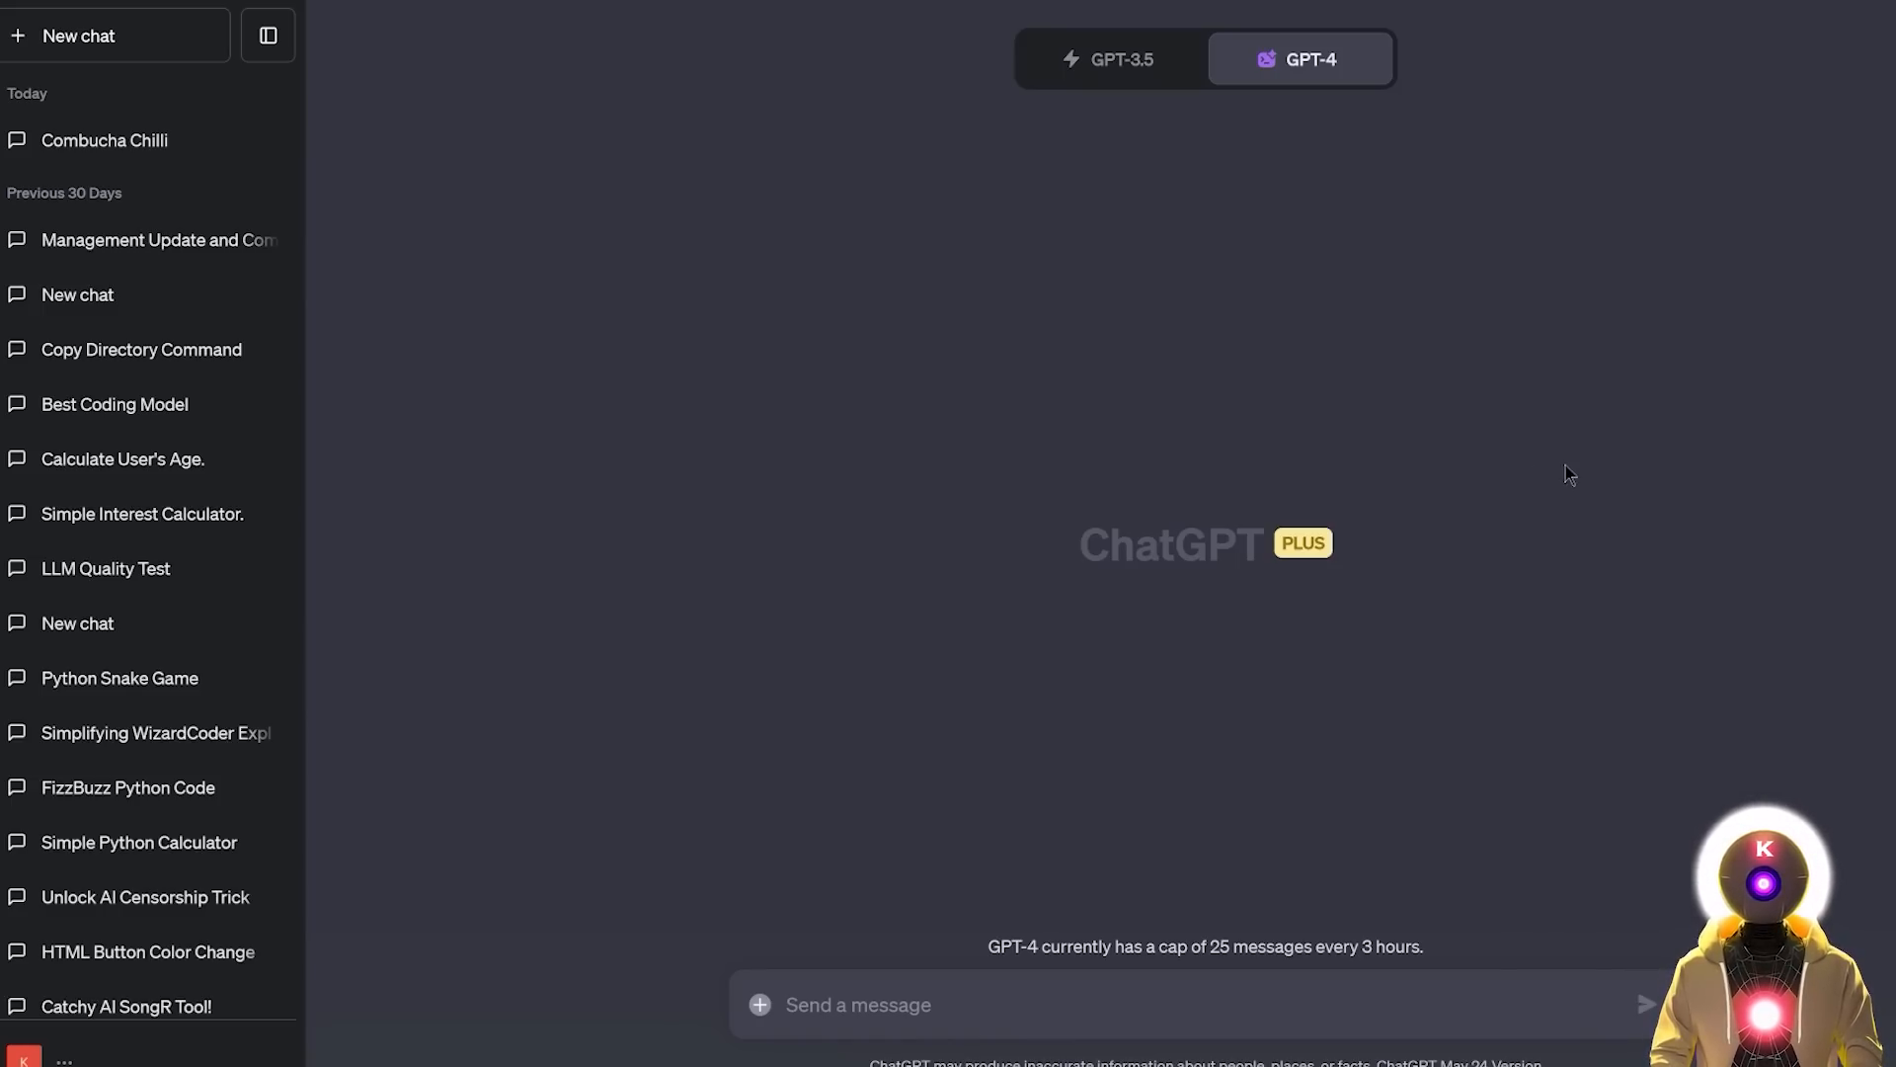
pyautogui.moveTo(1620, 490)
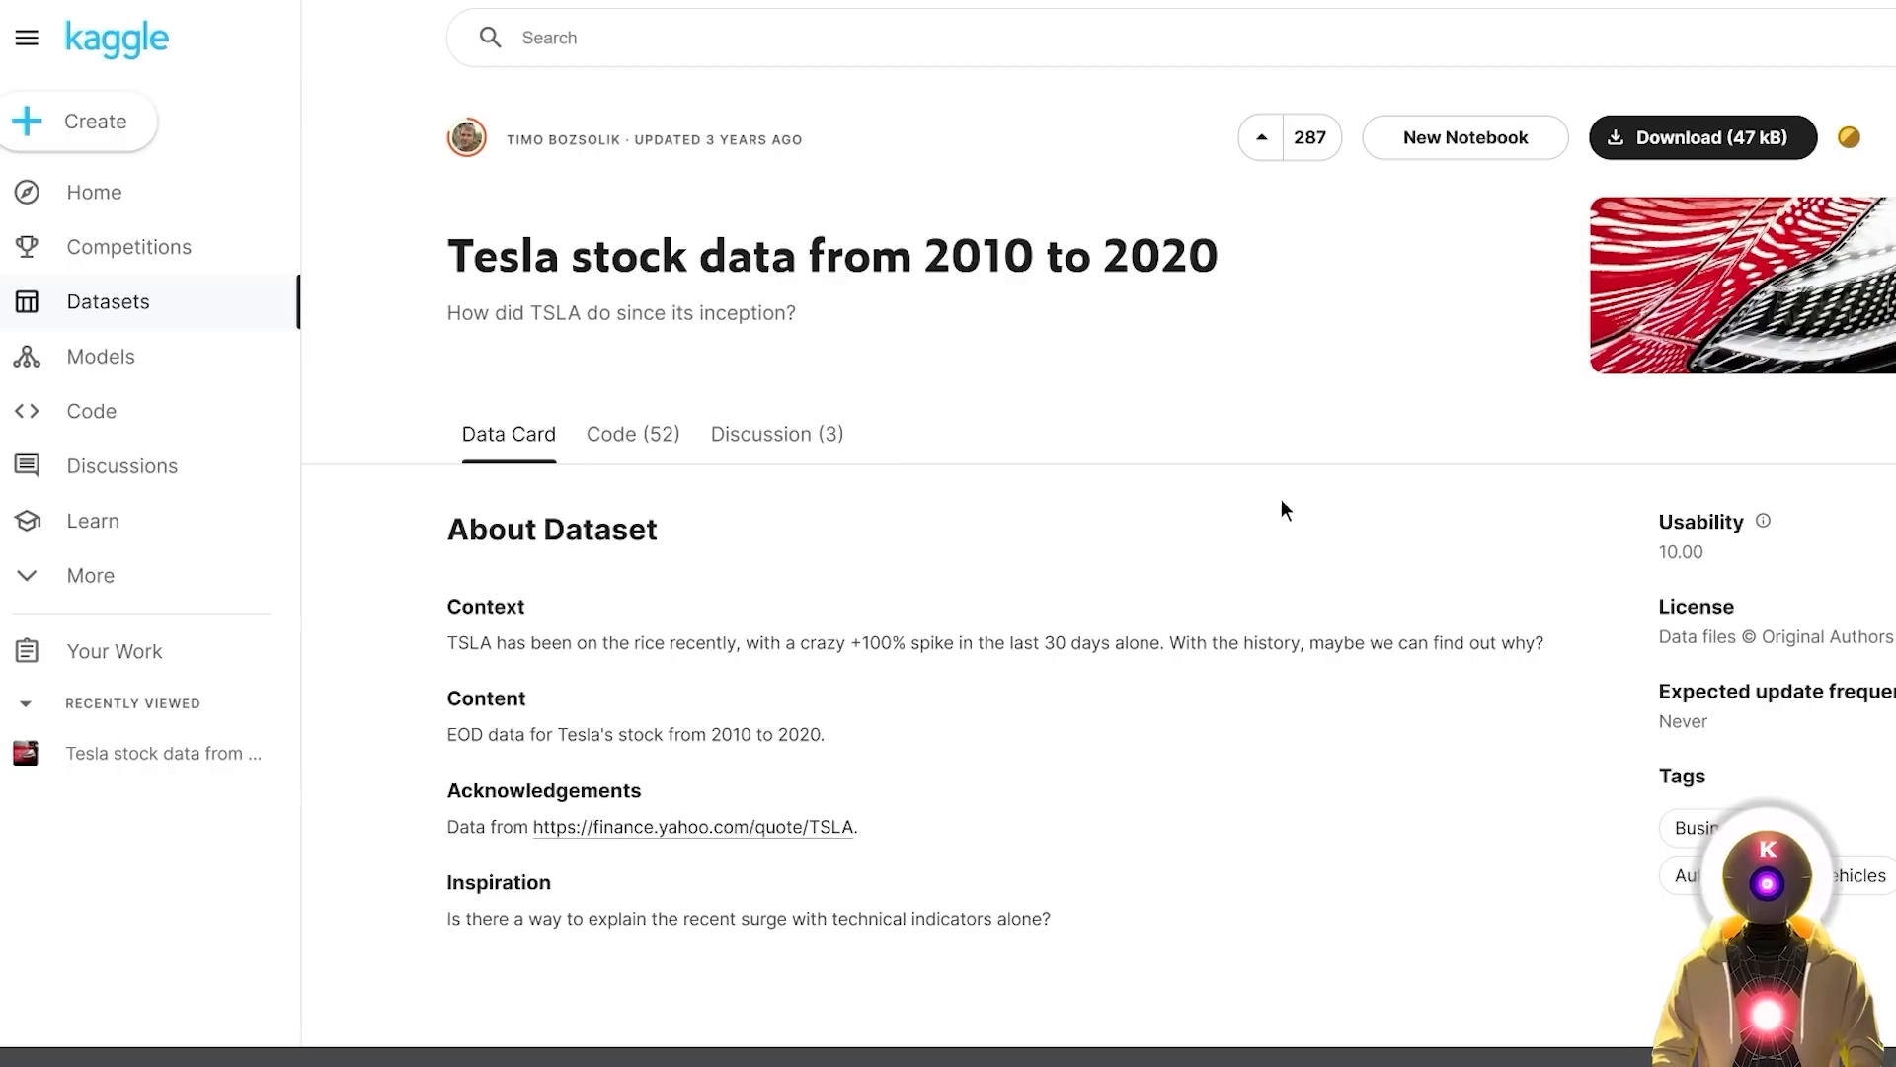
pyautogui.moveTo(1275, 526)
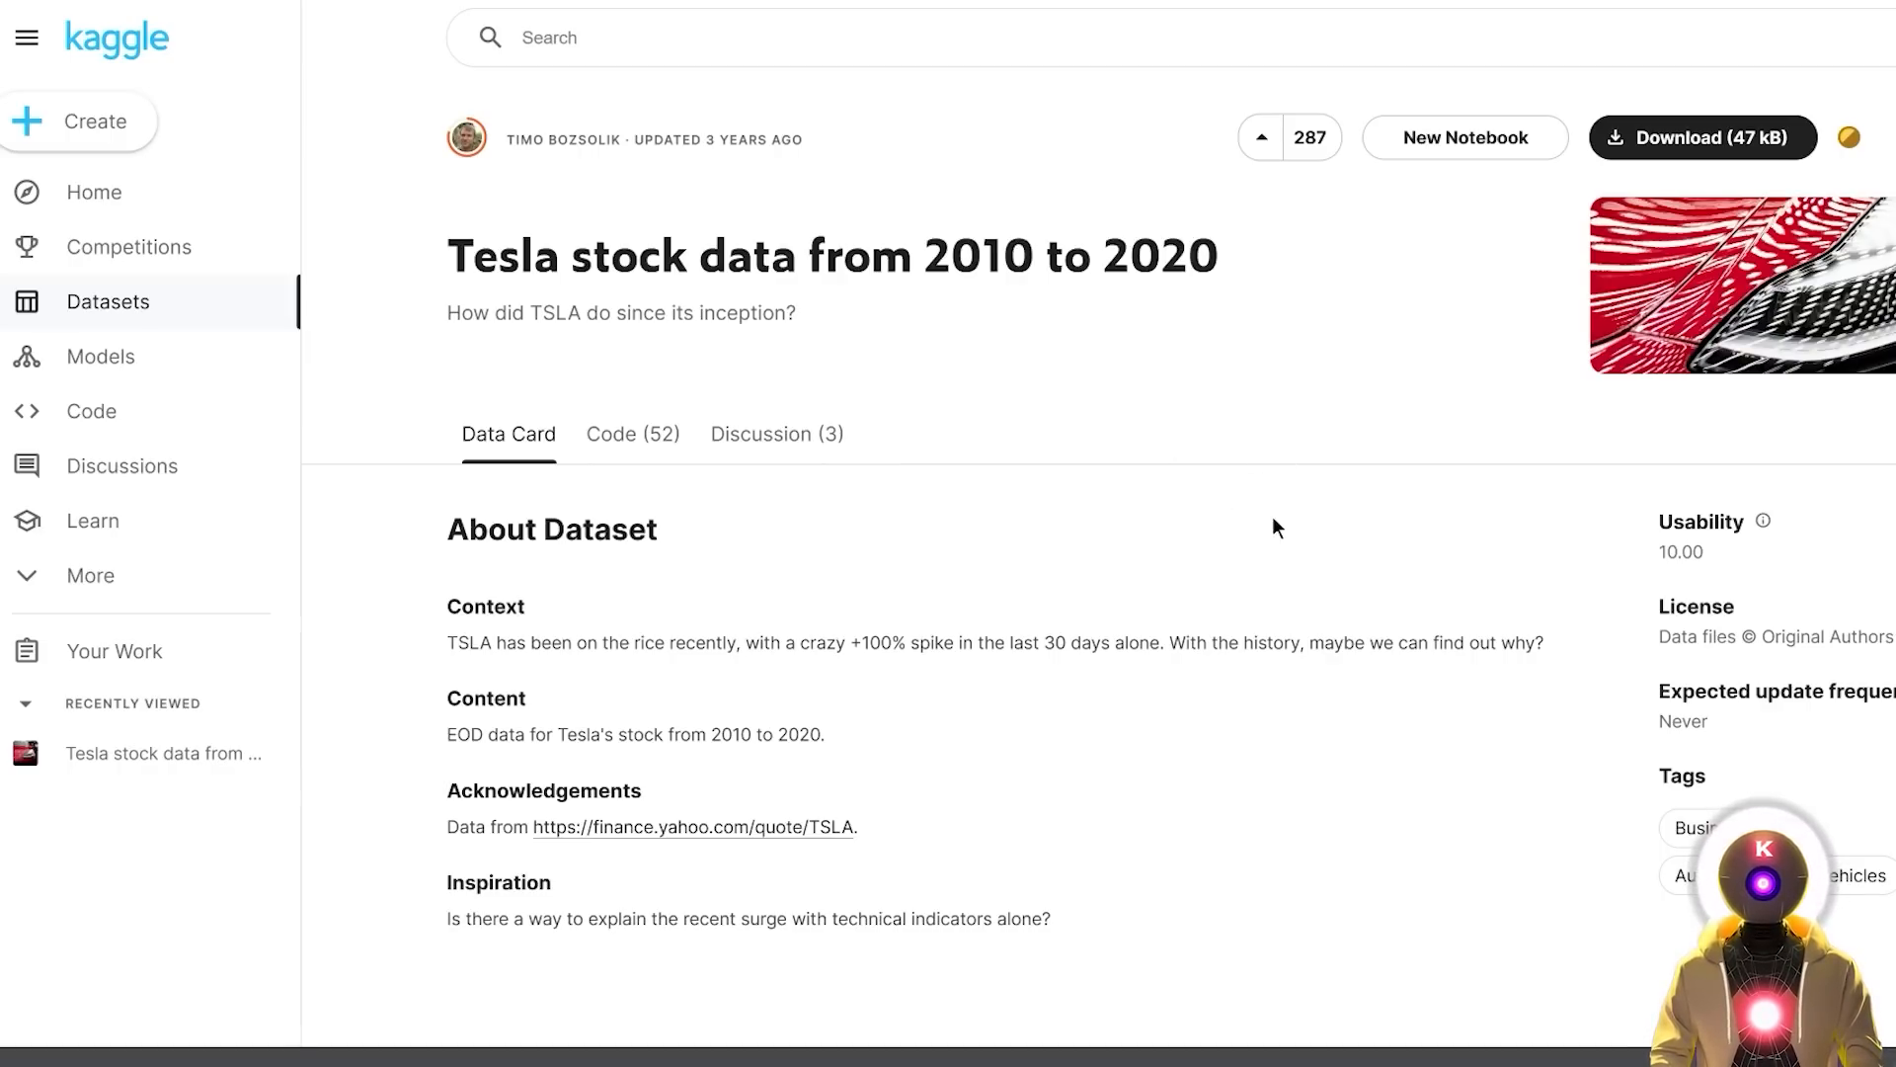
pyautogui.moveTo(1351, 605)
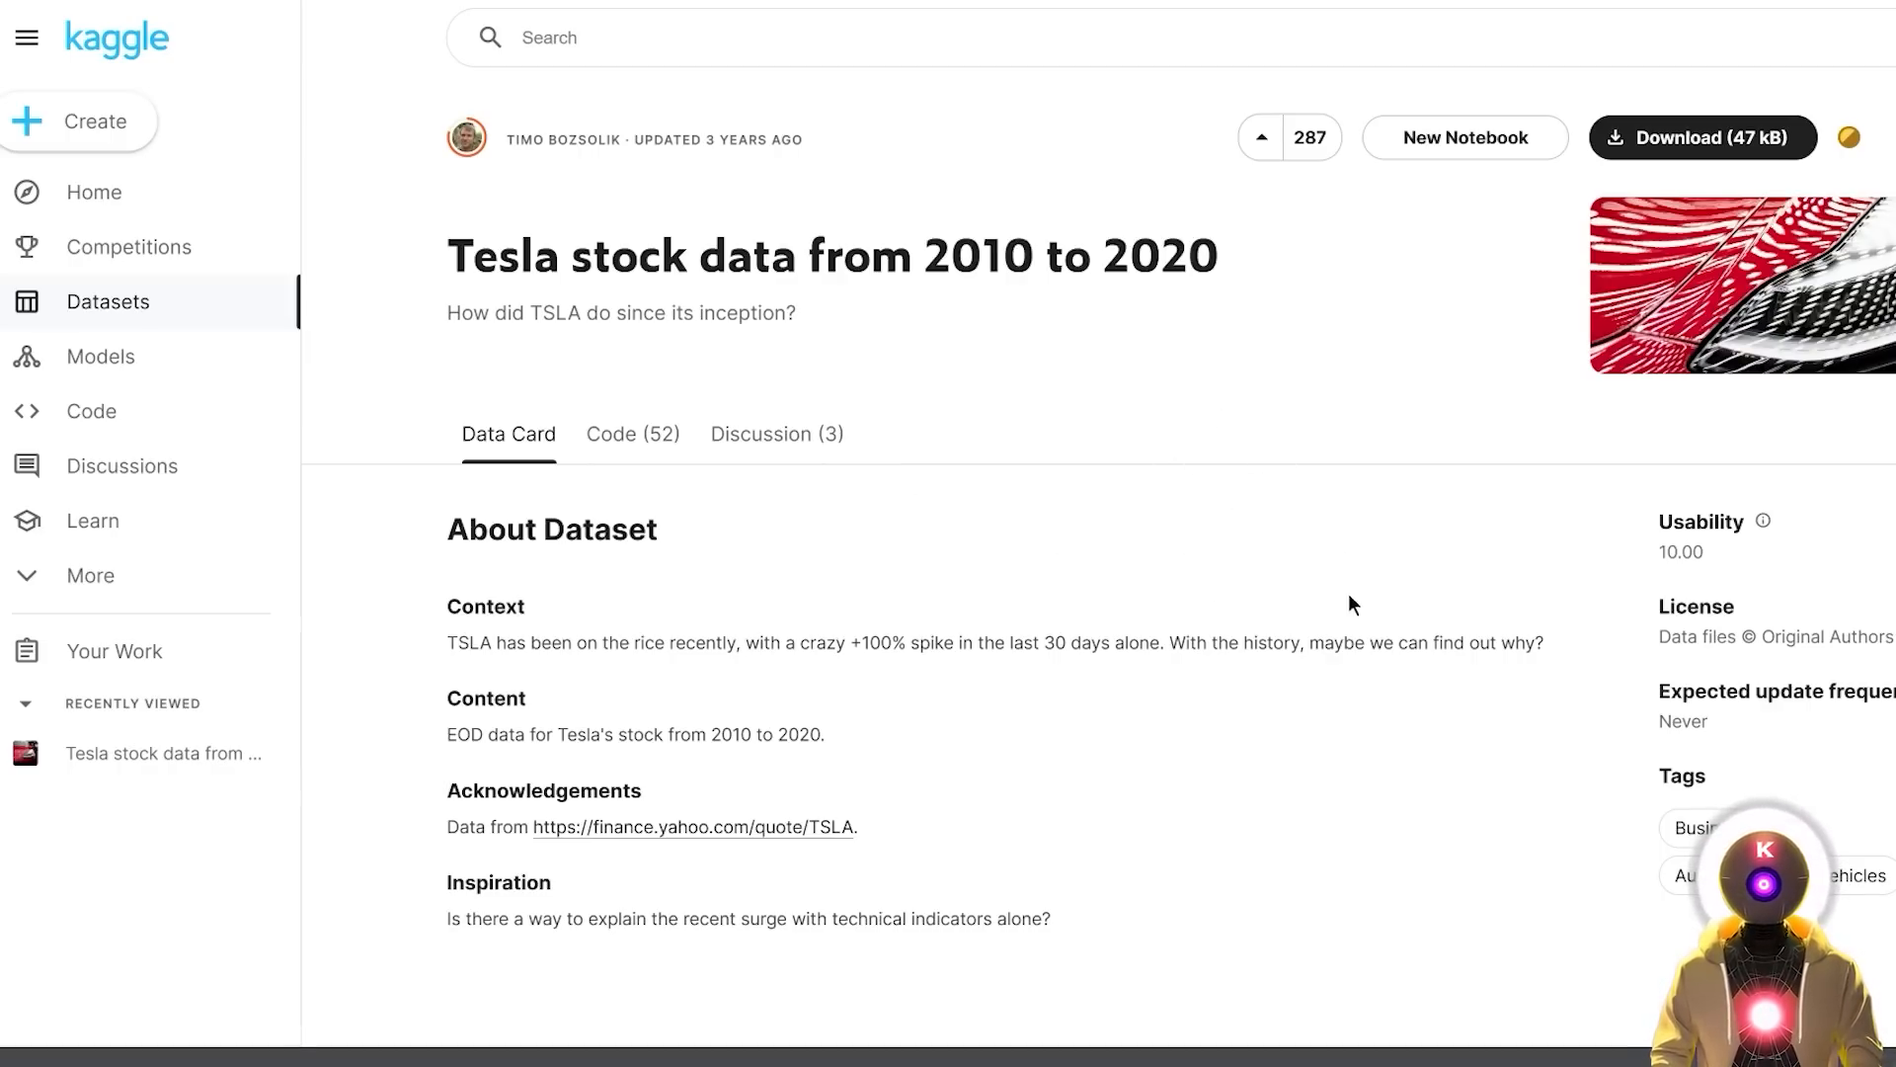
pyautogui.moveTo(1155, 504)
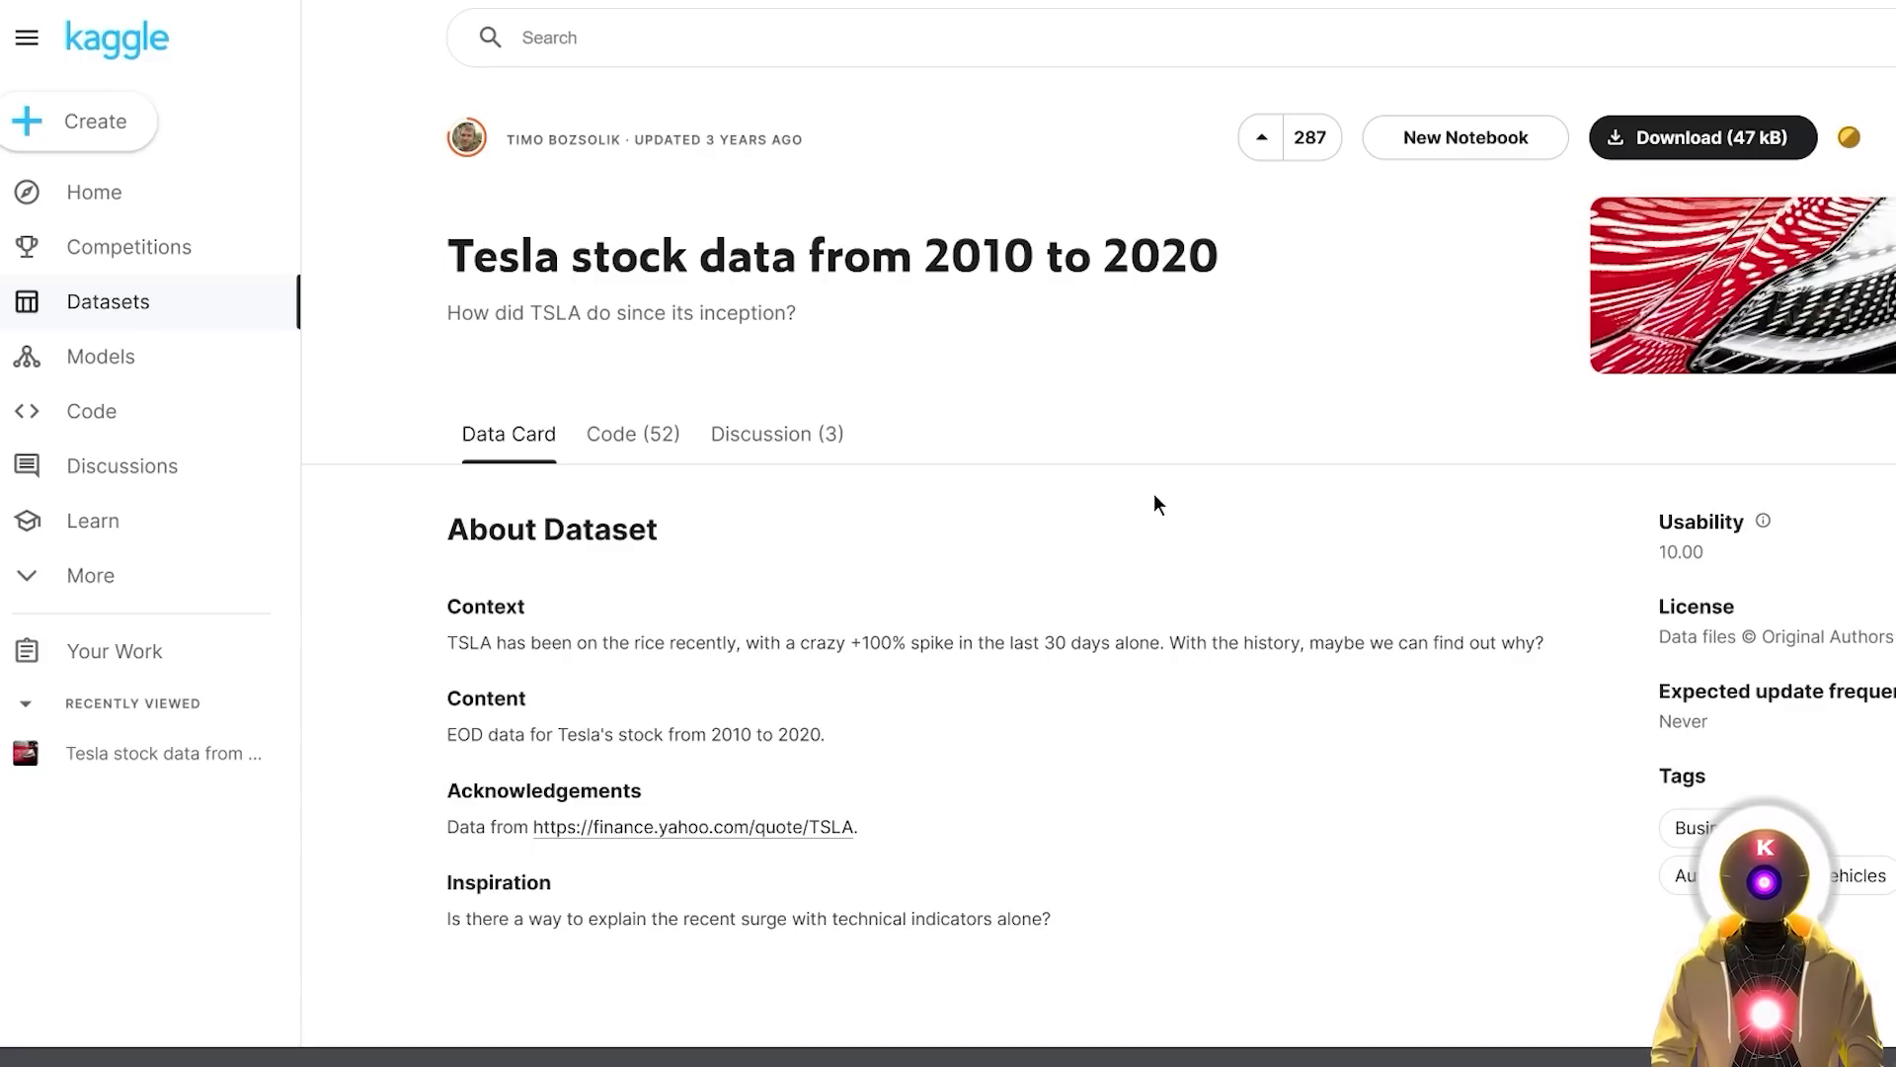
pyautogui.moveTo(1168, 488)
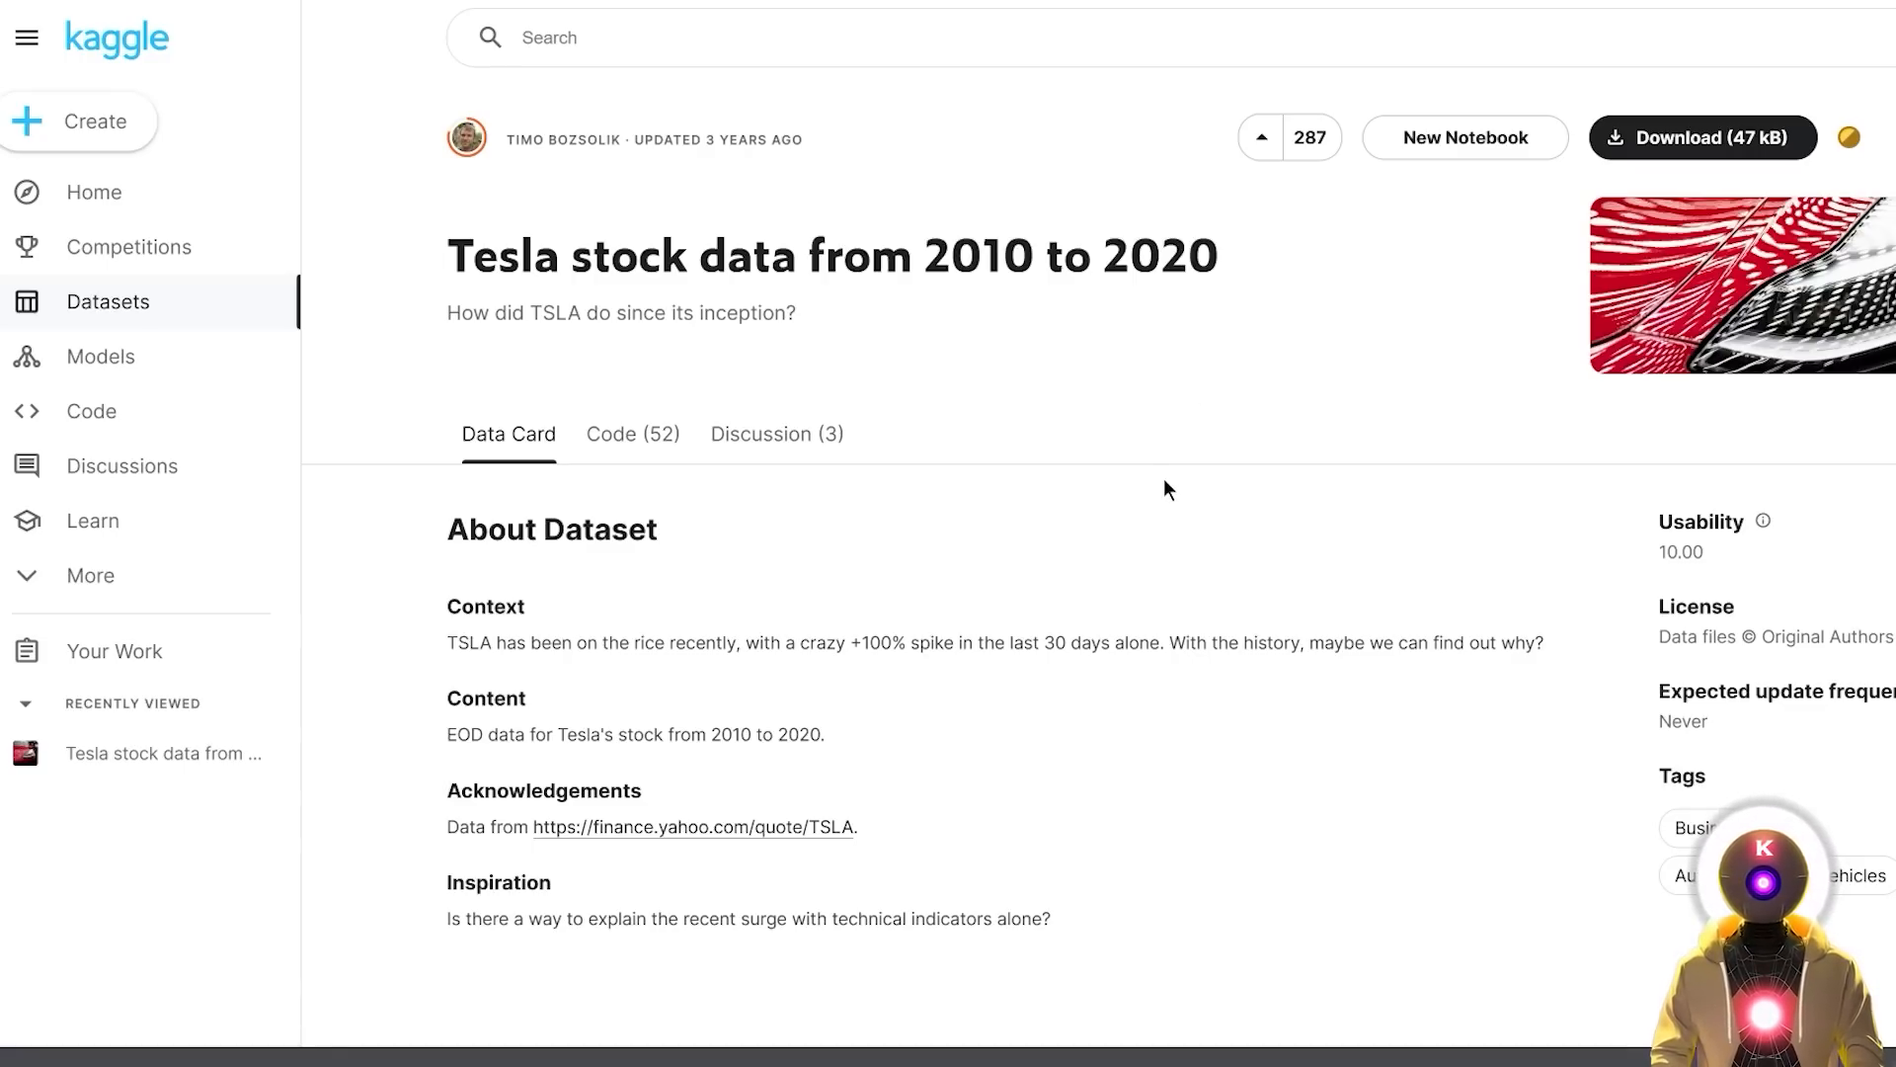
pyautogui.moveTo(1181, 495)
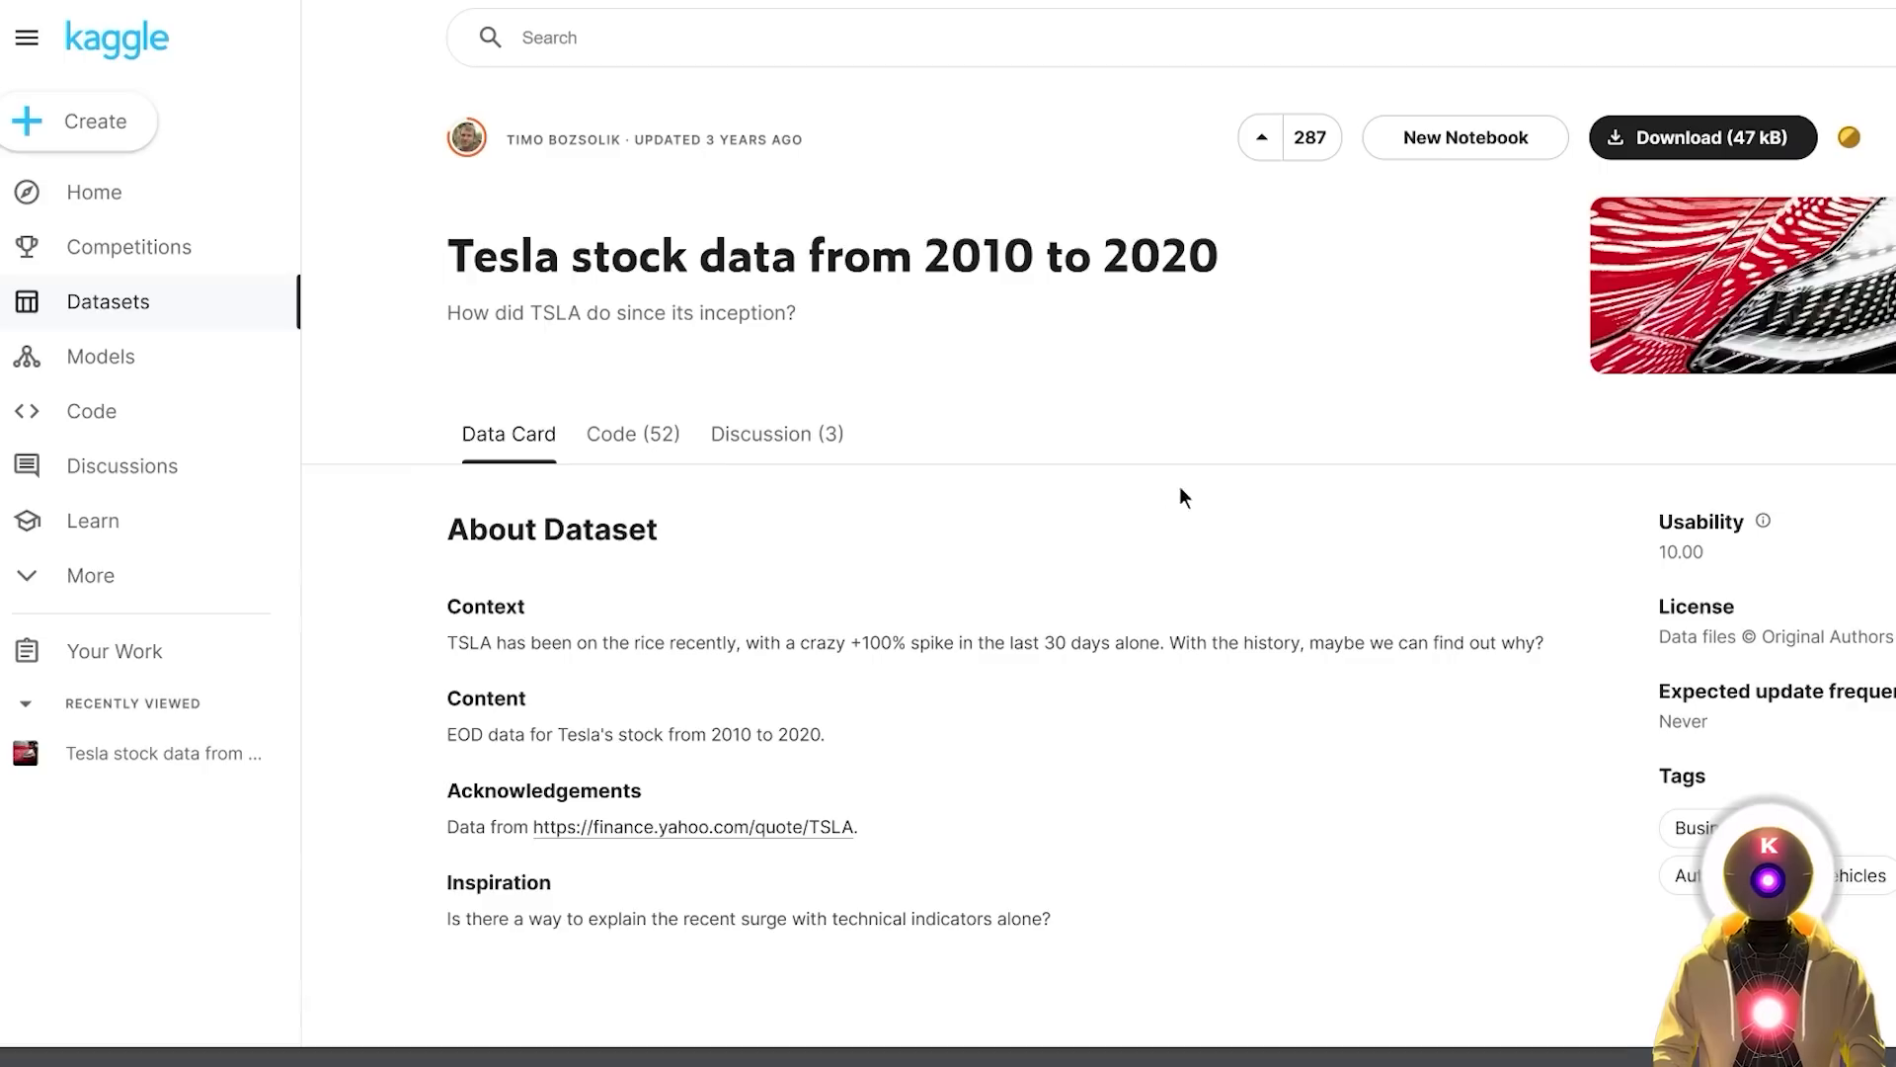
pyautogui.moveTo(713, 300)
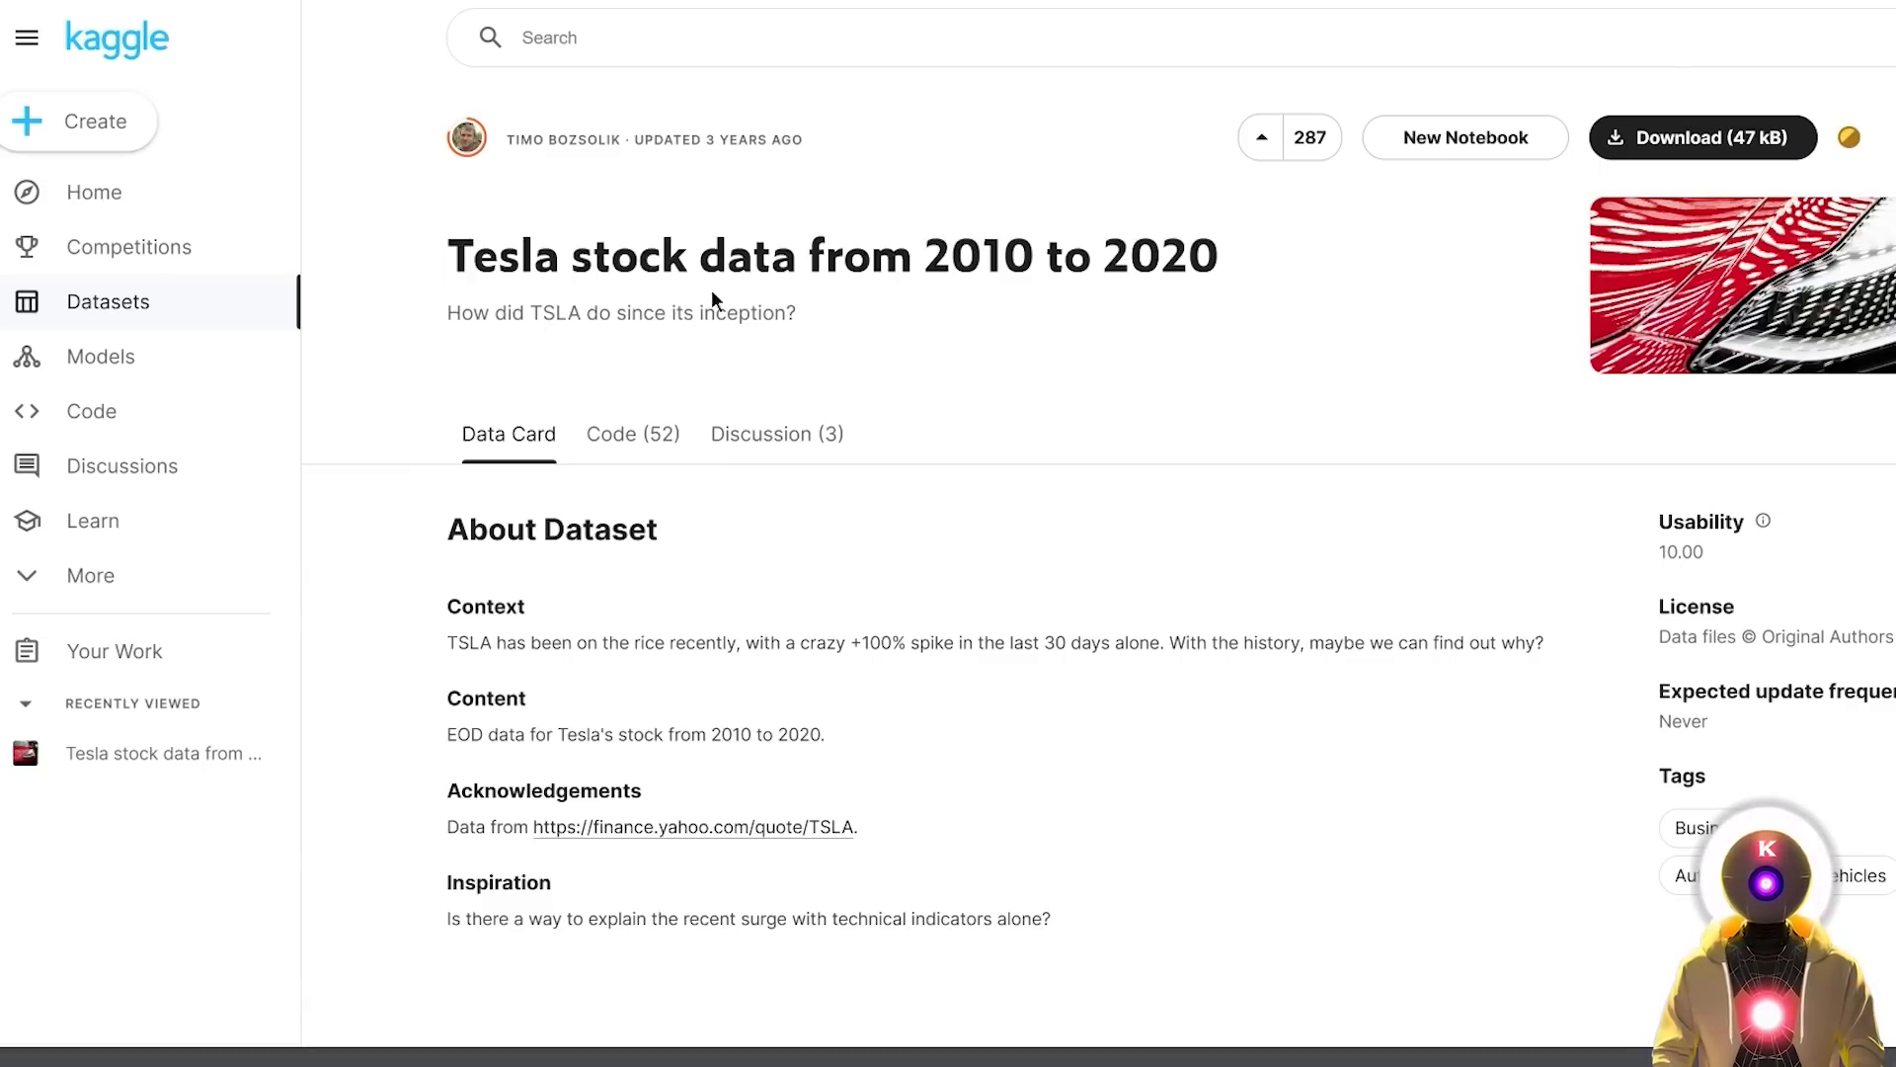
pyautogui.moveTo(1203, 294)
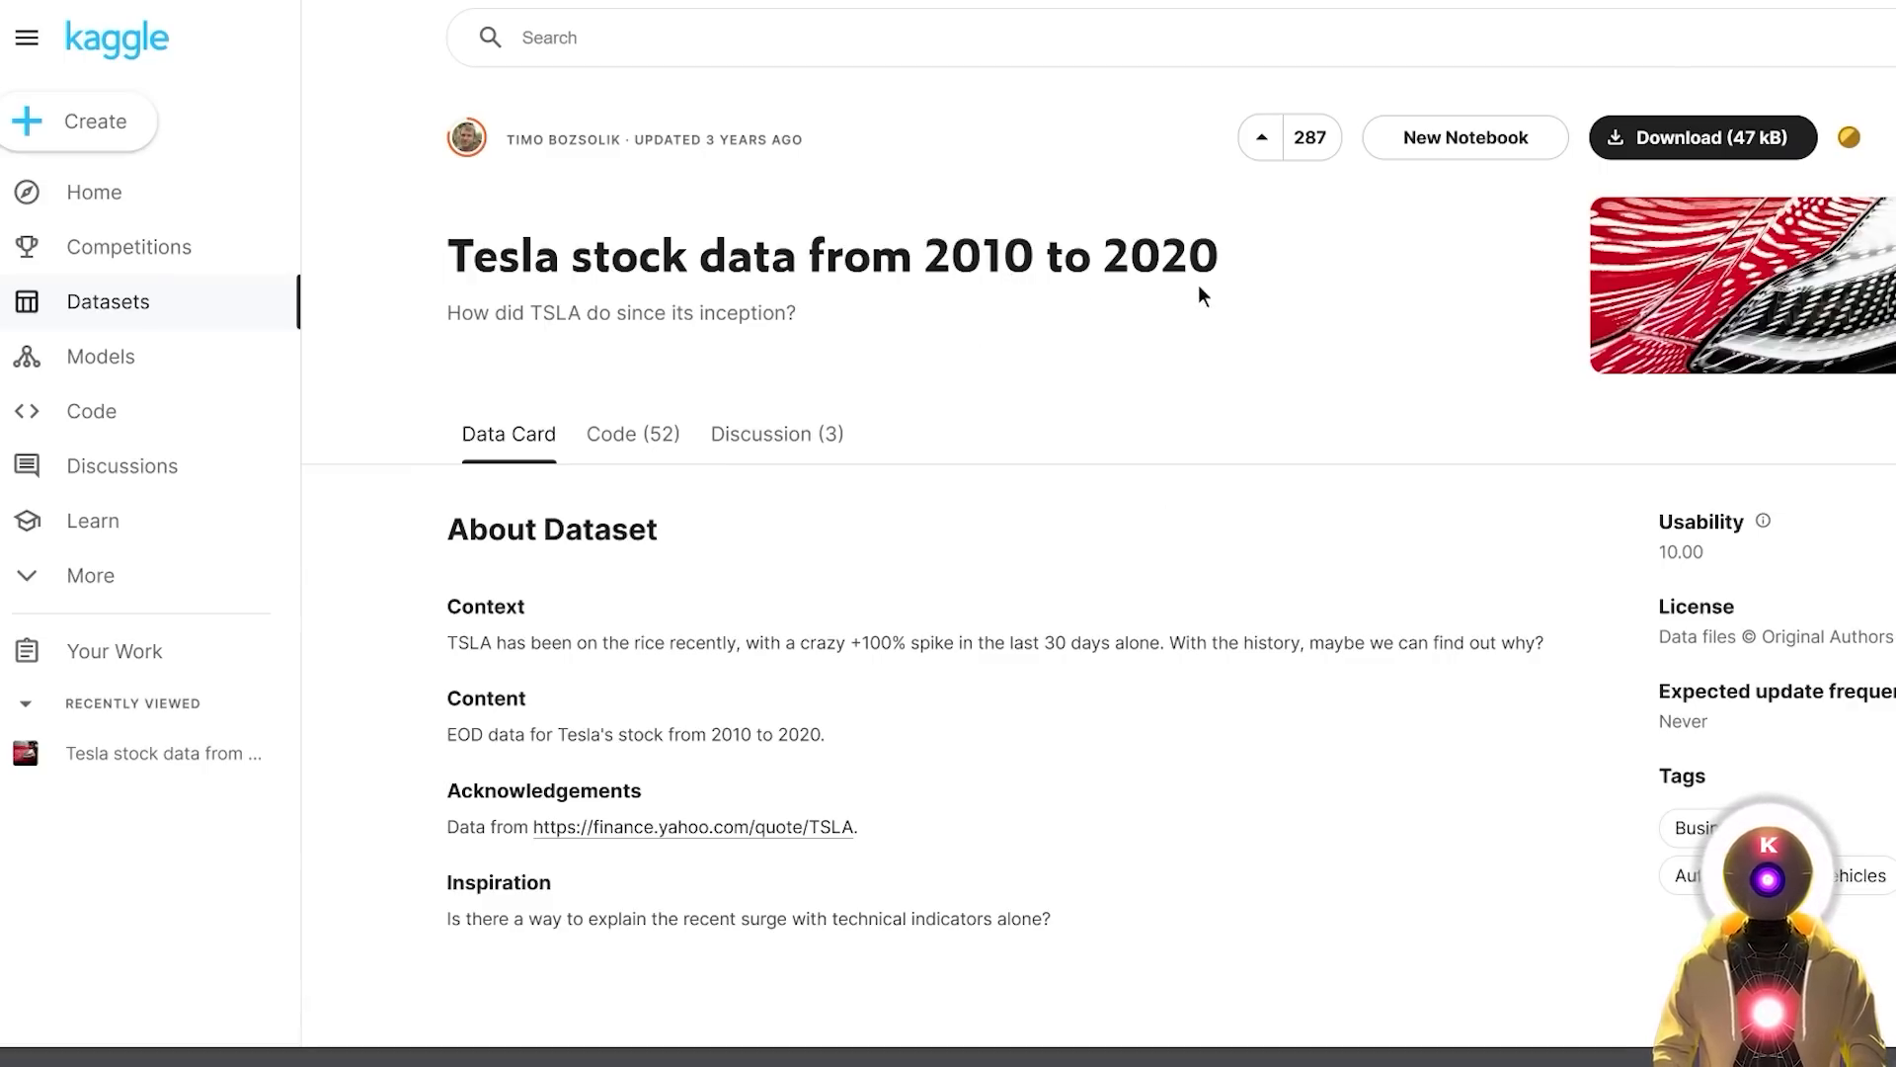
pyautogui.moveTo(798, 223)
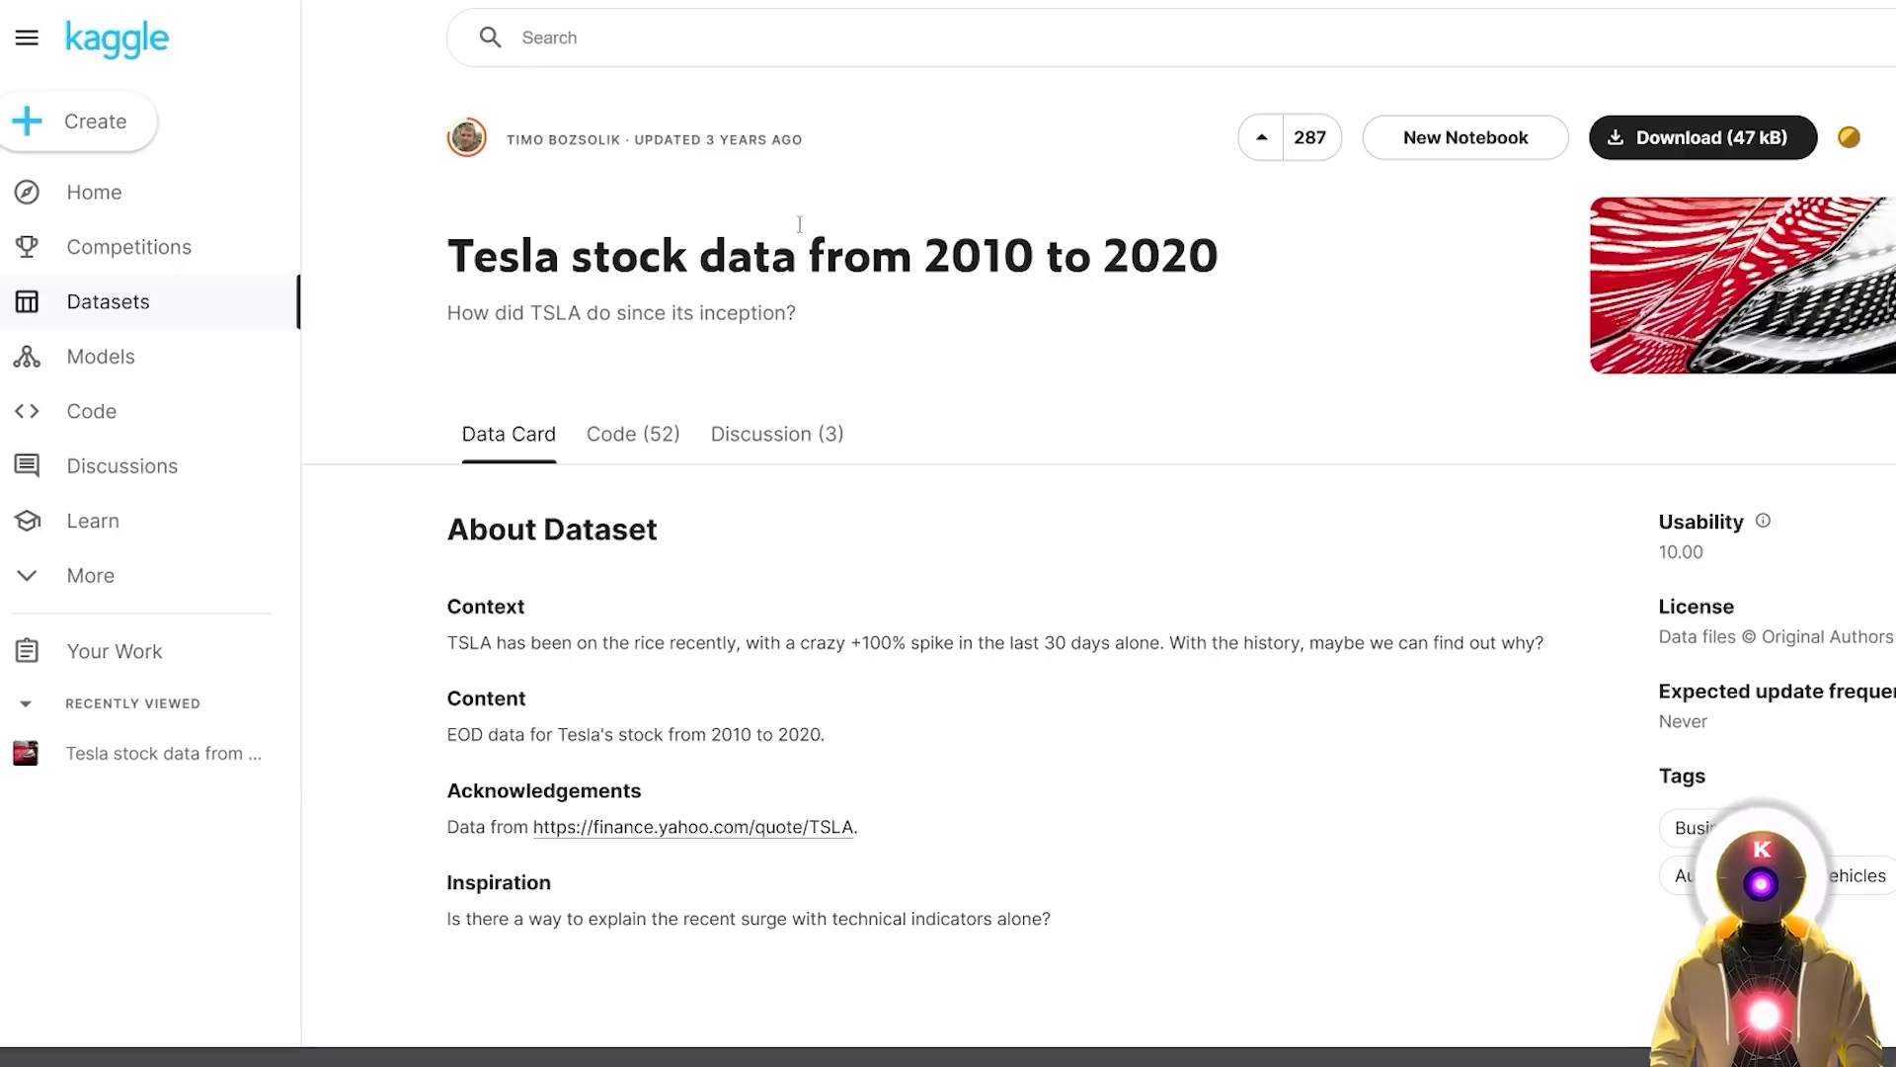
pyautogui.moveTo(1197, 331)
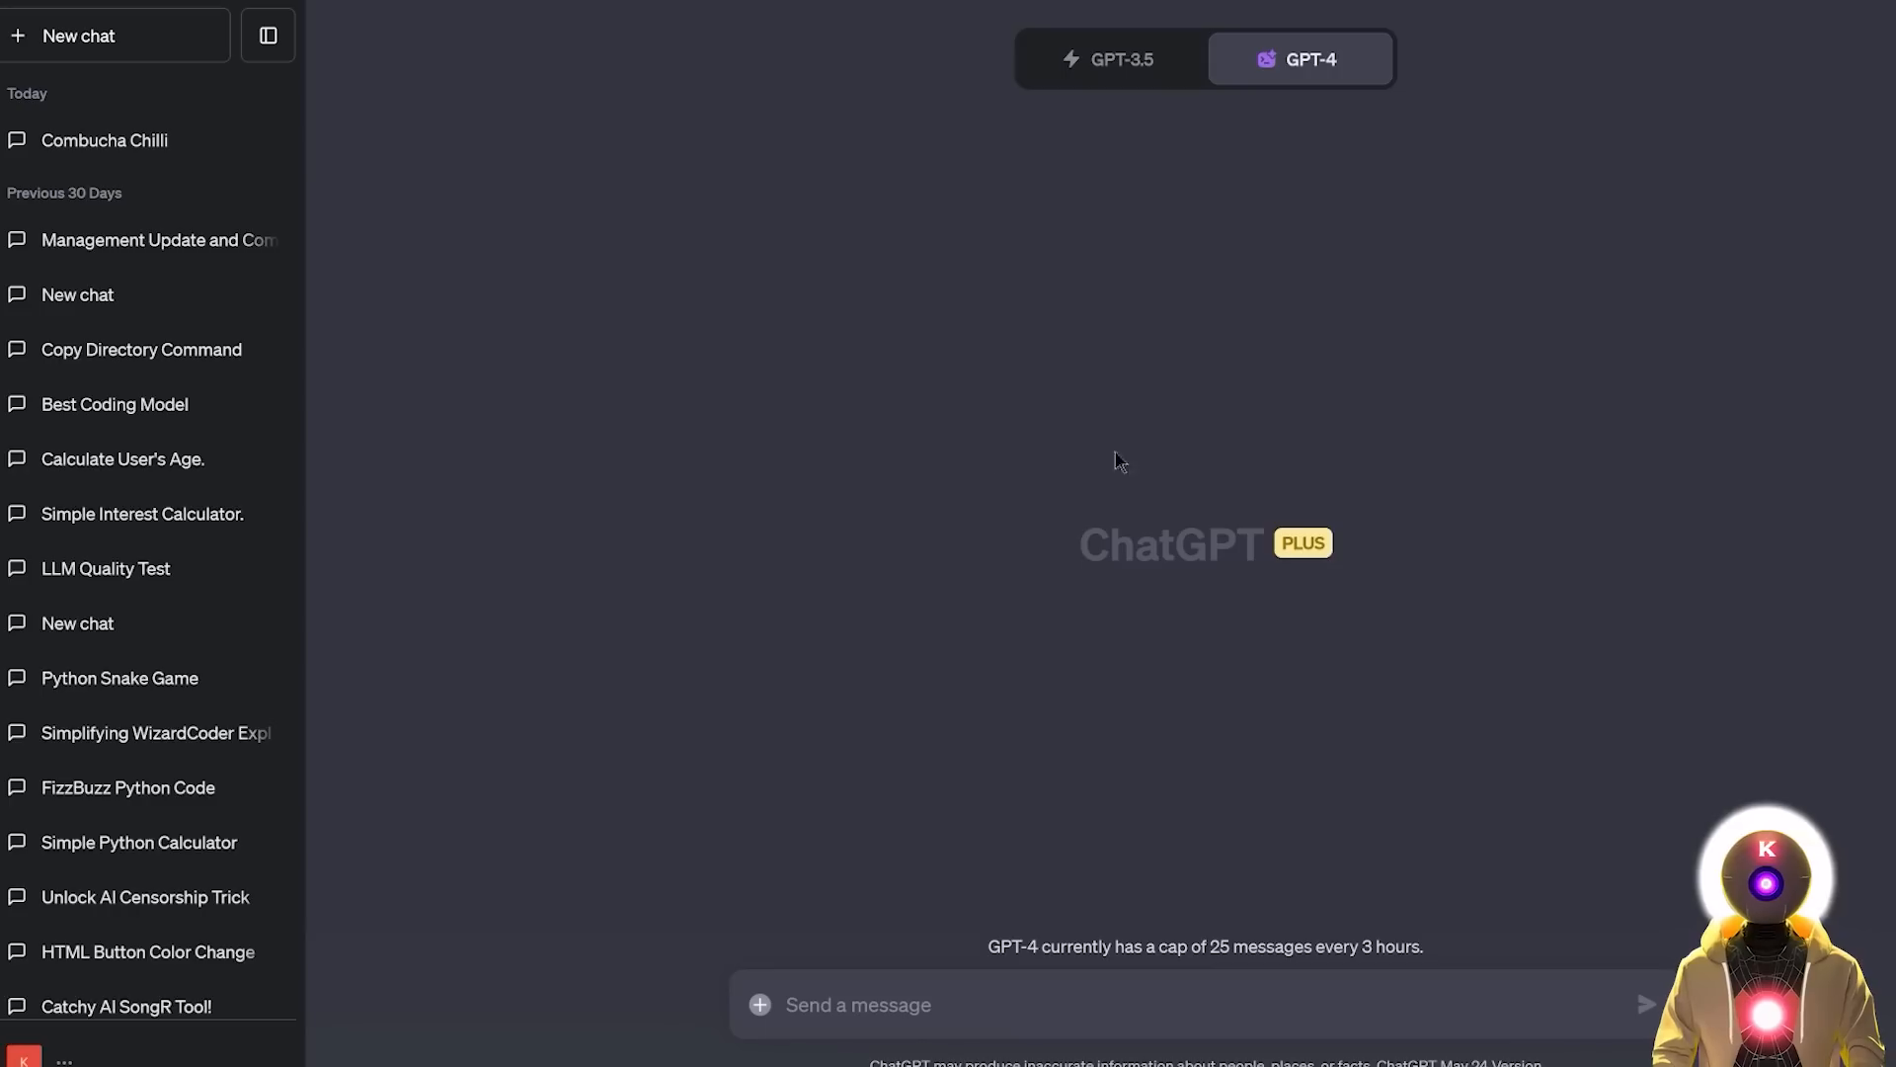
pyautogui.moveTo(751, 1016)
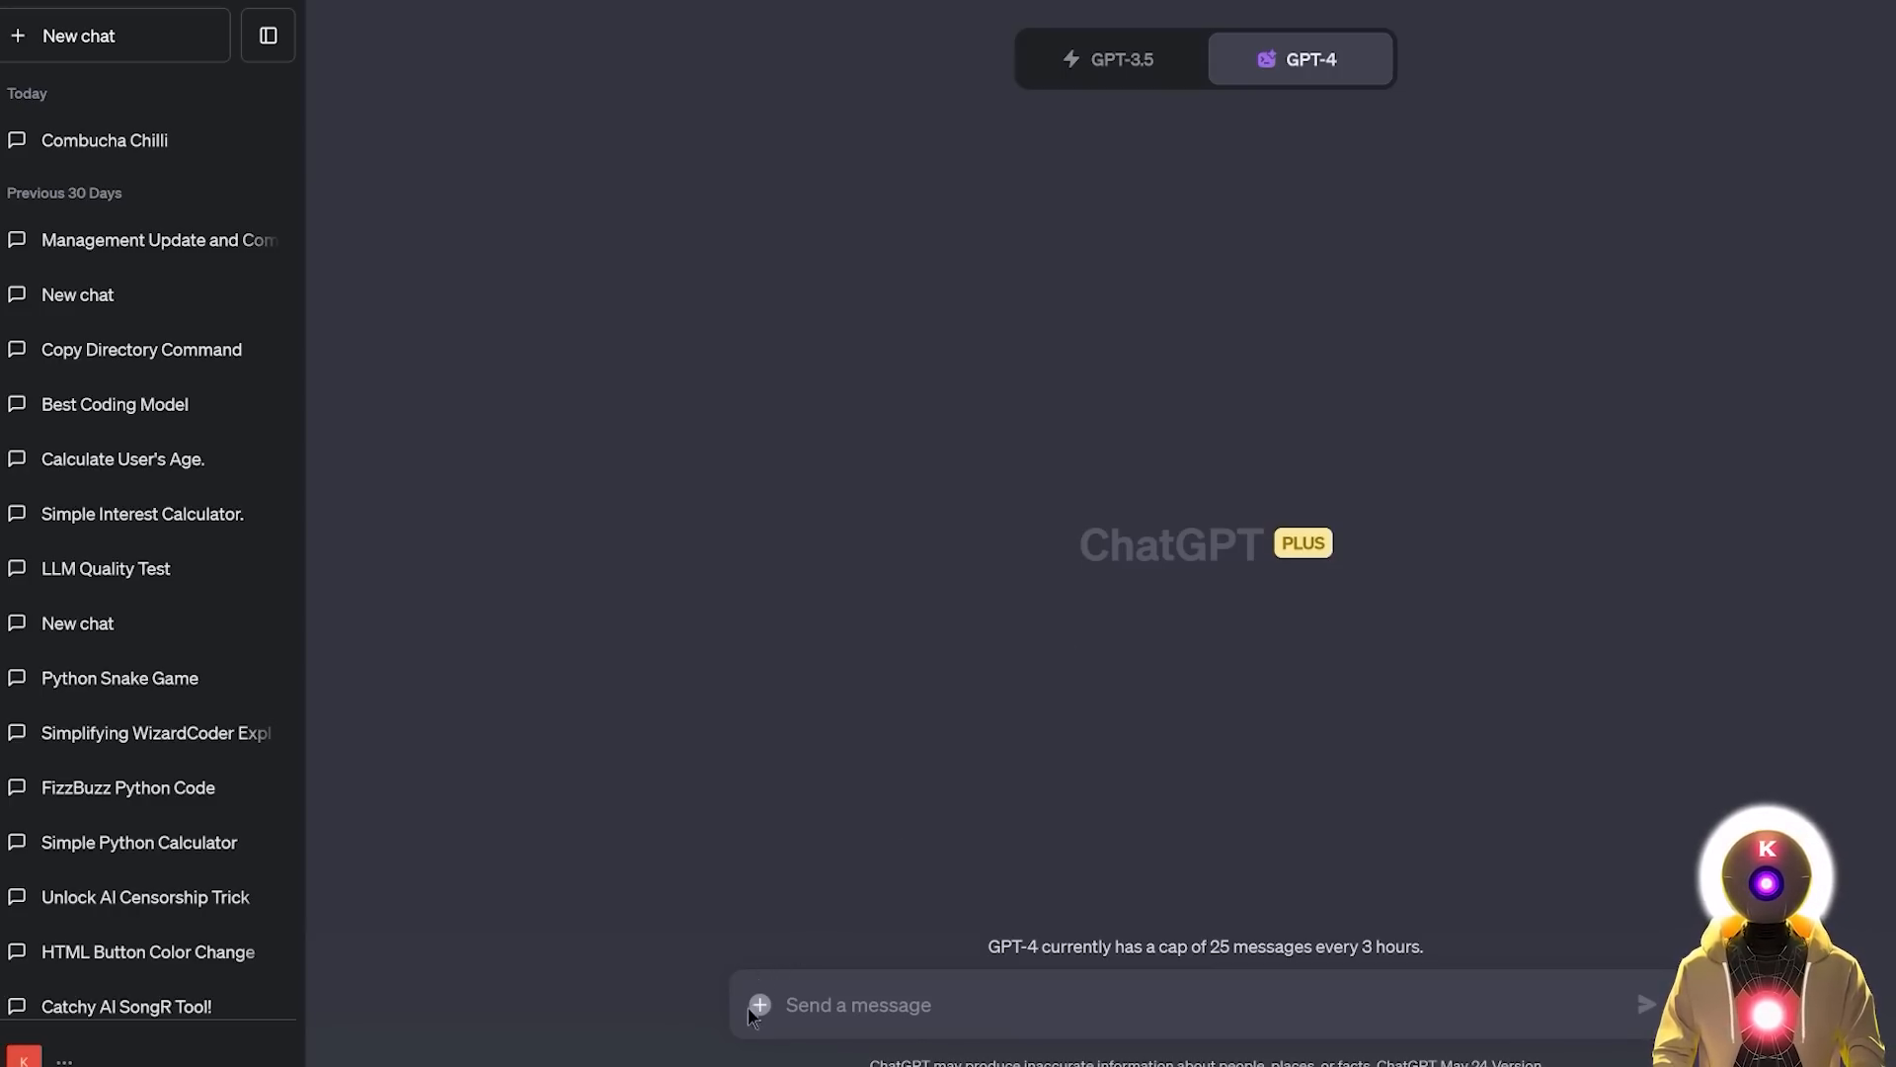
pyautogui.moveTo(759, 1003)
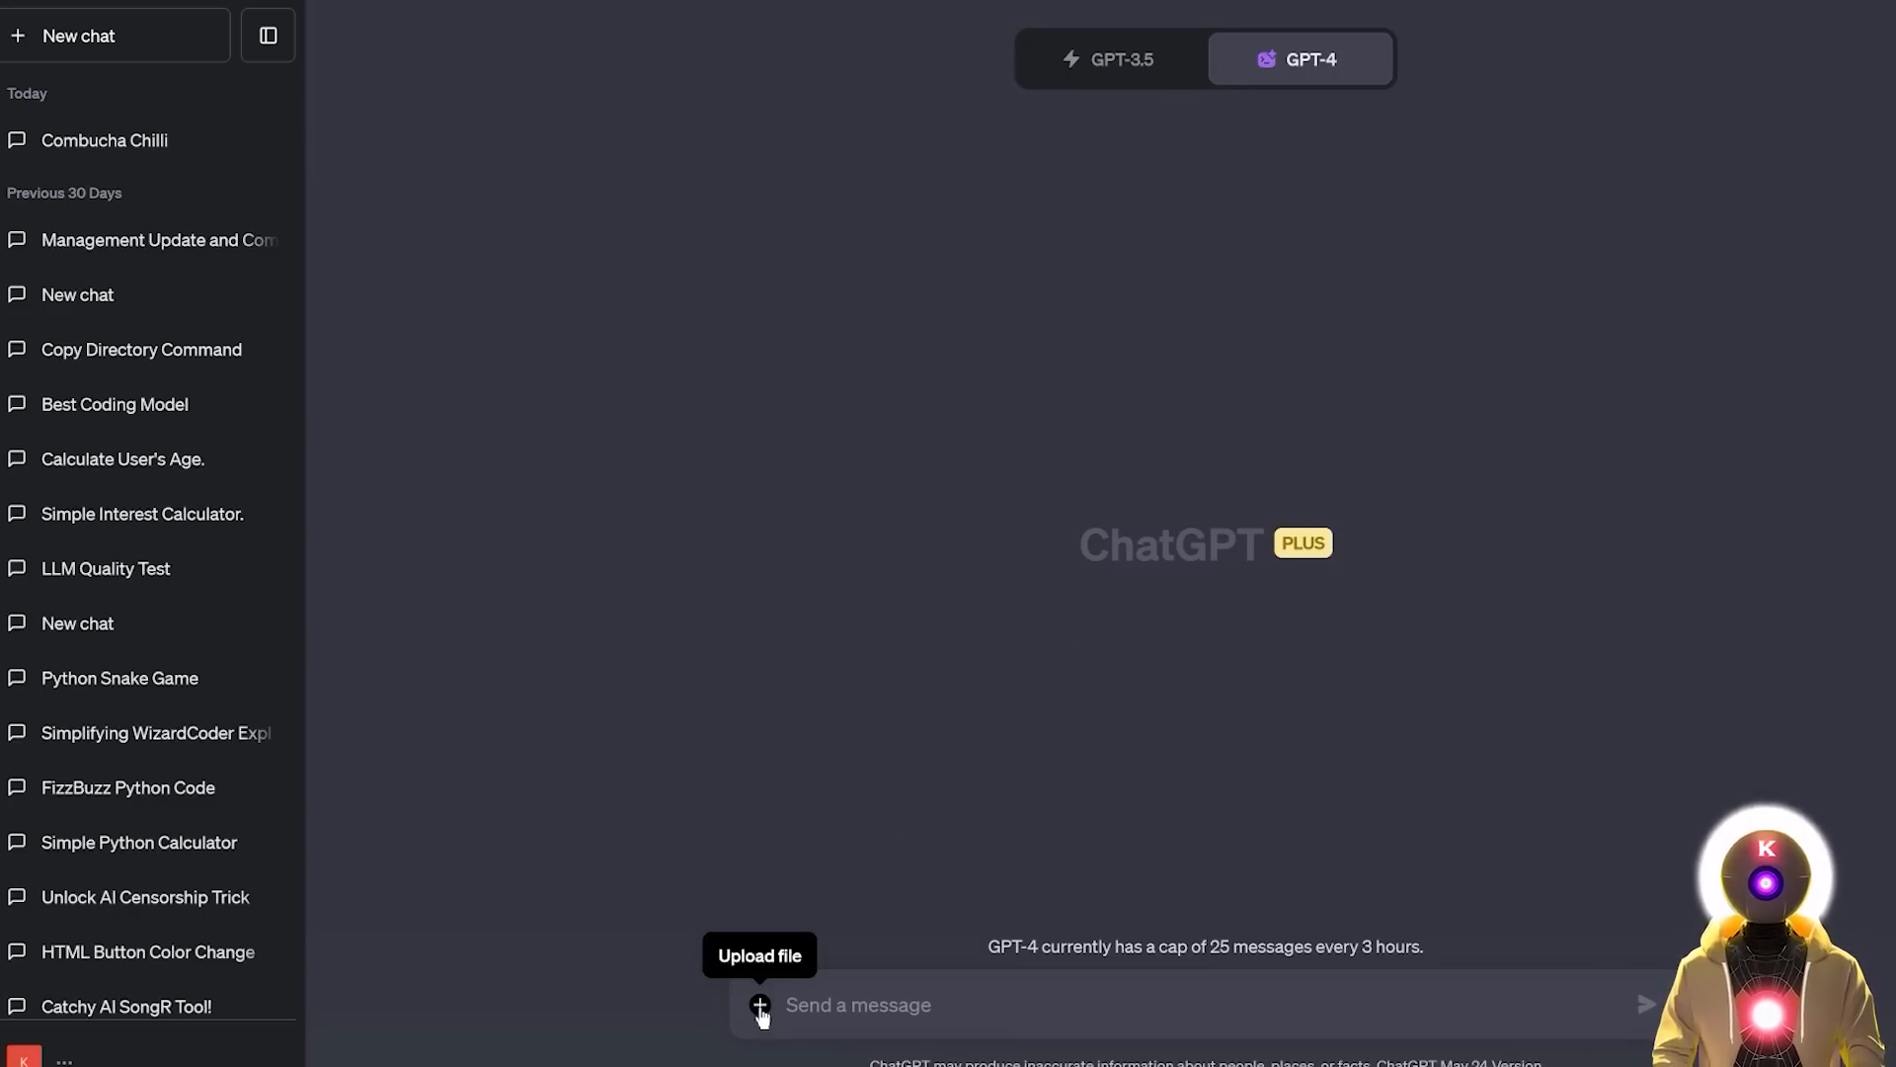
# Step: Attach TSLA.csv and send a prompt asking ChatGPT to examine Tesla's 2010–2020 EOD stock data
pyautogui.click(759, 1003)
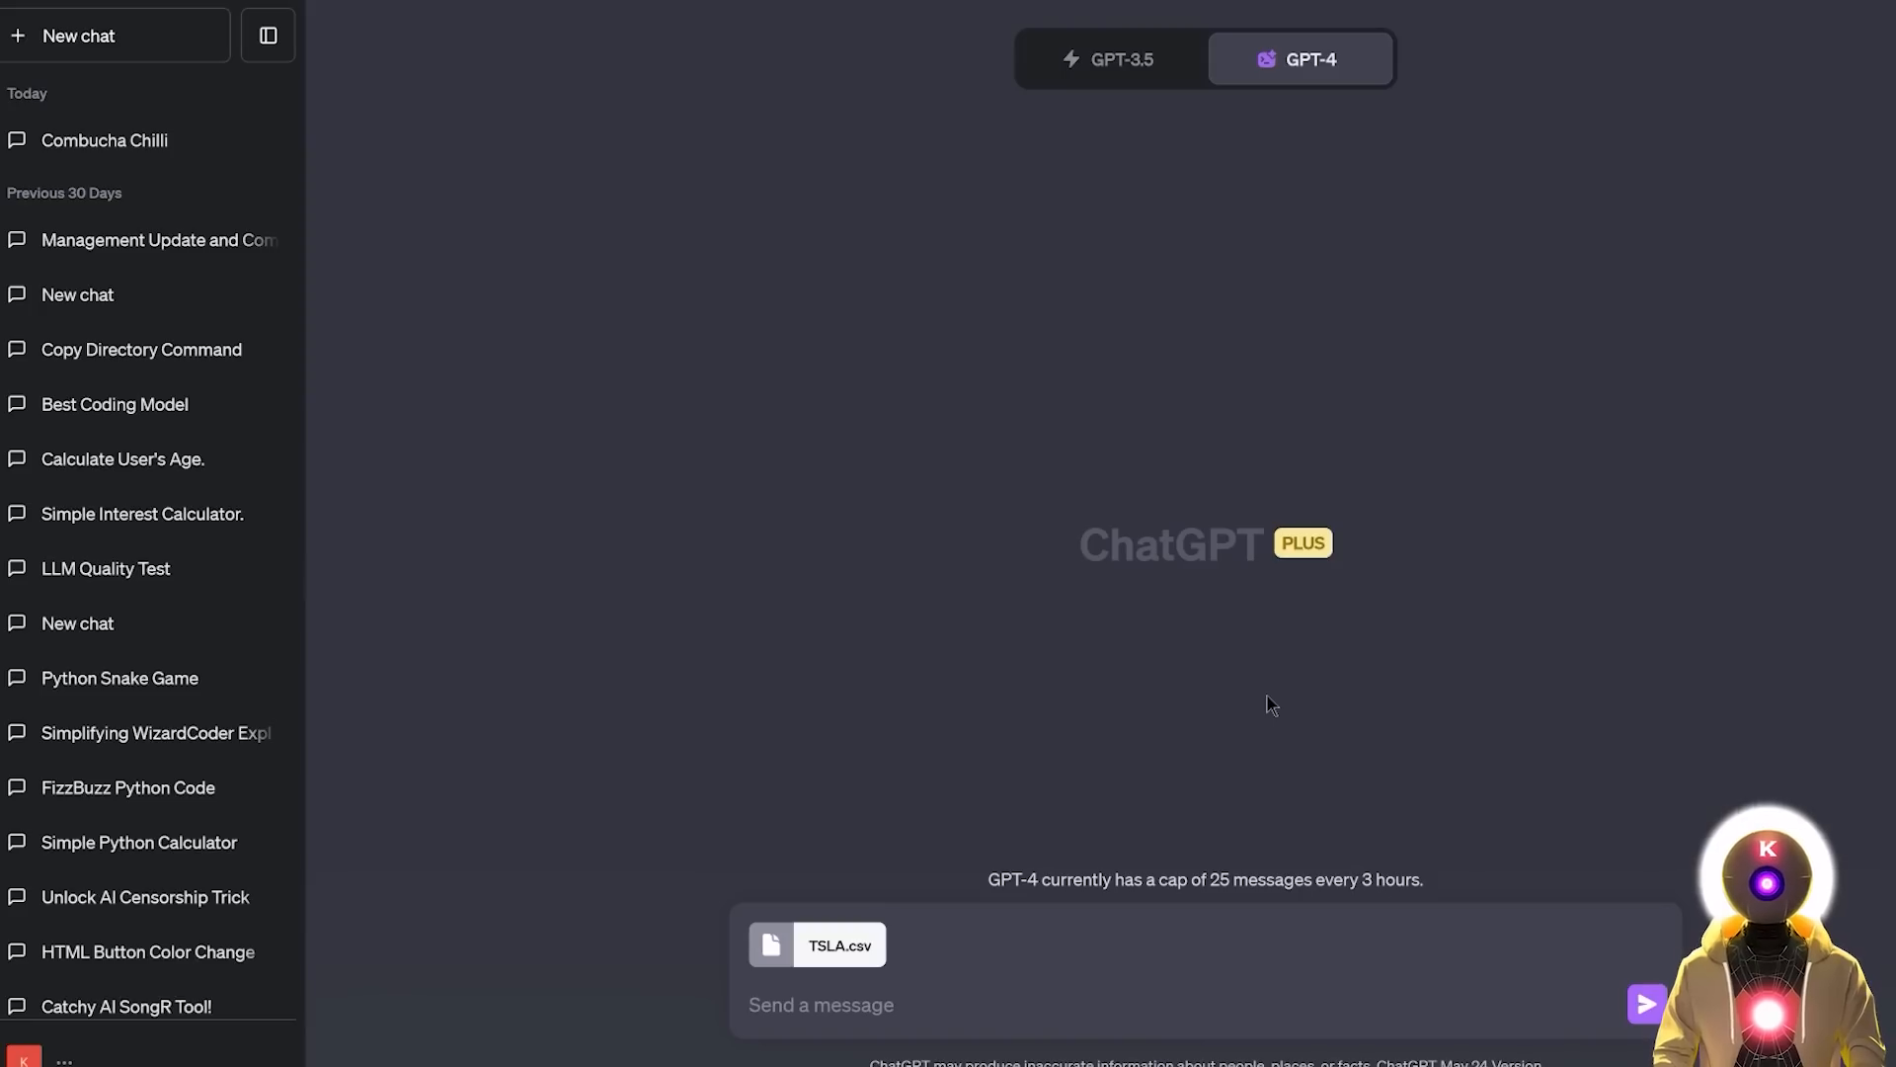
pyautogui.write("Here is the EOD data for Tesla's stock from 2010 to 2020, take a look and tell me what you find.")
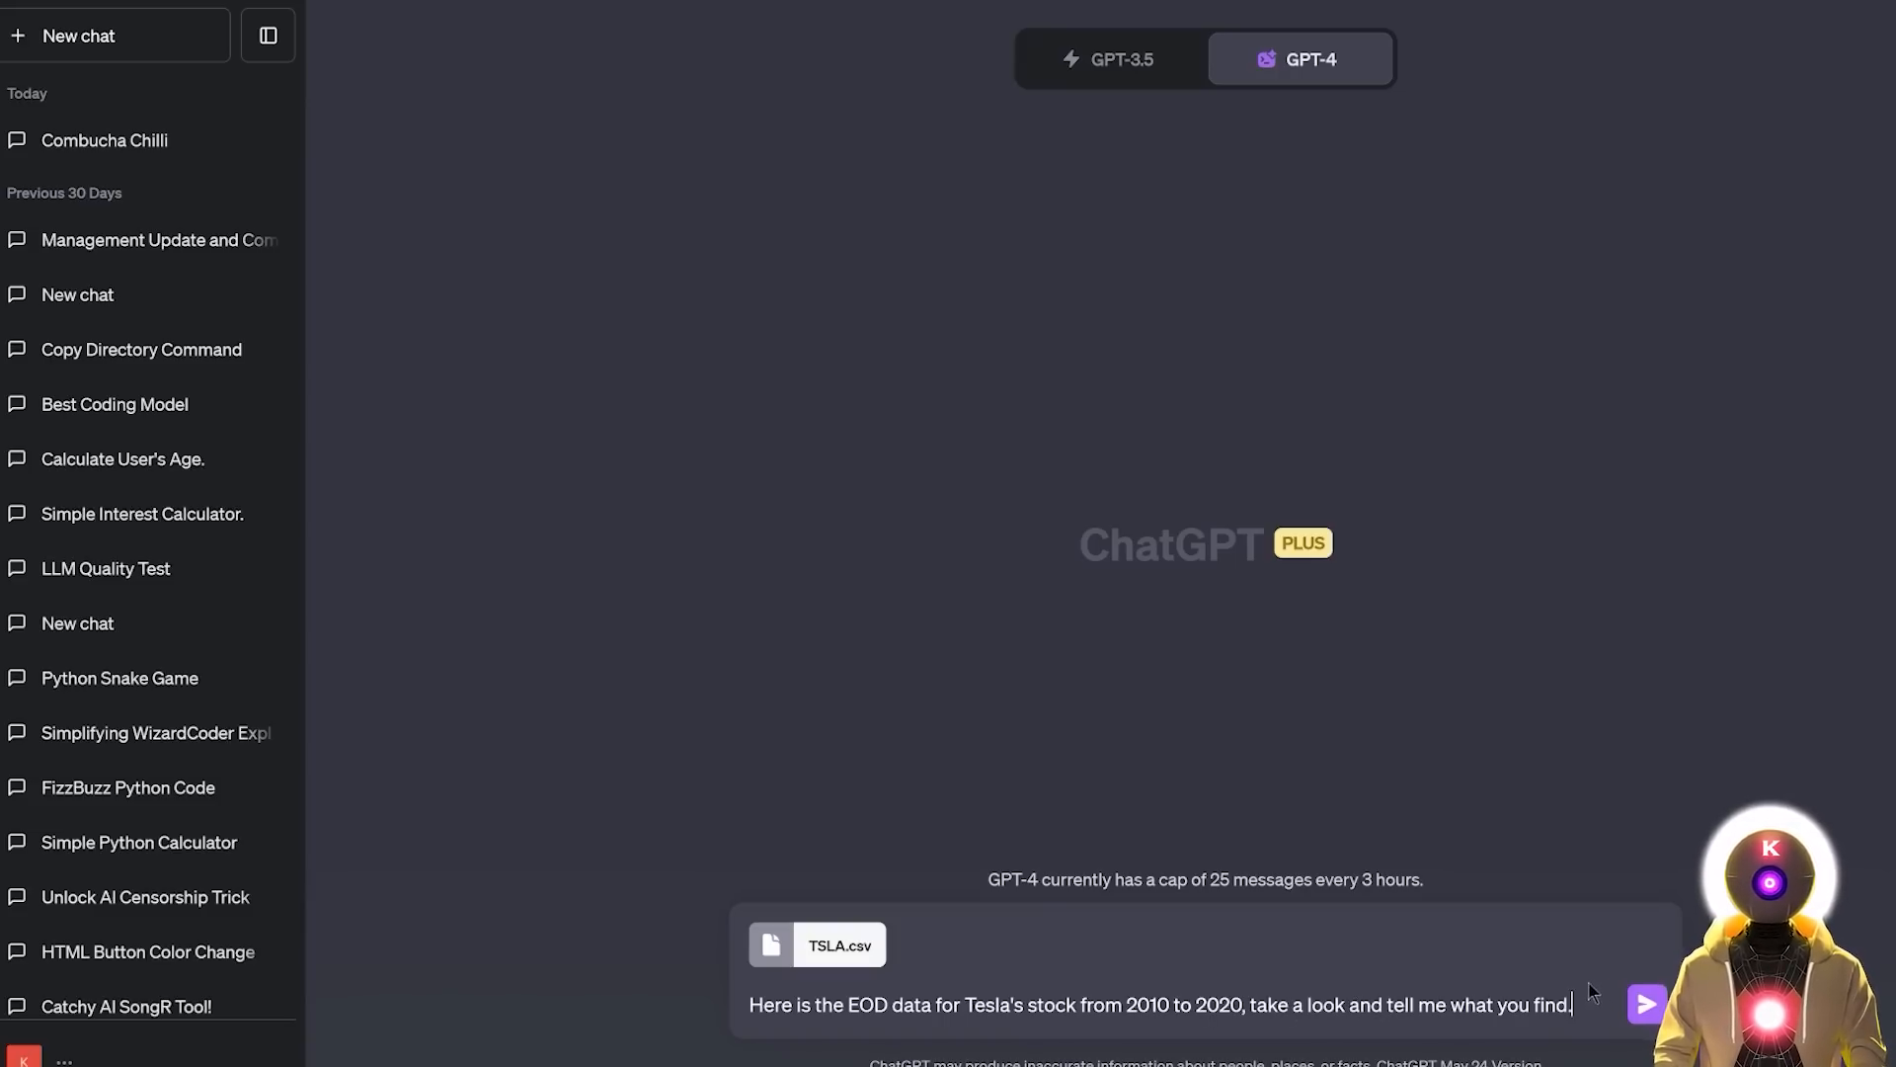
pyautogui.click(1646, 1003)
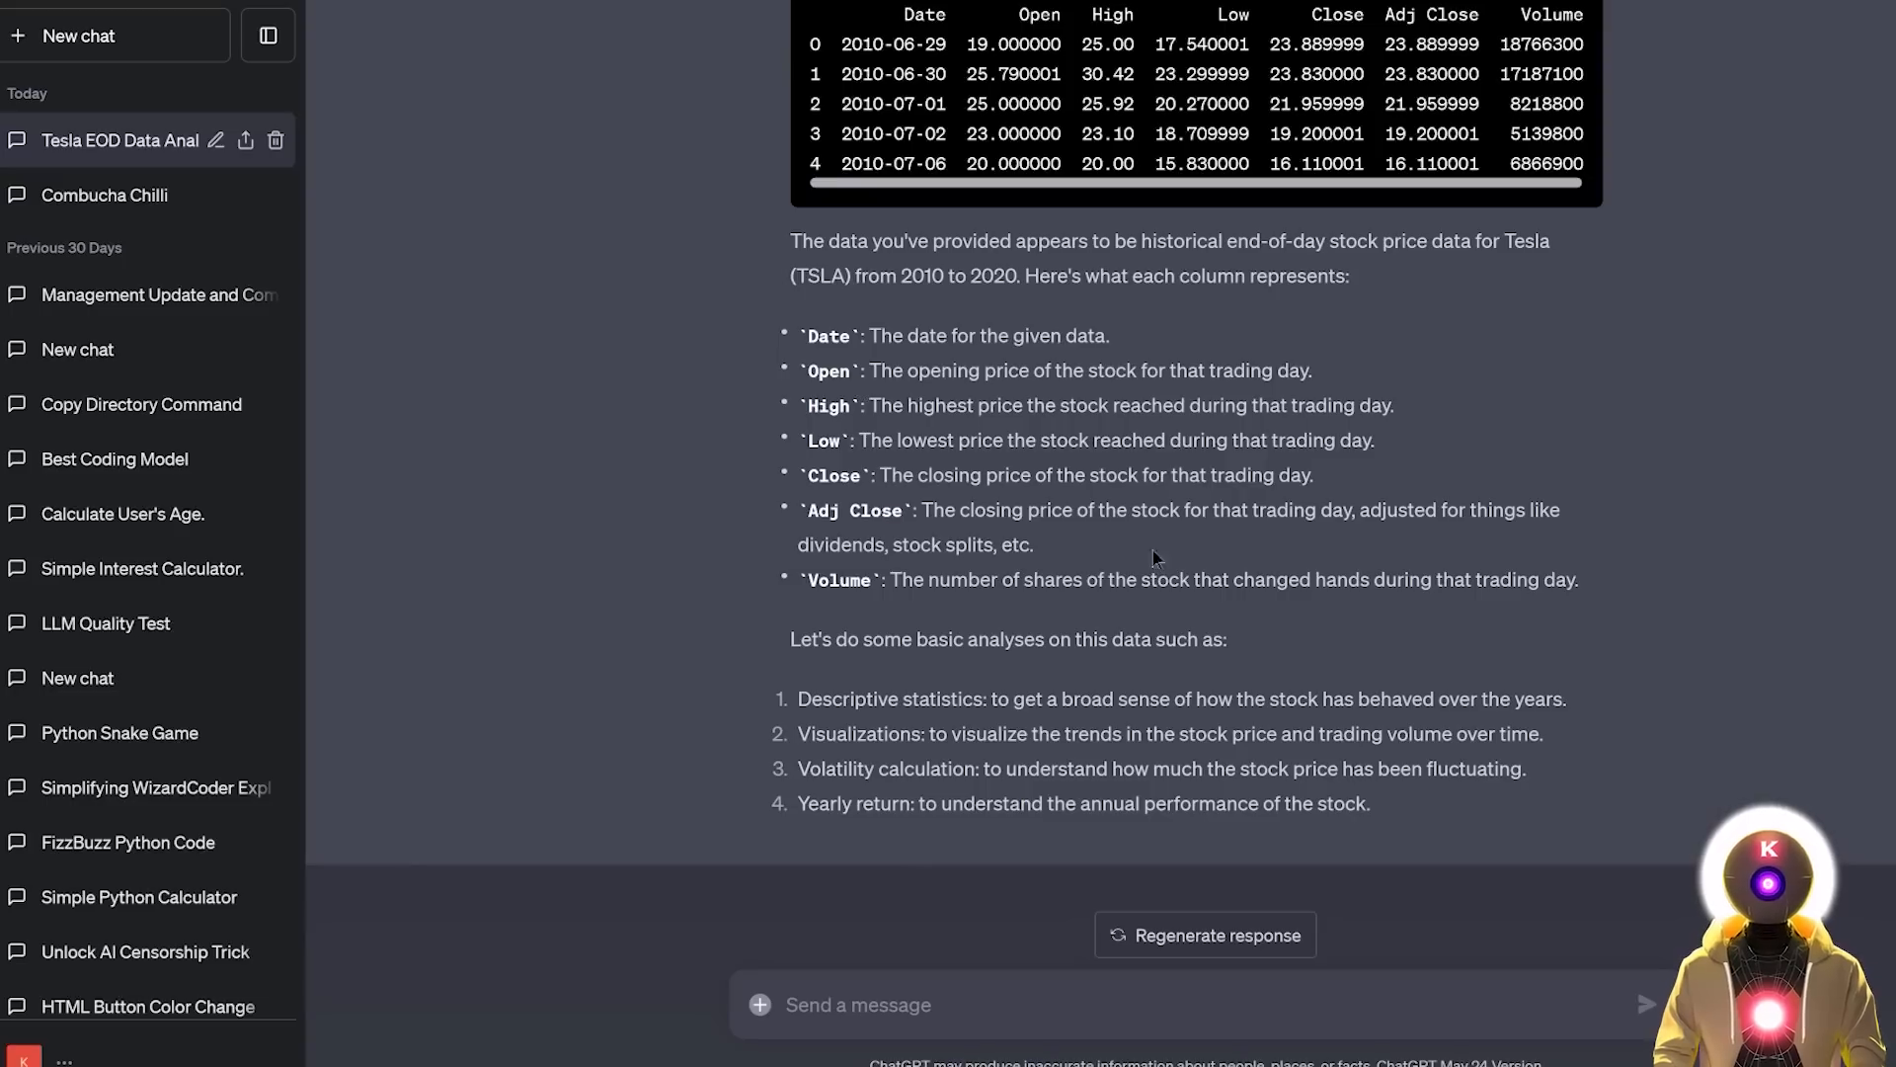
pyautogui.moveTo(1304, 621)
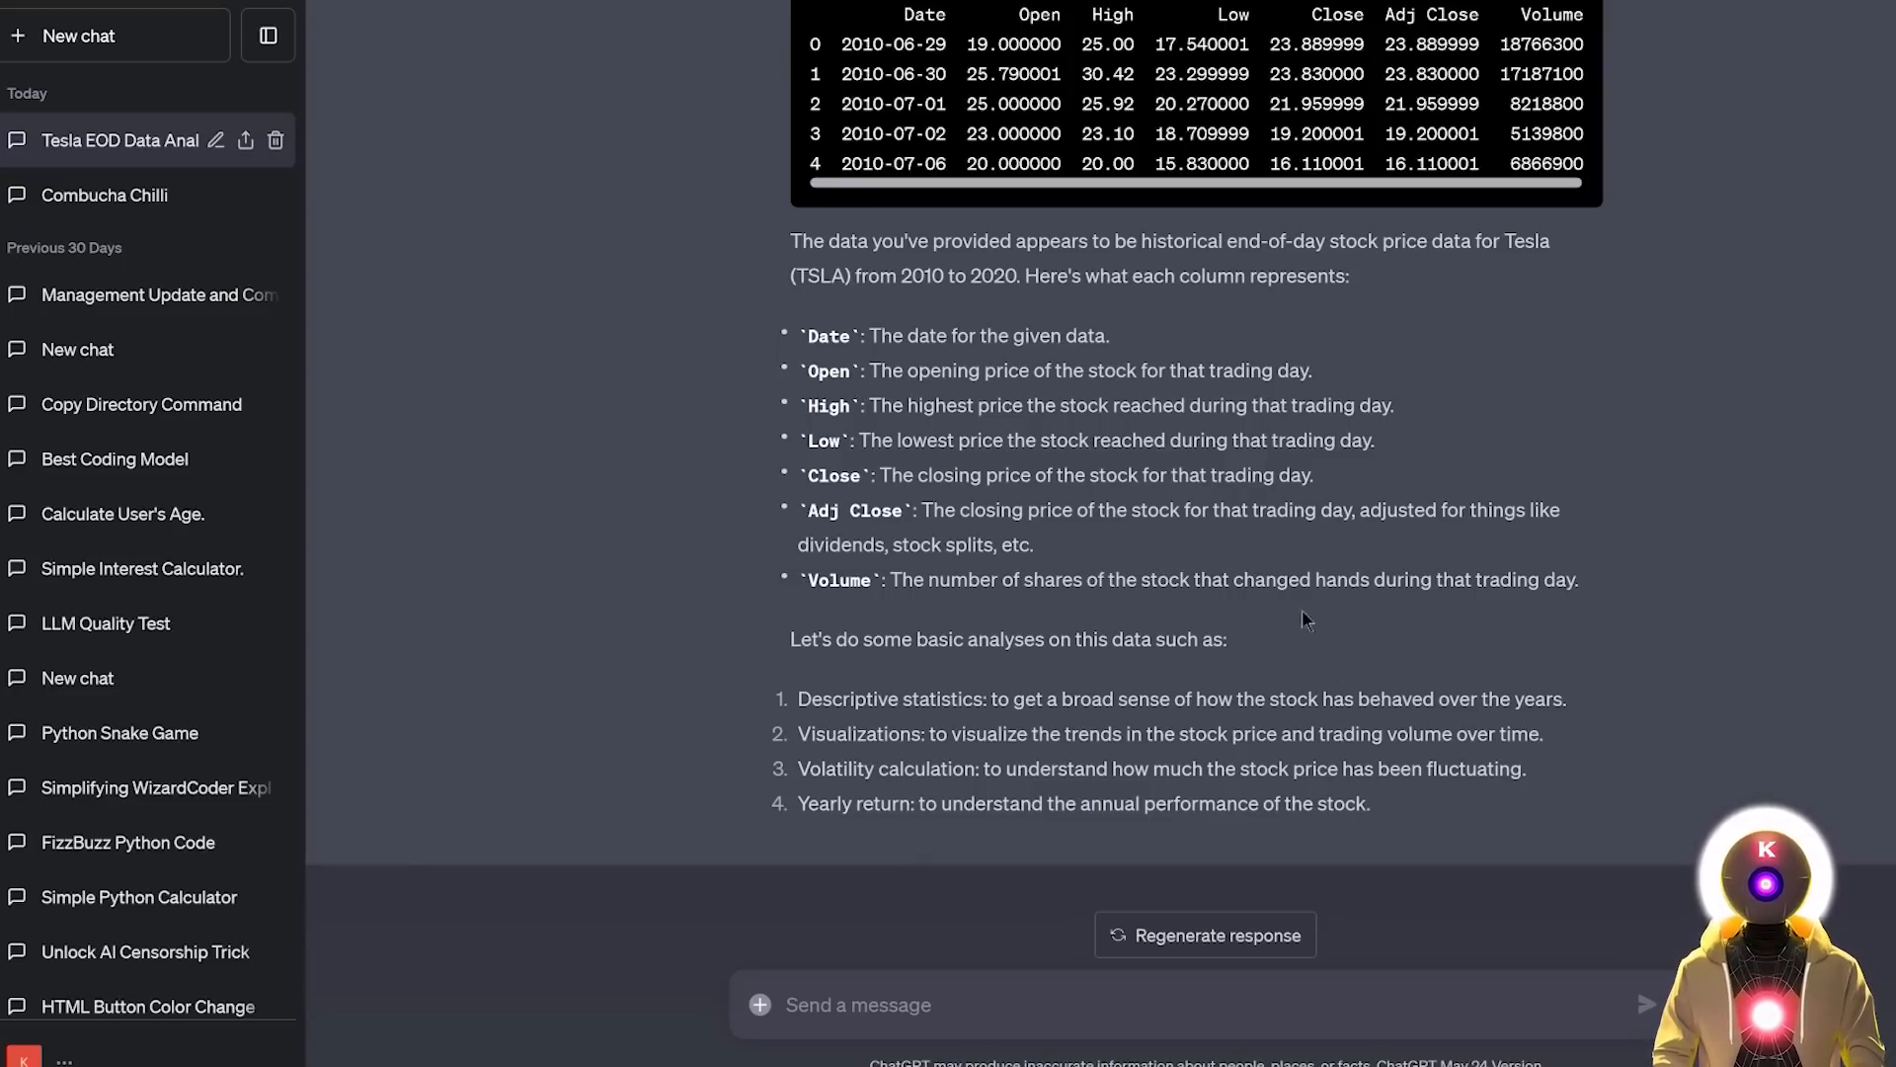
pyautogui.moveTo(1639, 610)
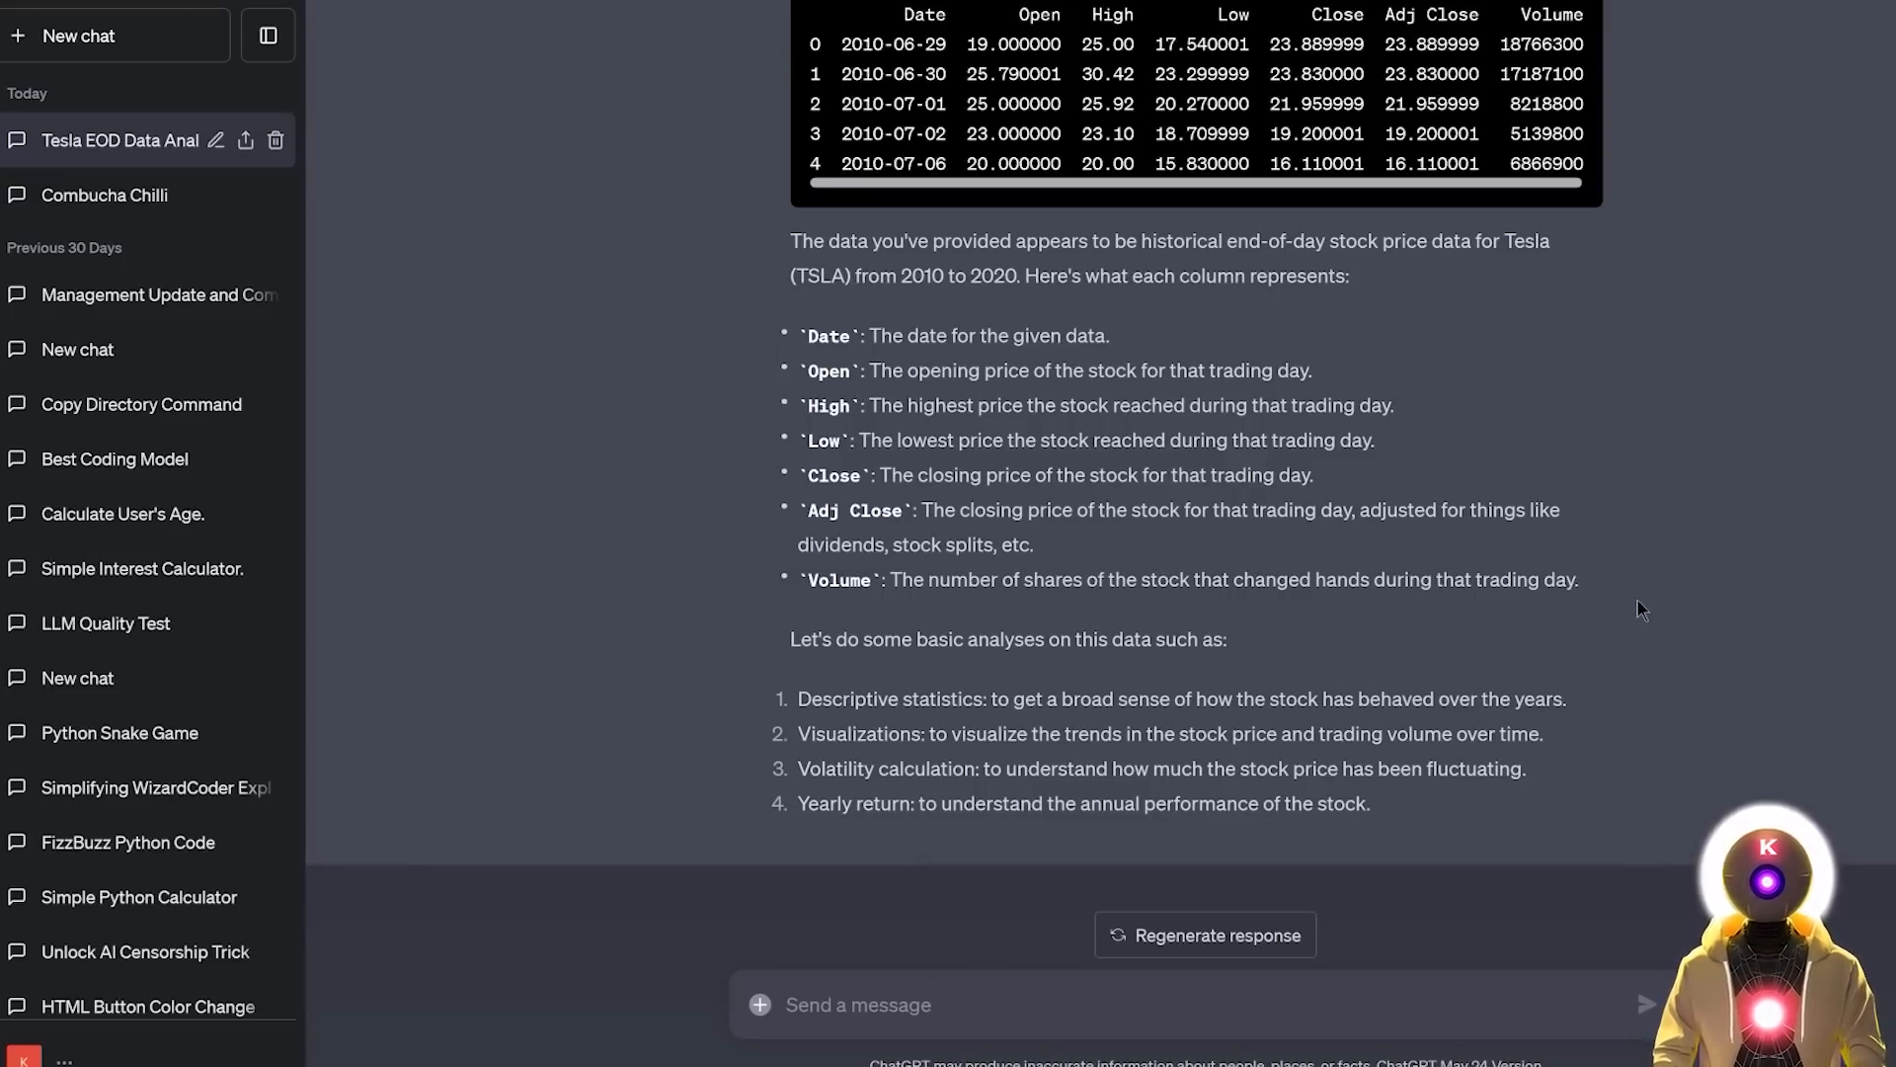
# Step: Send a request to visualise the Tesla data in a graph and report correlations, then review the reply
pyautogui.write('Help me visualize the data in a beautiful graph and tell me what correlational, information you can extrapolate from that data')
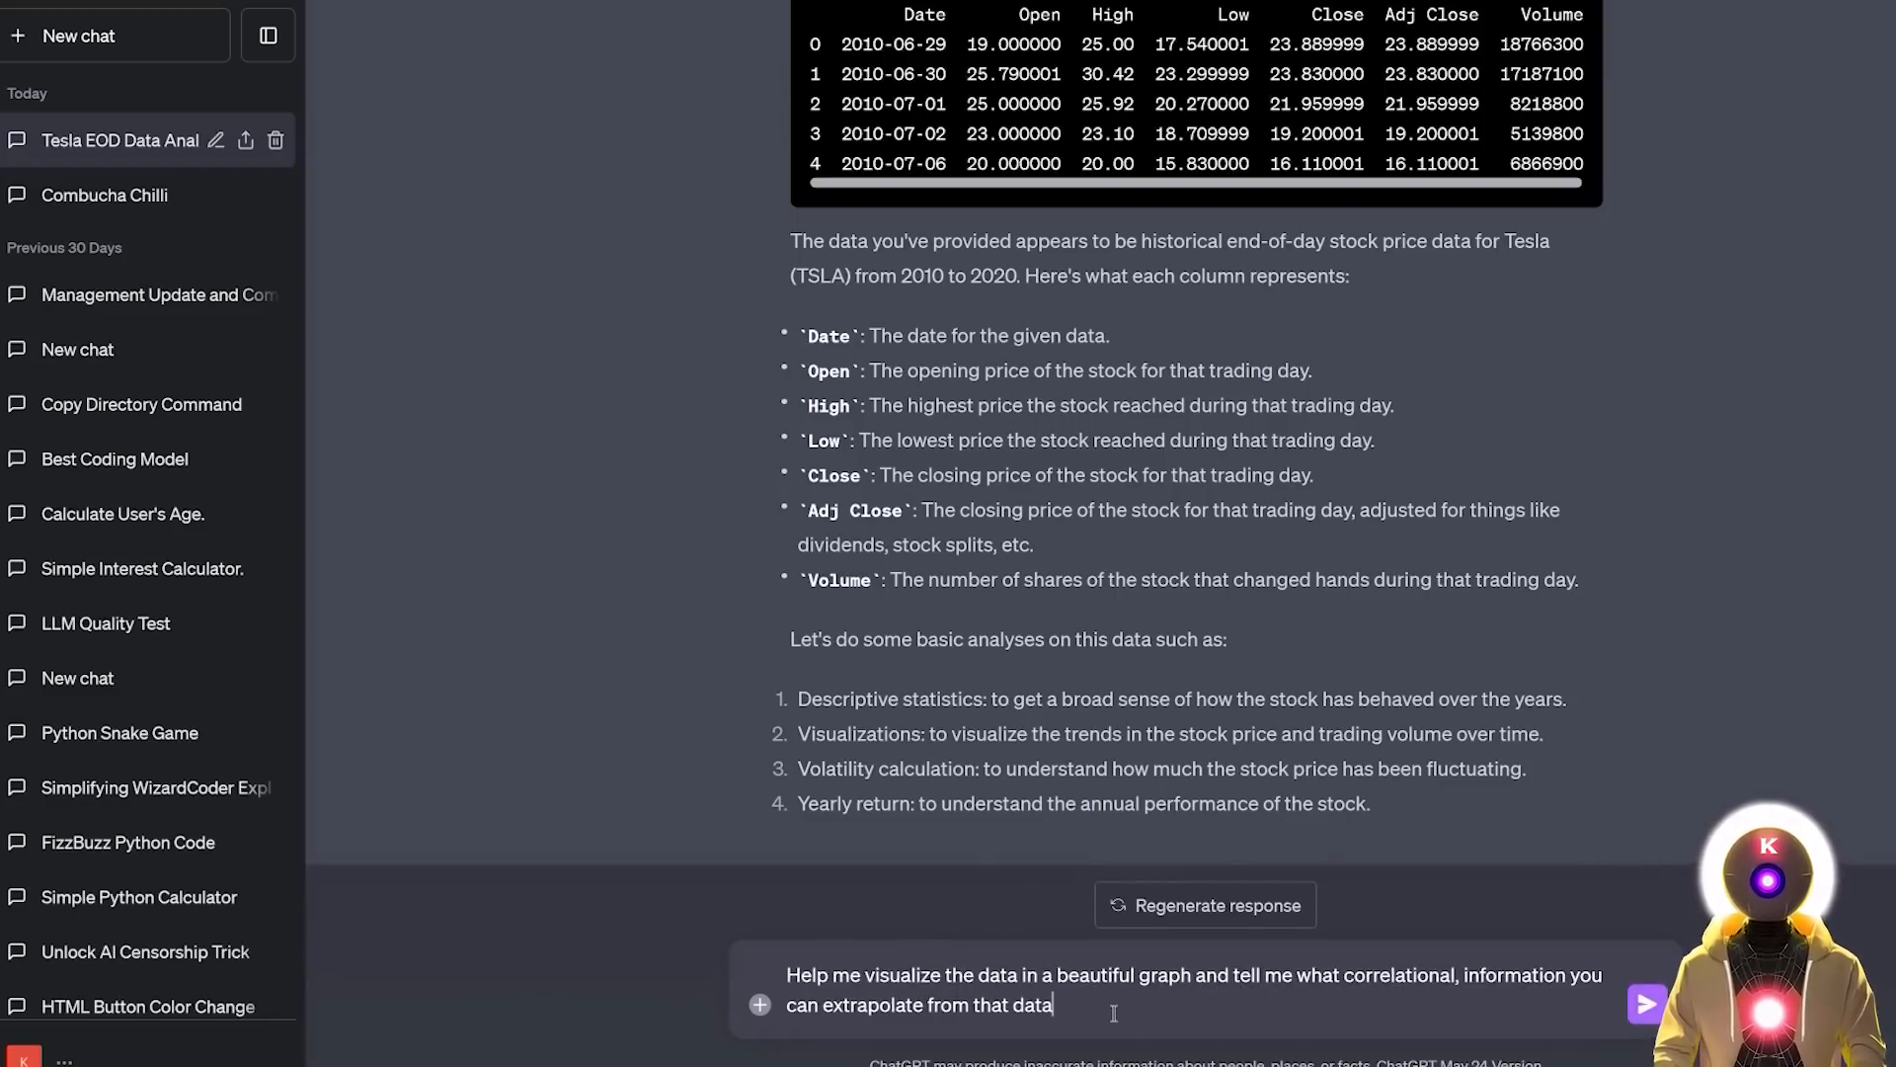
pyautogui.click(1645, 1003)
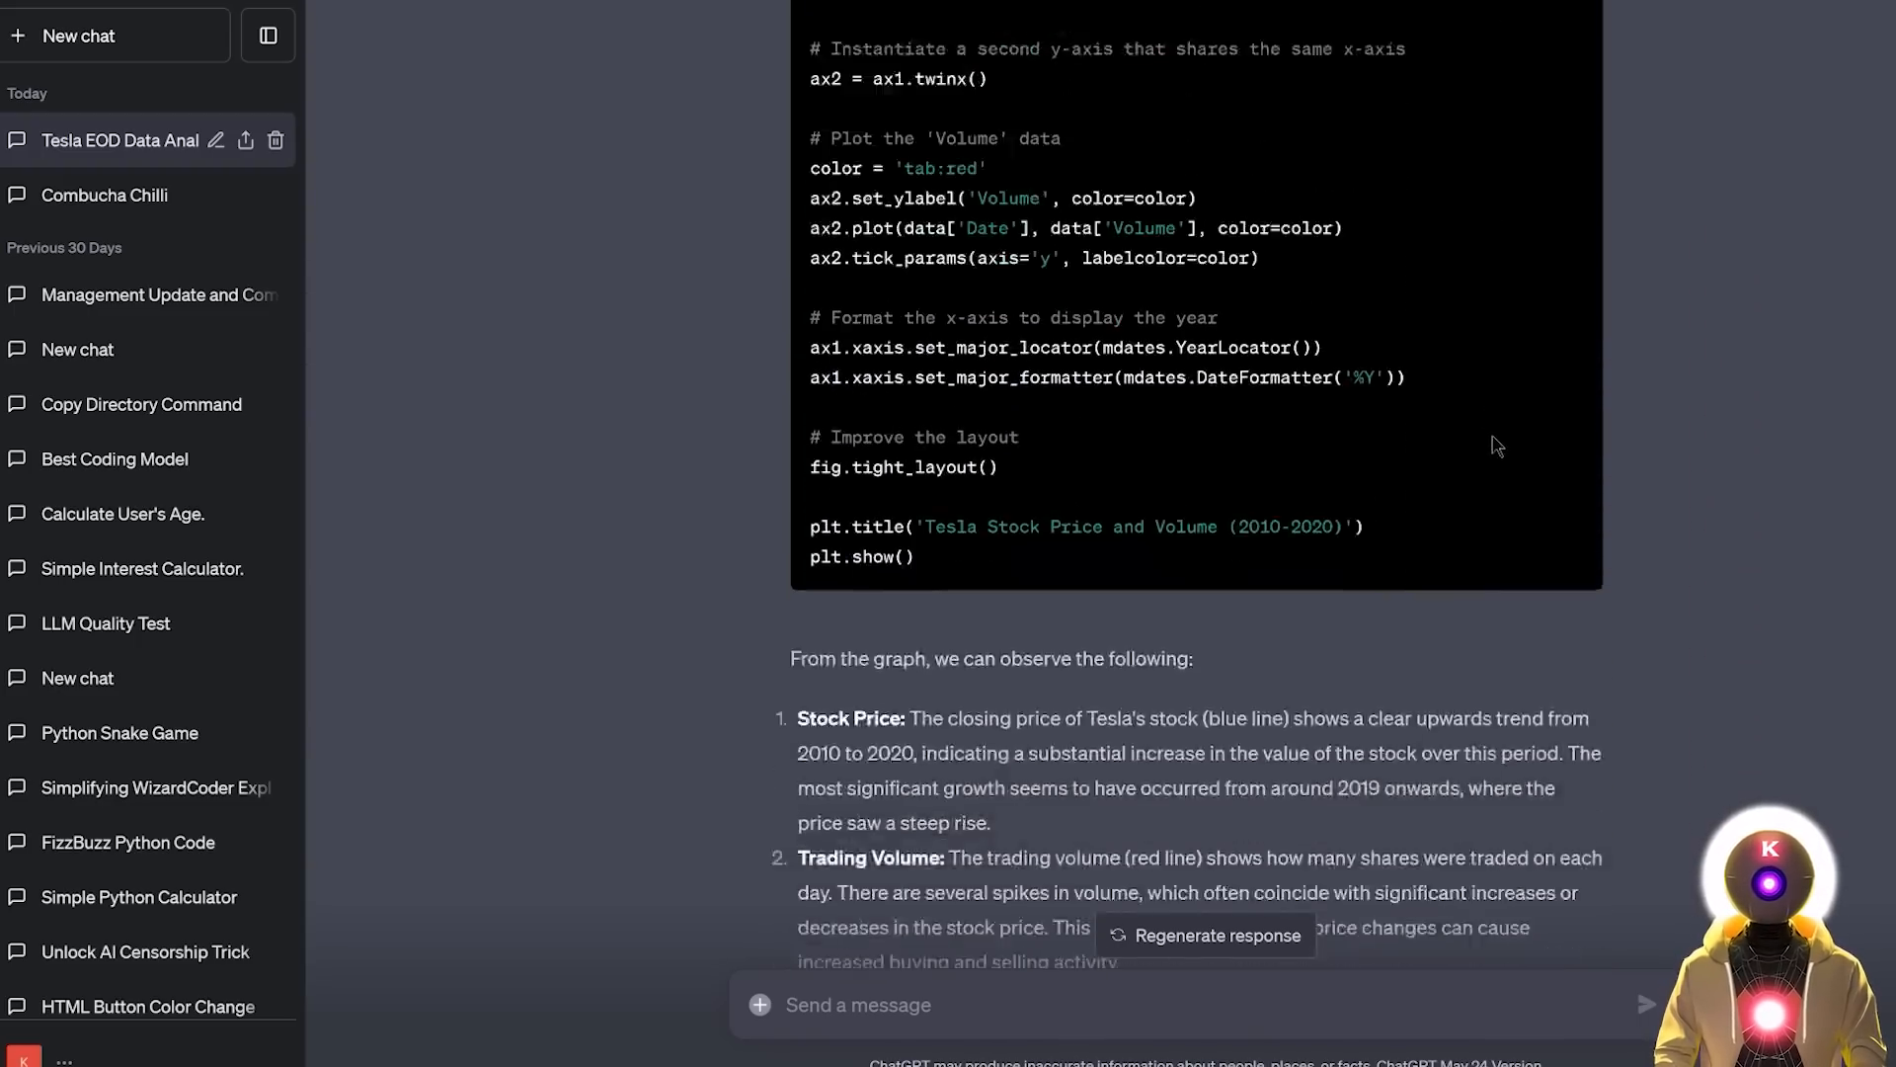
pyautogui.scroll(-3)
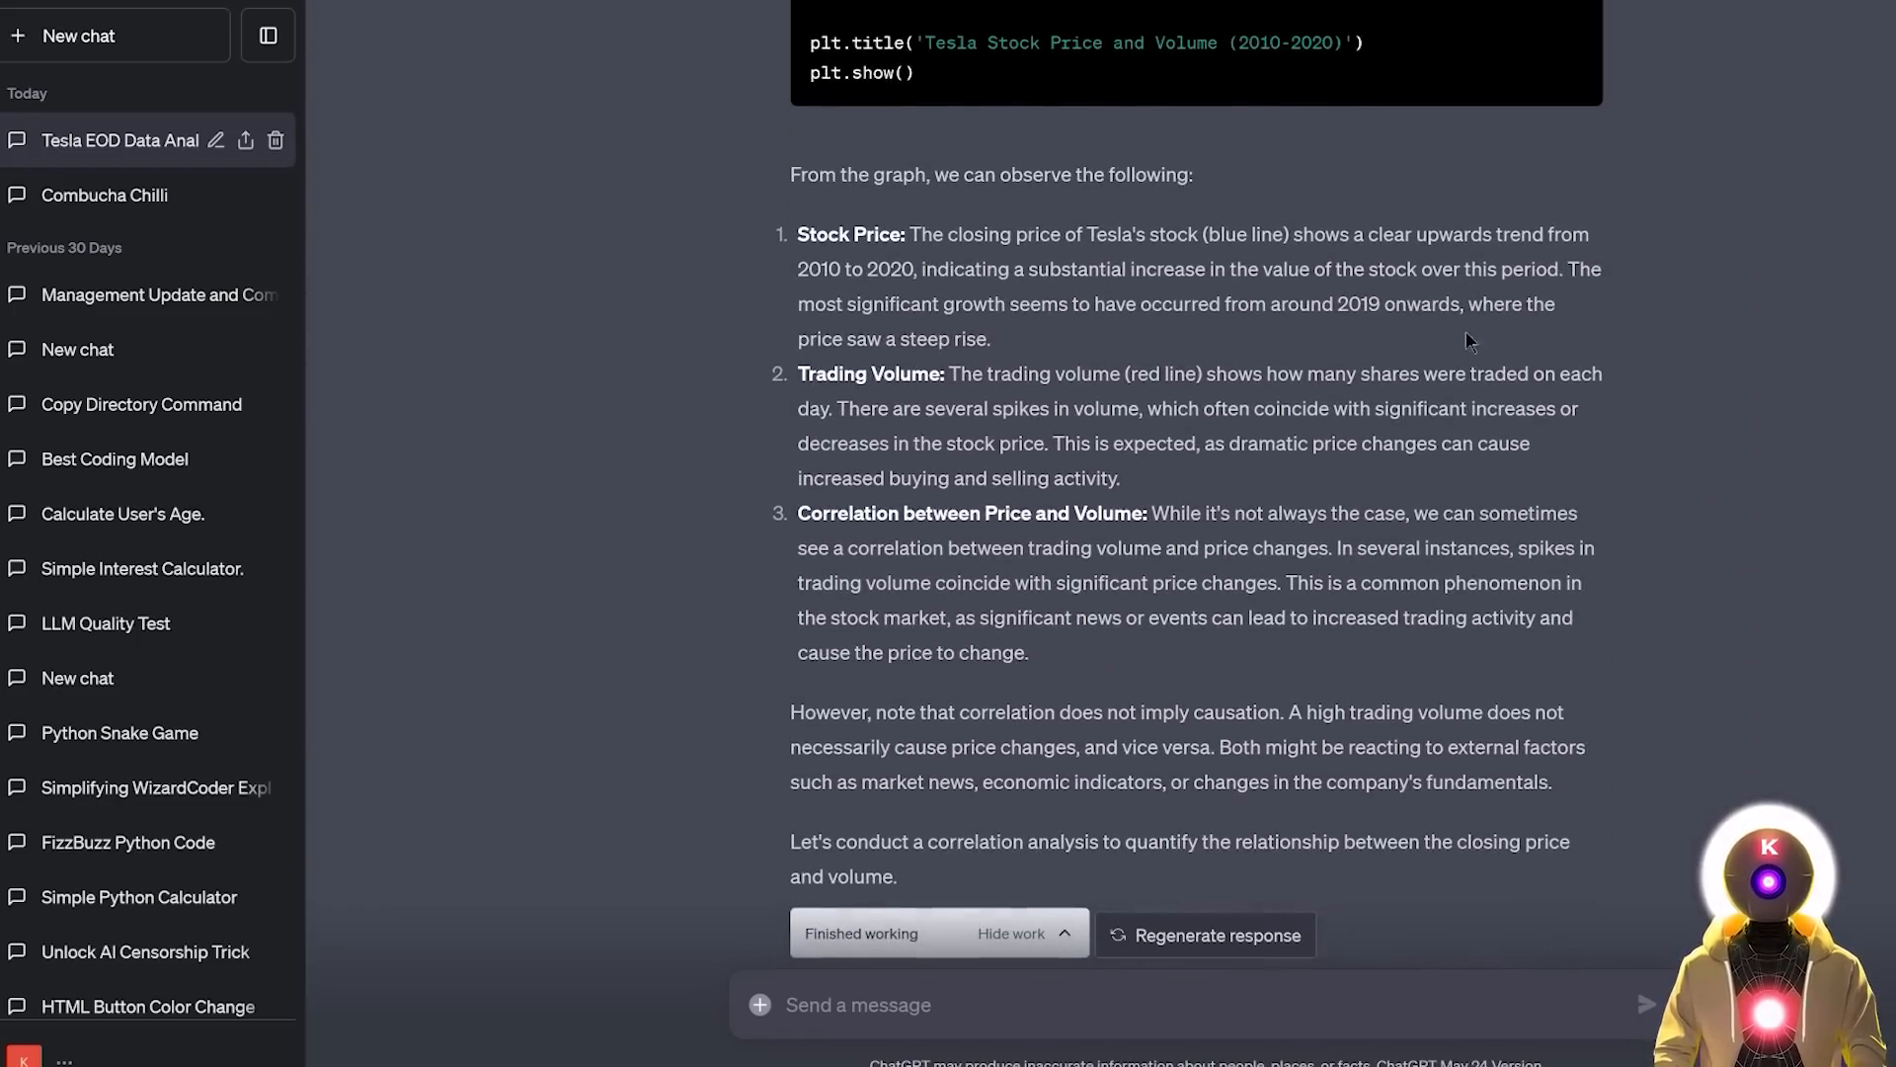
pyautogui.moveTo(1371, 227)
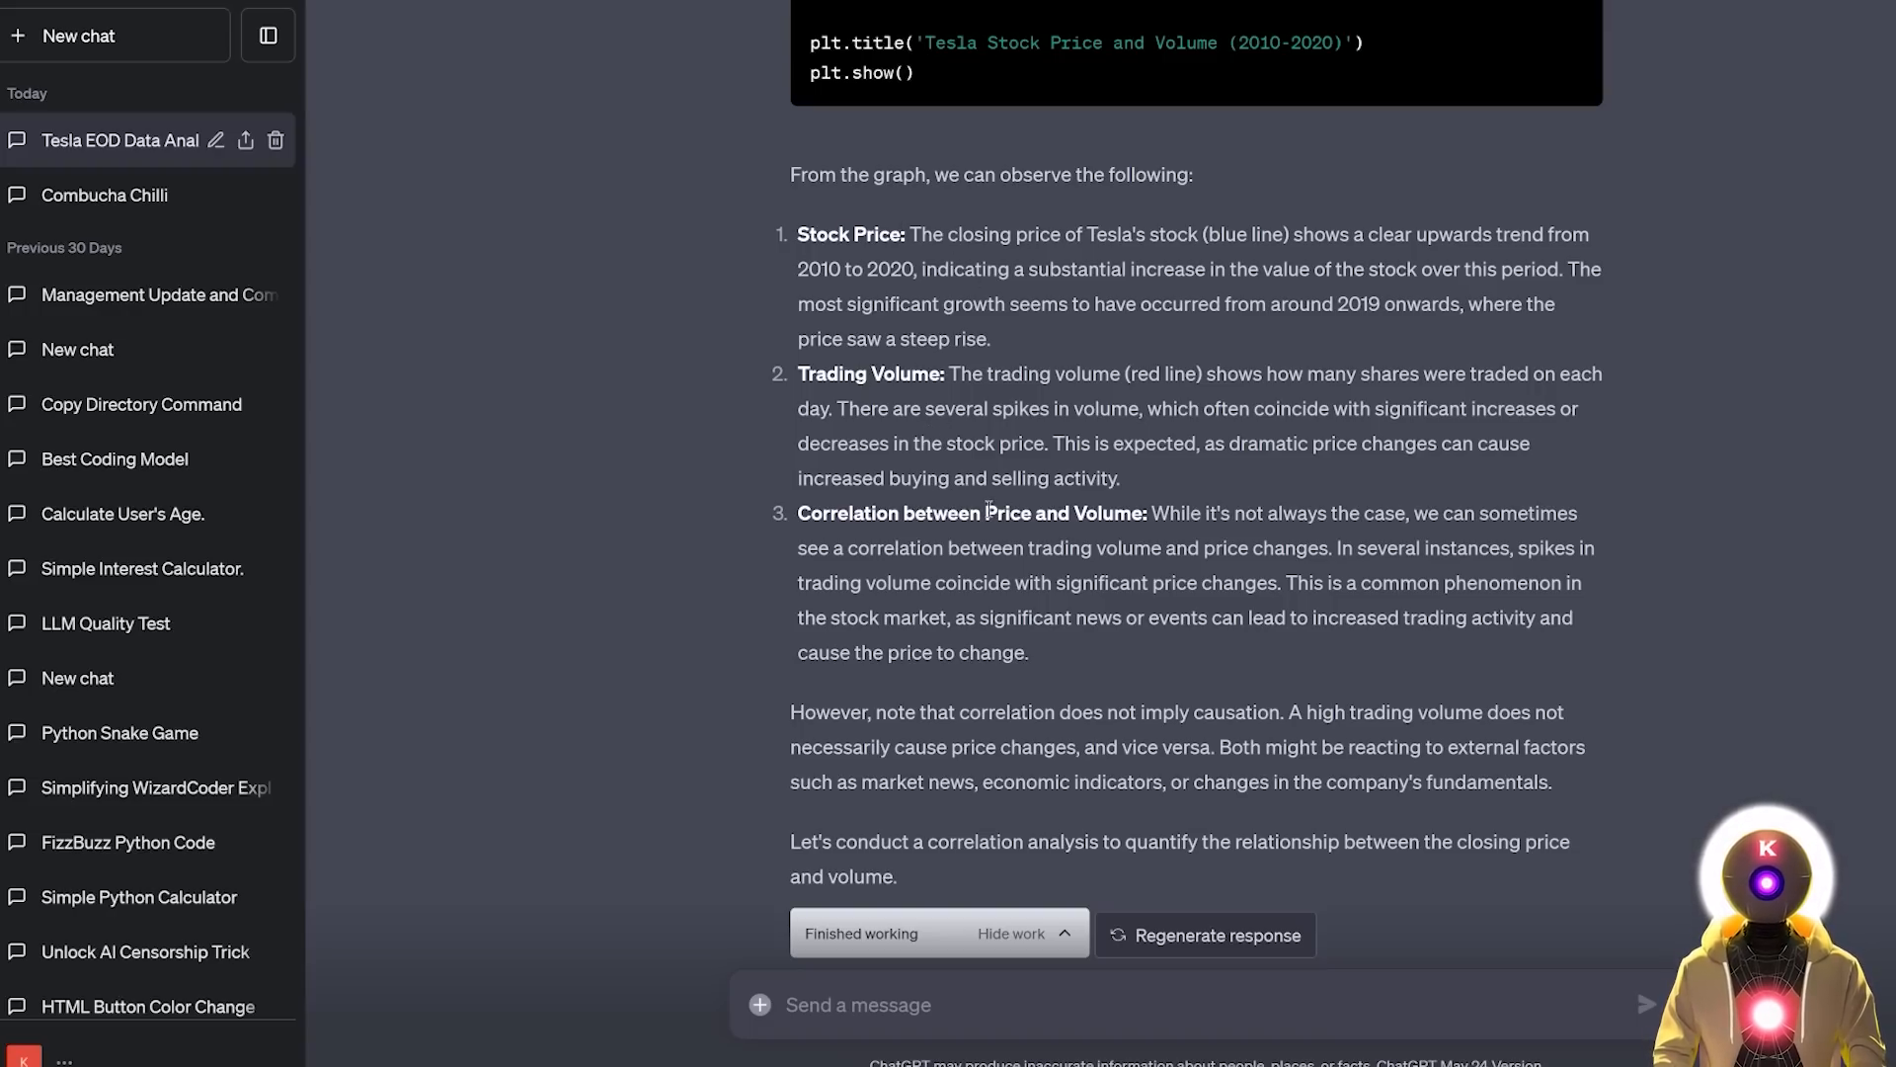
pyautogui.scroll(-3)
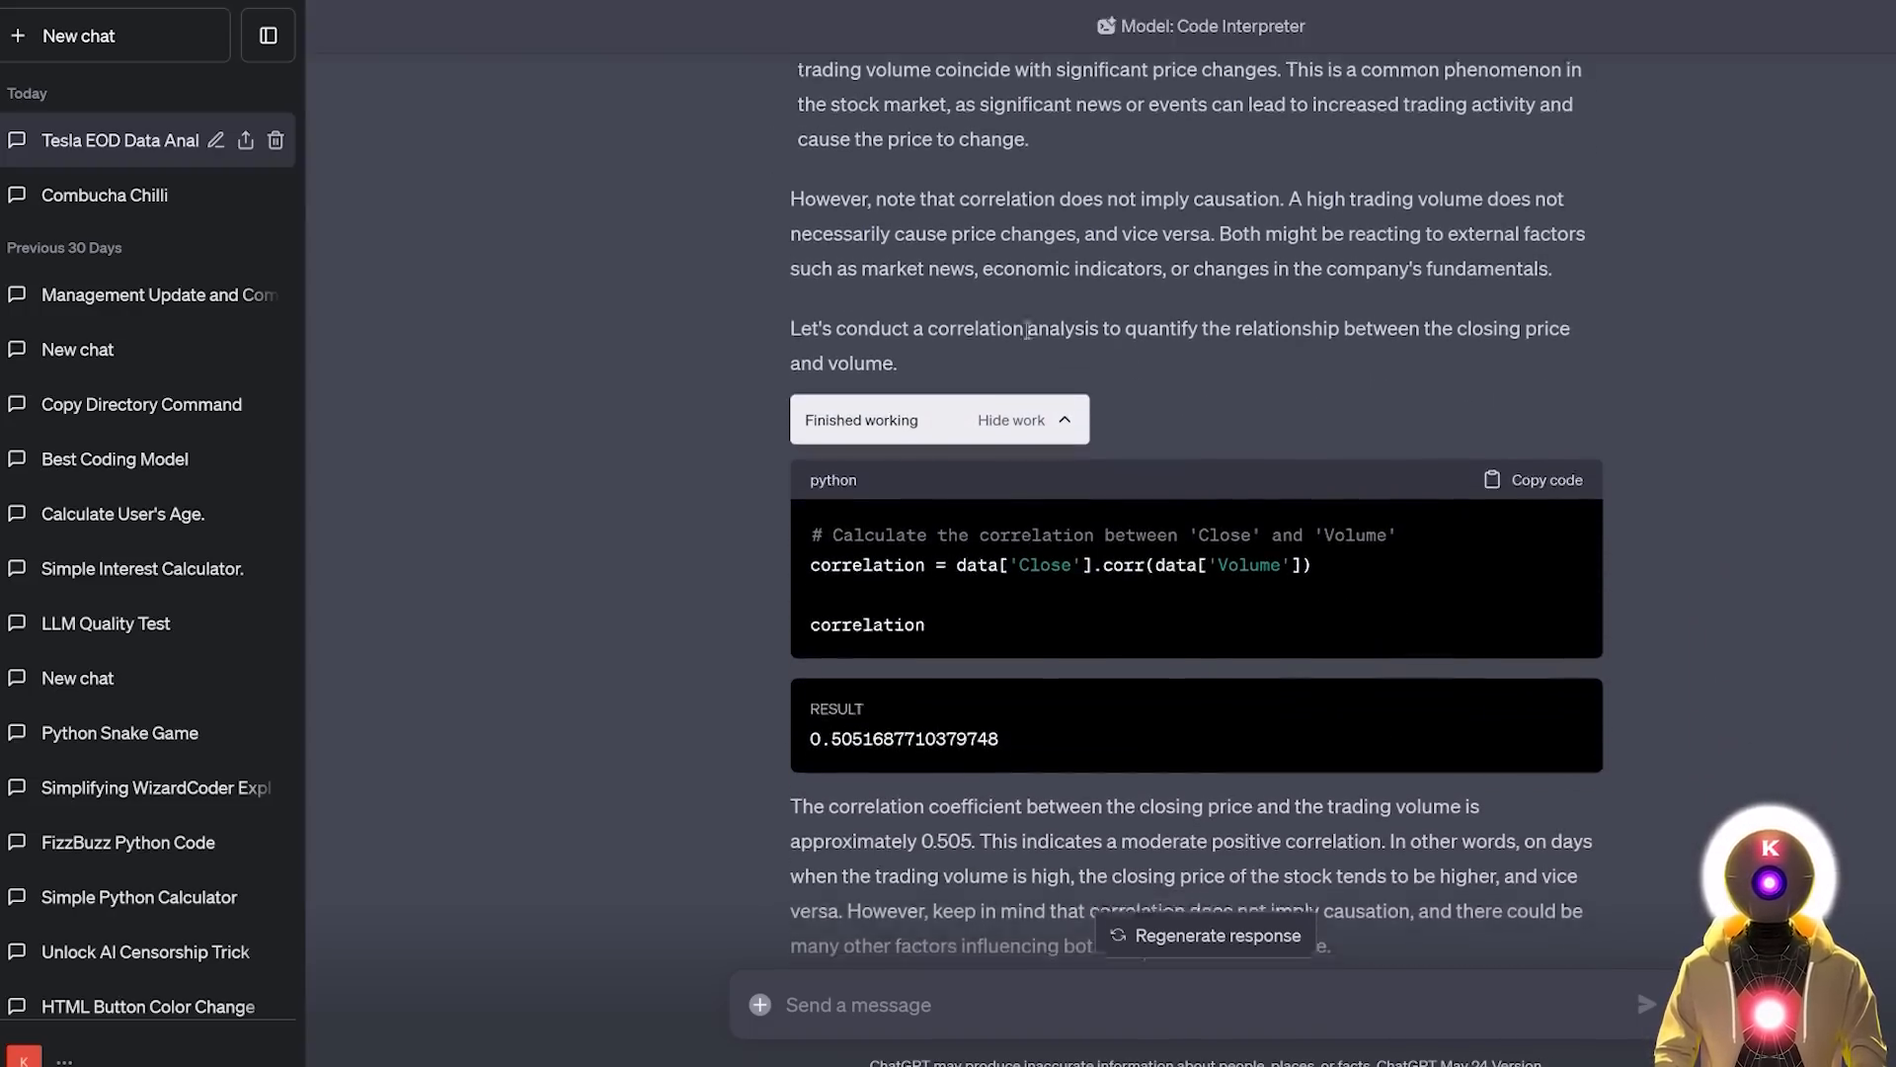
pyautogui.scroll(-3)
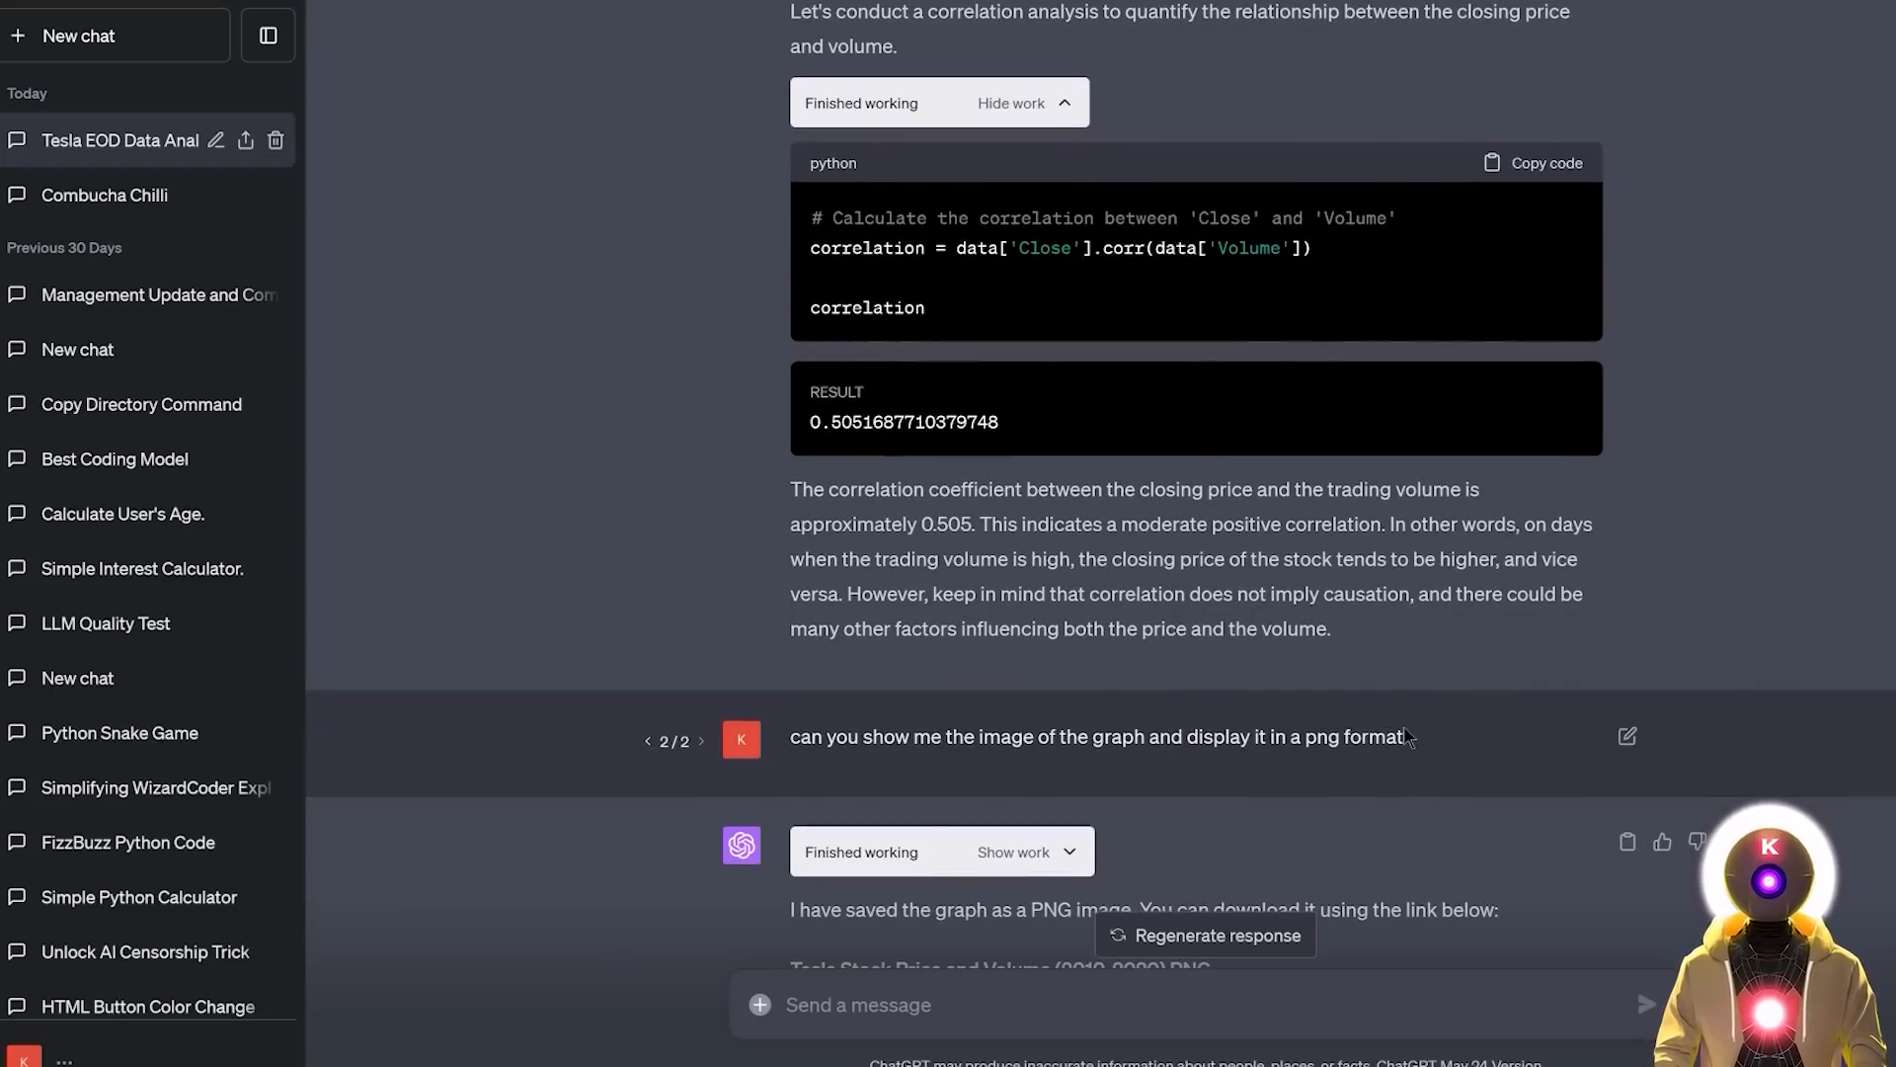
pyautogui.scroll(-3)
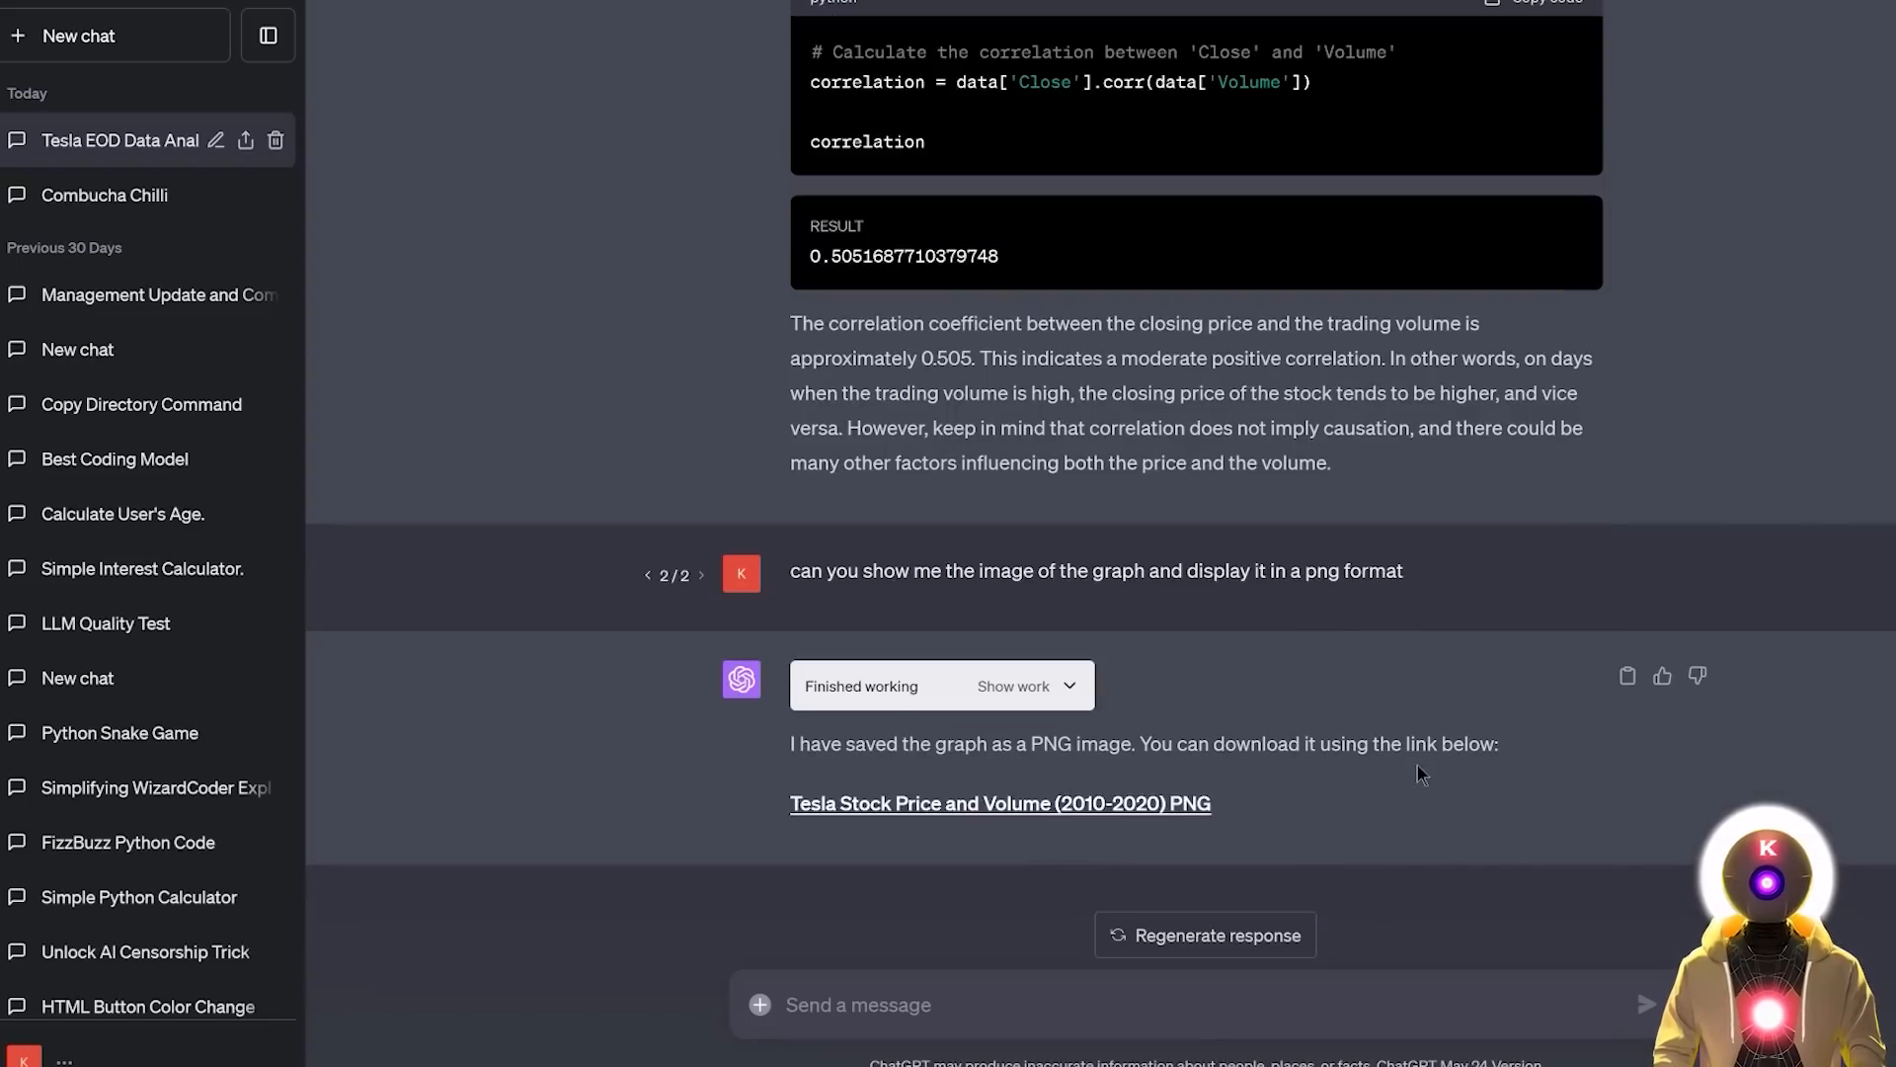
# Step: View the saved PNG of the price-and-volume graph, close its preview and continue through the reply
pyautogui.click(999, 804)
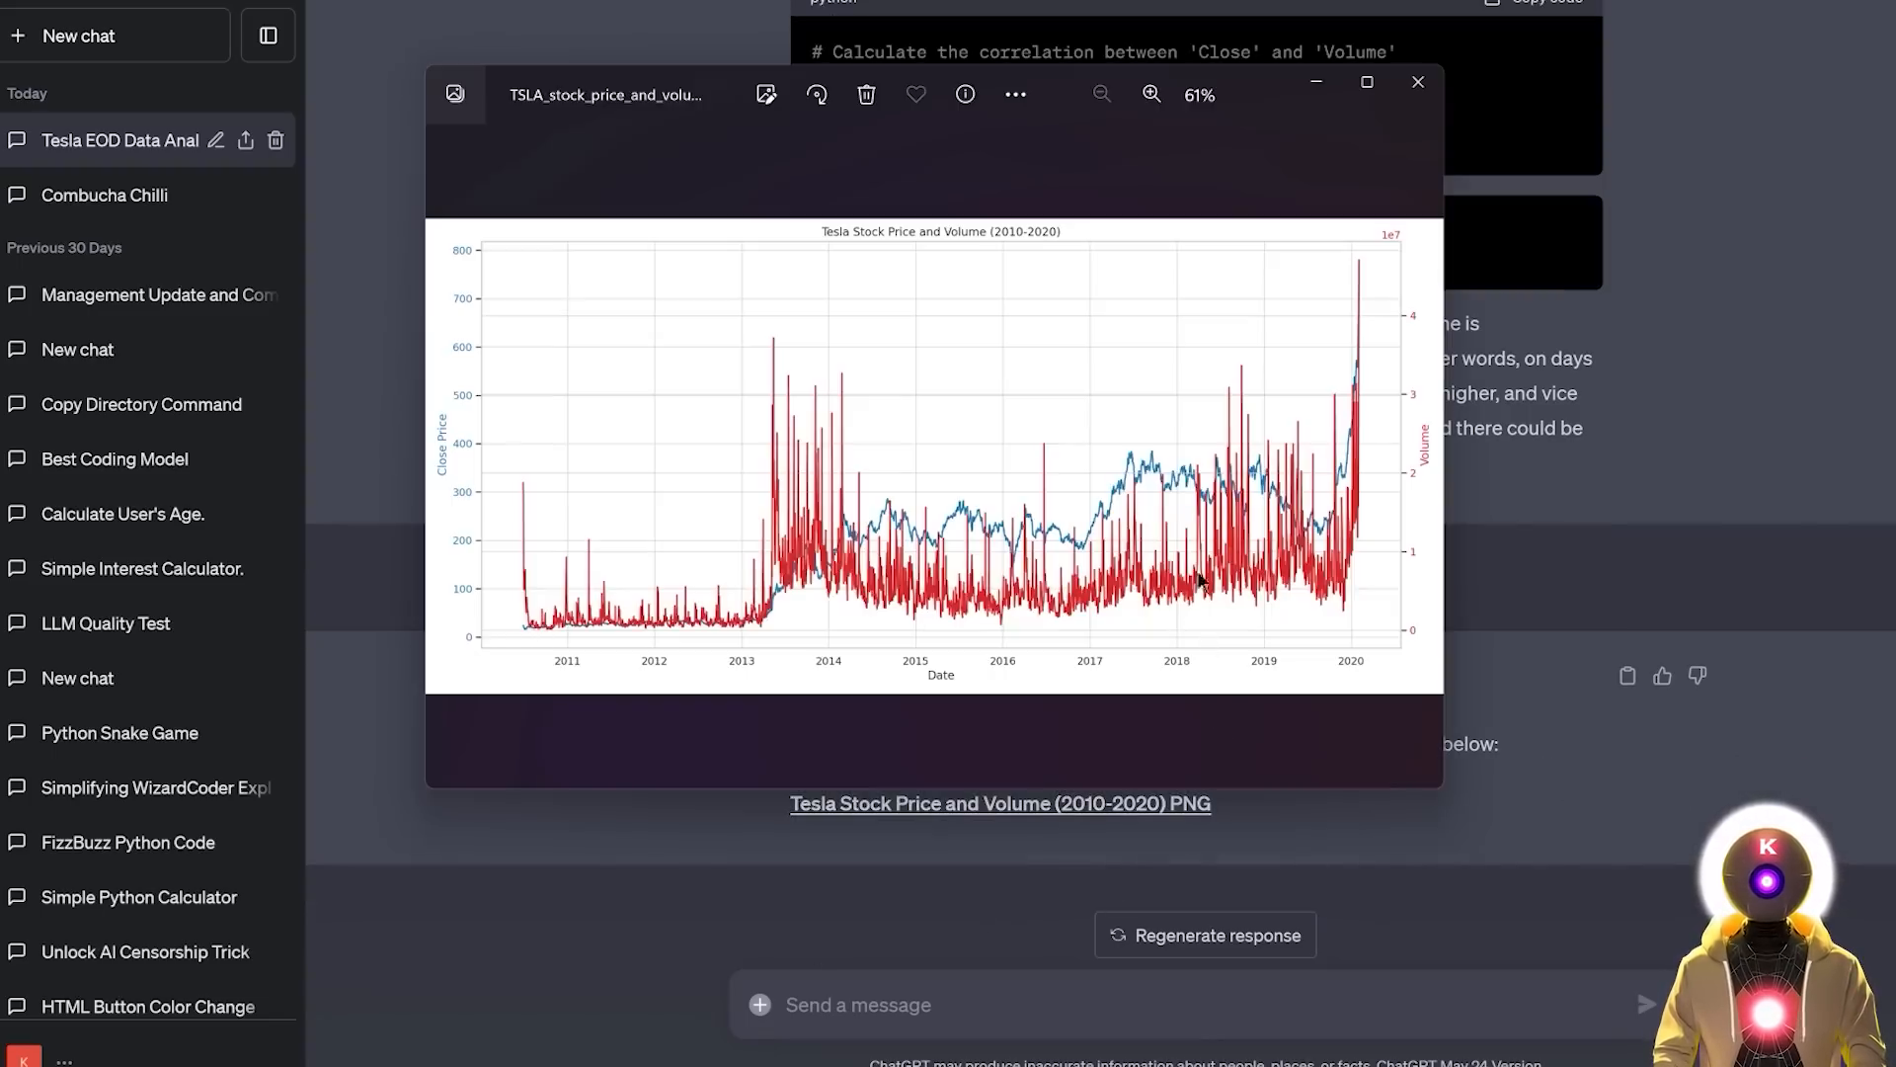
pyautogui.moveTo(1324, 641)
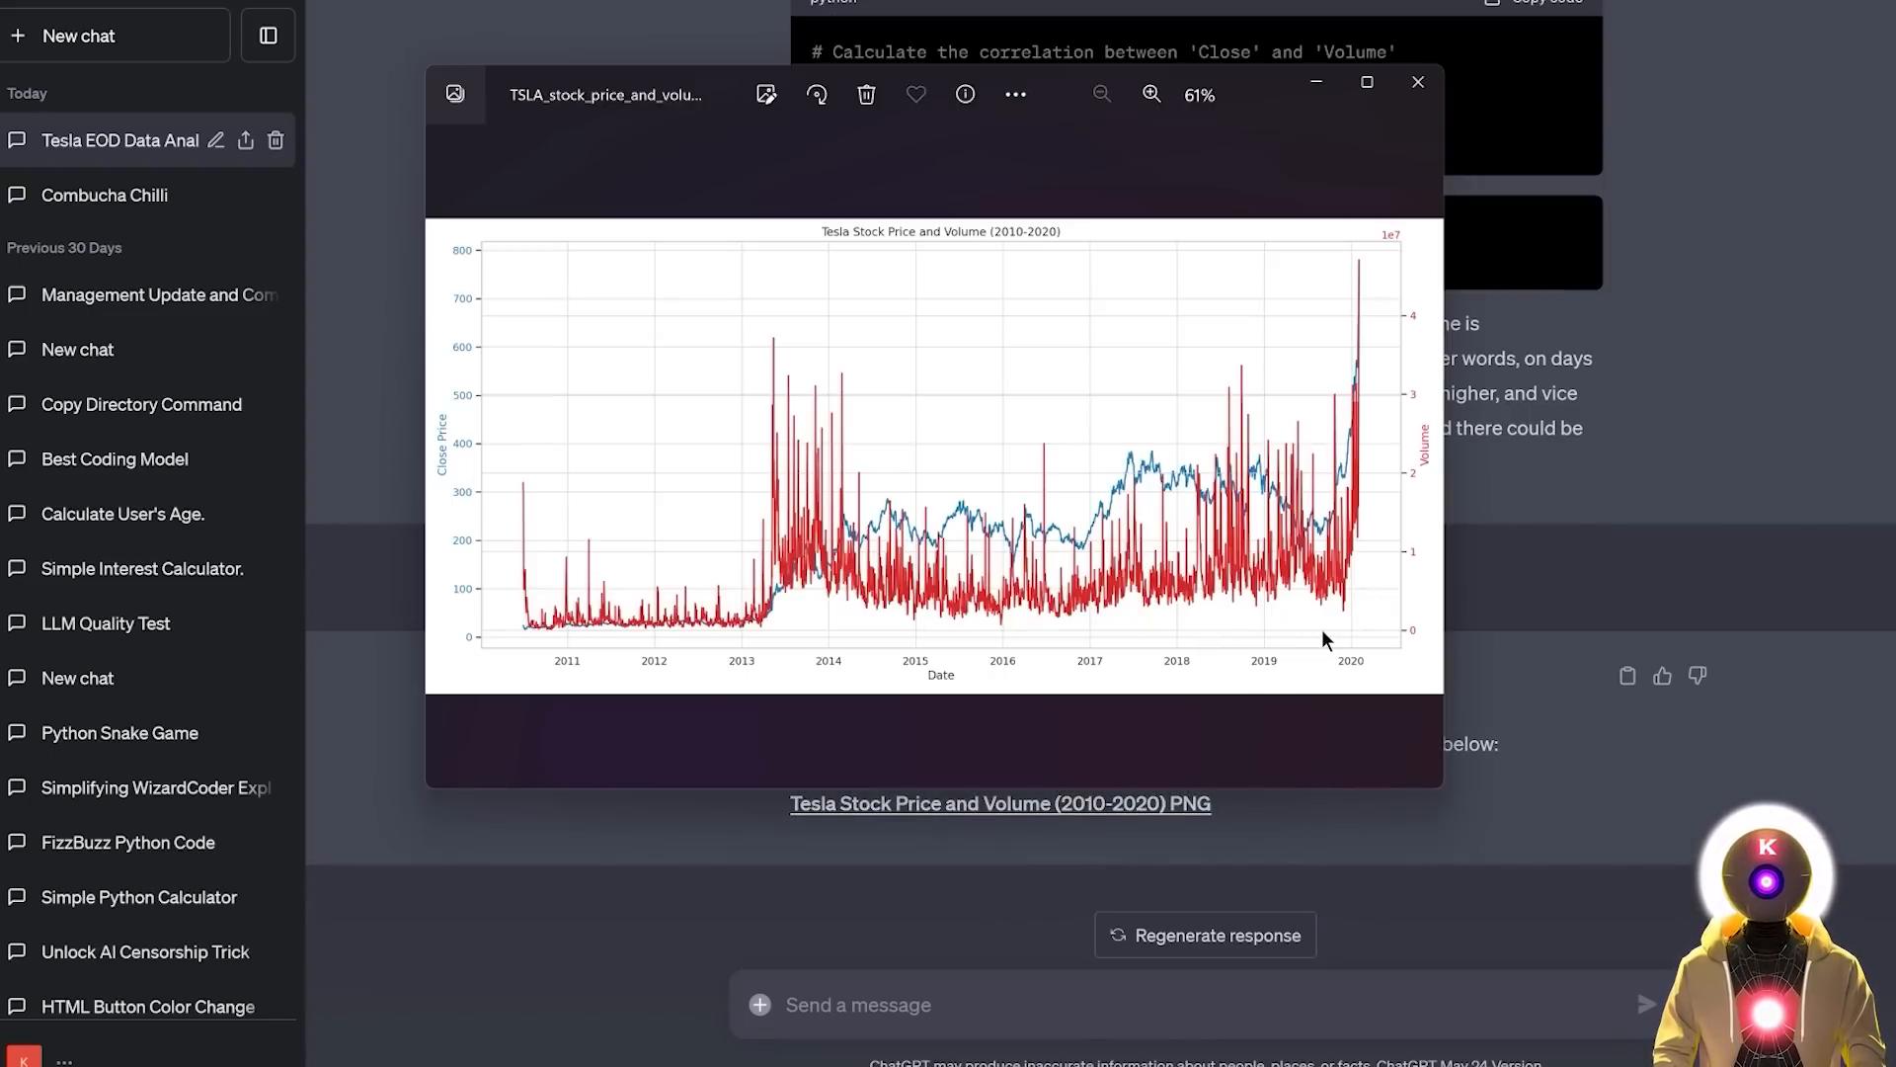
pyautogui.click(1418, 83)
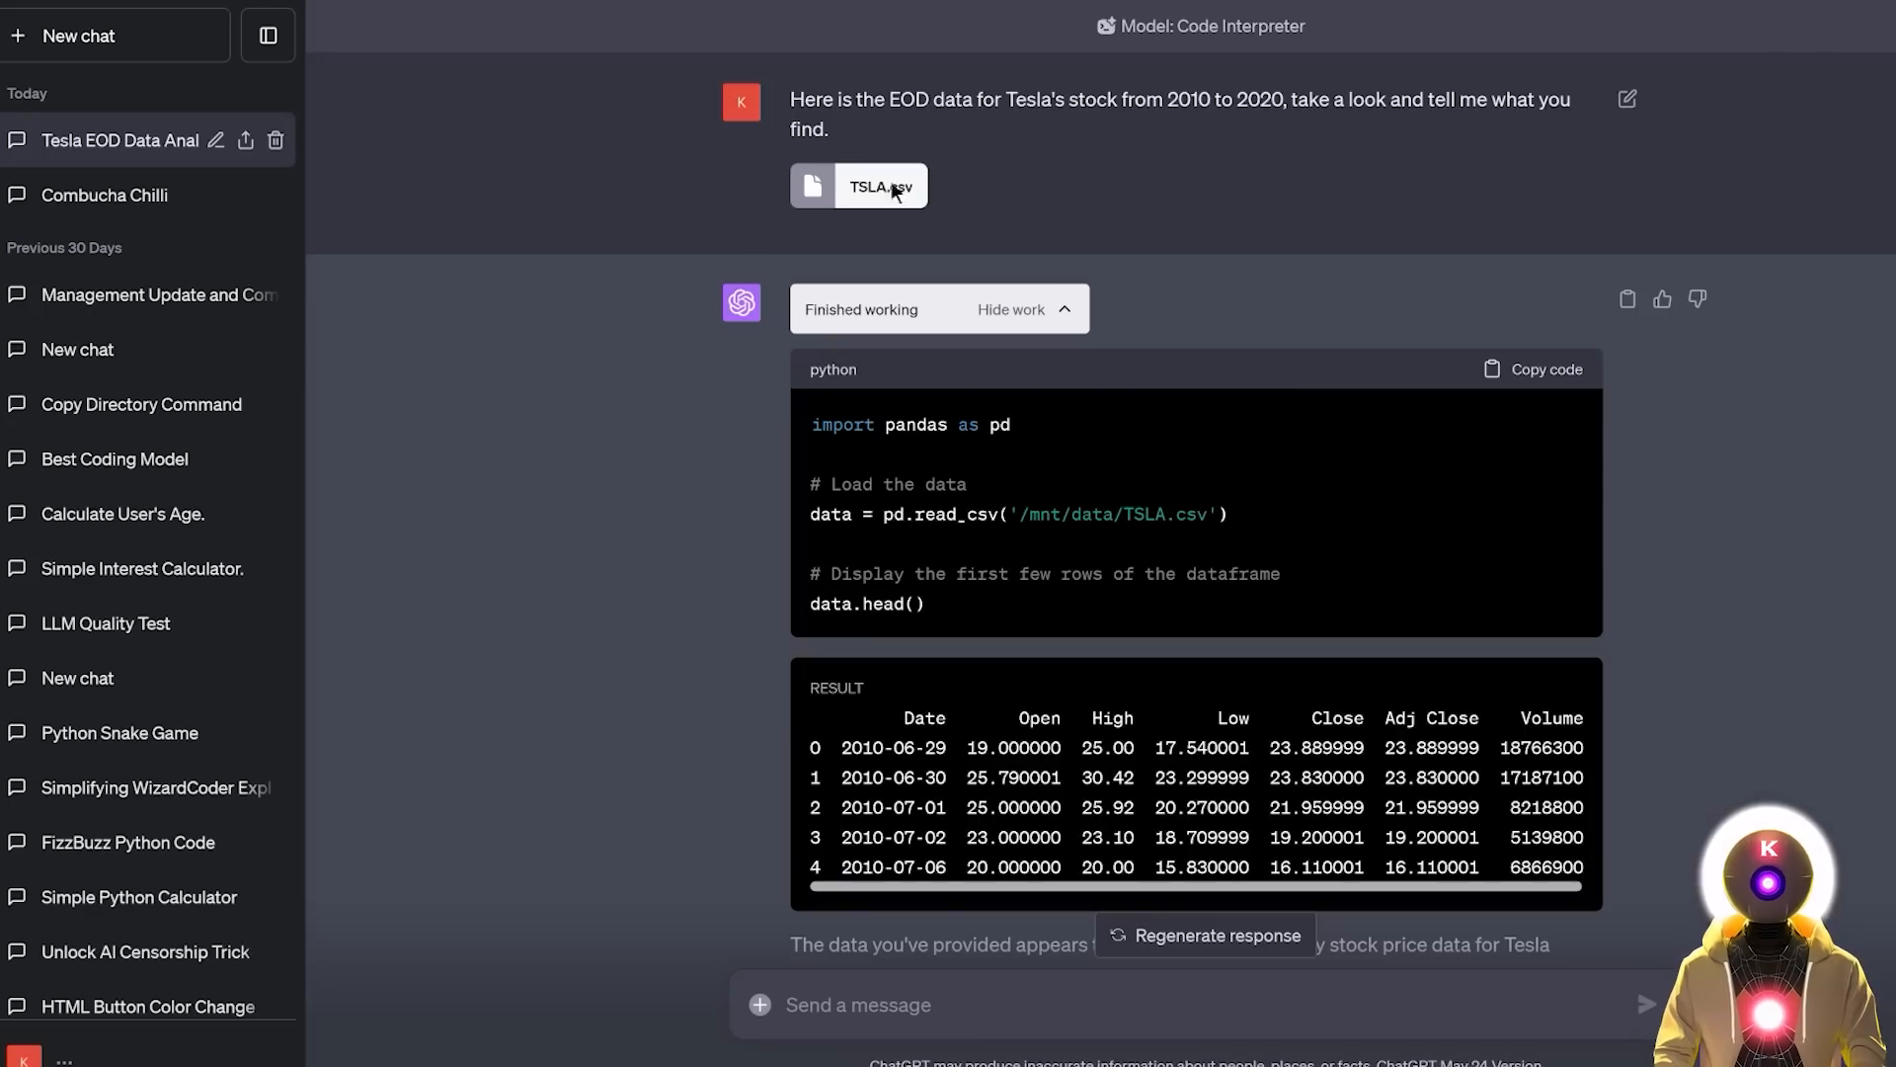
pyautogui.scroll(-3)
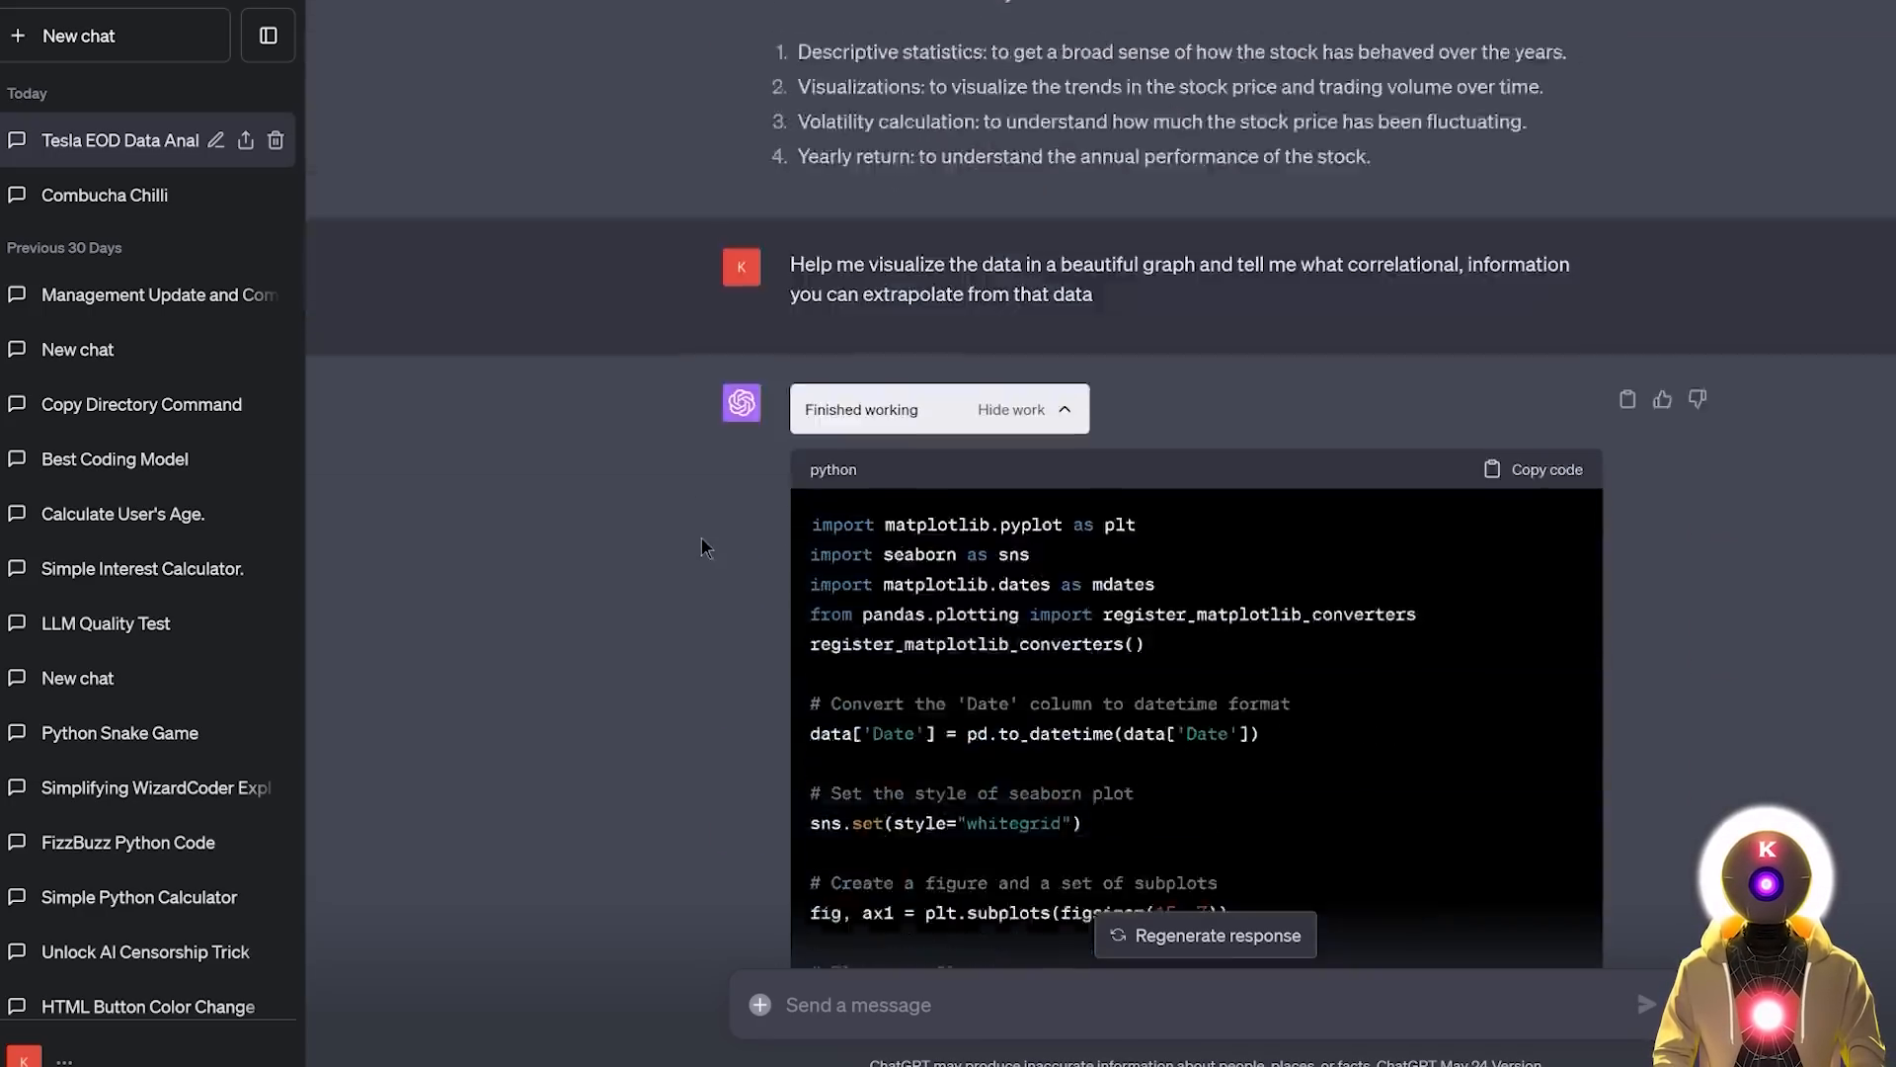
pyautogui.scroll(-3)
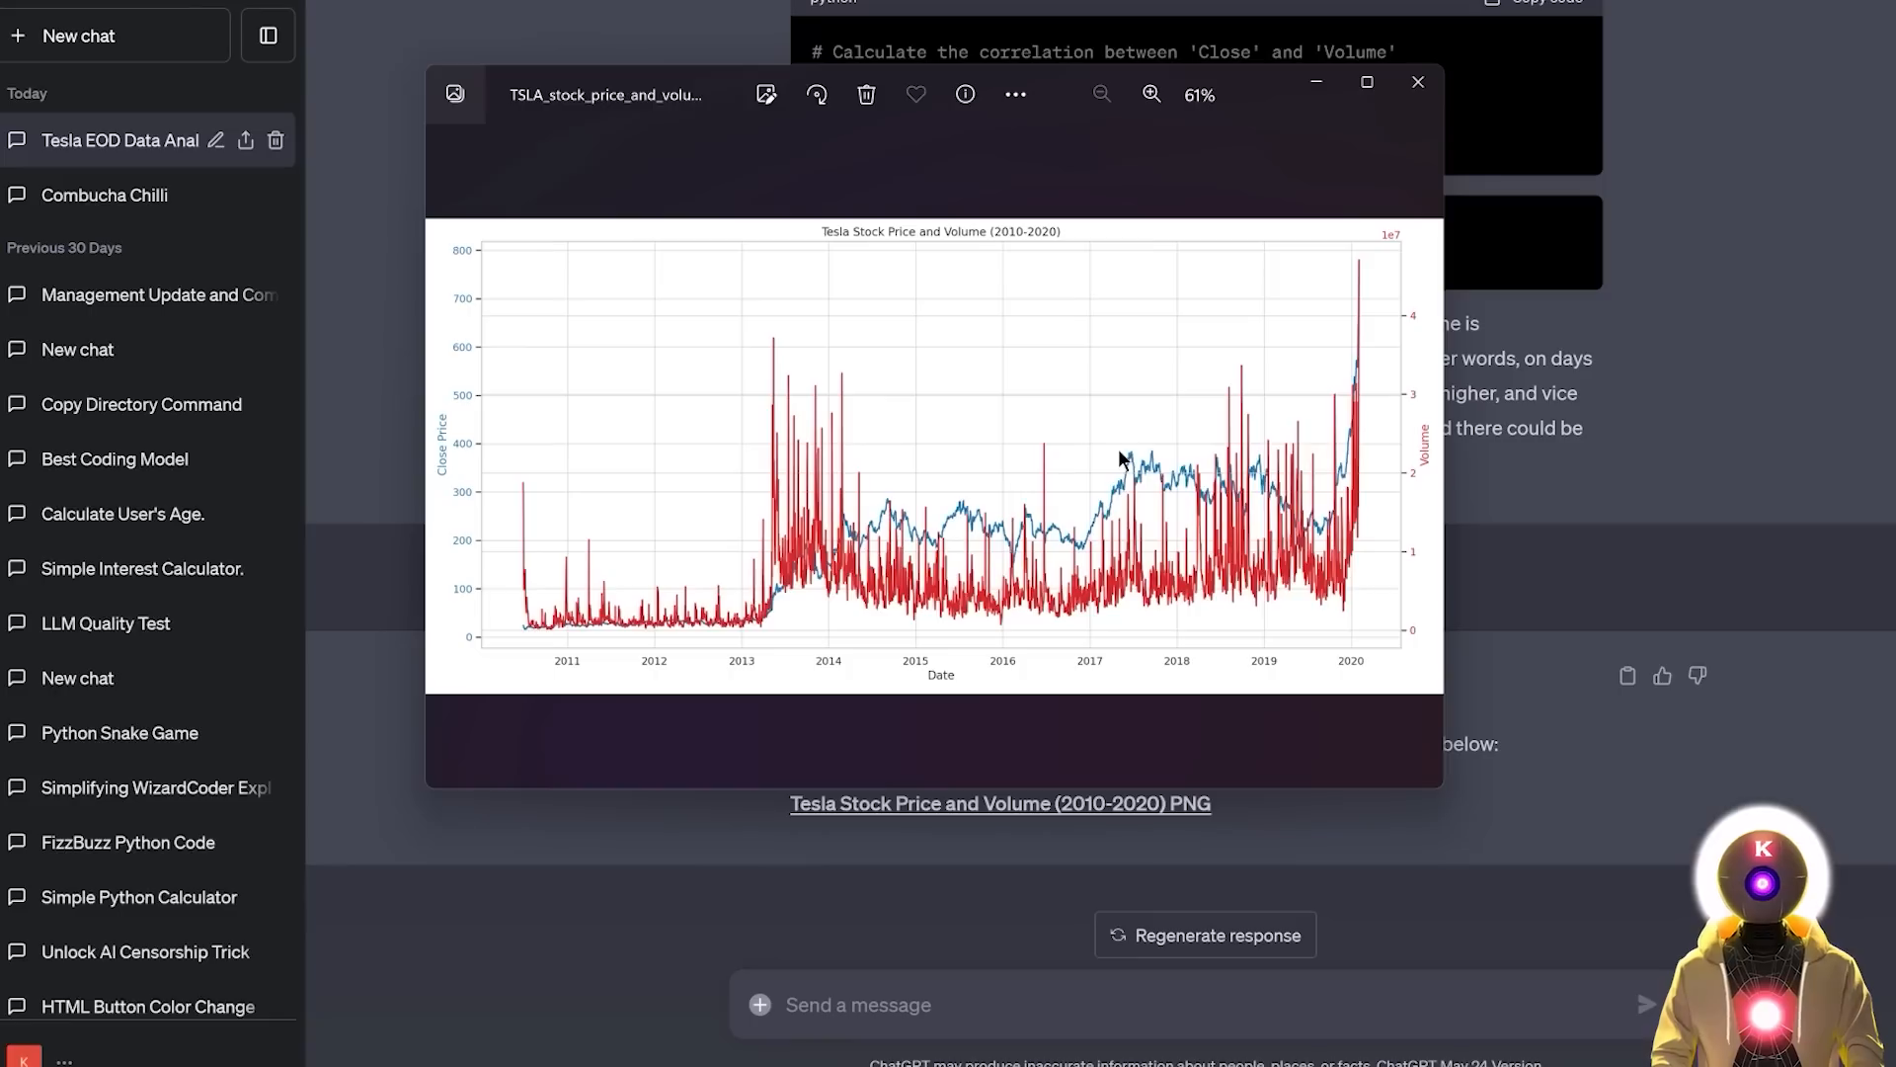
pyautogui.moveTo(1209, 551)
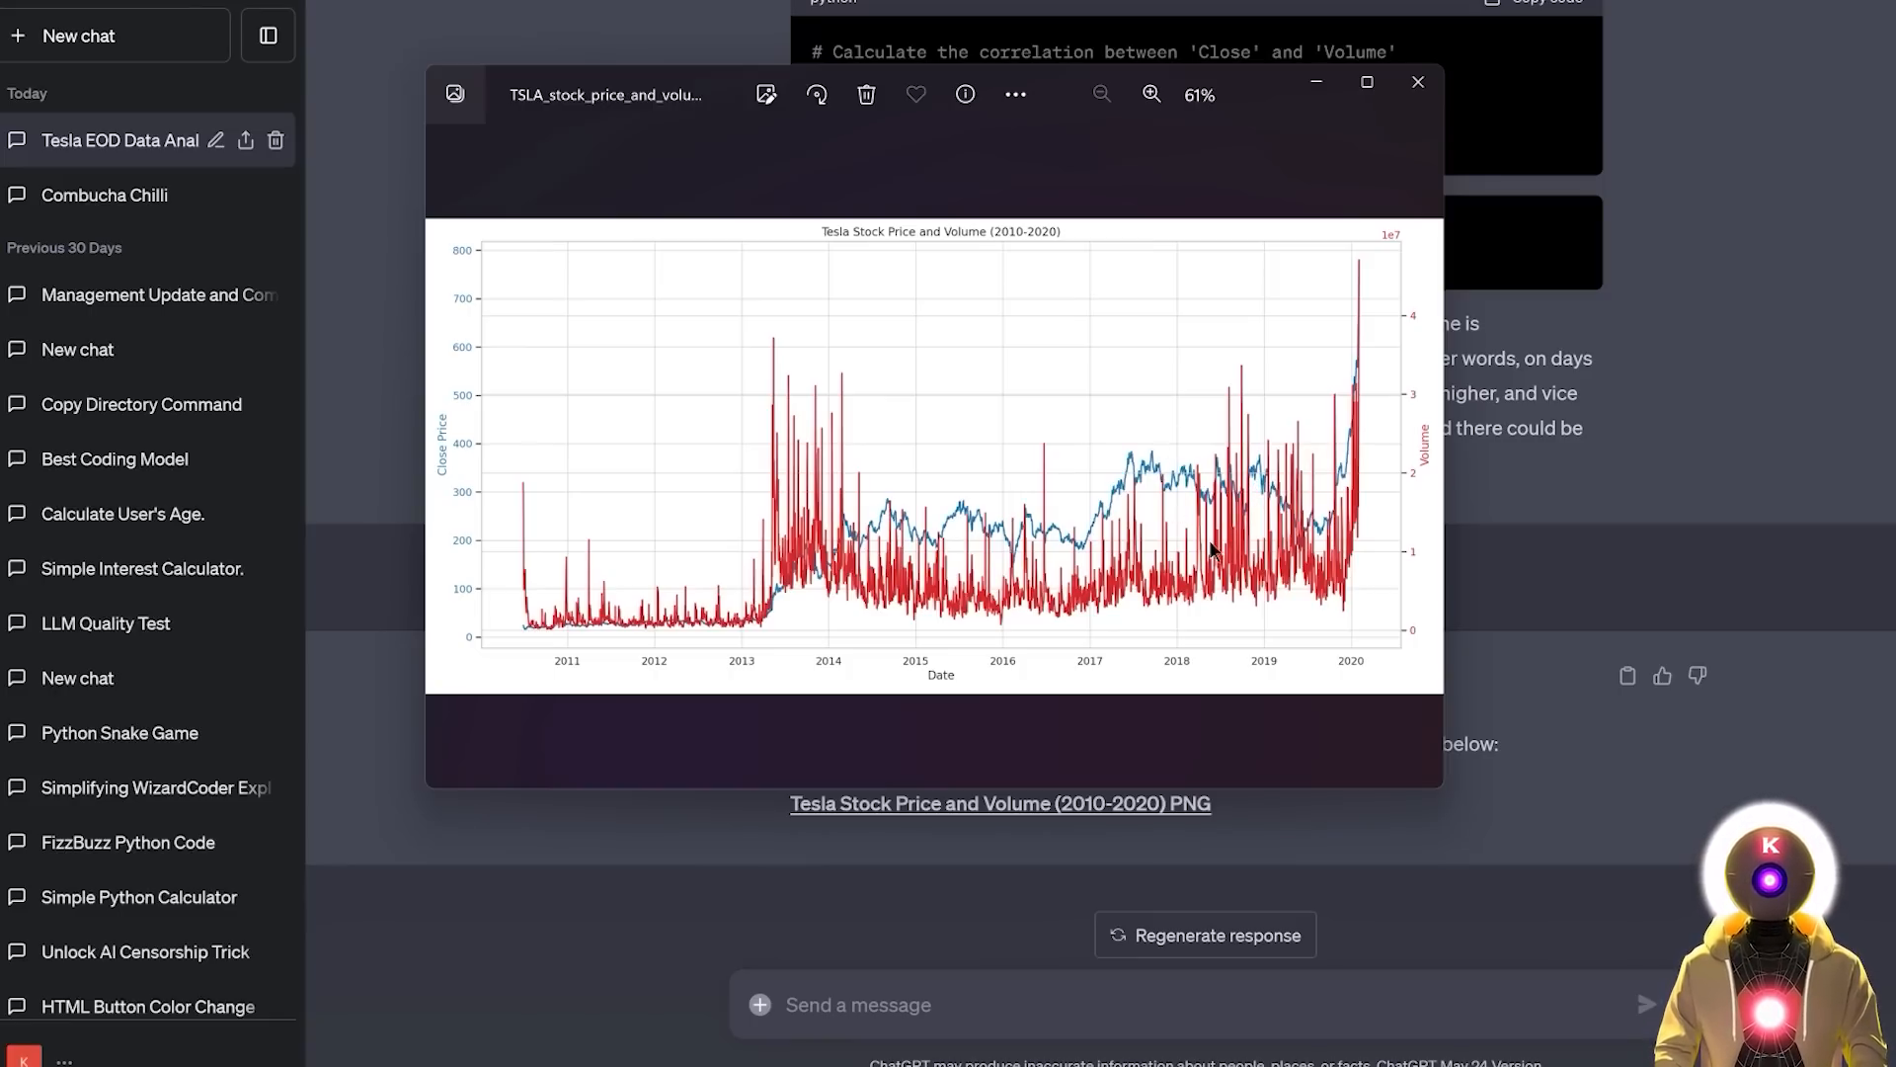
pyautogui.moveTo(1365, 535)
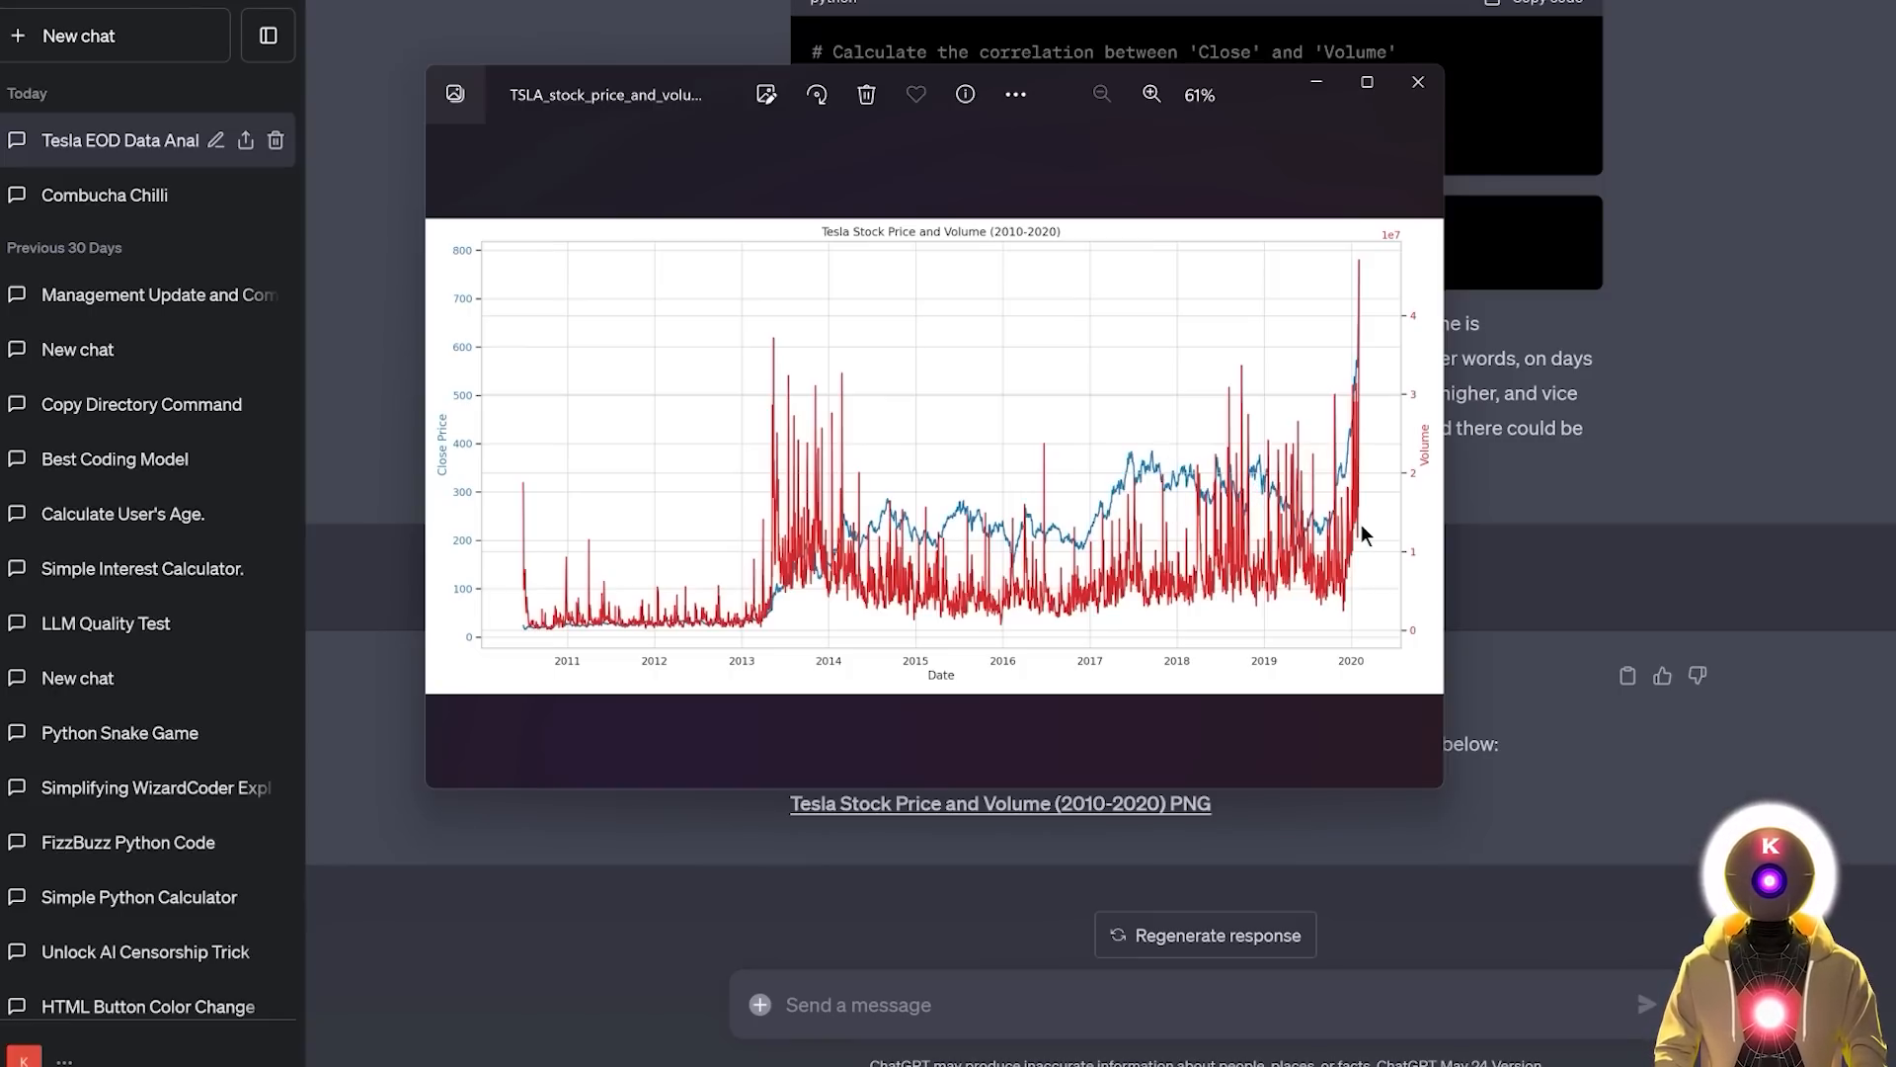
pyautogui.moveTo(1430, 520)
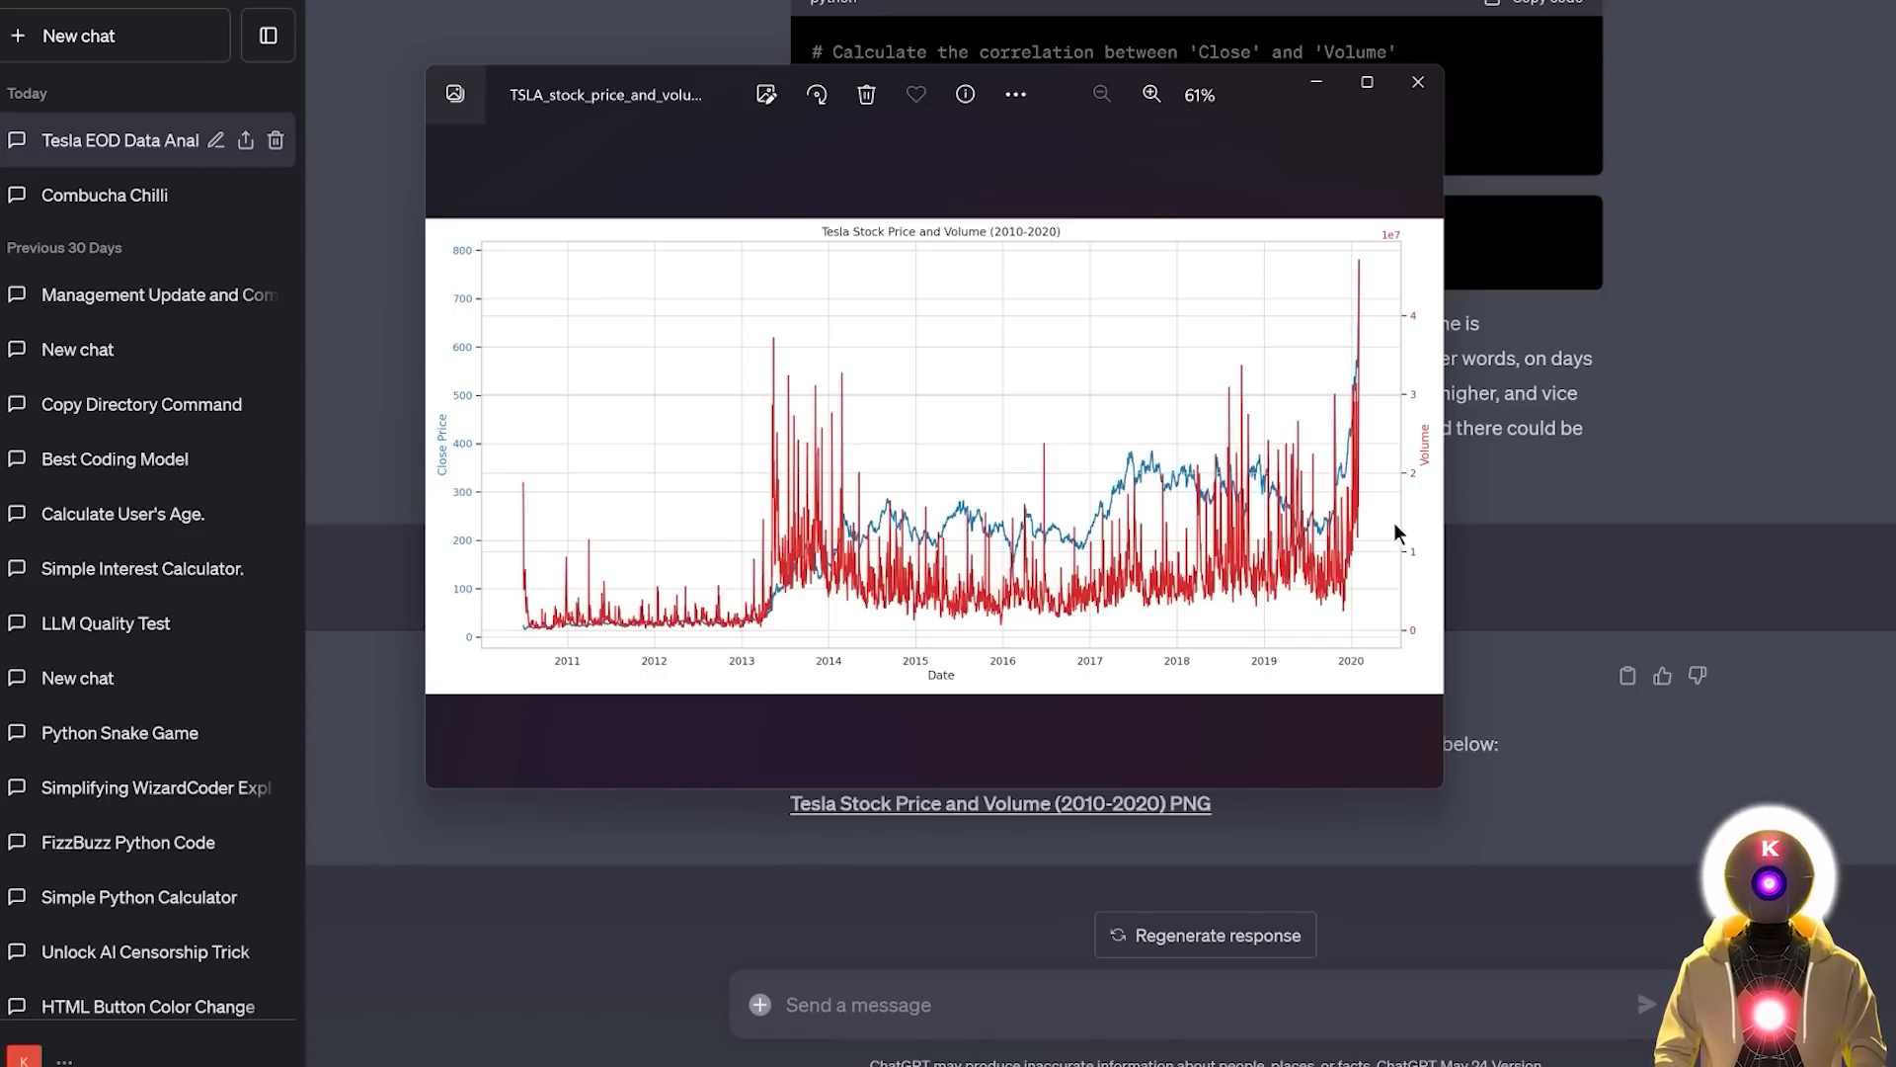
pyautogui.moveTo(1385, 504)
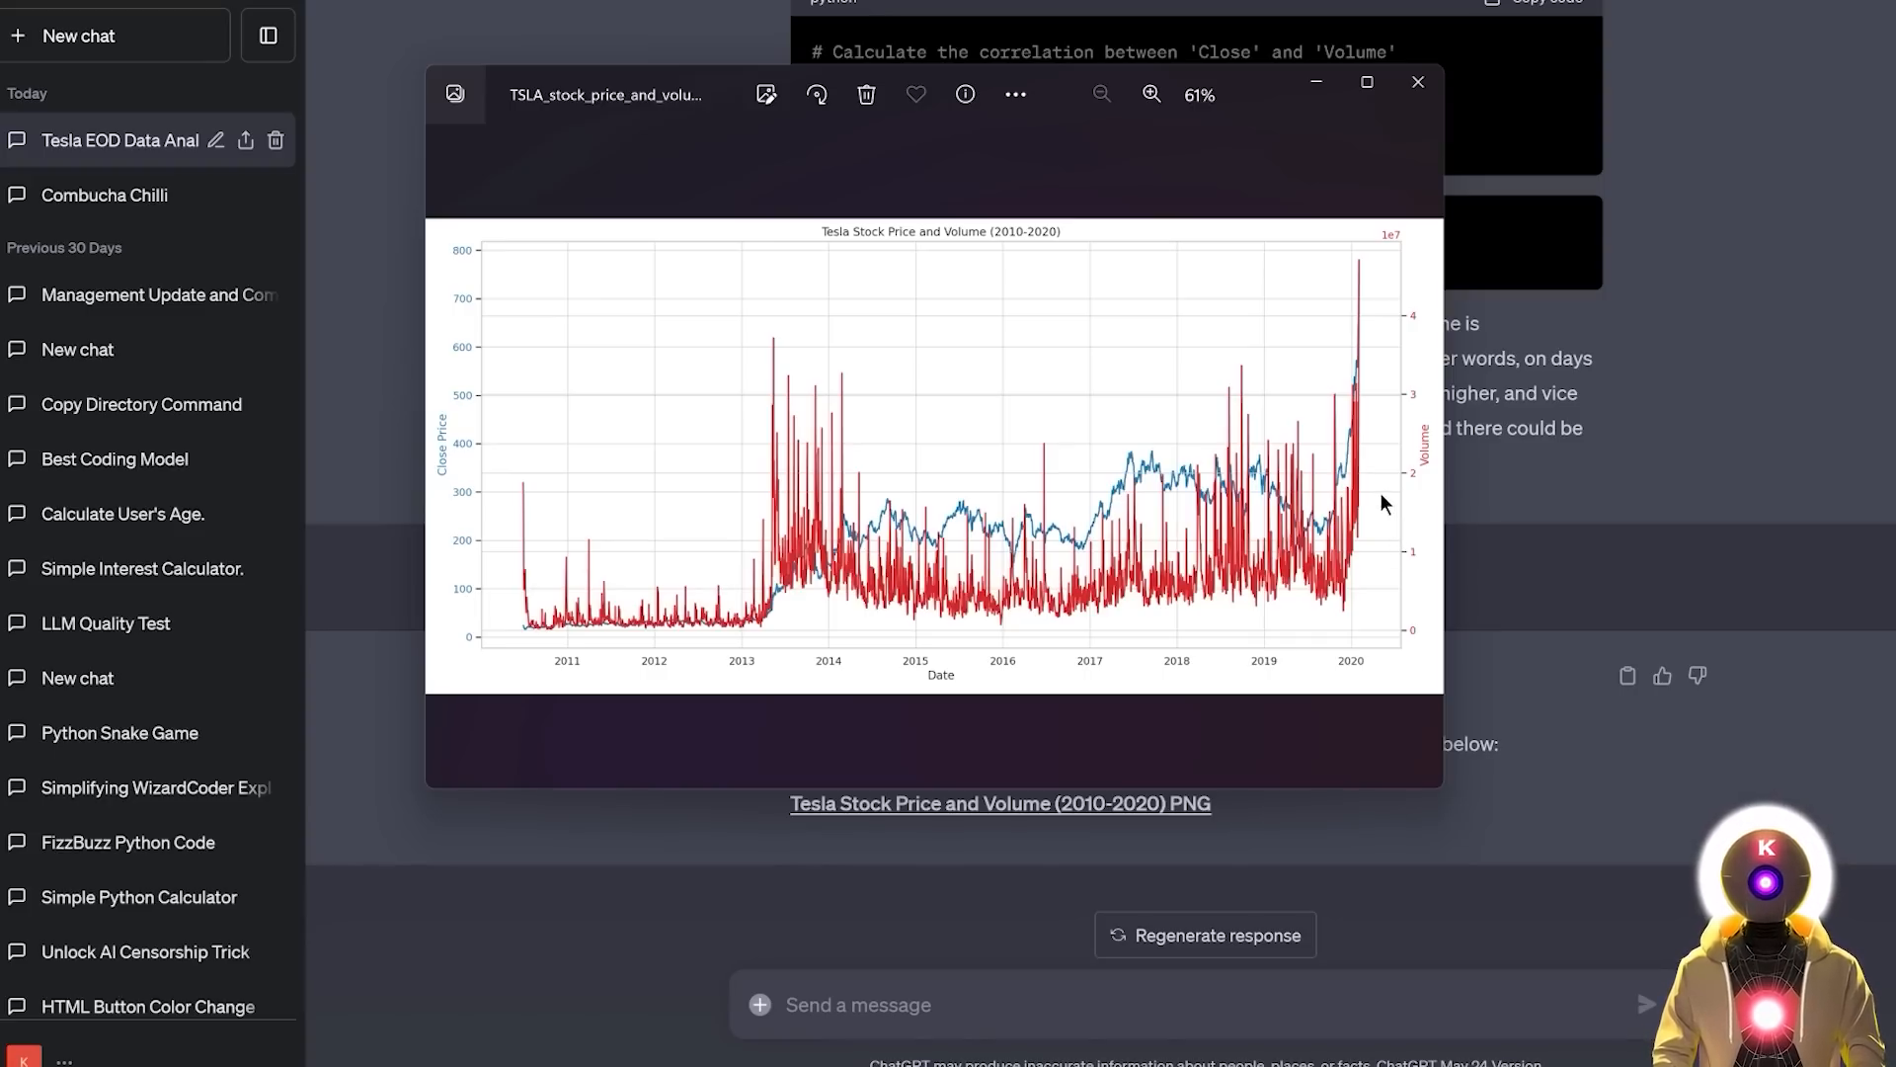
pyautogui.moveTo(1492, 508)
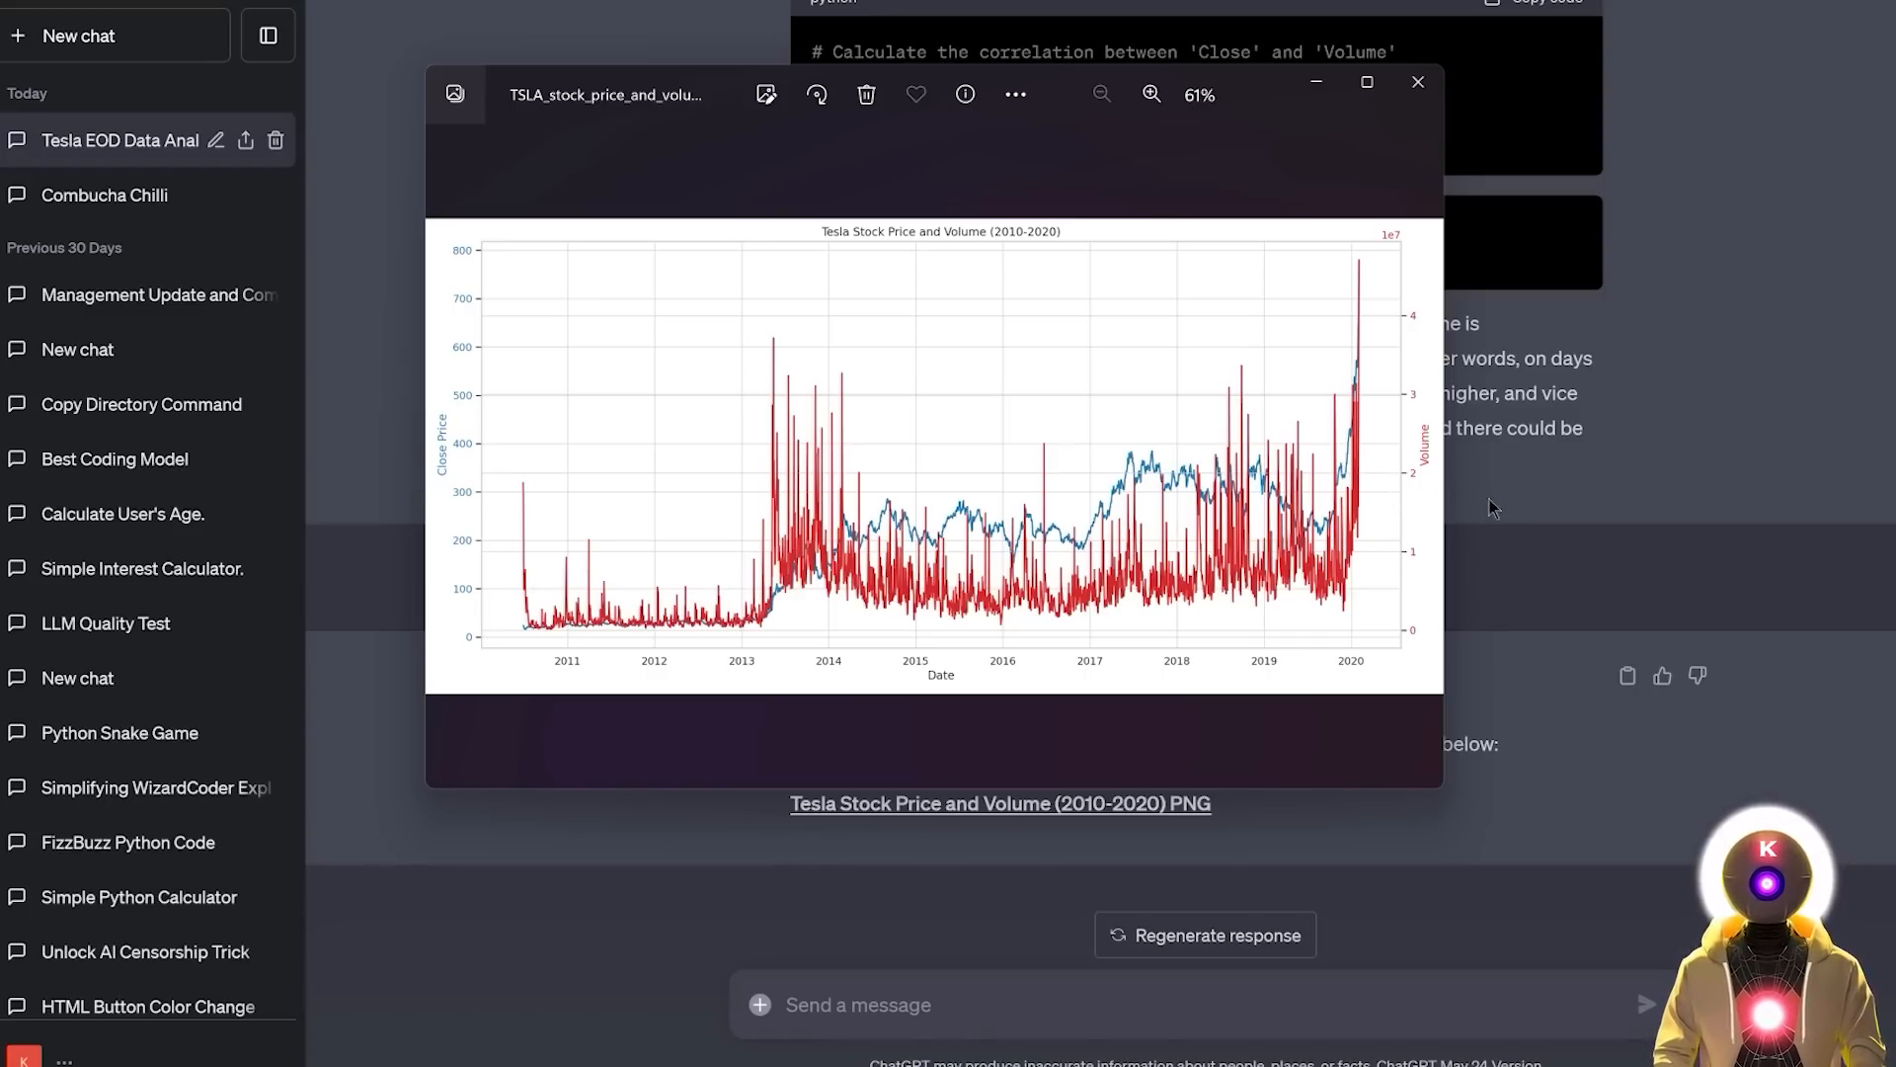
pyautogui.moveTo(1475, 515)
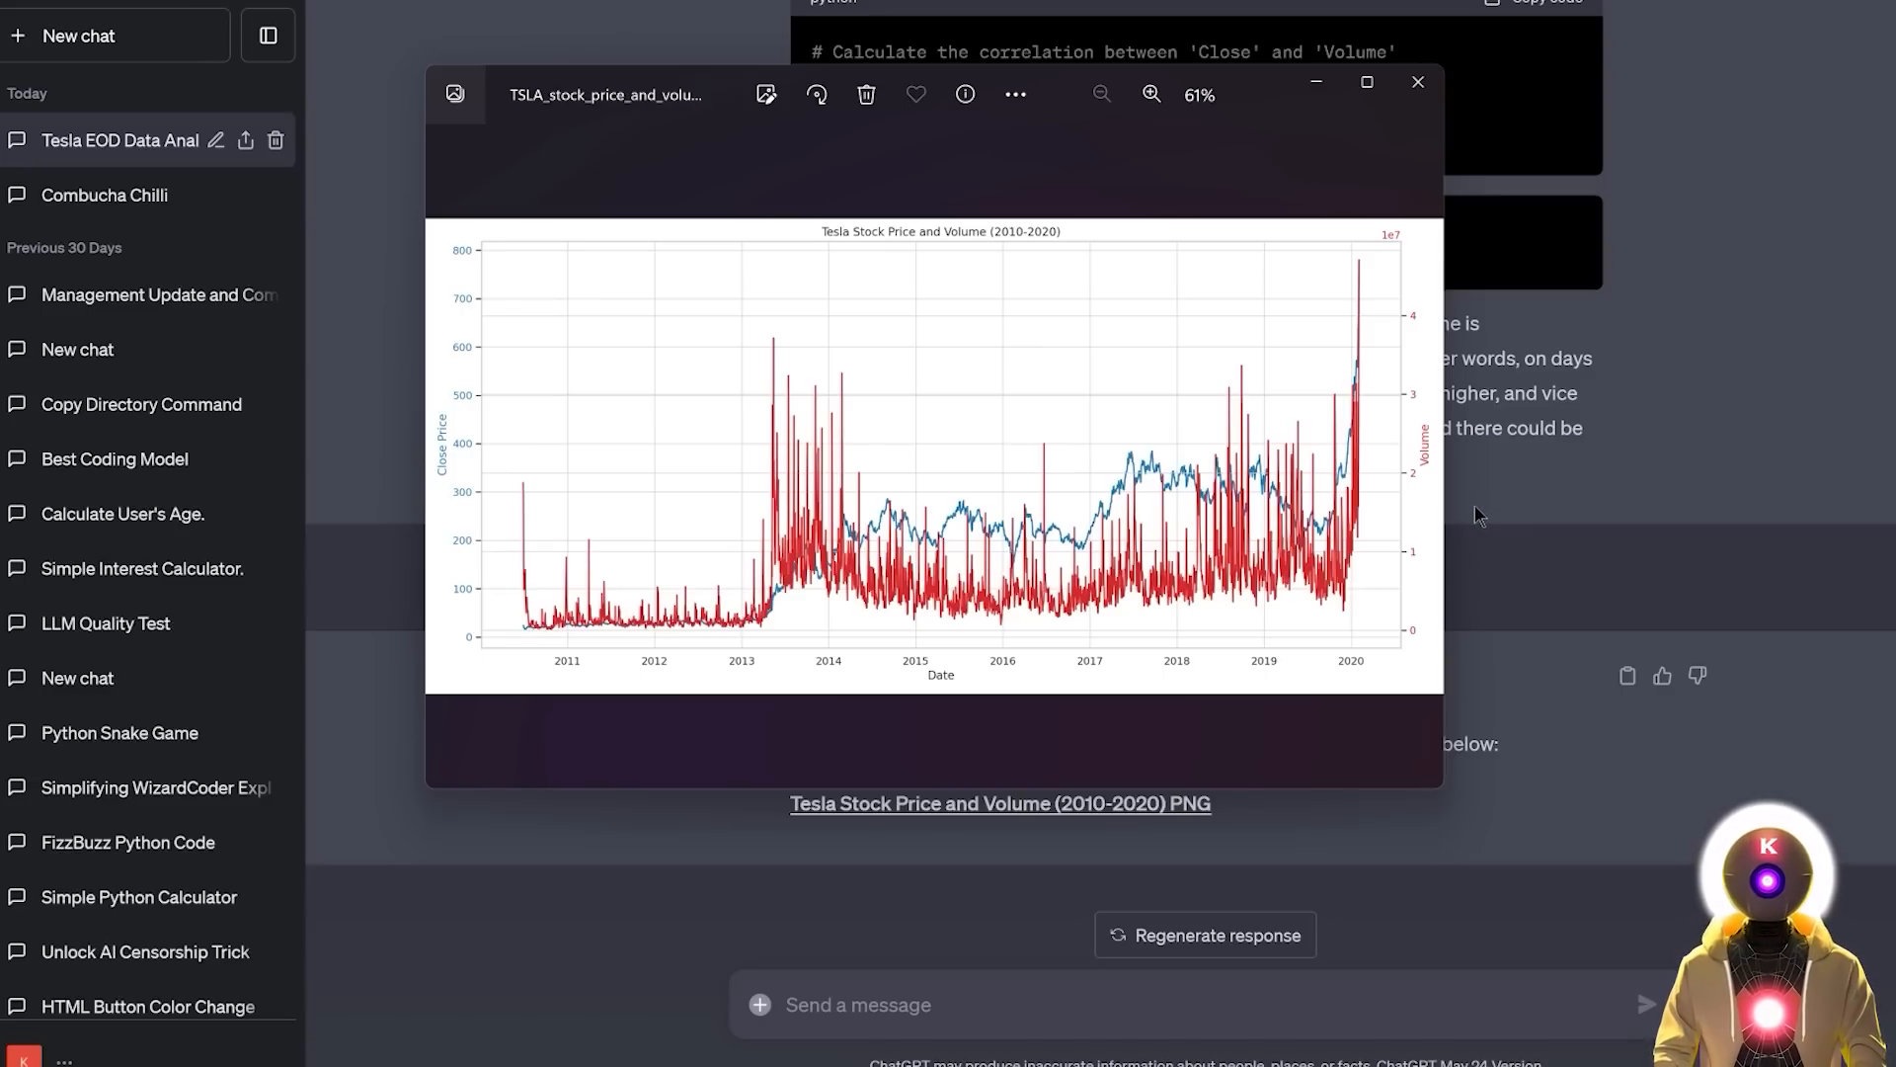
# Step: Close the Tesla Stock Price and Volume graph in Photos to return to the chat
pyautogui.click(1417, 83)
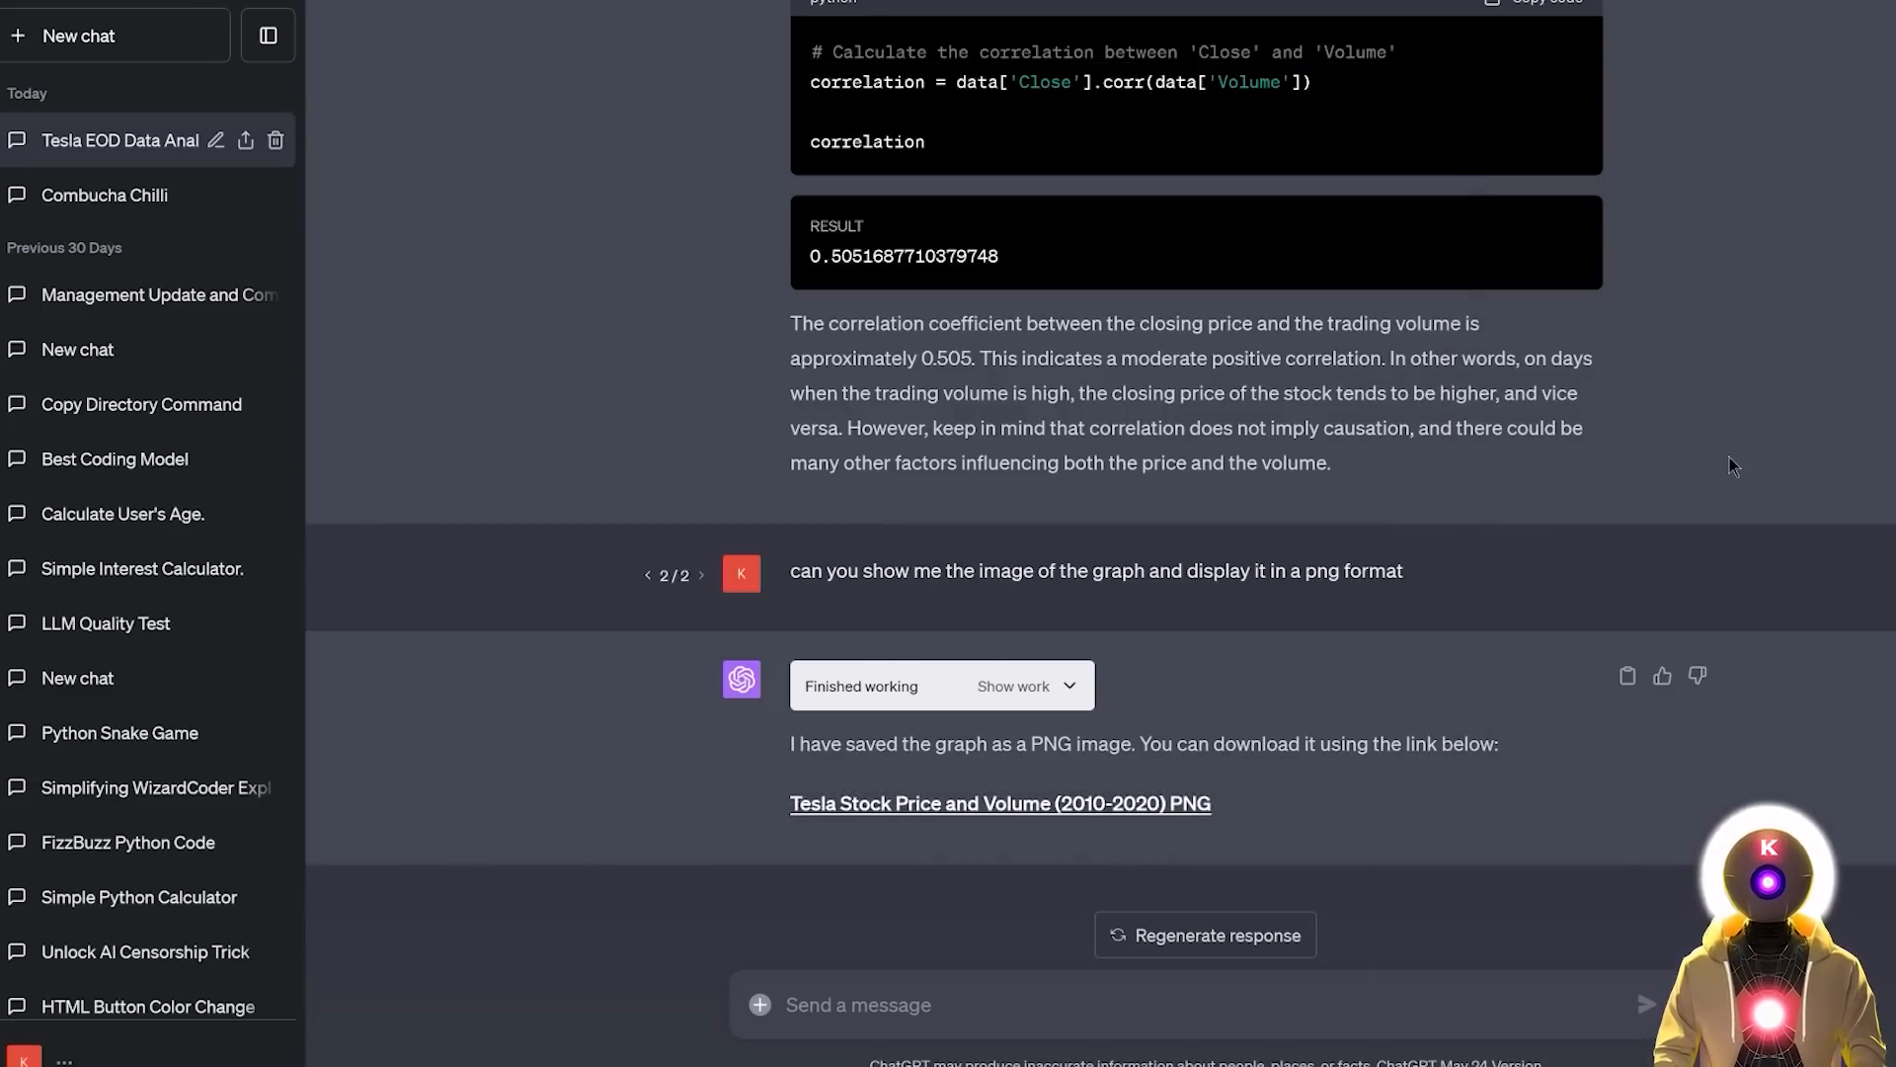
pyautogui.moveTo(1705, 467)
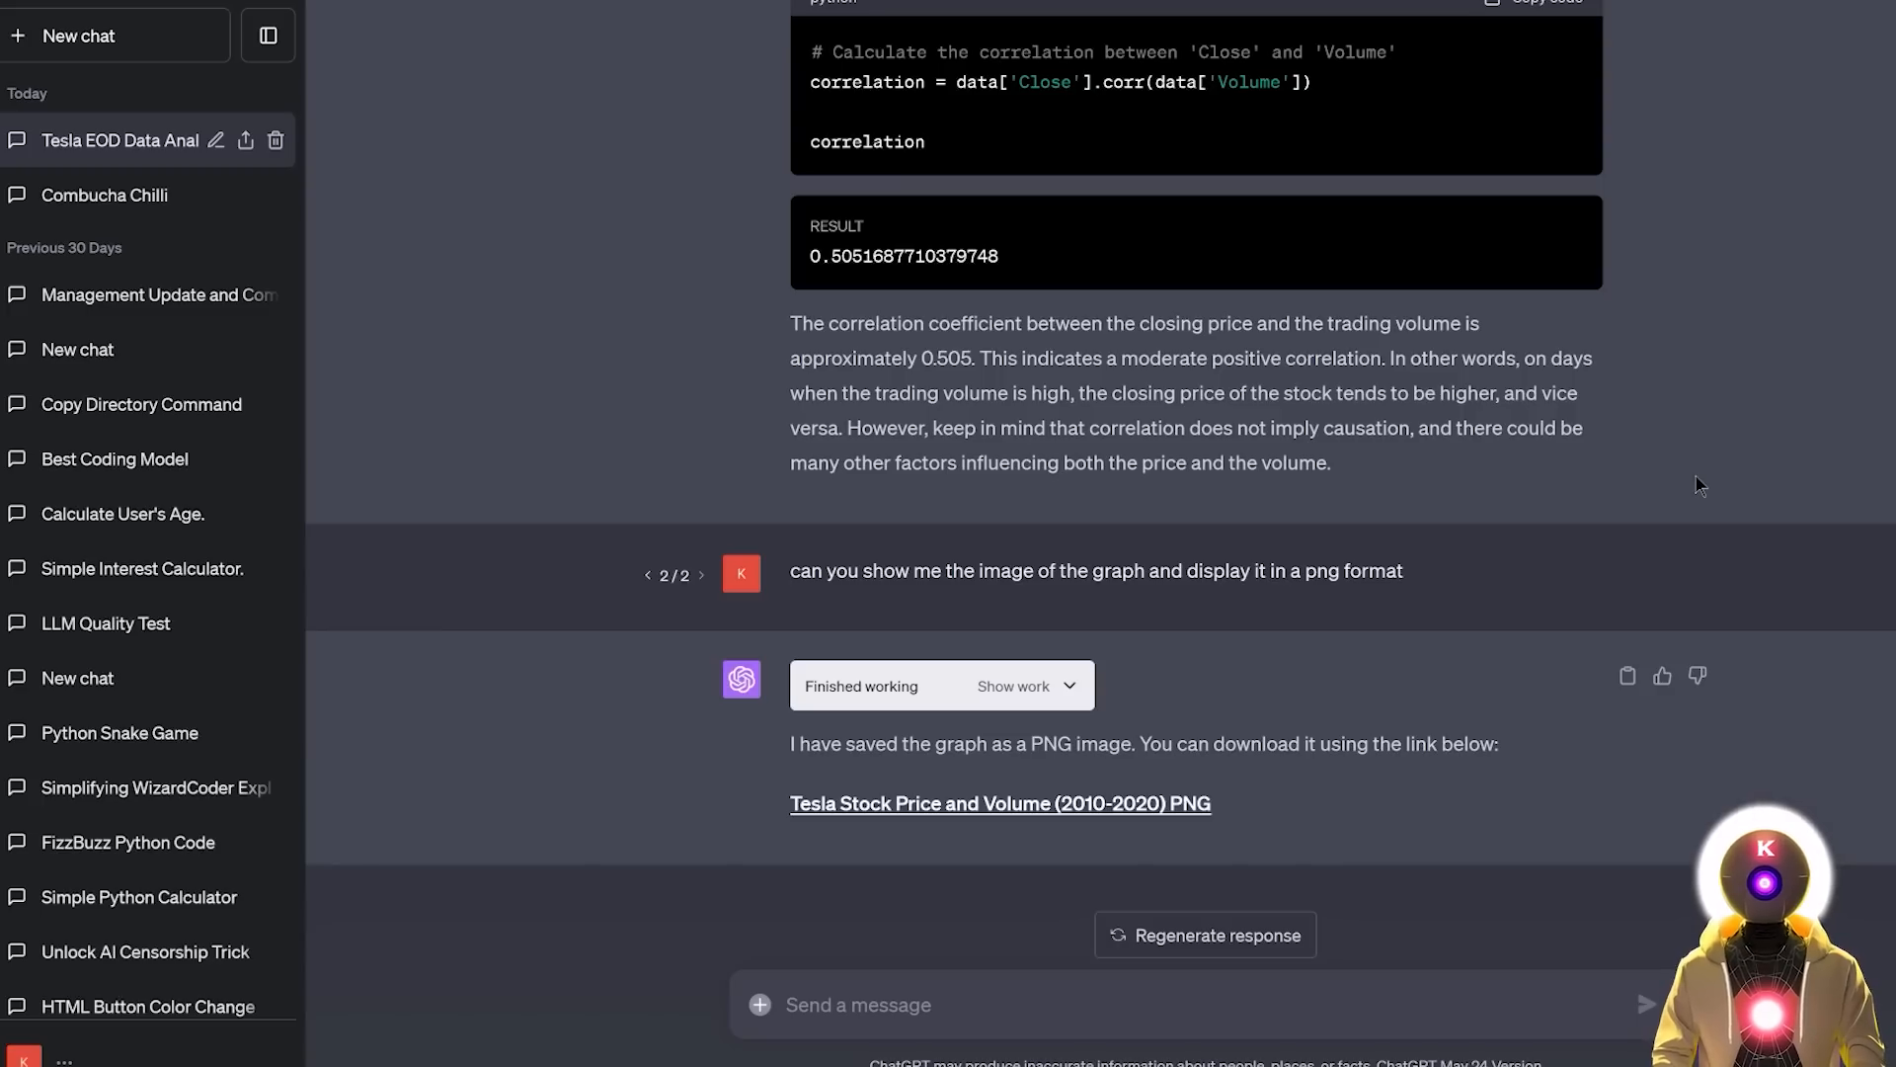
pyautogui.scroll(3)
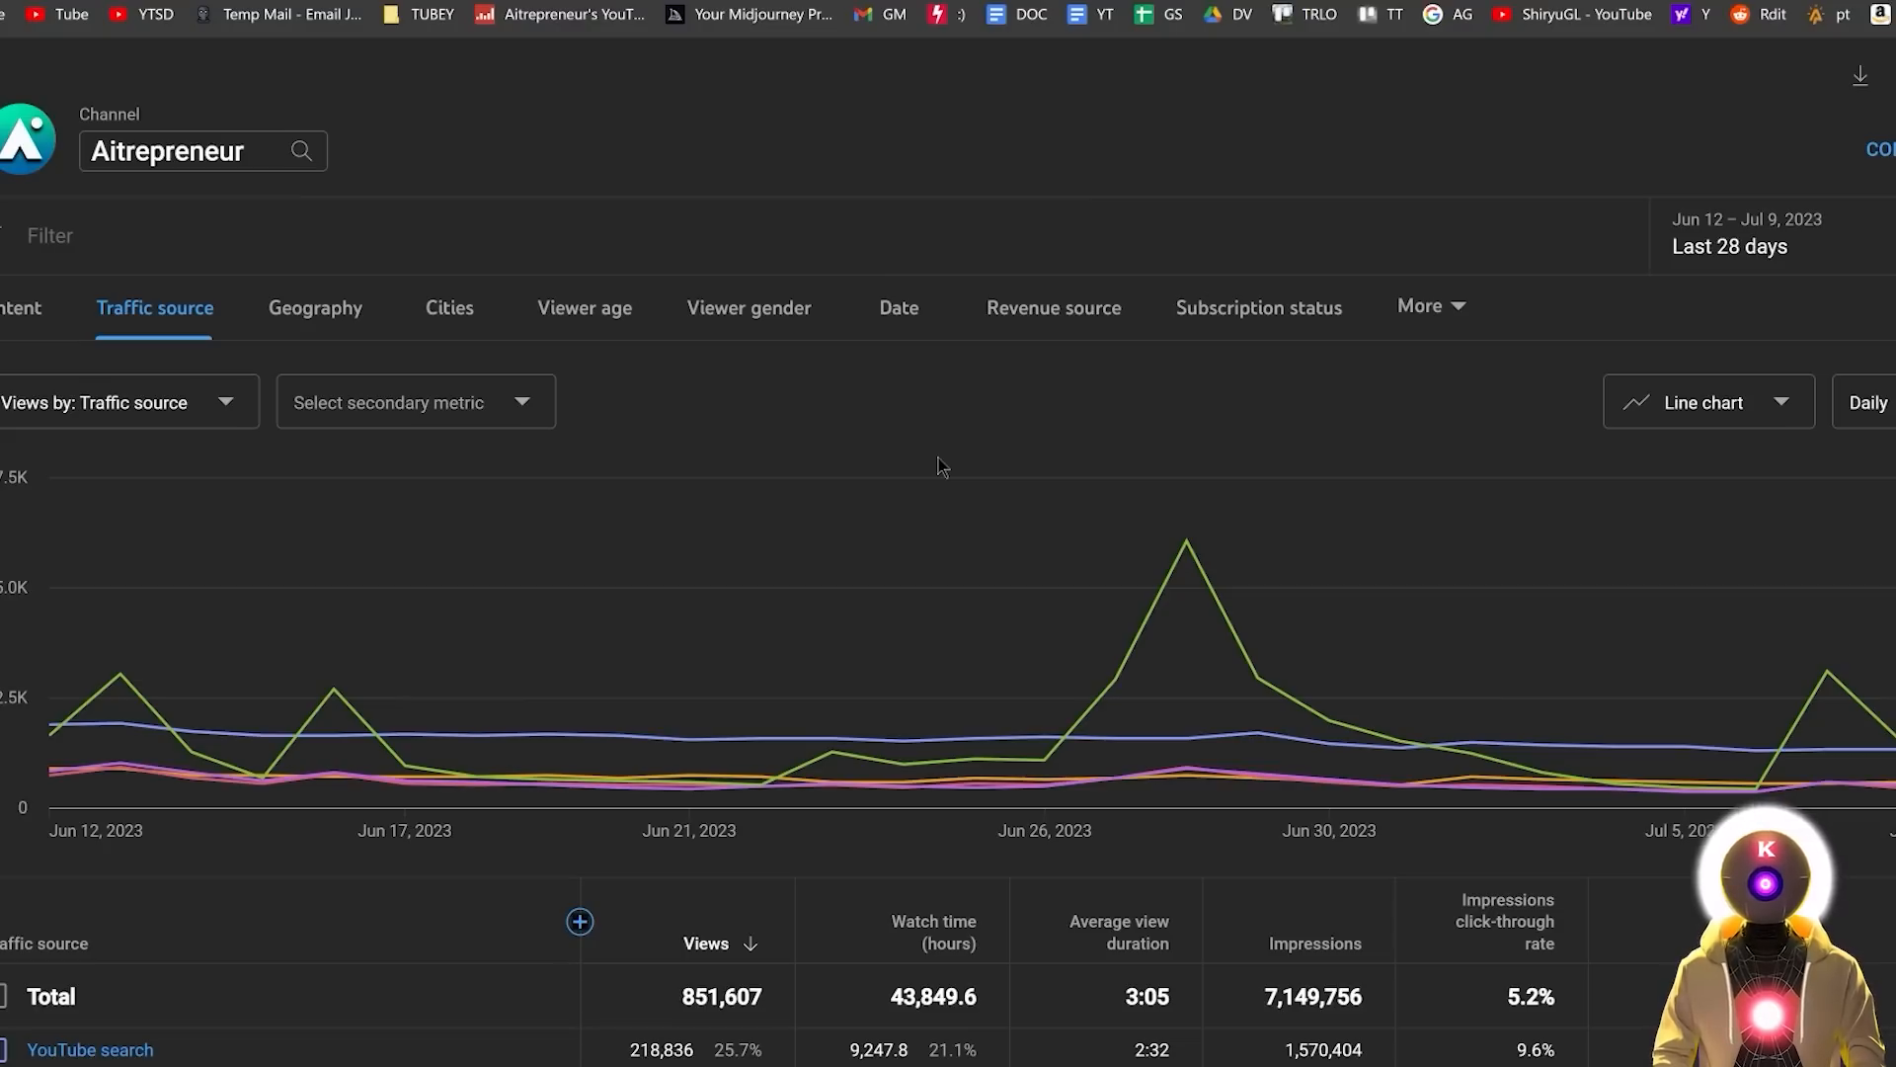
pyautogui.moveTo(1010, 411)
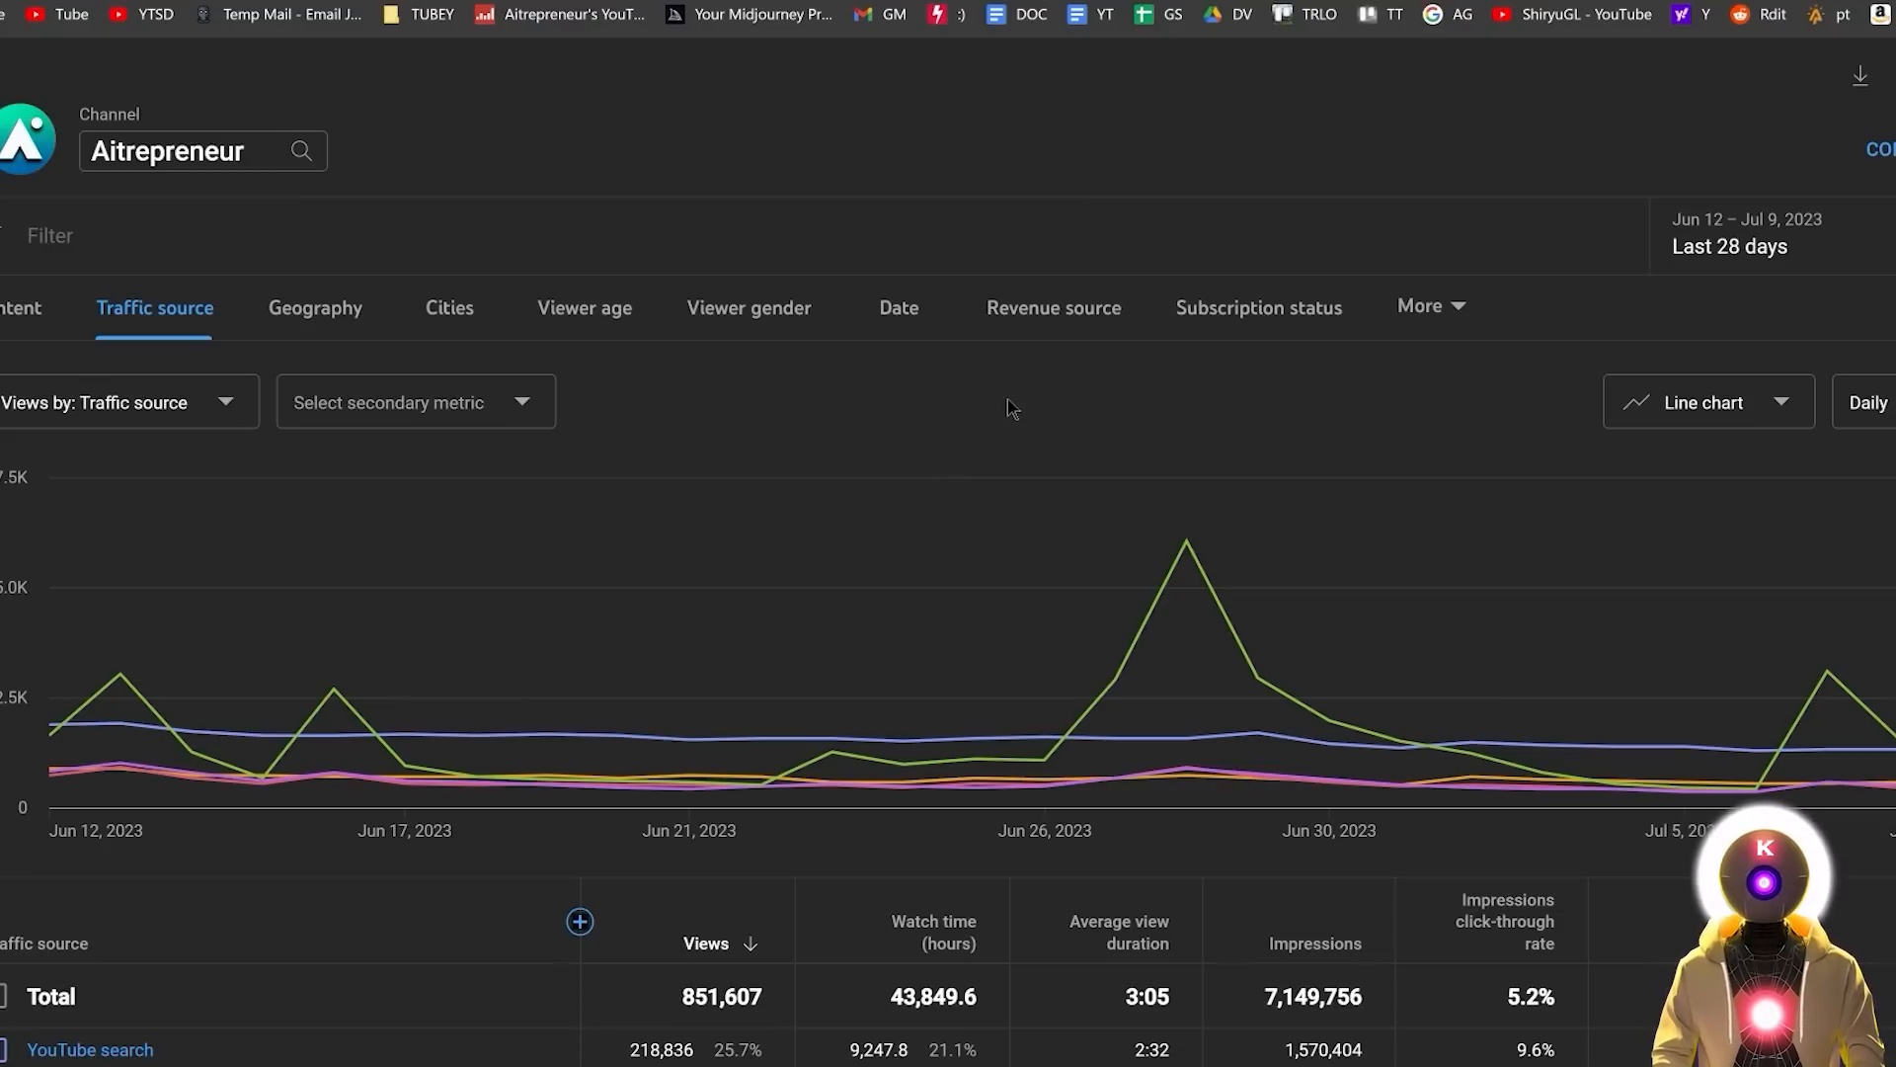
pyautogui.moveTo(950, 401)
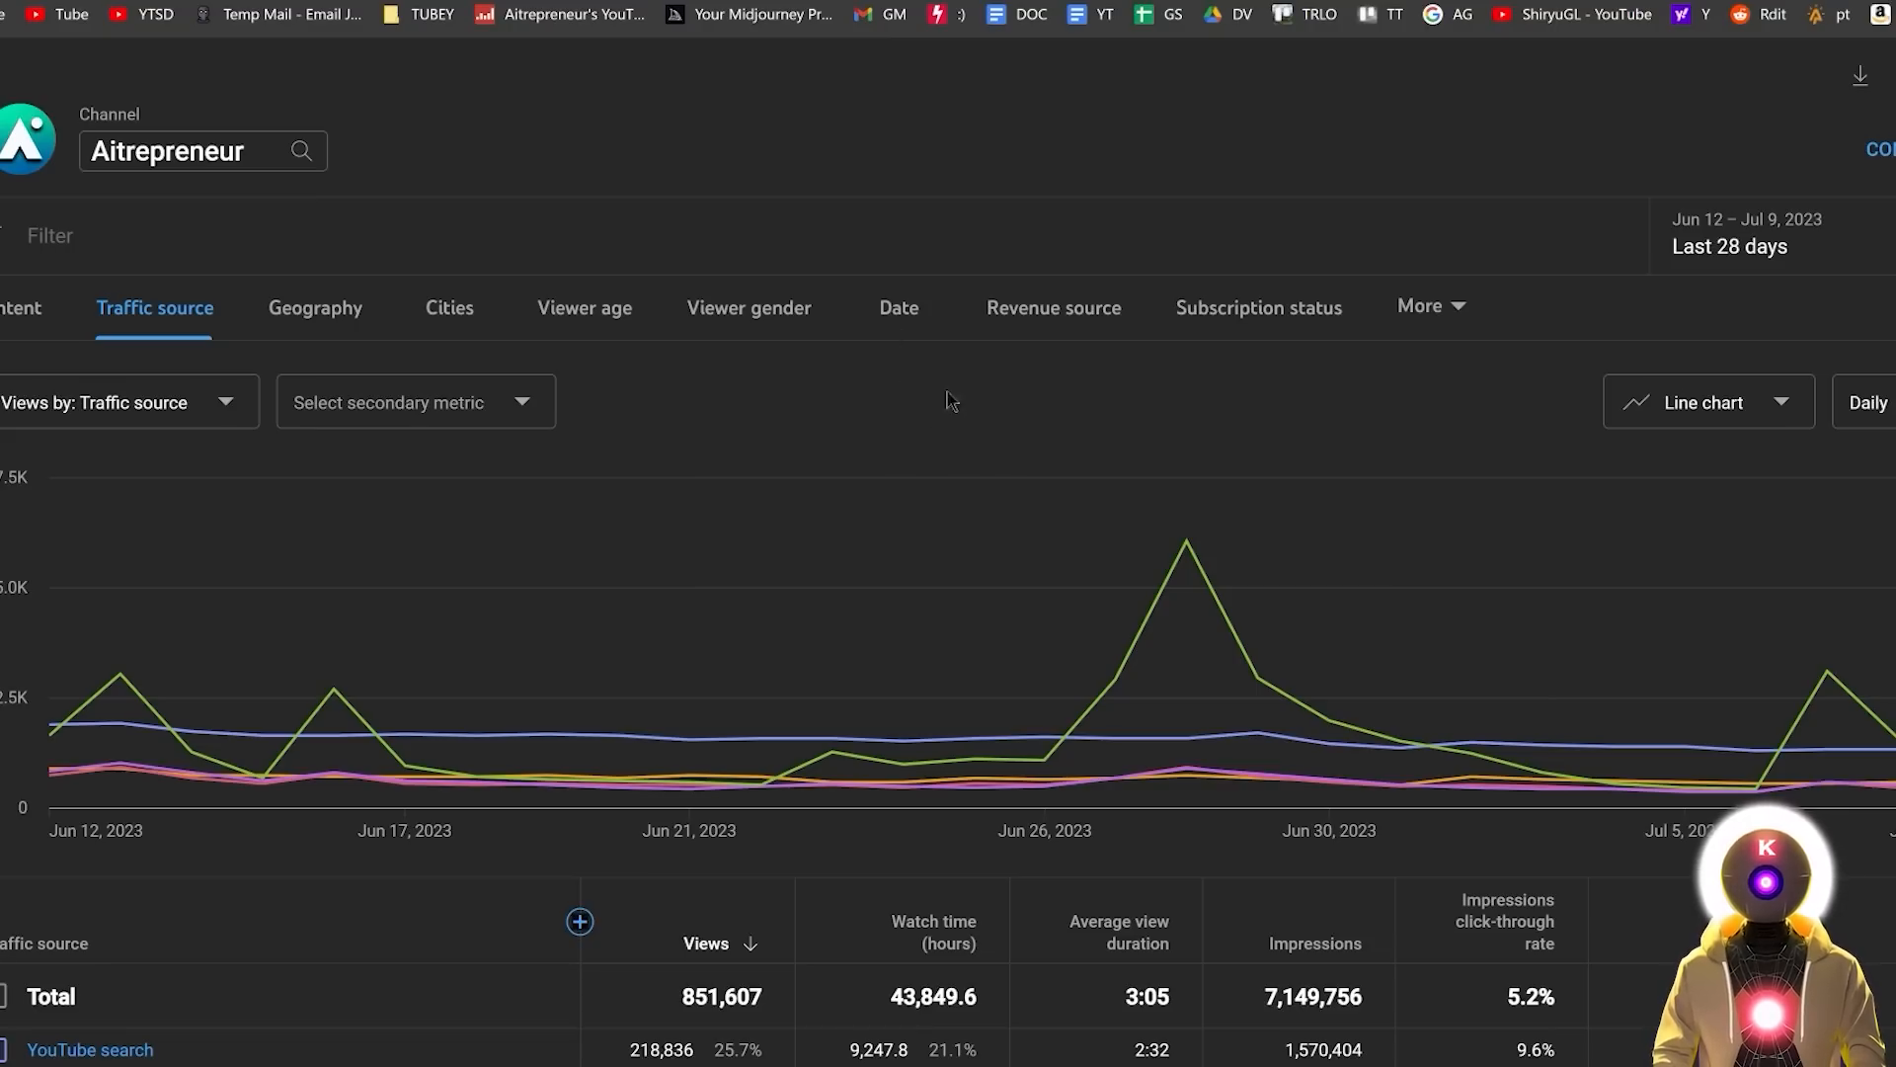
pyautogui.moveTo(1161, 373)
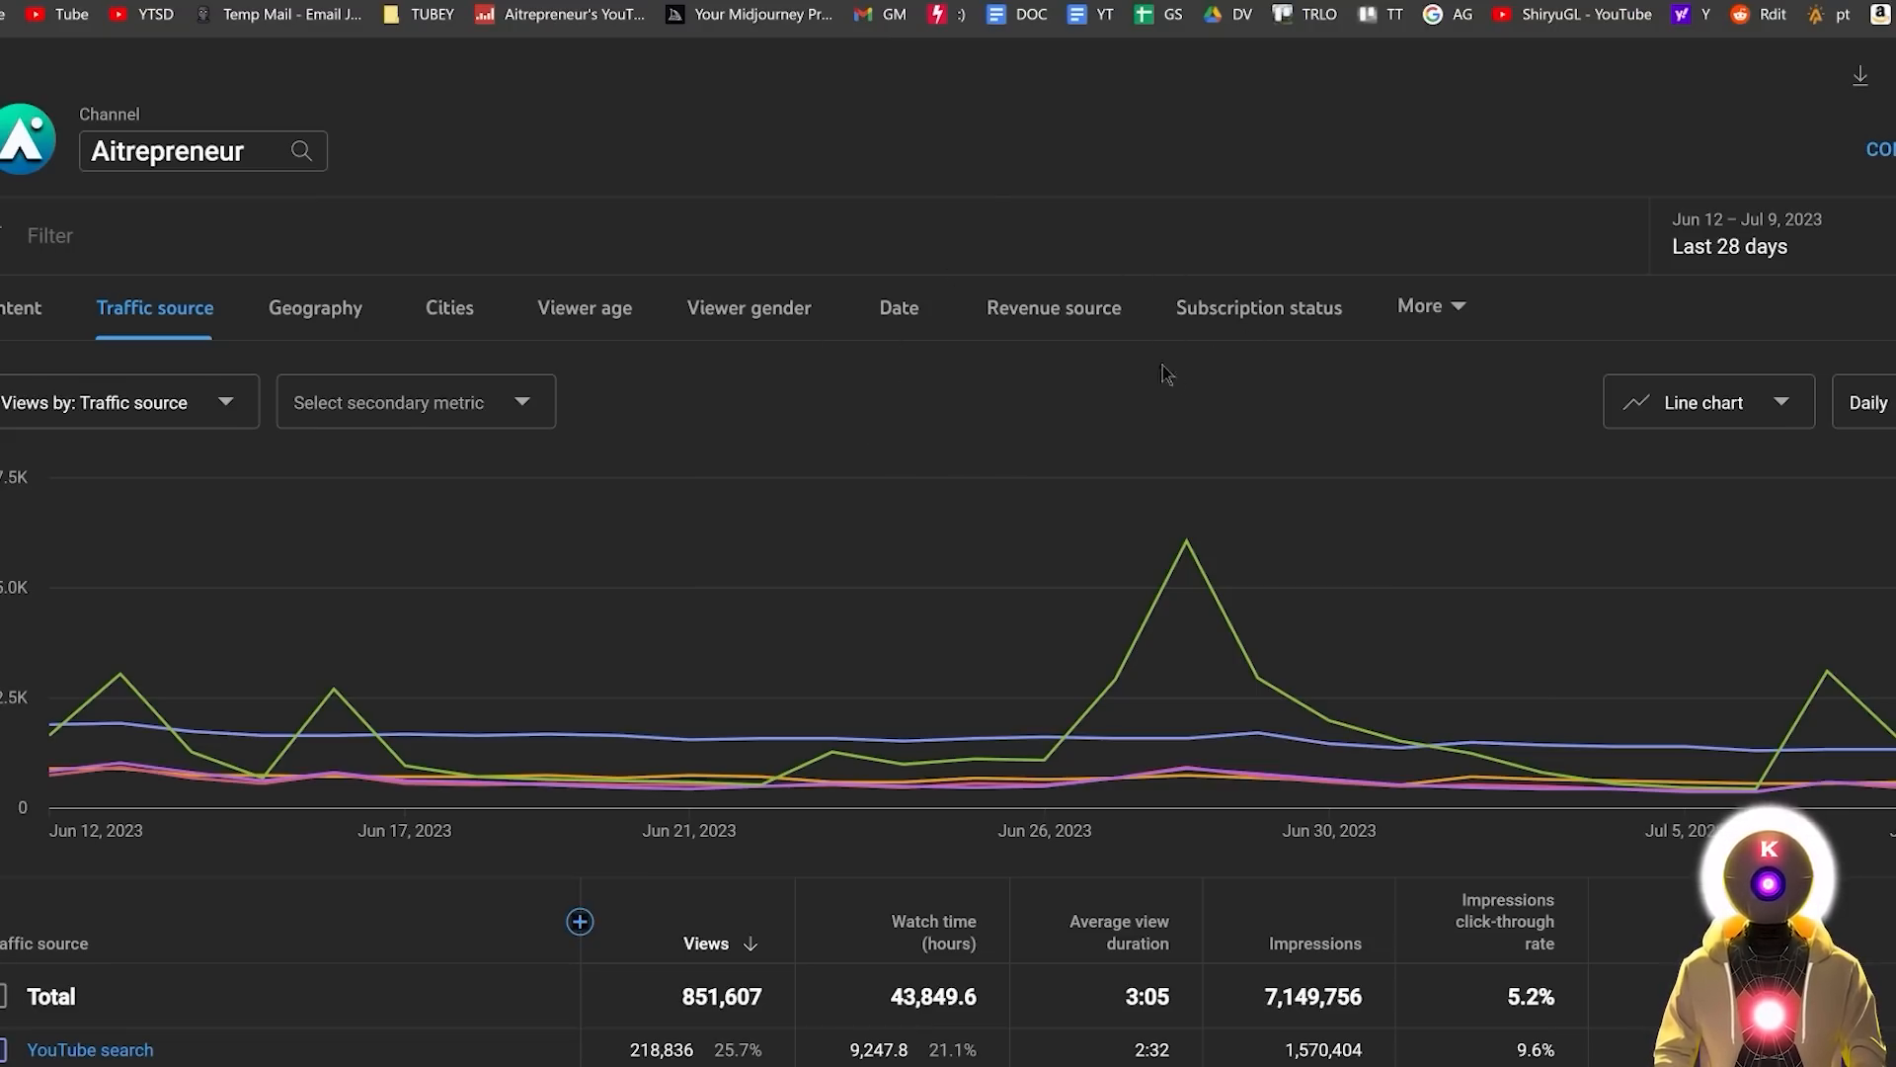
pyautogui.click(1861, 75)
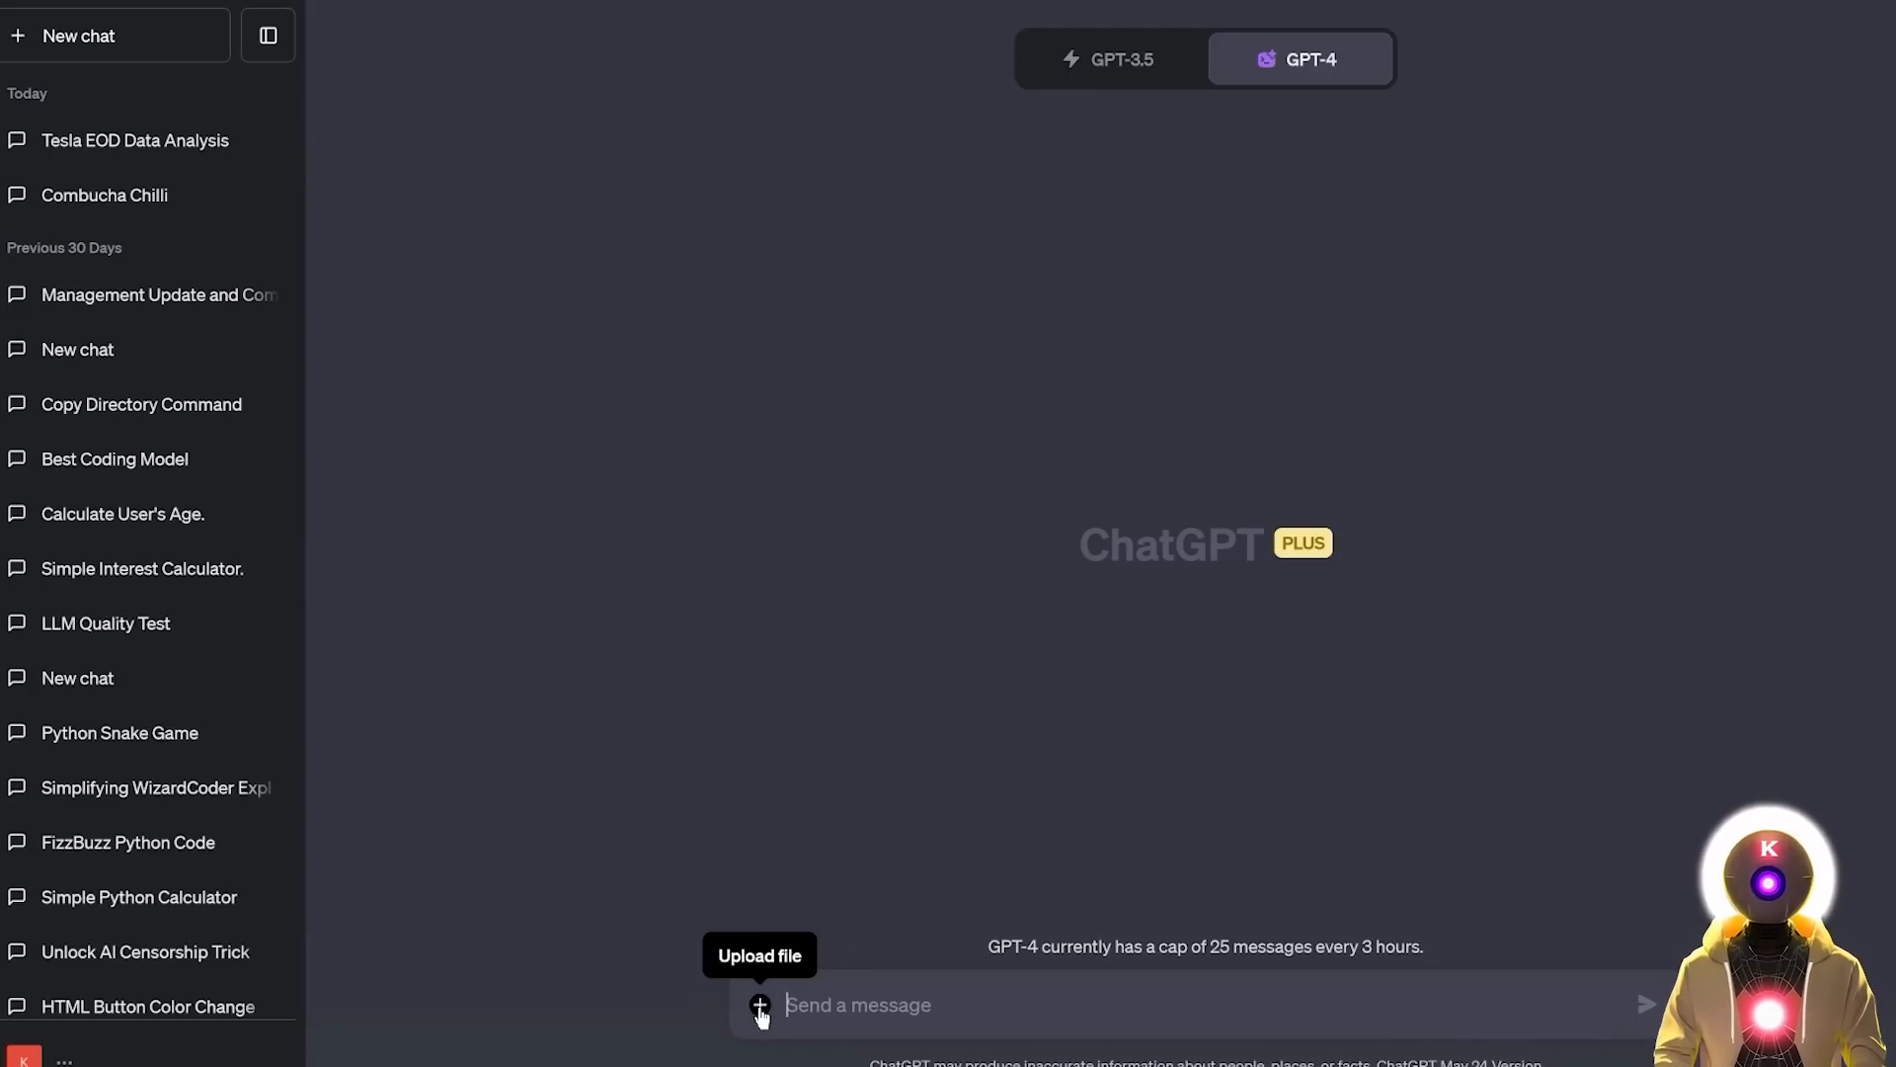
# Step: Attach Table data.csv and send a prompt asking to graph the YouTube traffic data and explain correlations
pyautogui.click(759, 1003)
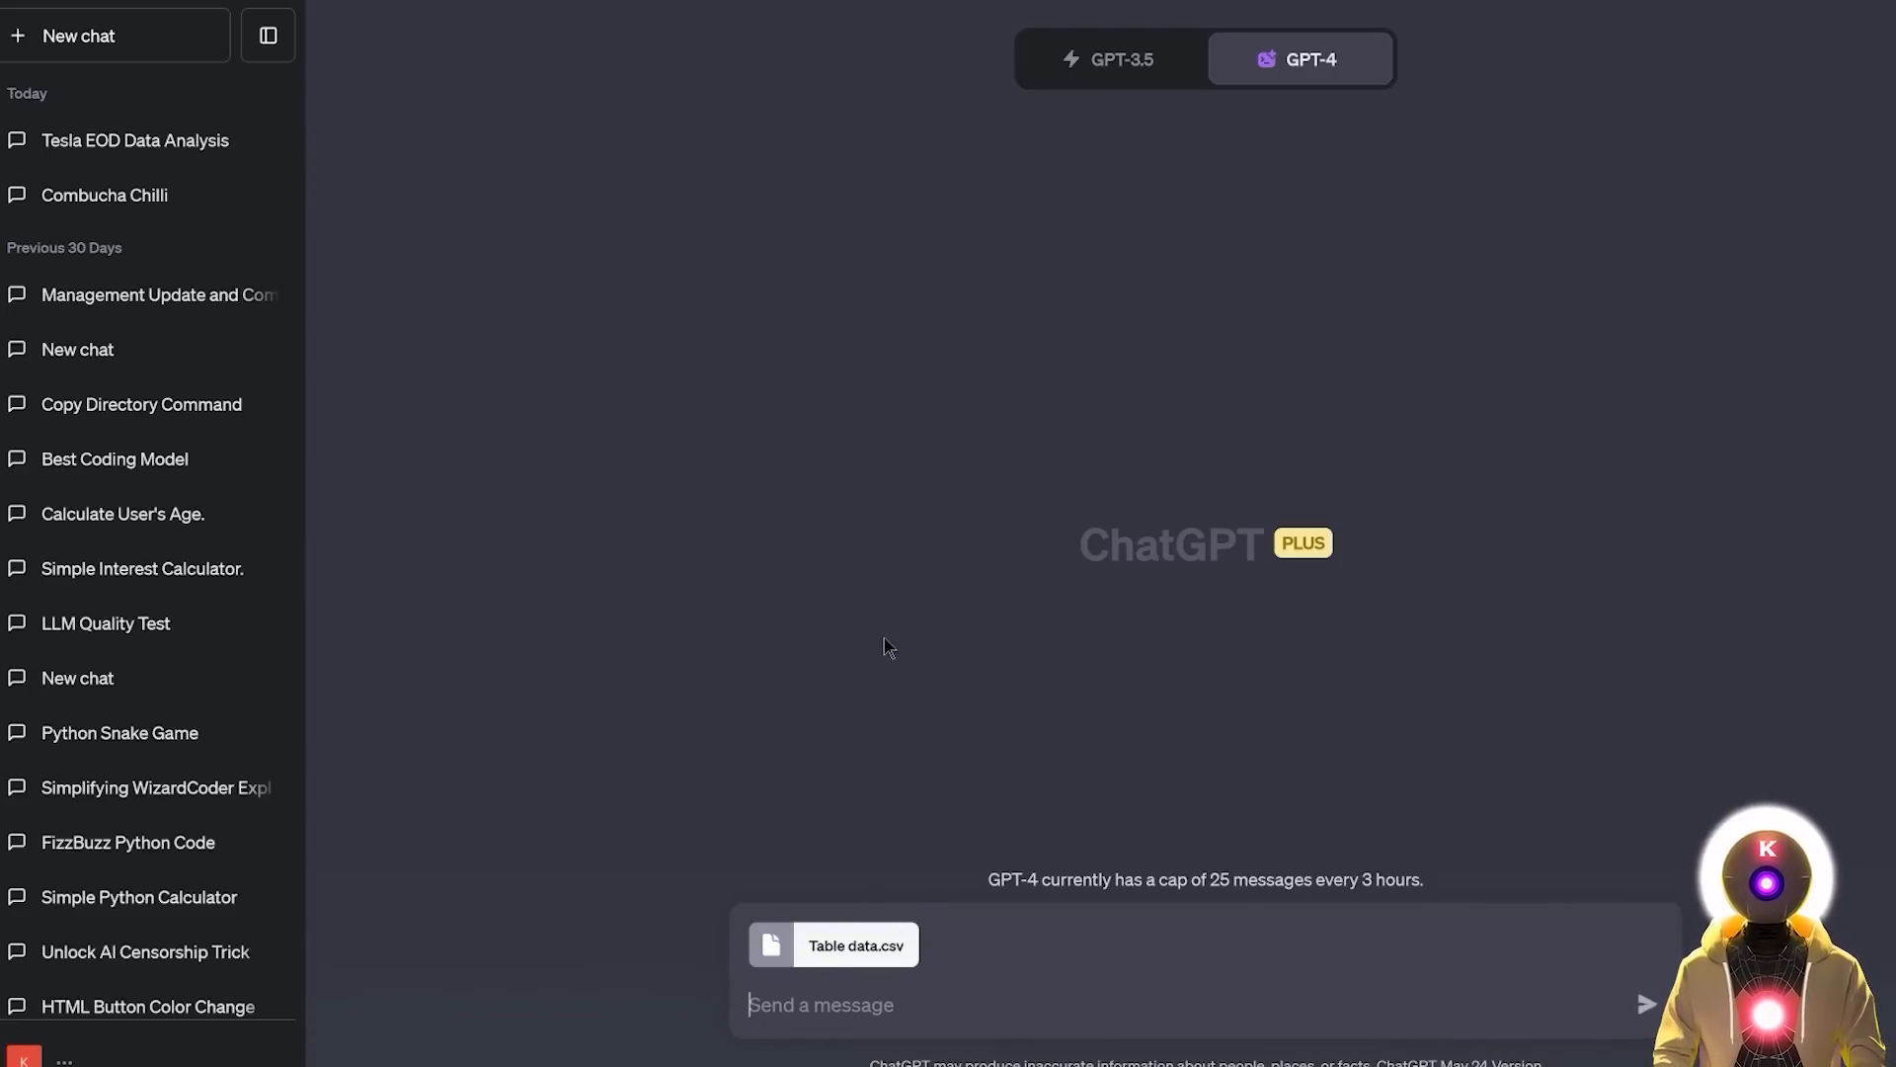
pyautogui.write("Here's some traffic data about my Youtube channel, help me visualize the data in a beautiful graph in jpg format and tell me what correlational, information you can extrapolate from that data.")
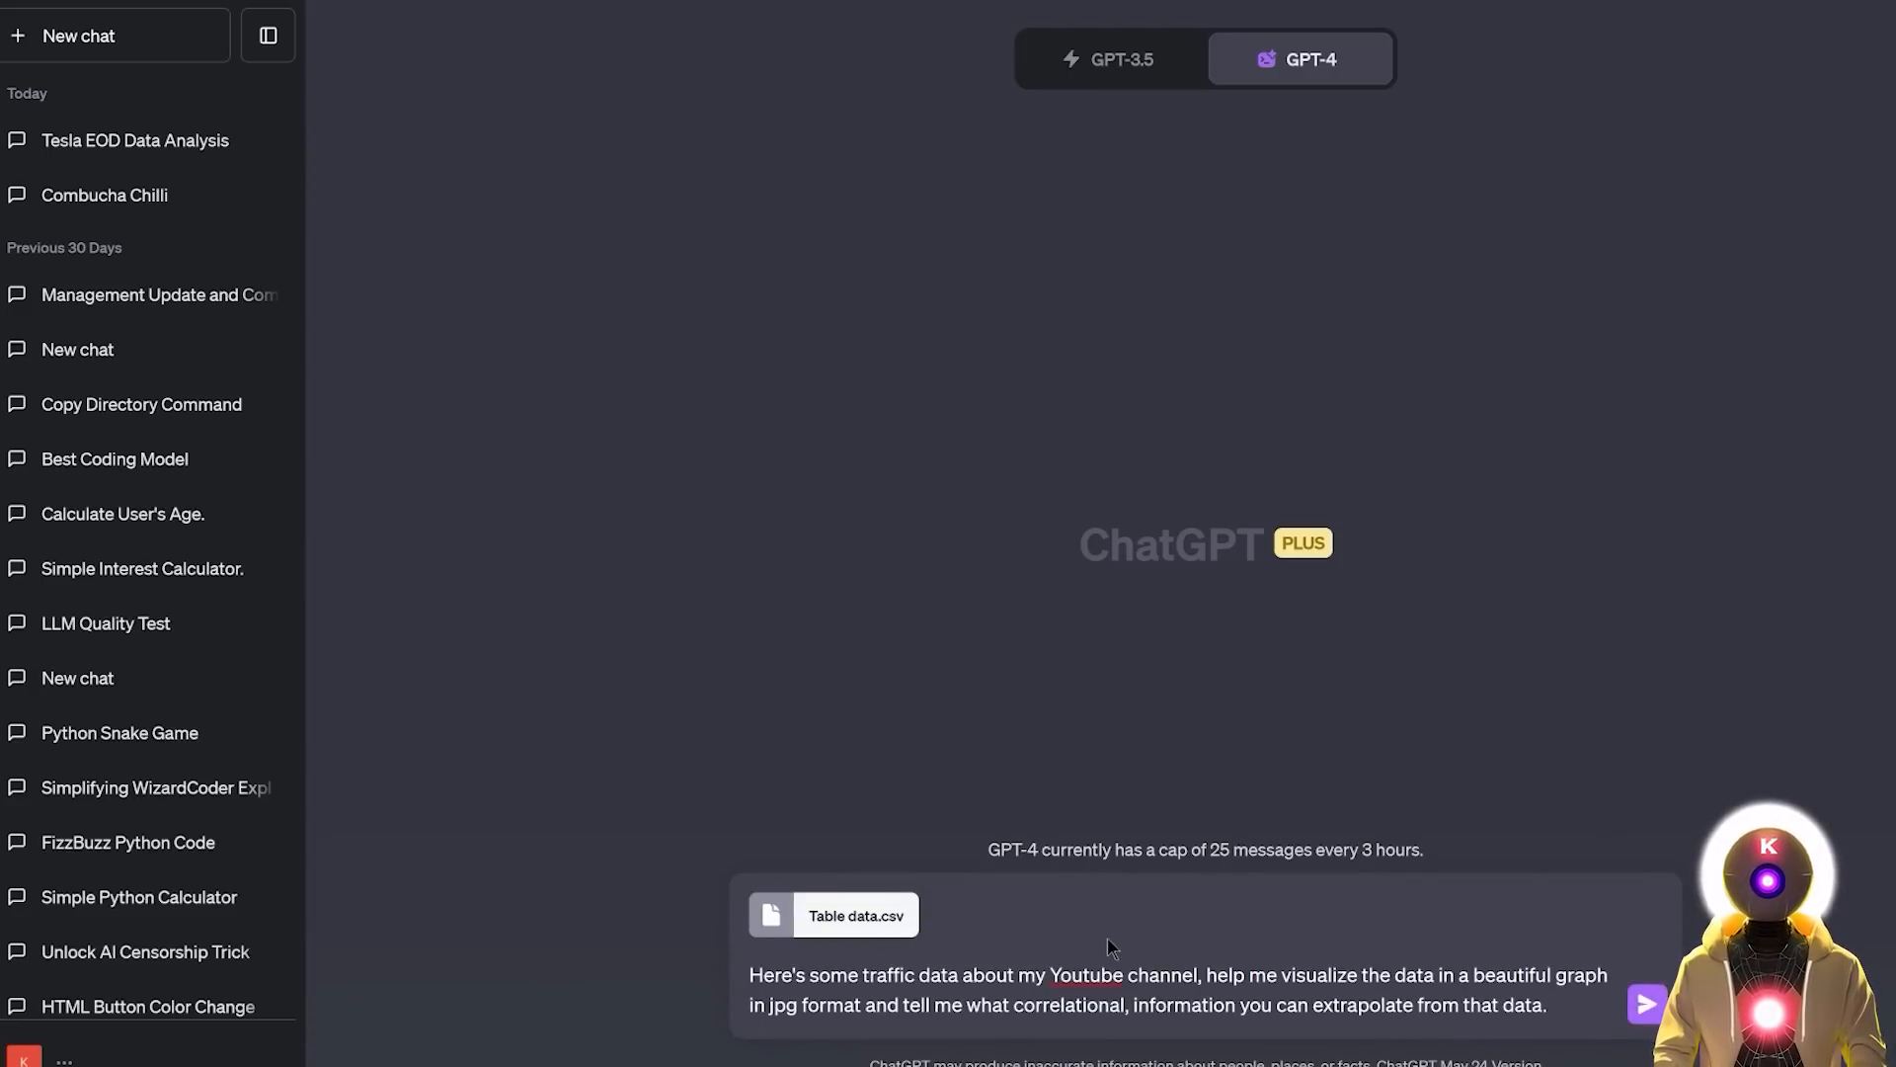
pyautogui.moveTo(1553, 950)
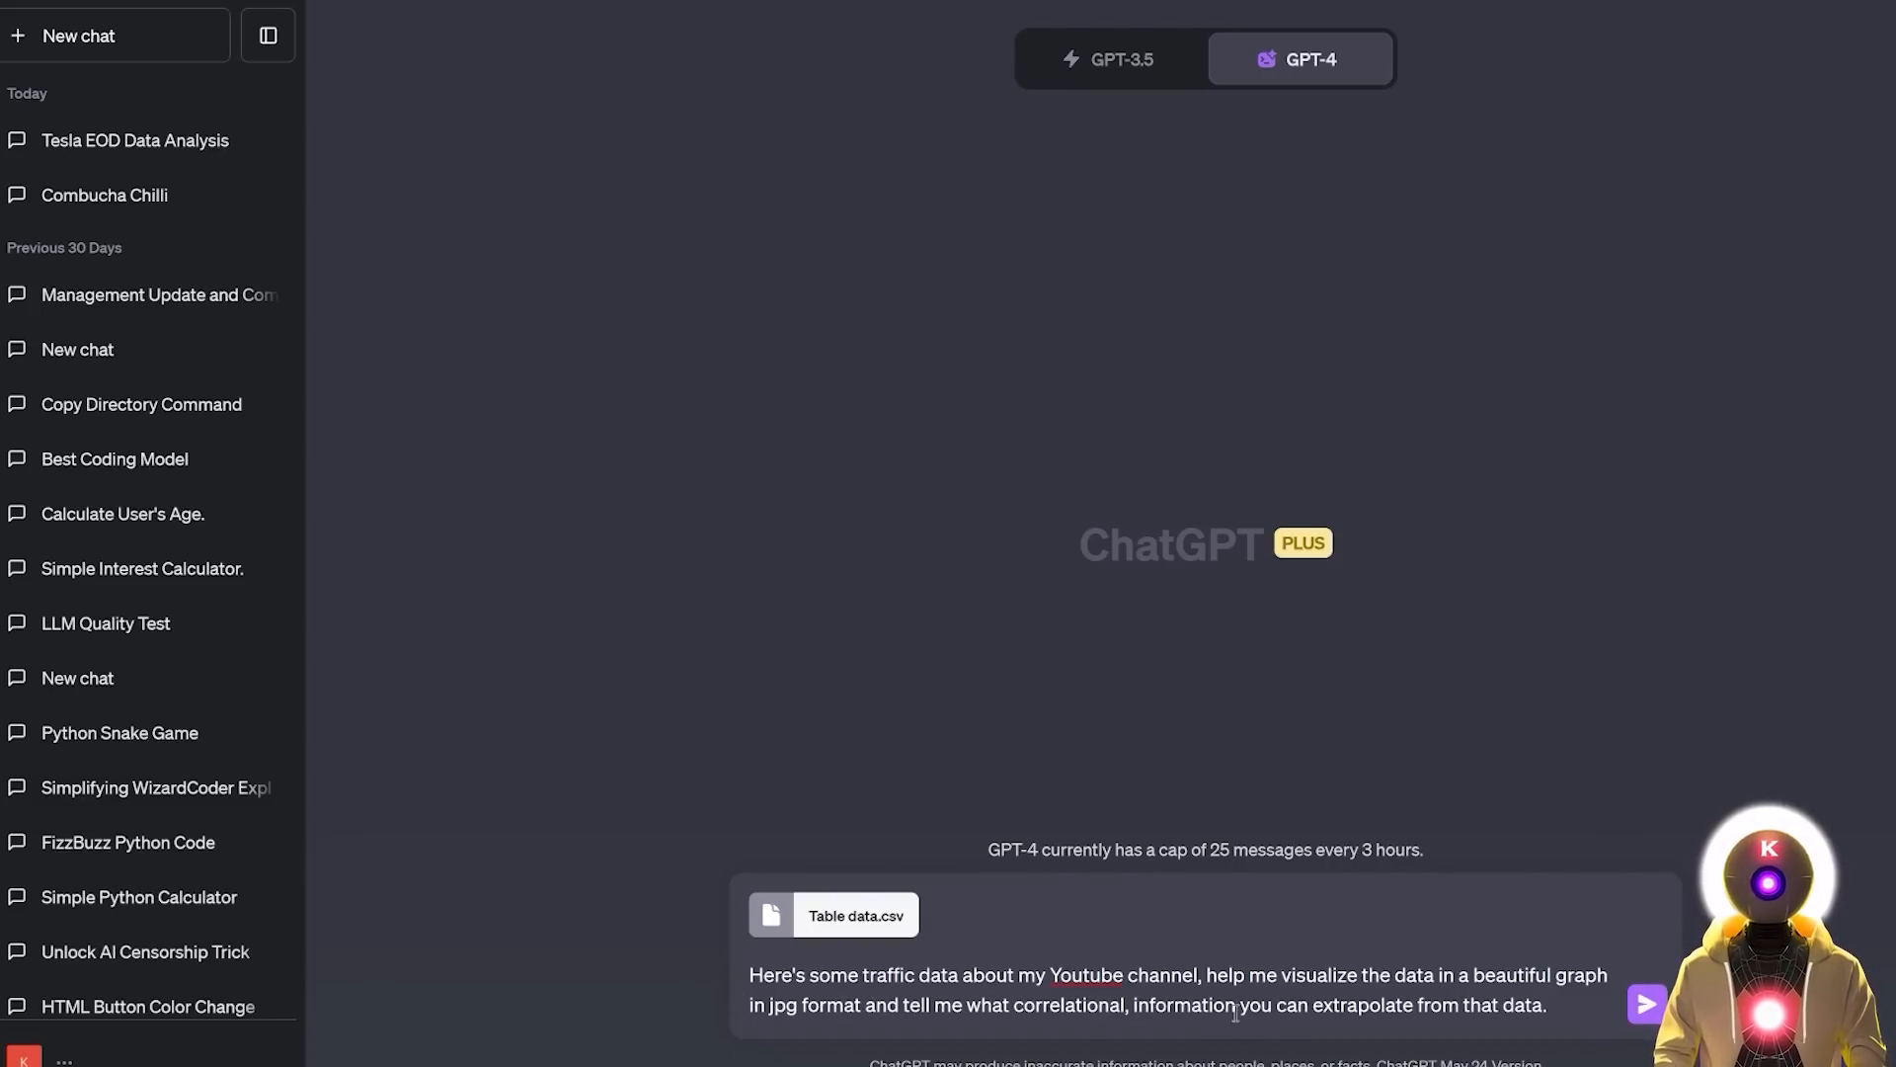
pyautogui.click(1646, 1003)
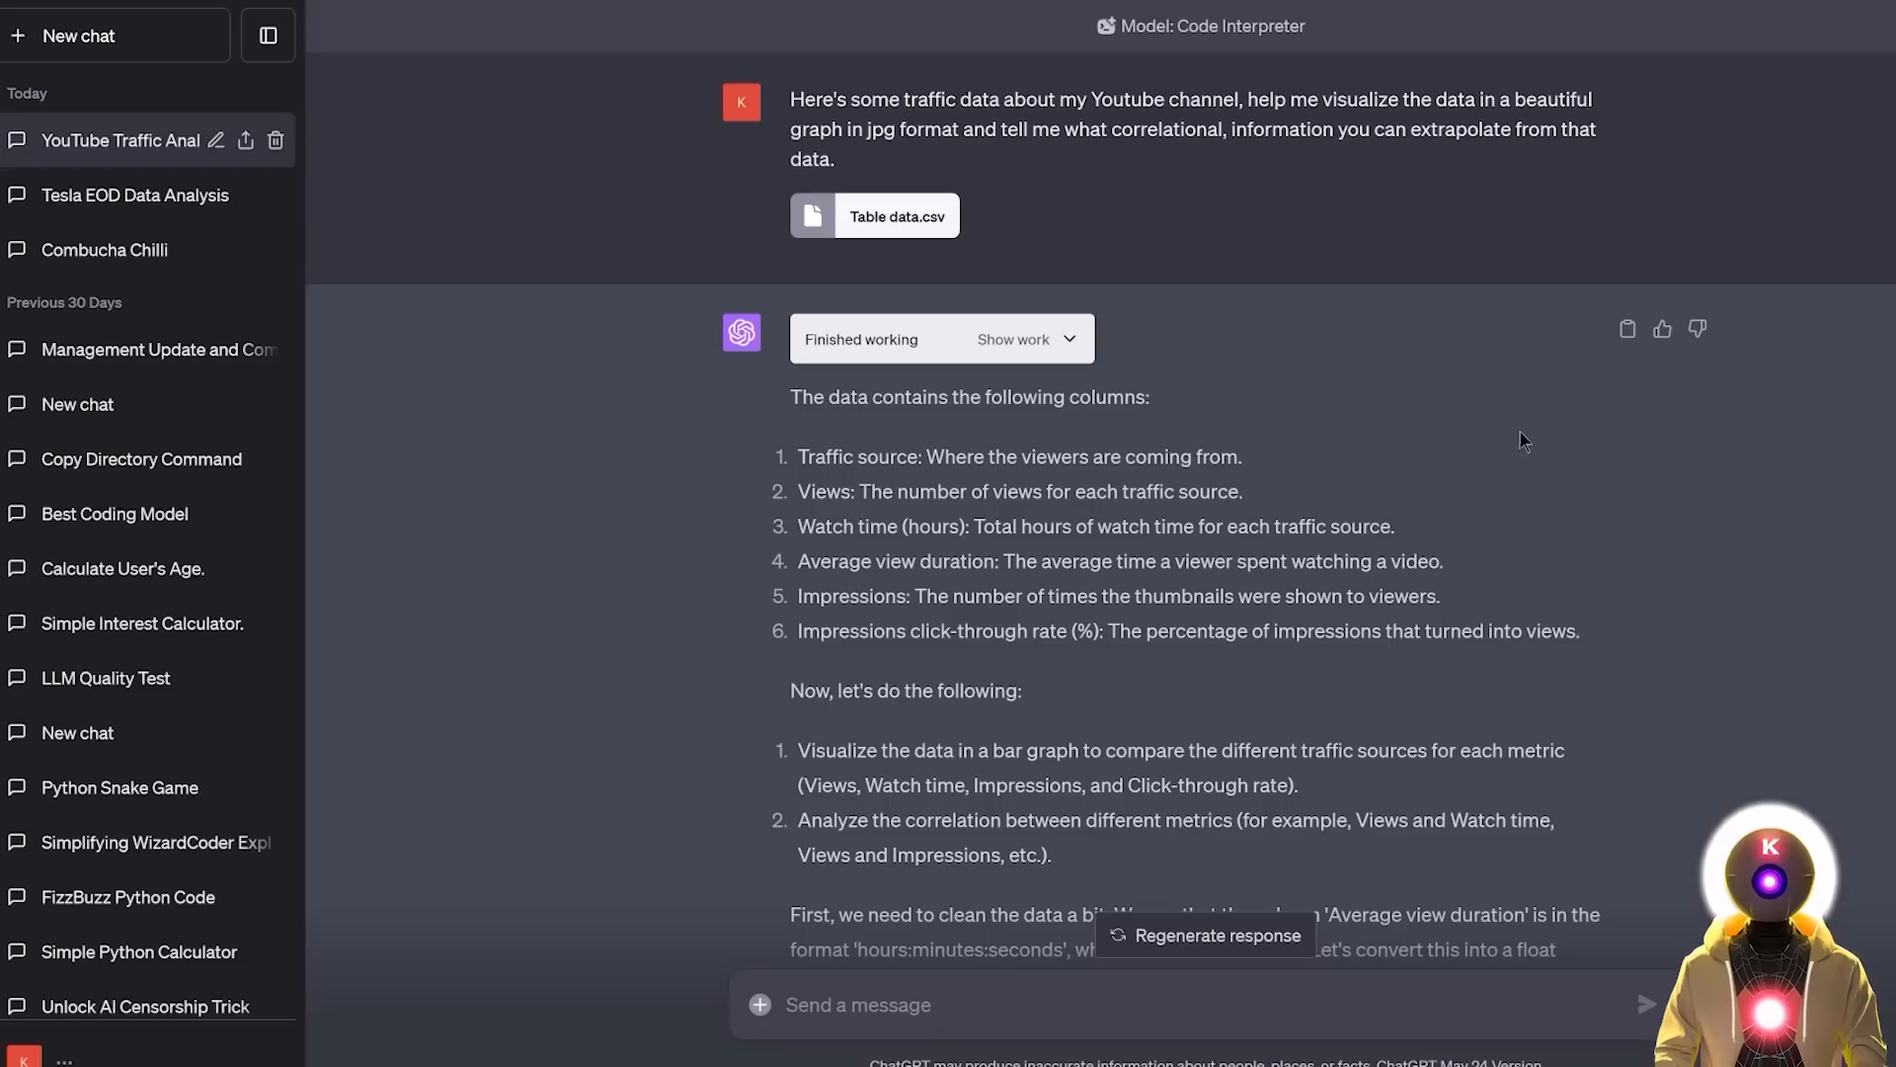
# Step: Scroll the reply toward the generated four-panel traffic source bar chart image
pyautogui.scroll(-3)
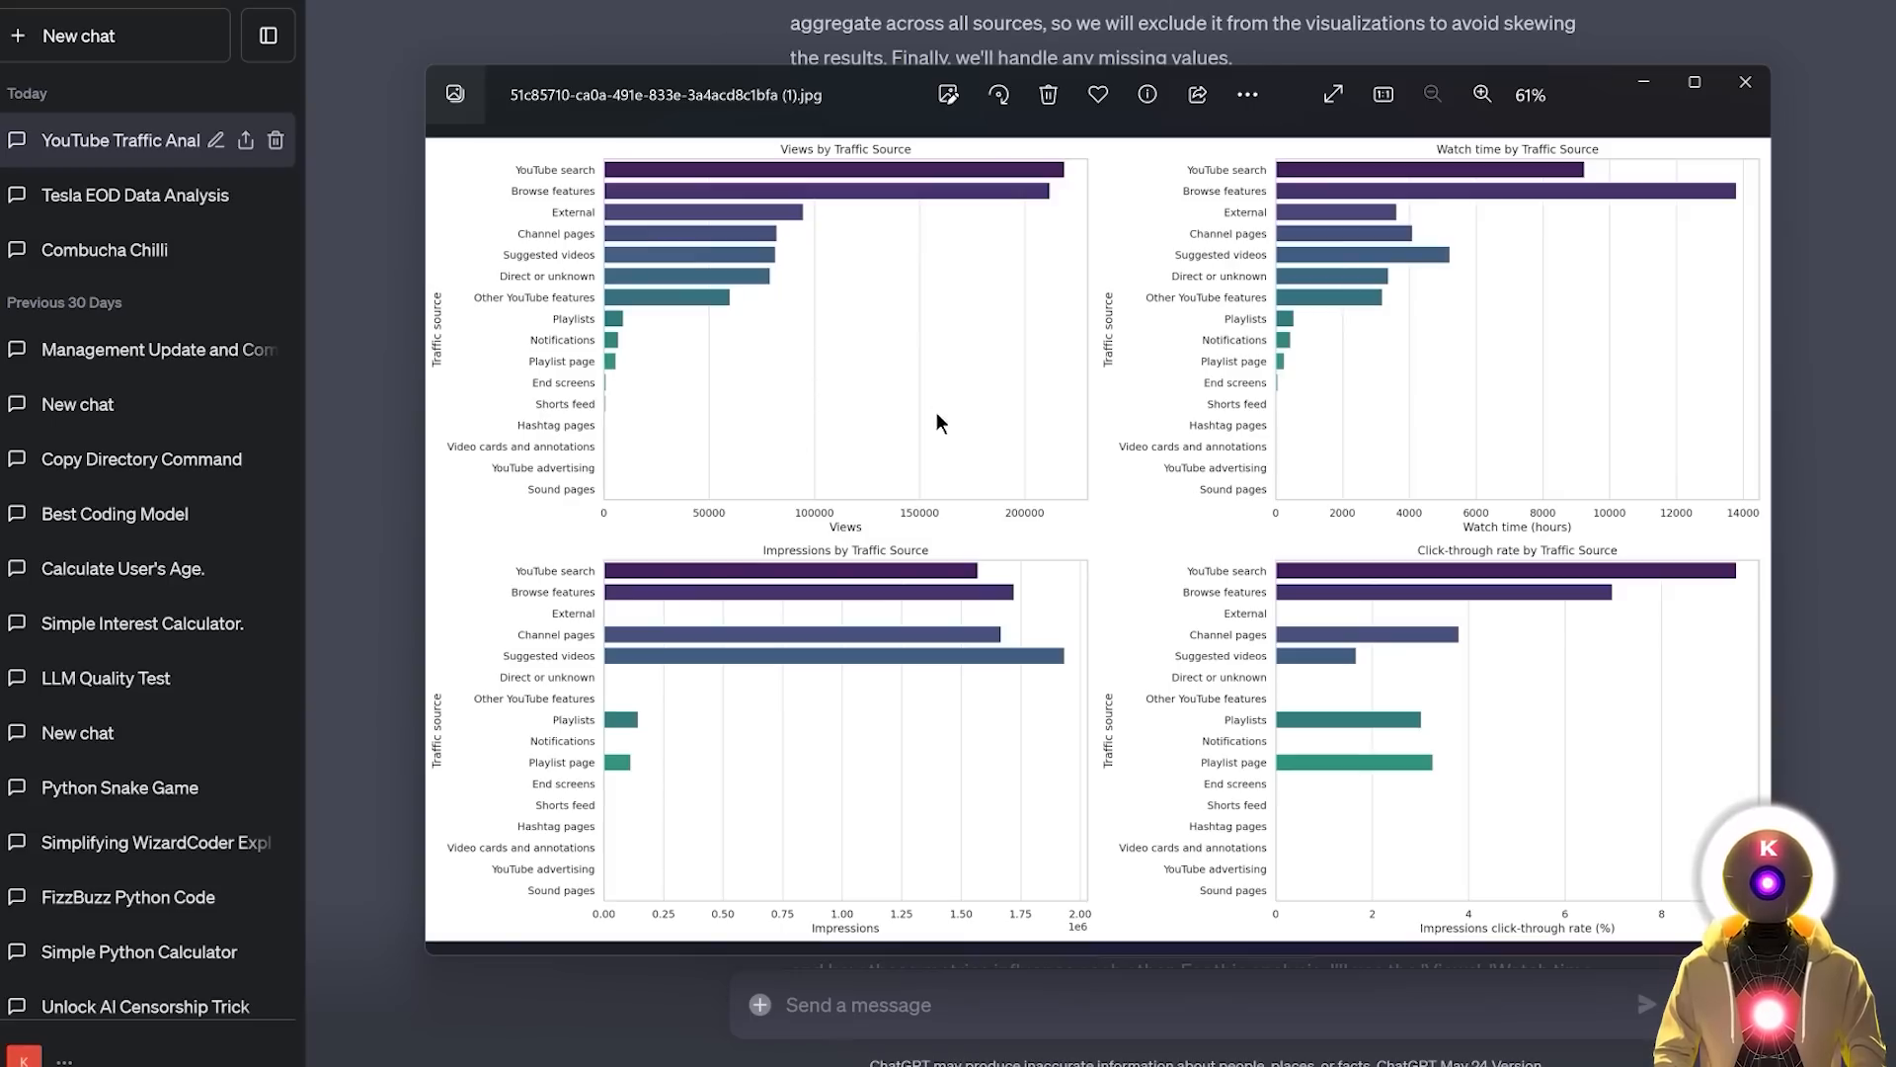
pyautogui.moveTo(1134, 198)
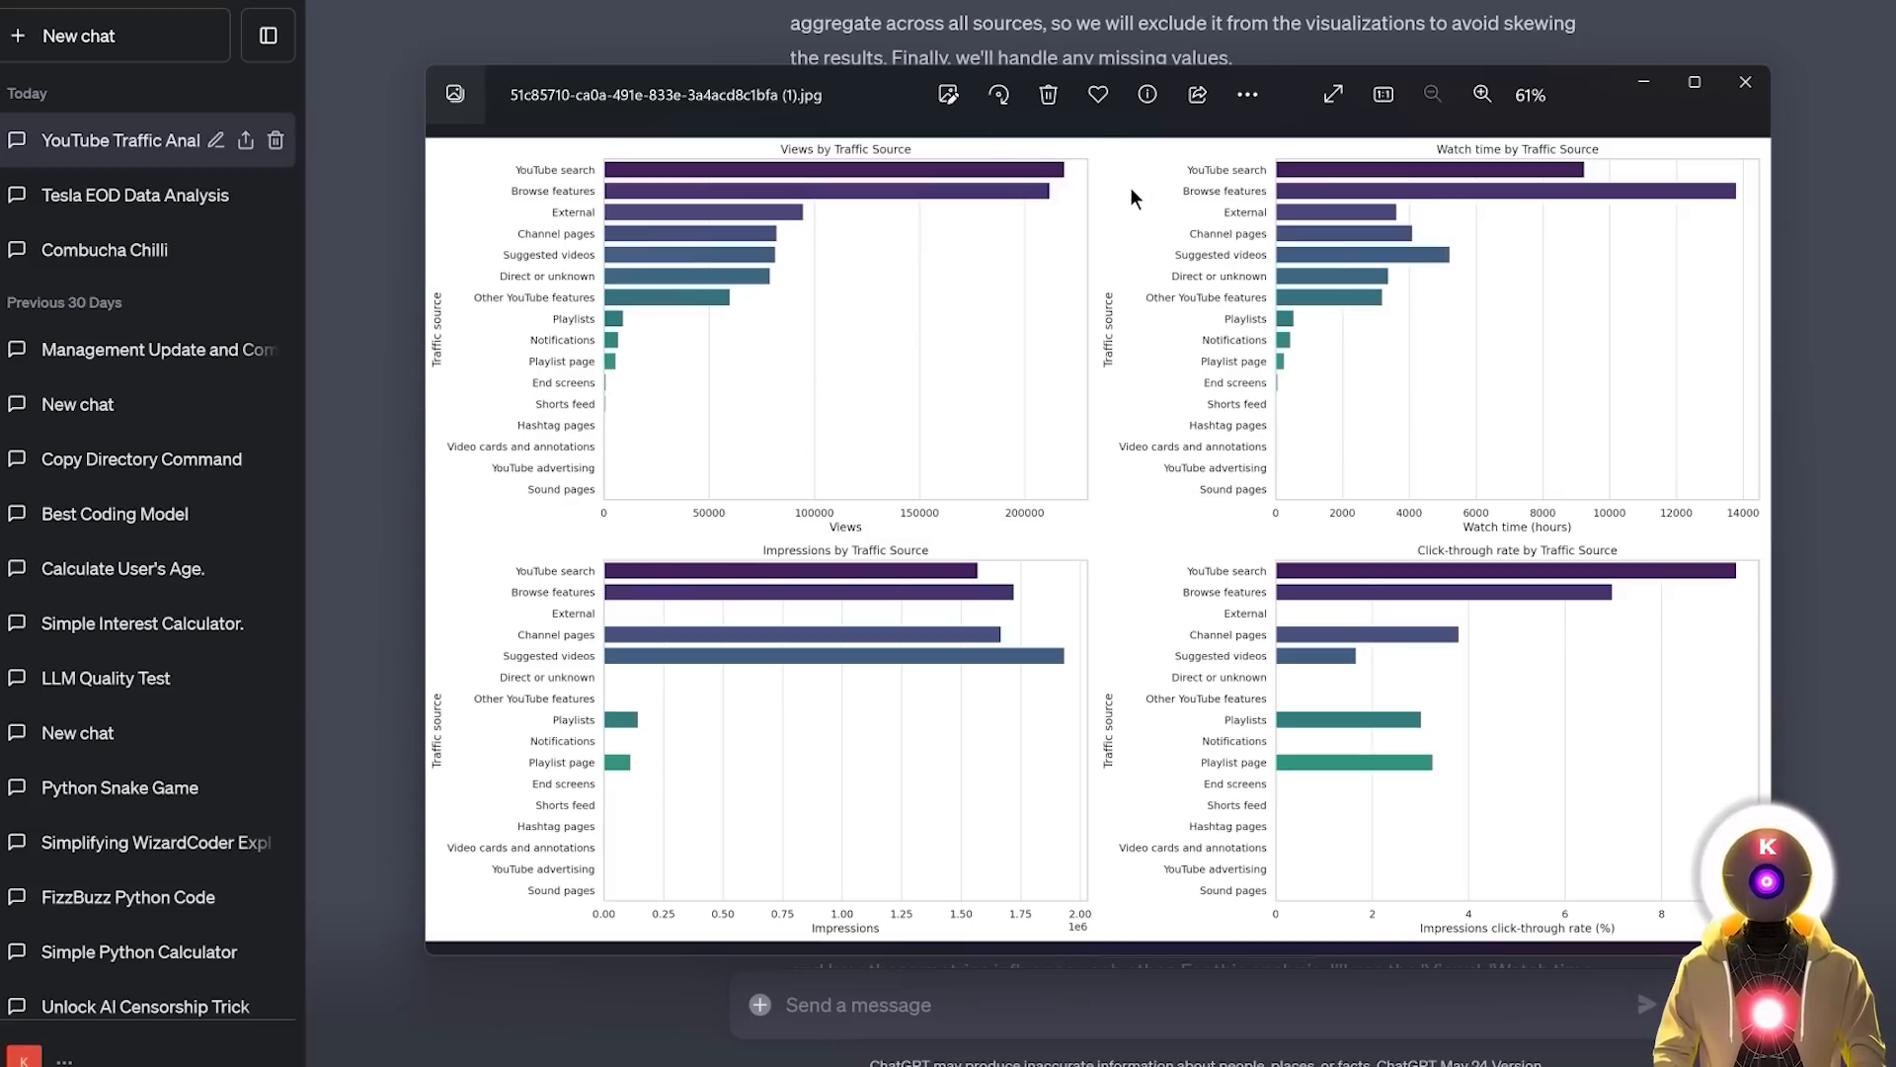
pyautogui.moveTo(826, 158)
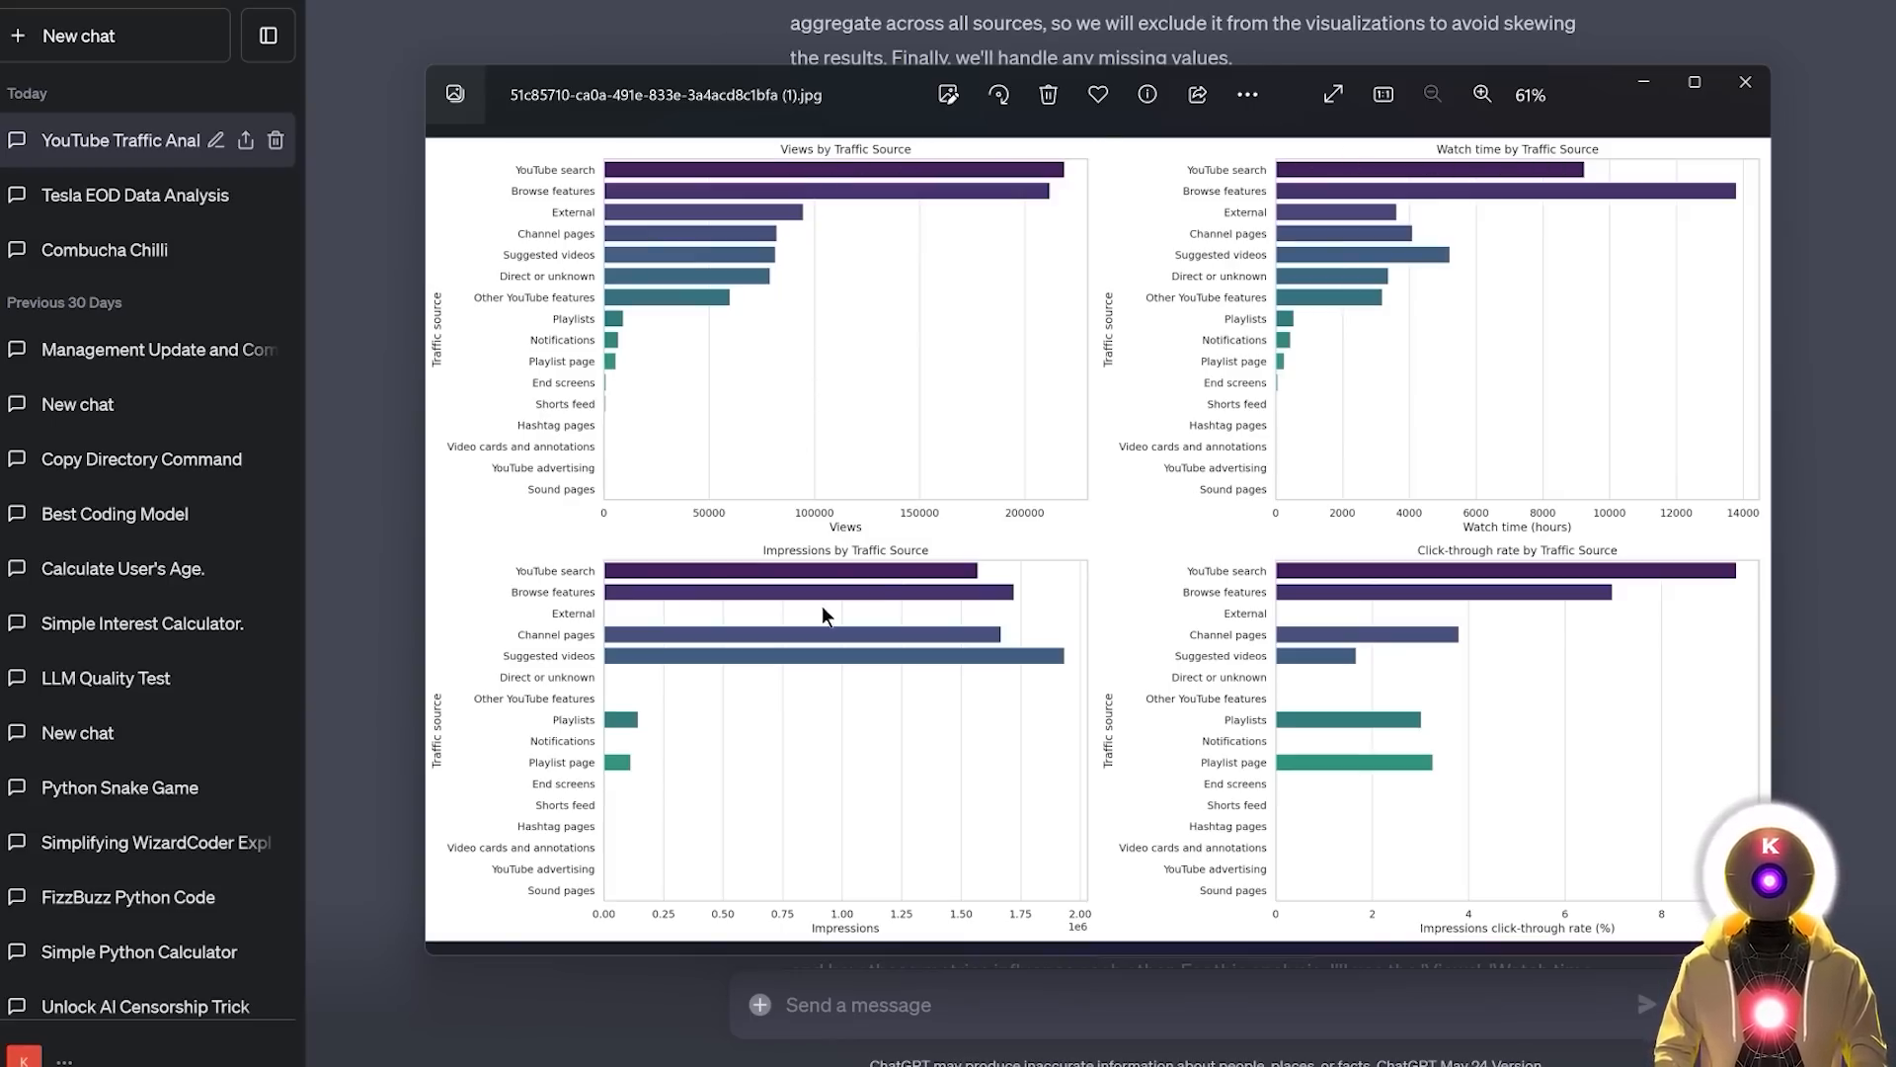
pyautogui.moveTo(1363, 557)
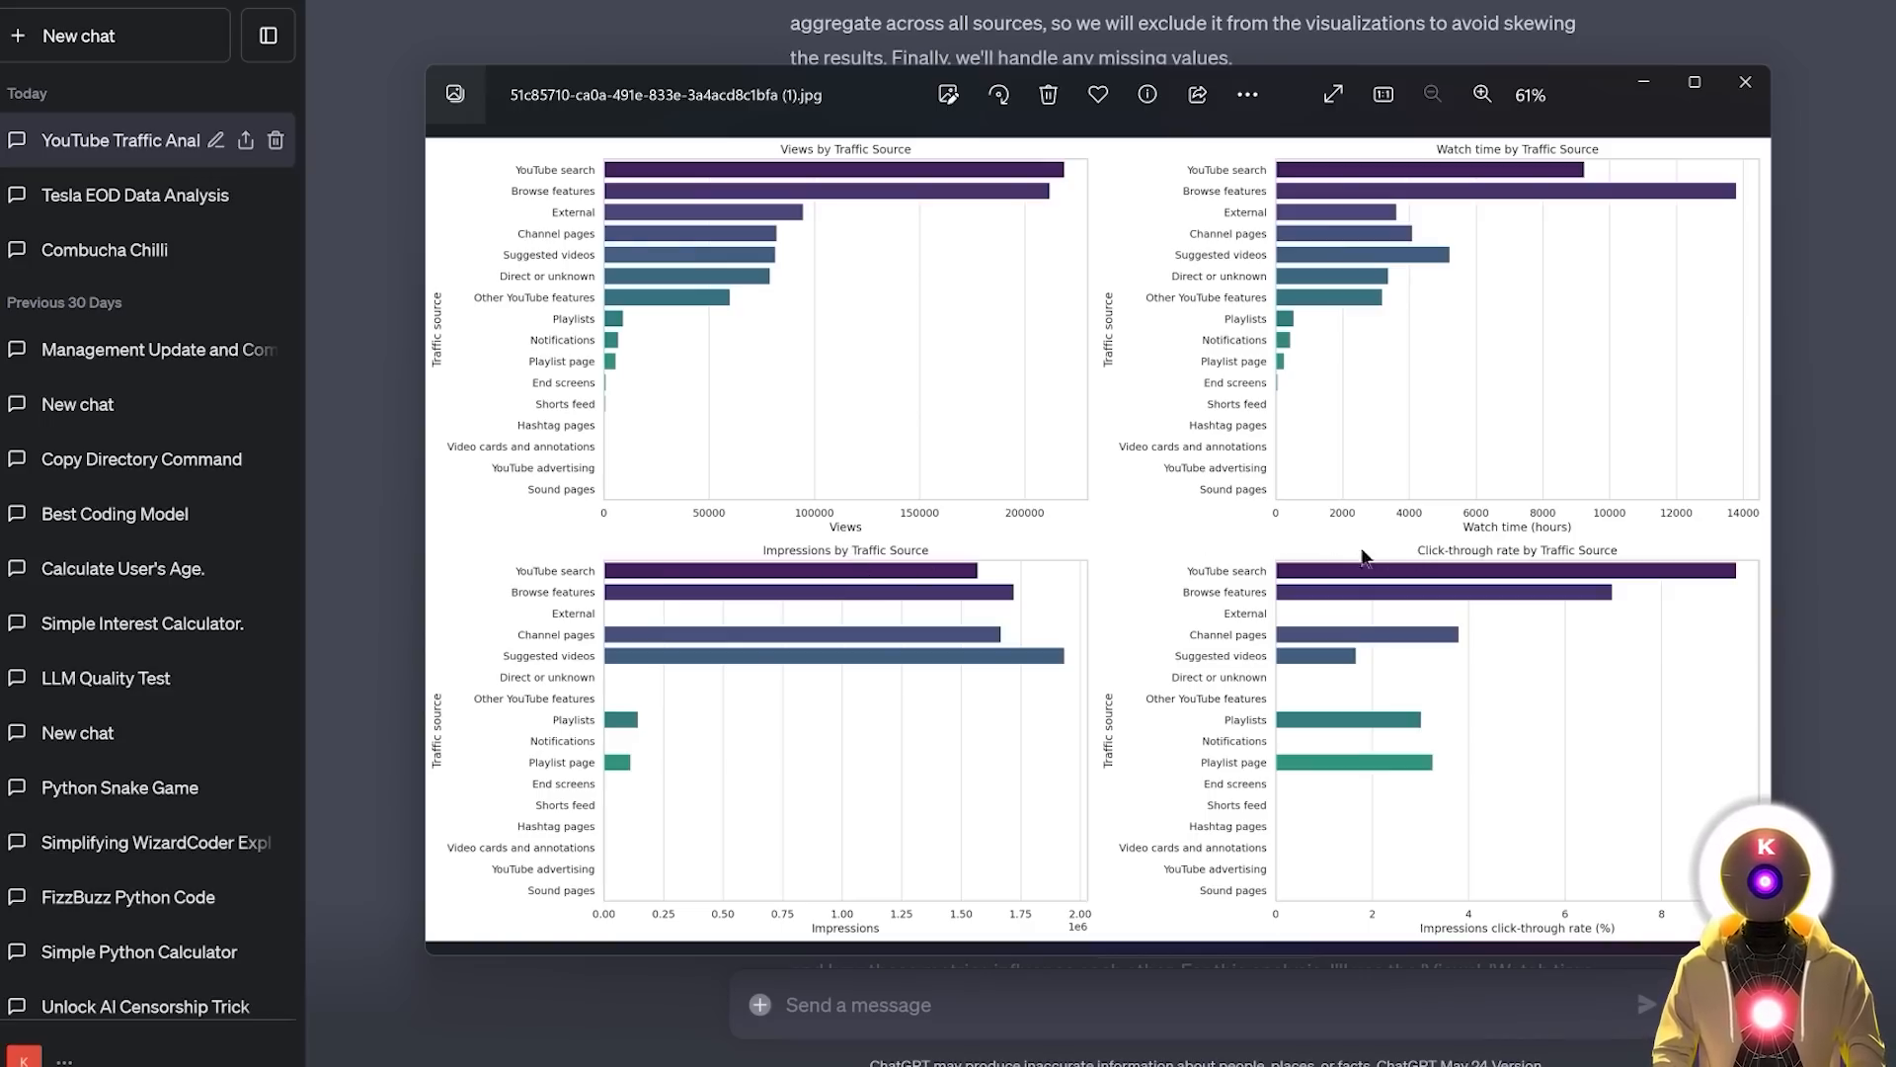
pyautogui.moveTo(1130, 560)
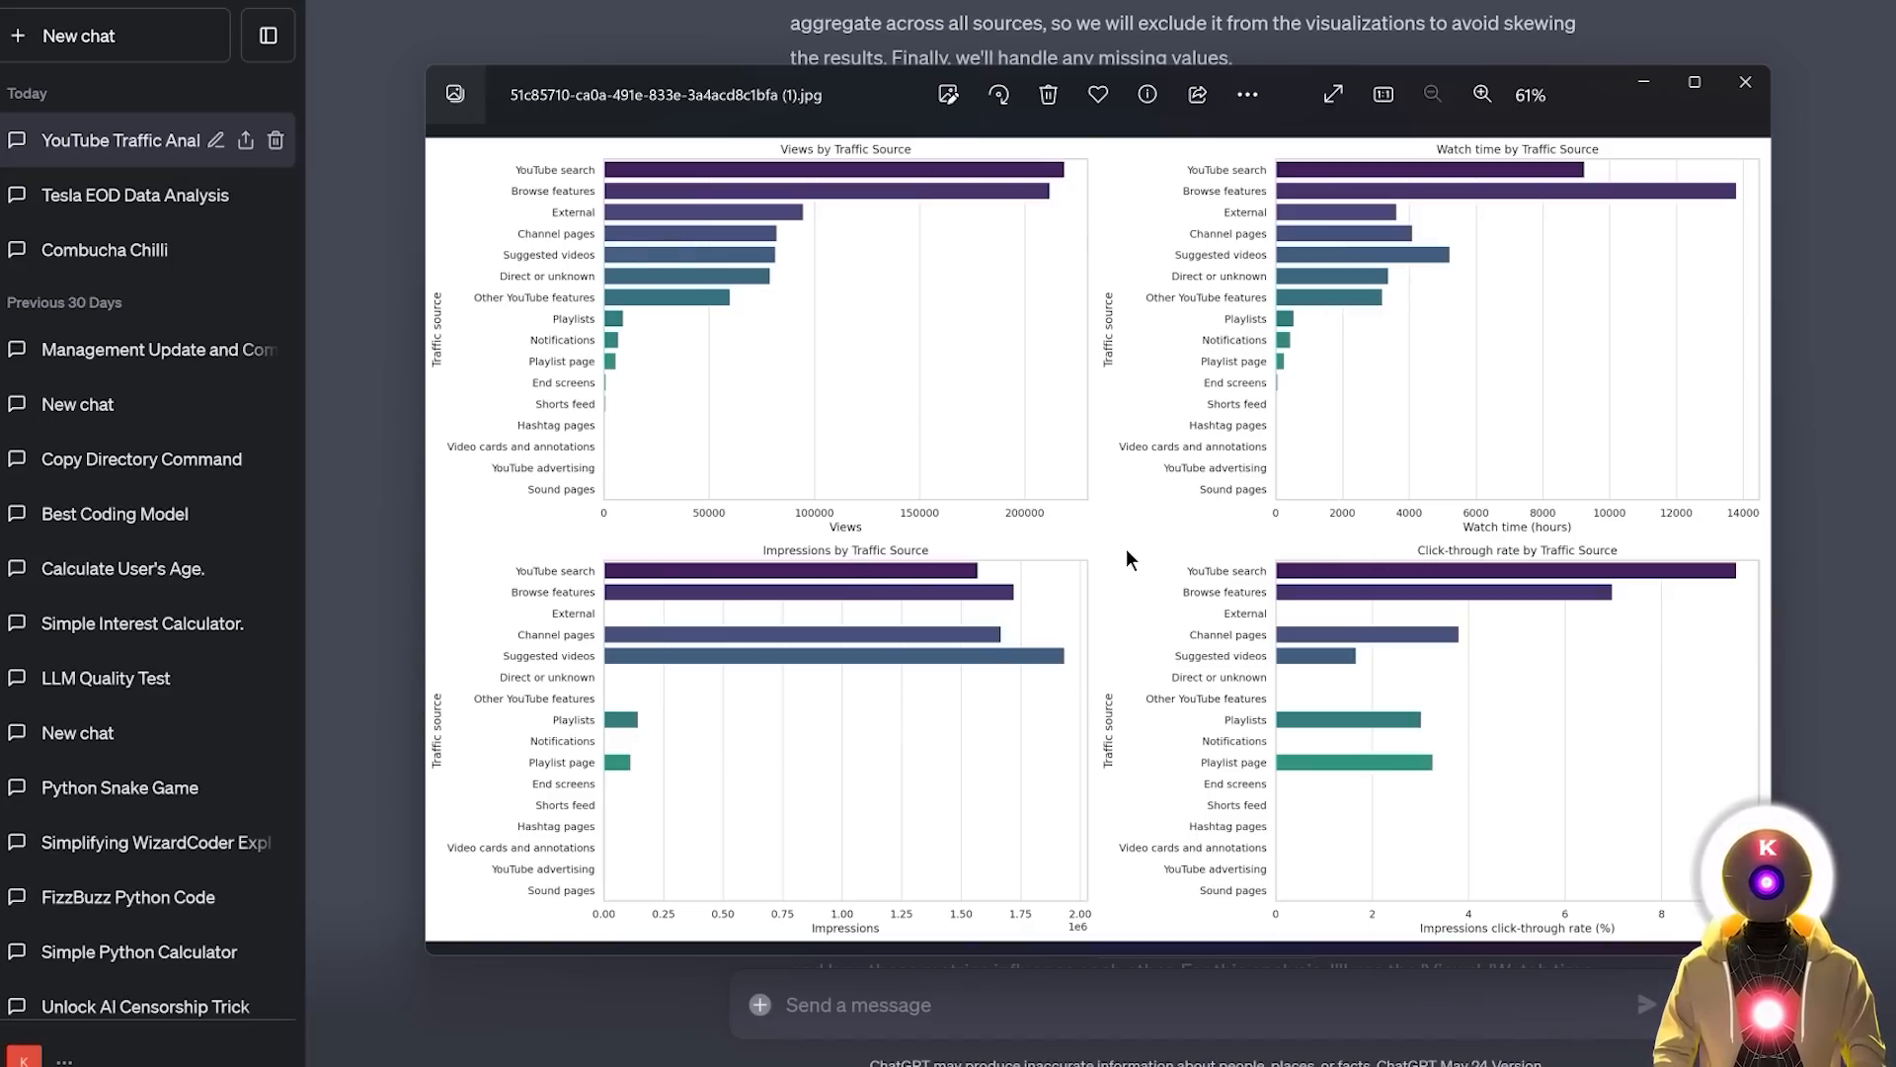
pyautogui.moveTo(1254, 389)
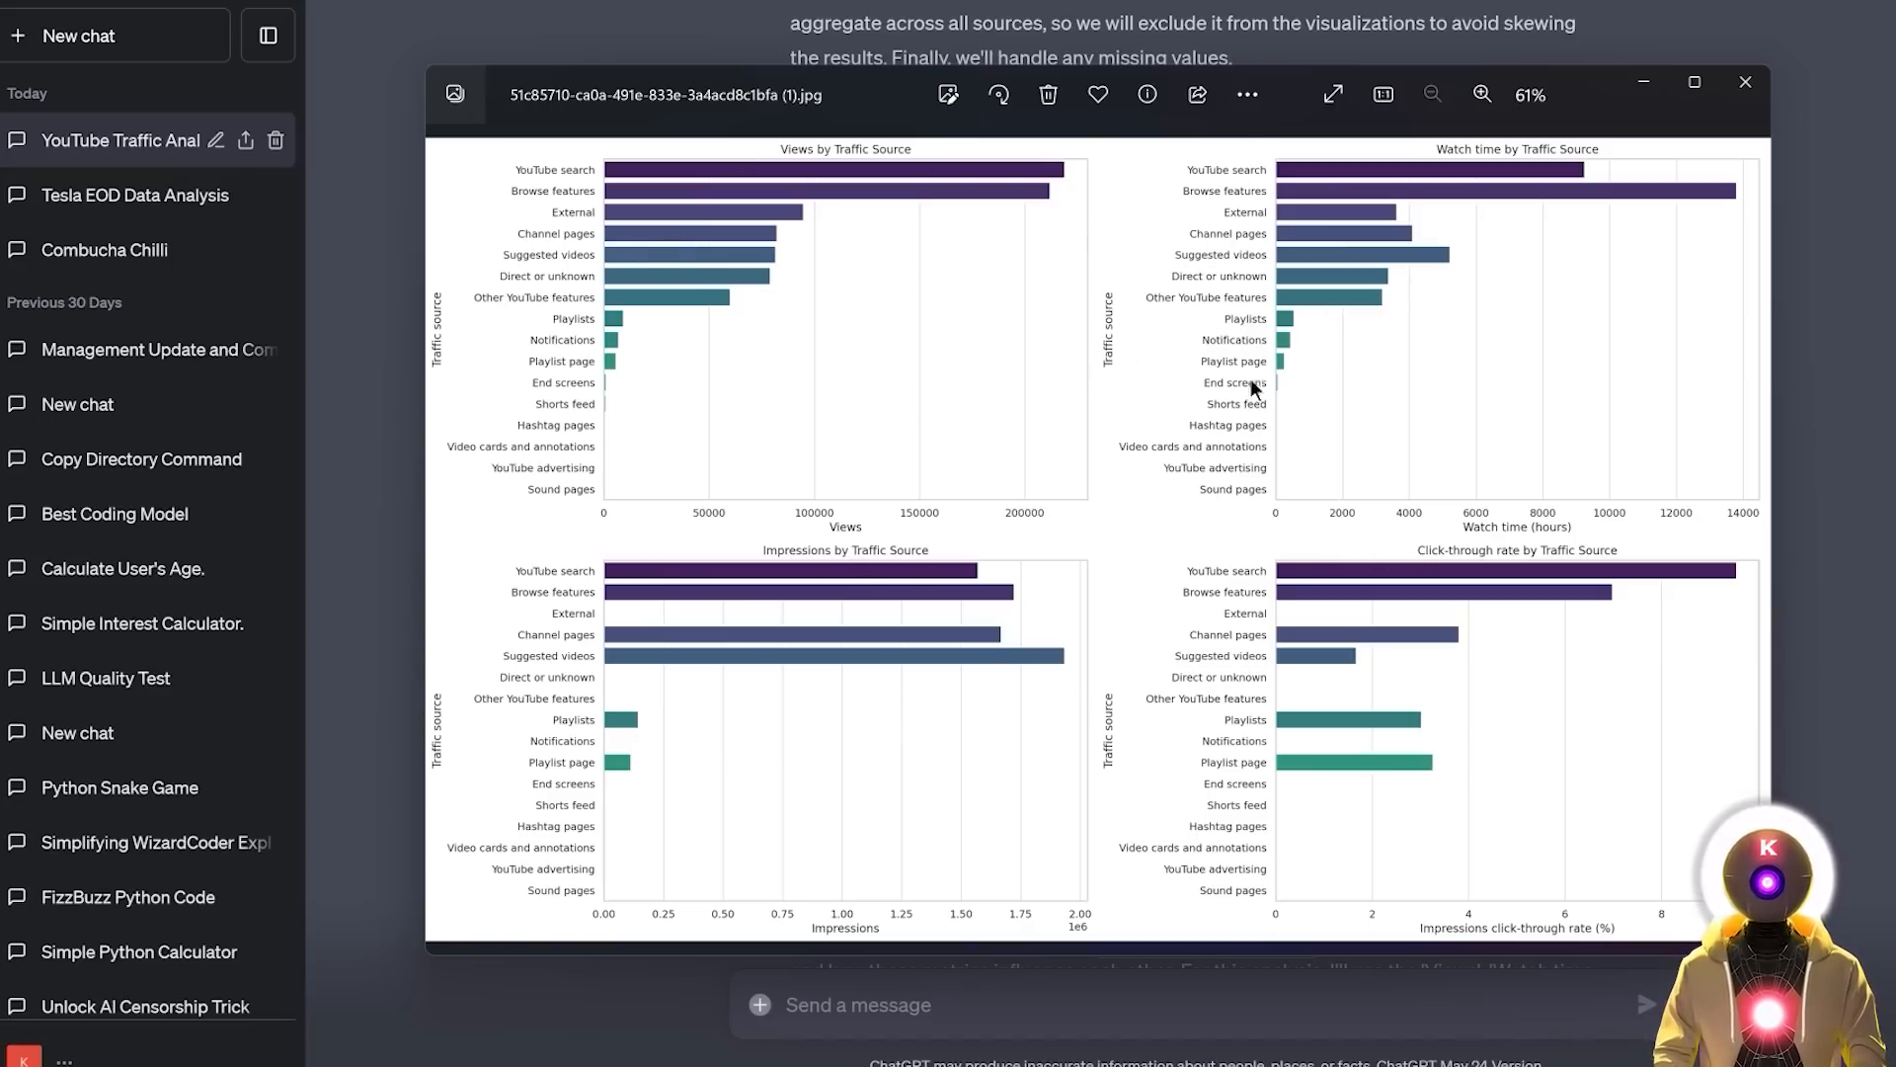
# Step: Close the Photos window and review the reply's bar charts and correlation matrix heatmap
pyautogui.click(1744, 83)
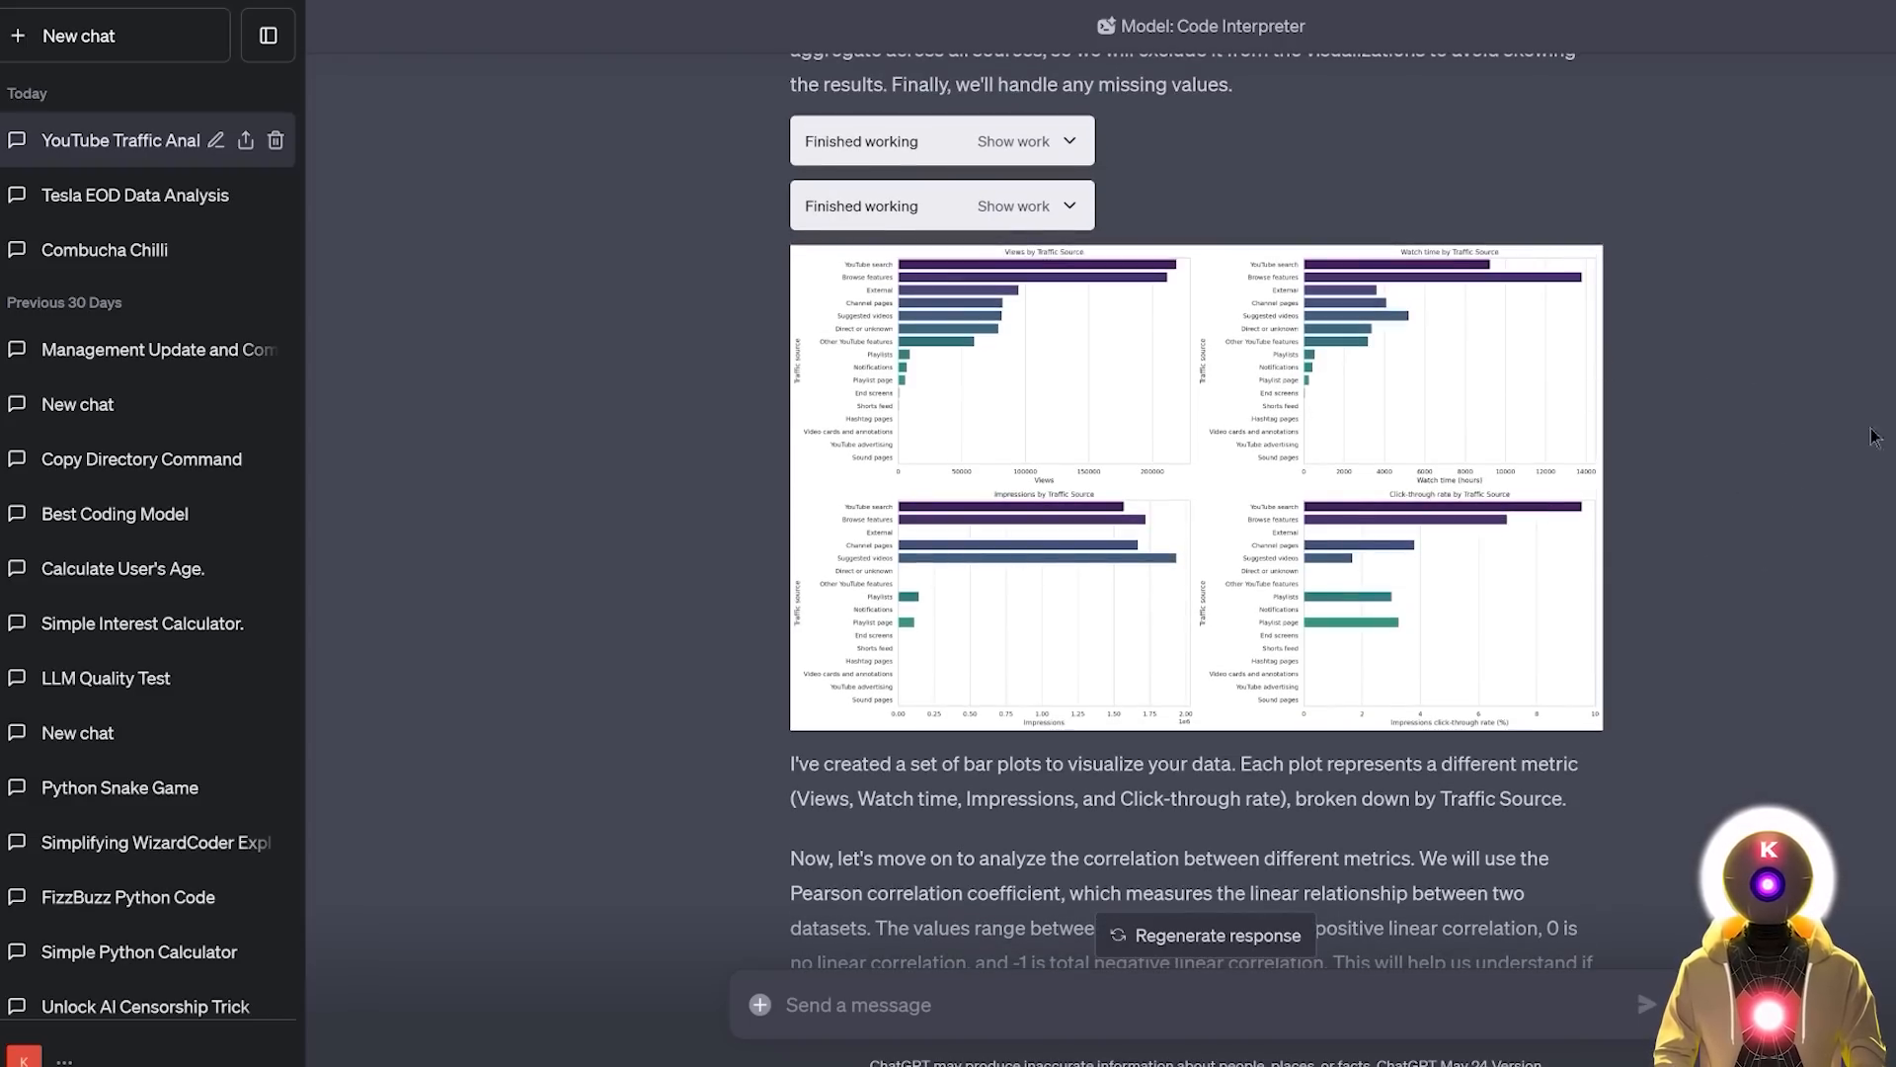
pyautogui.moveTo(1734, 541)
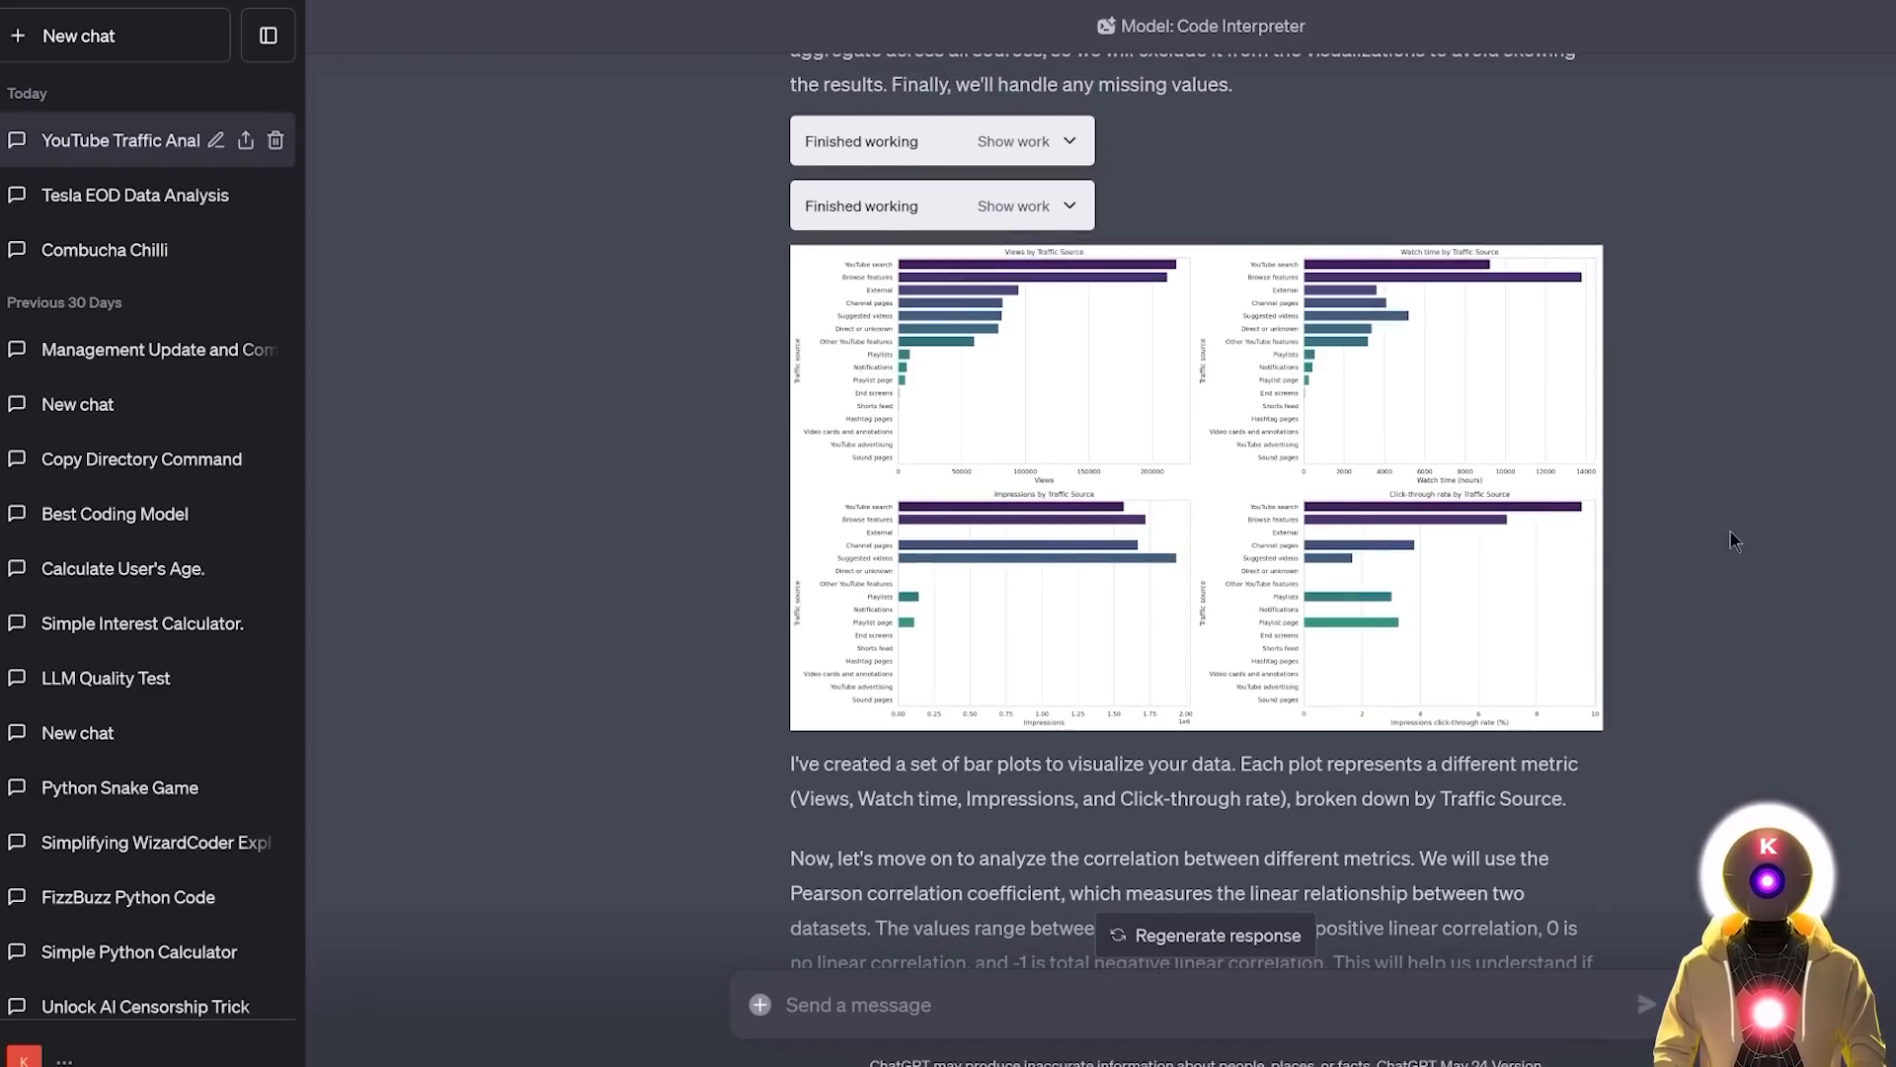
pyautogui.scroll(-3)
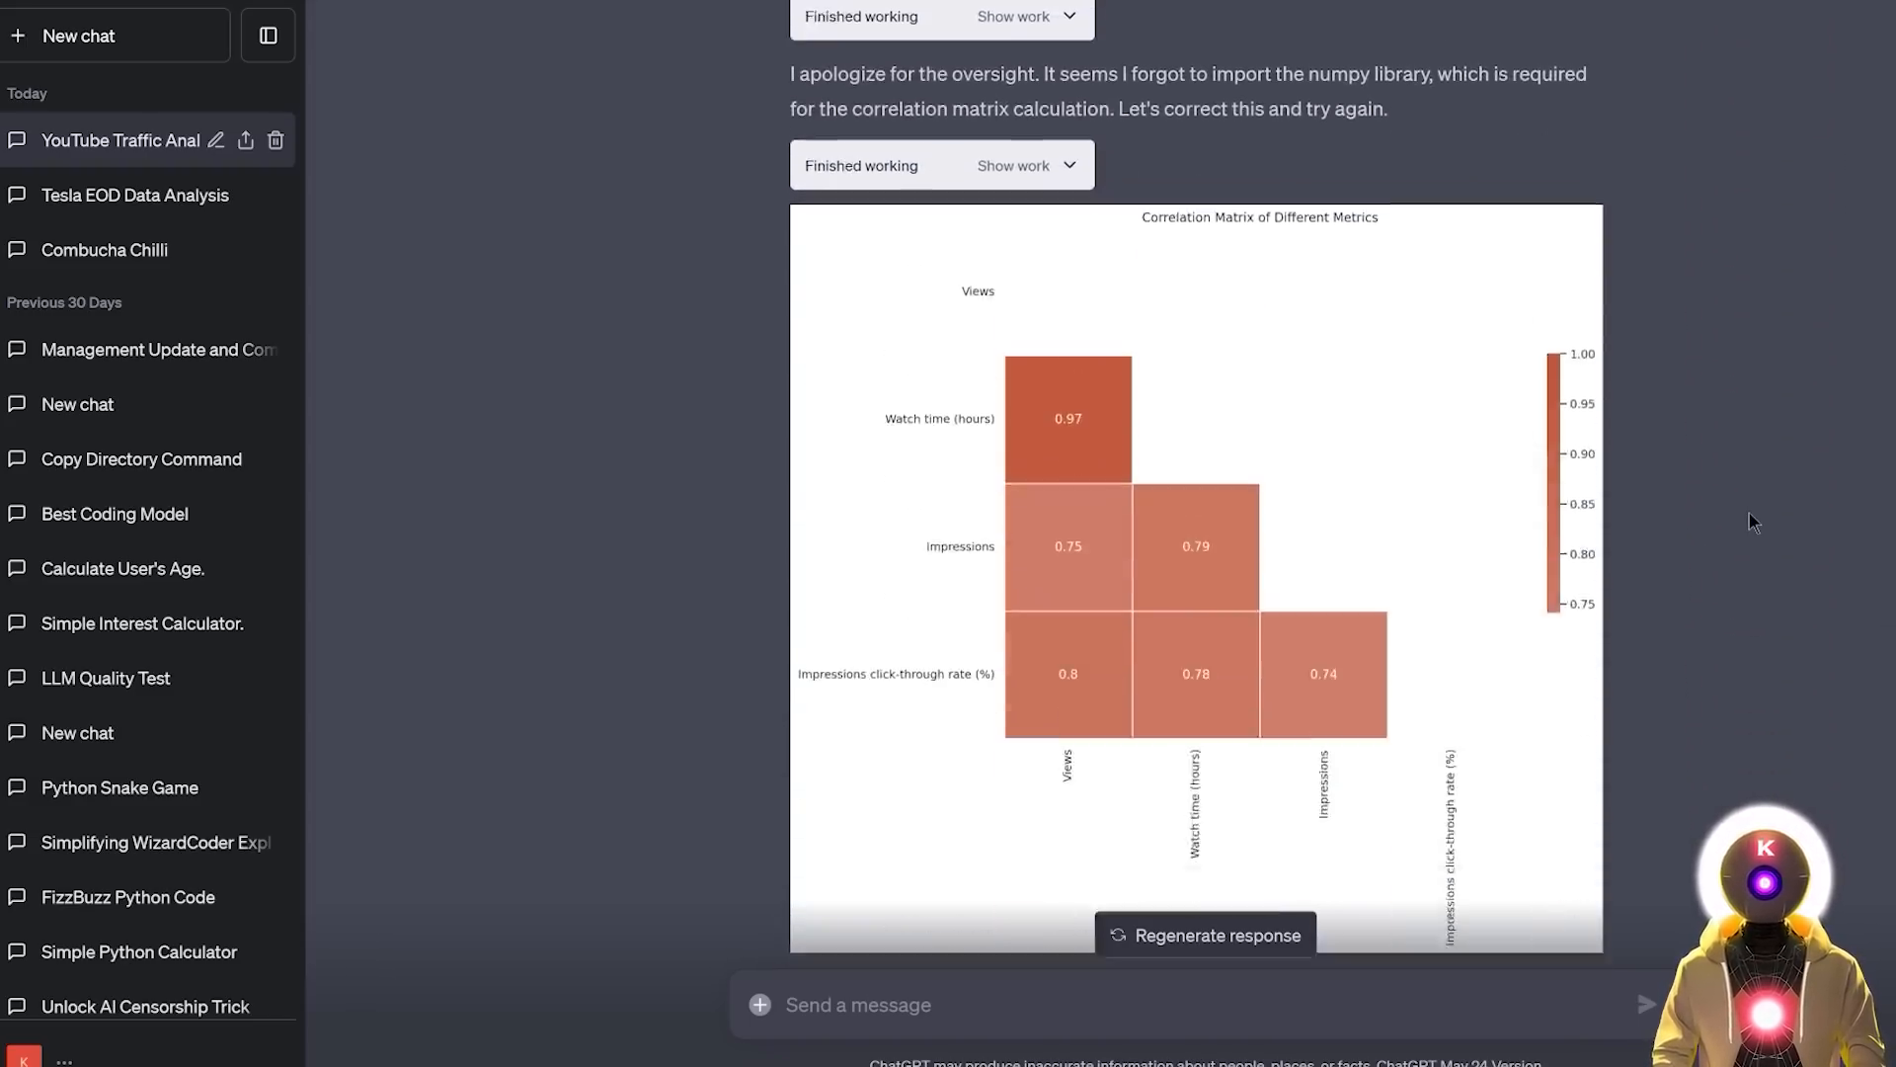
pyautogui.scroll(-3)
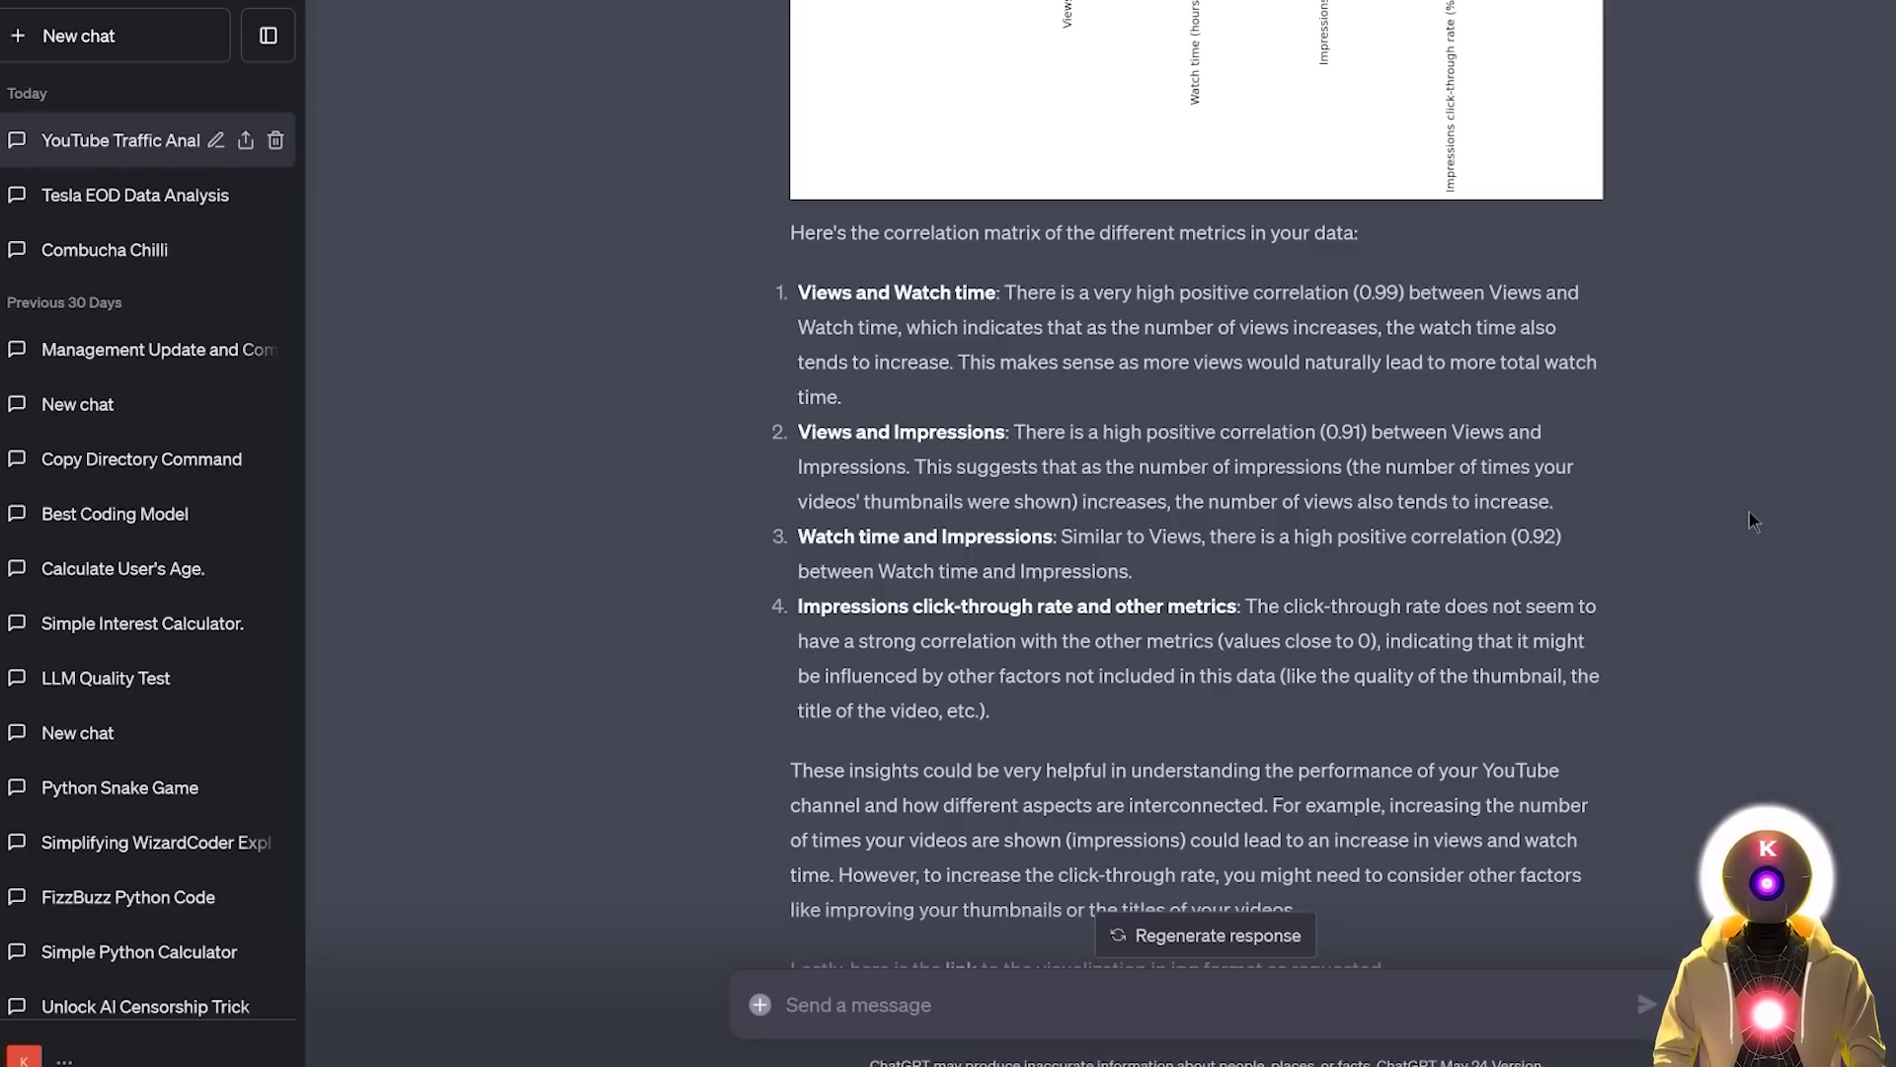
pyautogui.scroll(-3)
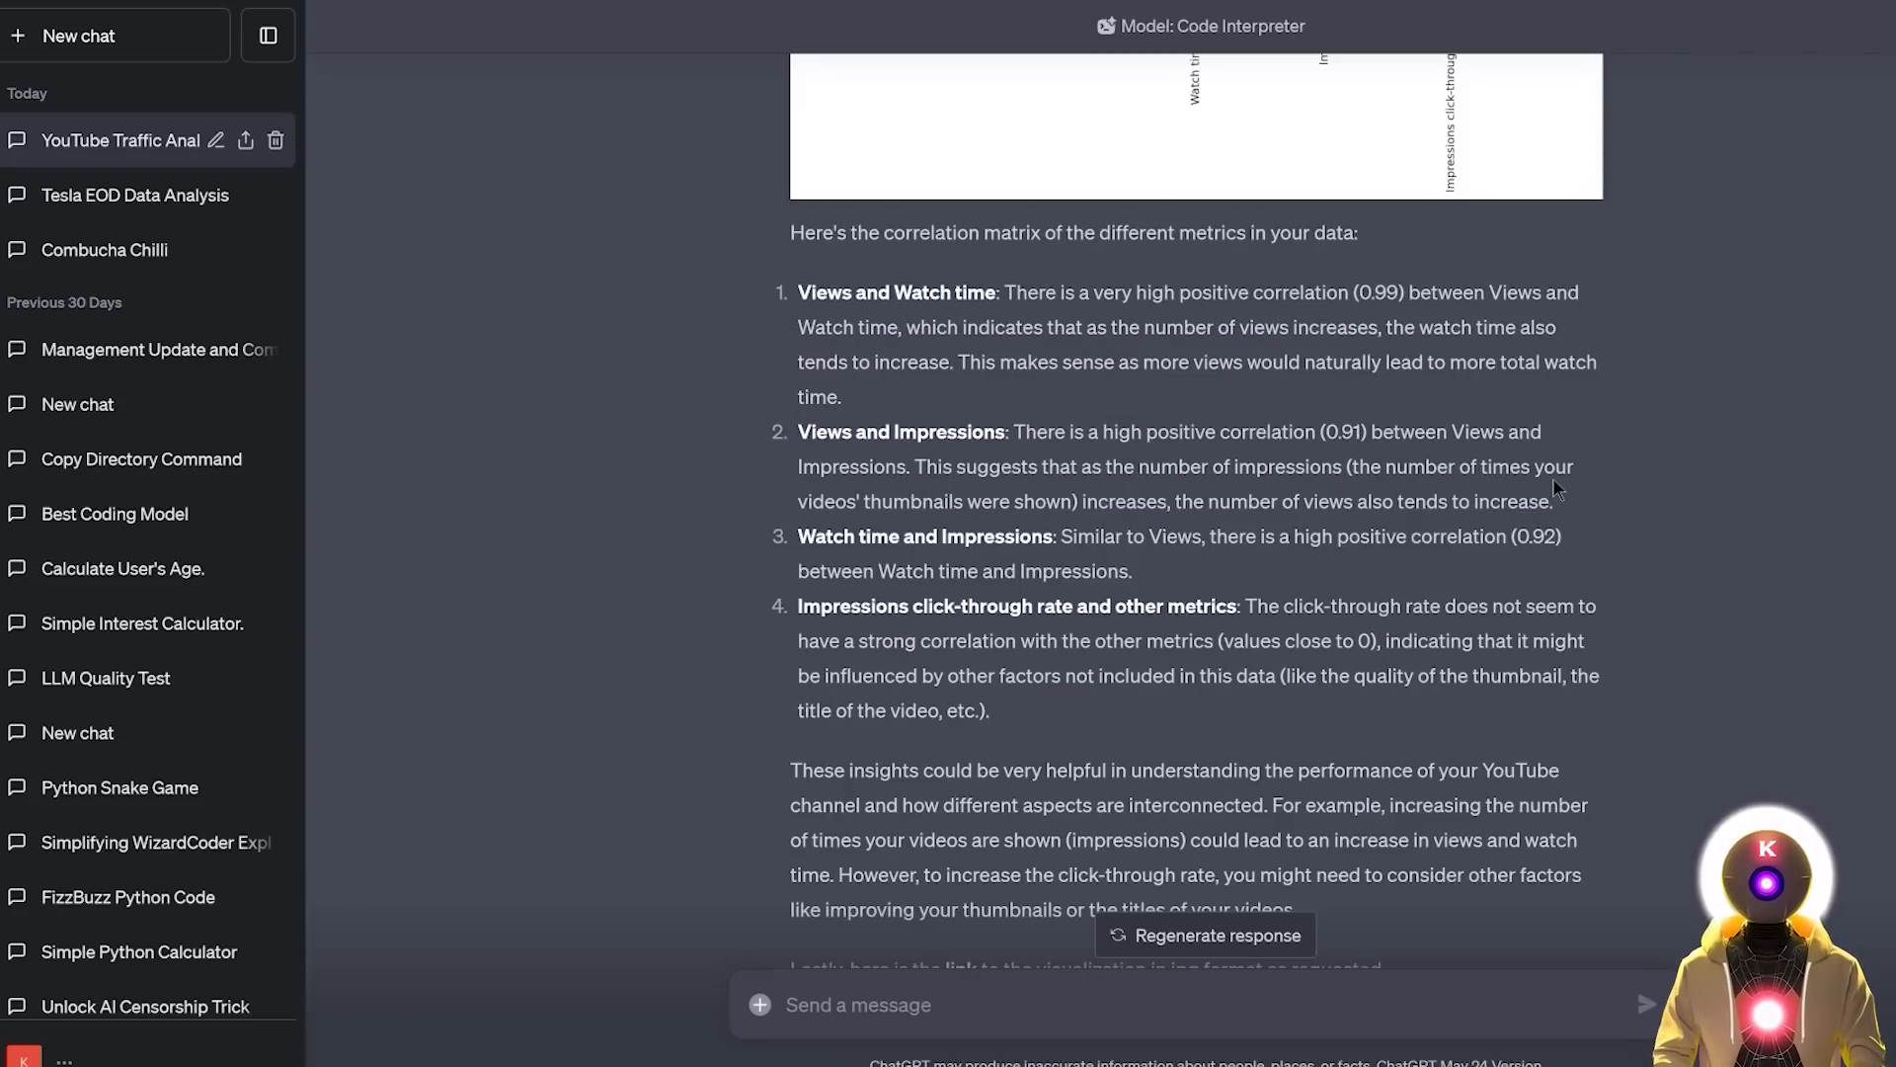
pyautogui.scroll(3)
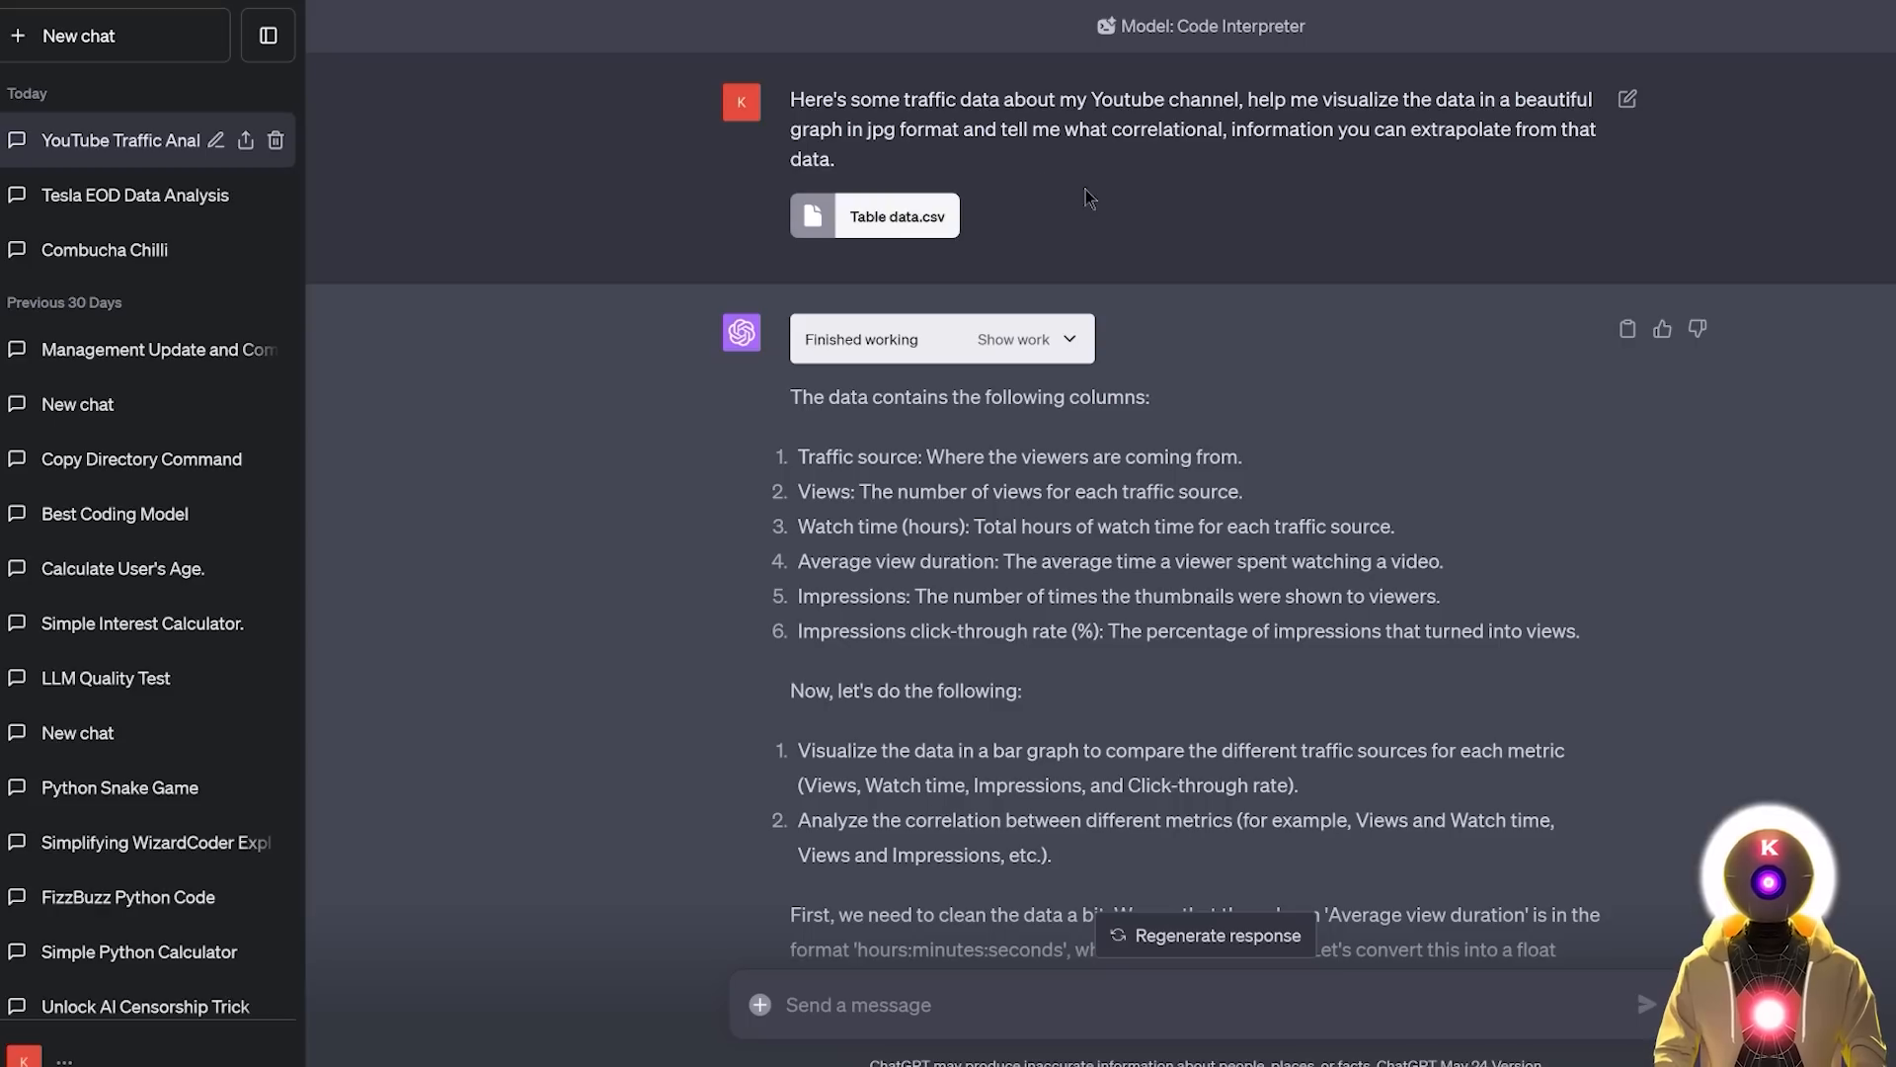
pyautogui.moveTo(991, 237)
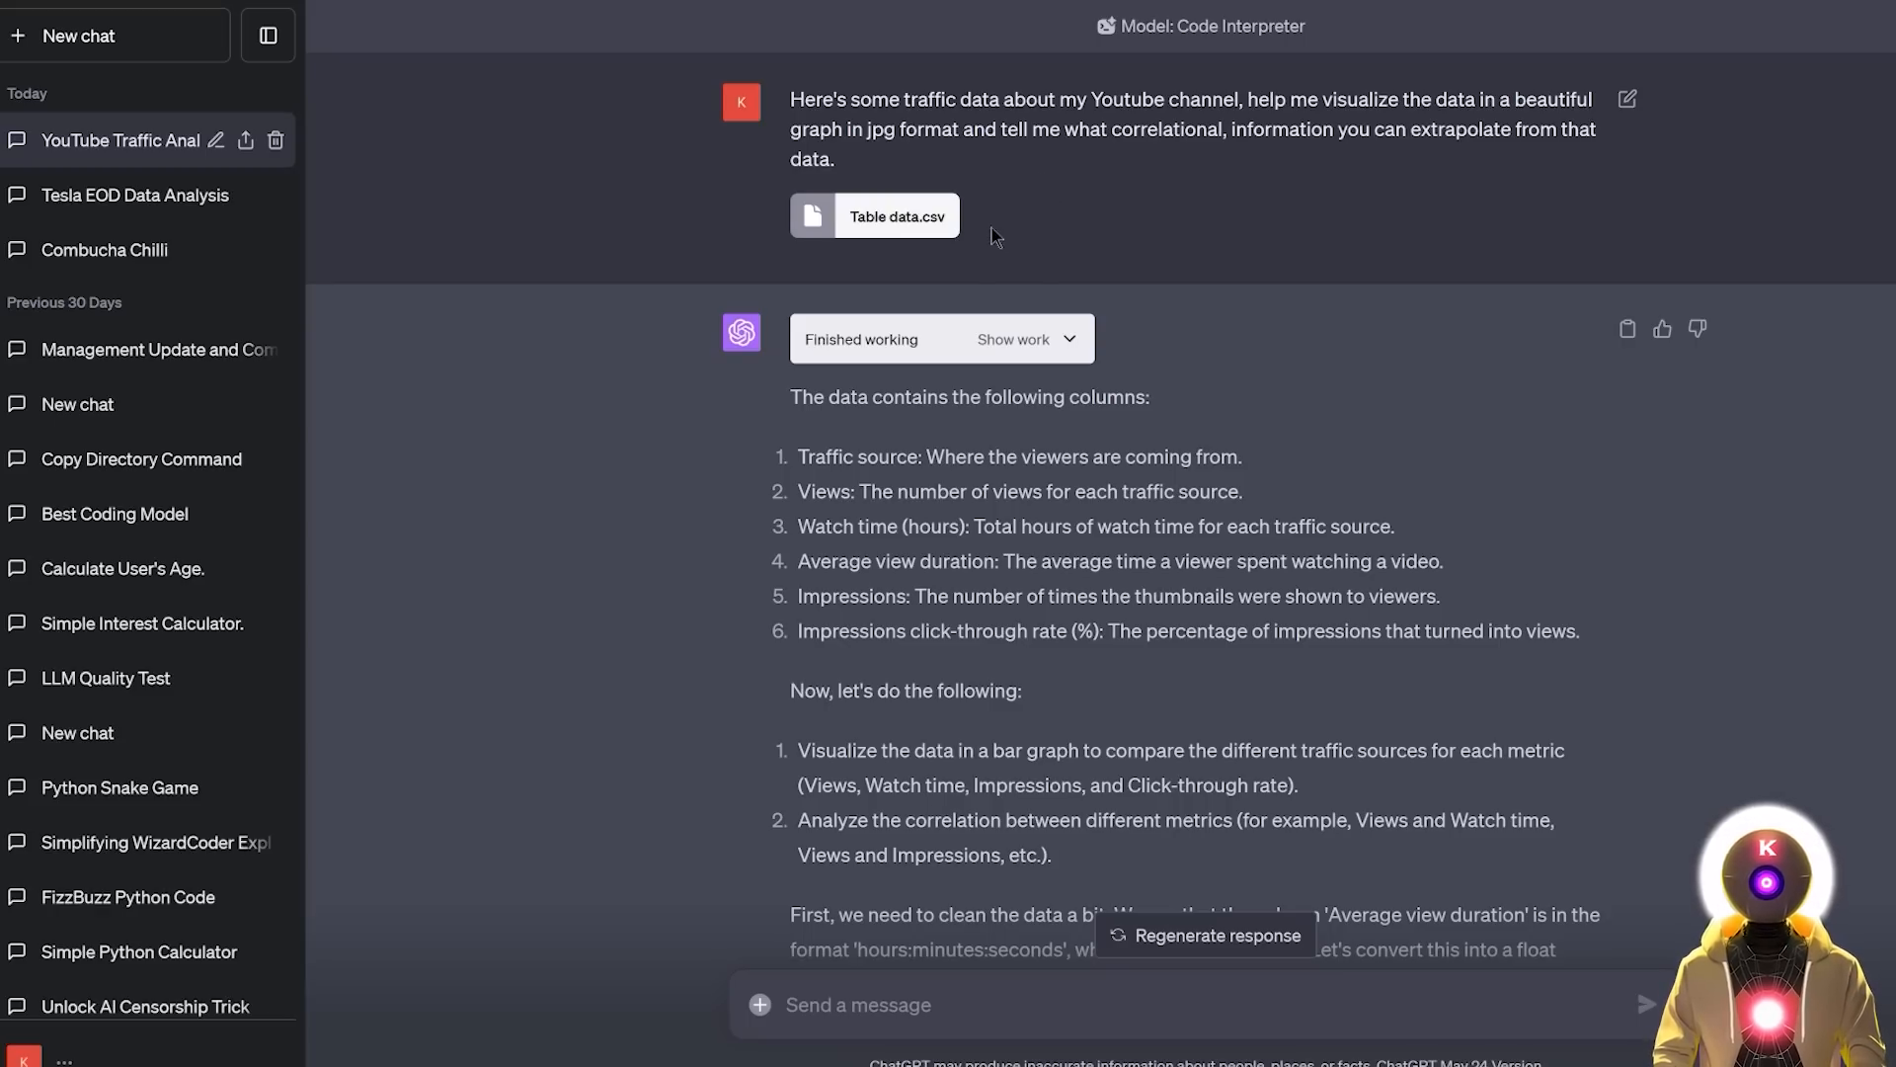
pyautogui.scroll(-3)
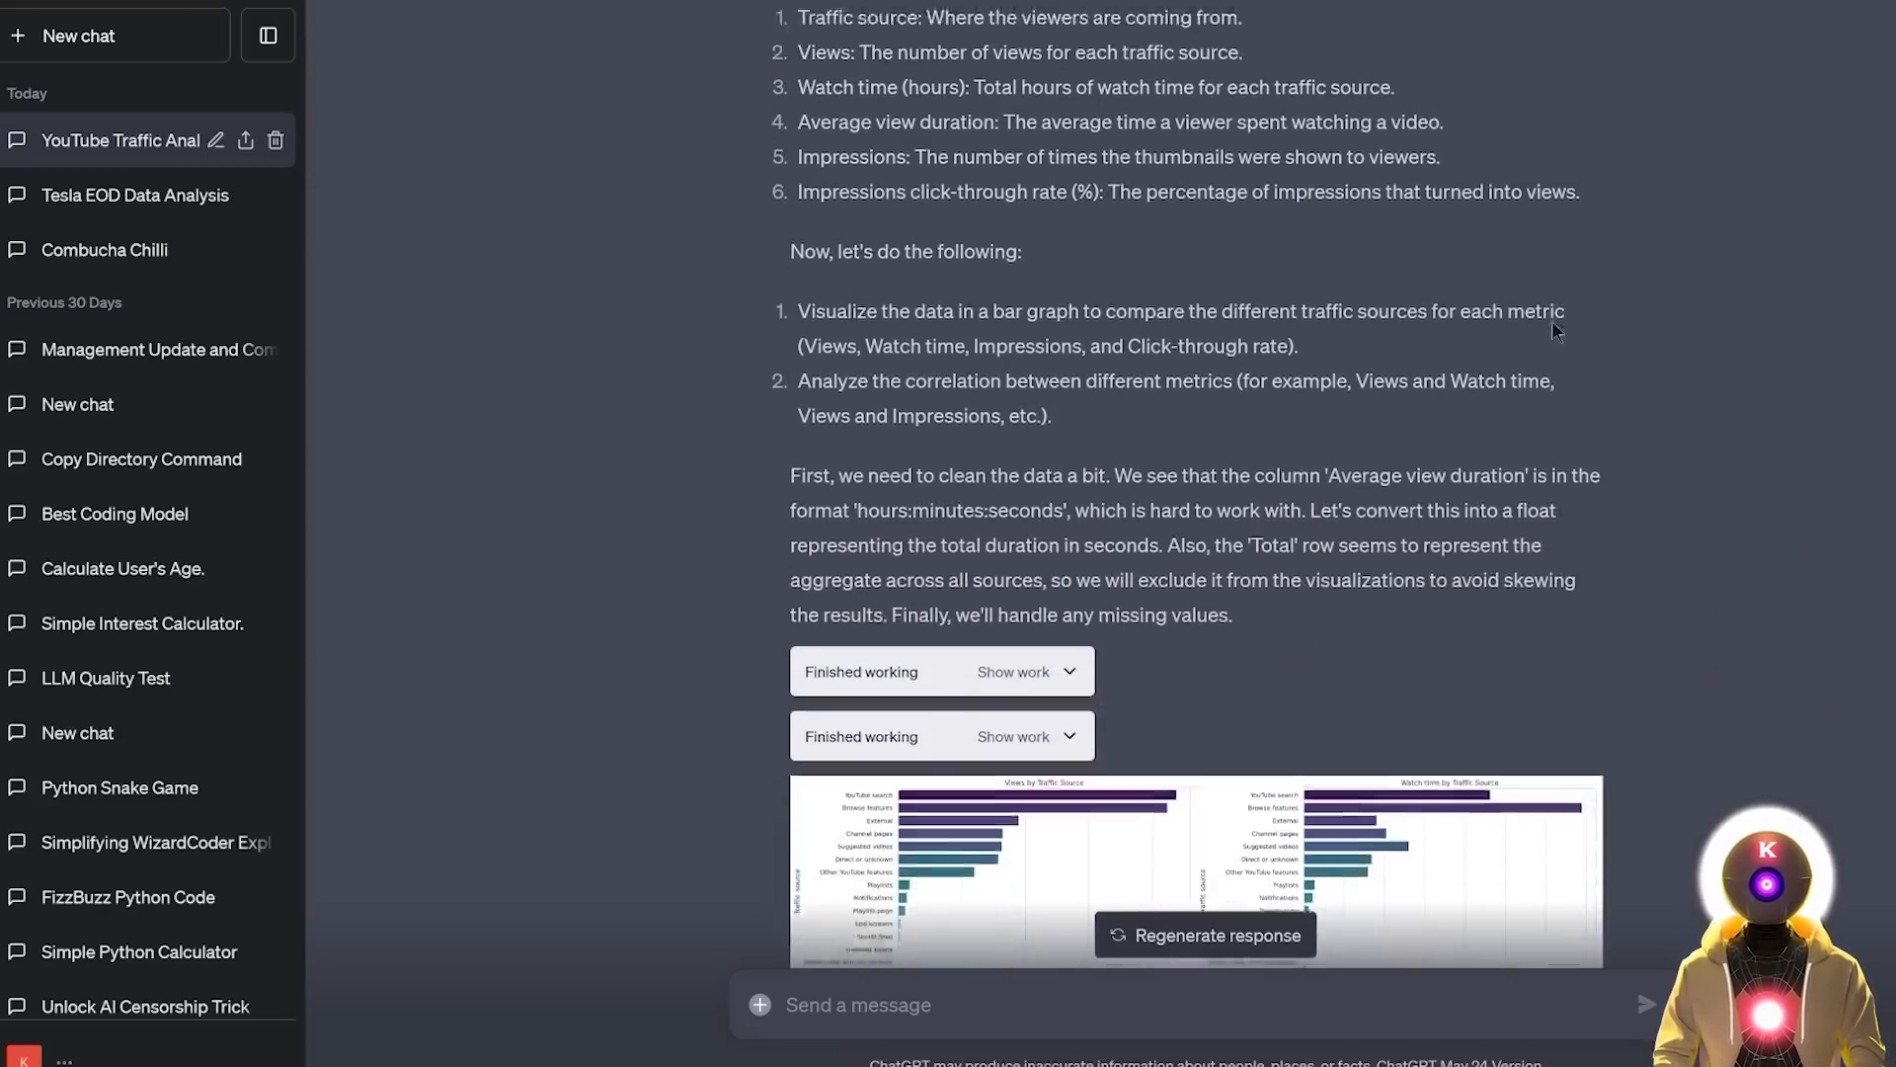
pyautogui.scroll(-3)
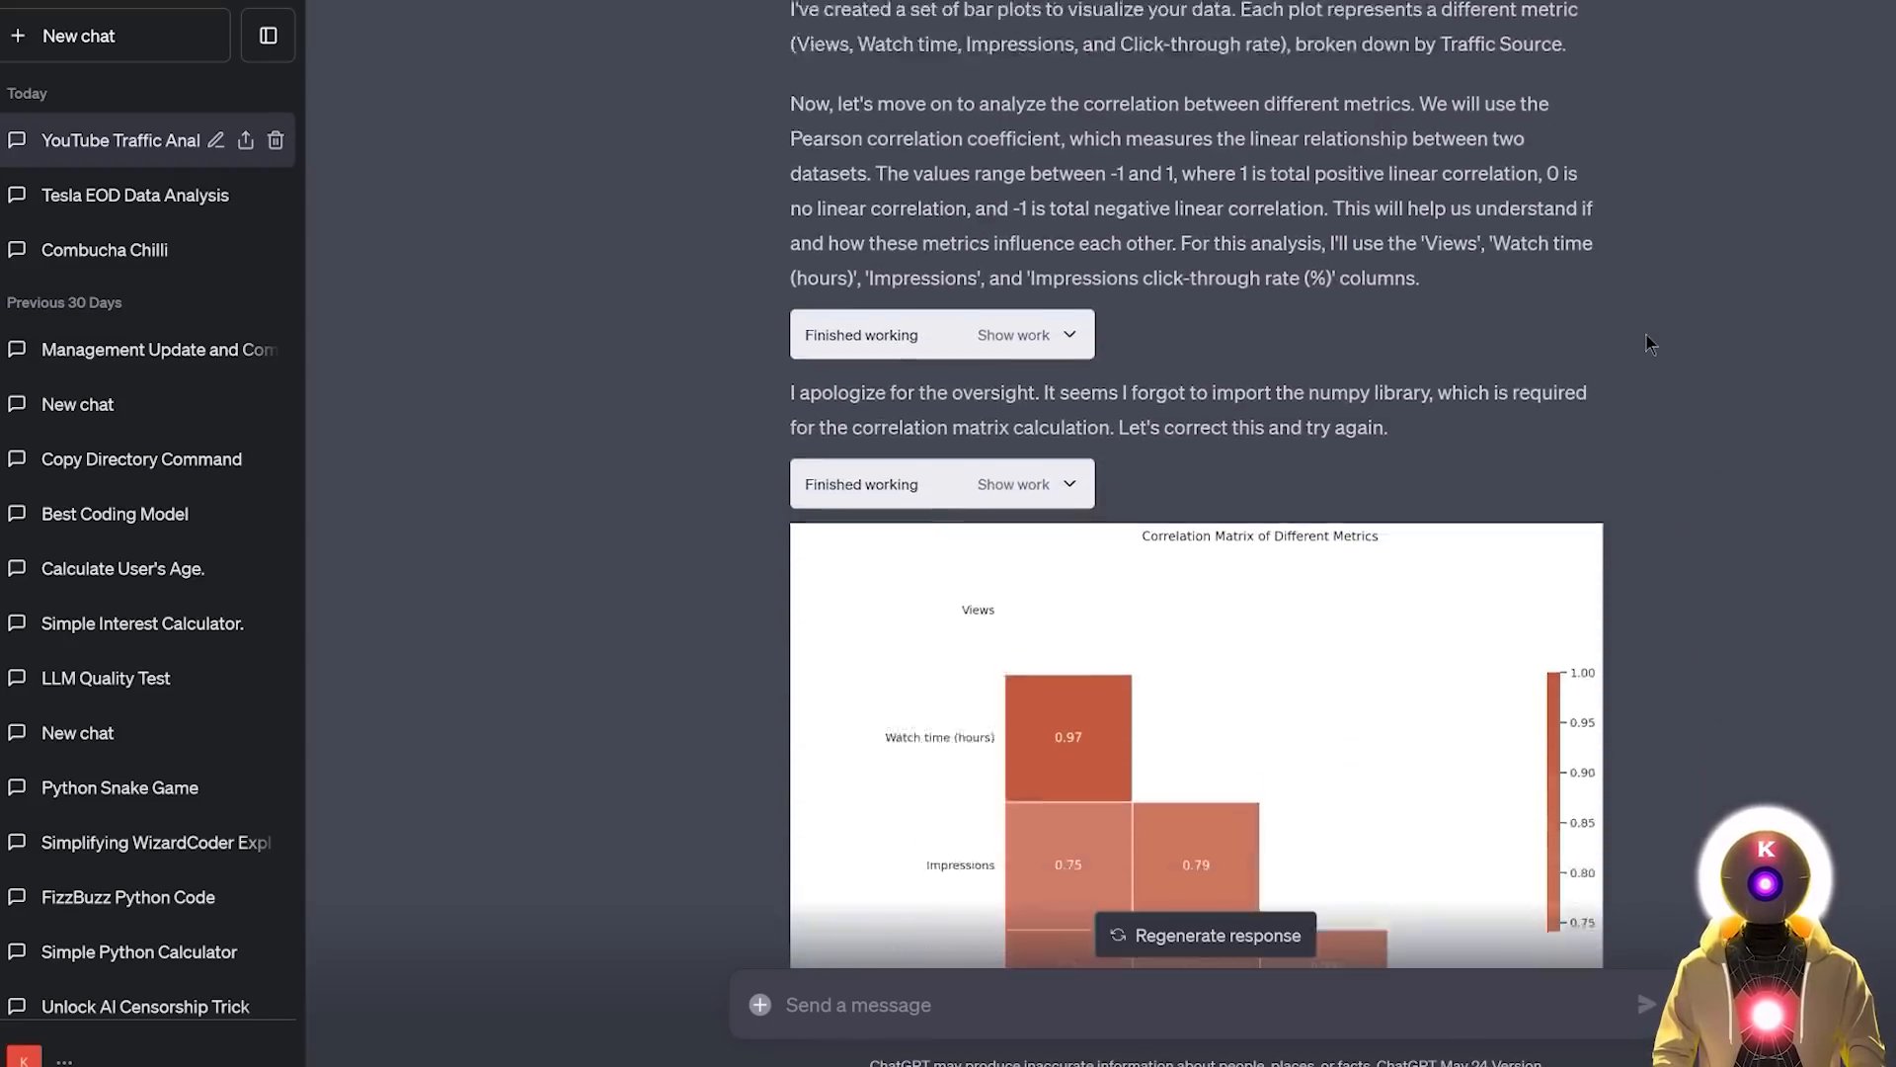
# Step: Scroll back and forth through the correlation explanations, insights and JPG link
pyautogui.scroll(-3)
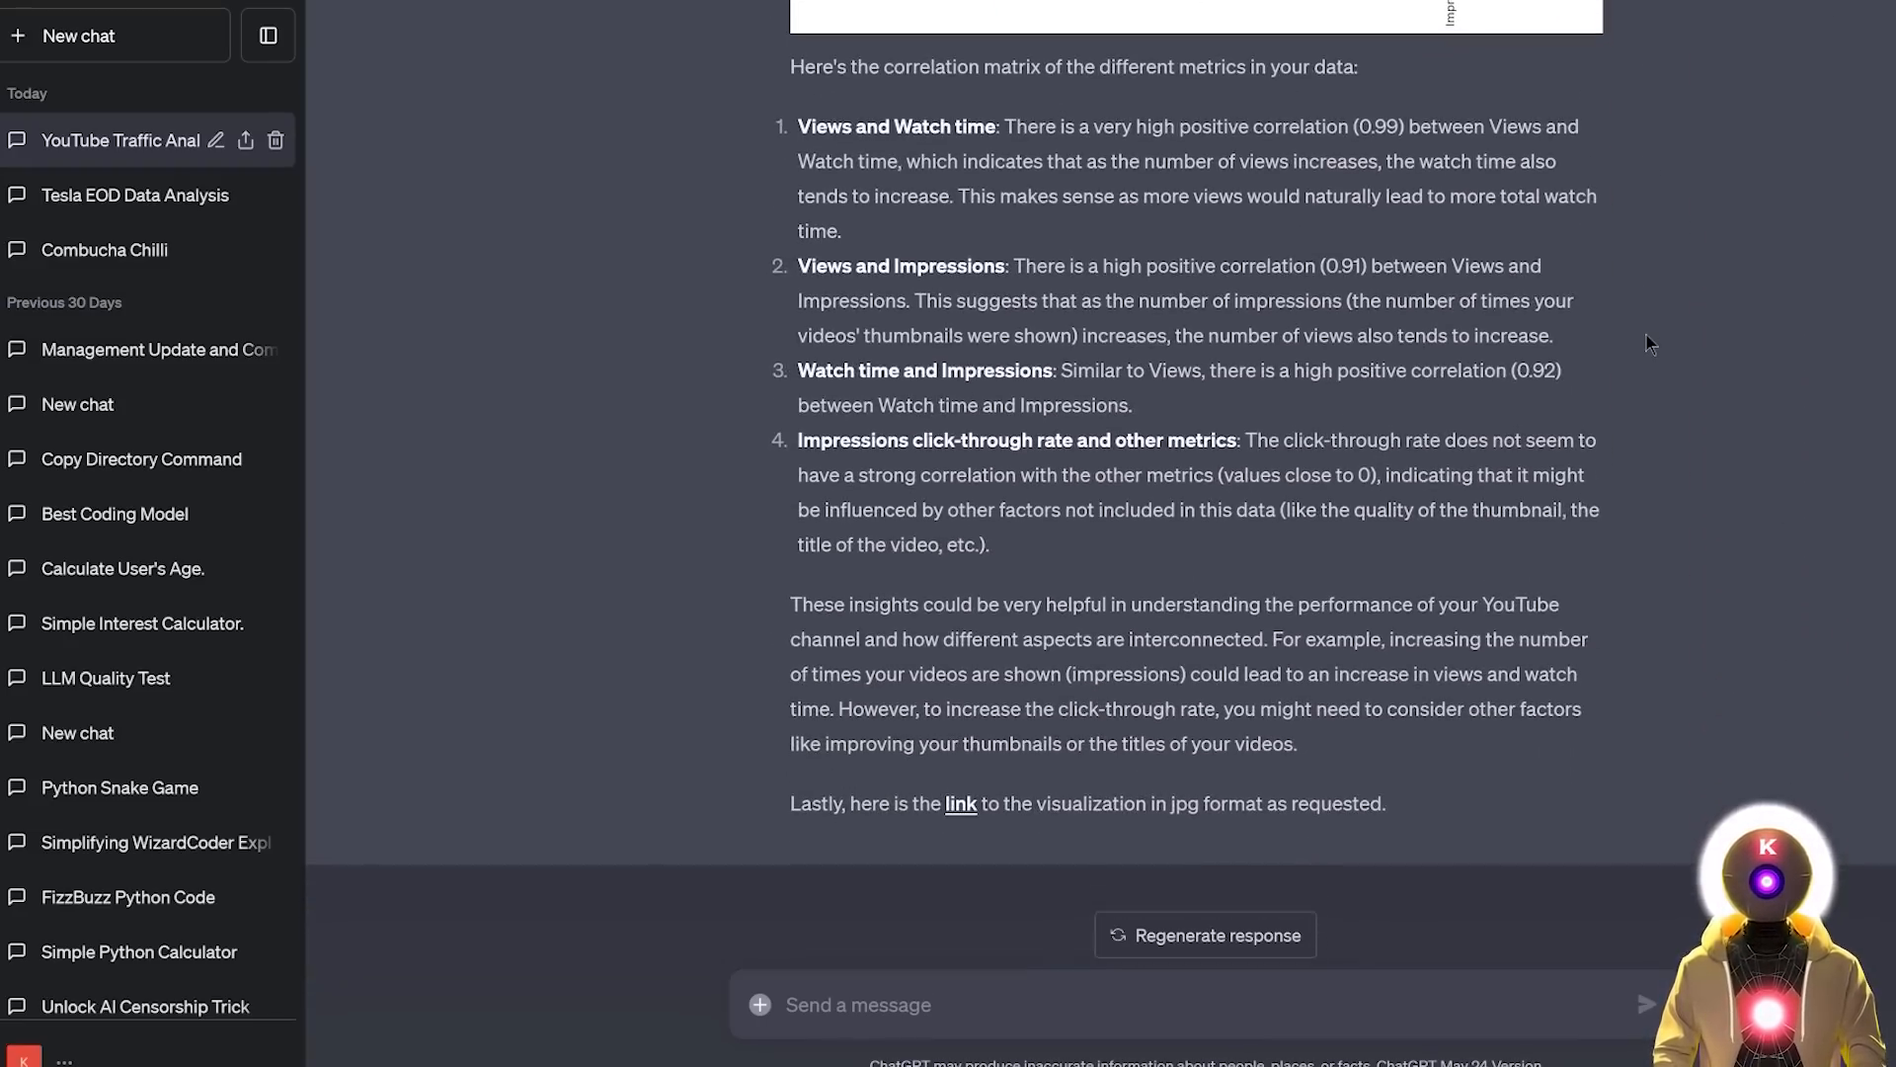
pyautogui.scroll(3)
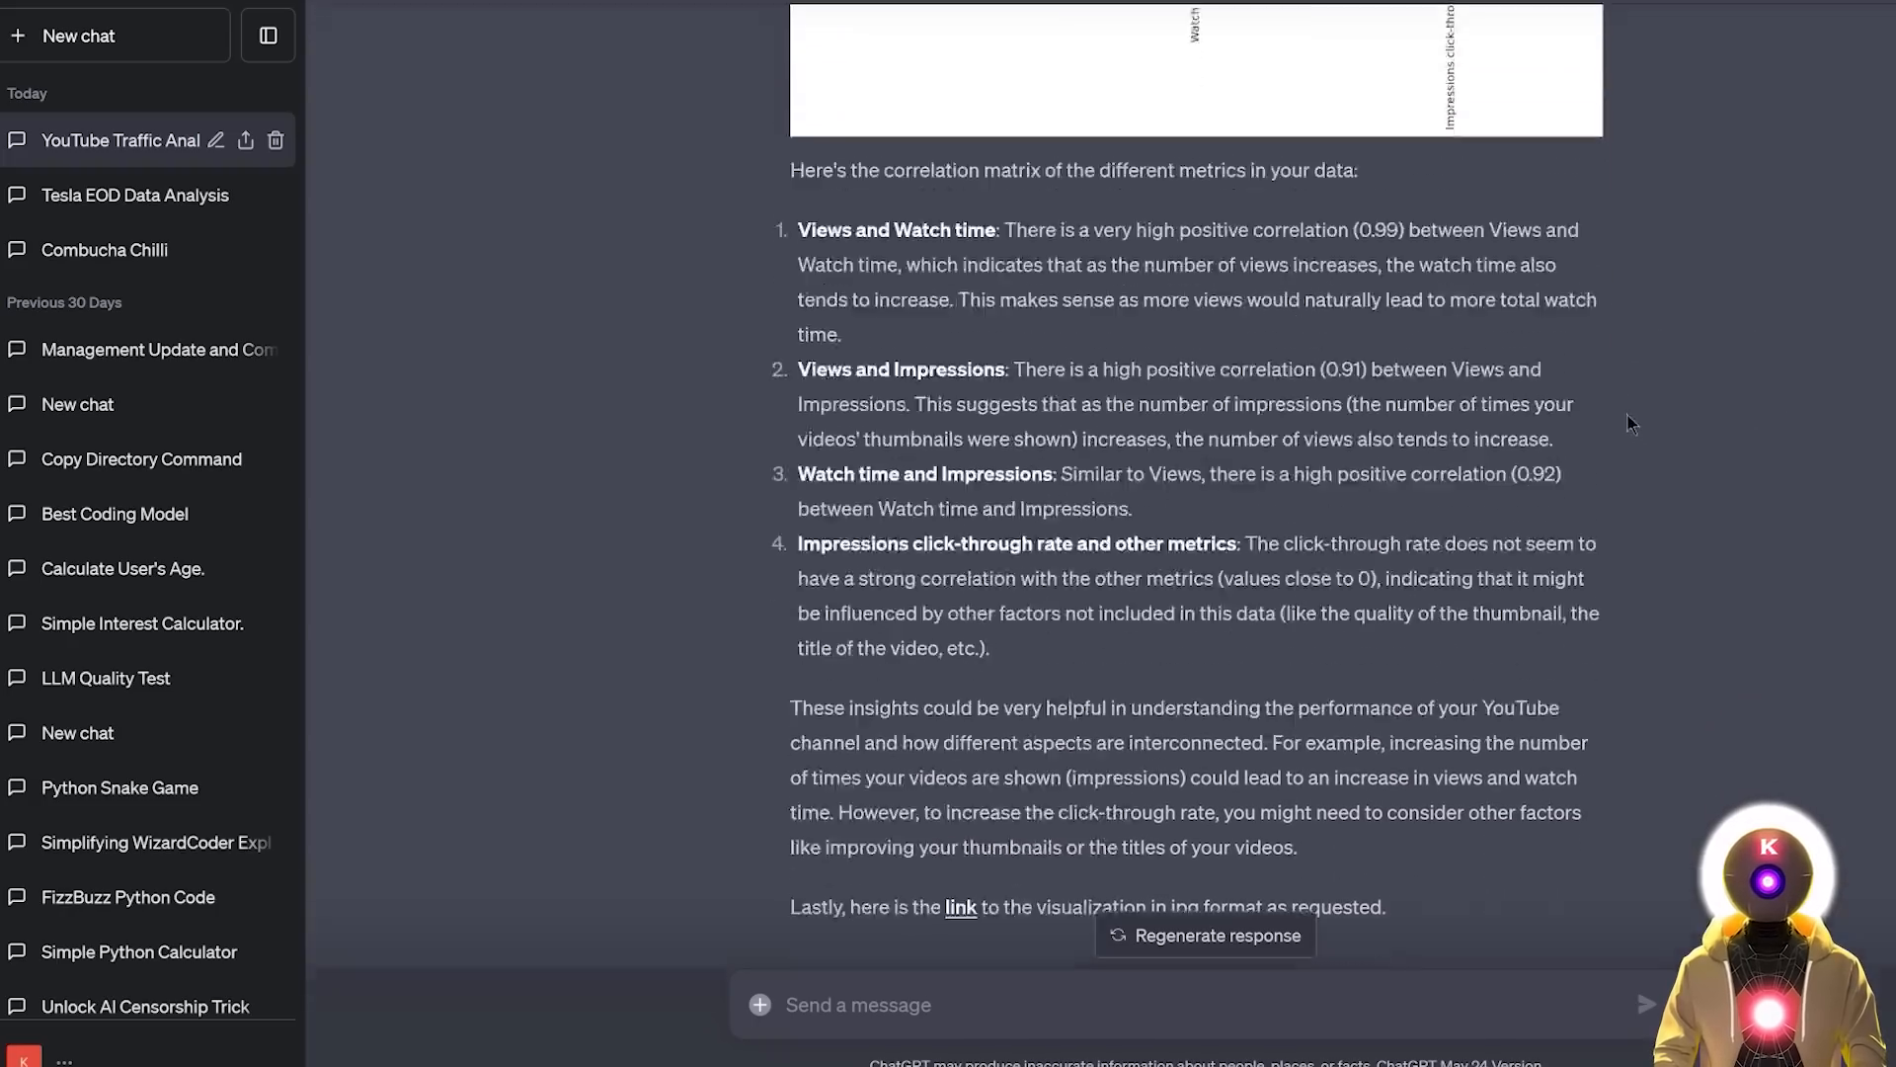
pyautogui.scroll(3)
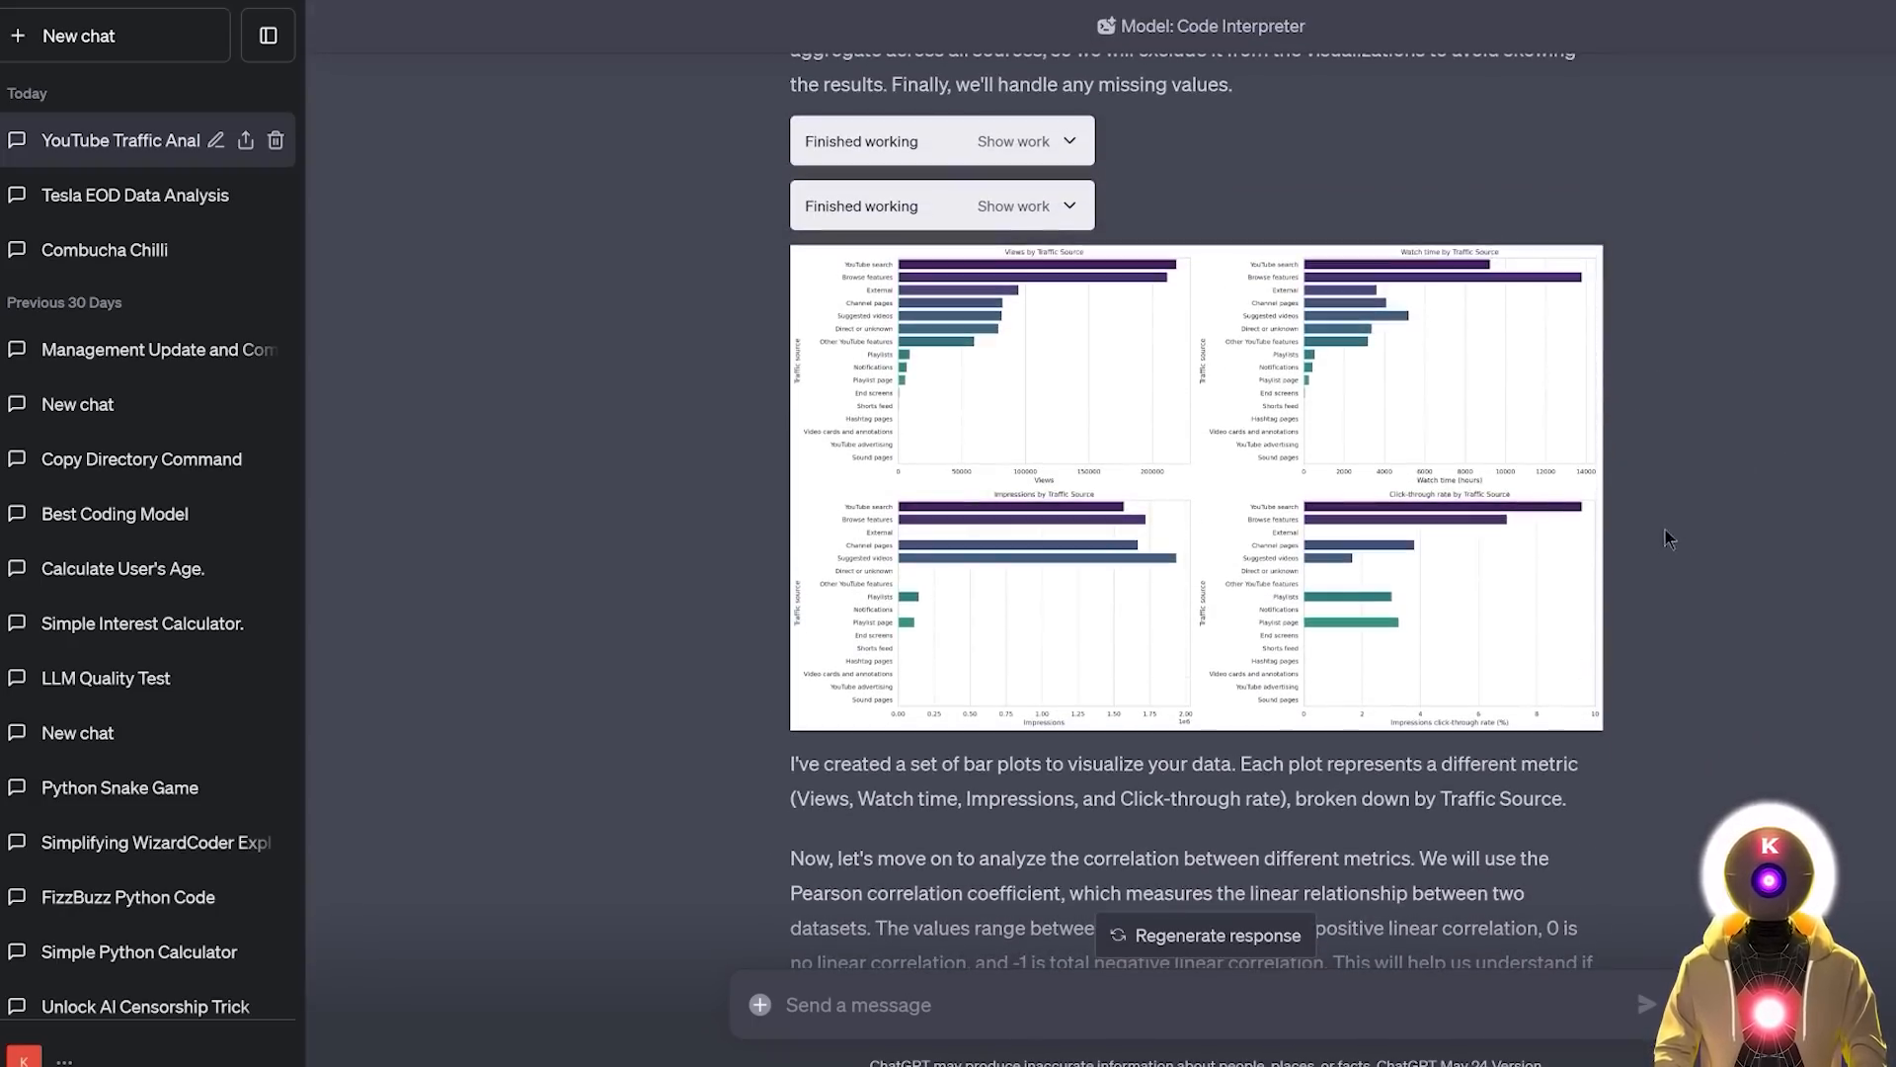
pyautogui.moveTo(1700, 516)
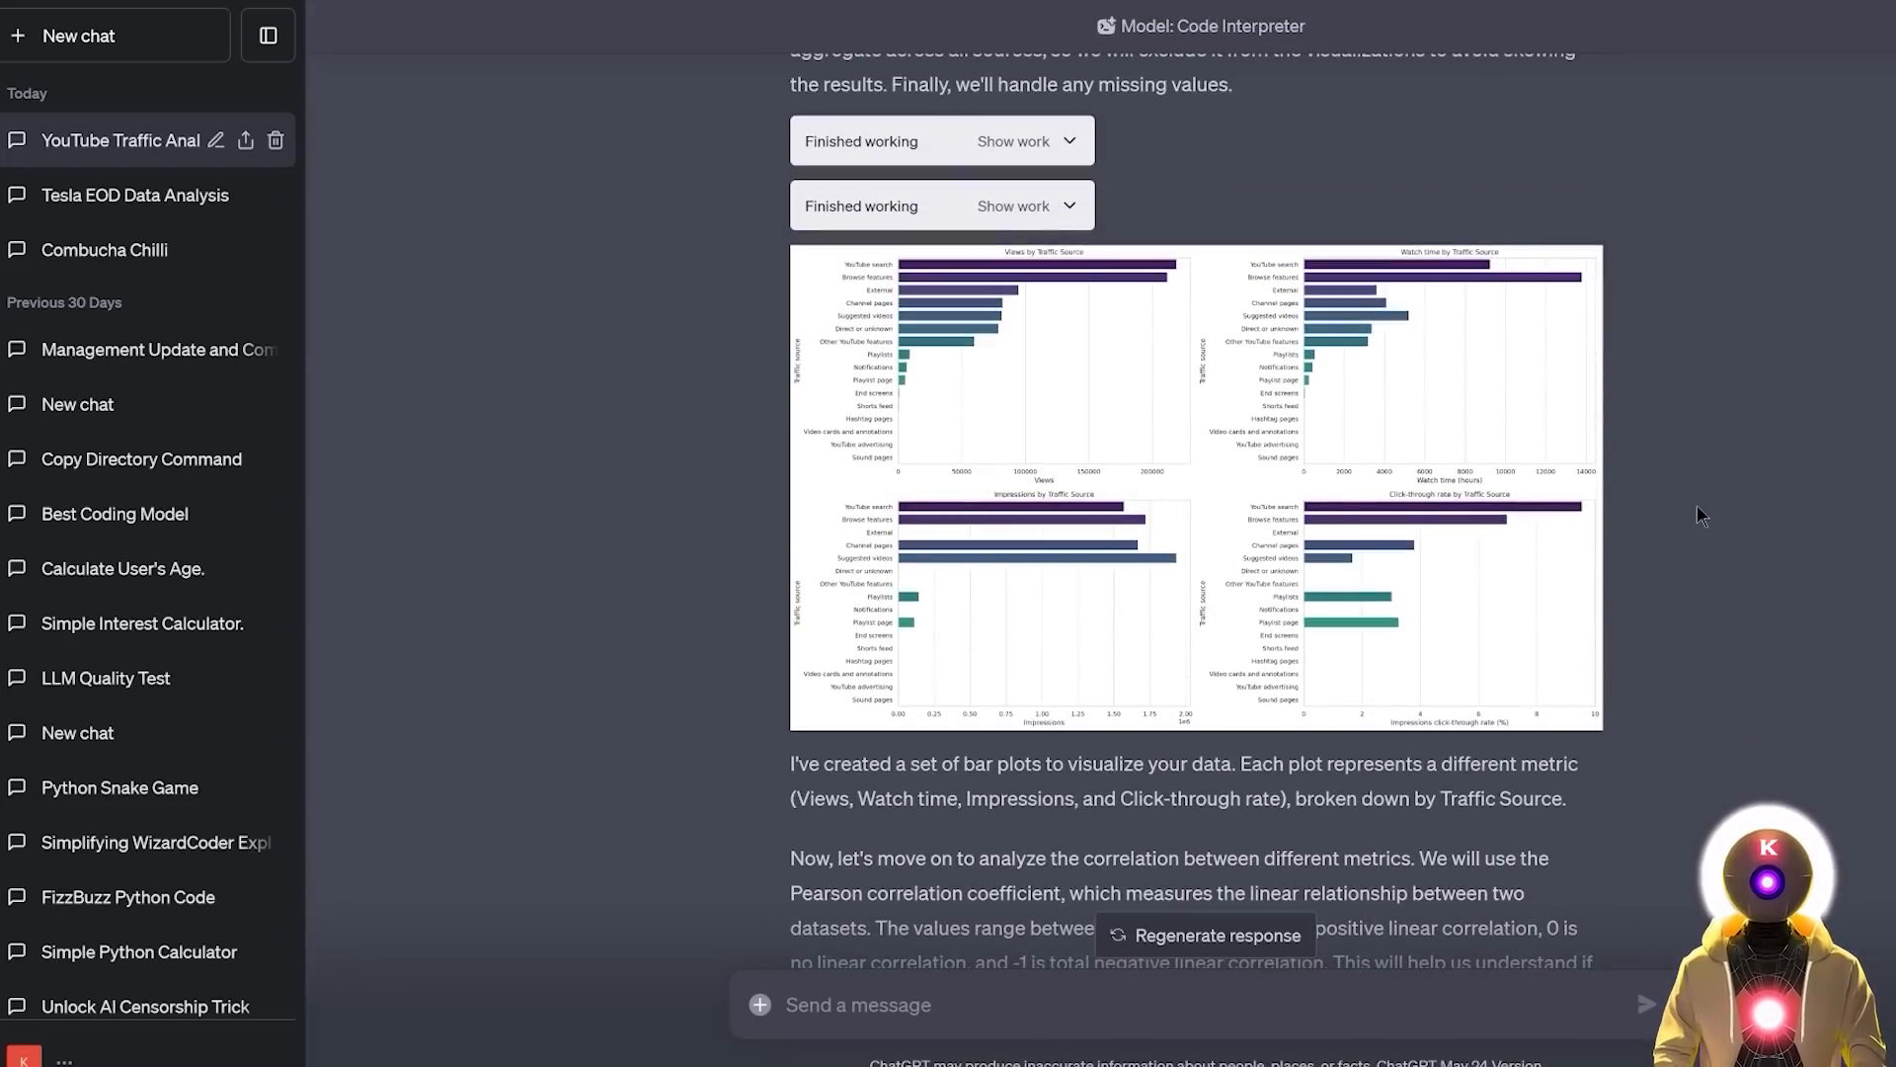
pyautogui.scroll(-3)
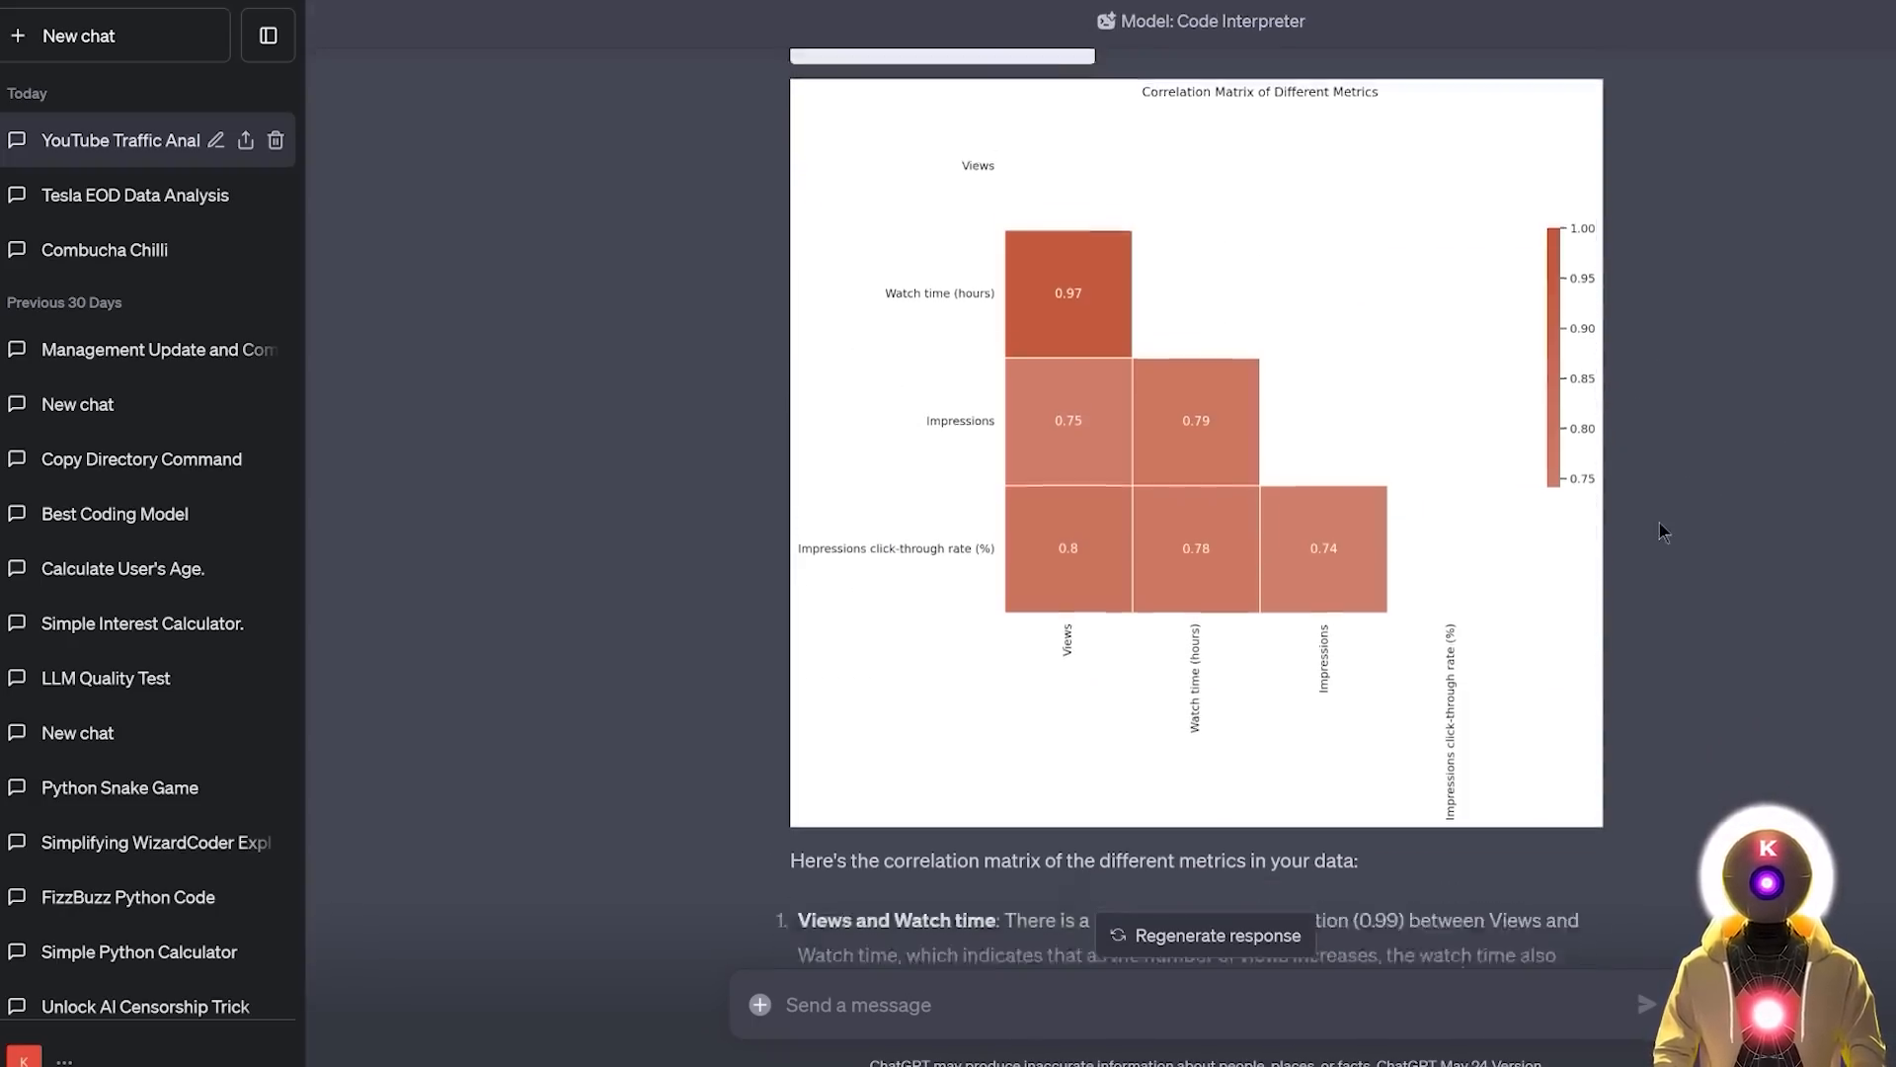
pyautogui.scroll(-3)
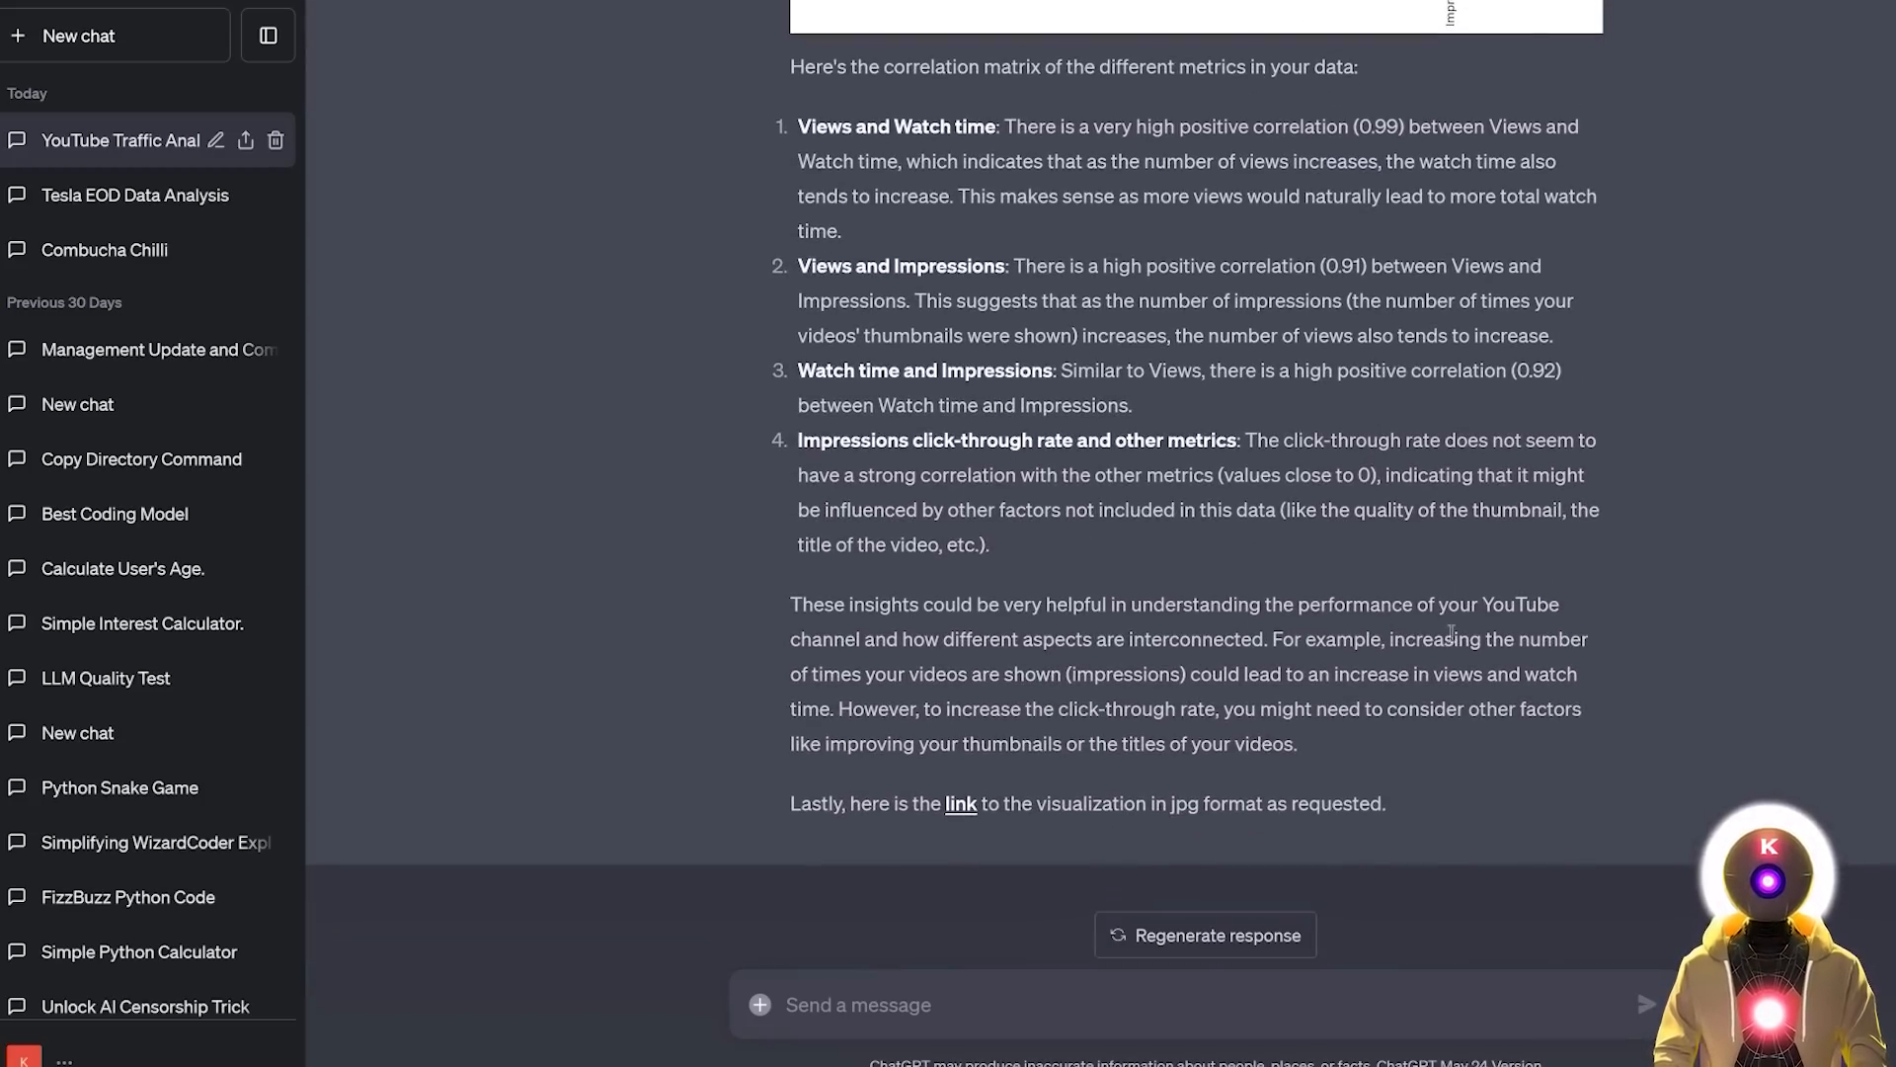
pyautogui.moveTo(1270, 591)
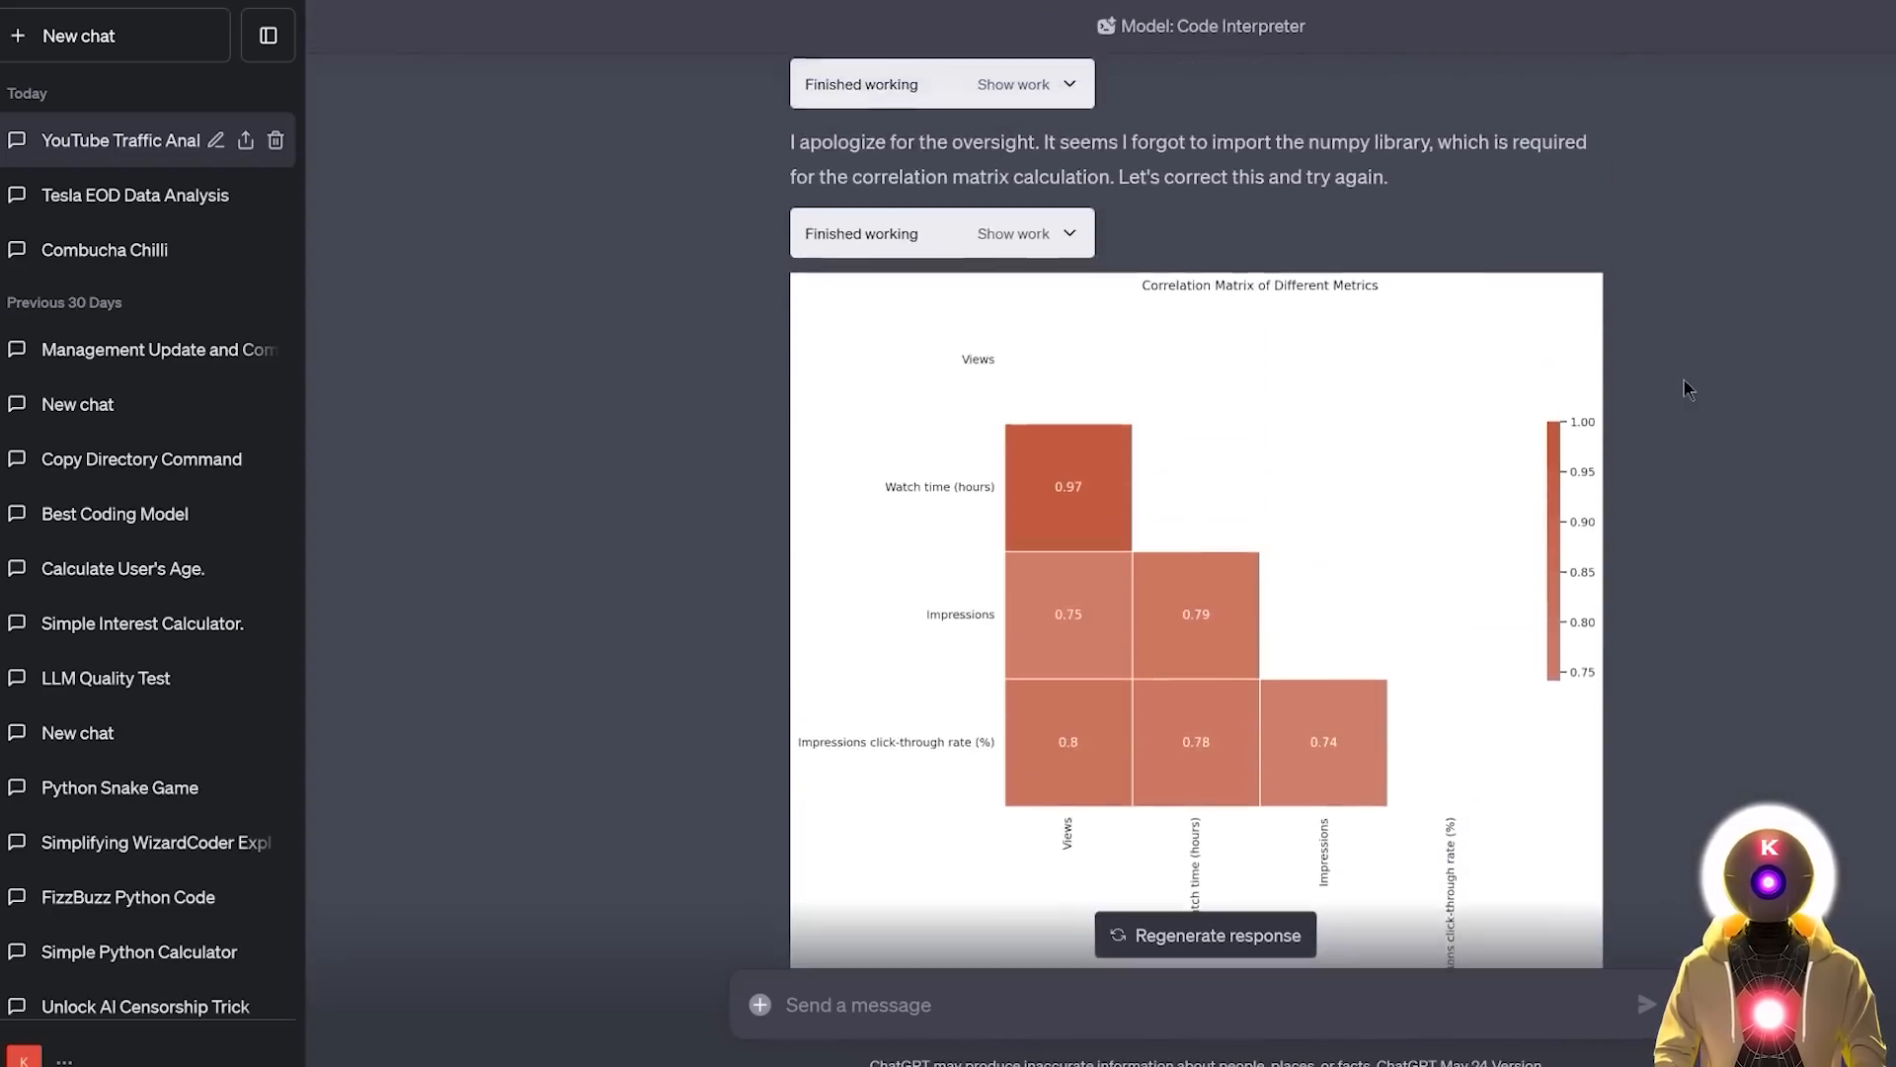
pyautogui.scroll(3)
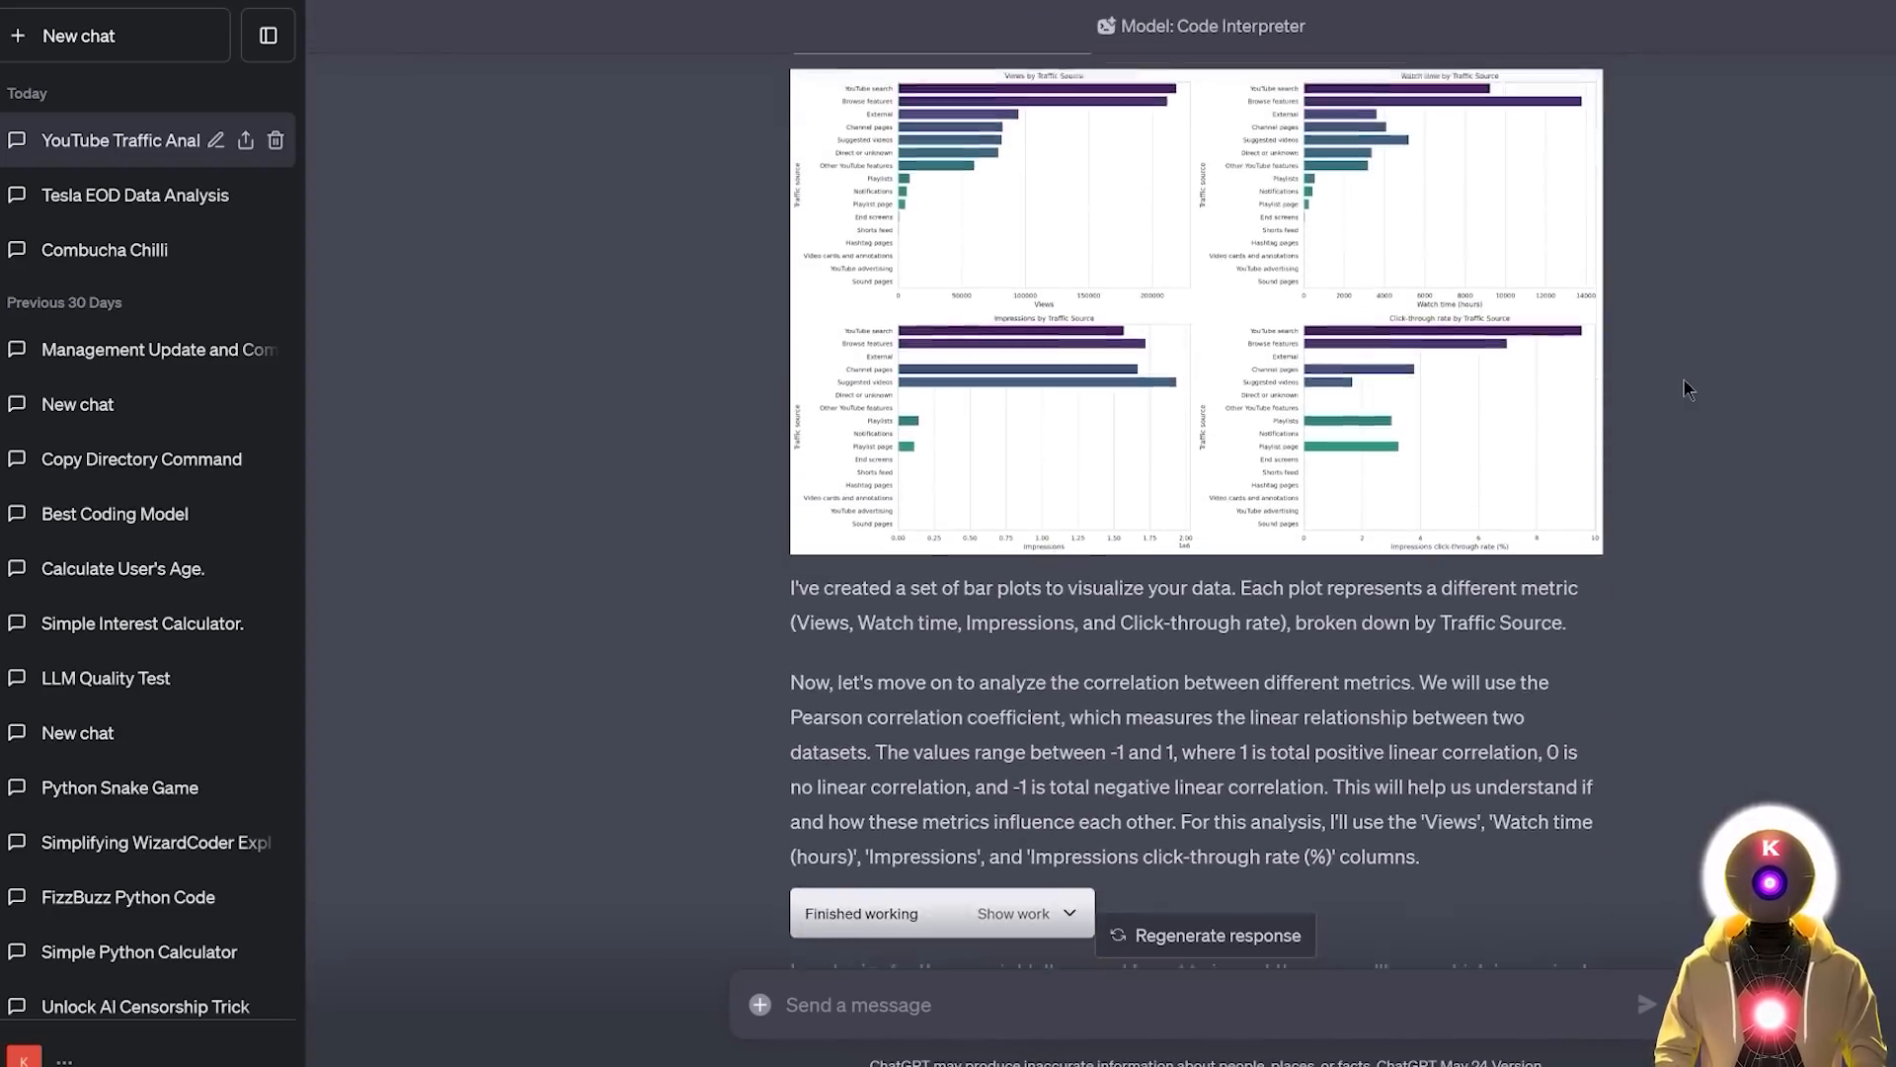
pyautogui.scroll(3)
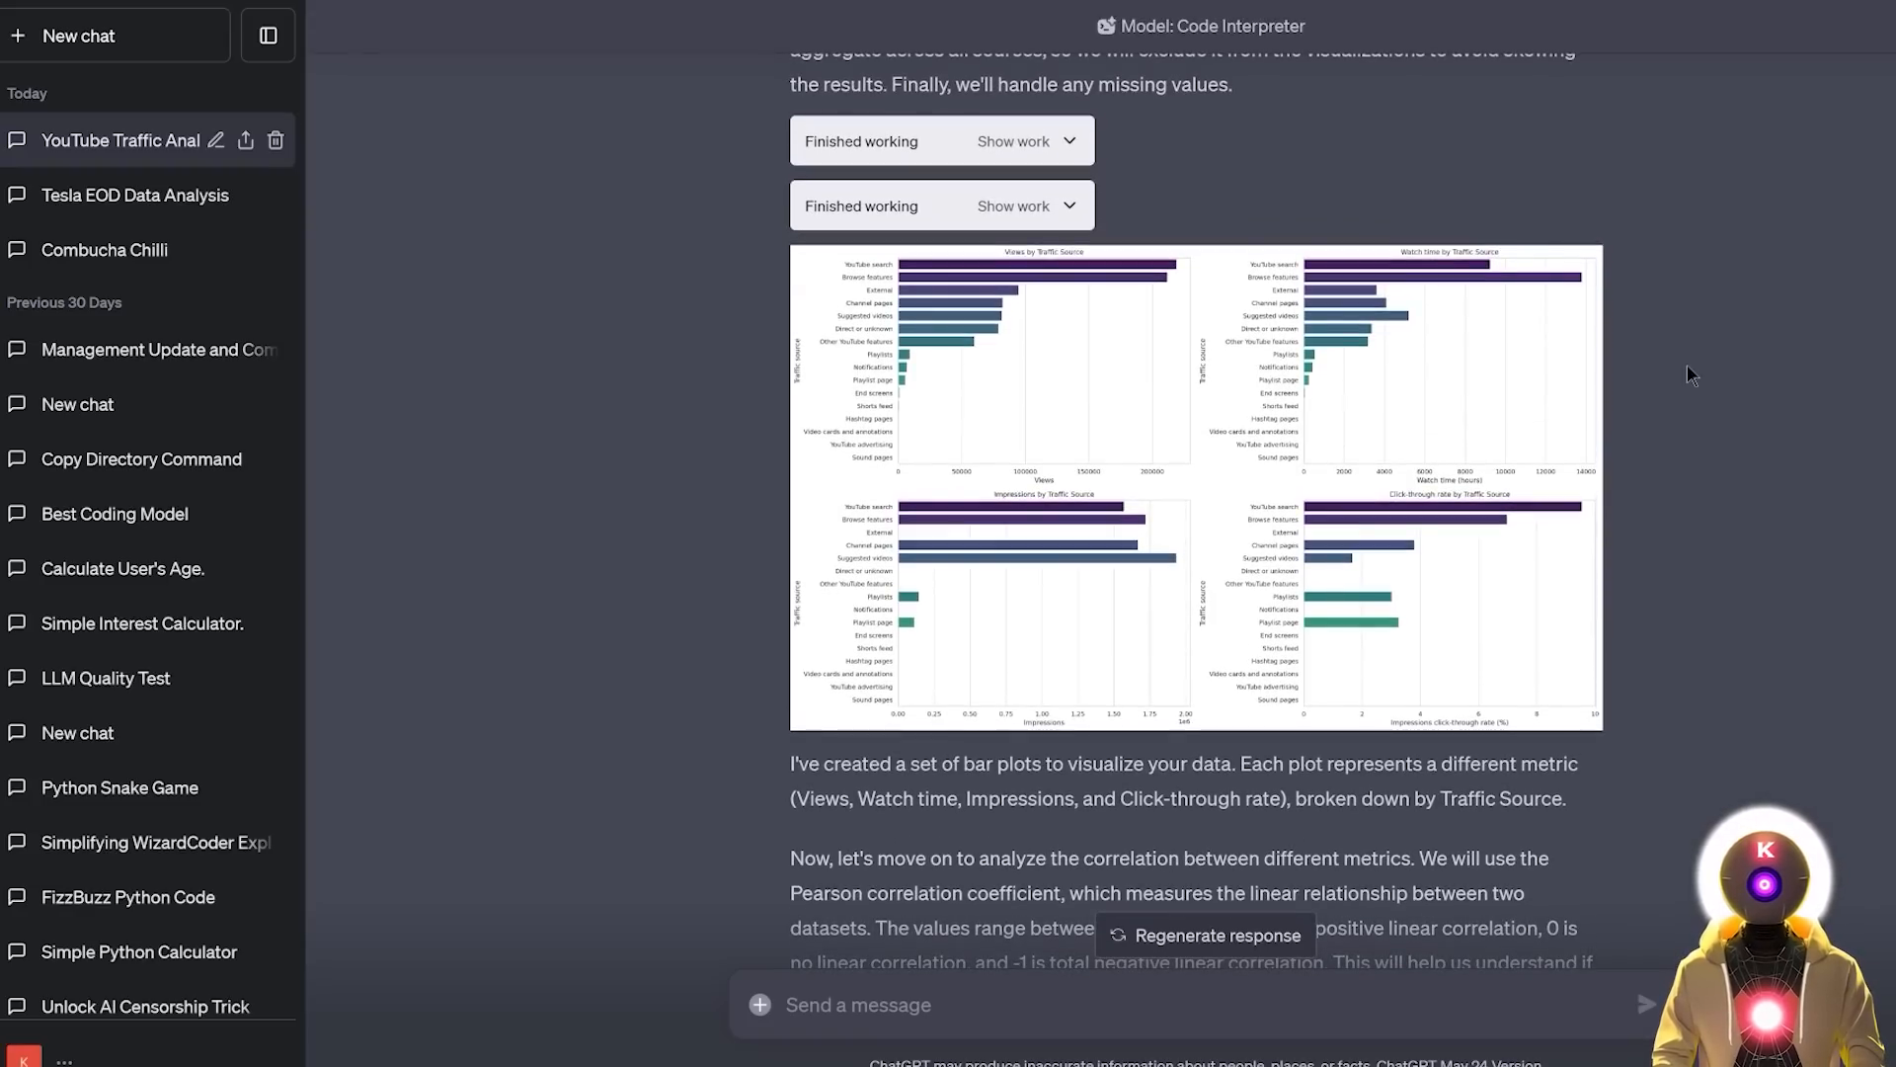
pyautogui.moveTo(1726, 541)
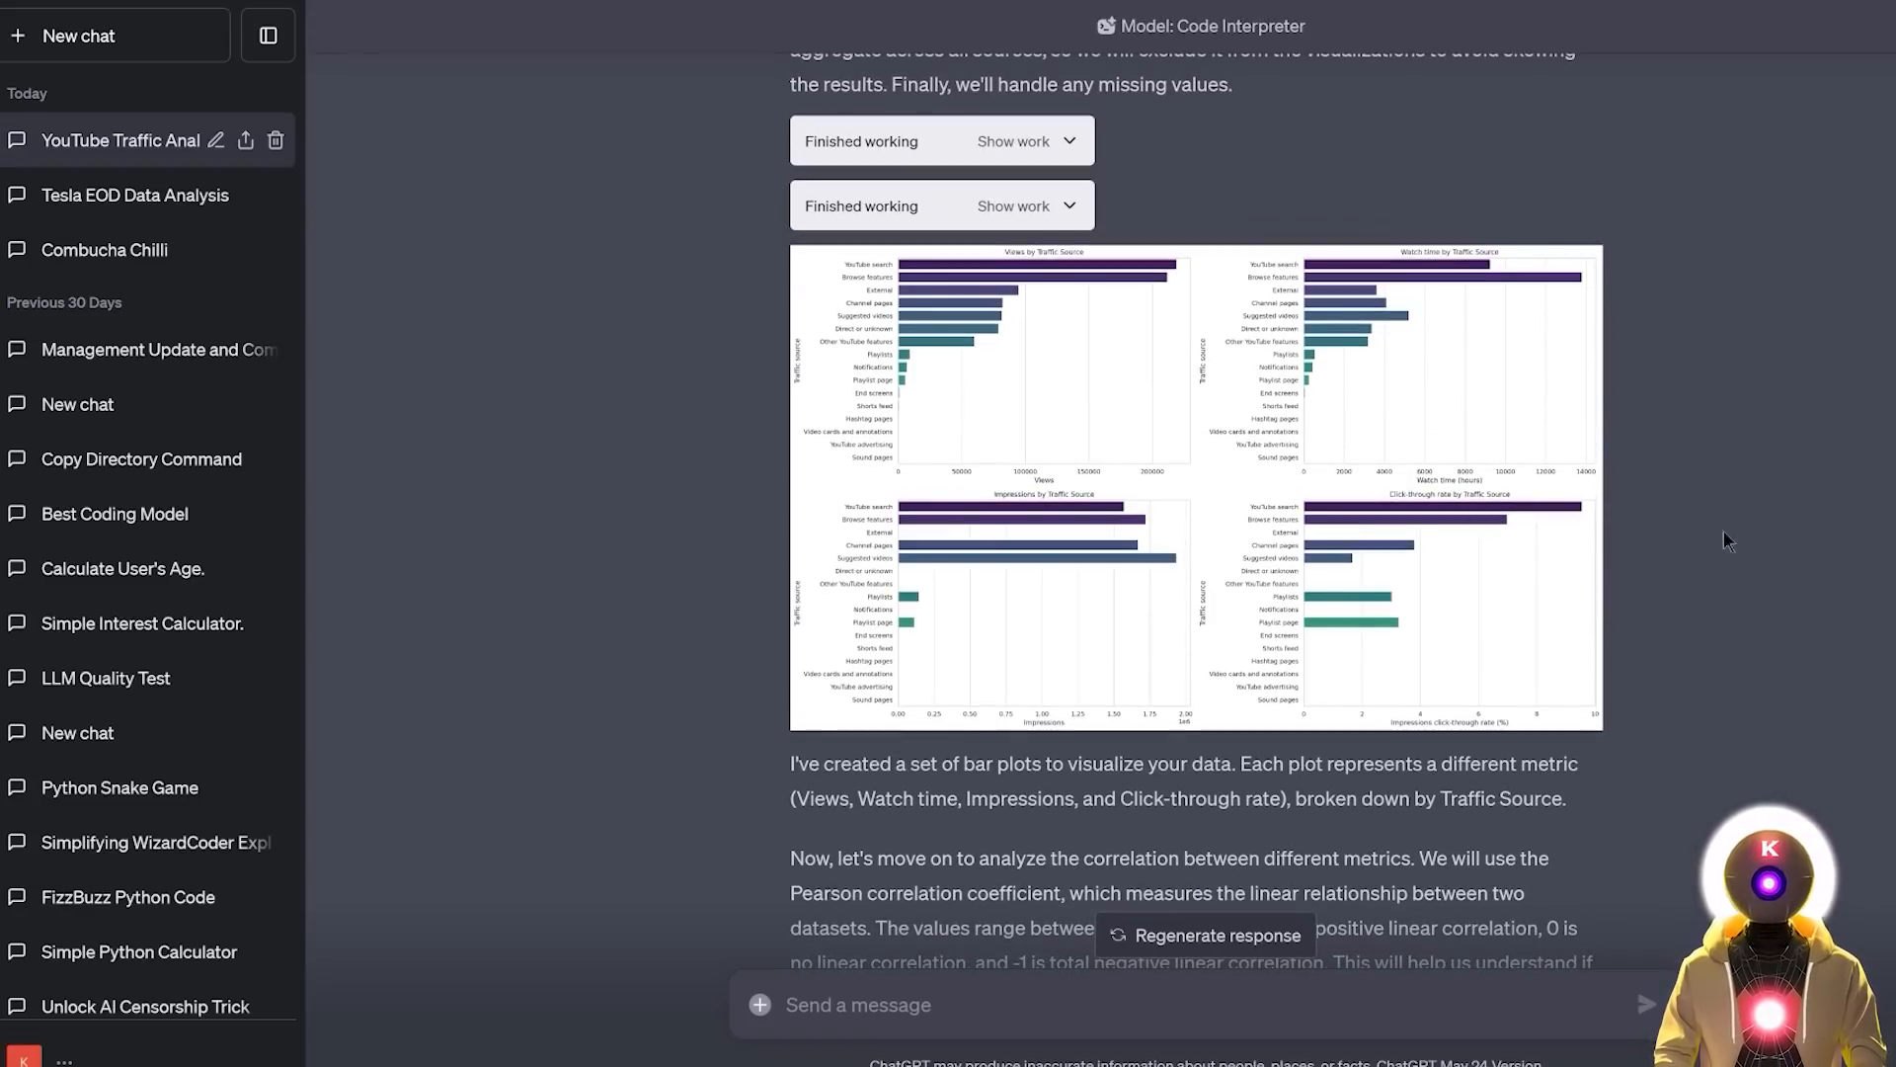
pyautogui.moveTo(1657, 519)
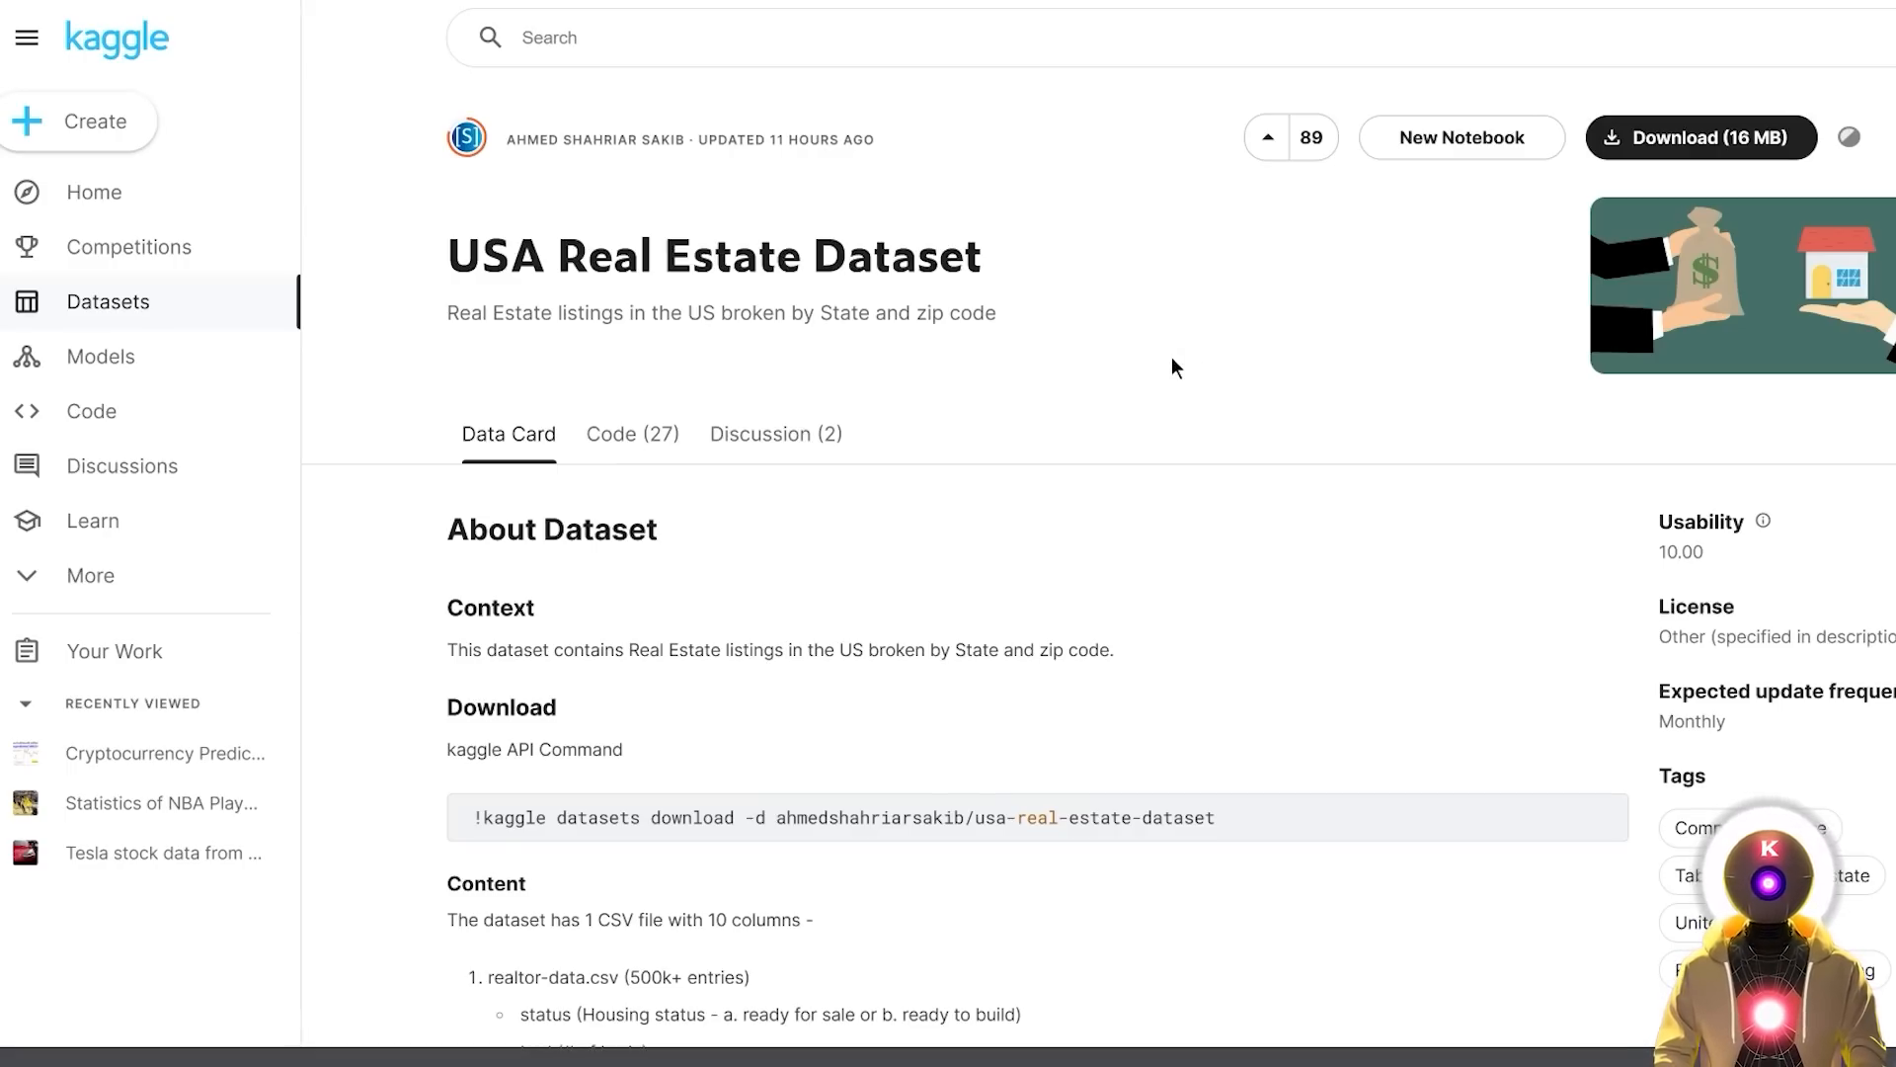
pyautogui.moveTo(148, 34)
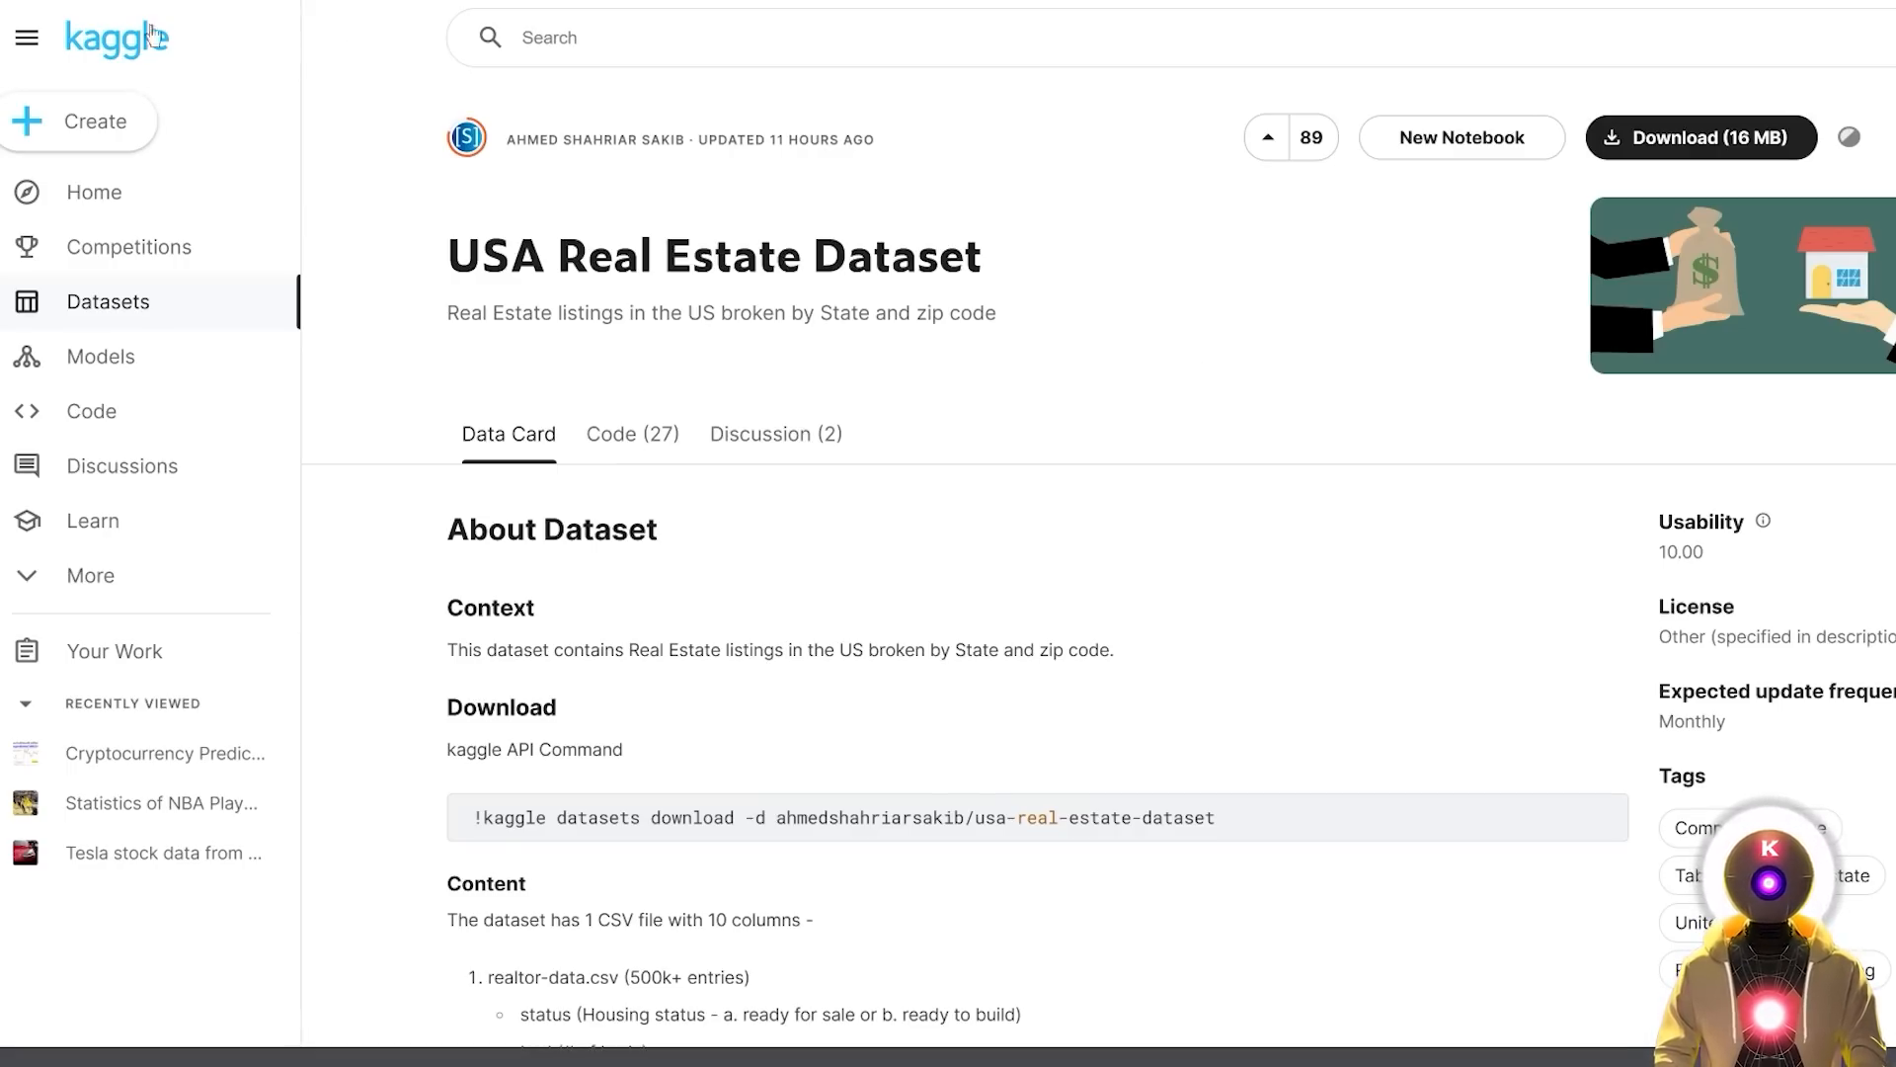
pyautogui.moveTo(401, 220)
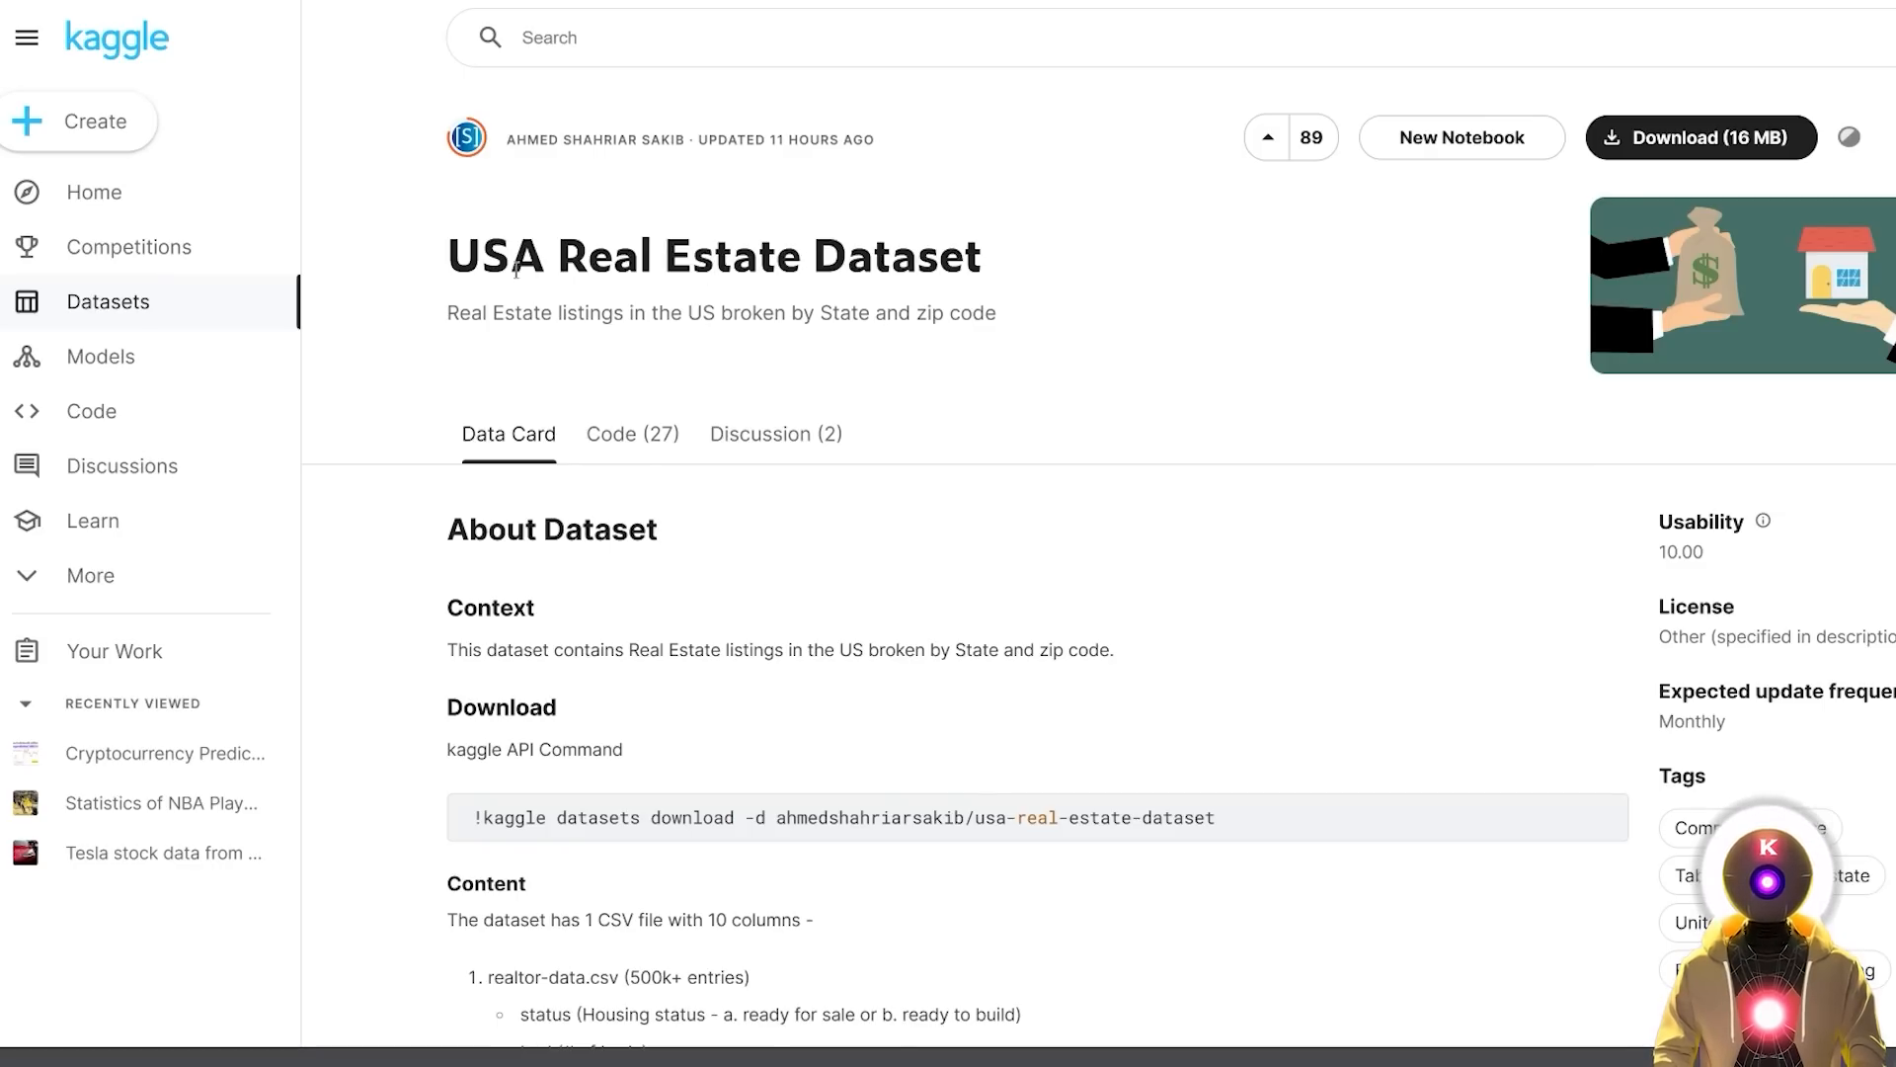
pyautogui.scroll(-3)
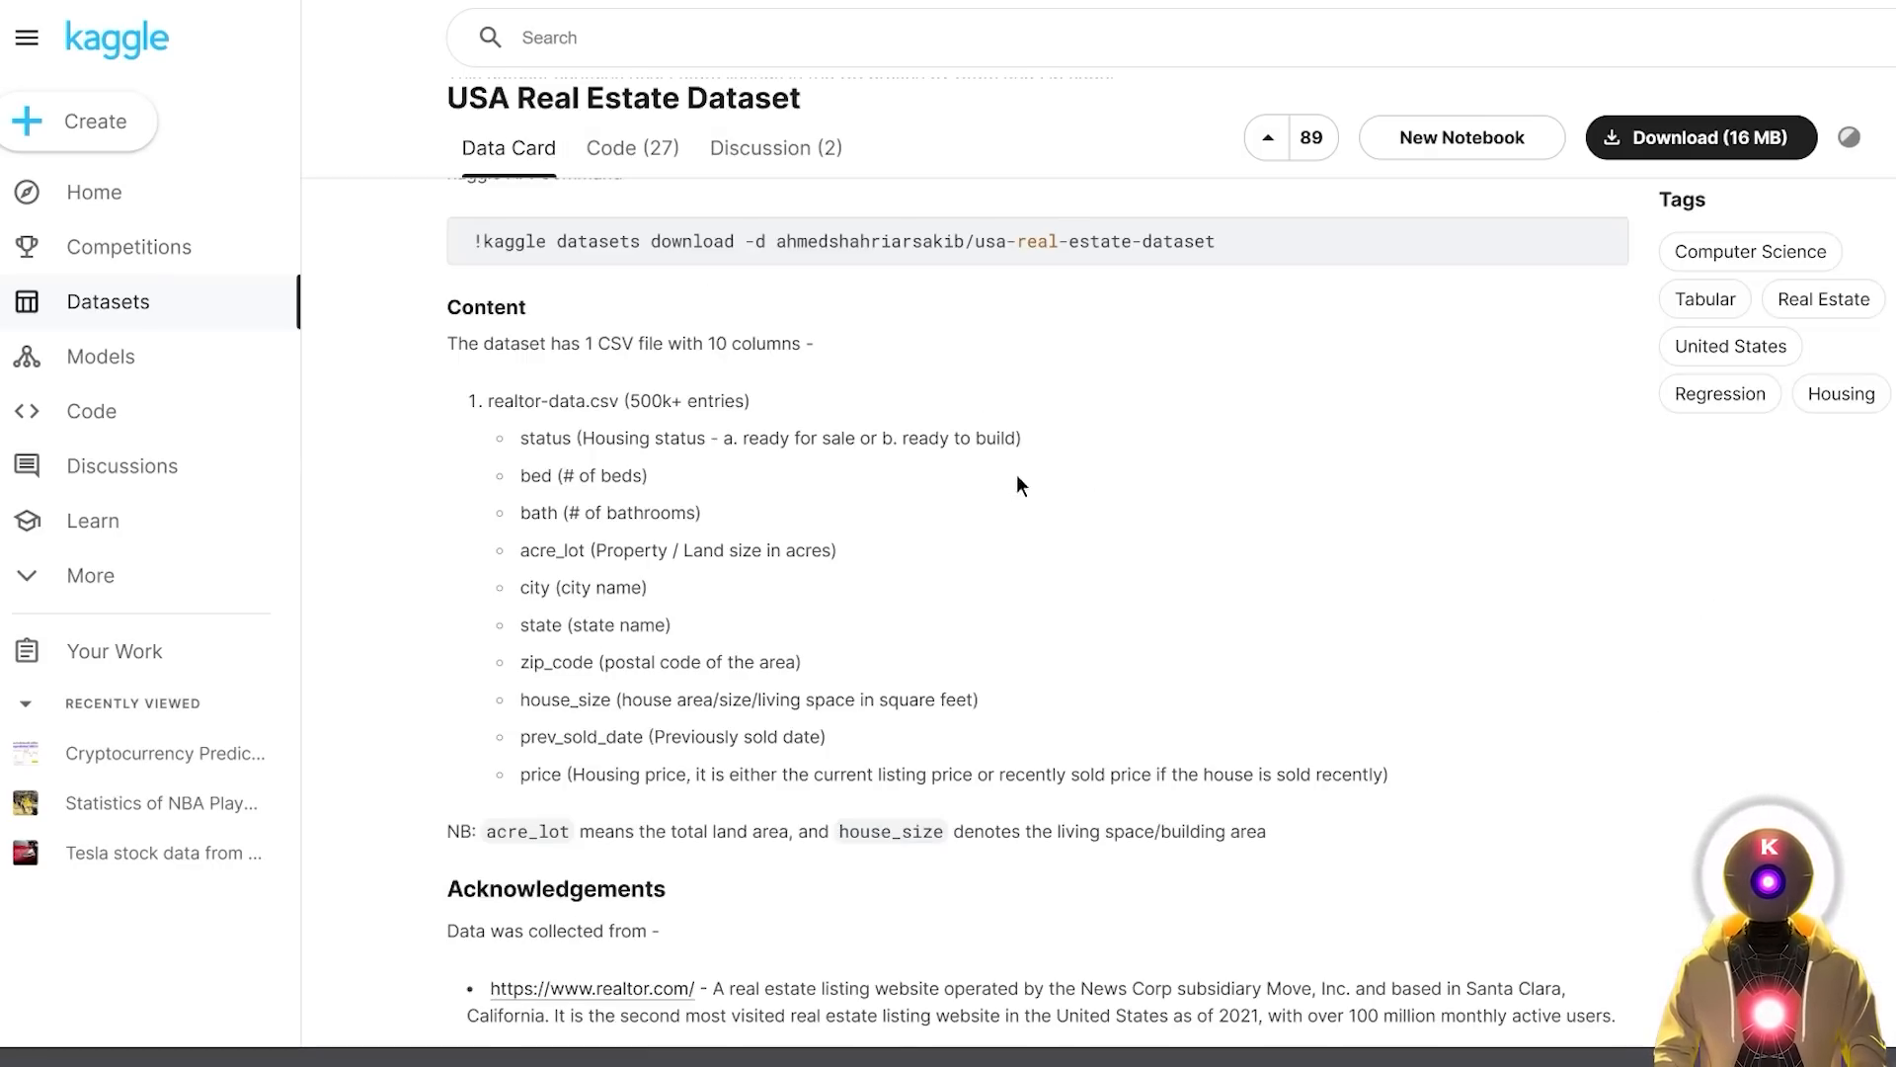
pyautogui.moveTo(1145, 417)
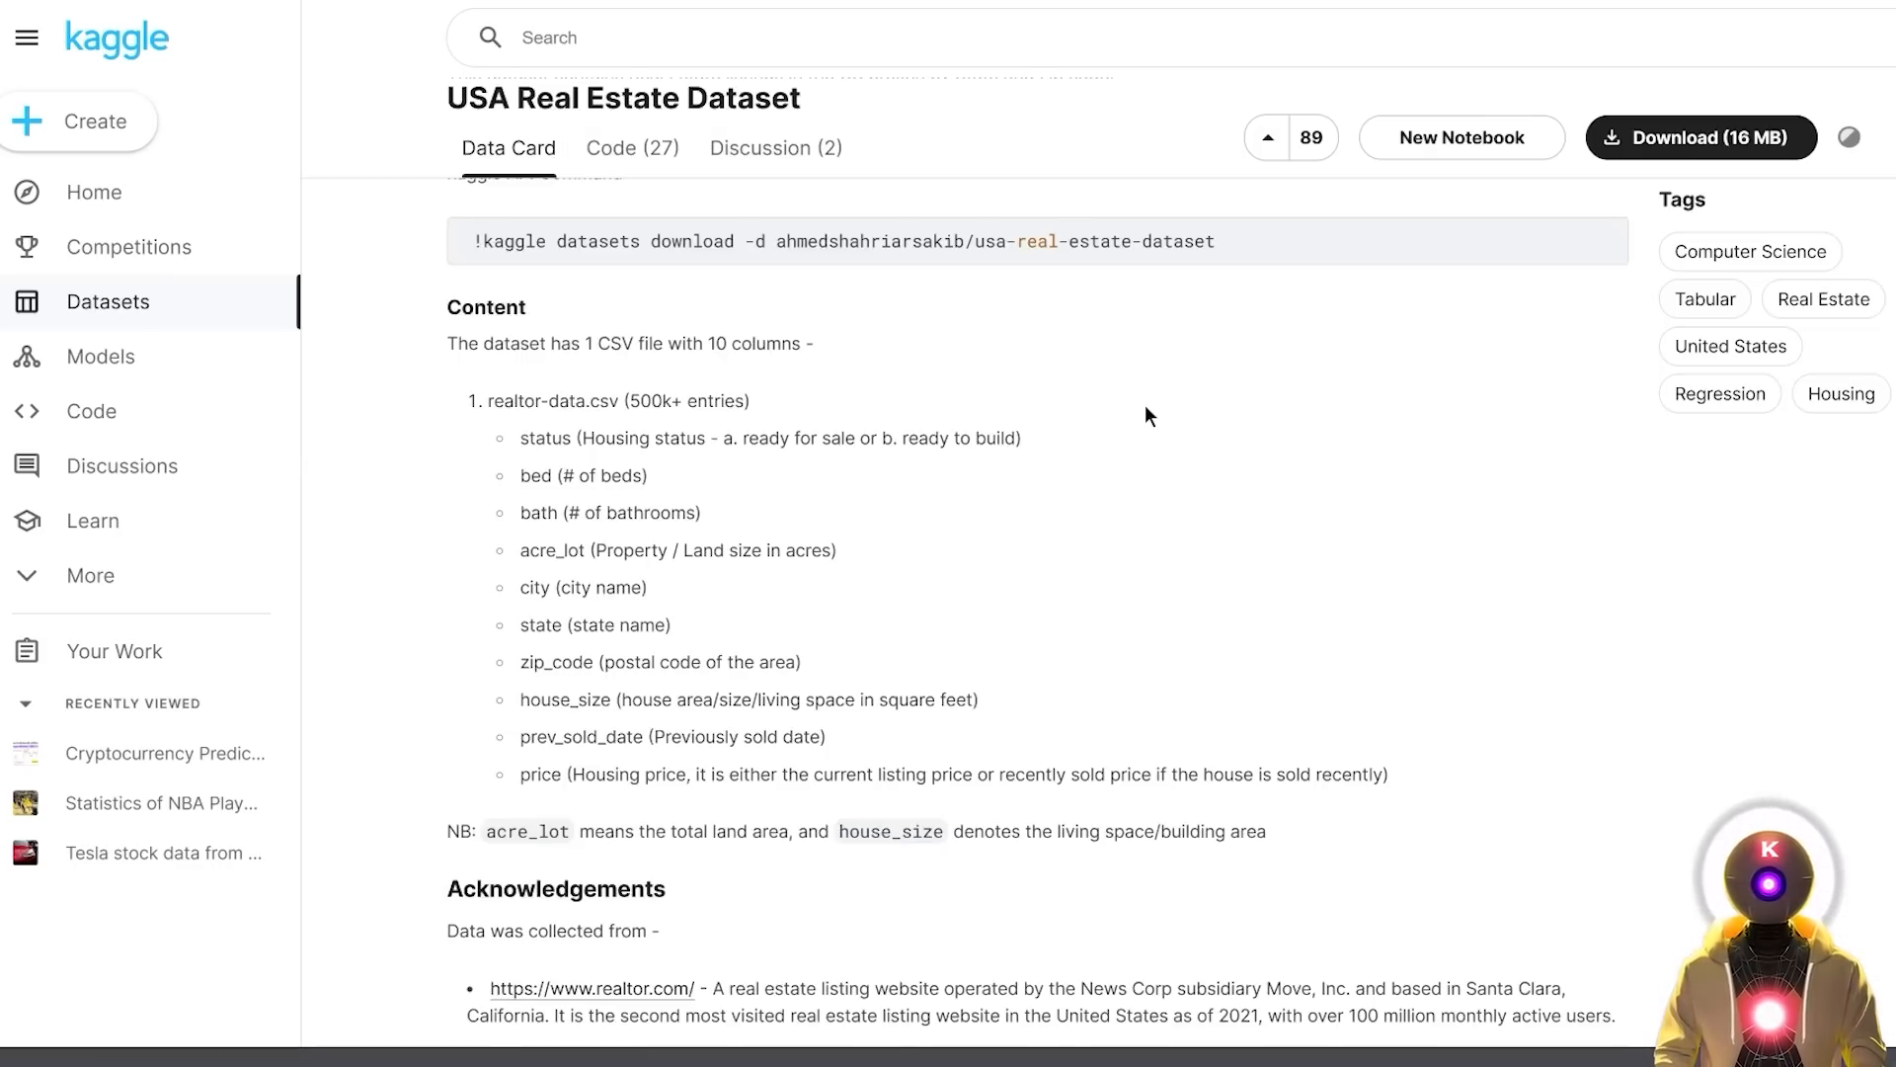
pyautogui.moveTo(1048, 462)
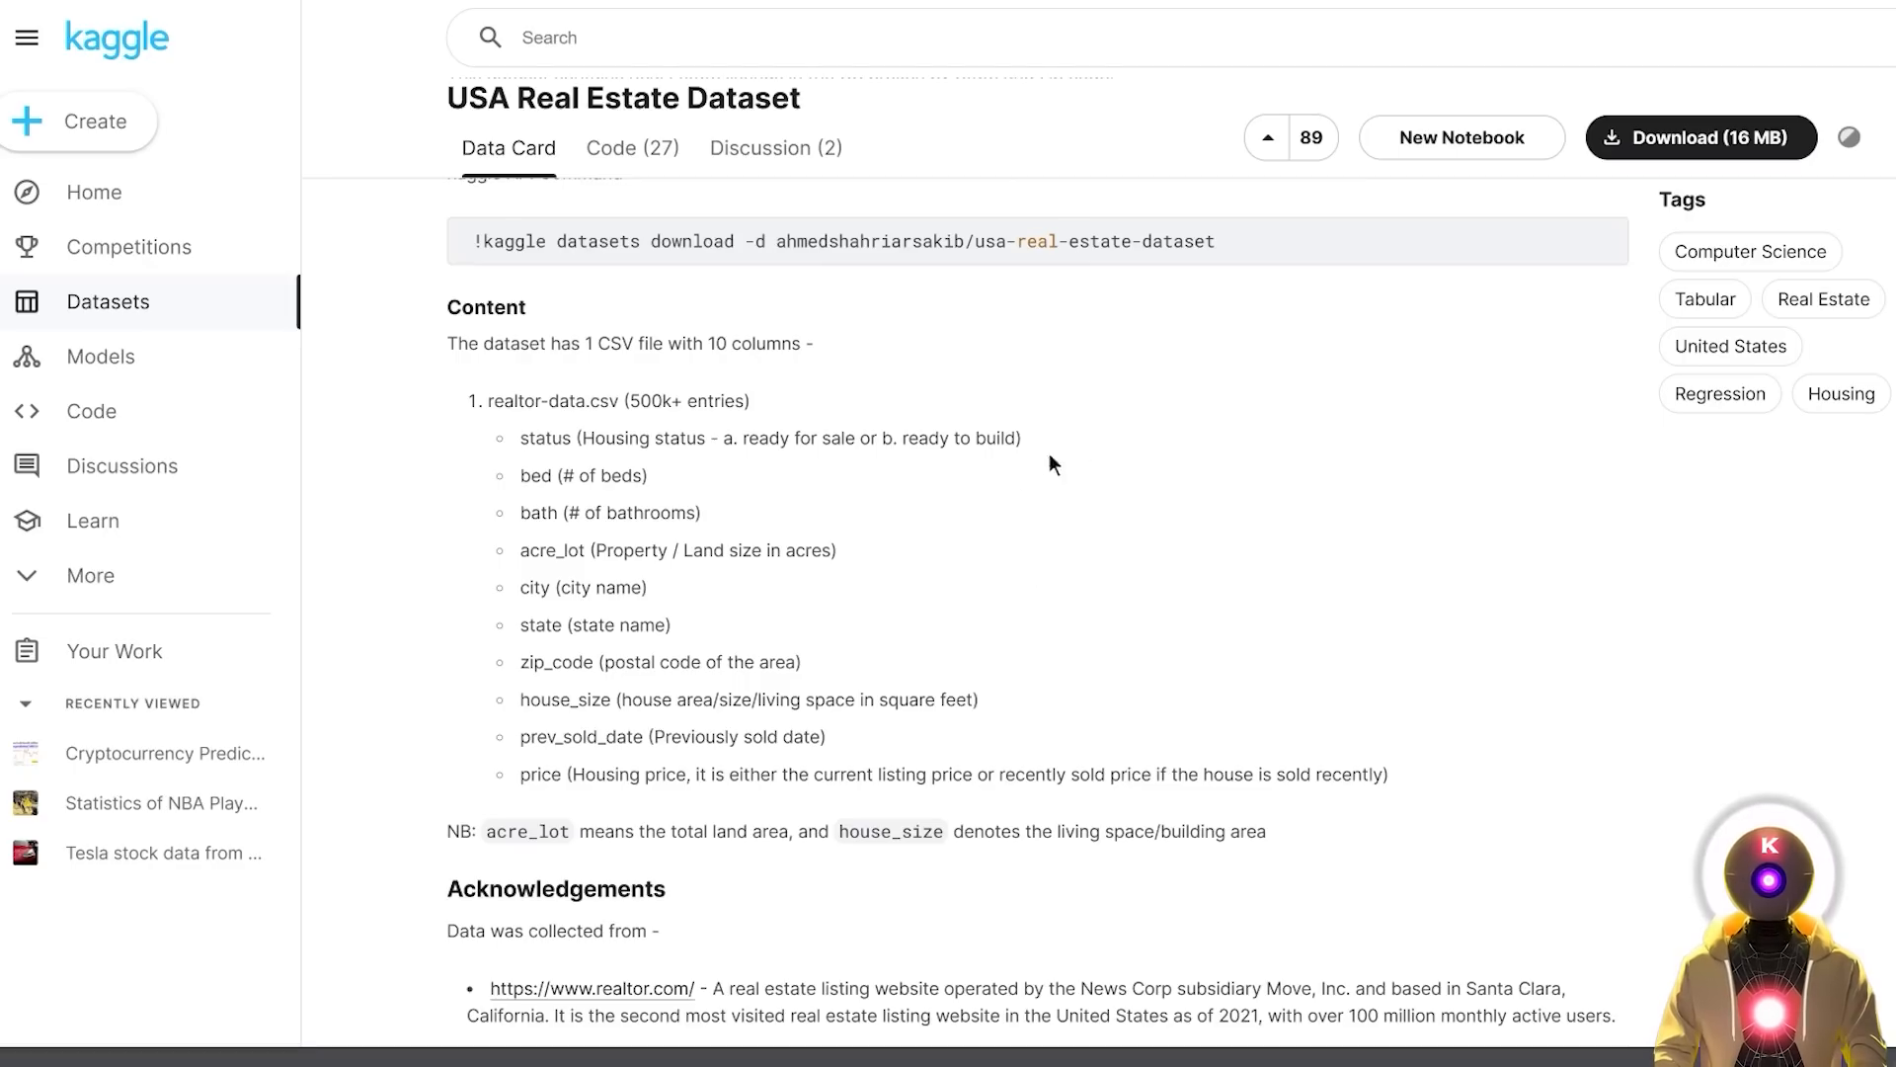
pyautogui.moveTo(1122, 513)
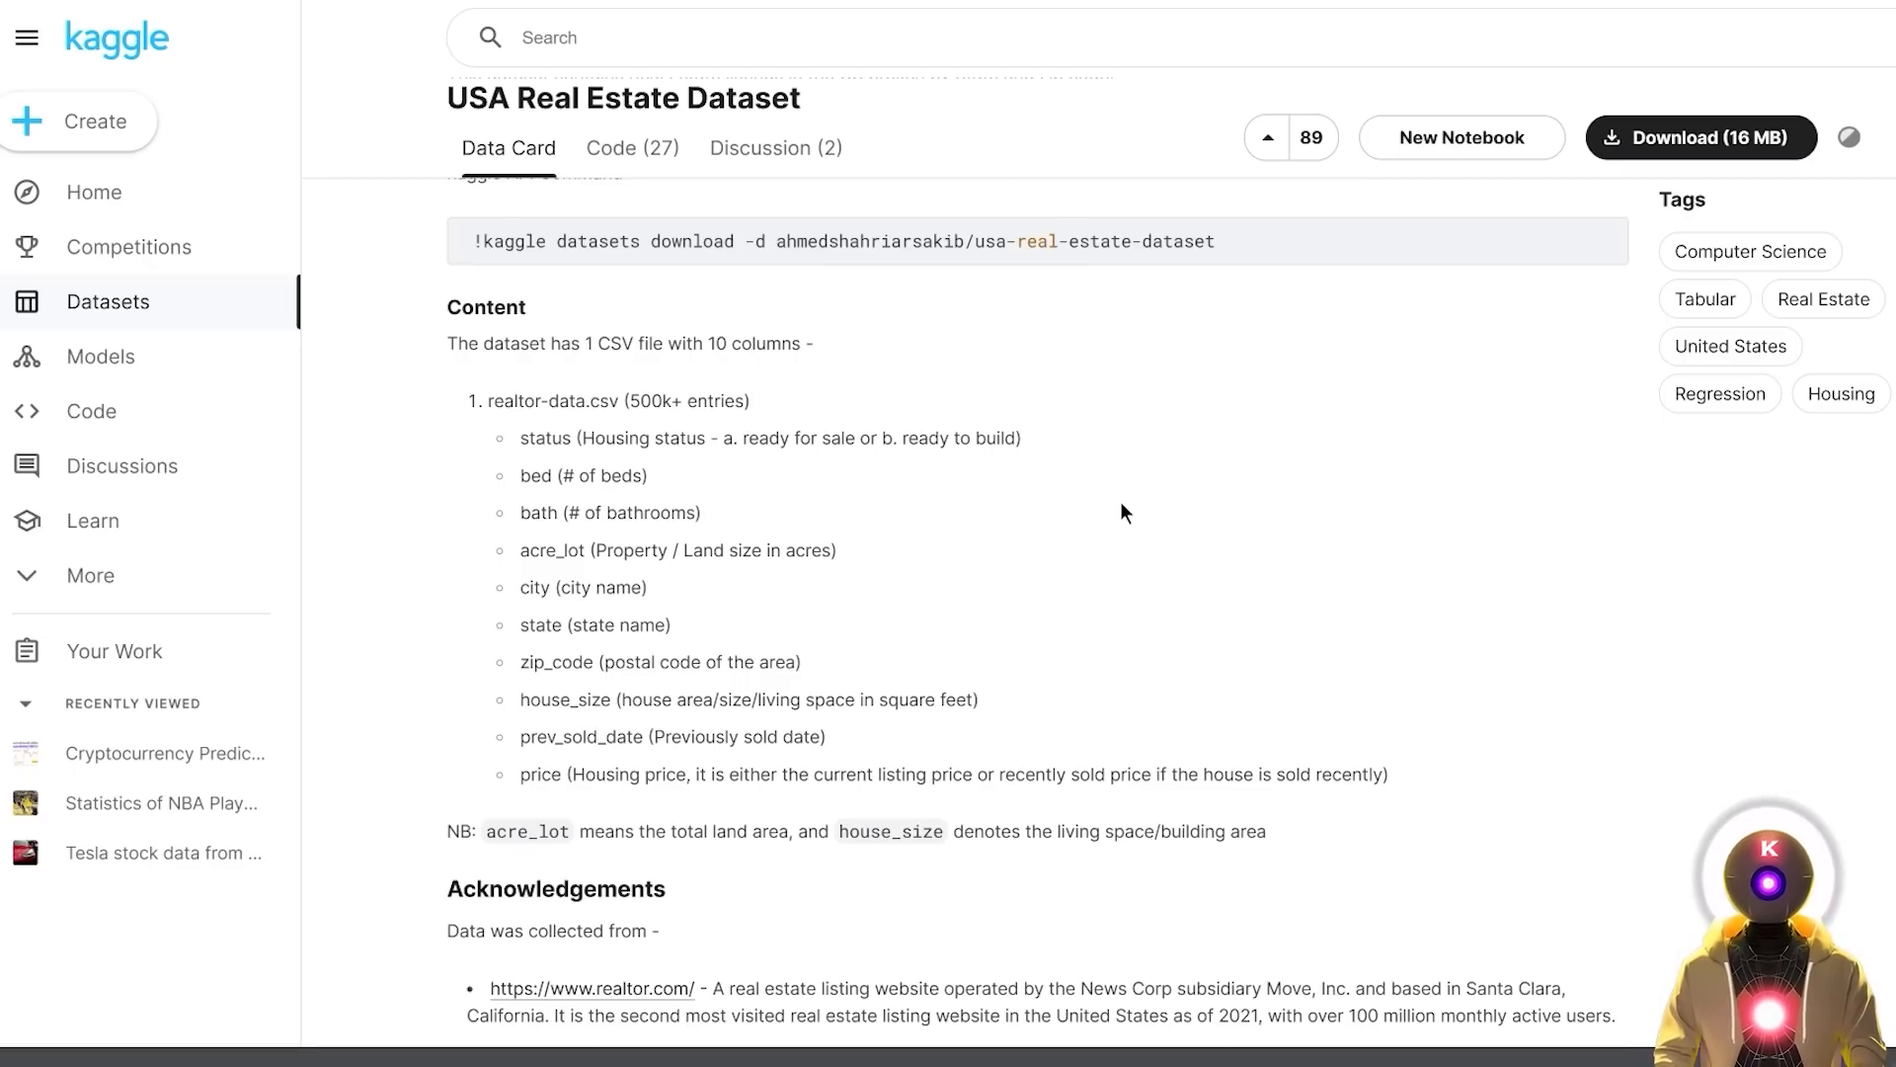
pyautogui.scroll(-3)
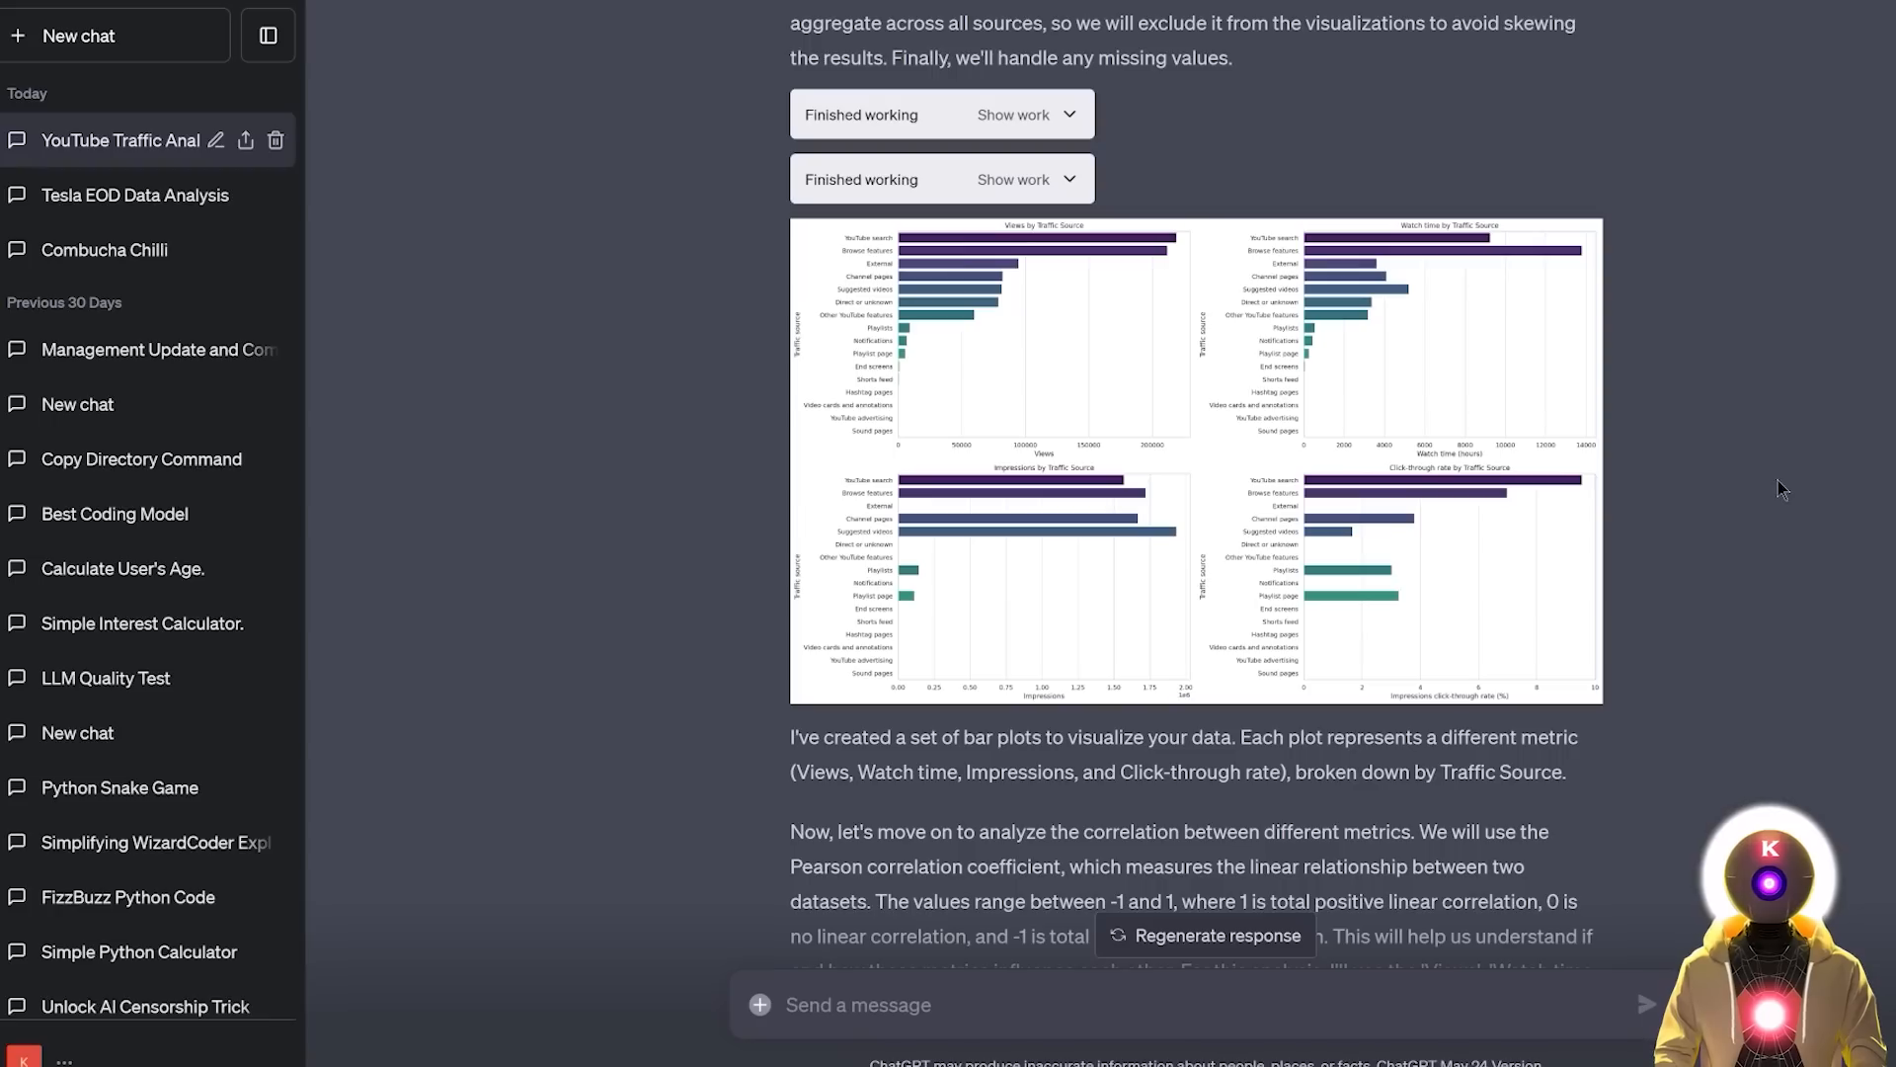
pyautogui.scroll(-3)
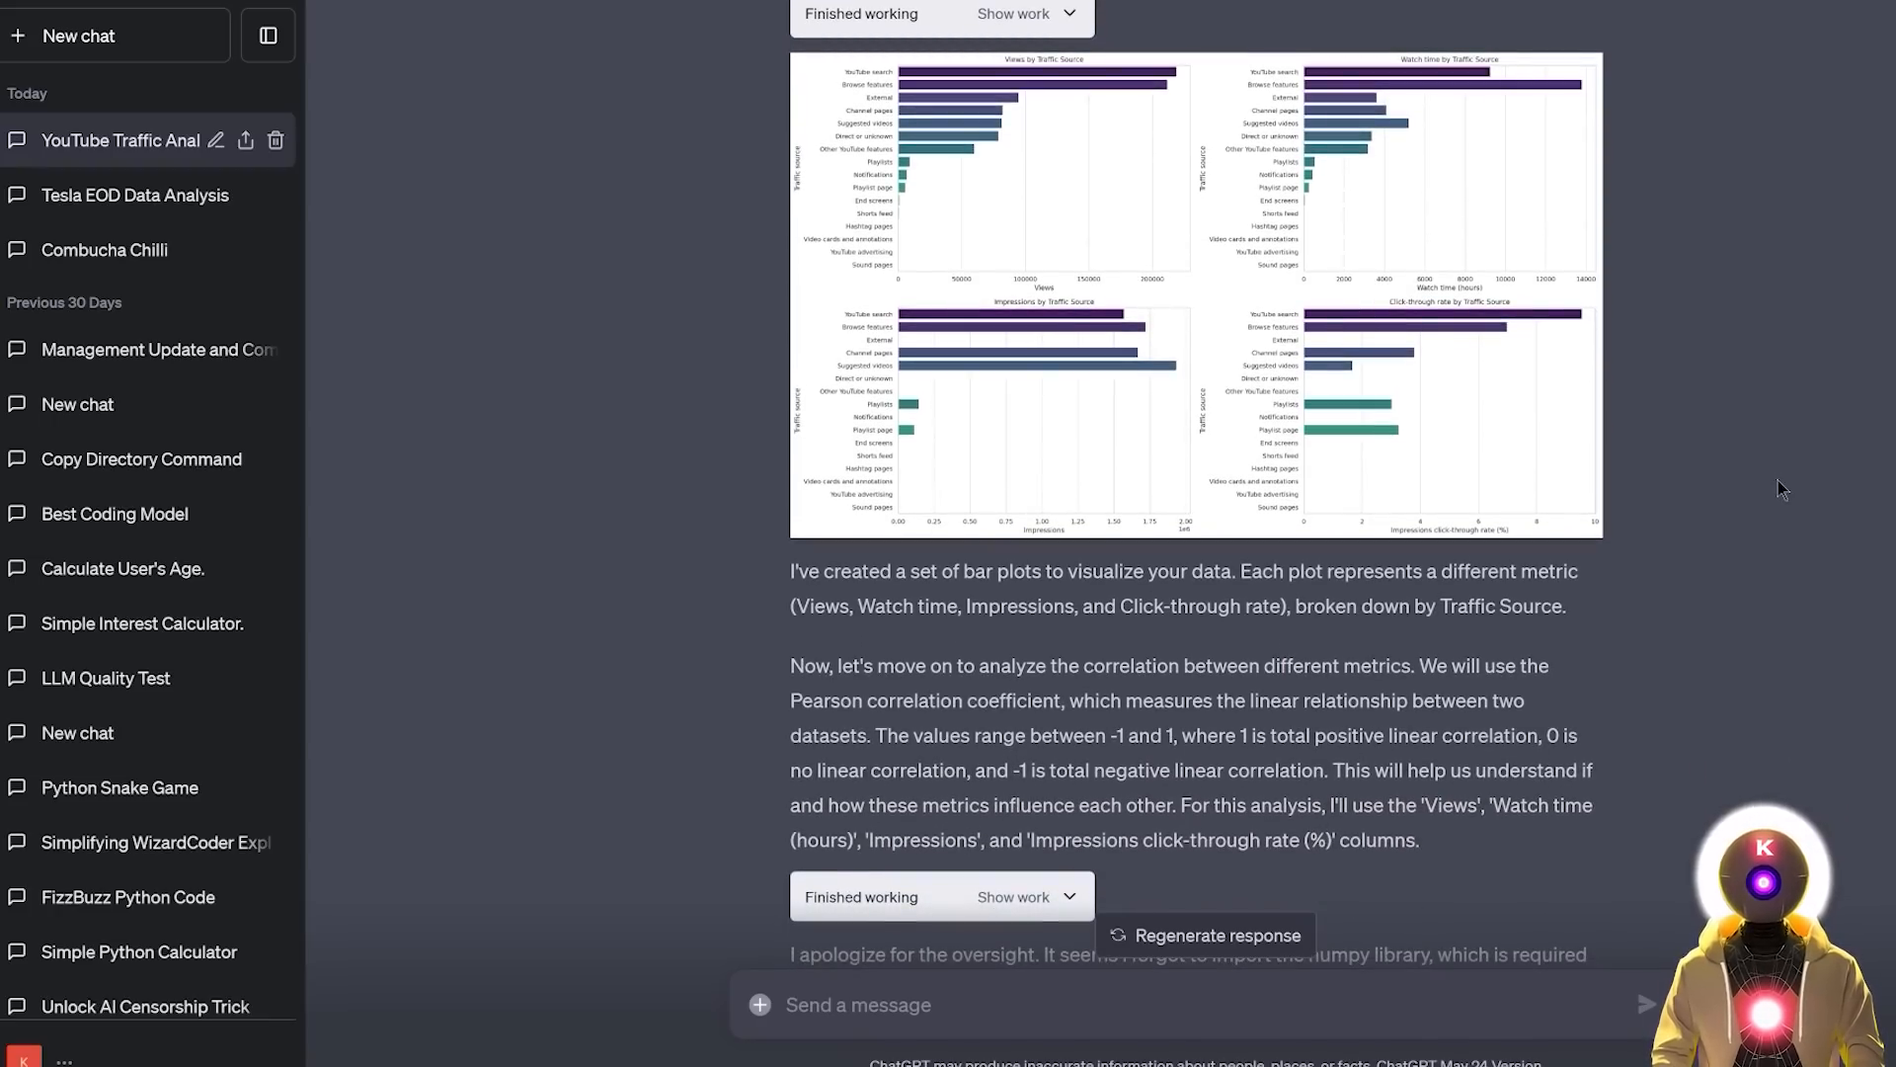
pyautogui.scroll(-3)
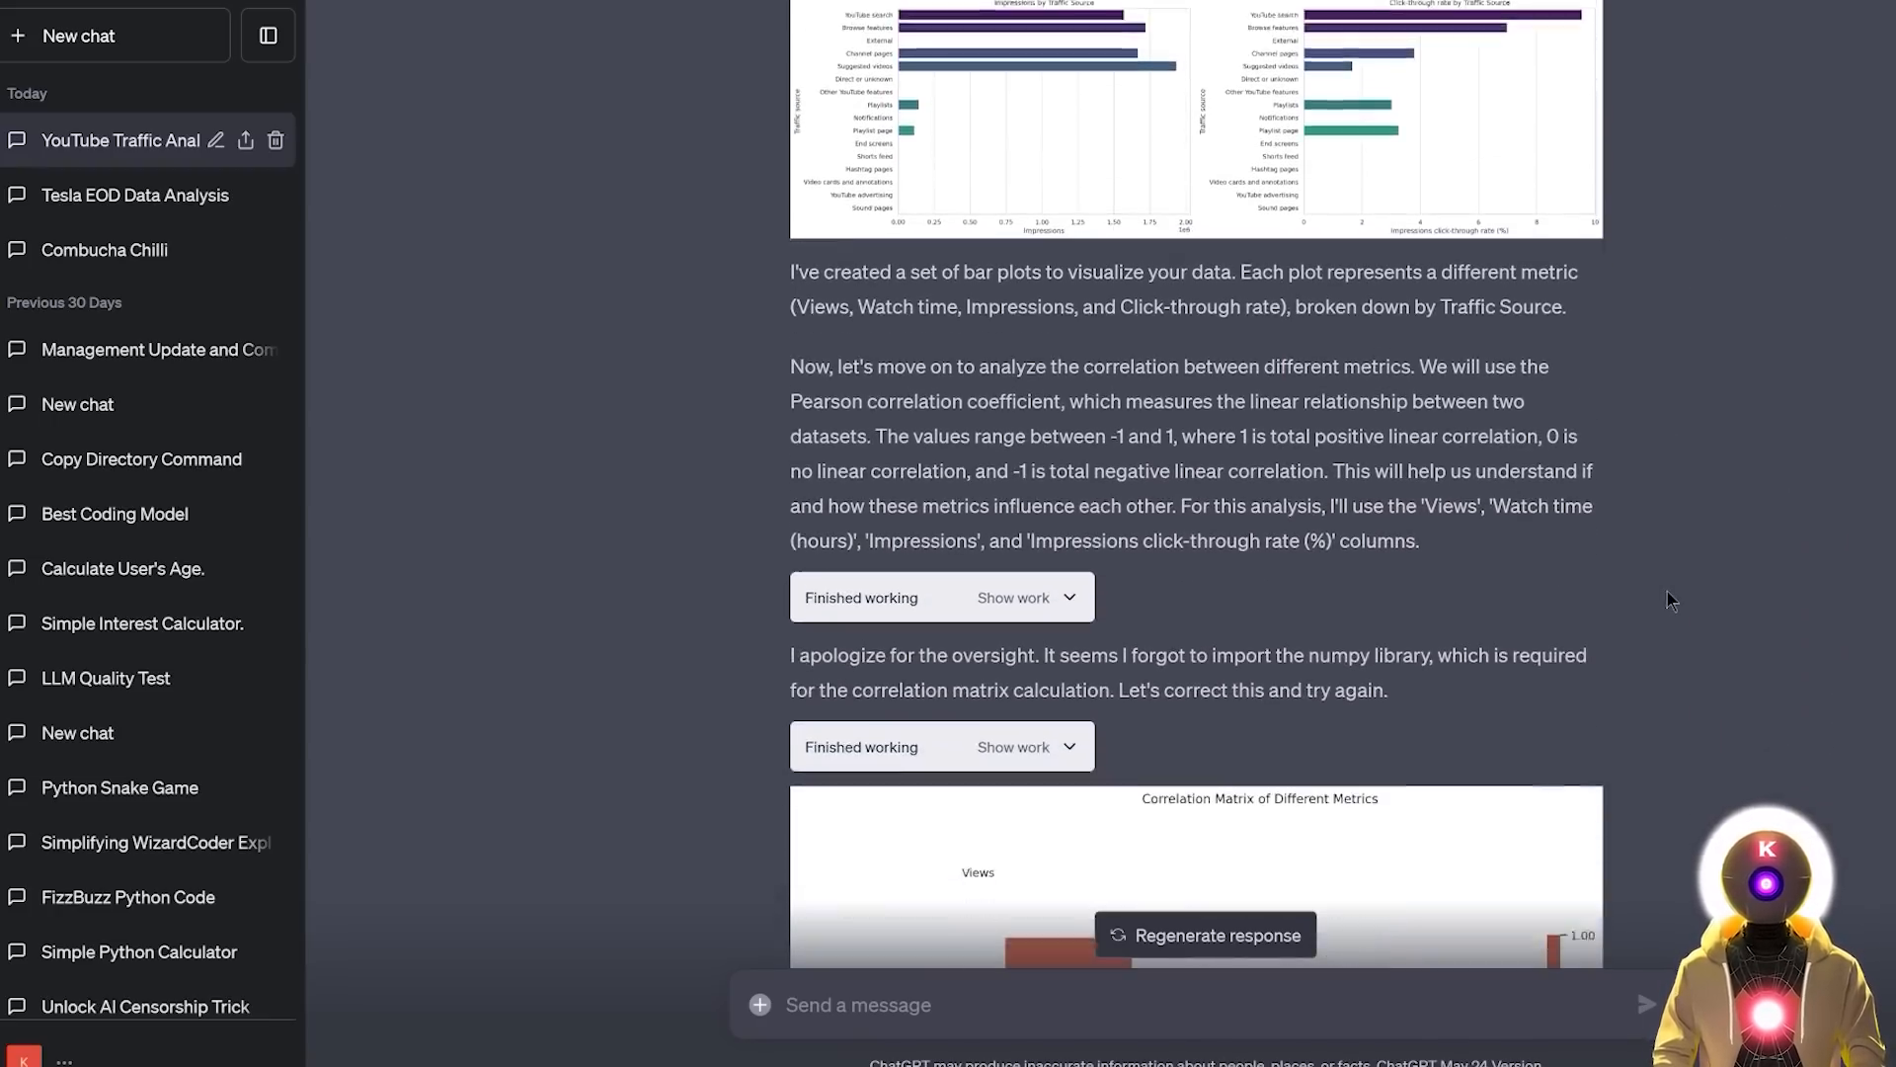
pyautogui.scroll(-3)
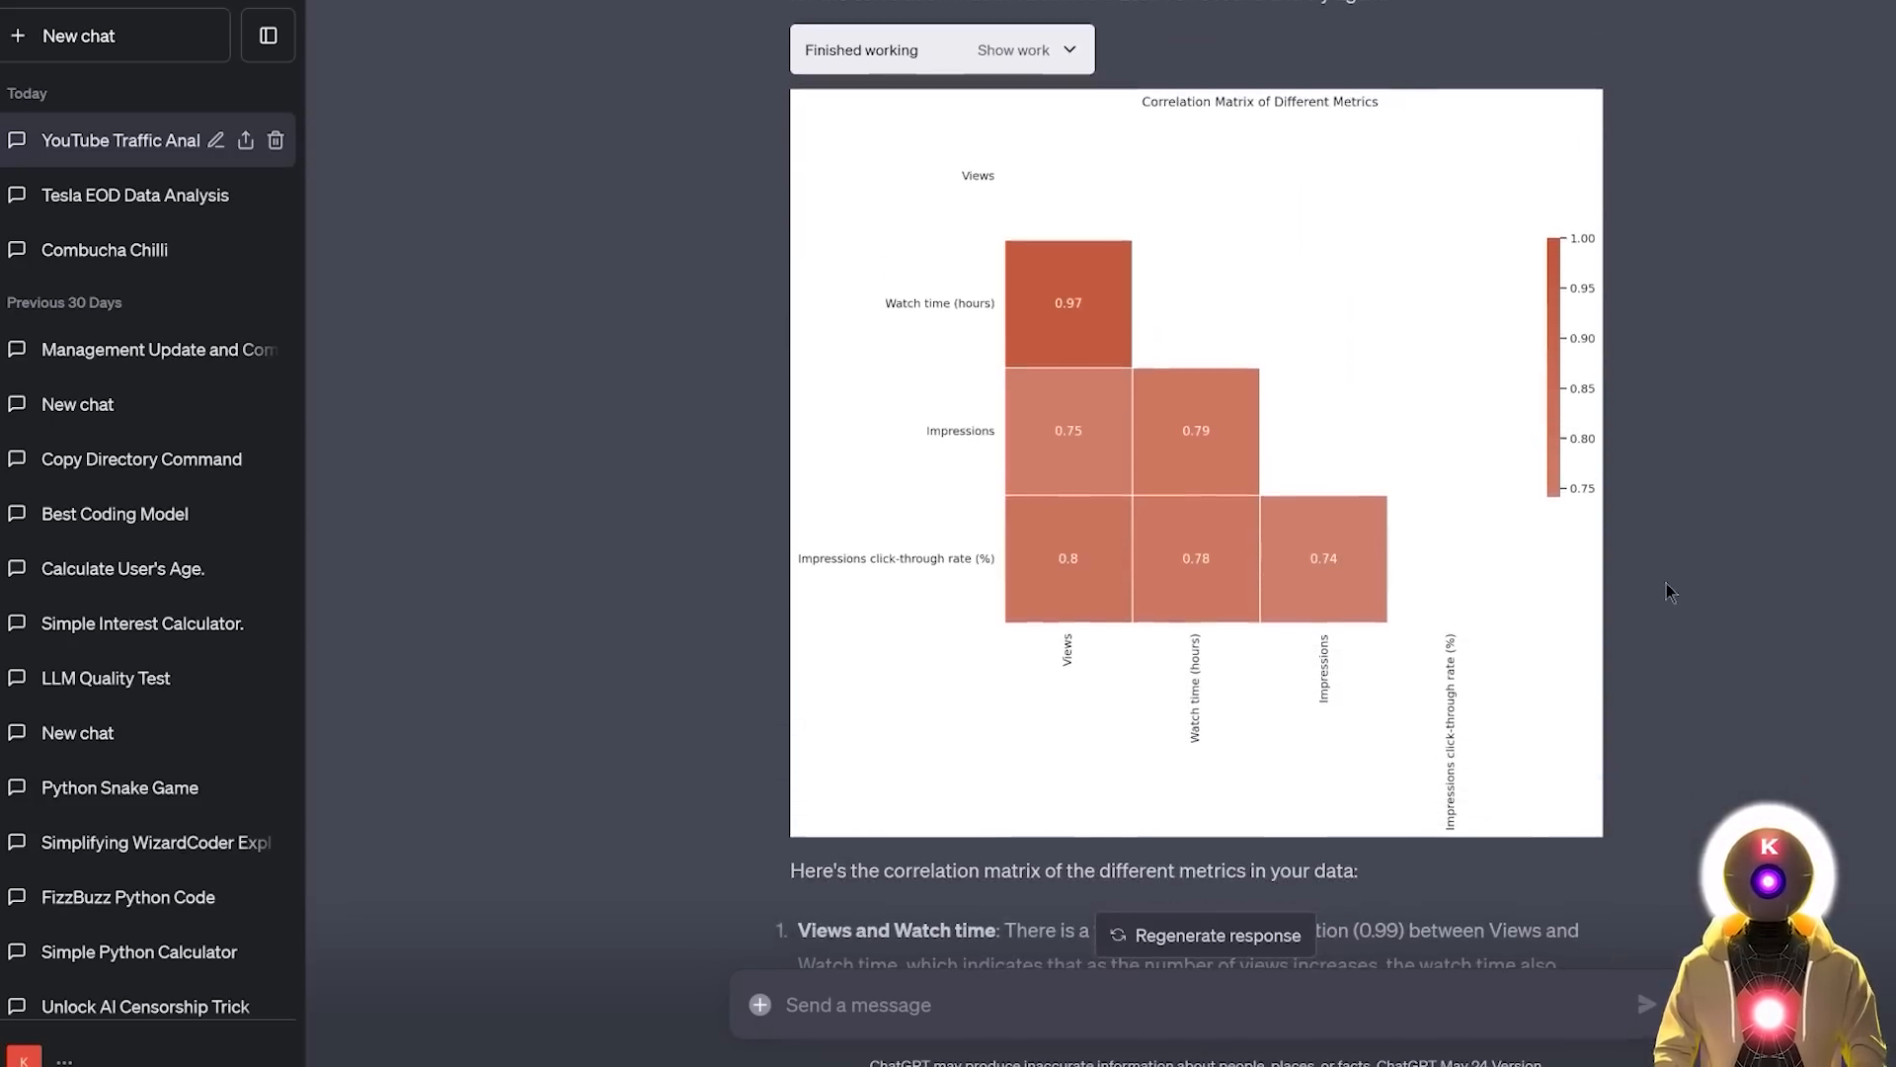
pyautogui.scroll(-3)
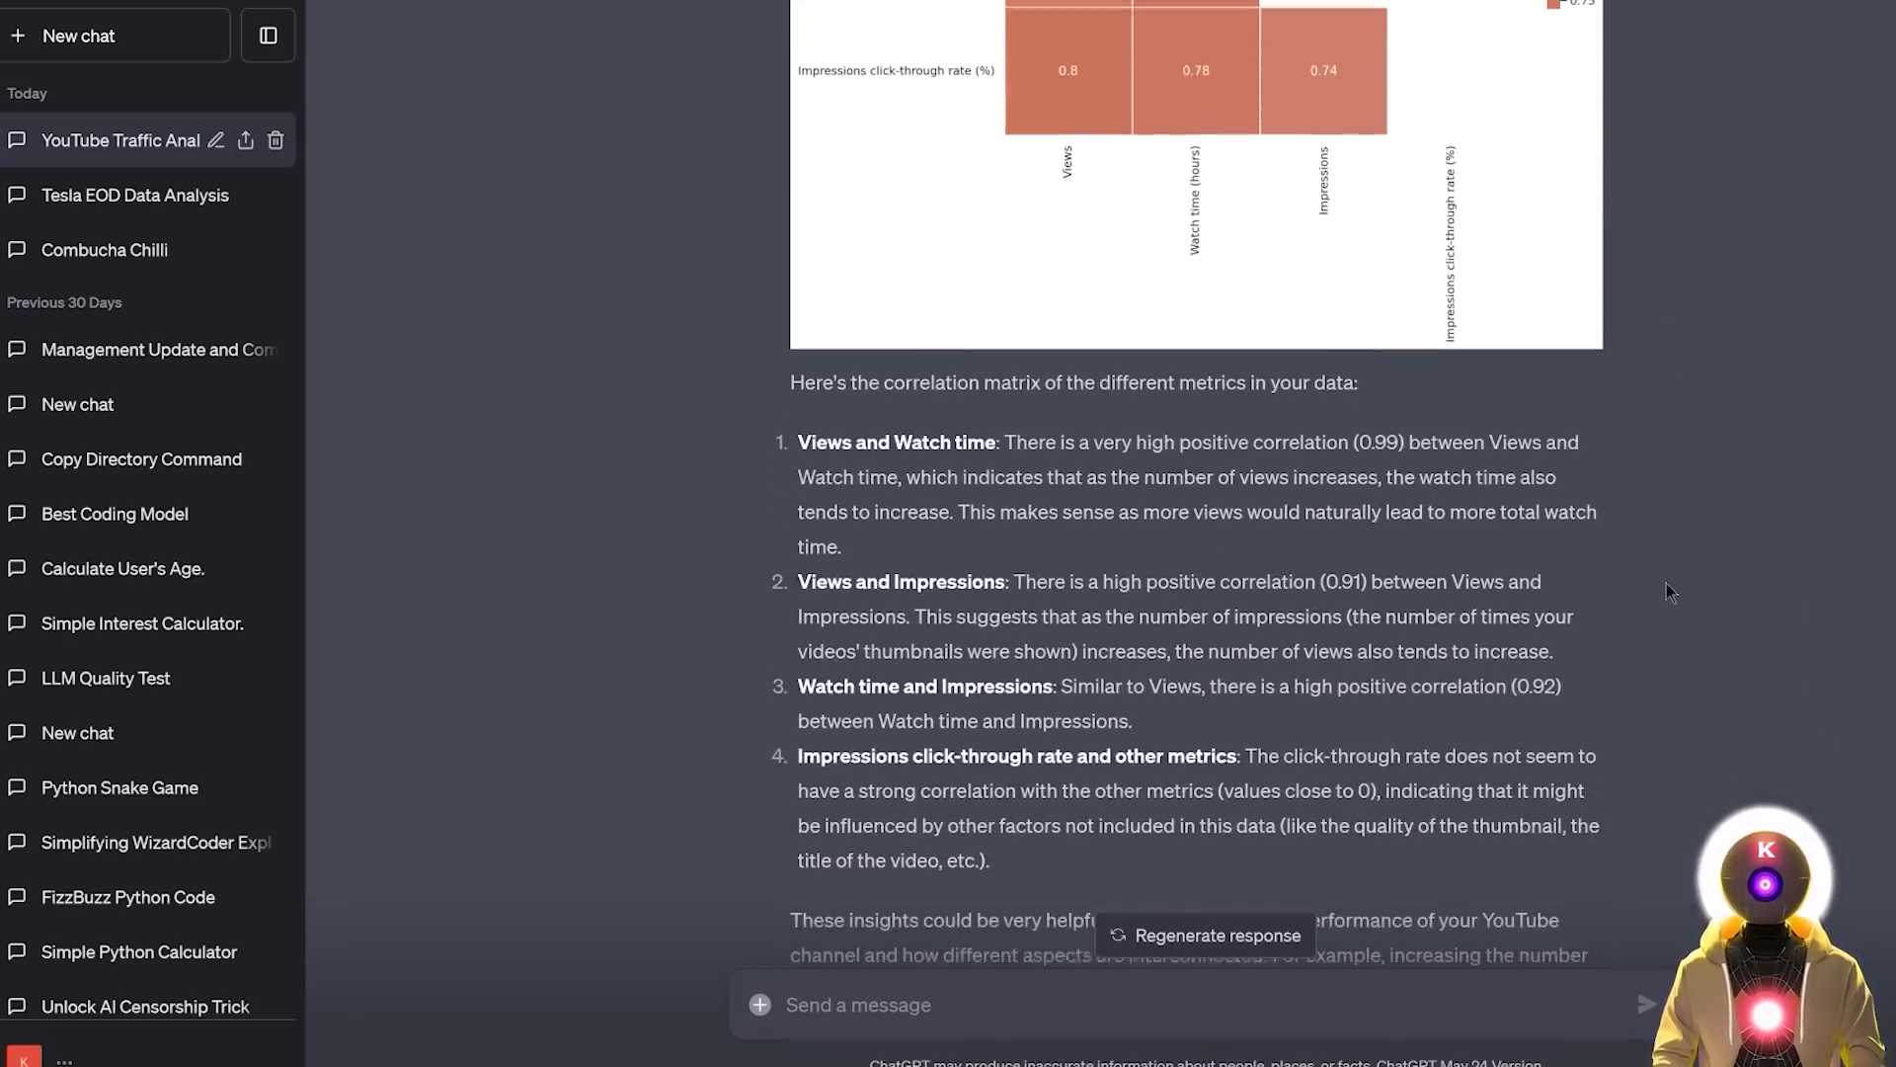
pyautogui.click(116, 36)
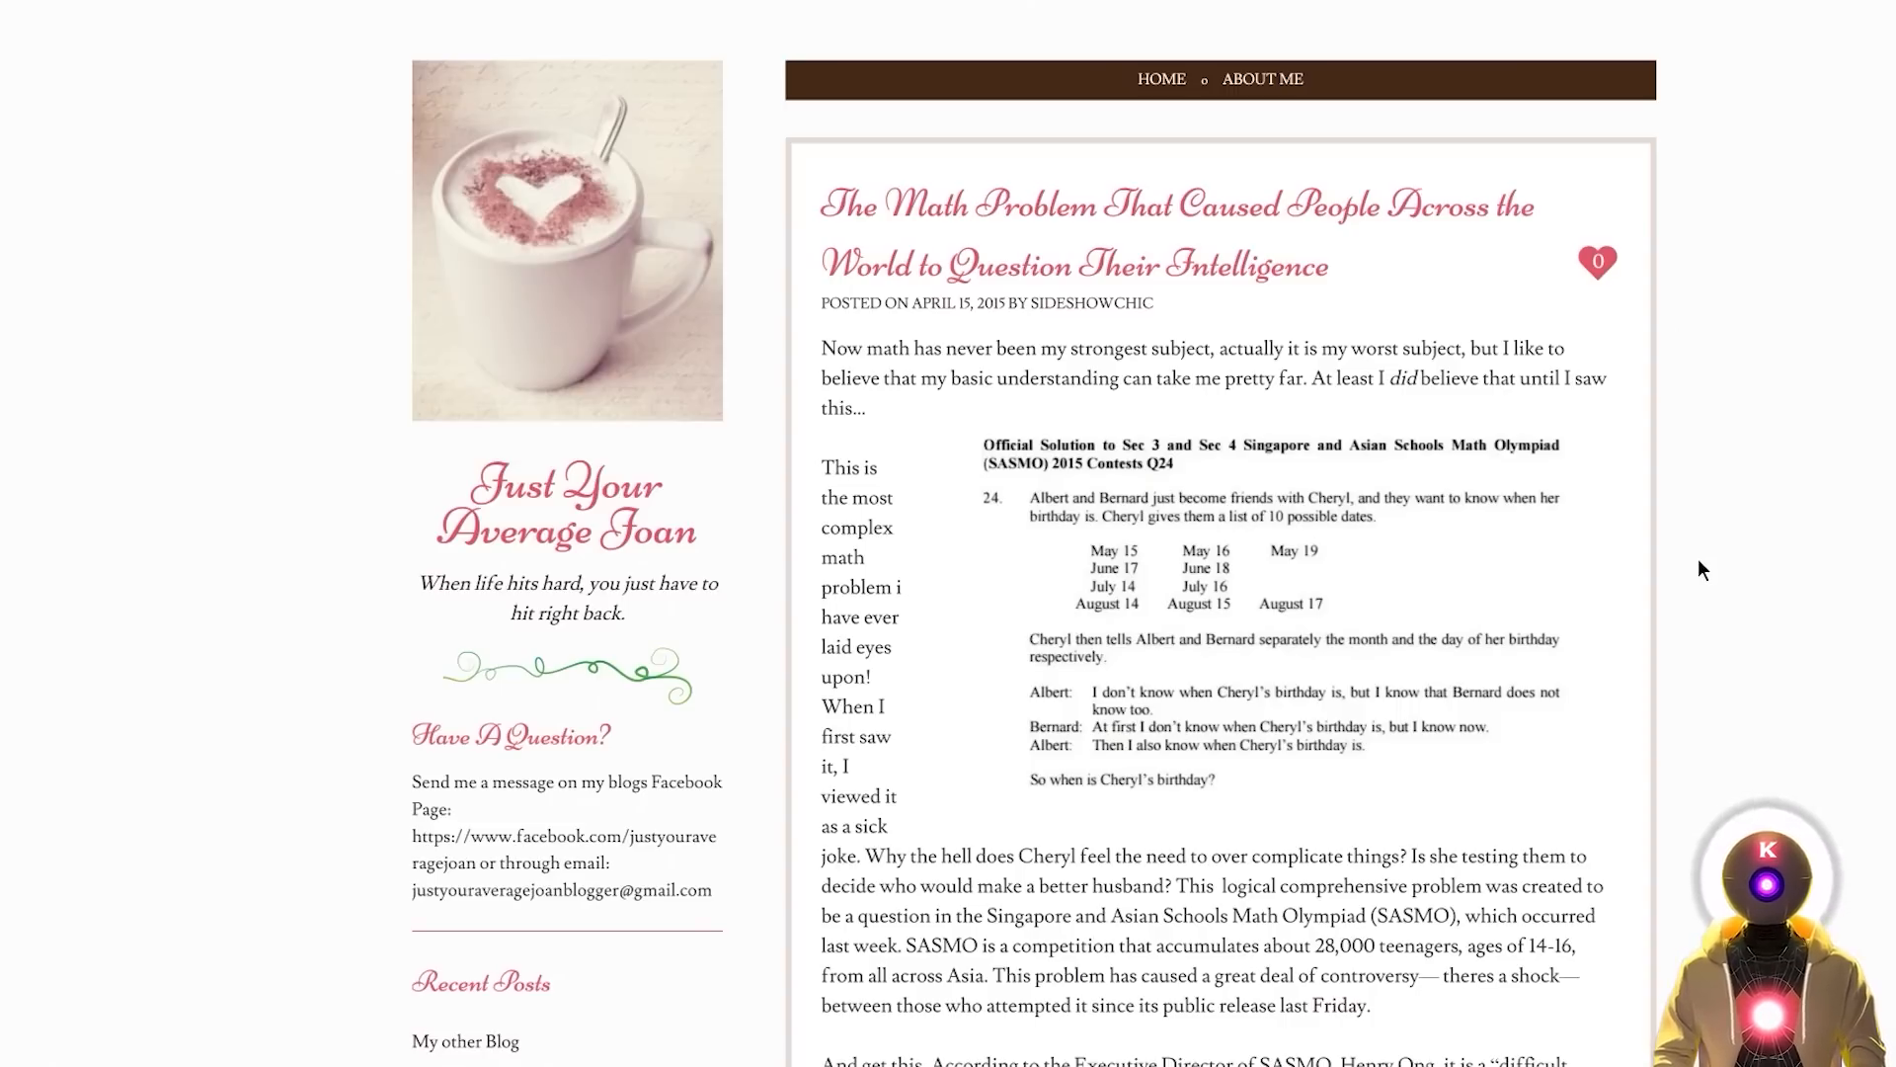
pyautogui.moveTo(1464, 478)
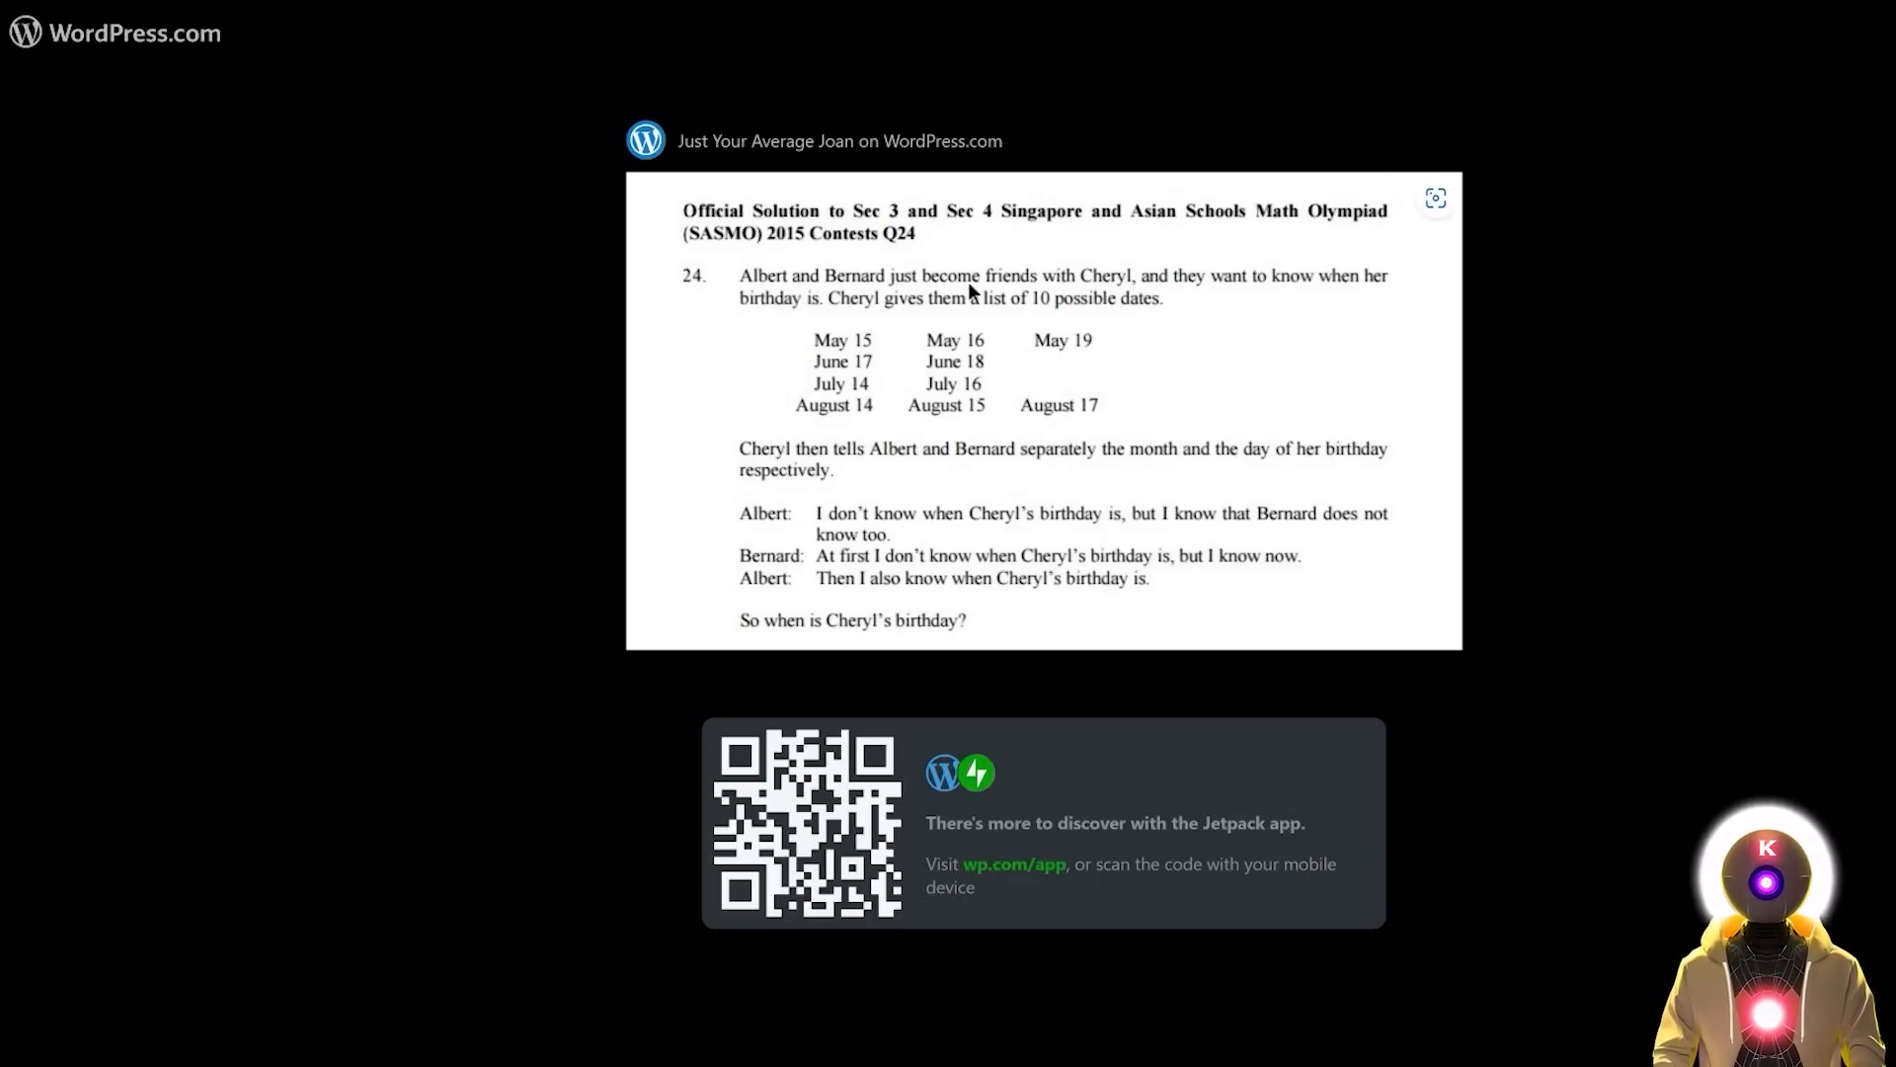
pyautogui.moveTo(1261, 285)
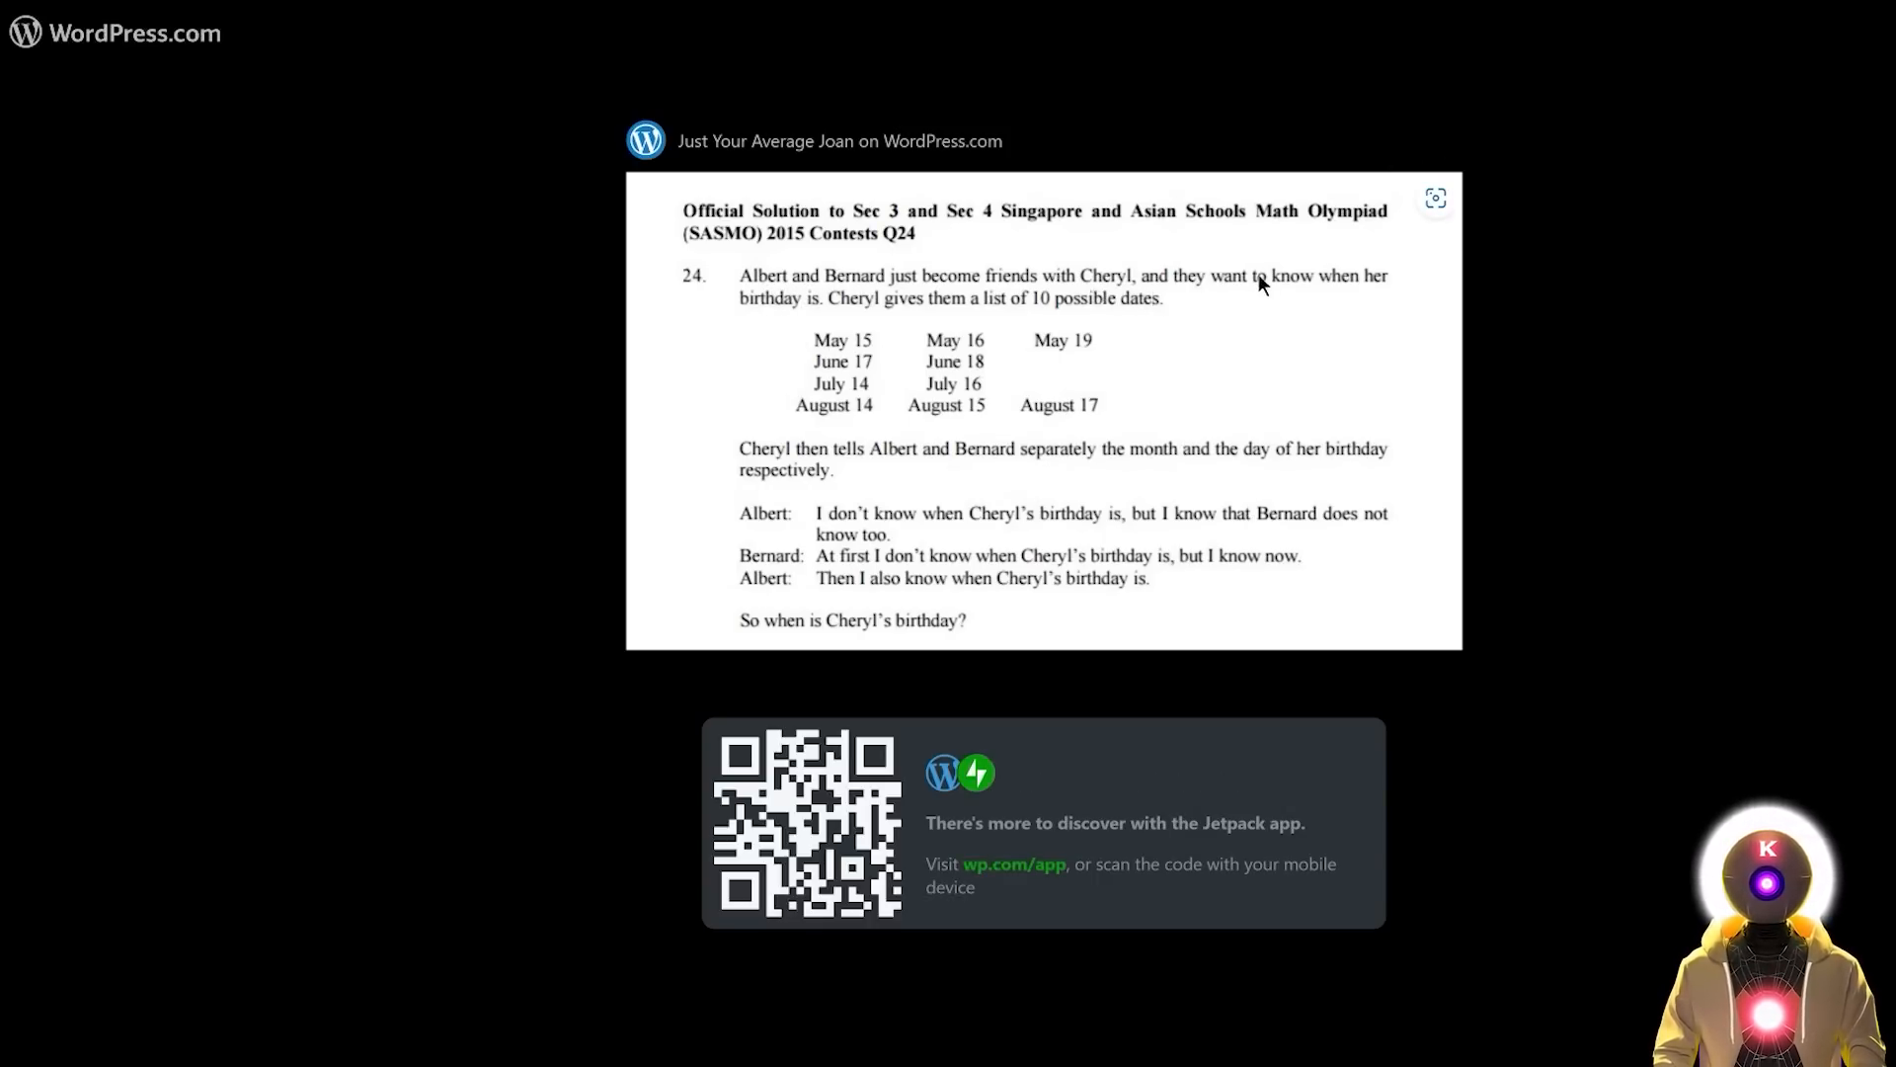
pyautogui.moveTo(889, 317)
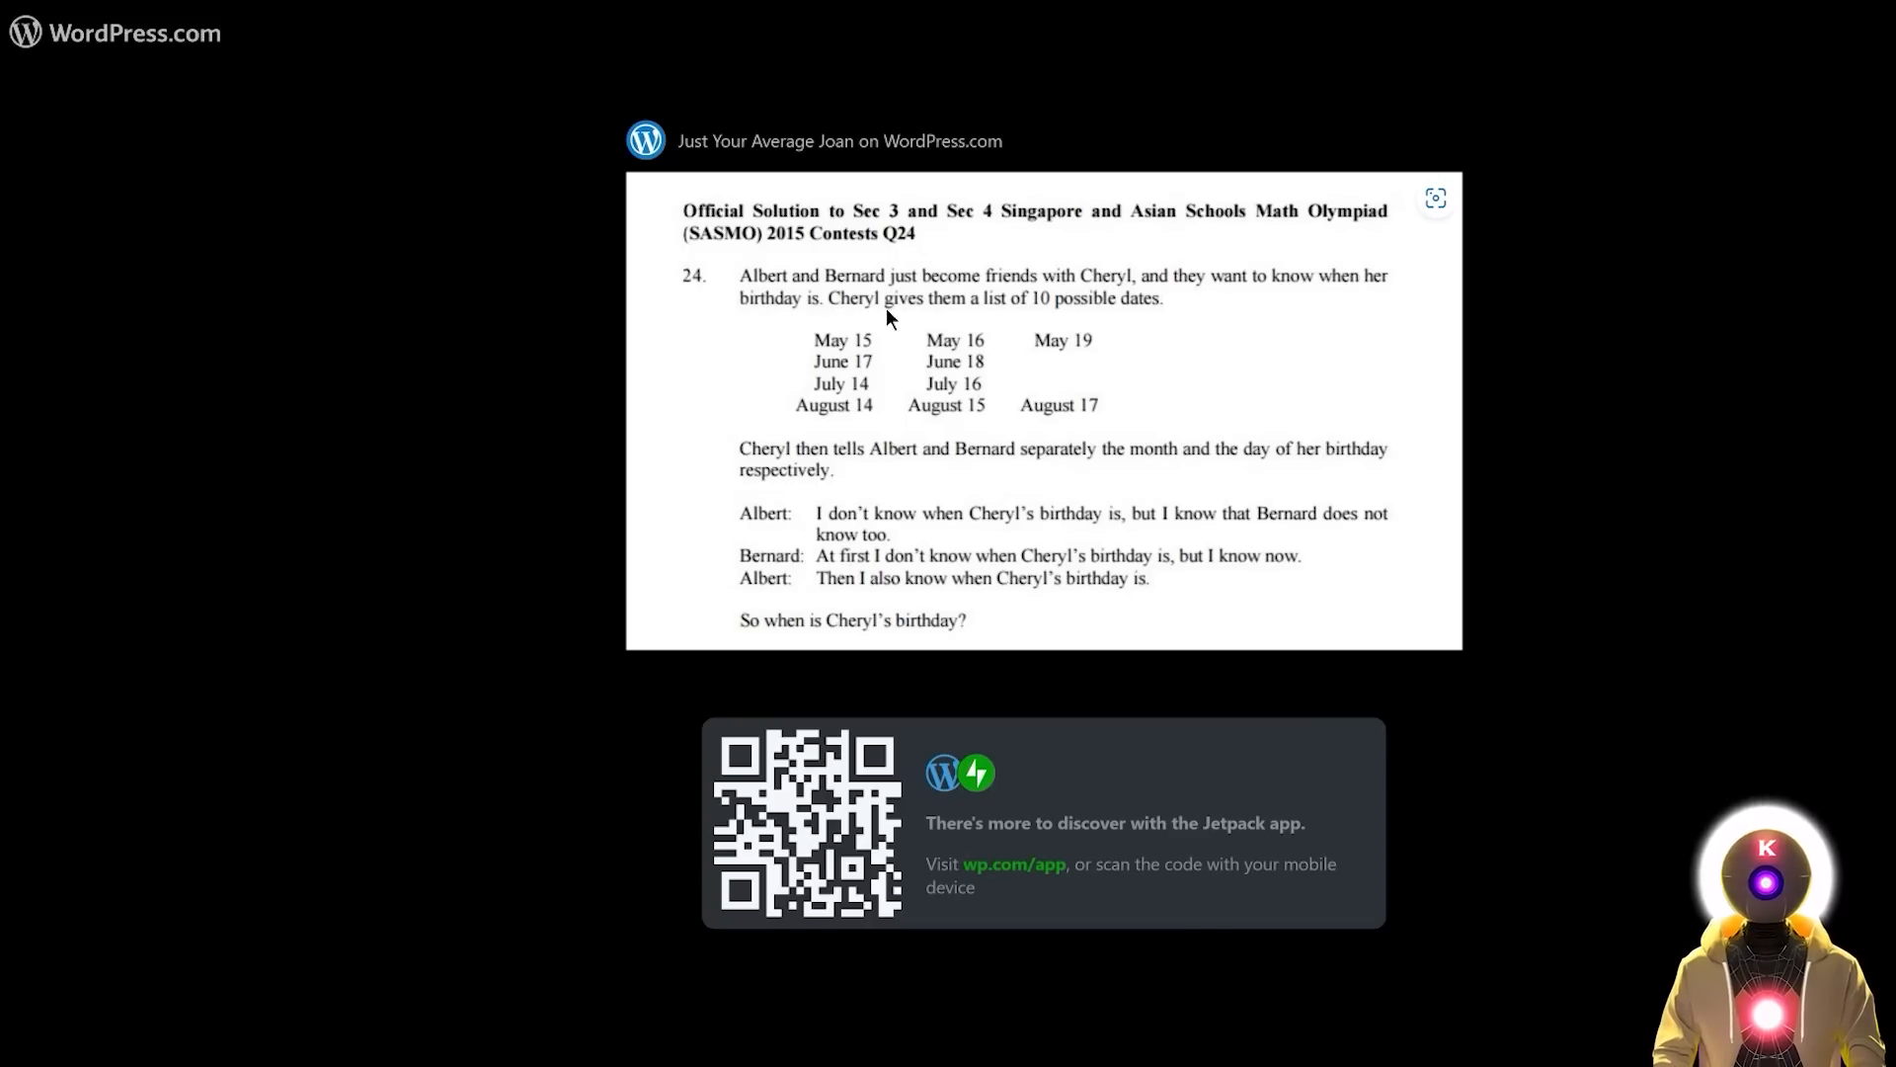
pyautogui.moveTo(1146, 316)
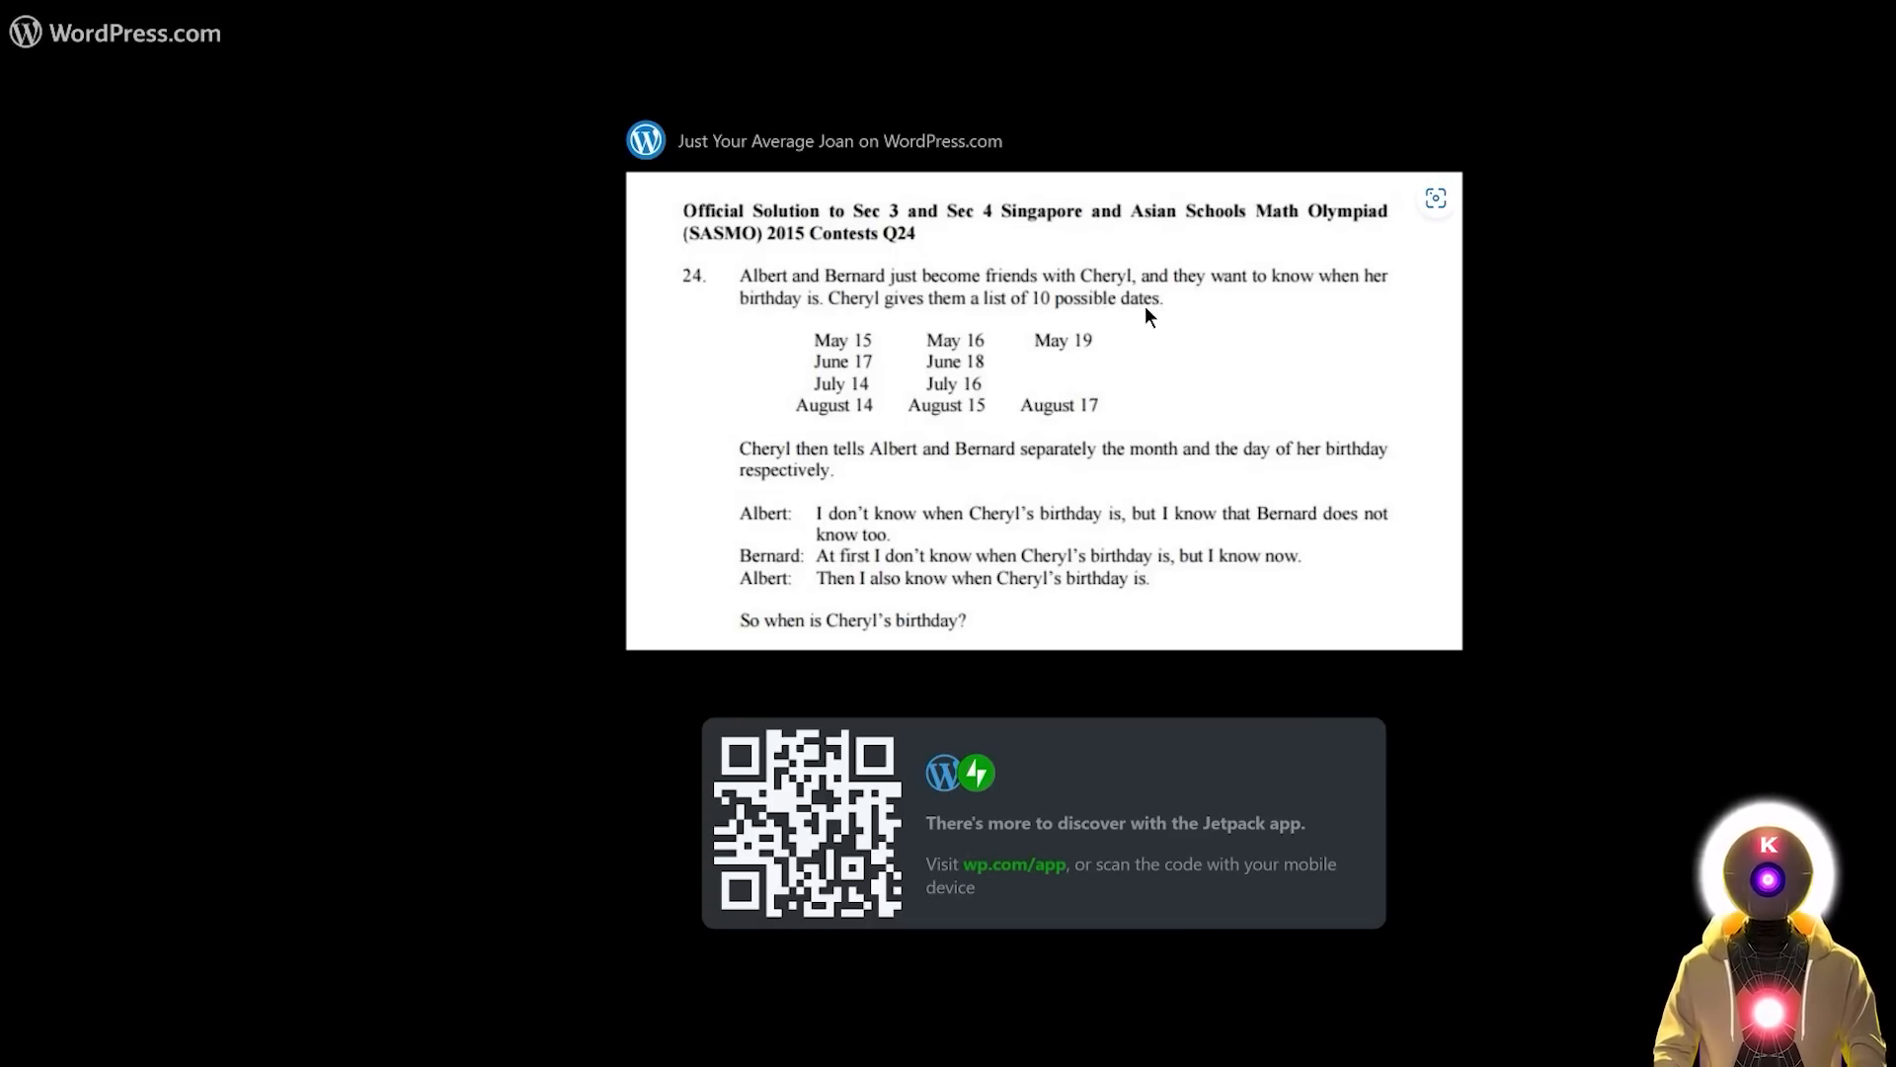
pyautogui.moveTo(974, 462)
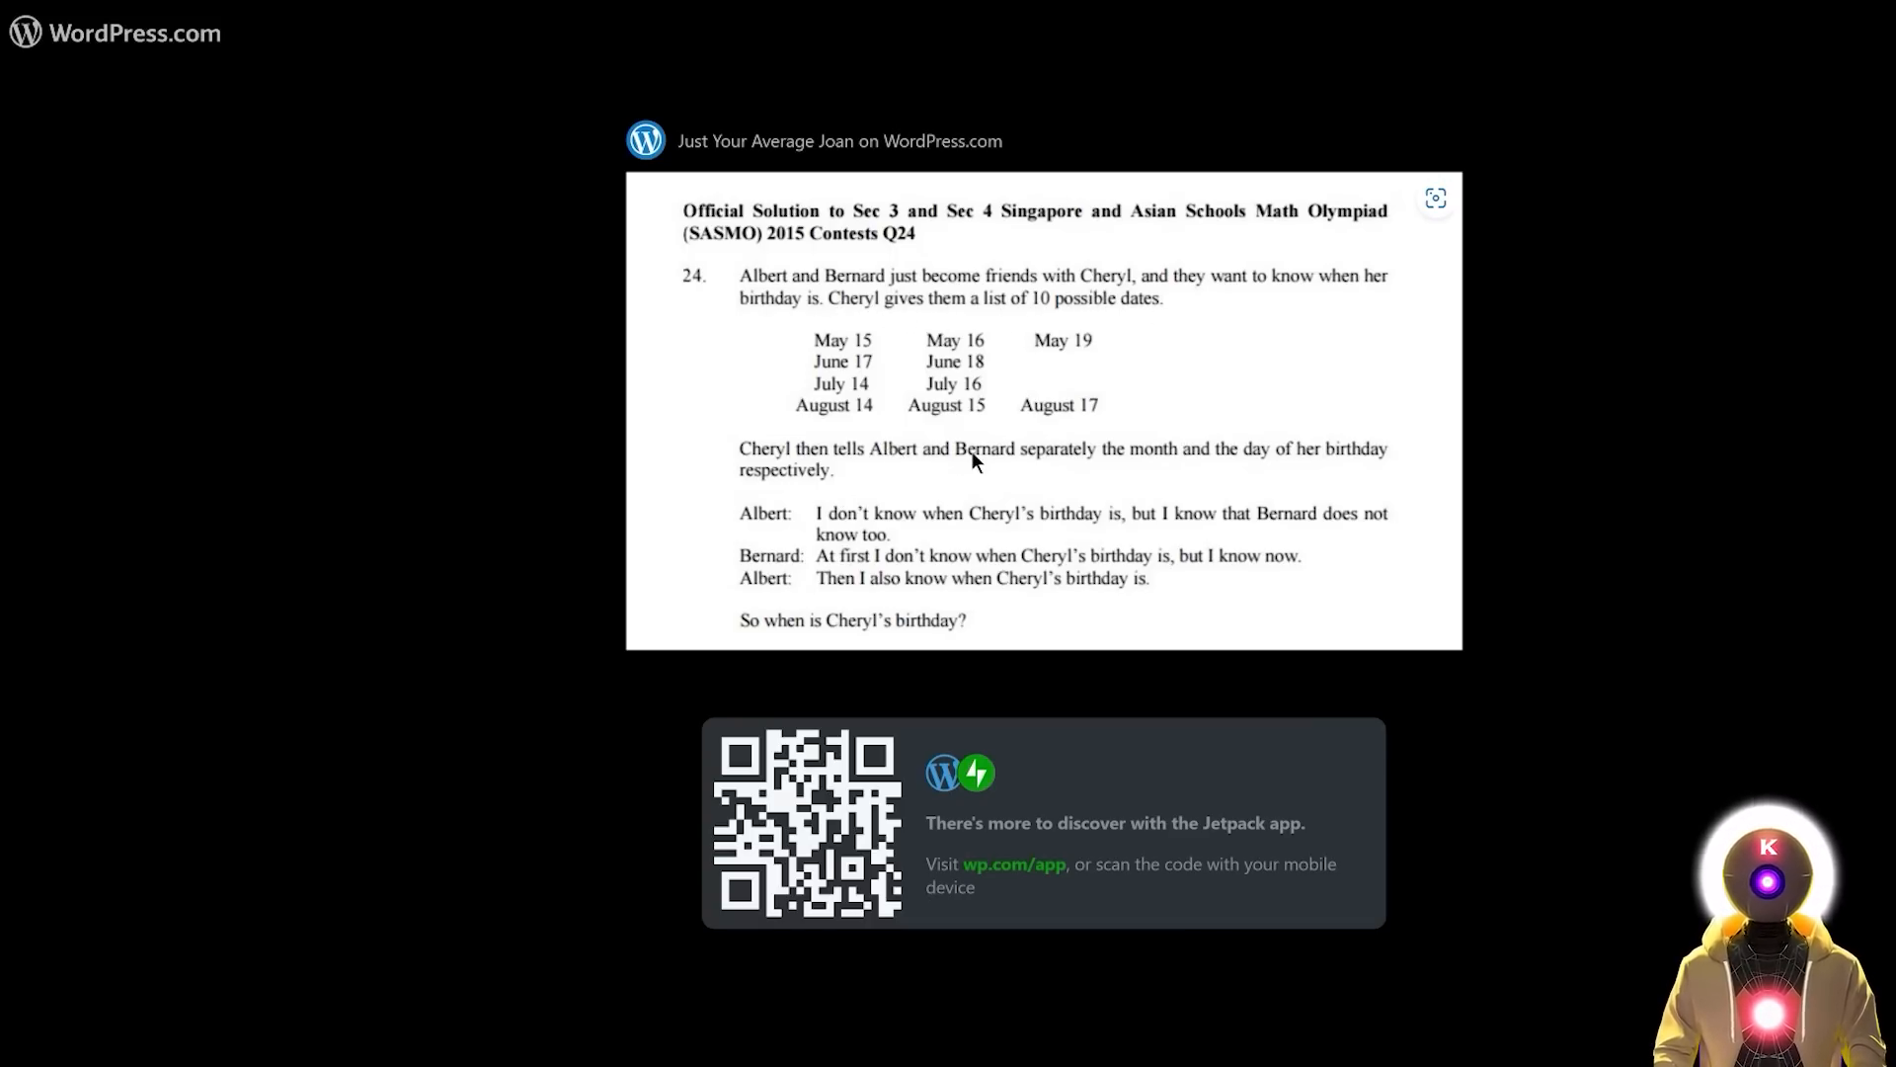
pyautogui.moveTo(1288, 466)
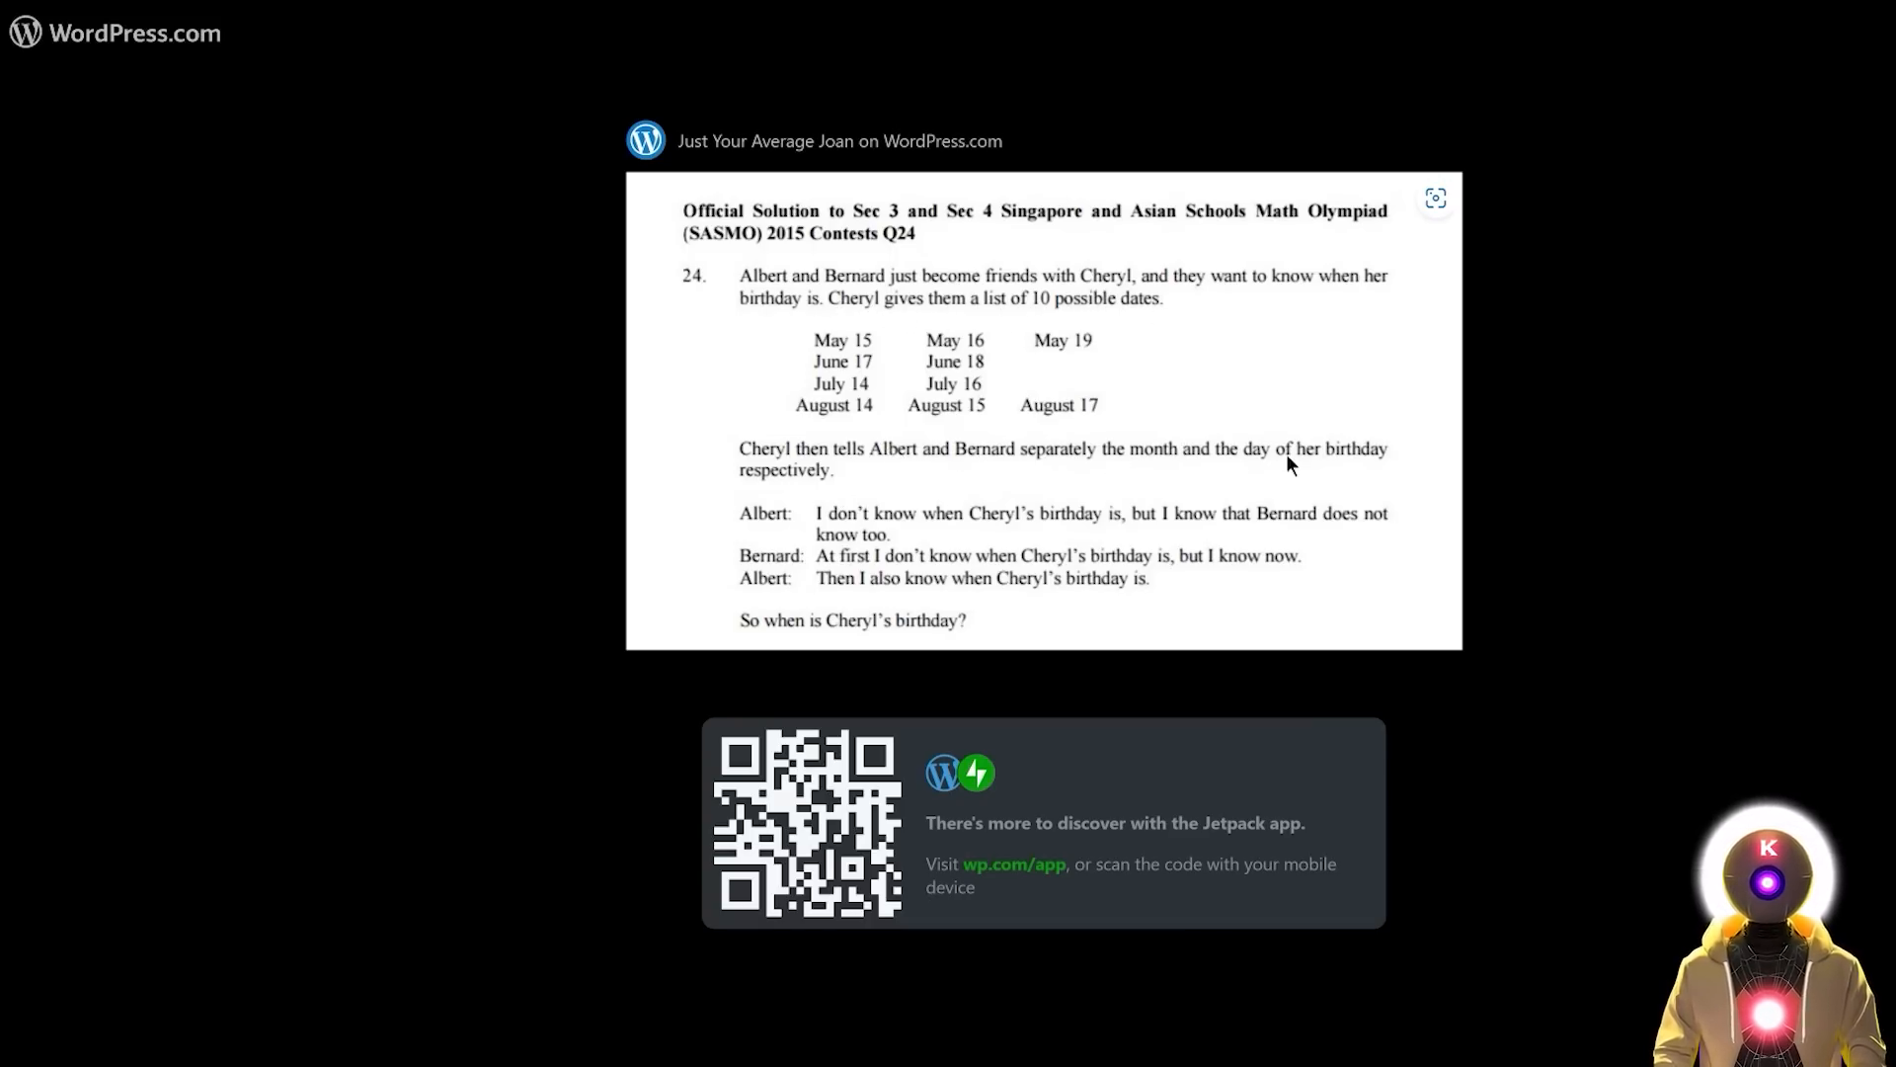
pyautogui.moveTo(784, 523)
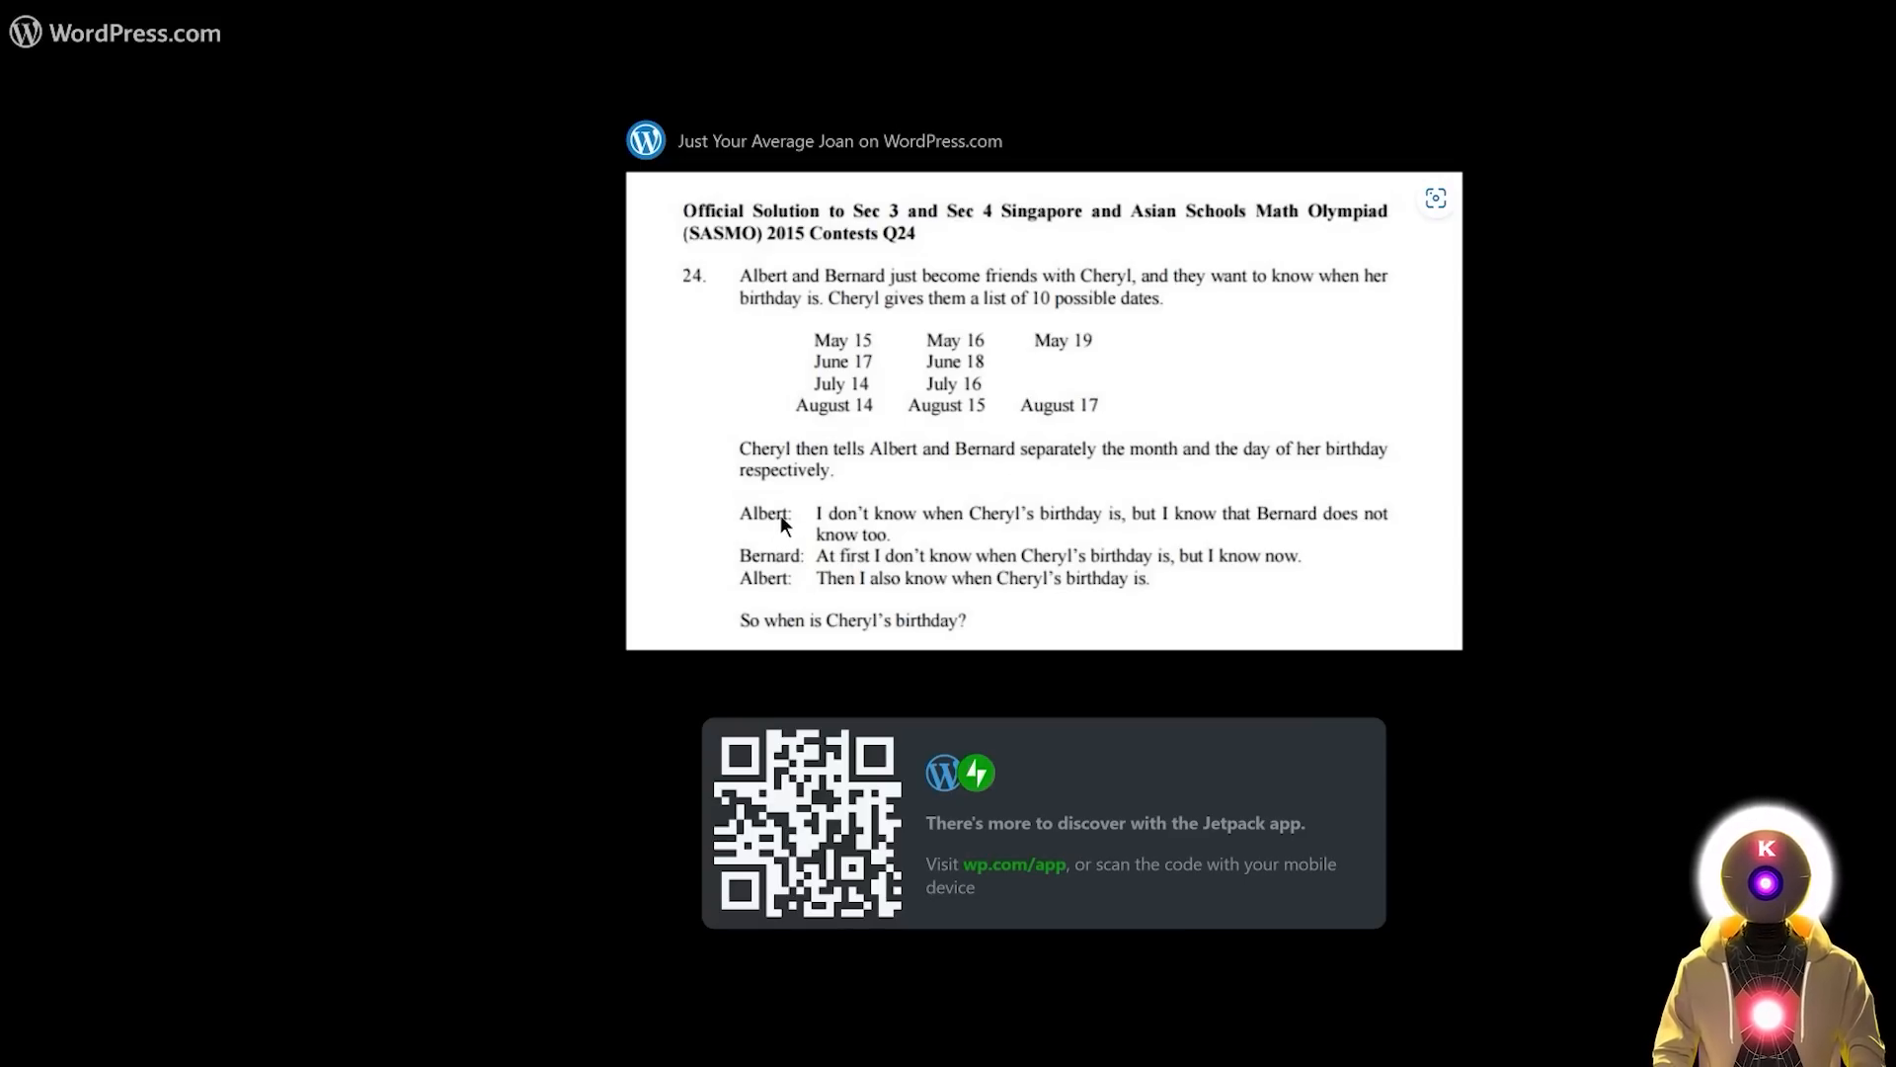
pyautogui.moveTo(1191, 538)
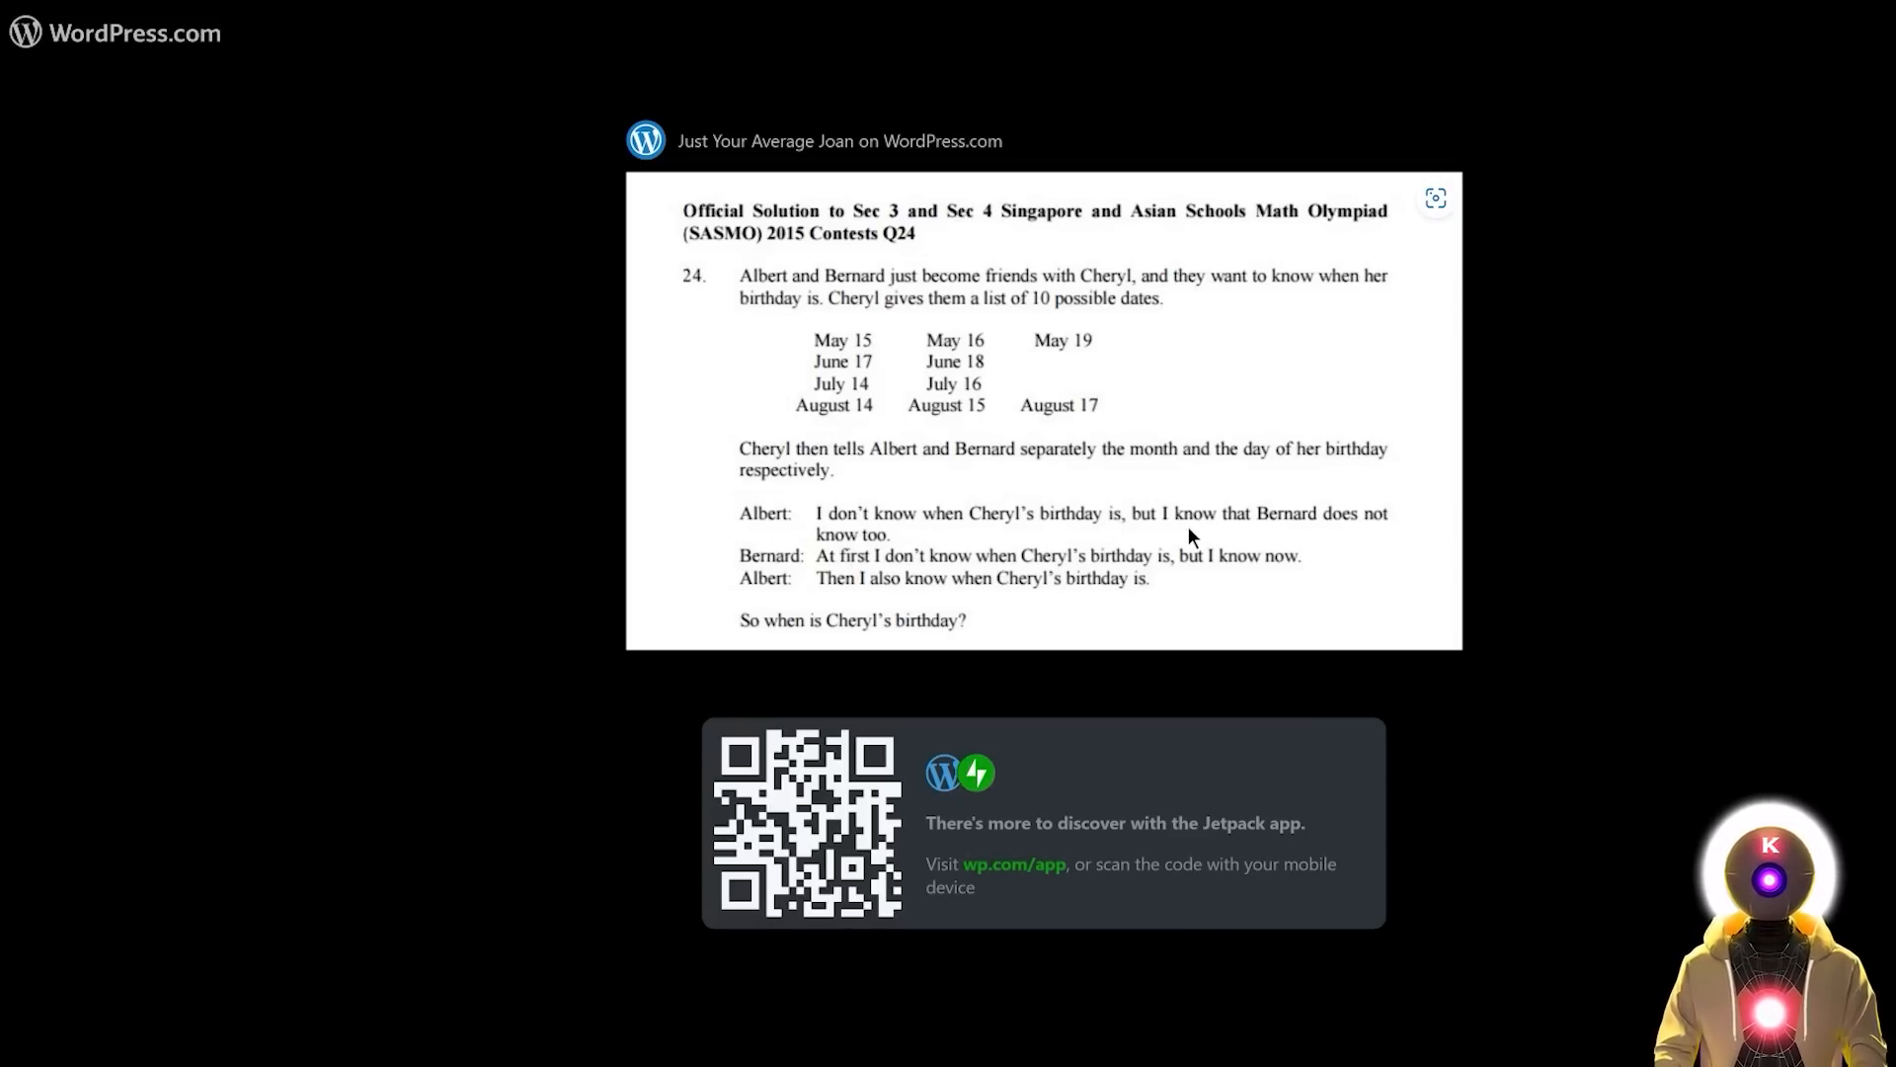
pyautogui.moveTo(916, 544)
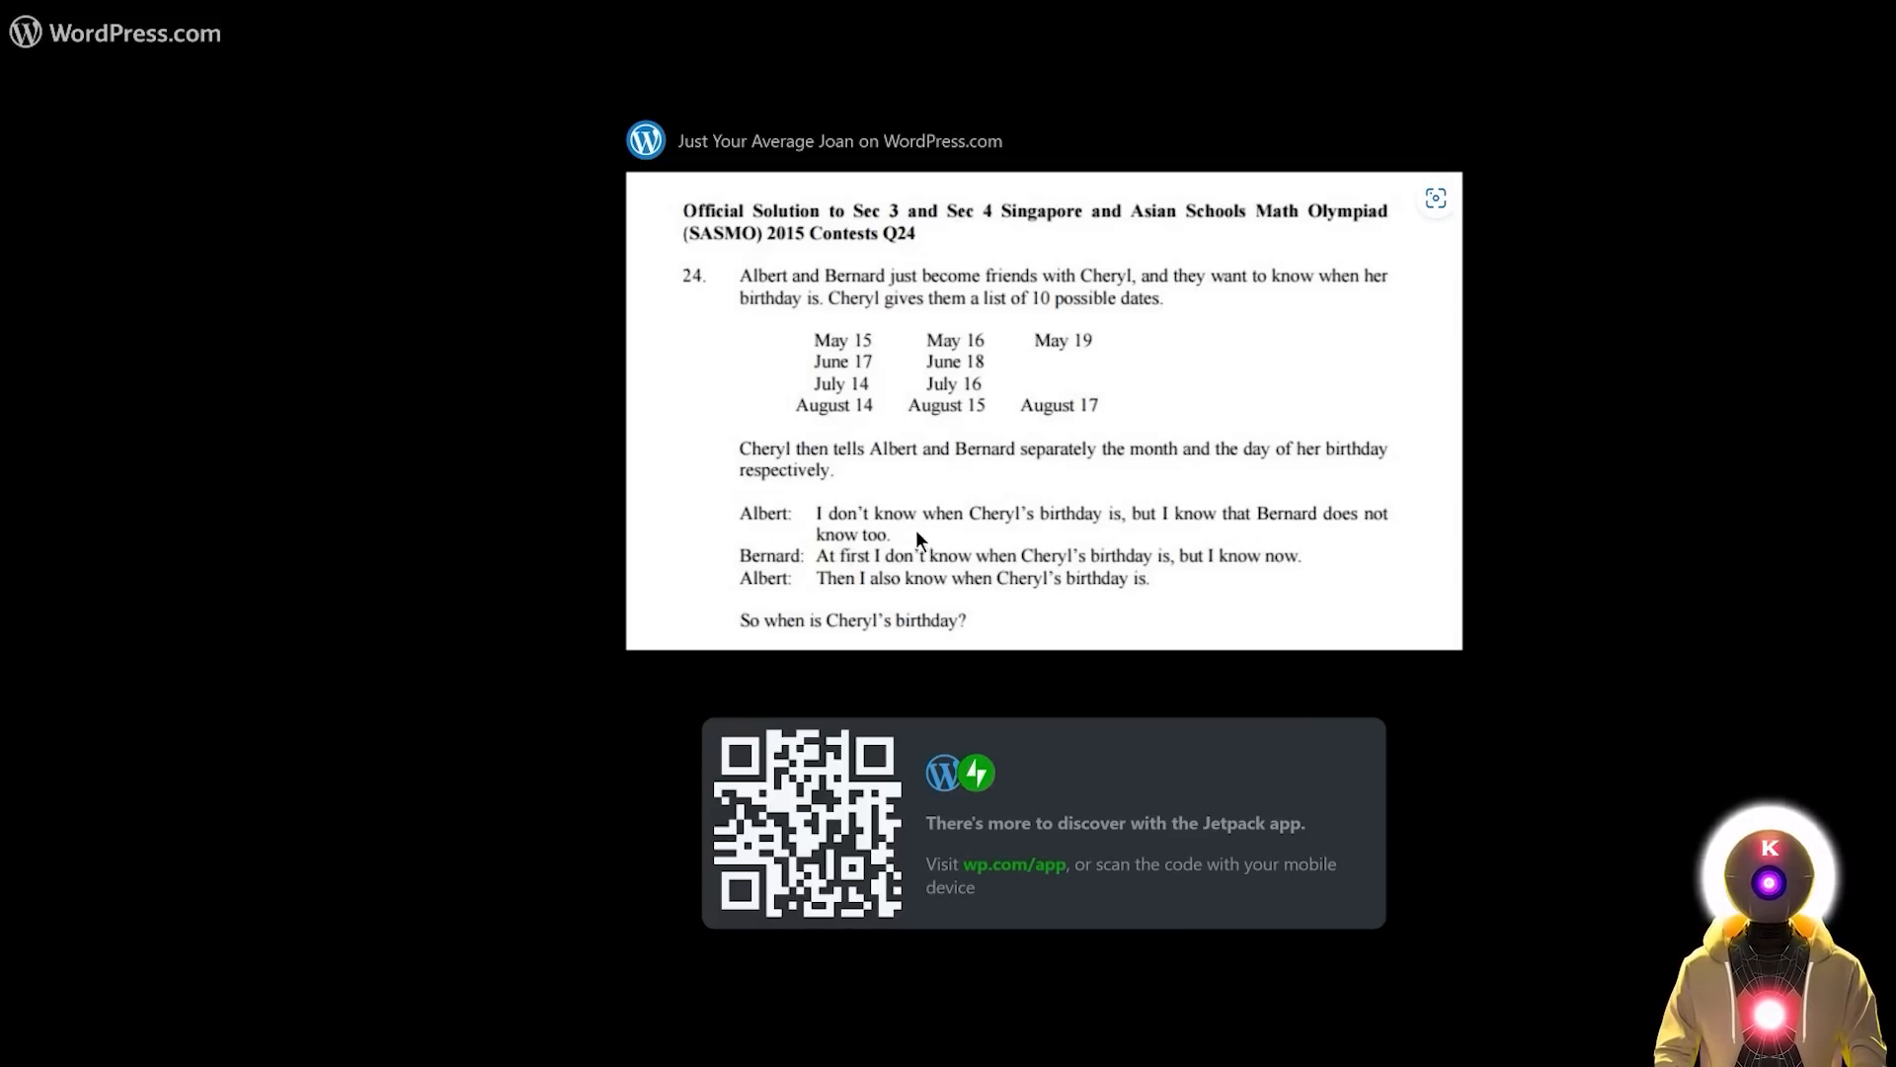
pyautogui.moveTo(843, 565)
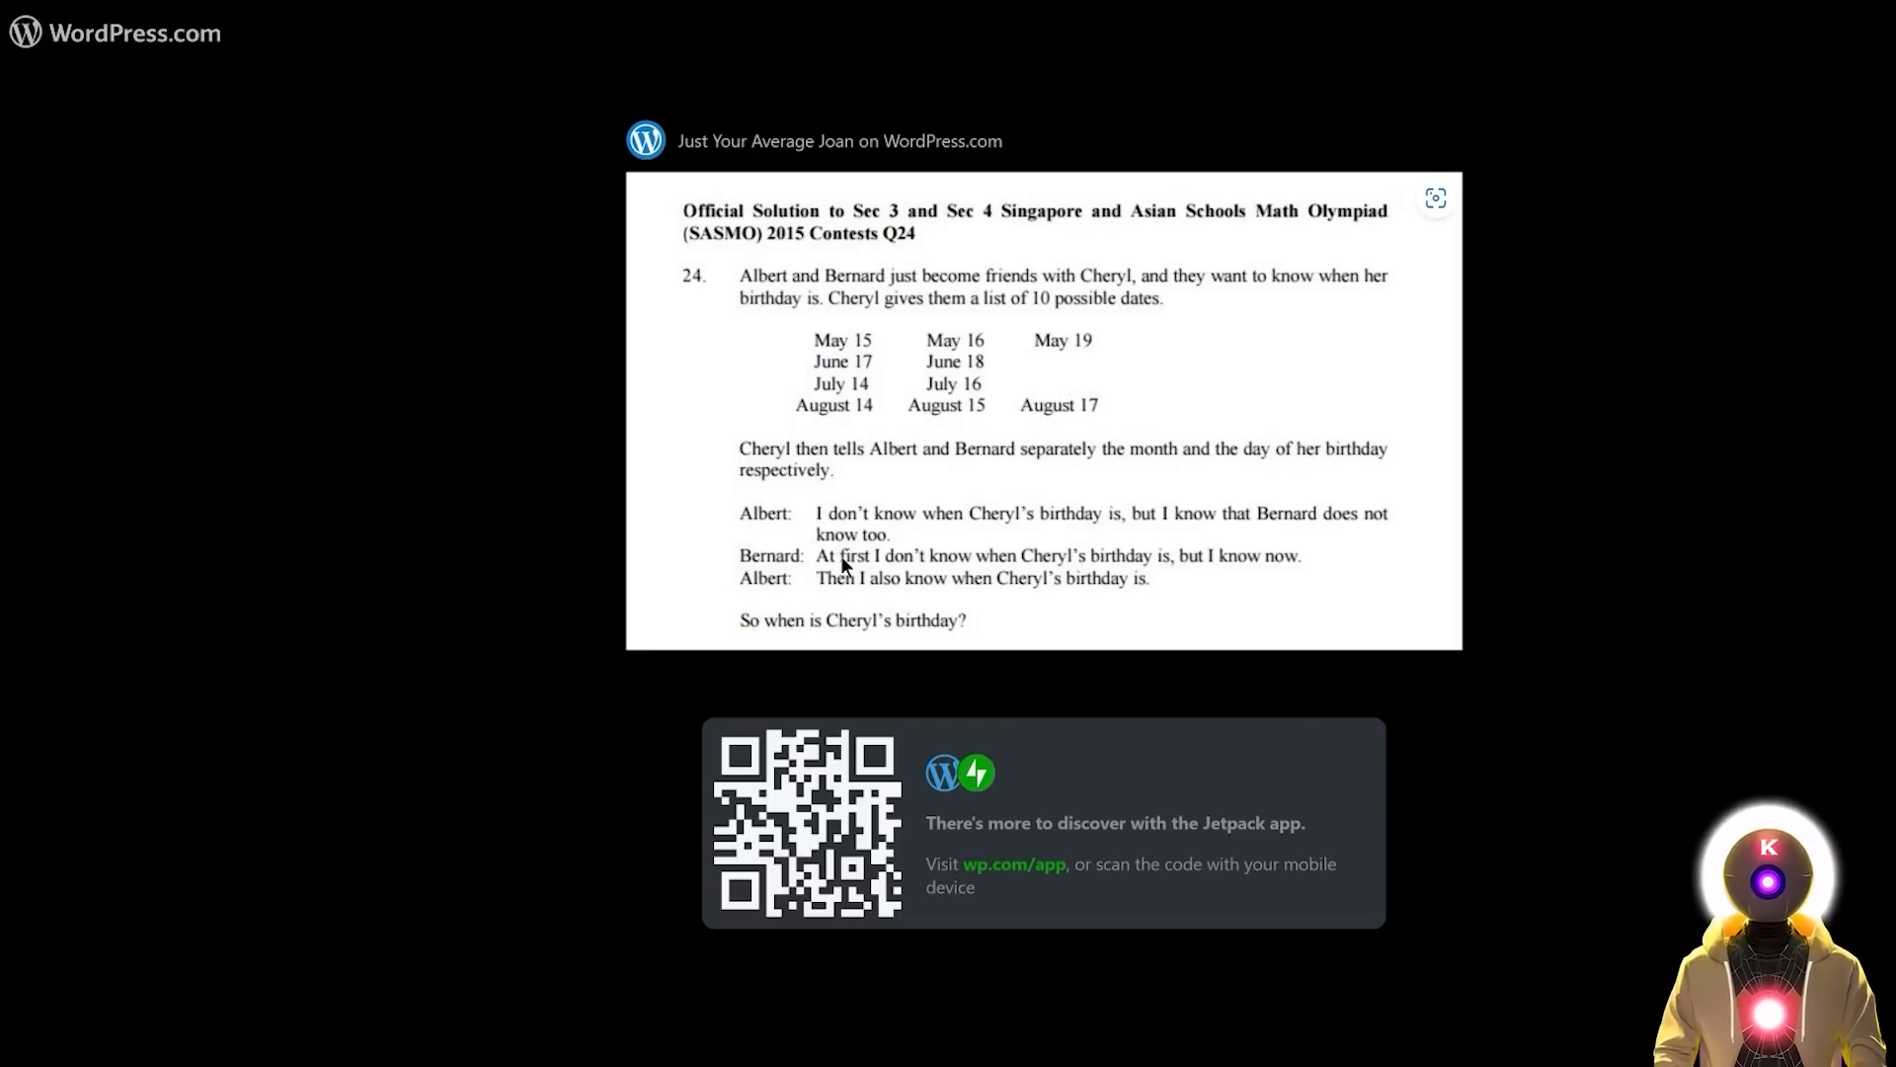
pyautogui.moveTo(1163, 574)
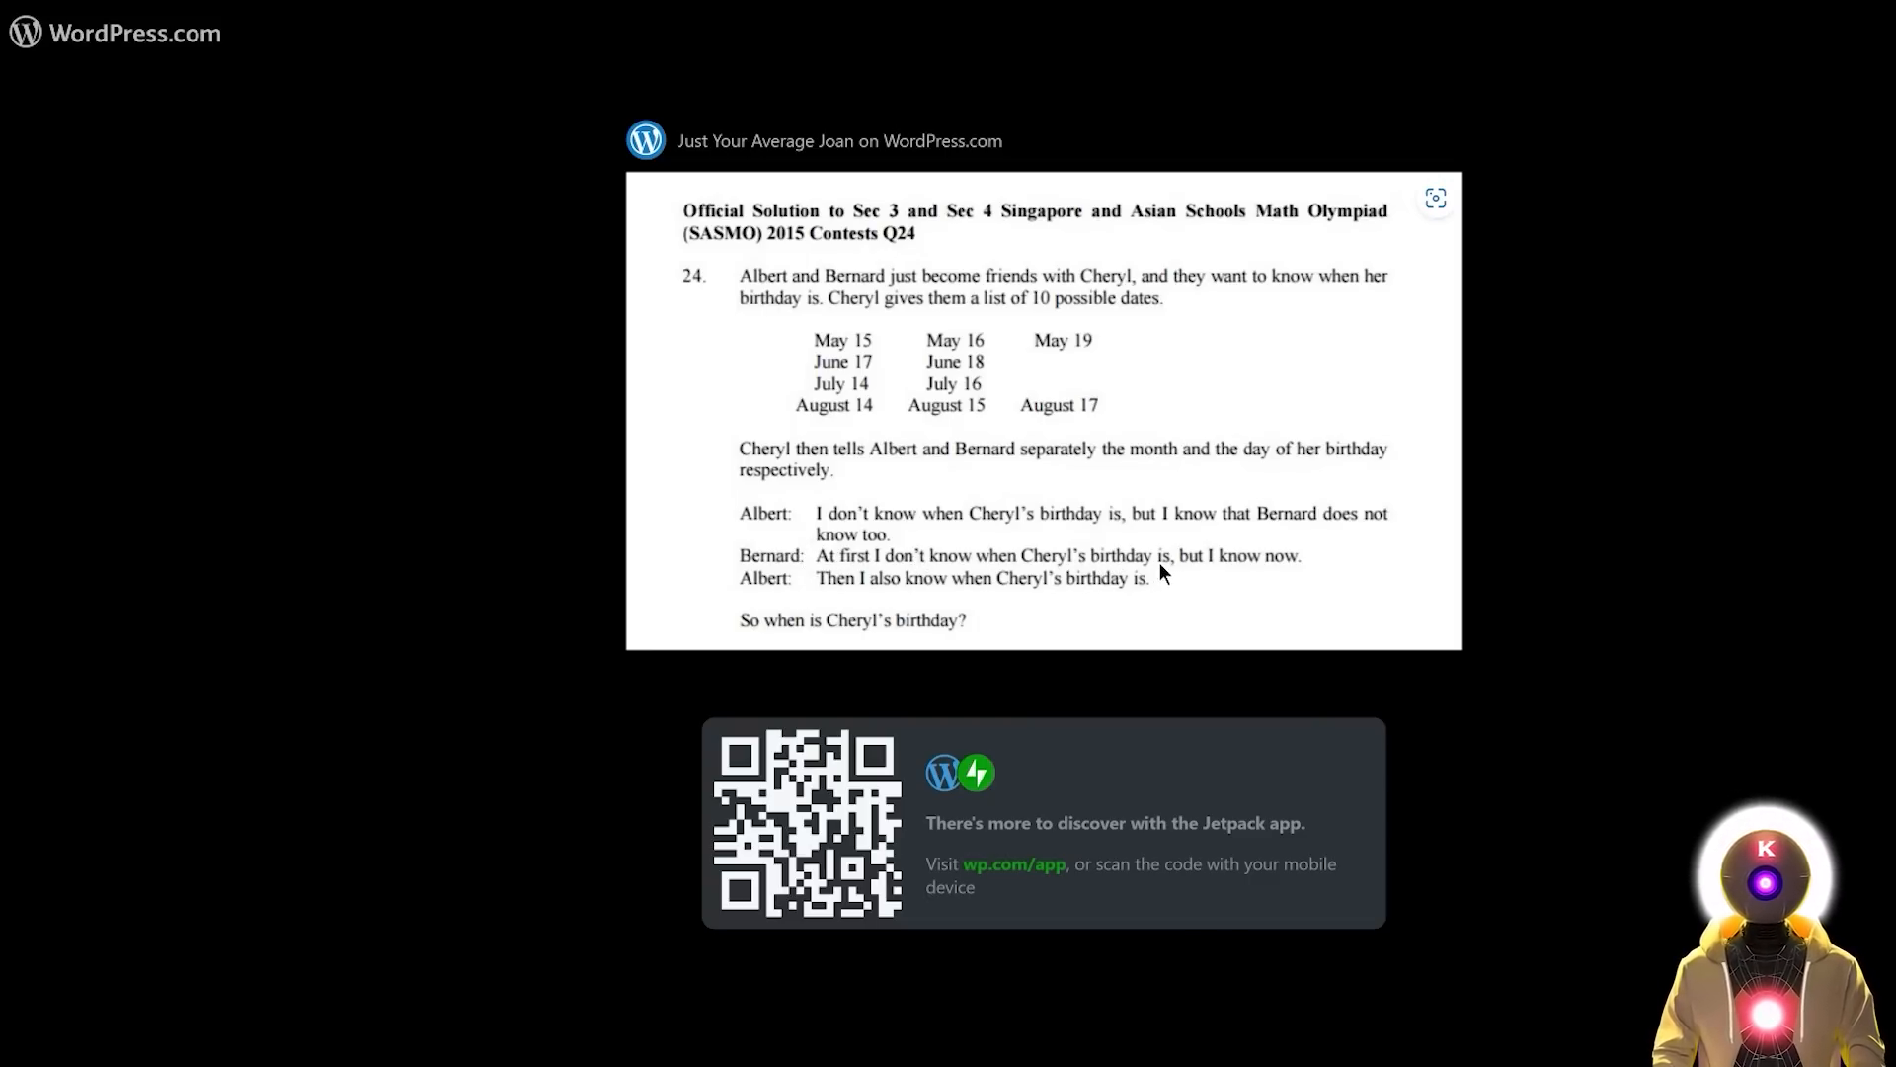
pyautogui.moveTo(796, 588)
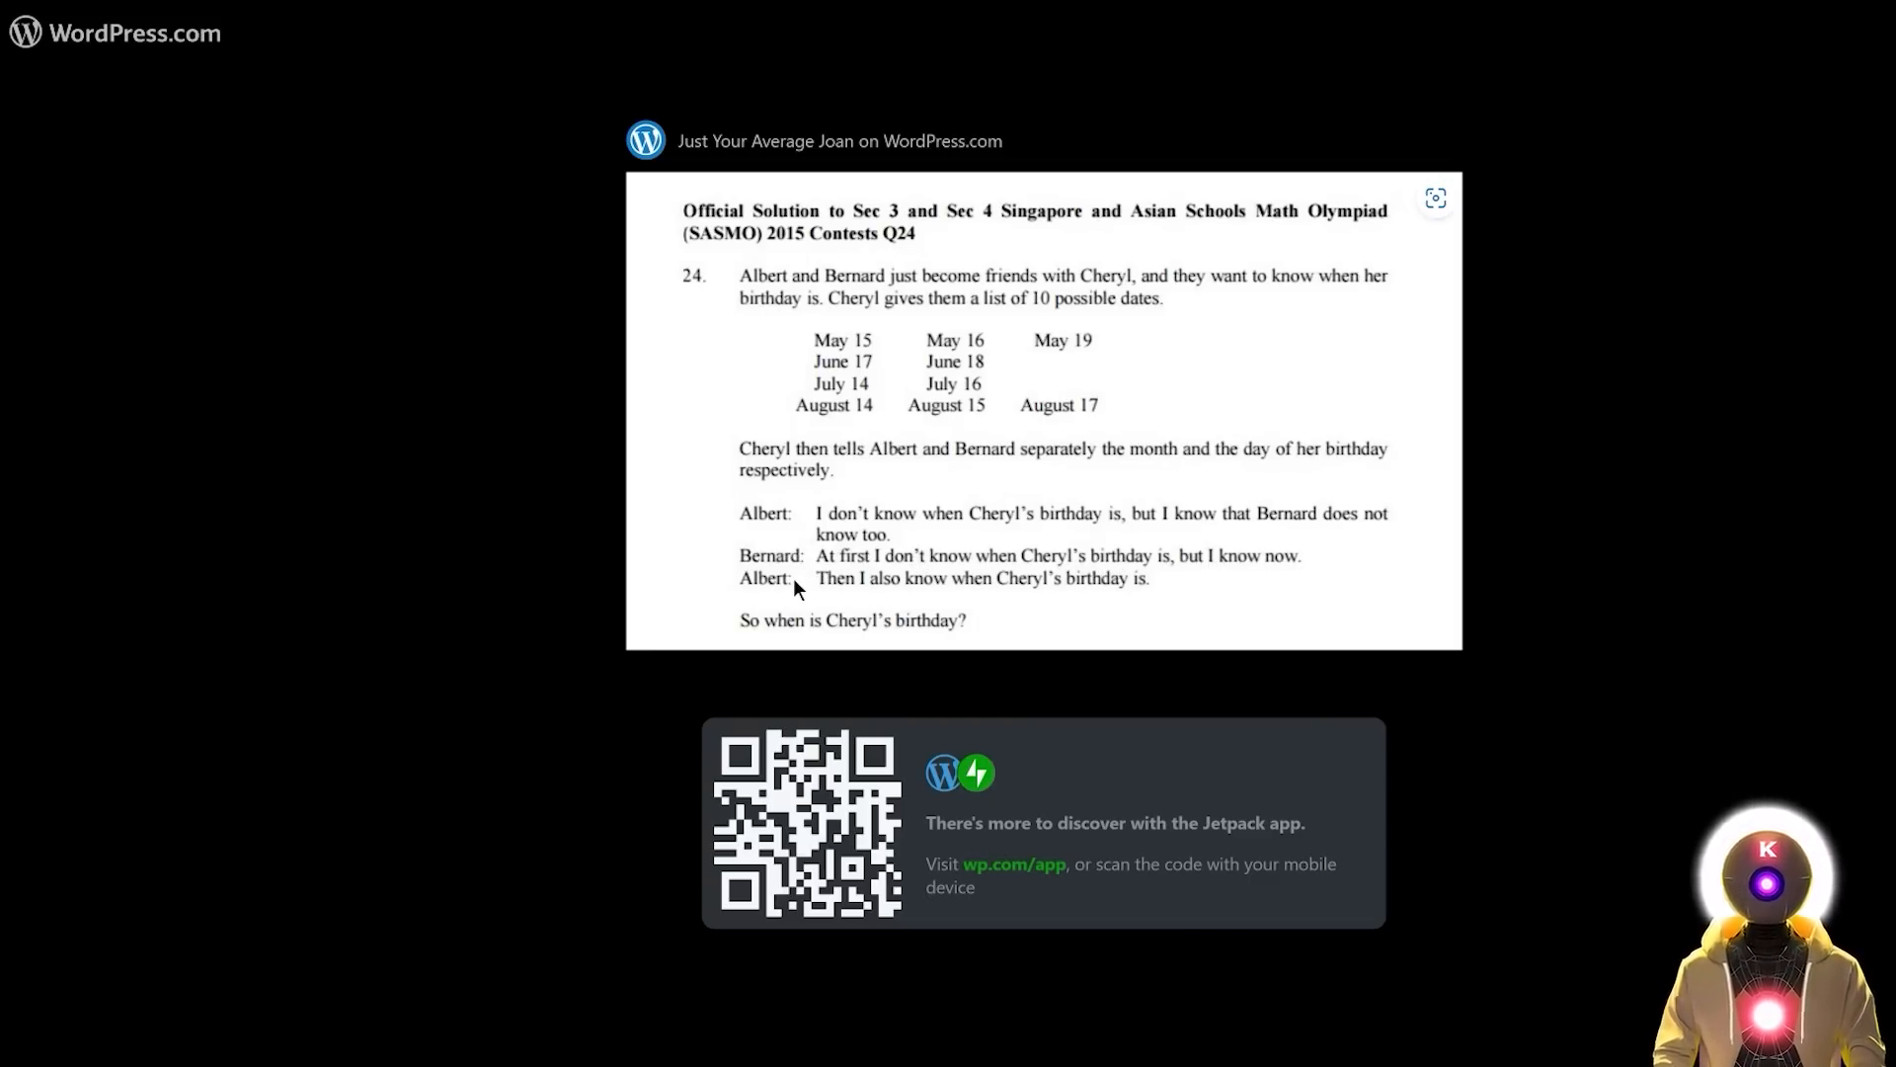
pyautogui.moveTo(1080, 601)
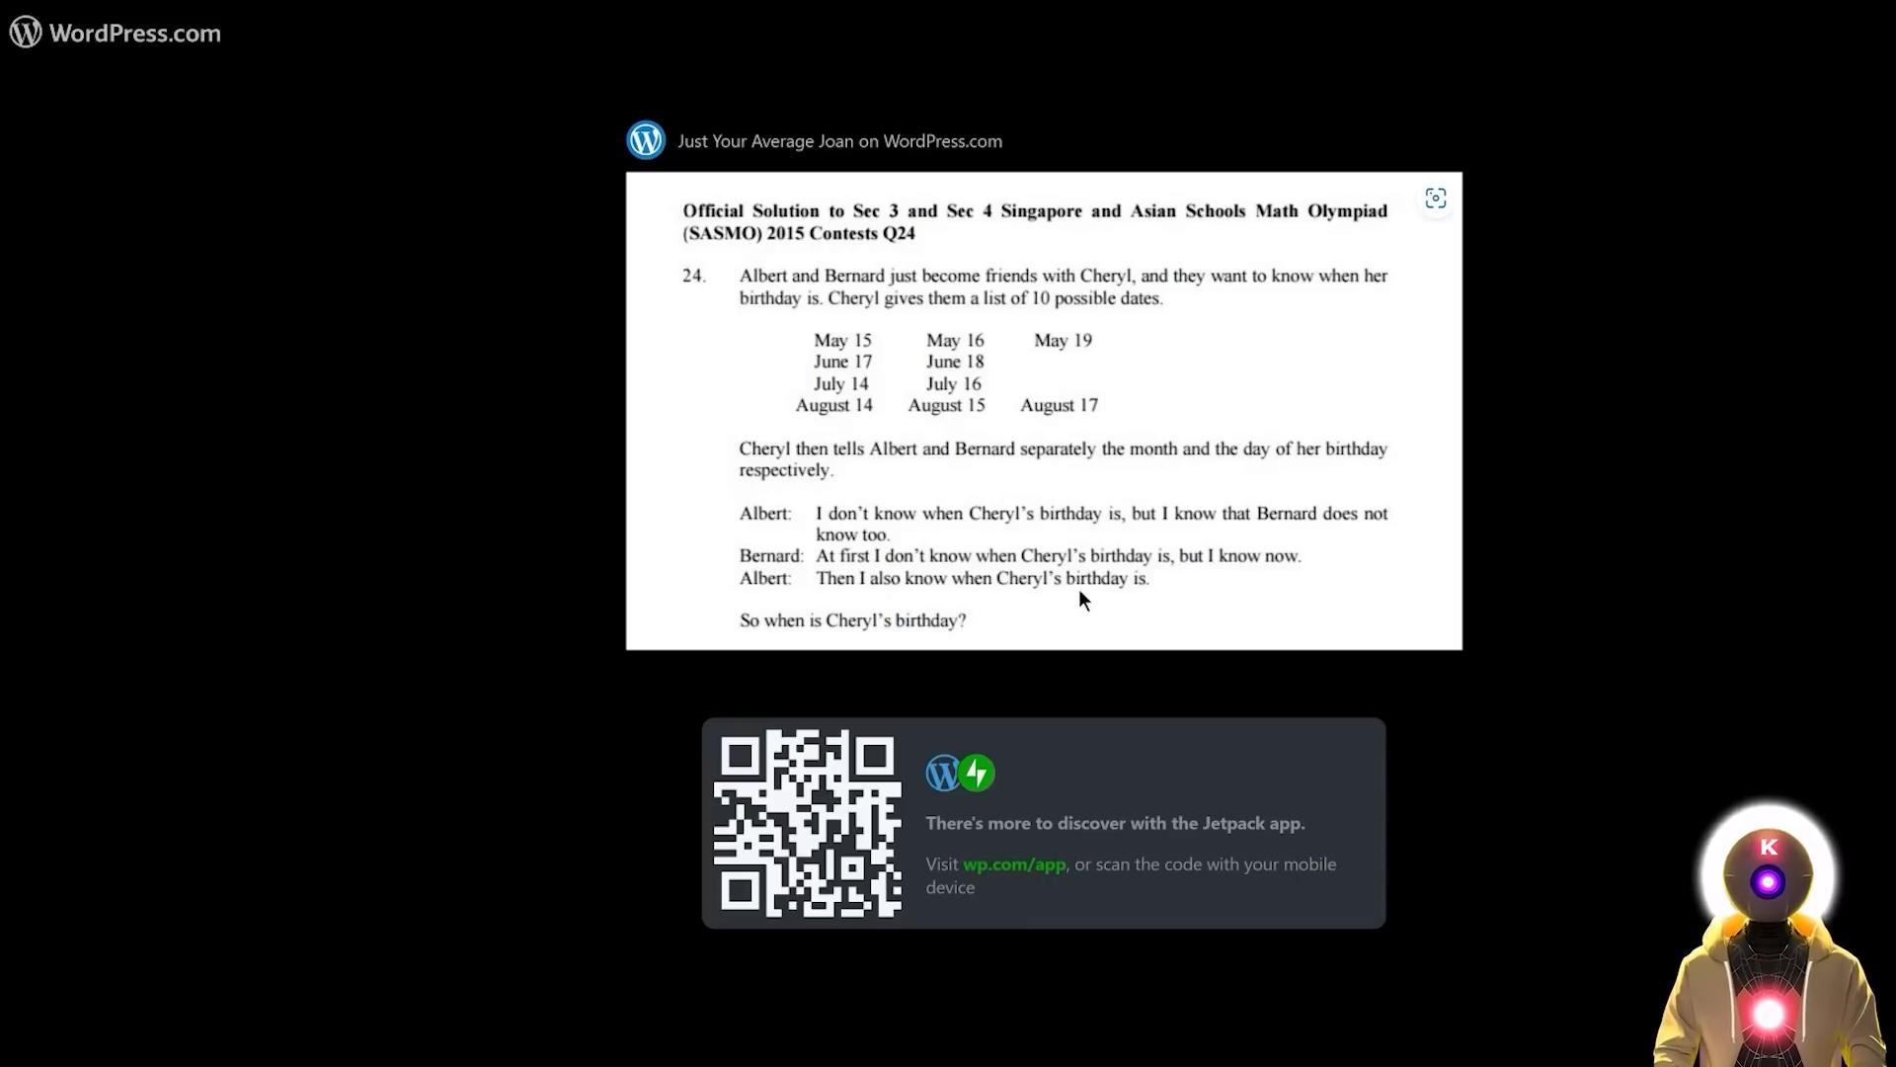
pyautogui.moveTo(743, 632)
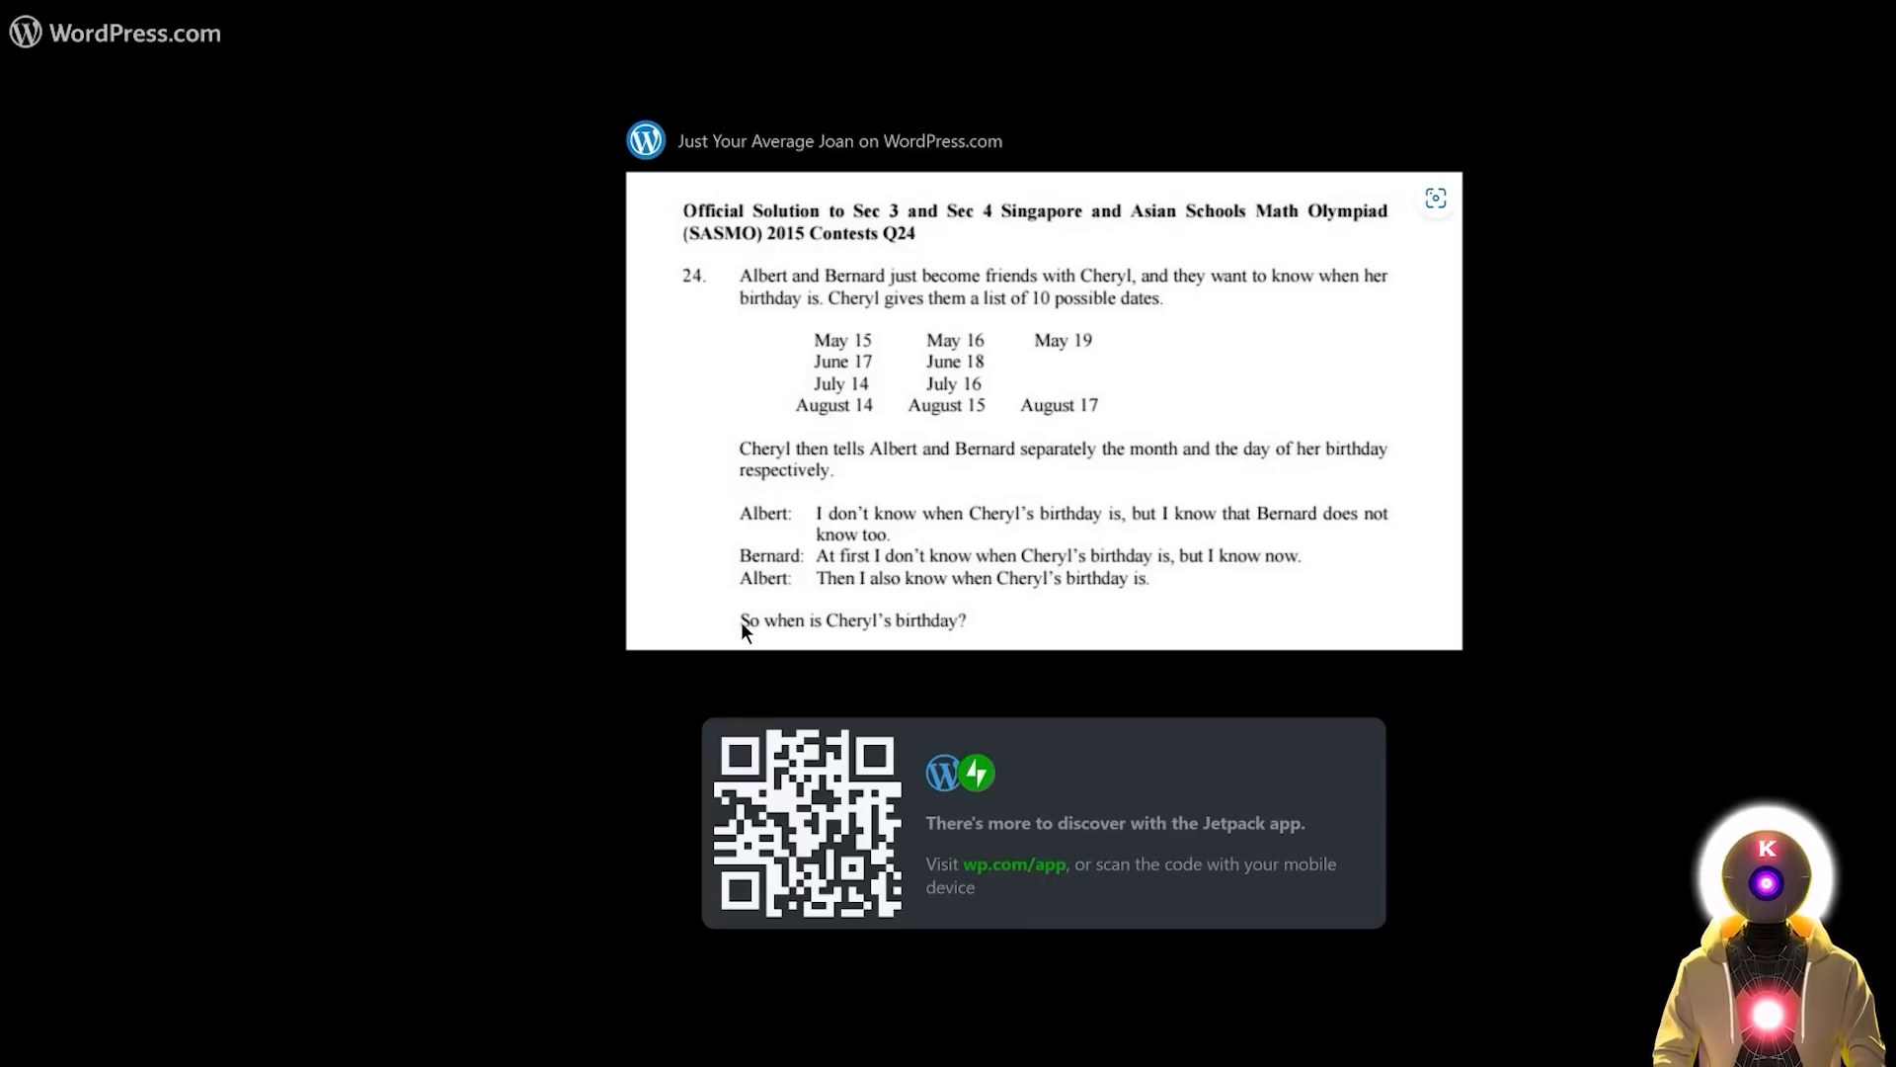
pyautogui.moveTo(908, 634)
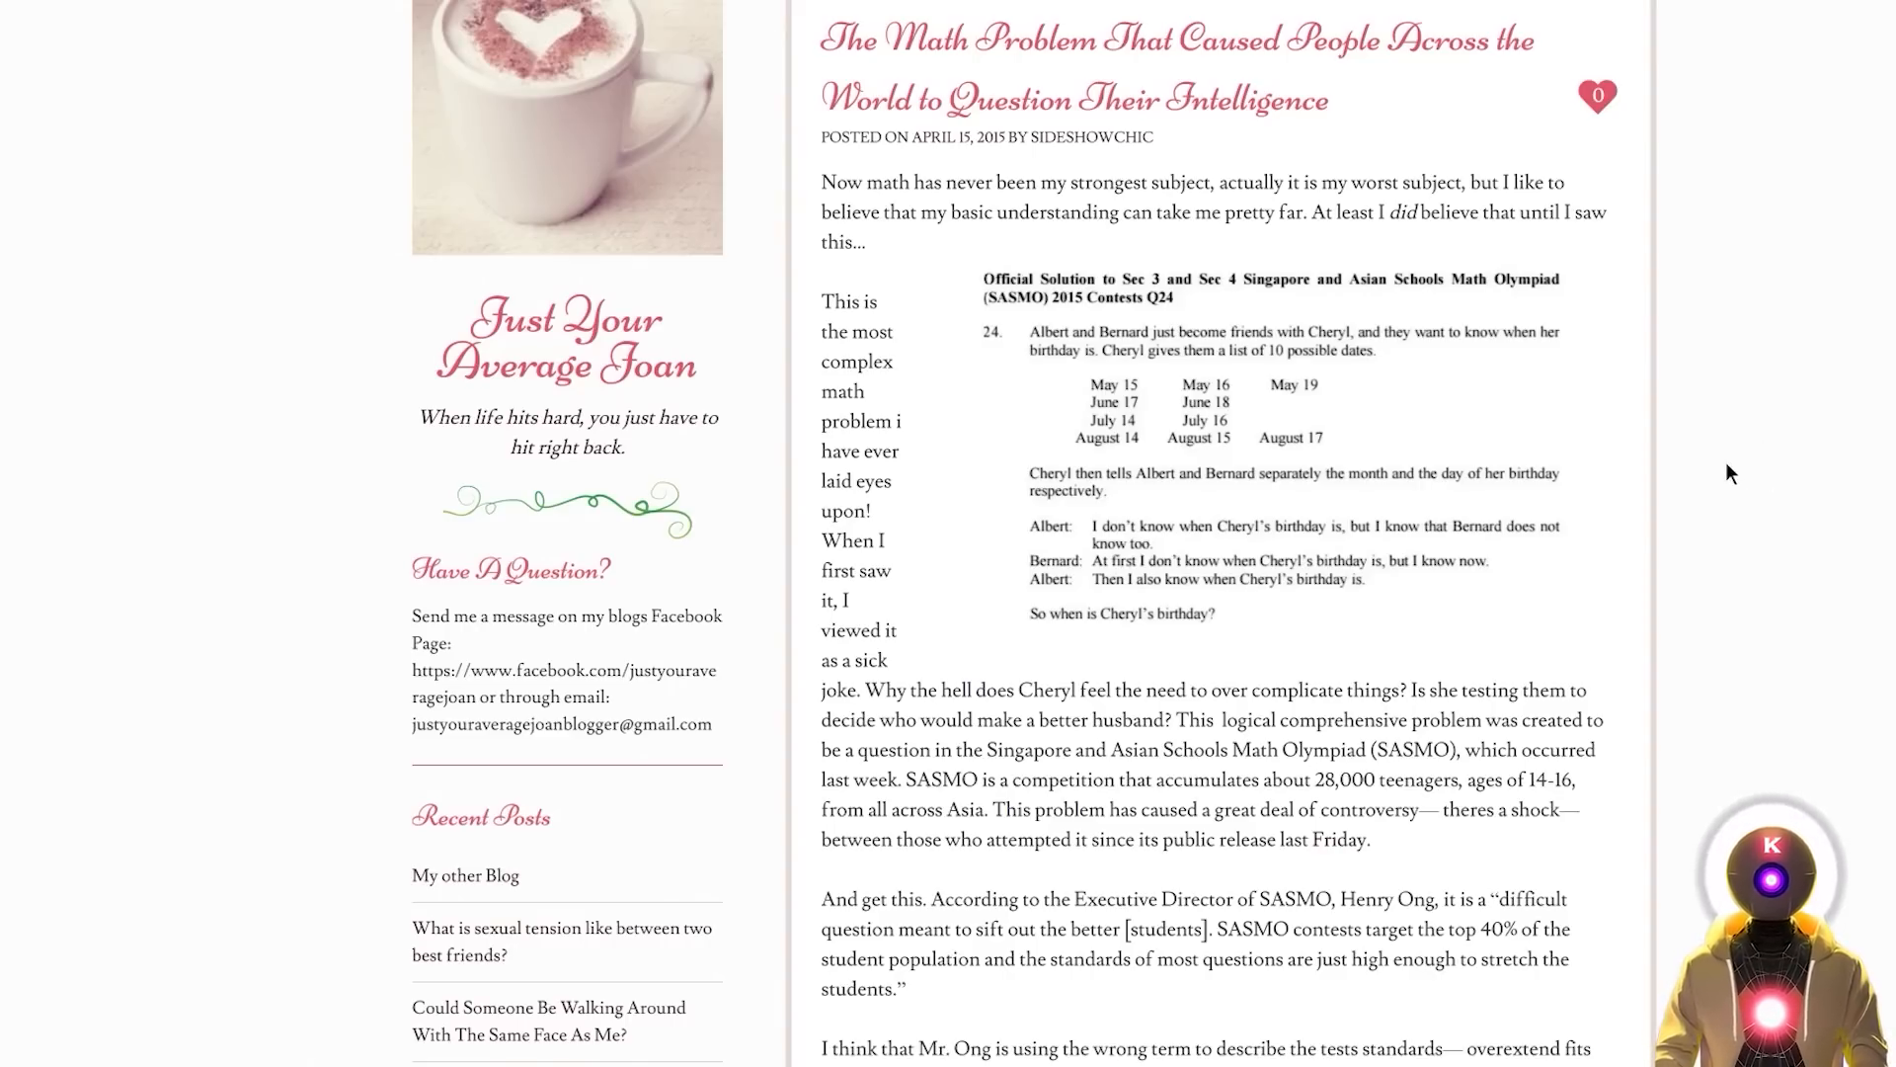
# Step: Close the enlarged puzzle image lightbox to return to the blog post
pyautogui.click(1270, 455)
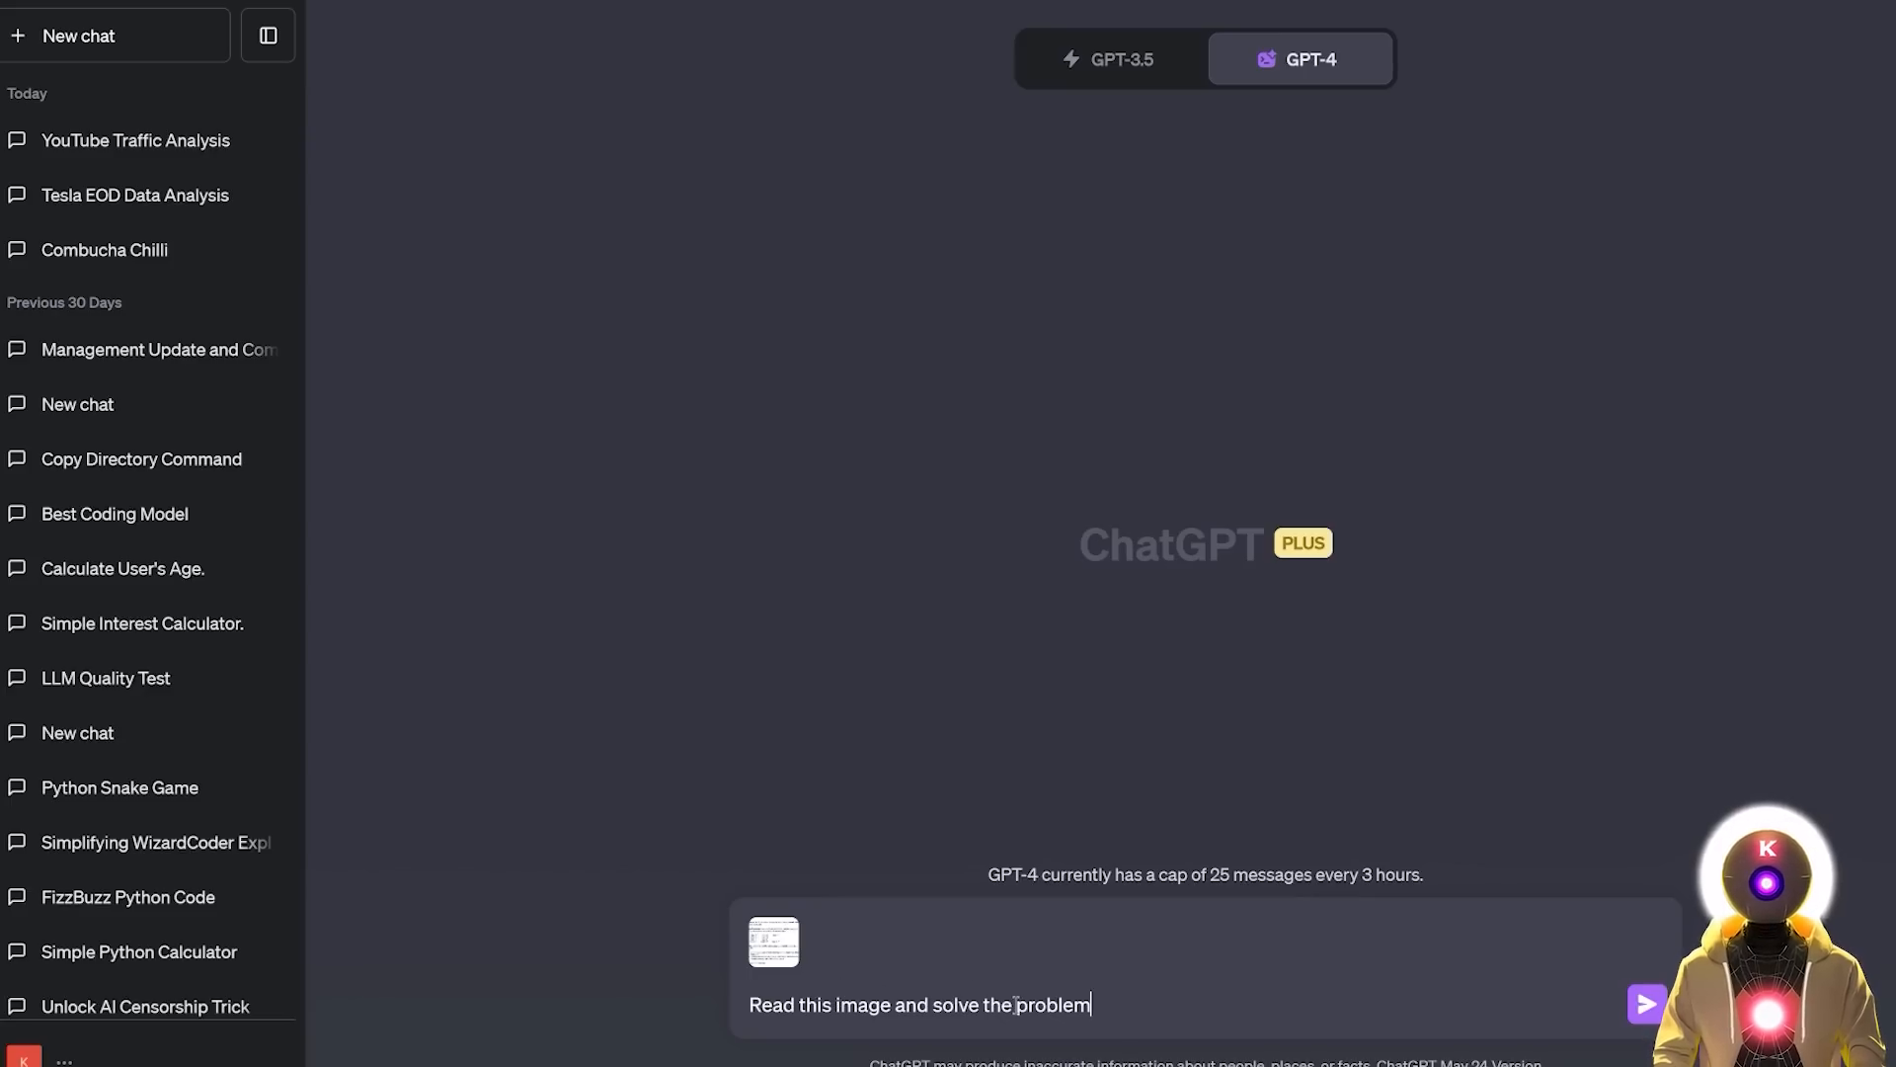
pyautogui.moveTo(1424, 744)
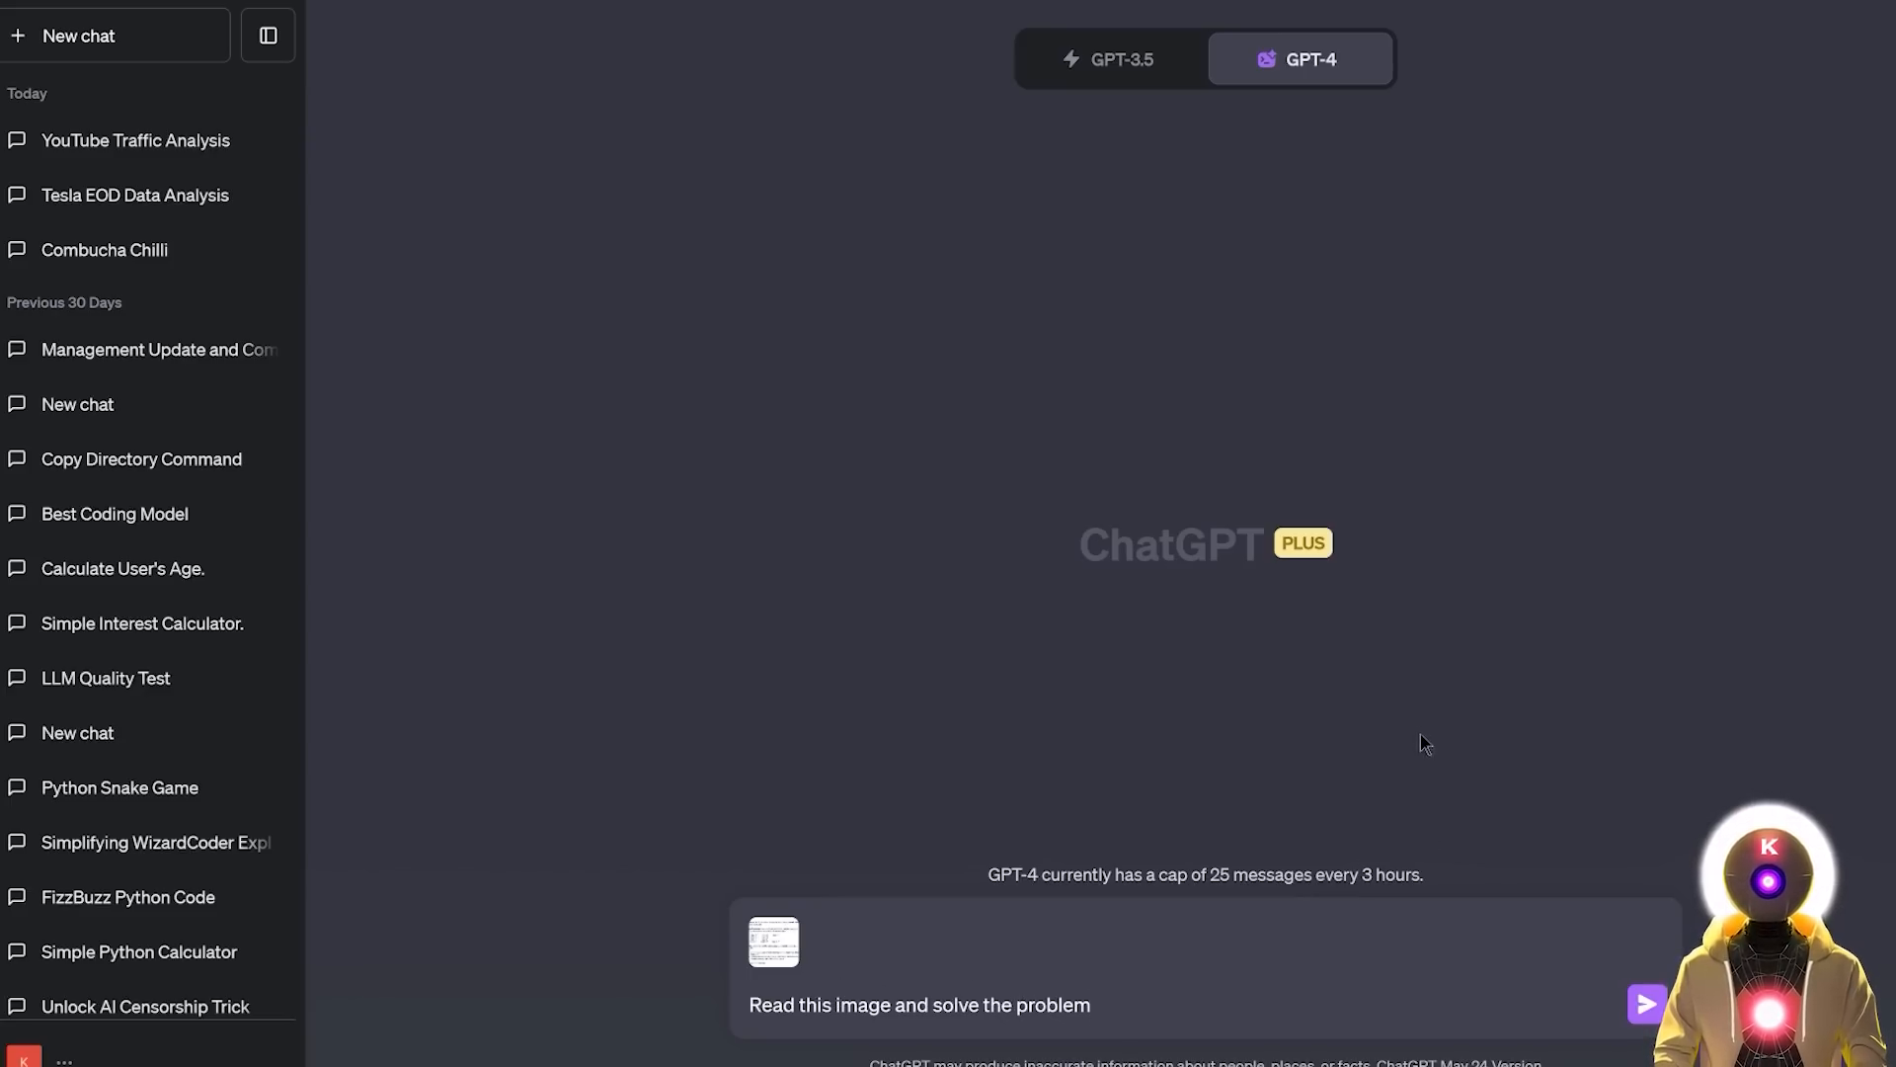
# Step: Send the puzzle request and read through ChatGPT's reasoning concluding Cheryl's birthday is July 16
pyautogui.click(1646, 1003)
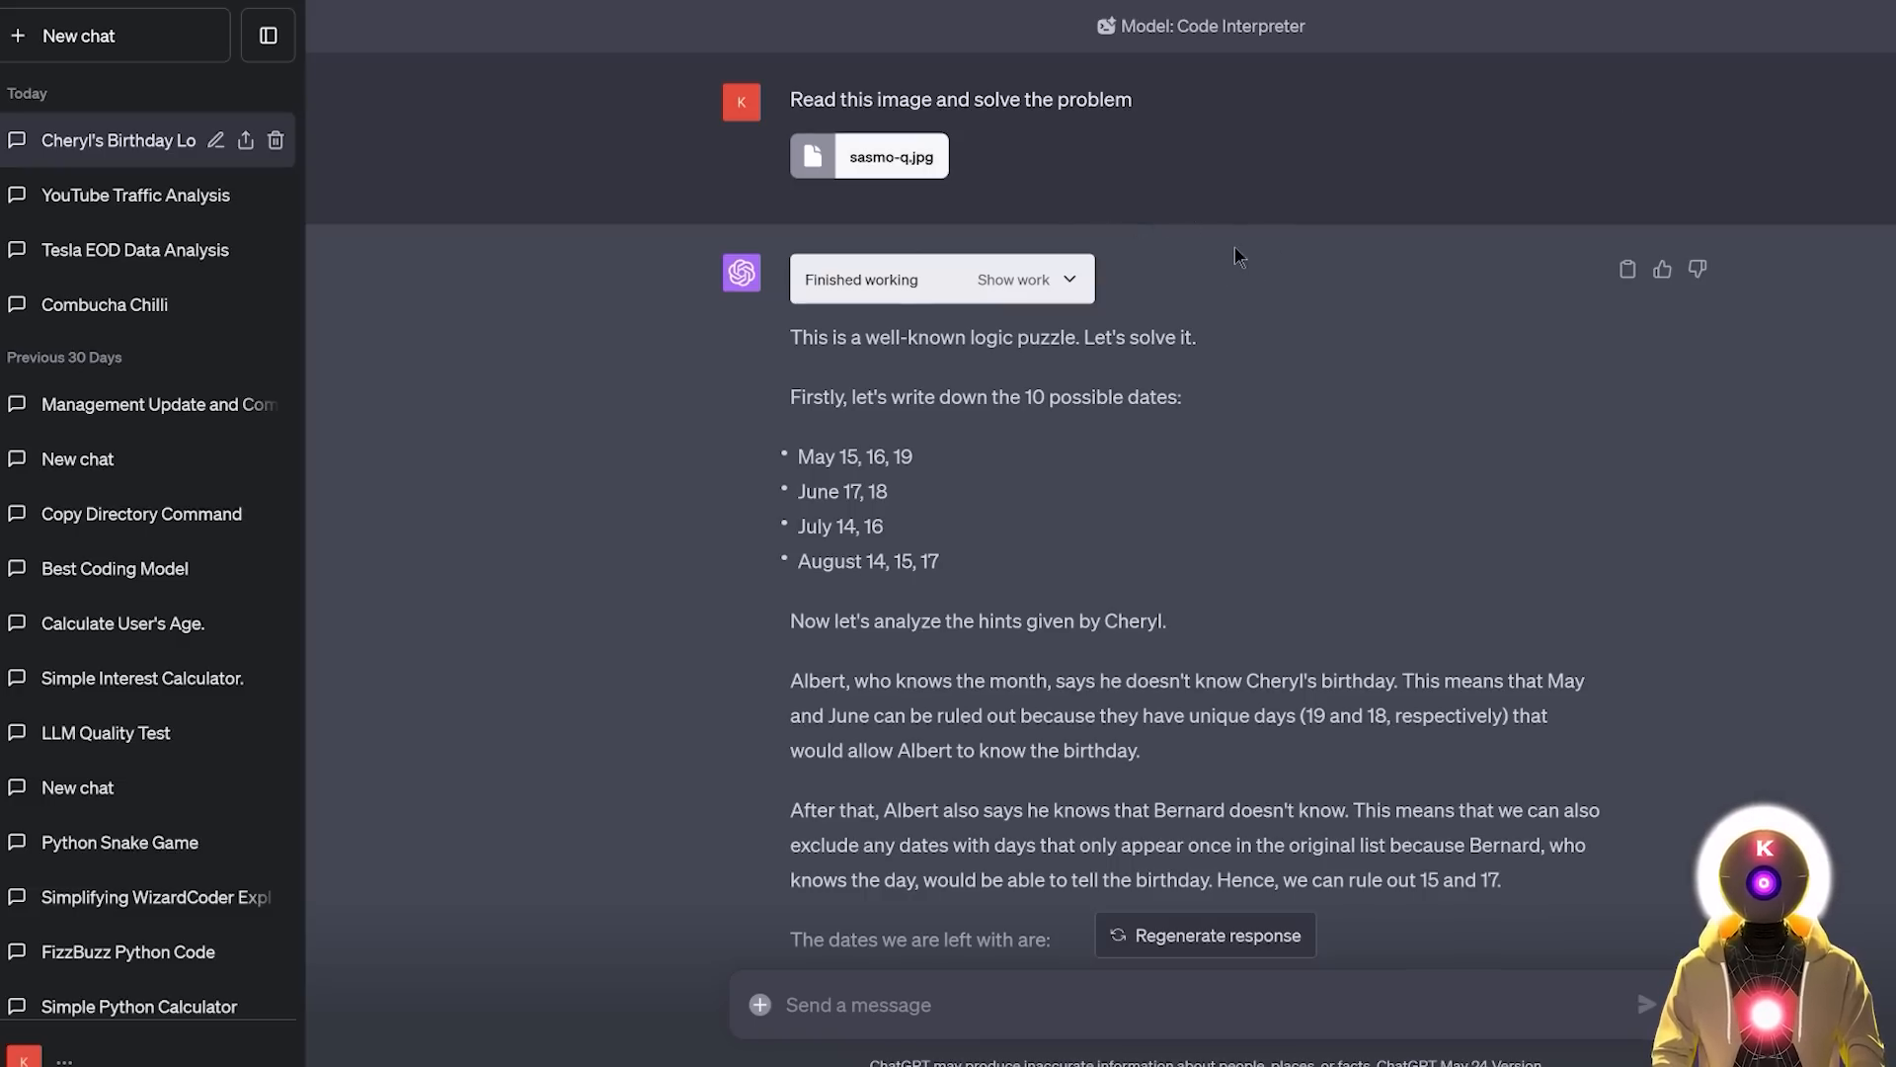
pyautogui.scroll(-3)
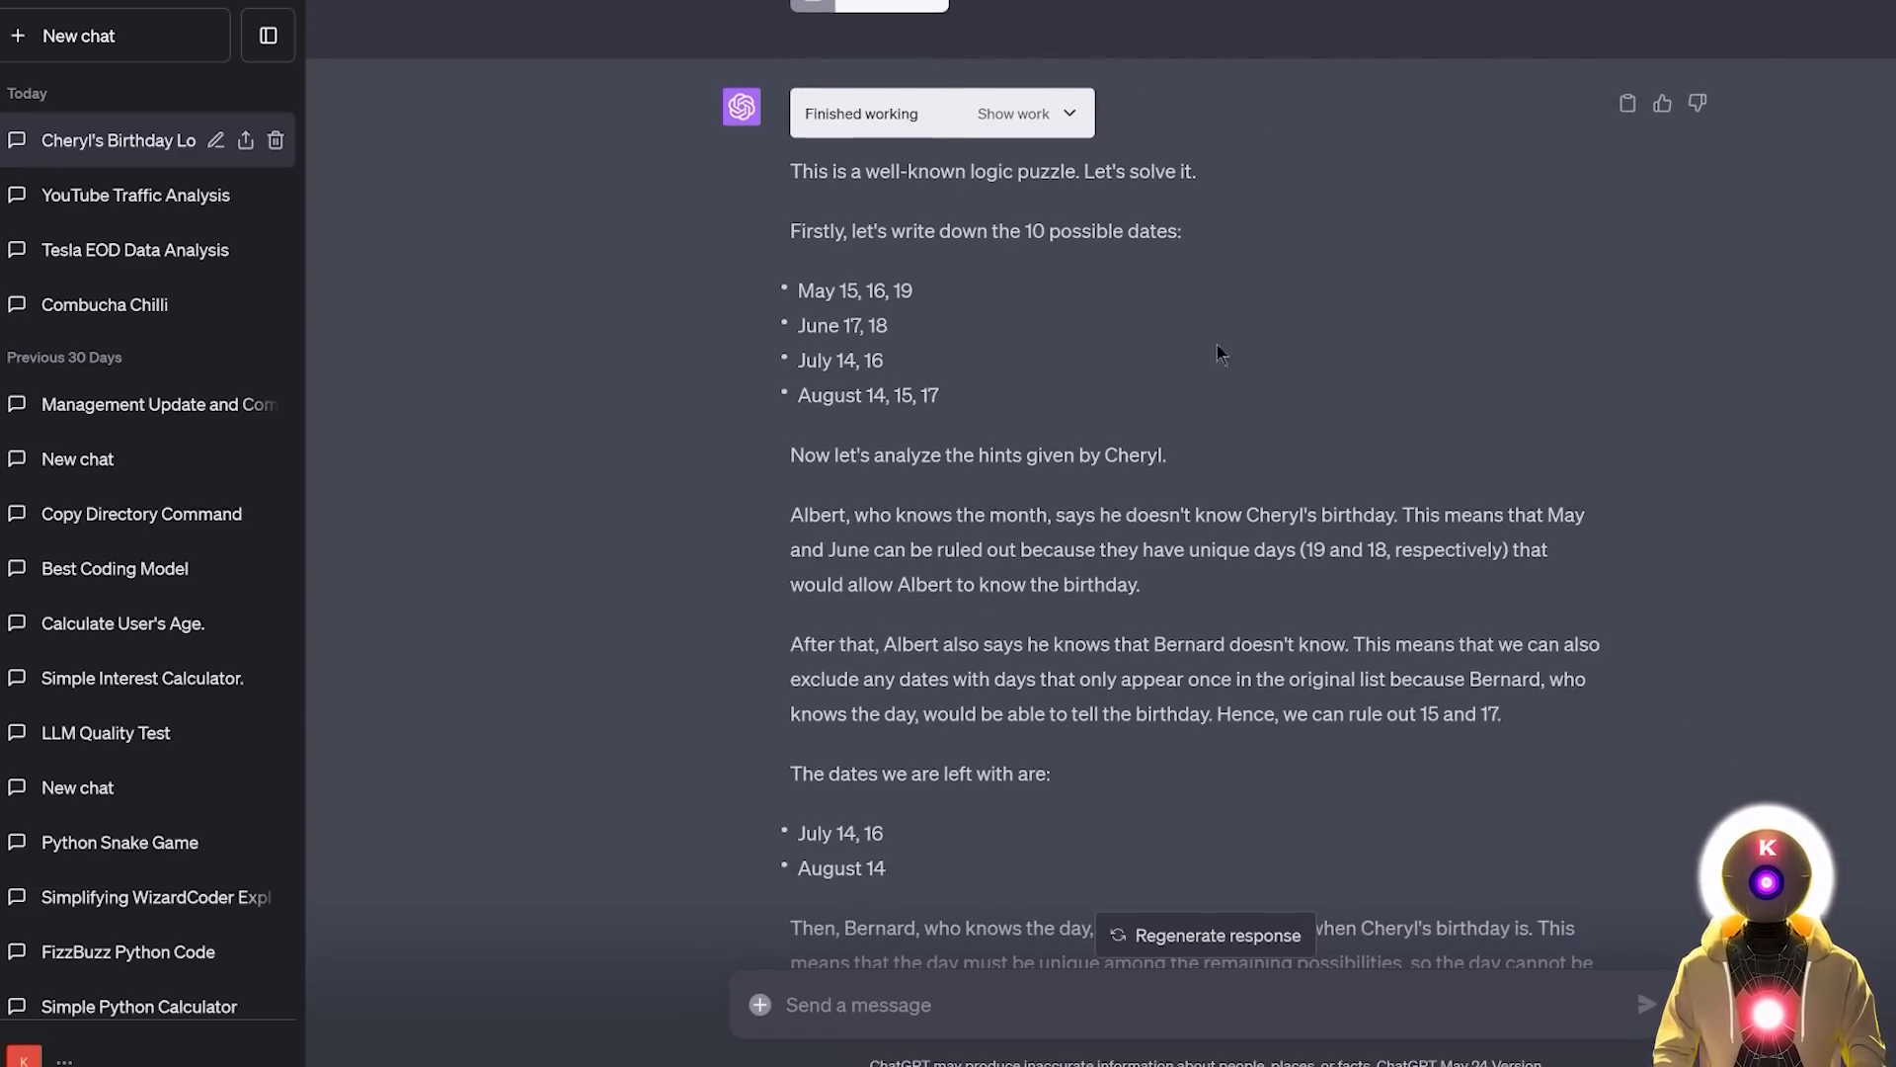
pyautogui.moveTo(1254, 201)
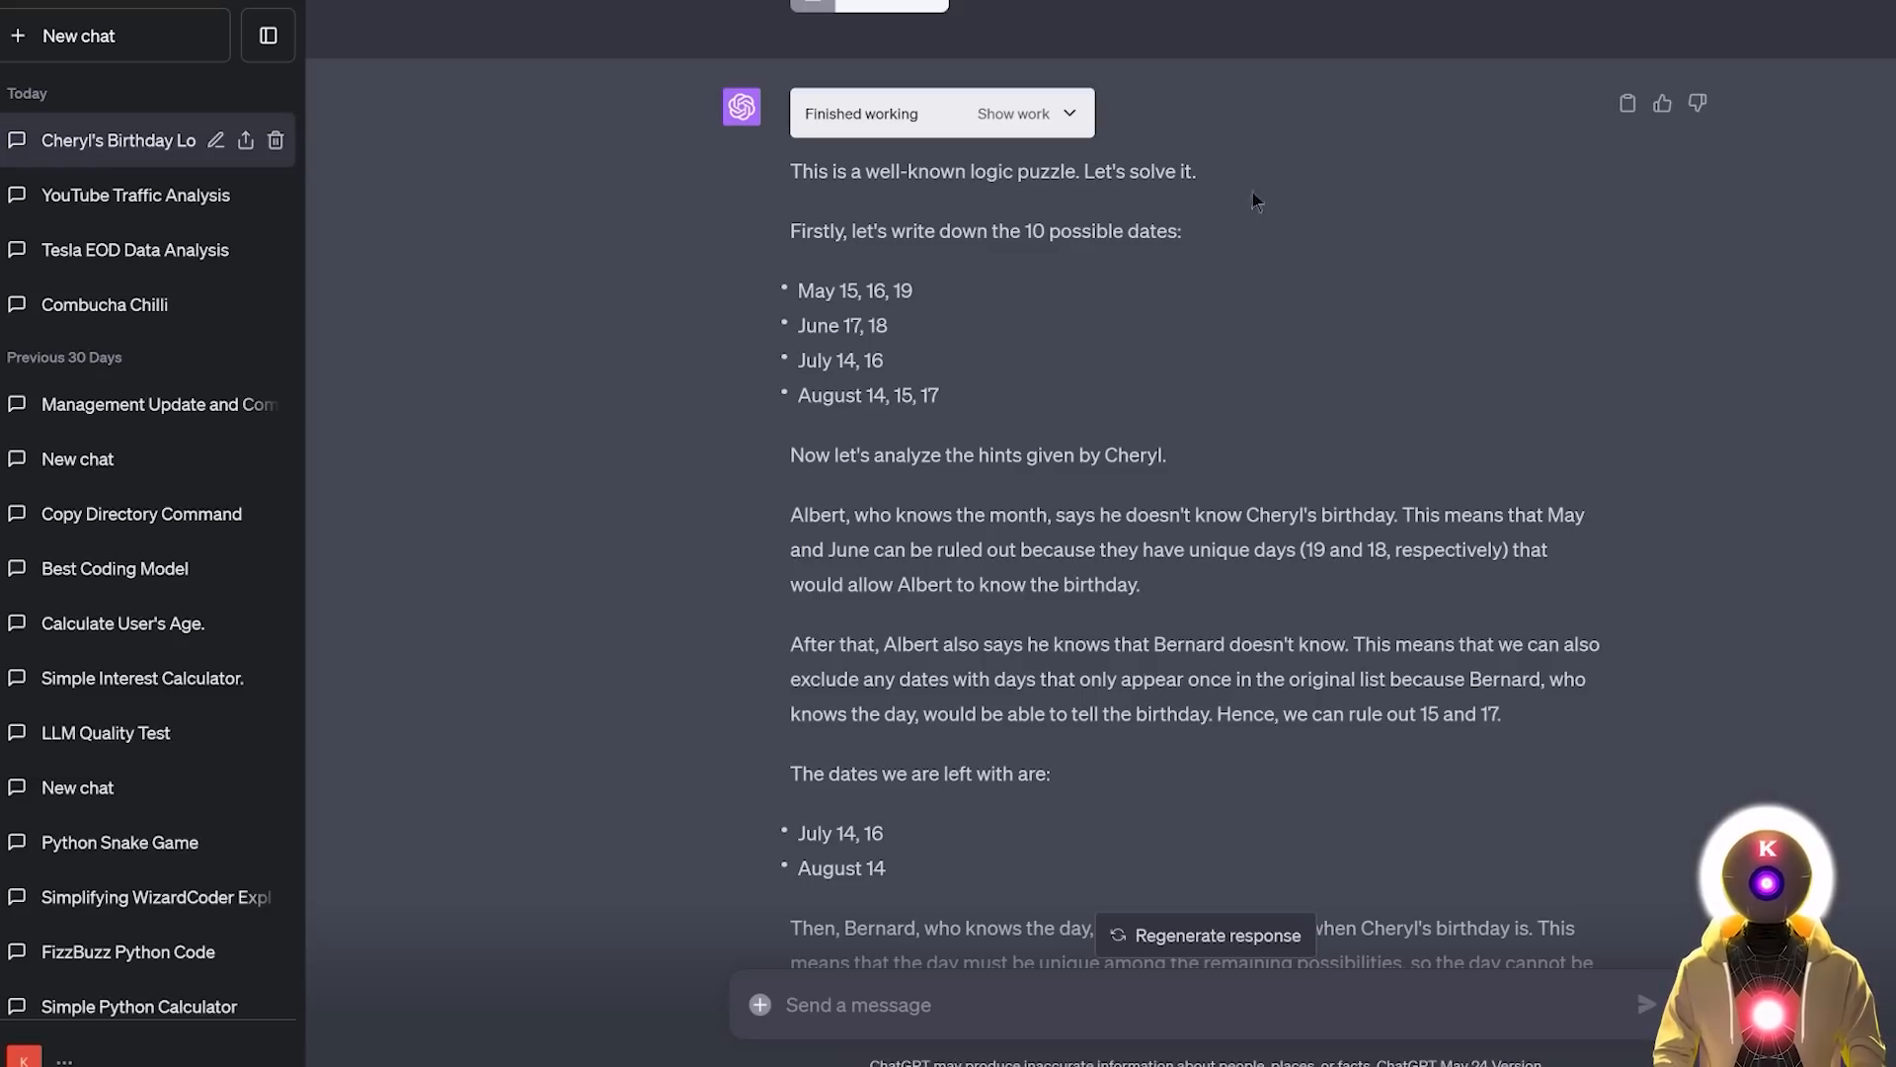
pyautogui.moveTo(1165, 270)
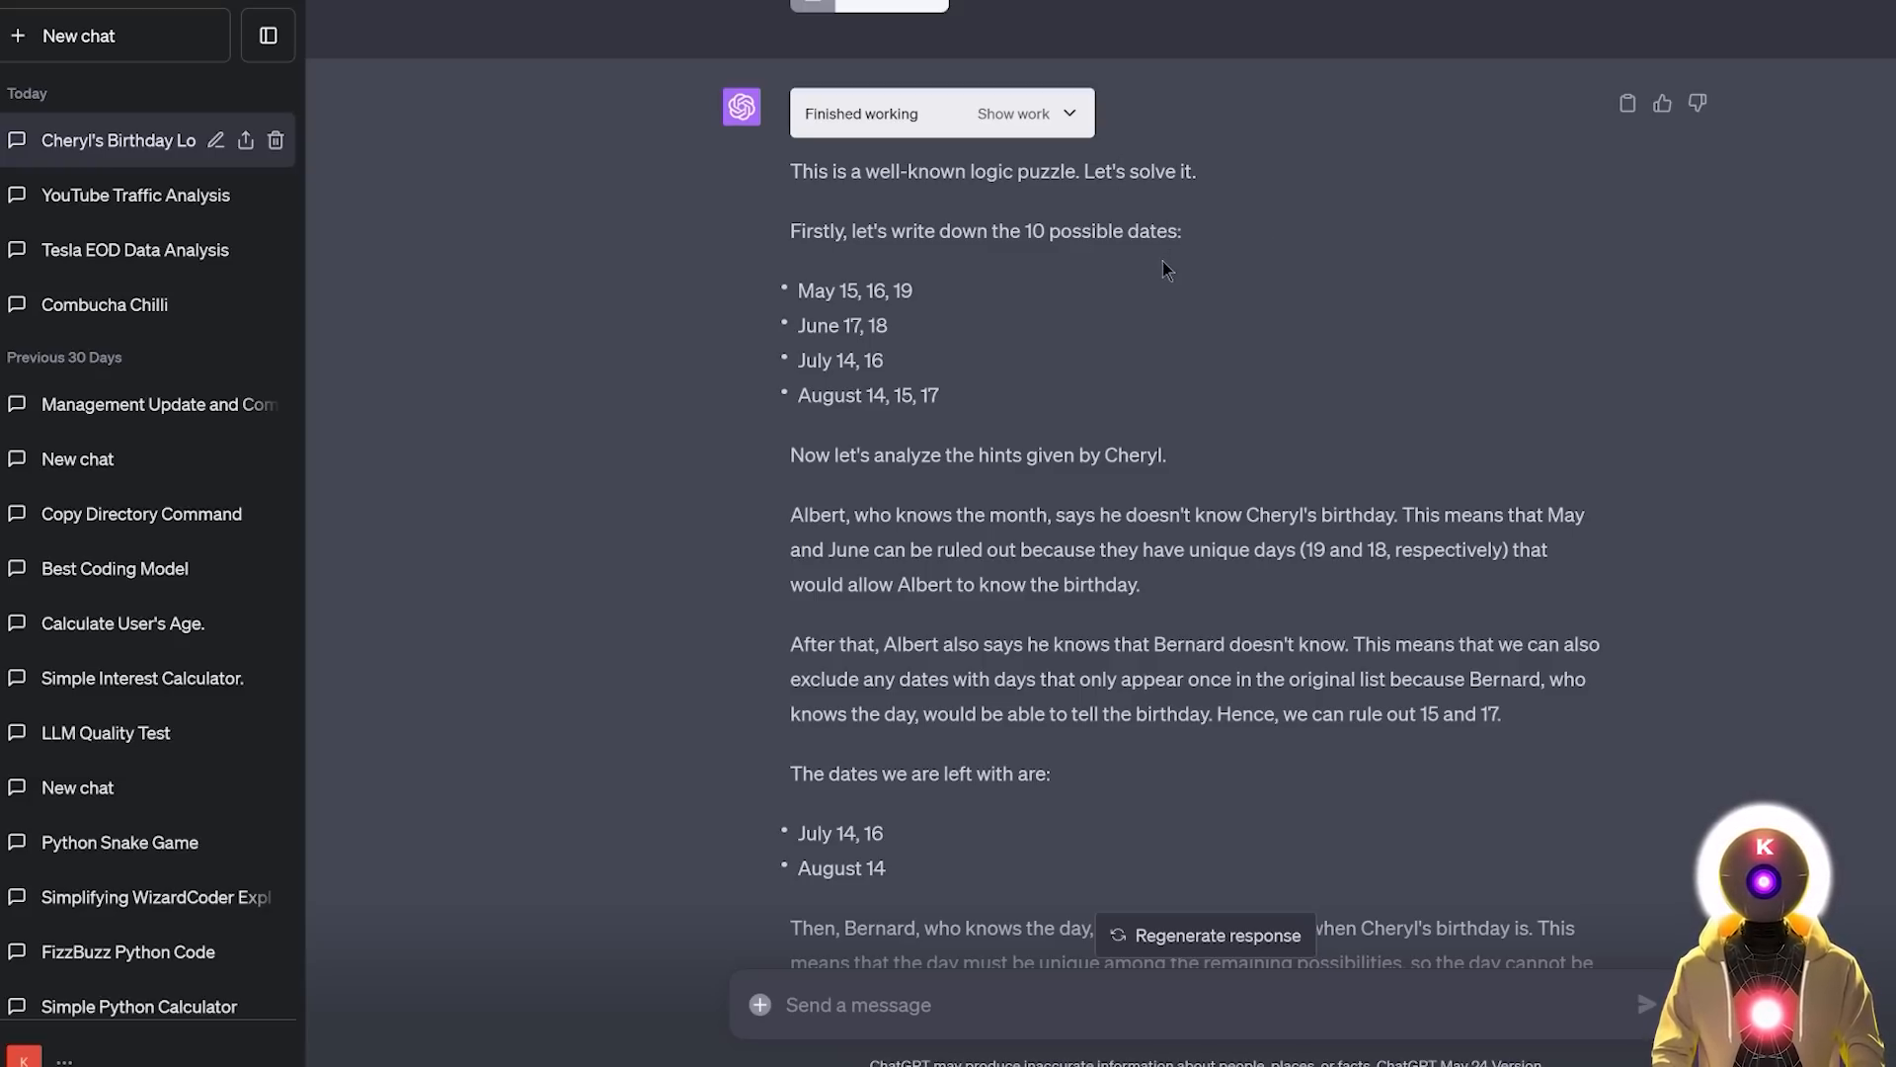
pyautogui.scroll(-3)
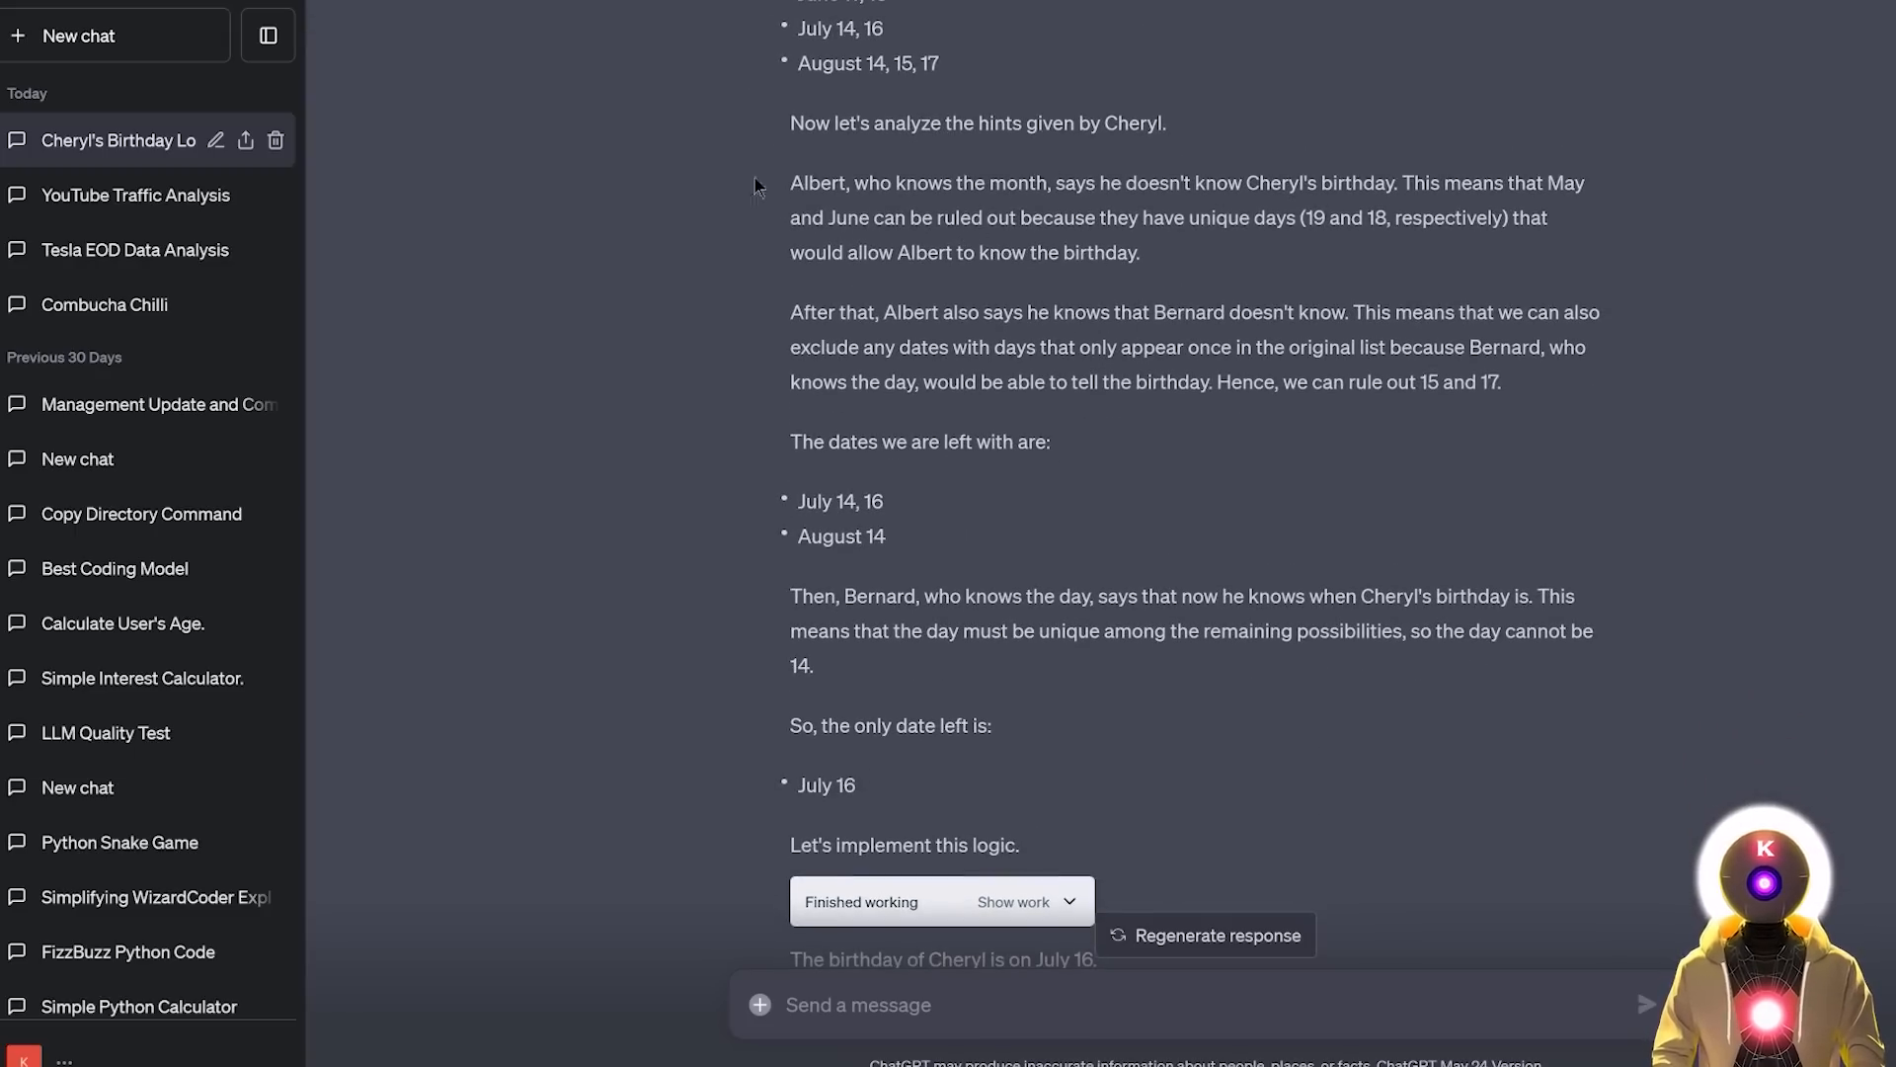
pyautogui.scroll(-3)
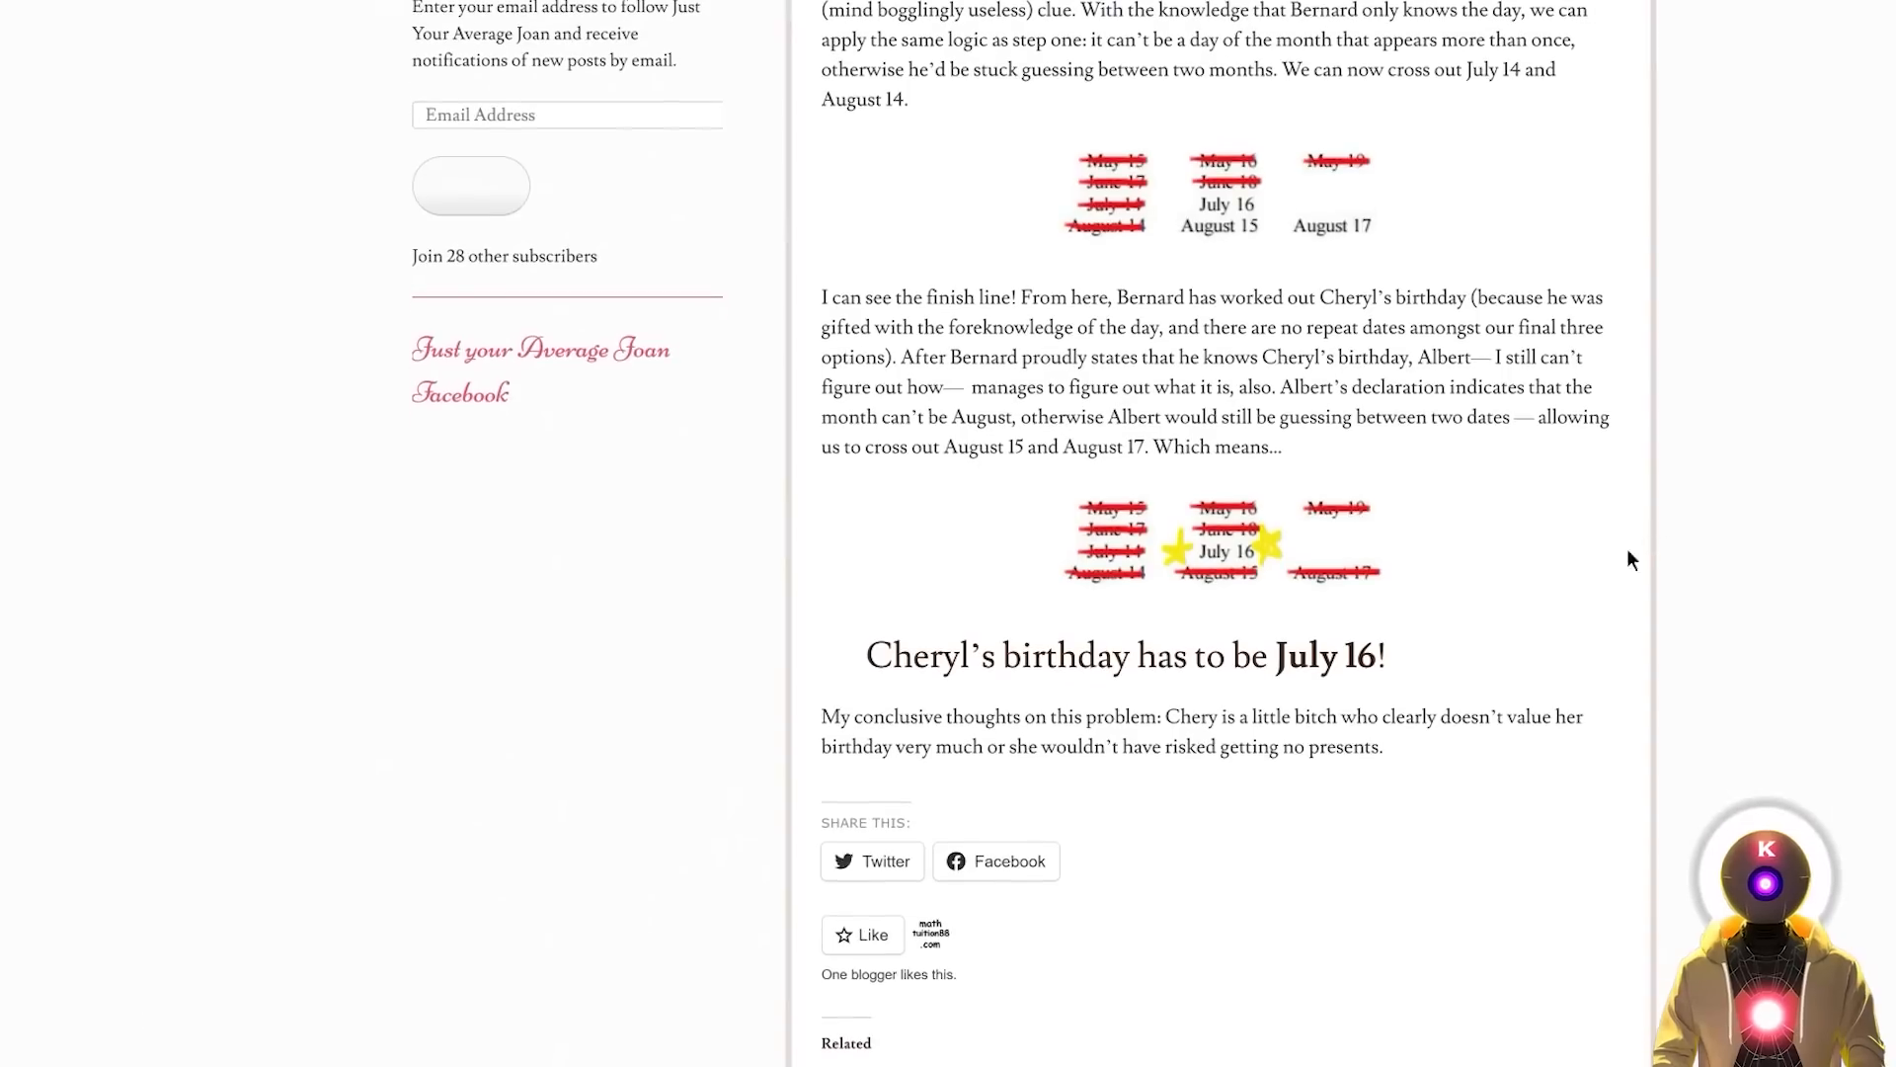
pyautogui.doubleClick(1321, 656)
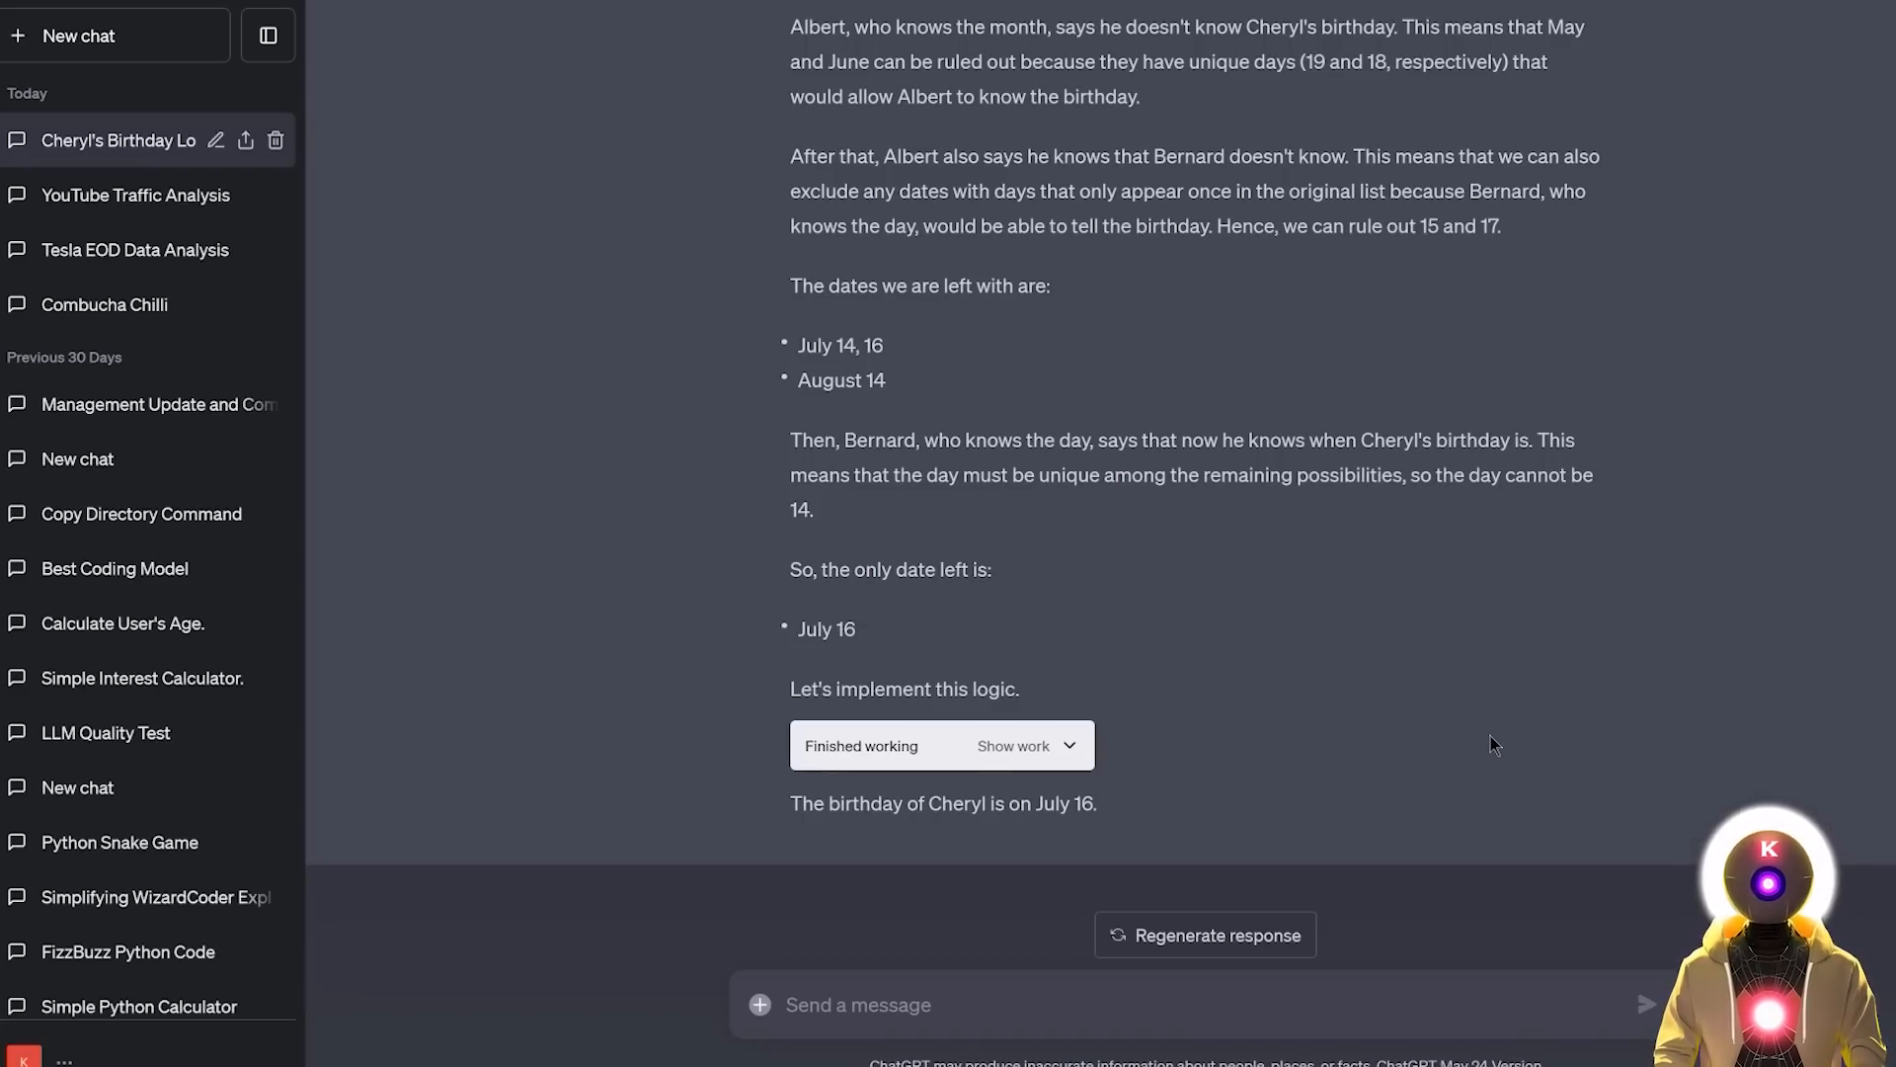
pyautogui.scroll(3)
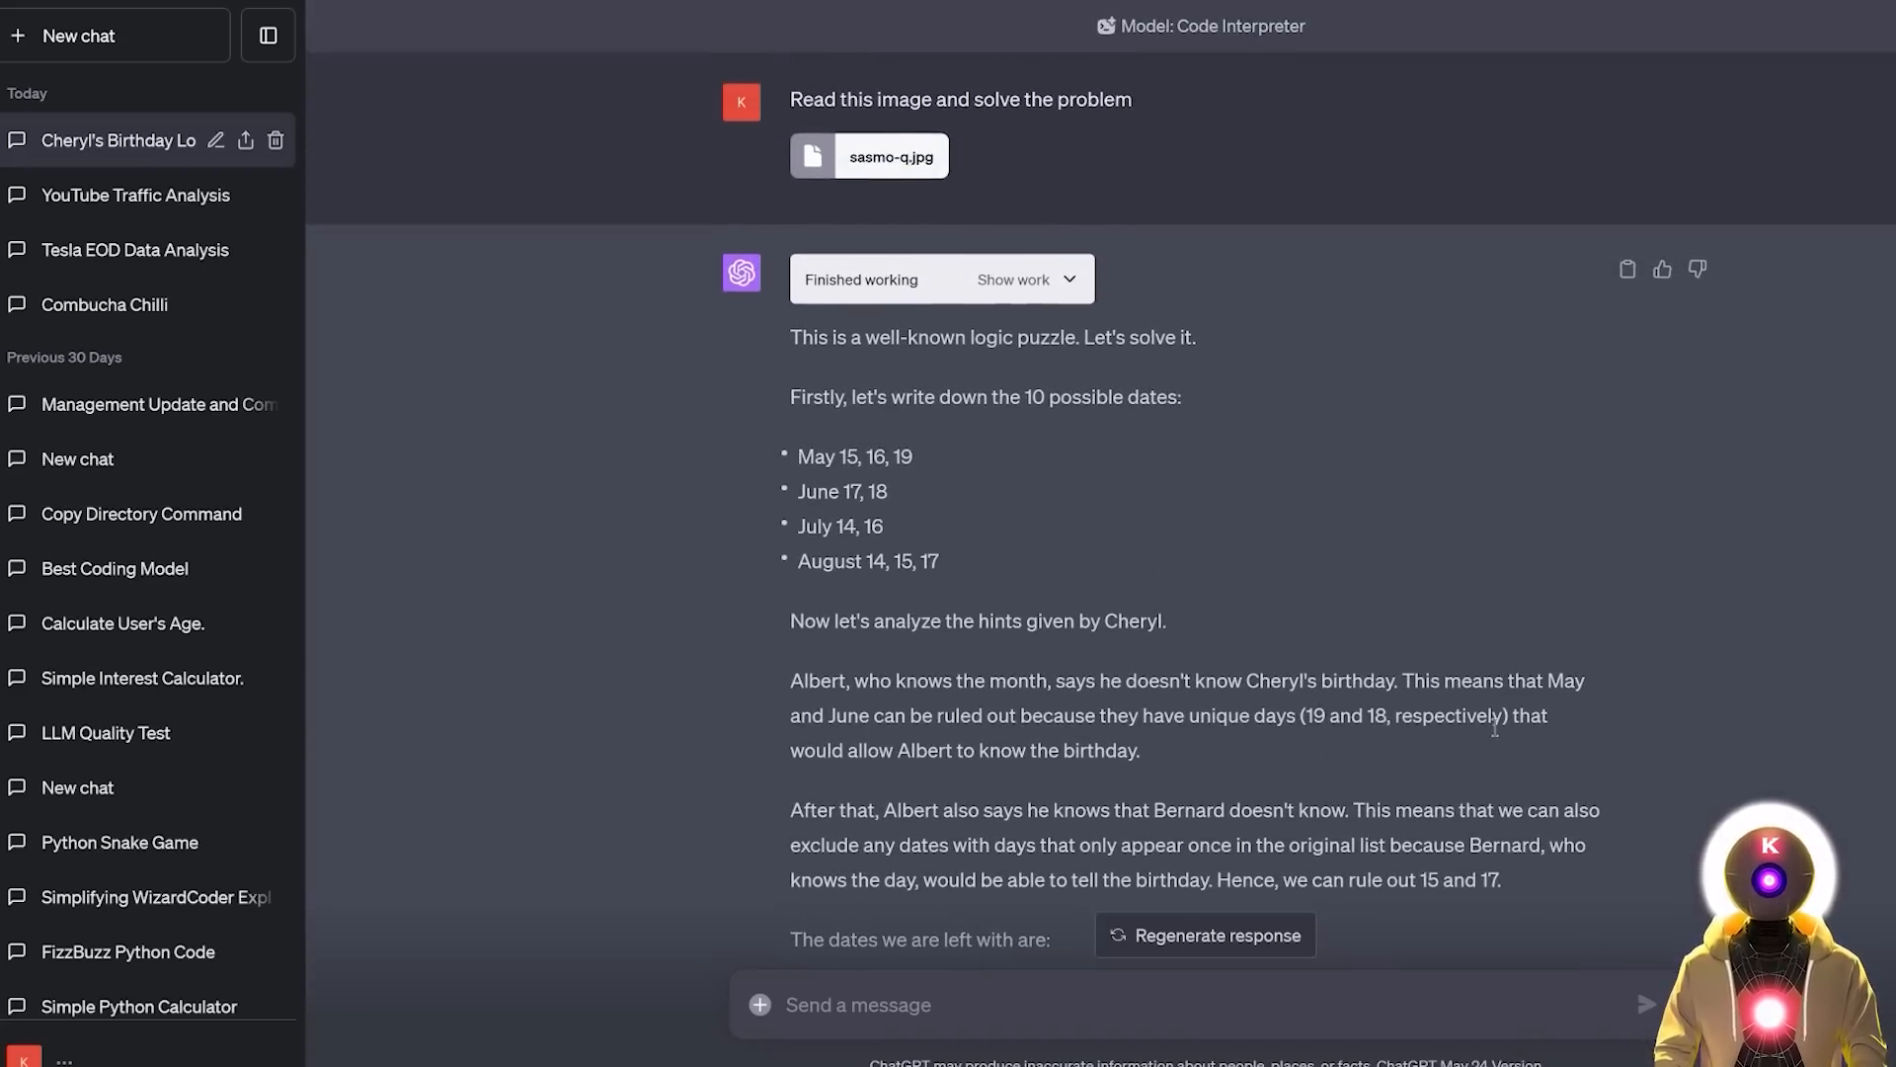
pyautogui.moveTo(1340, 575)
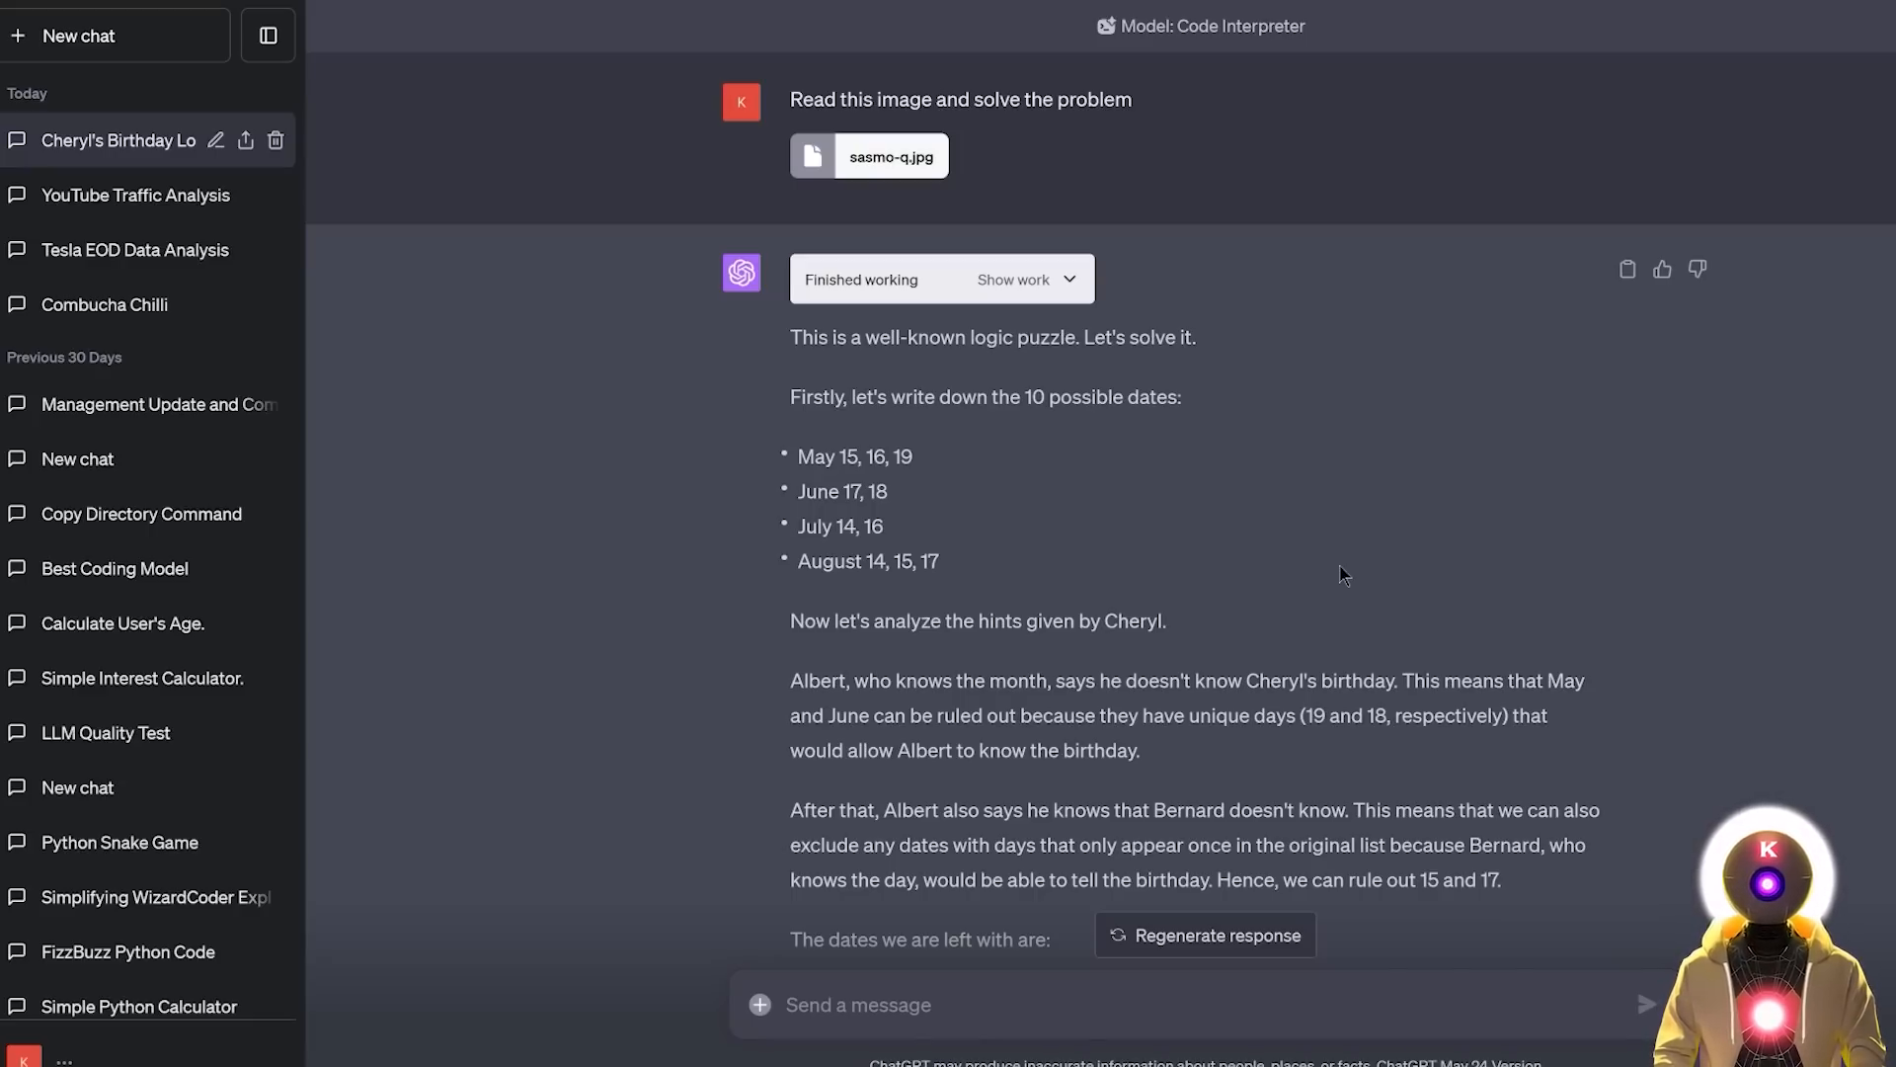
pyautogui.moveTo(1351, 468)
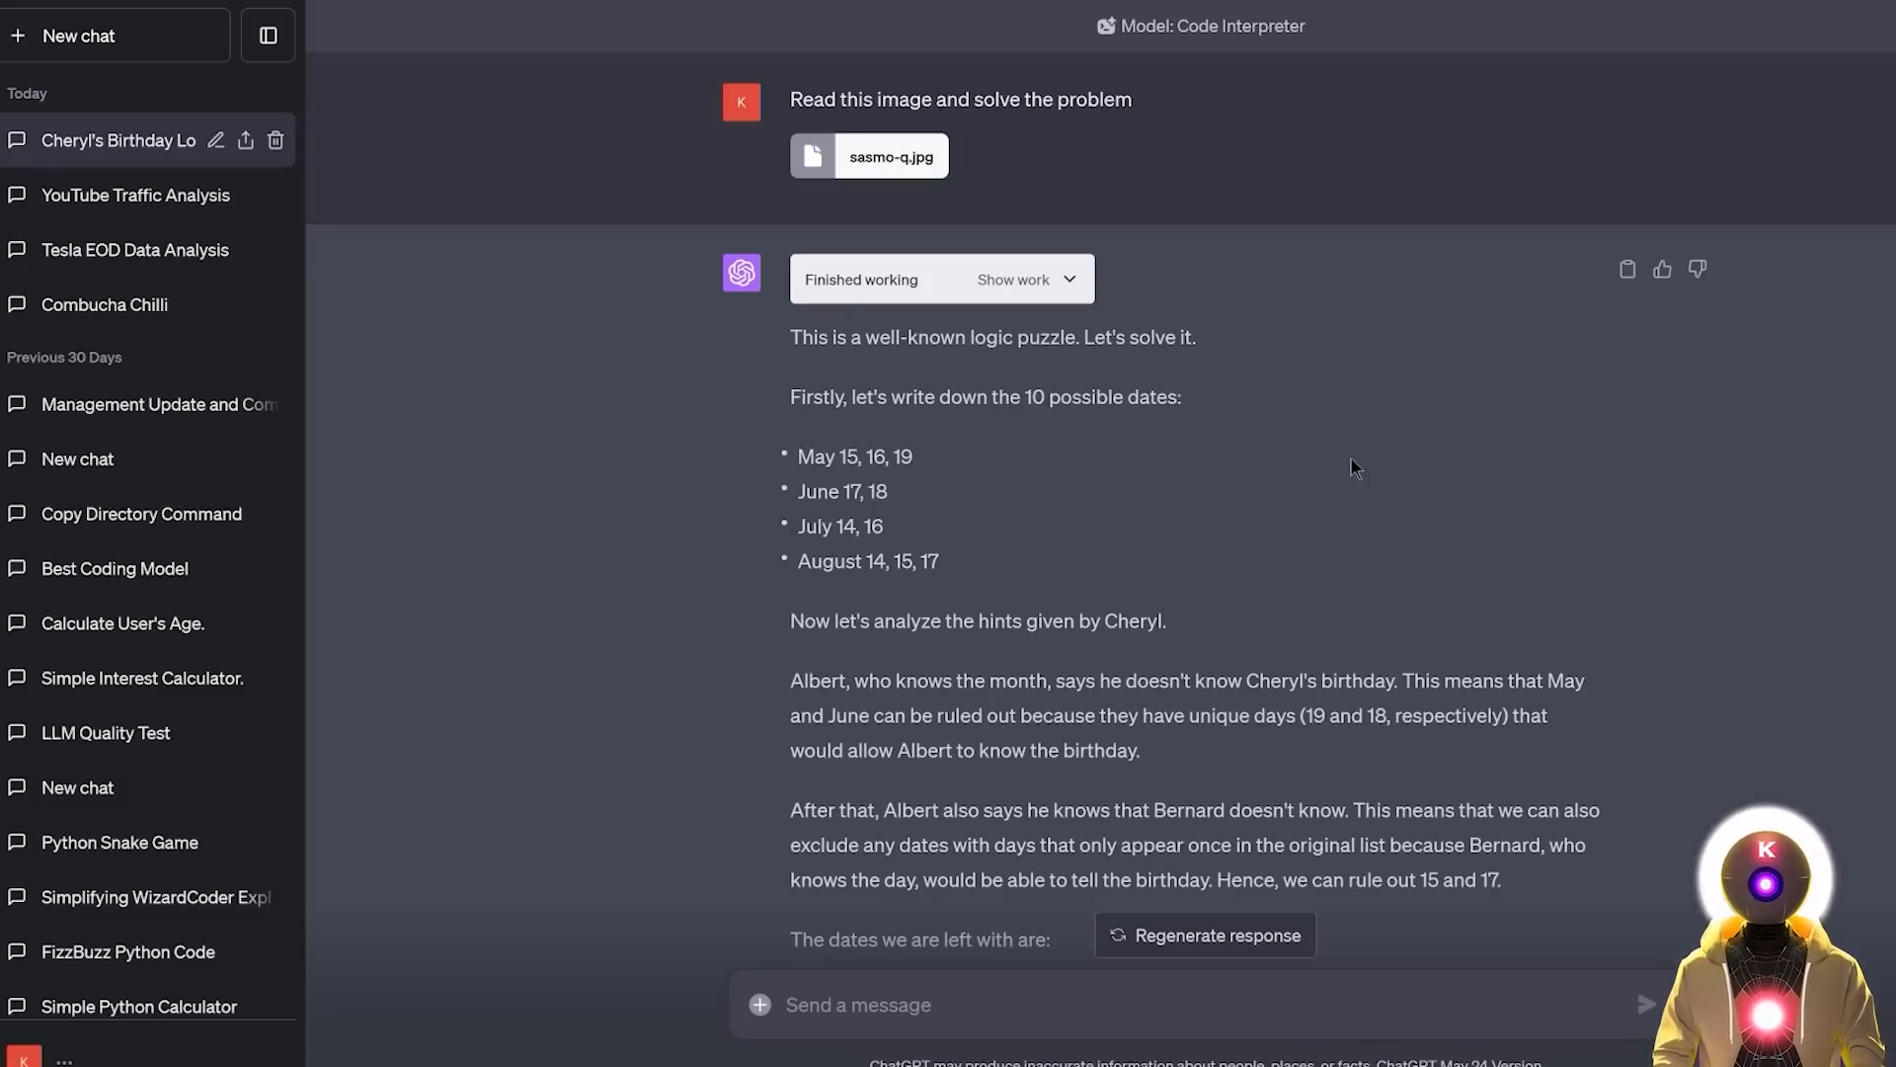
pyautogui.moveTo(1217, 533)
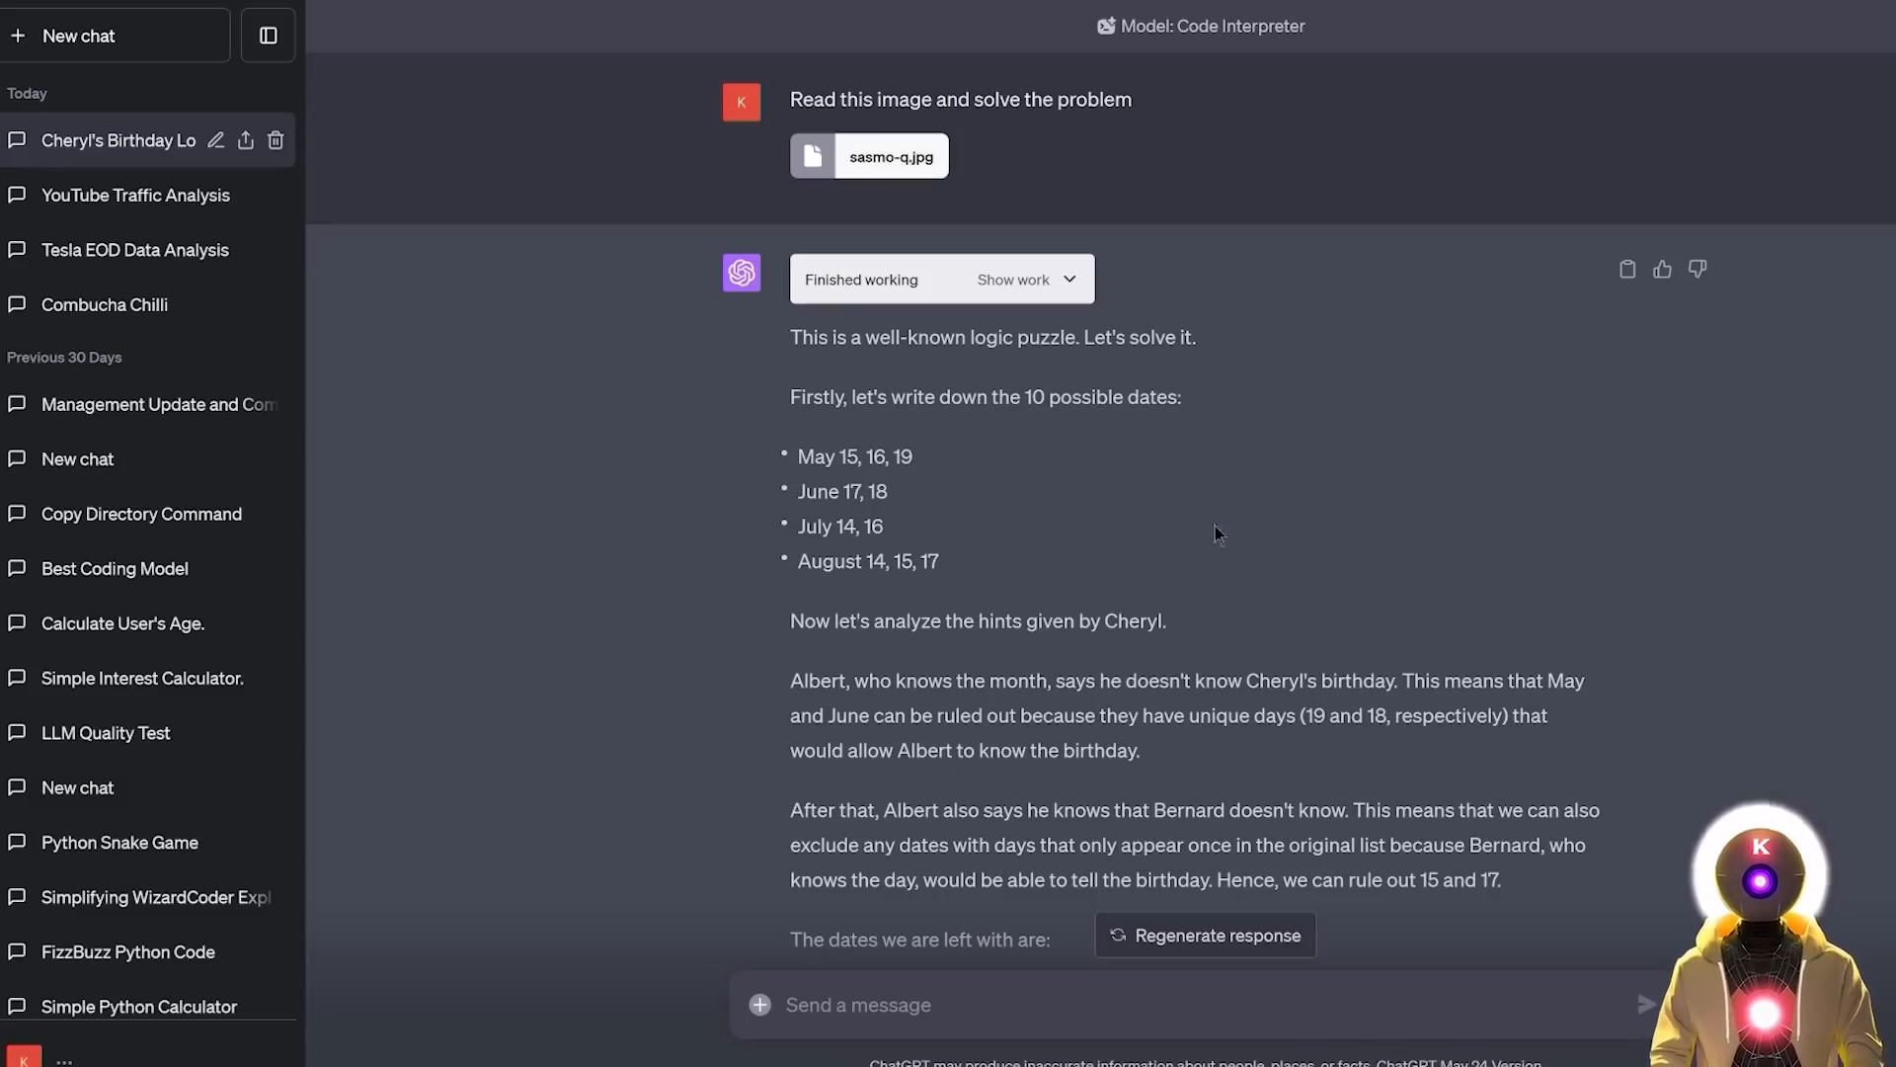
pyautogui.moveTo(1415, 482)
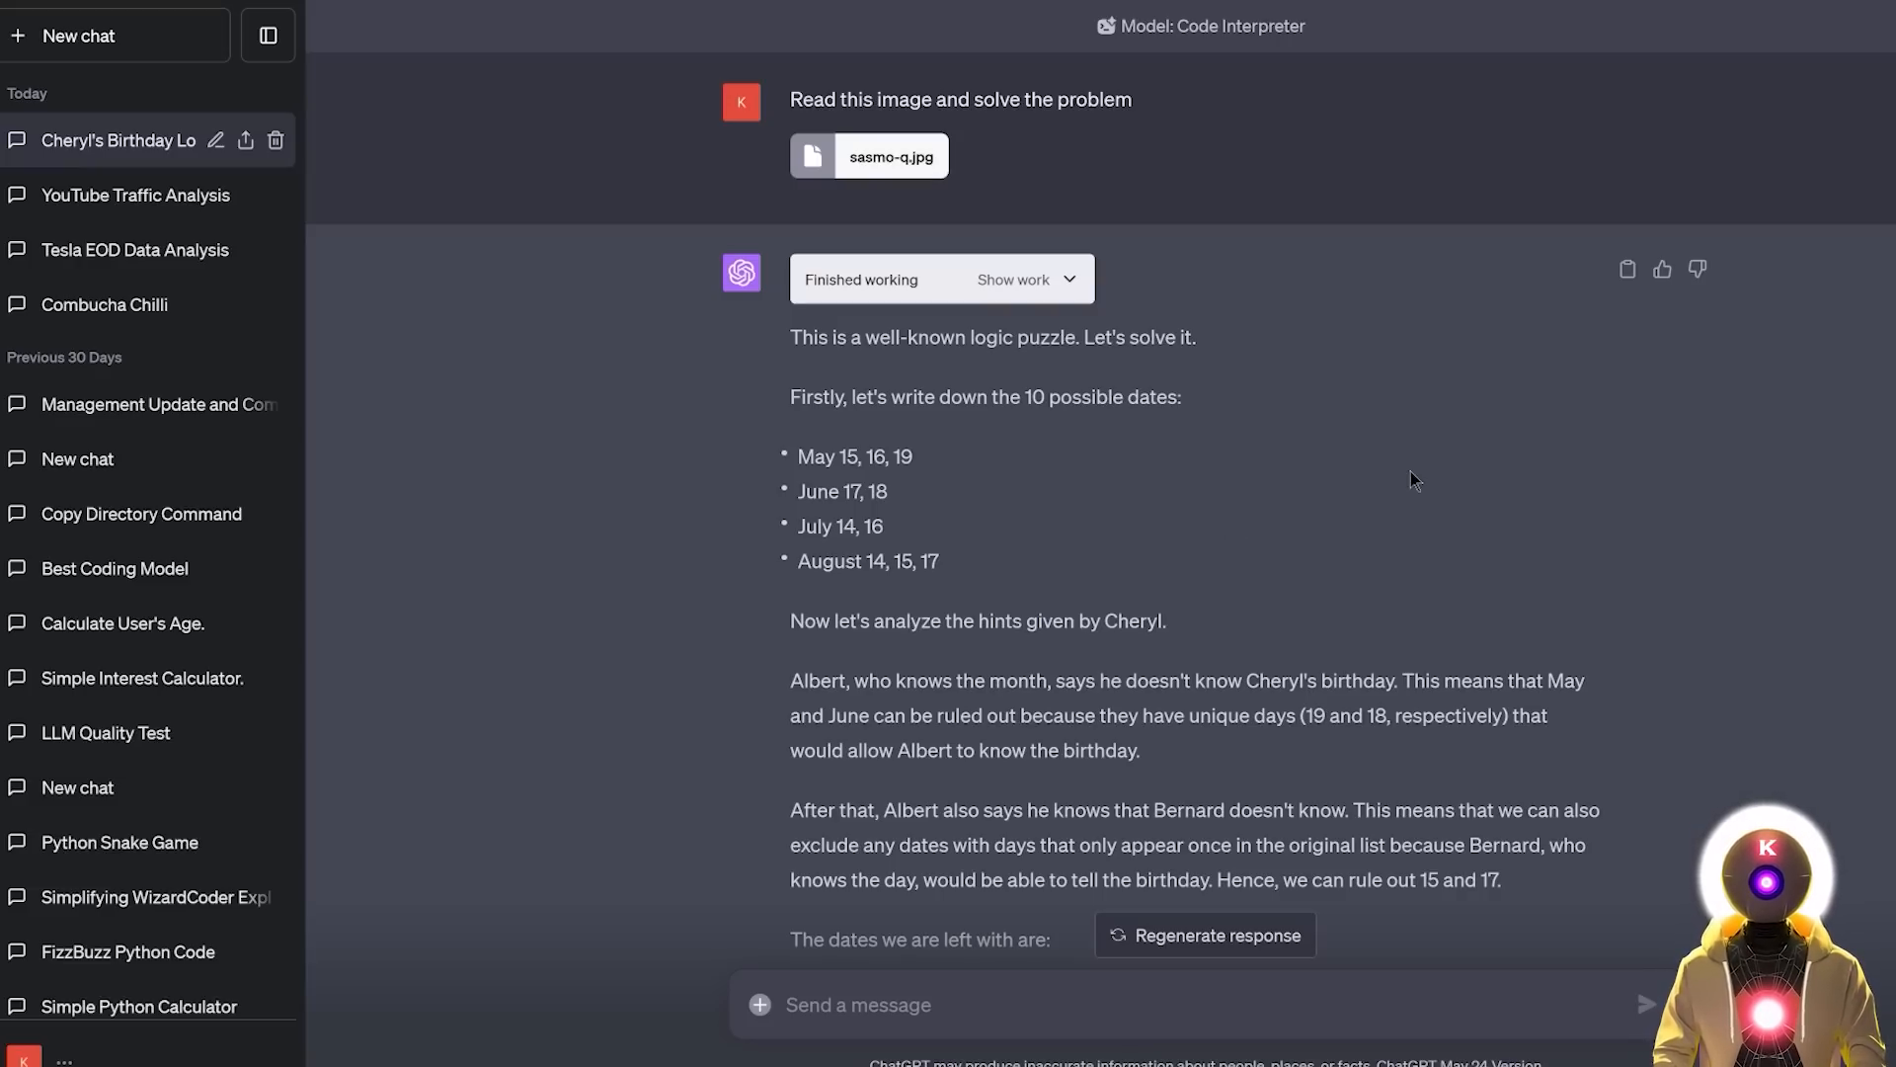
pyautogui.moveTo(1400, 468)
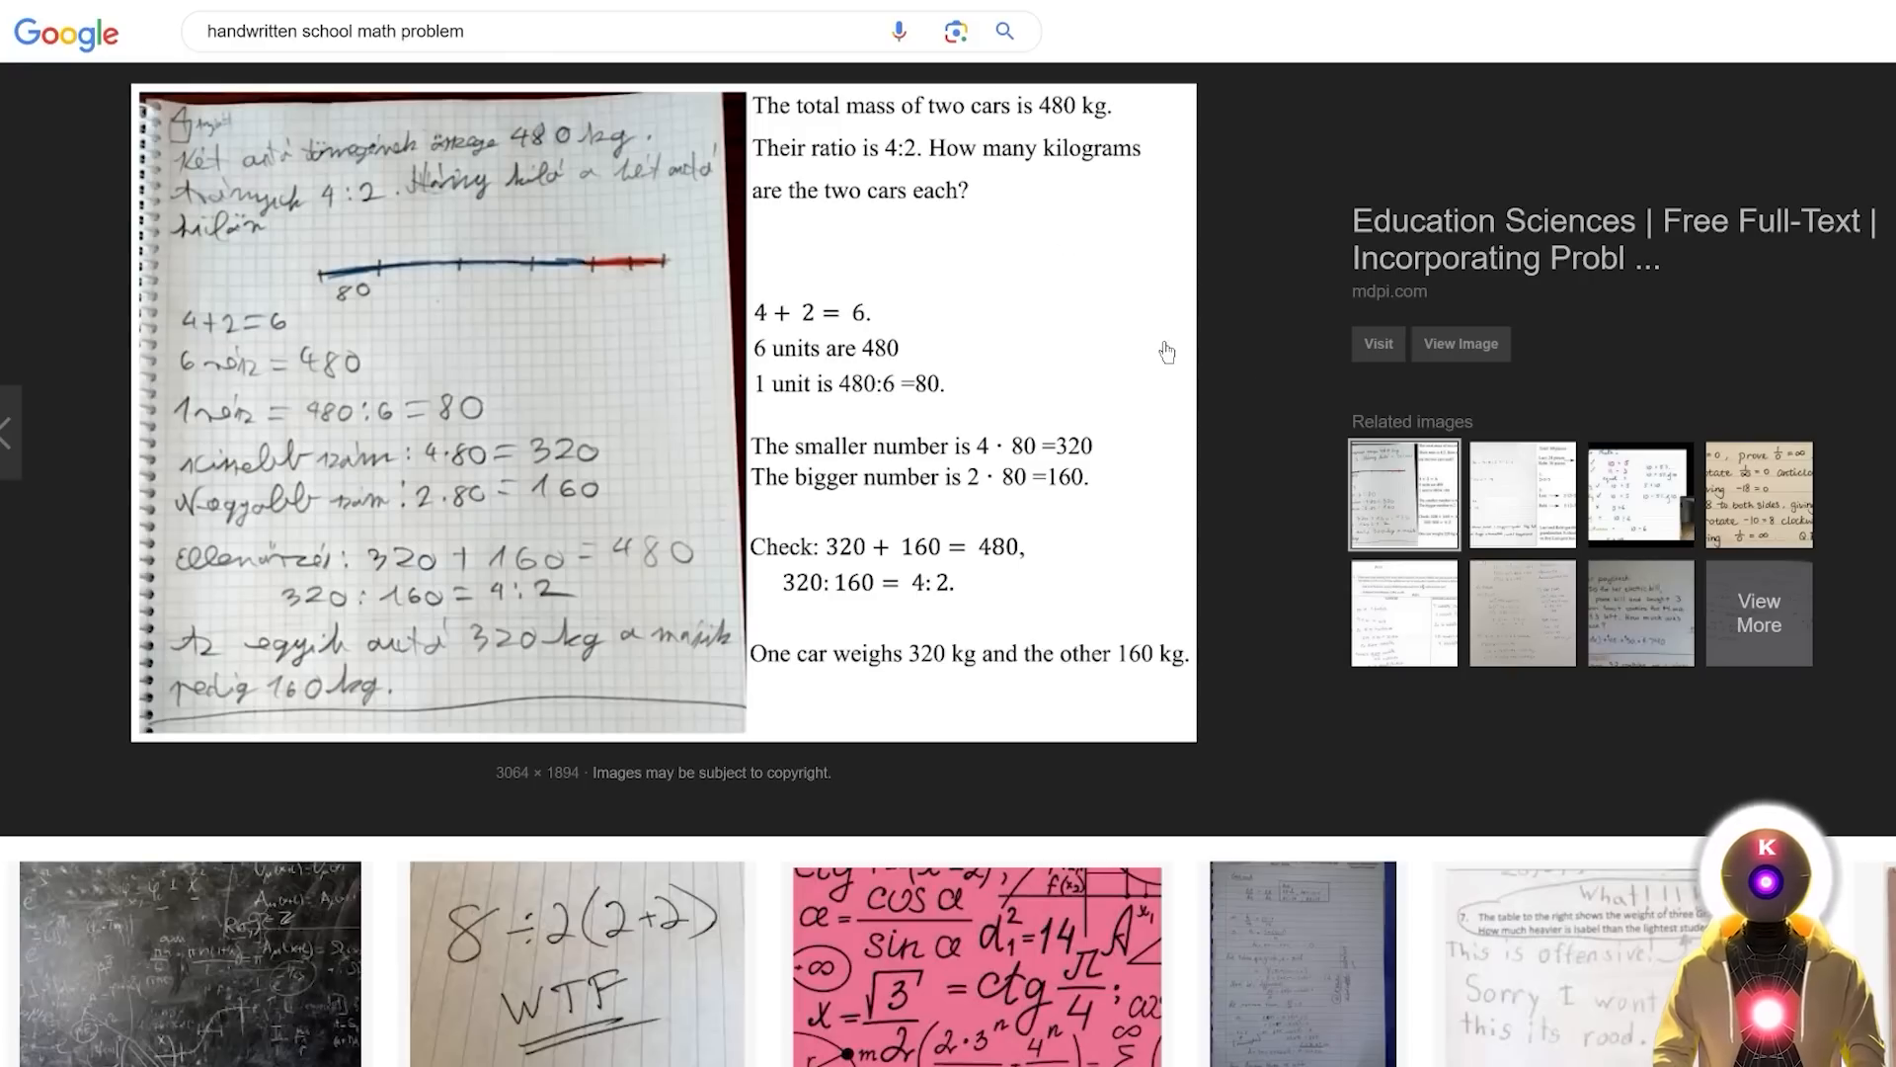
pyautogui.moveTo(426, 264)
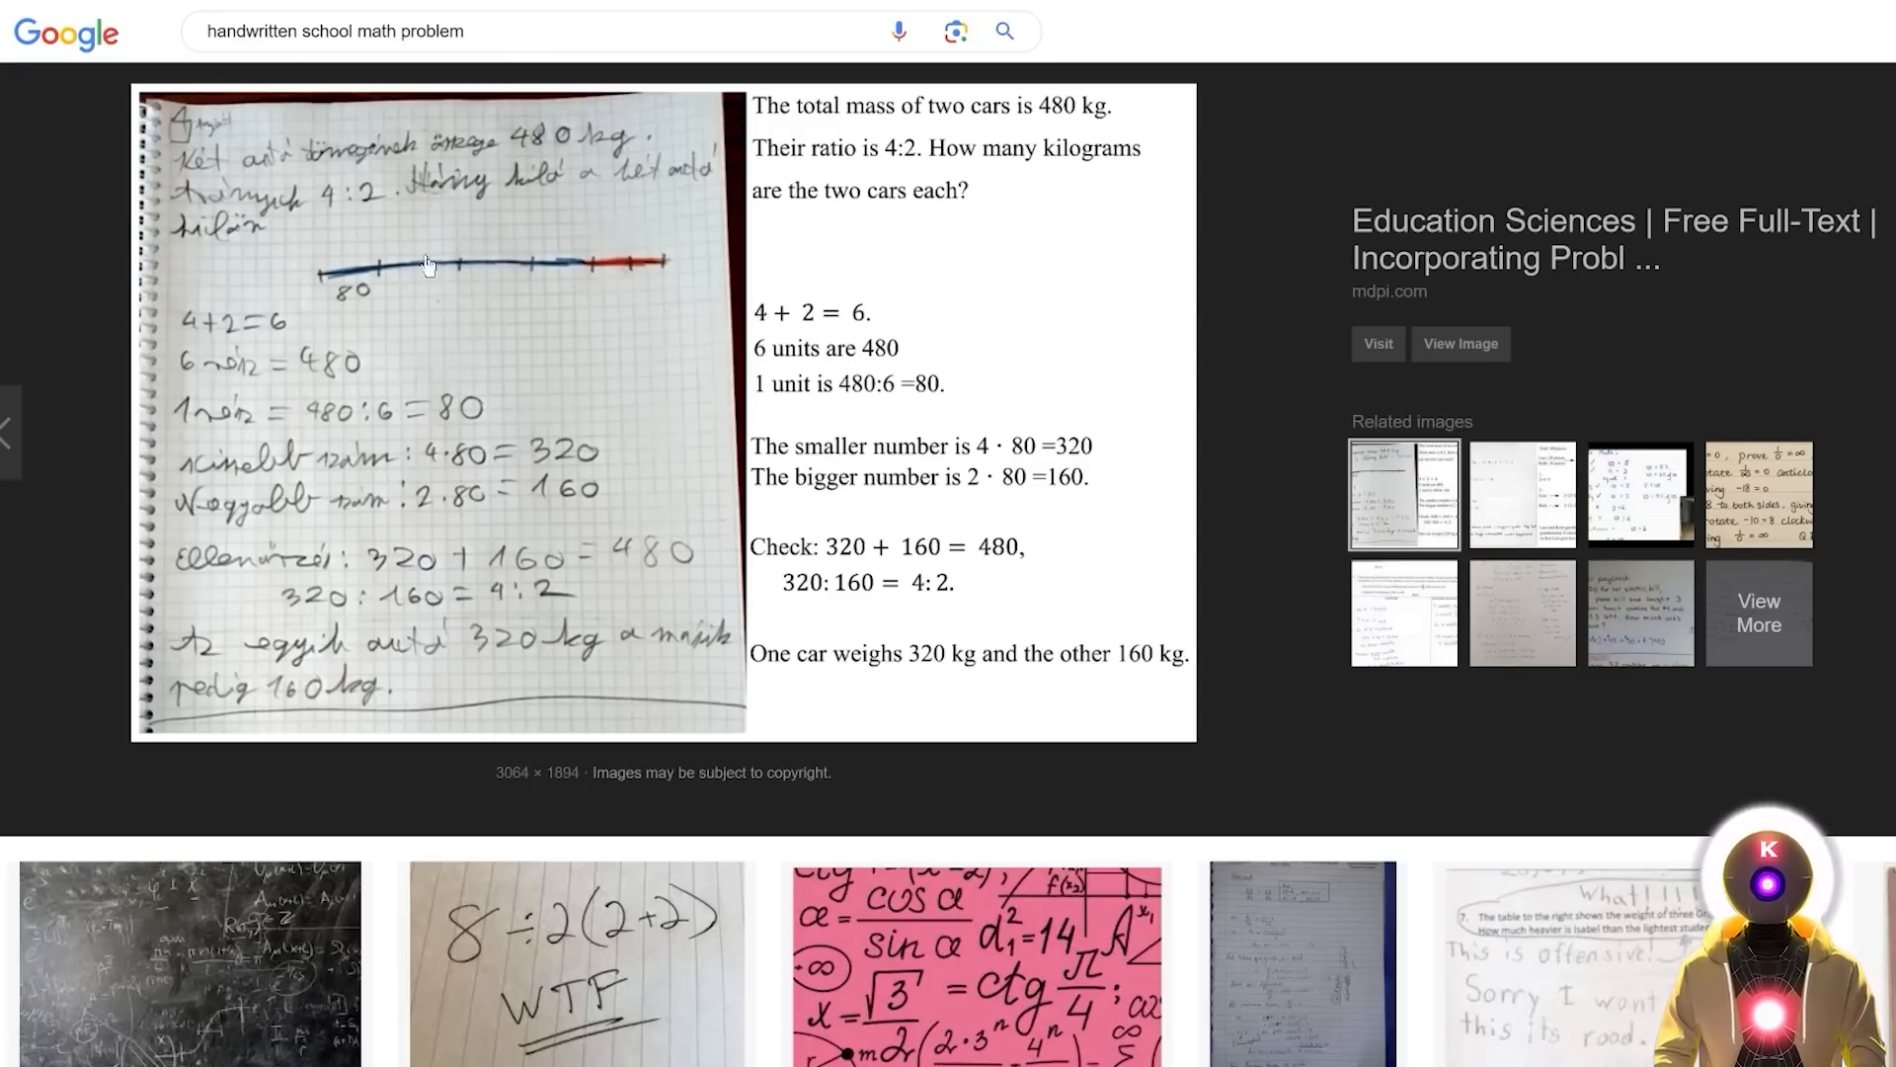
pyautogui.moveTo(405, 360)
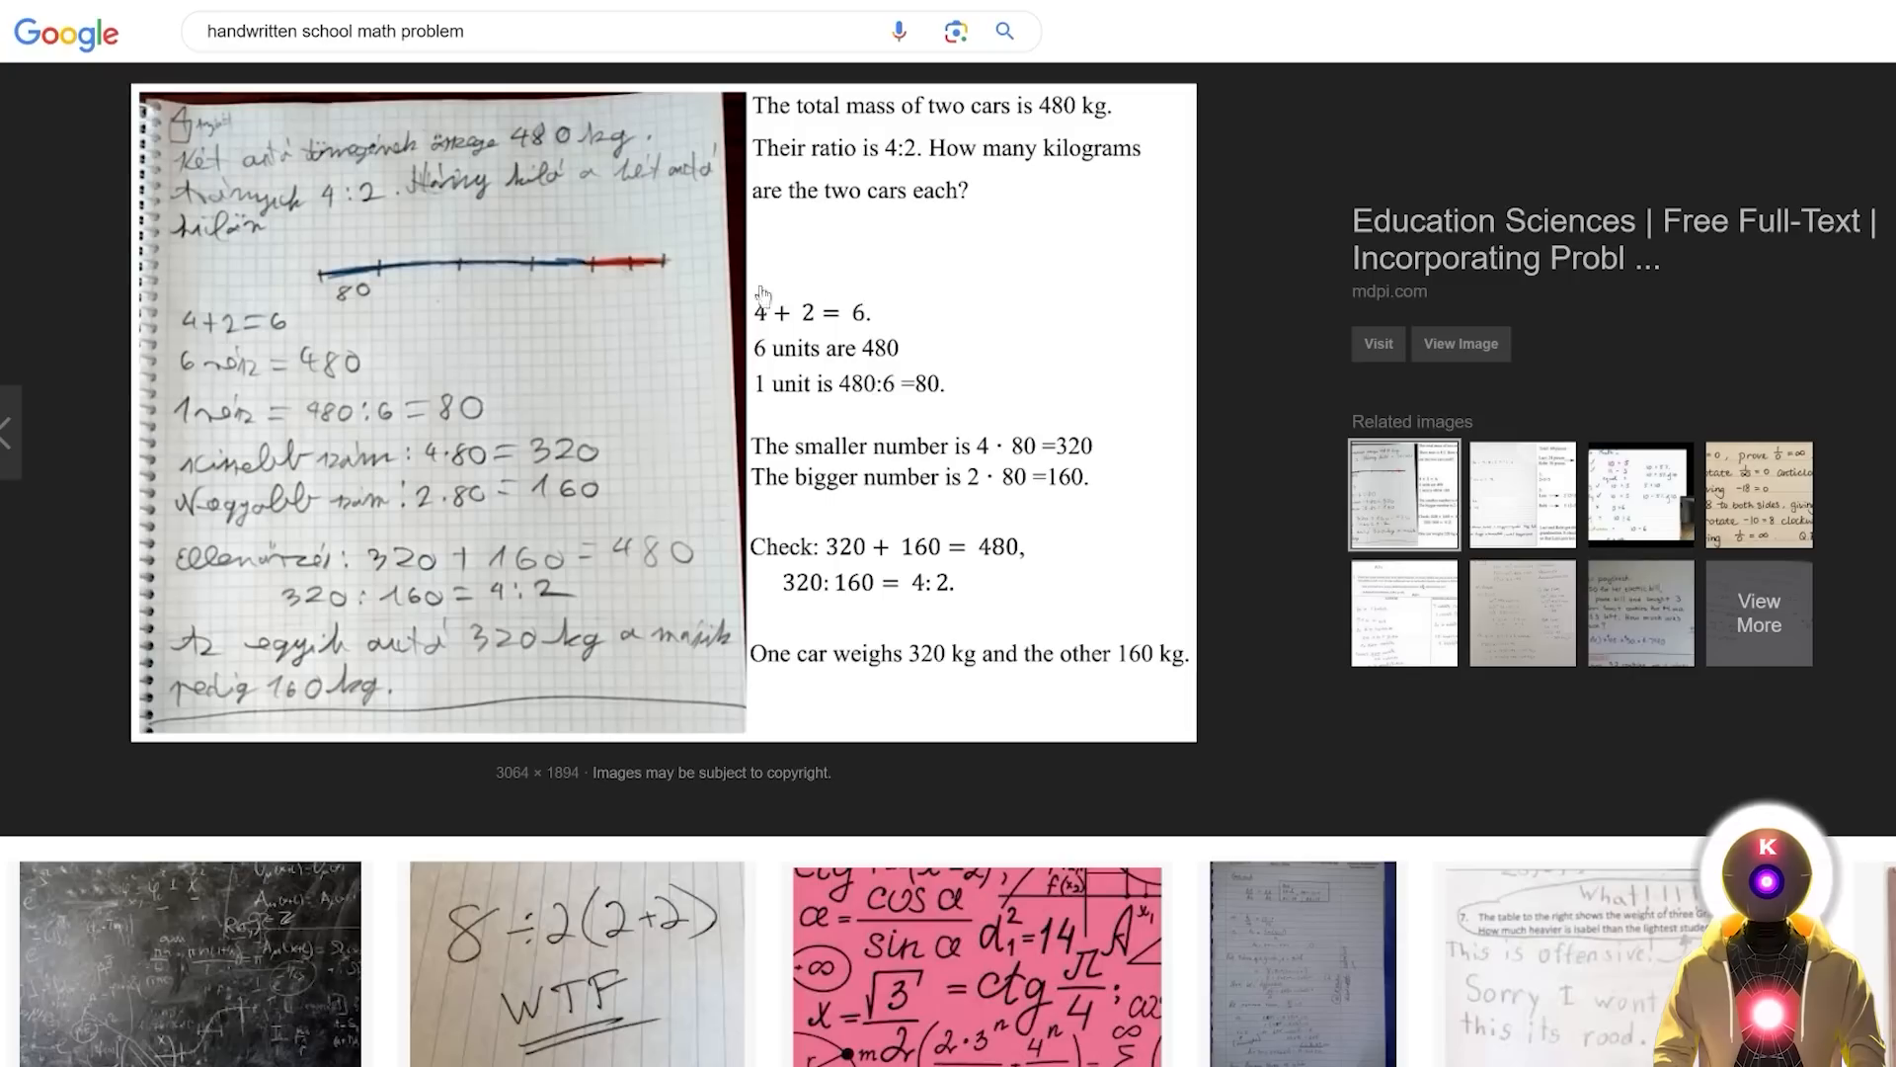
pyautogui.moveTo(897, 241)
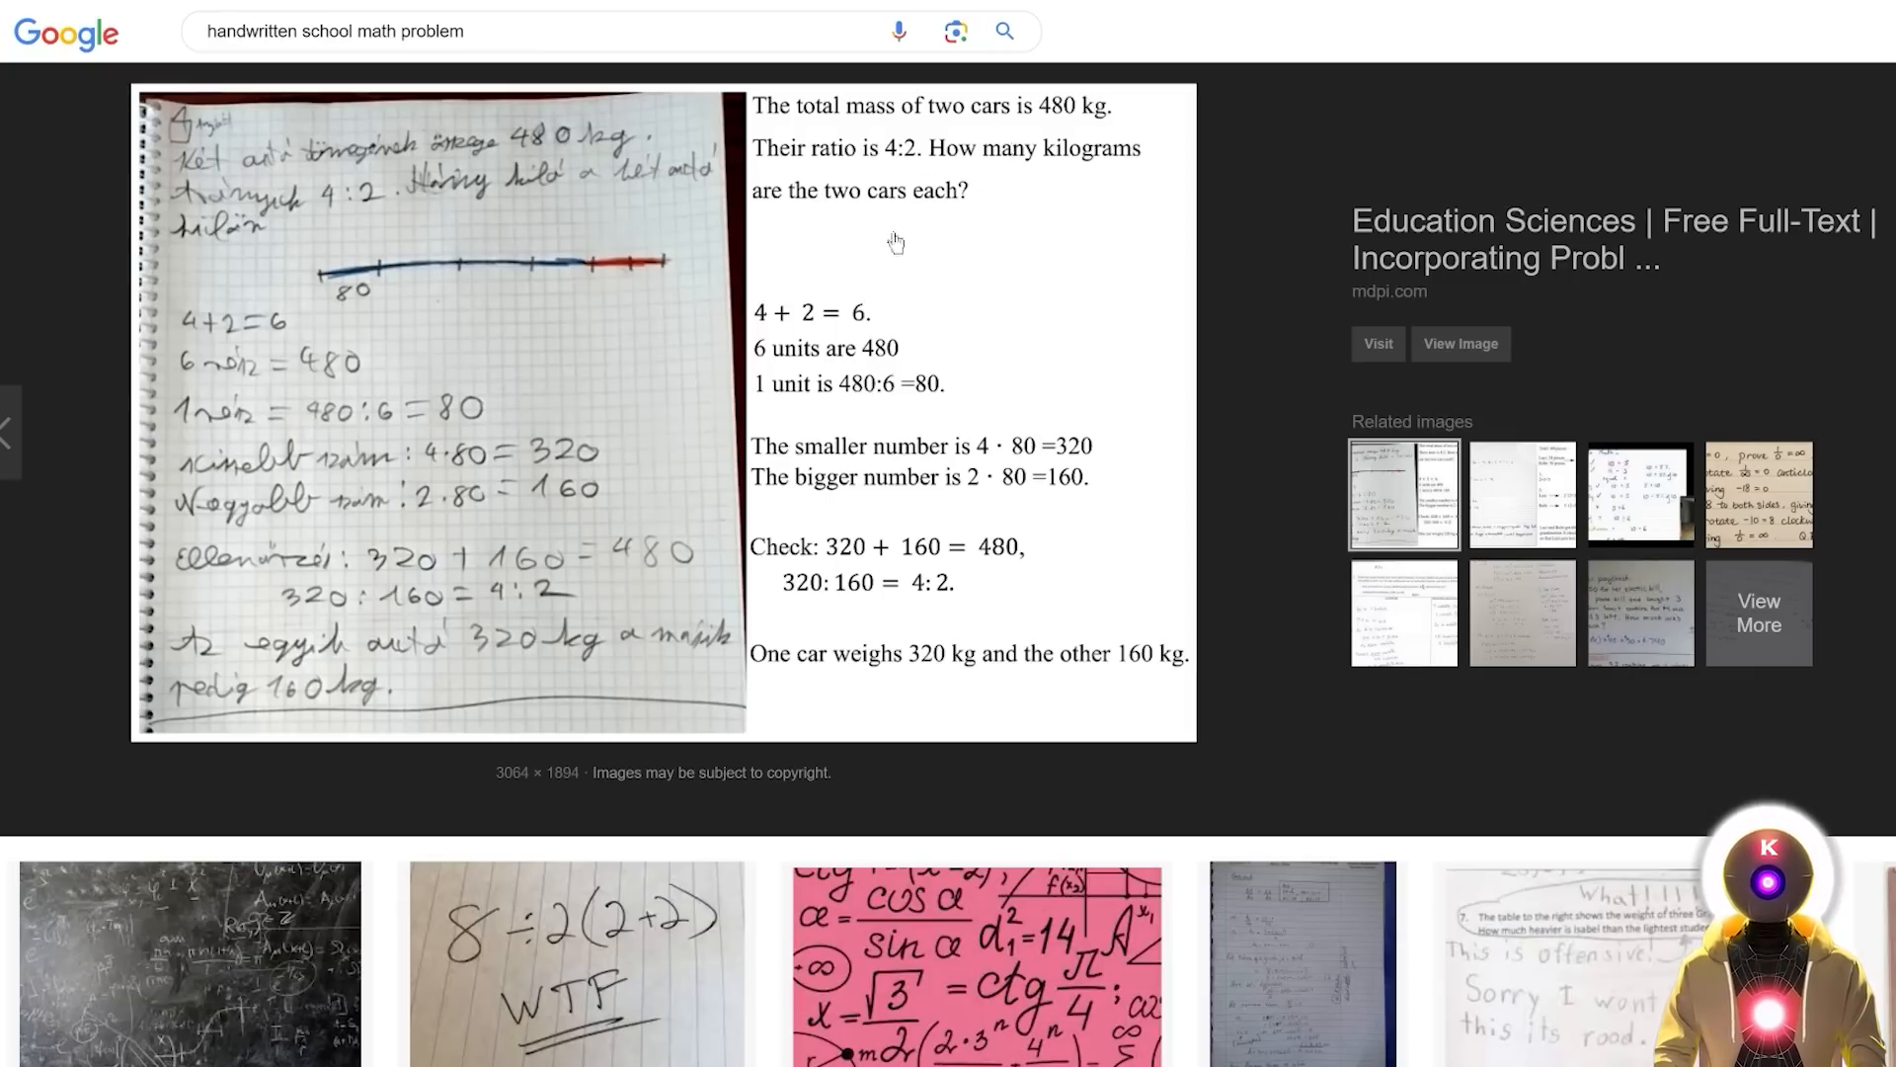
pyautogui.moveTo(844, 144)
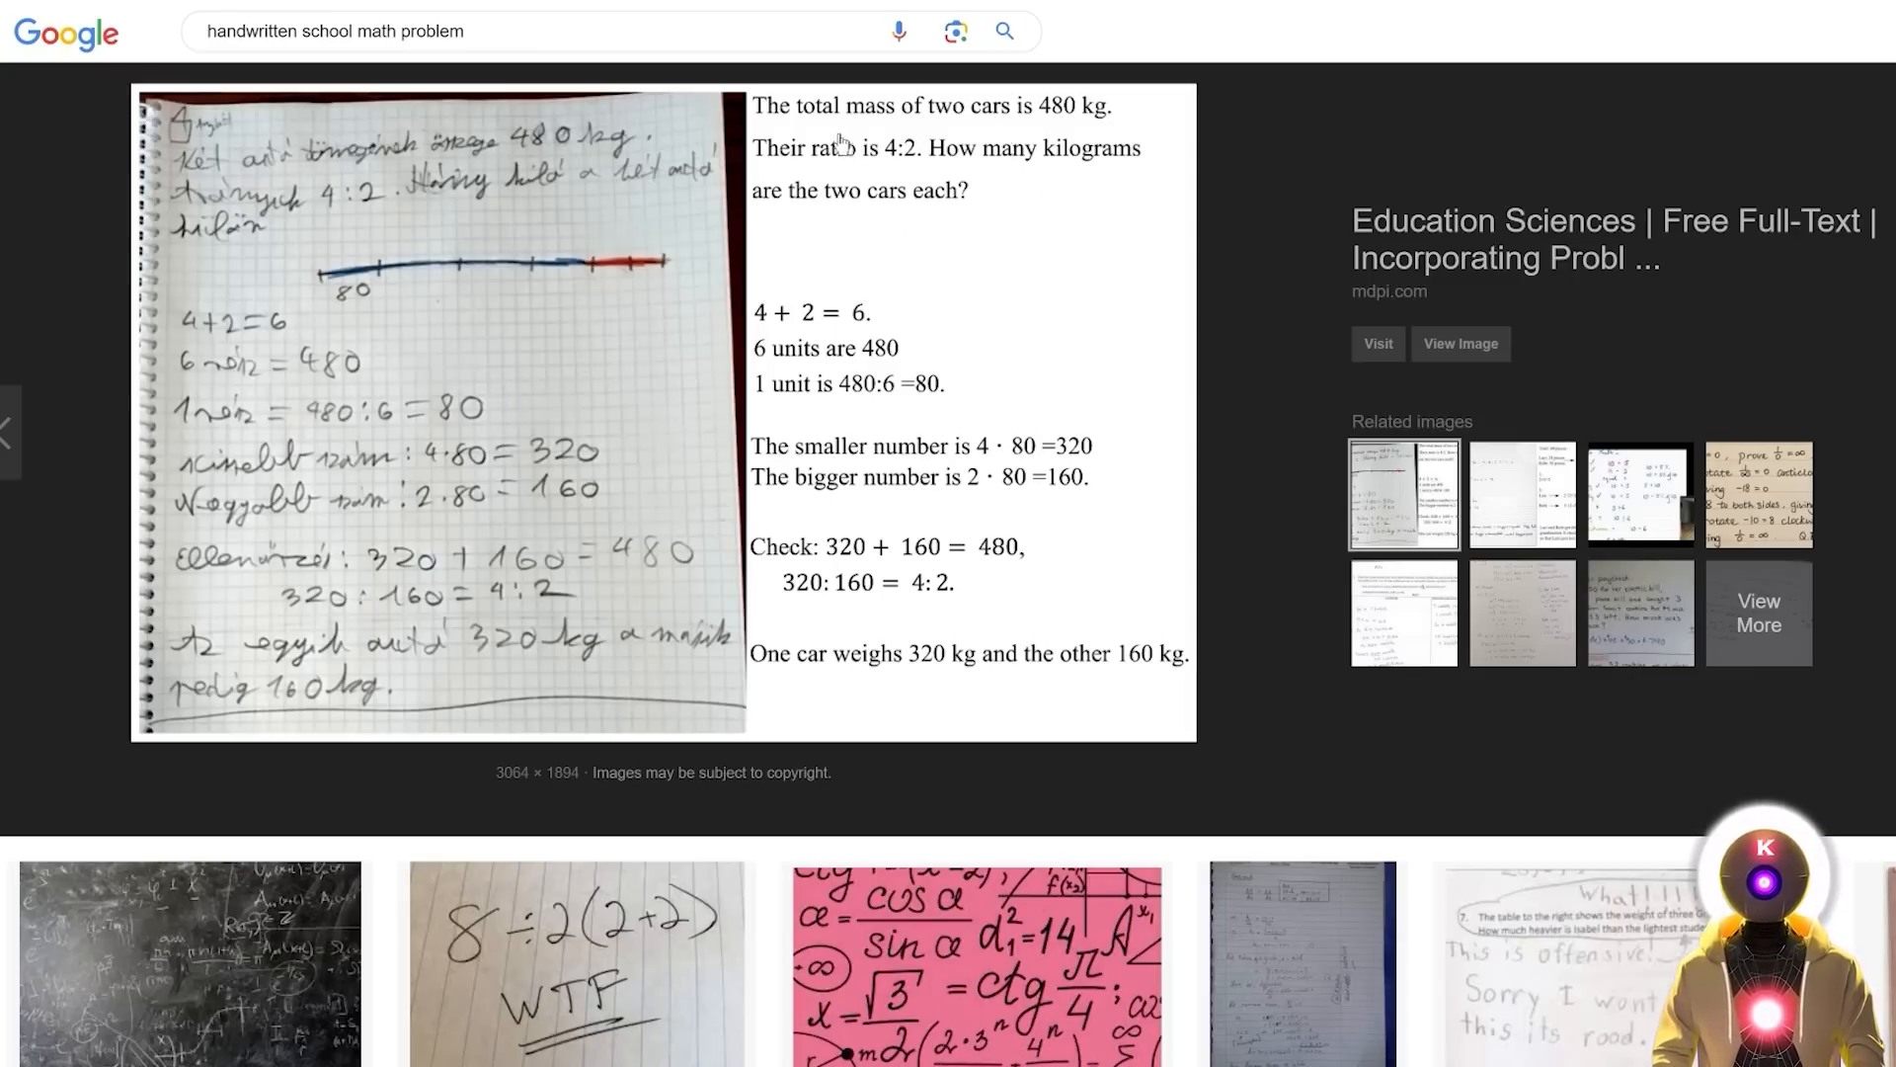
pyautogui.moveTo(1014, 238)
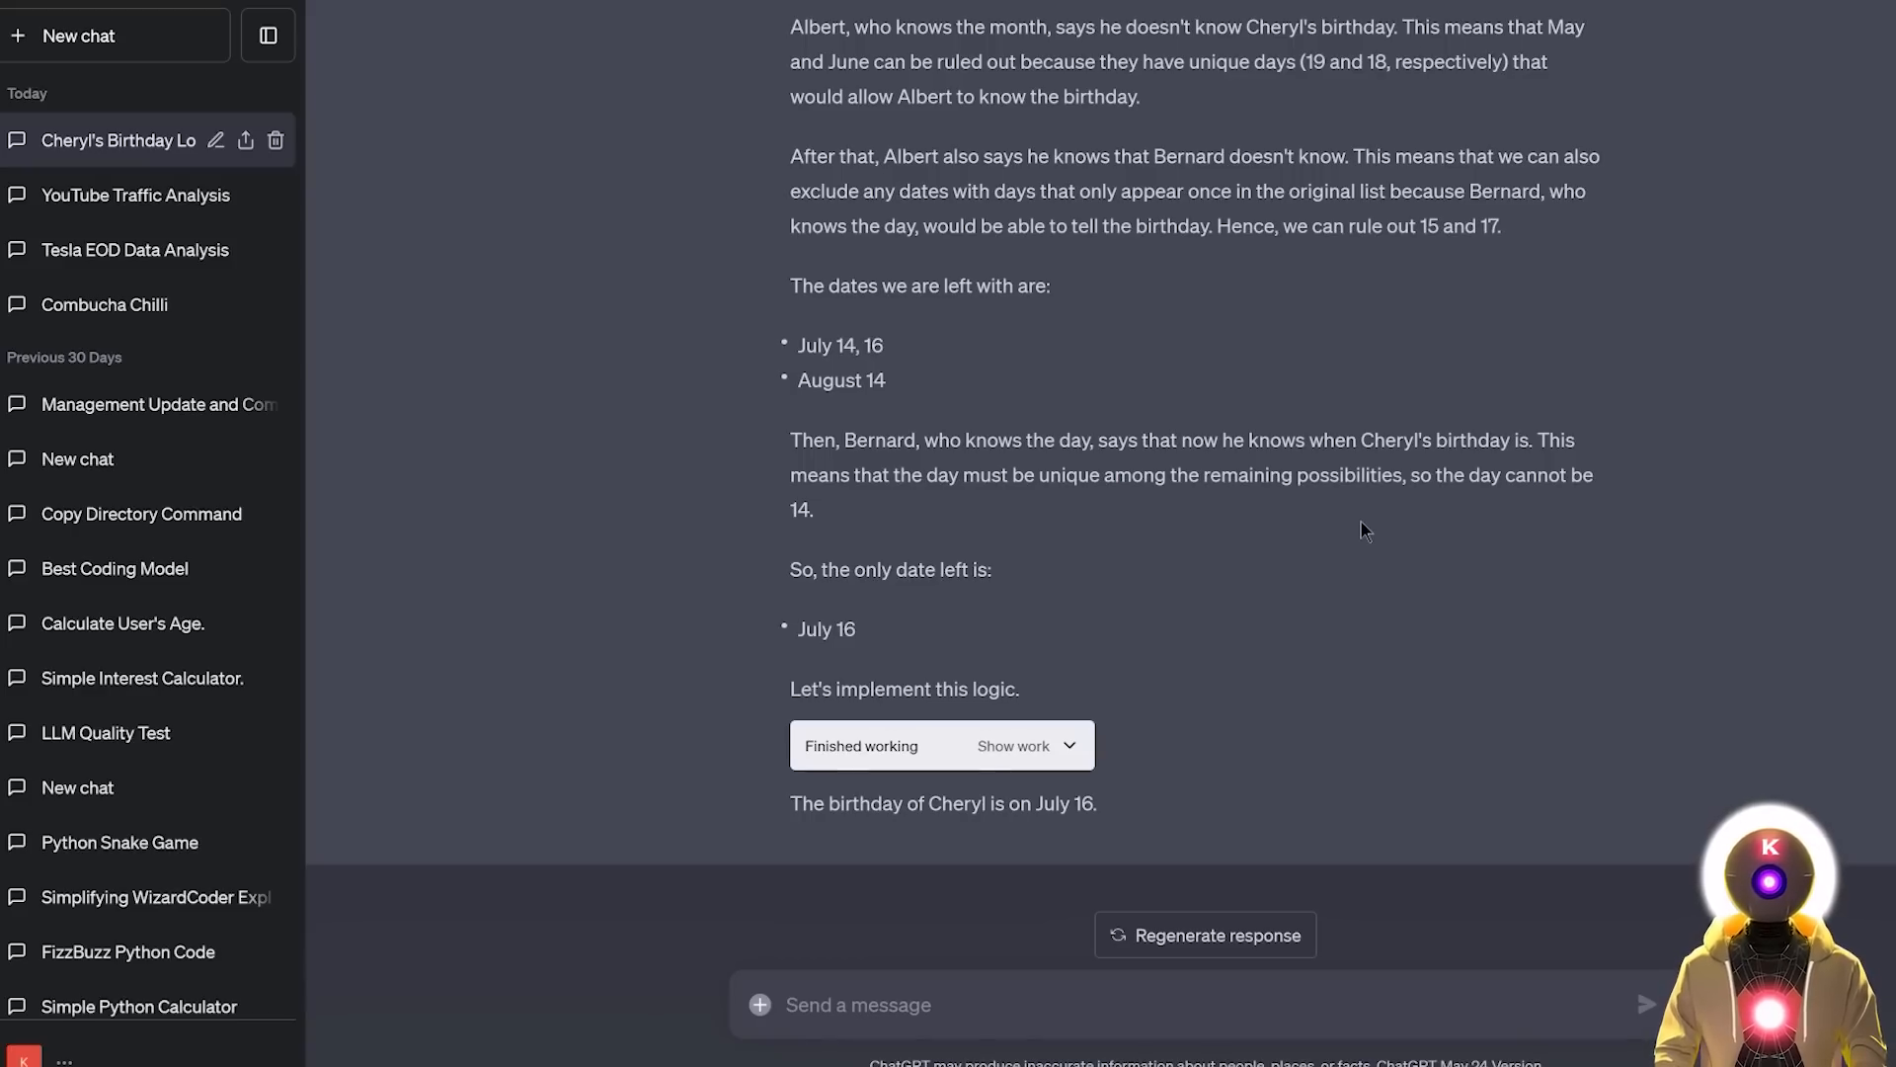
pyautogui.moveTo(1330, 529)
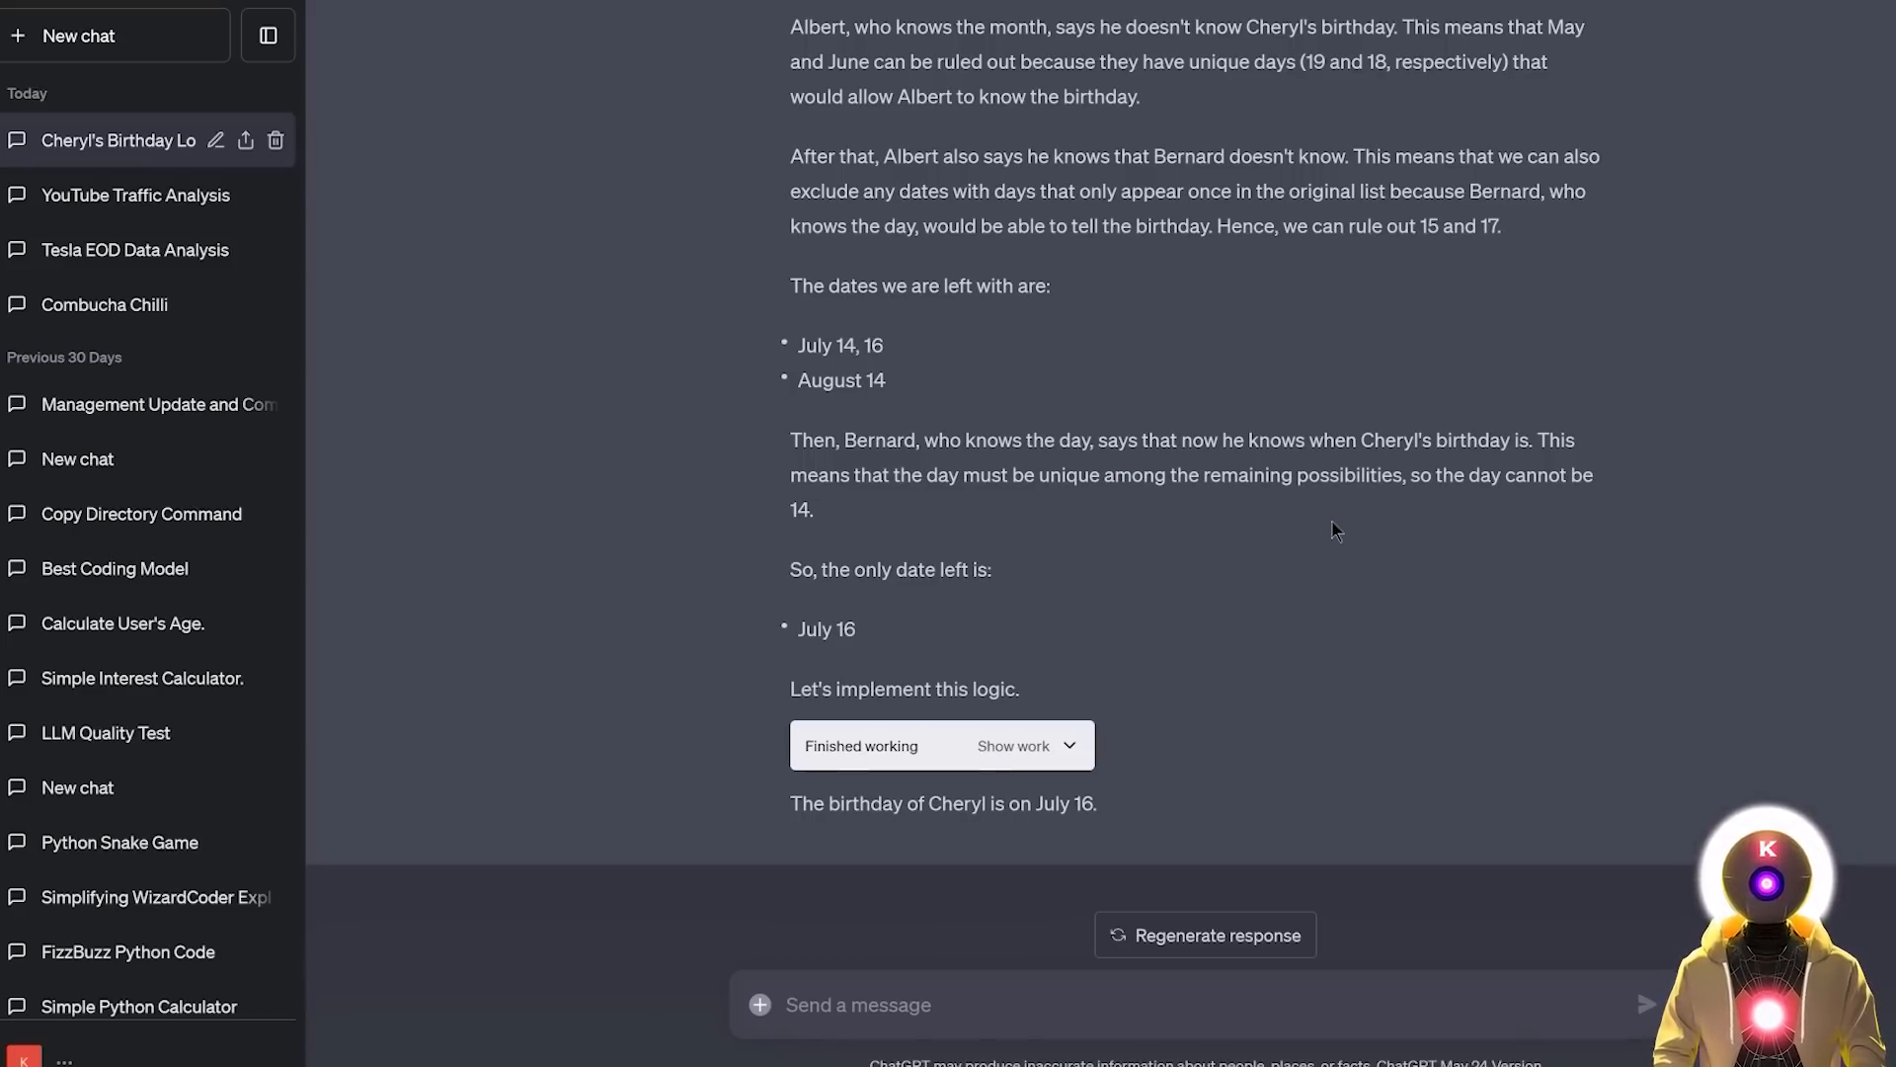
# Step: Start a fresh empty GPT-4 chat from the sidebar
pyautogui.click(77, 36)
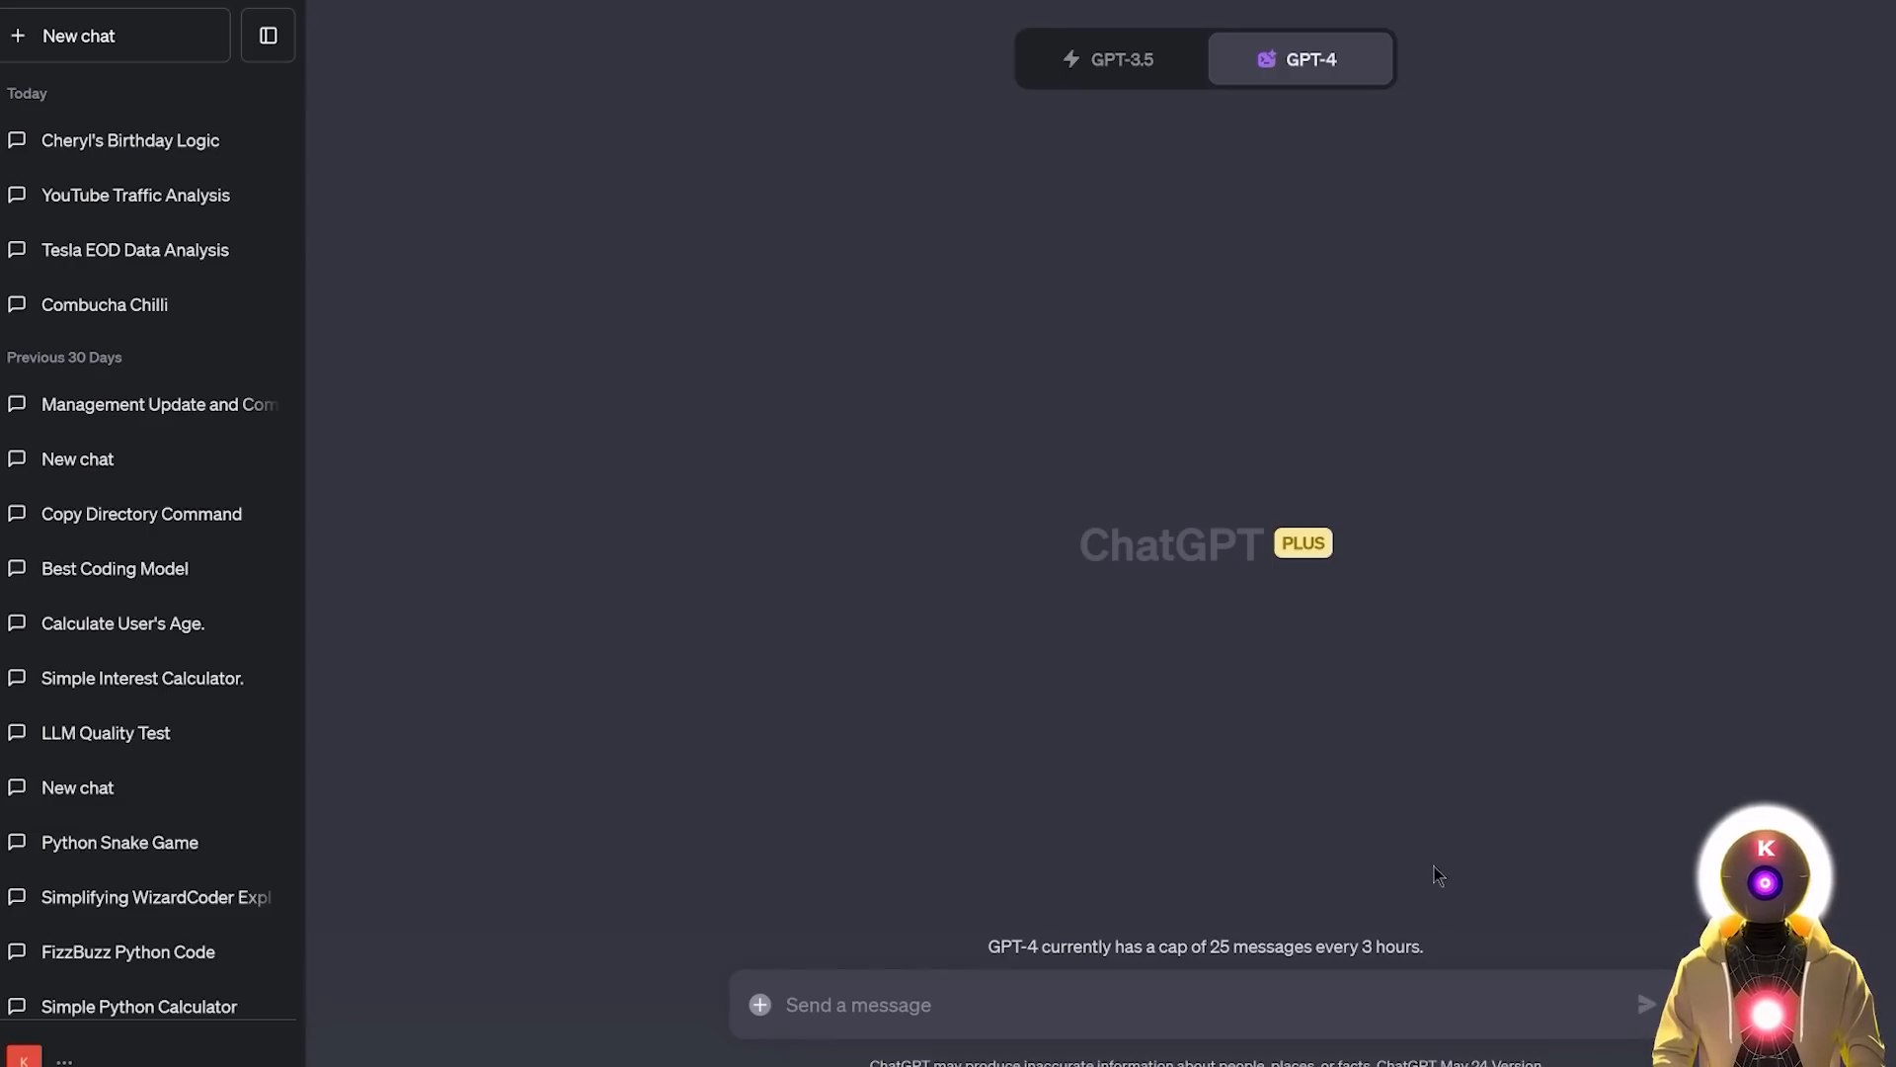
pyautogui.moveTo(1430, 839)
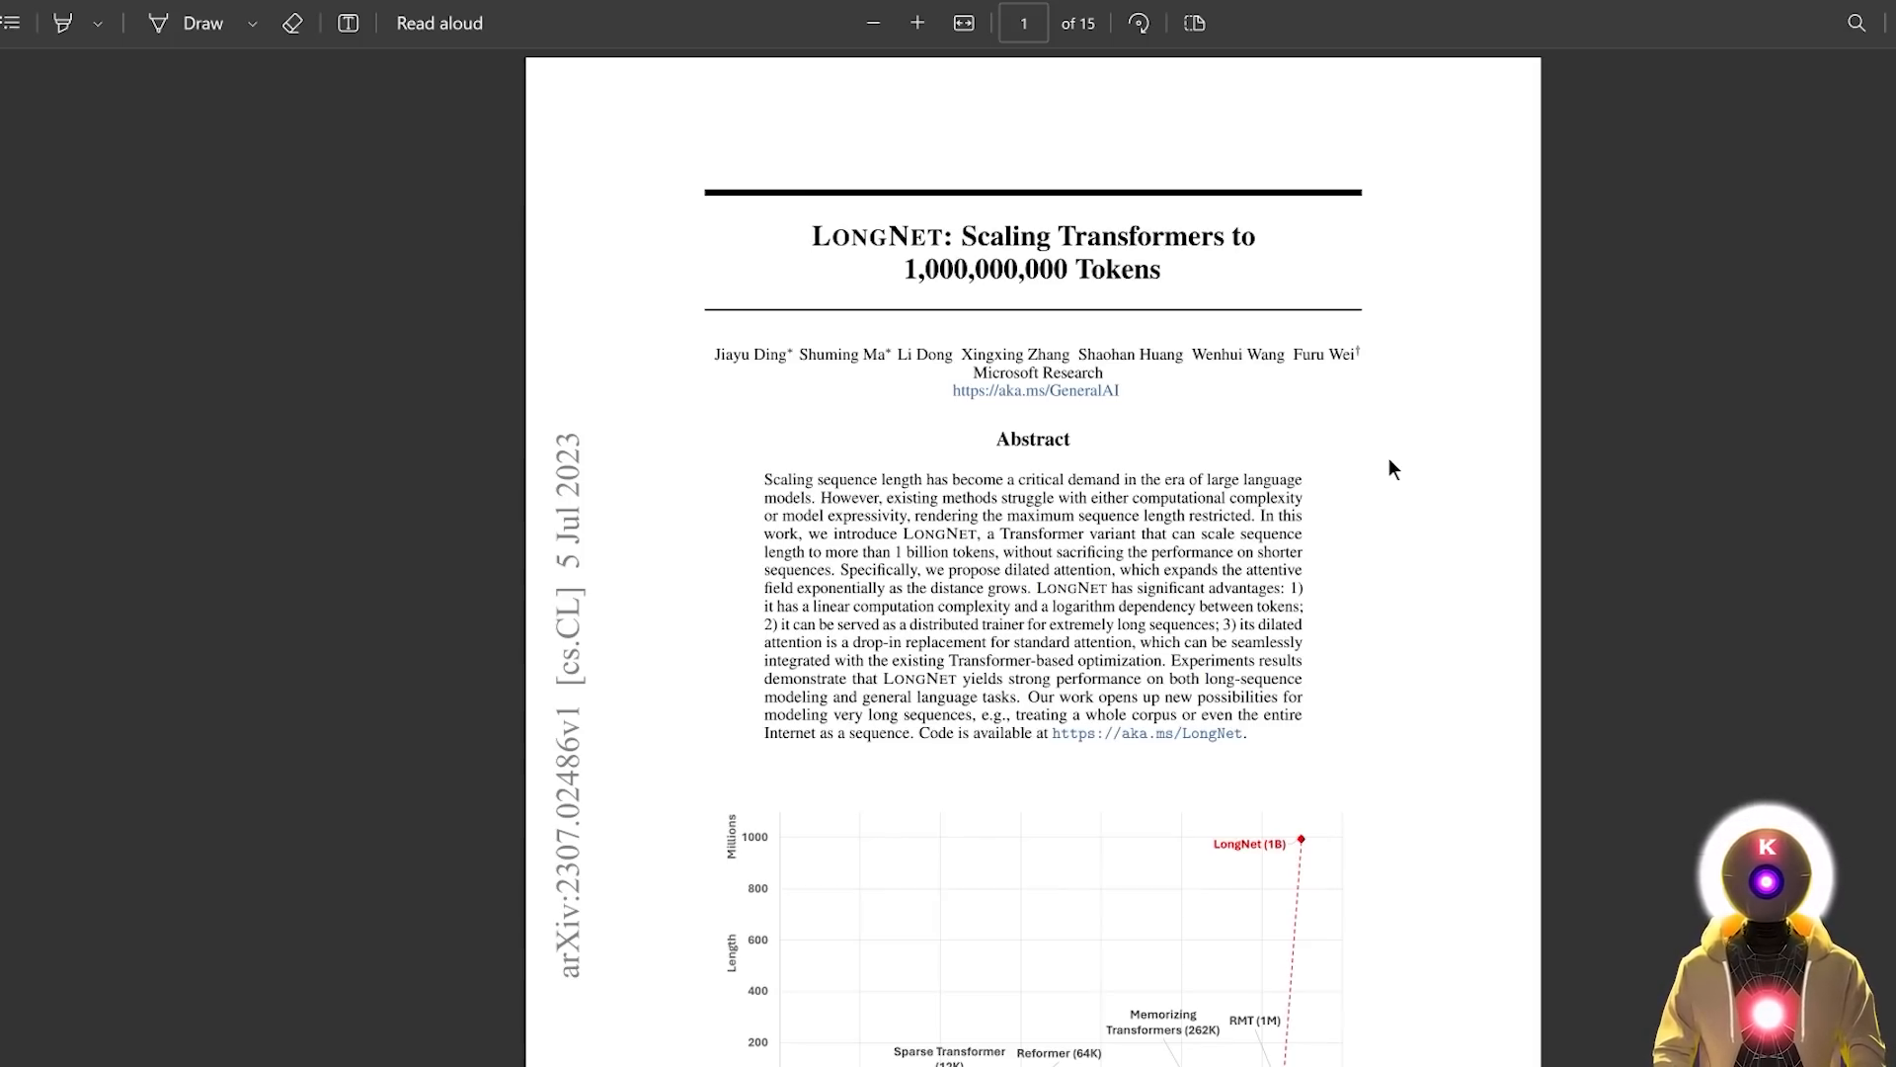
pyautogui.moveTo(1359, 403)
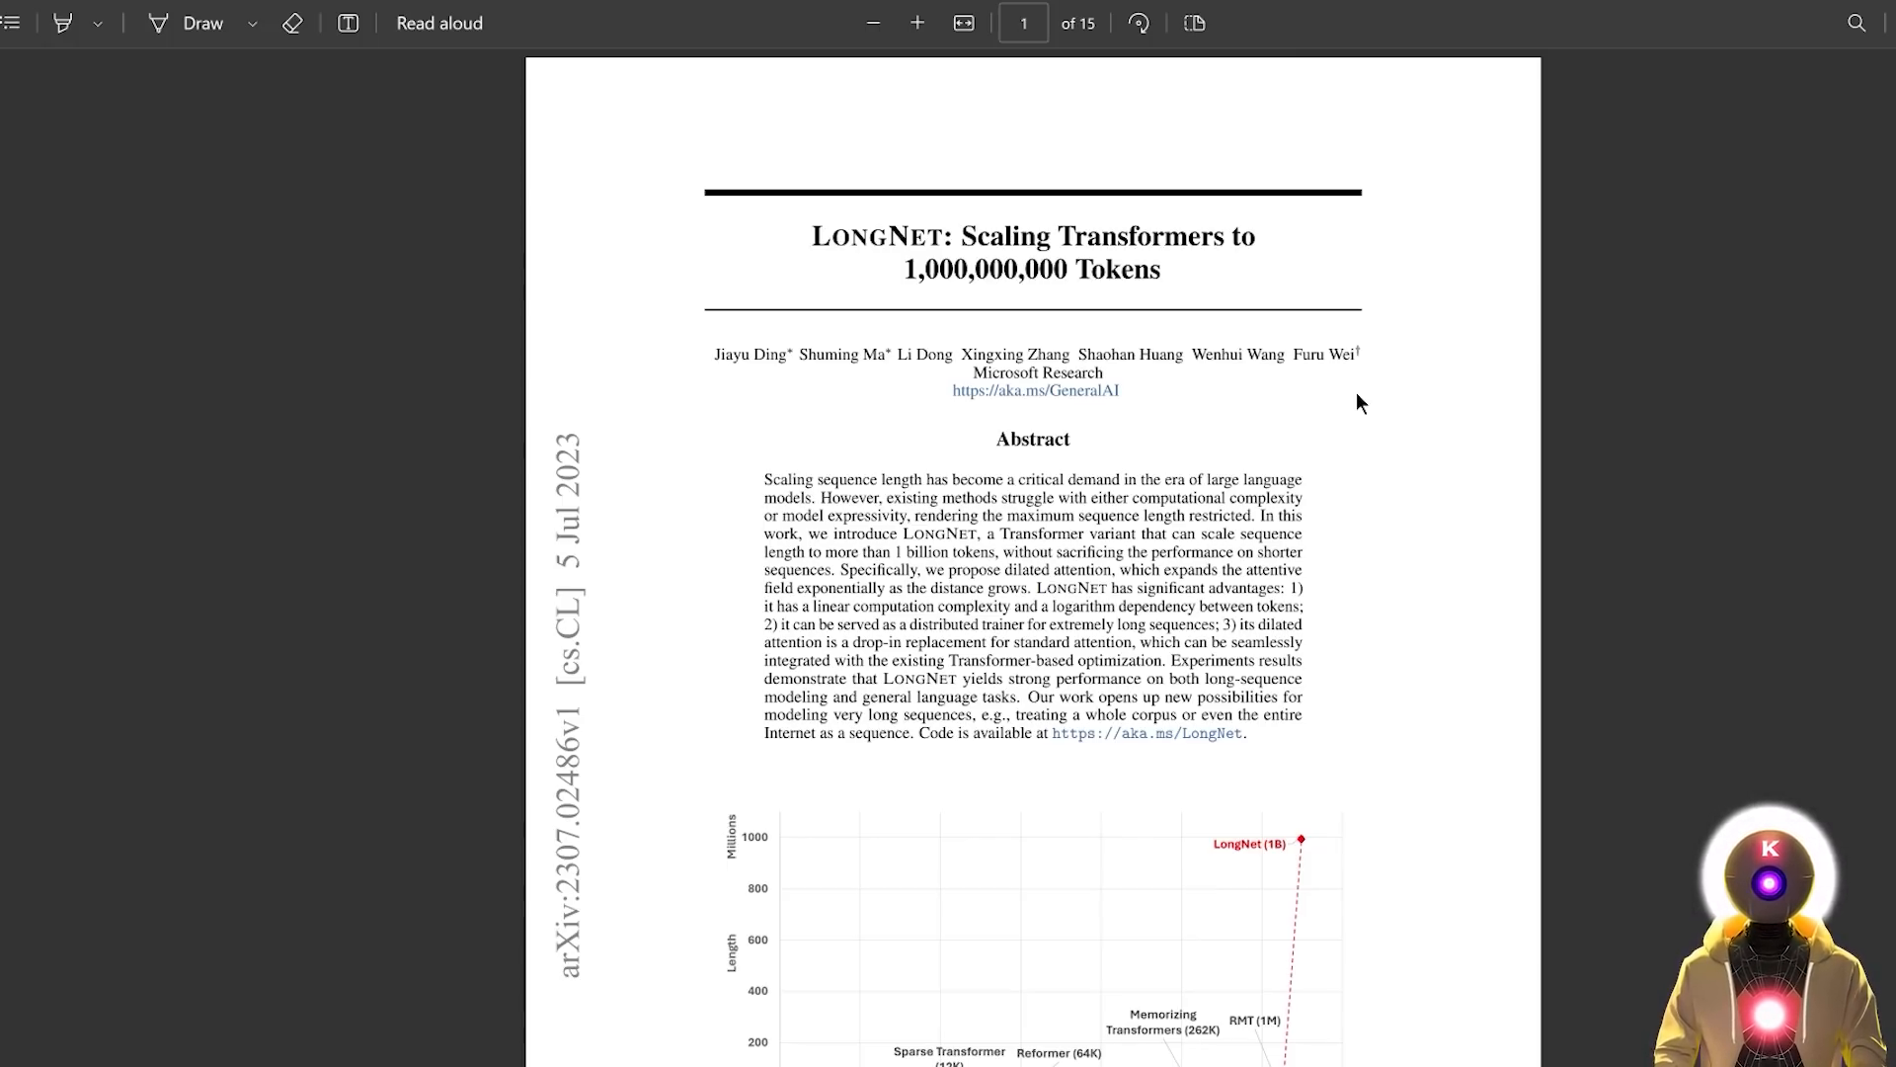
pyautogui.moveTo(1172, 425)
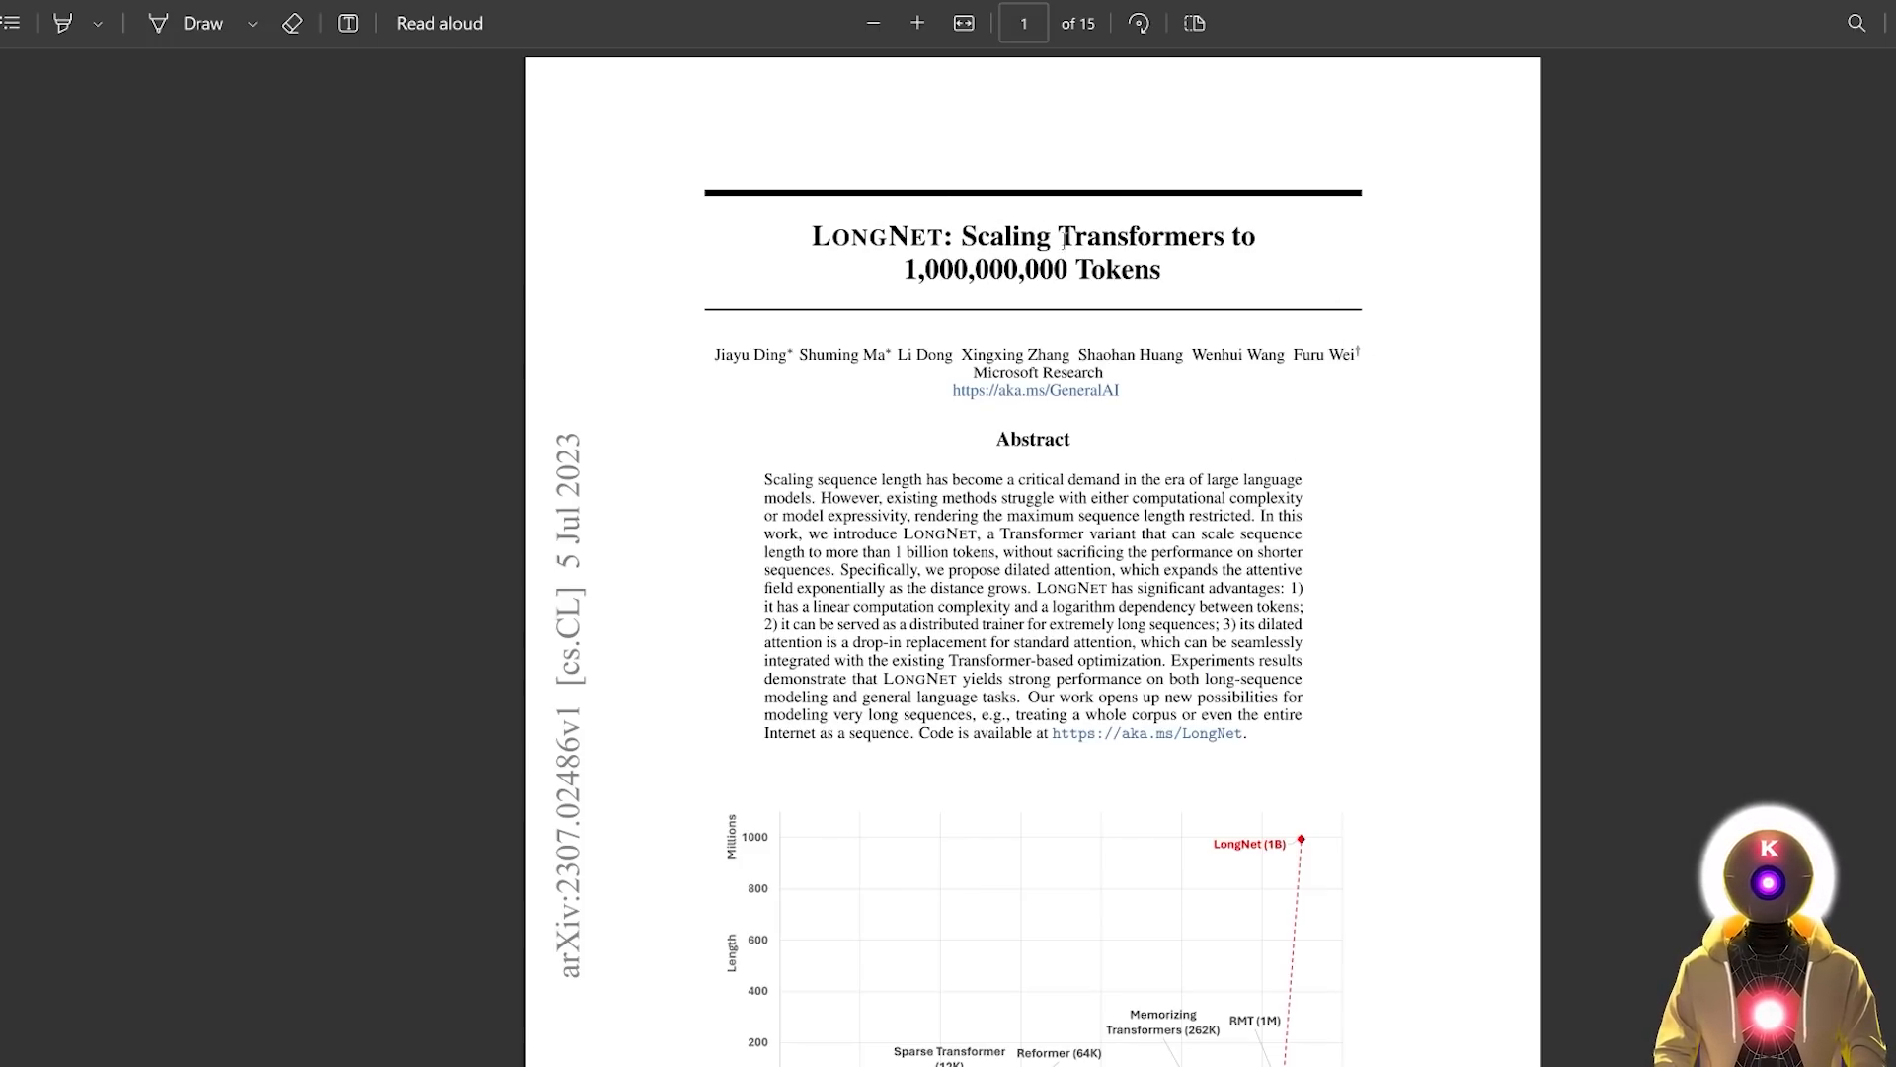
pyautogui.moveTo(1221, 285)
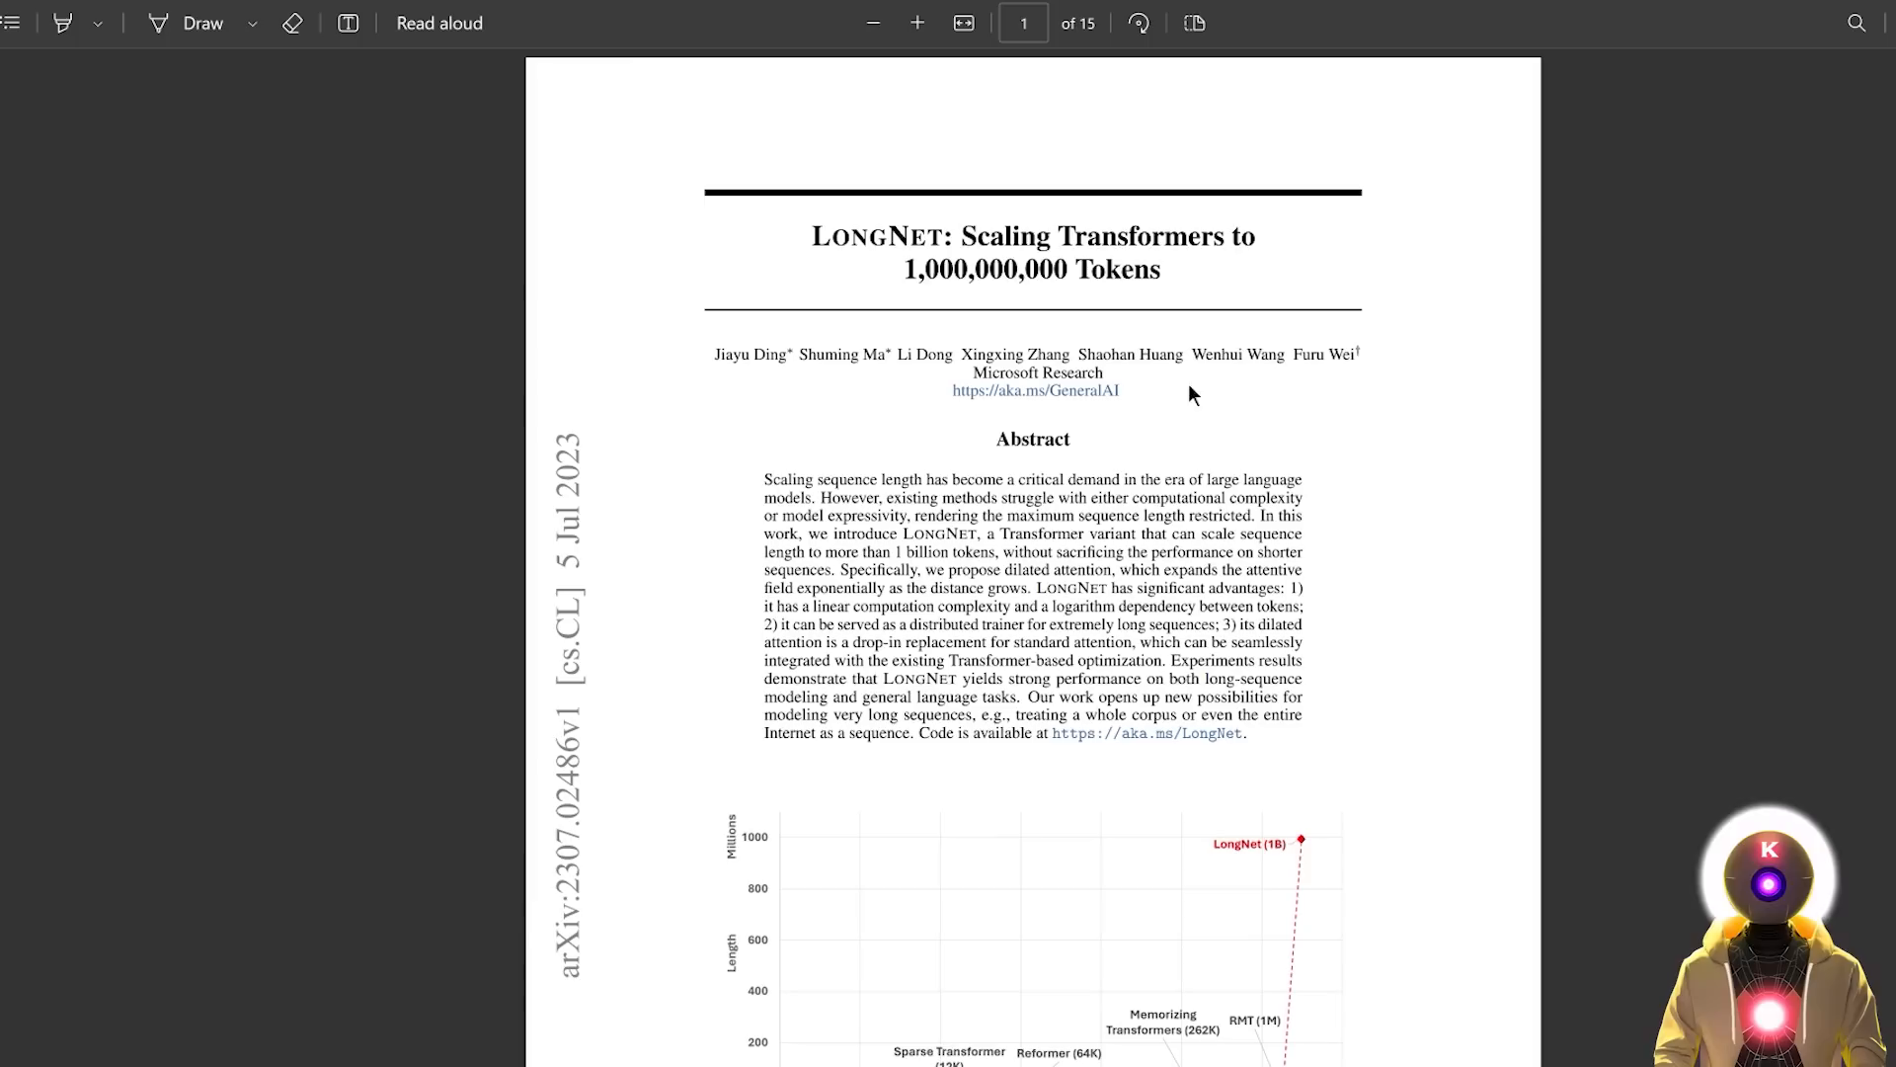
pyautogui.moveTo(1214, 419)
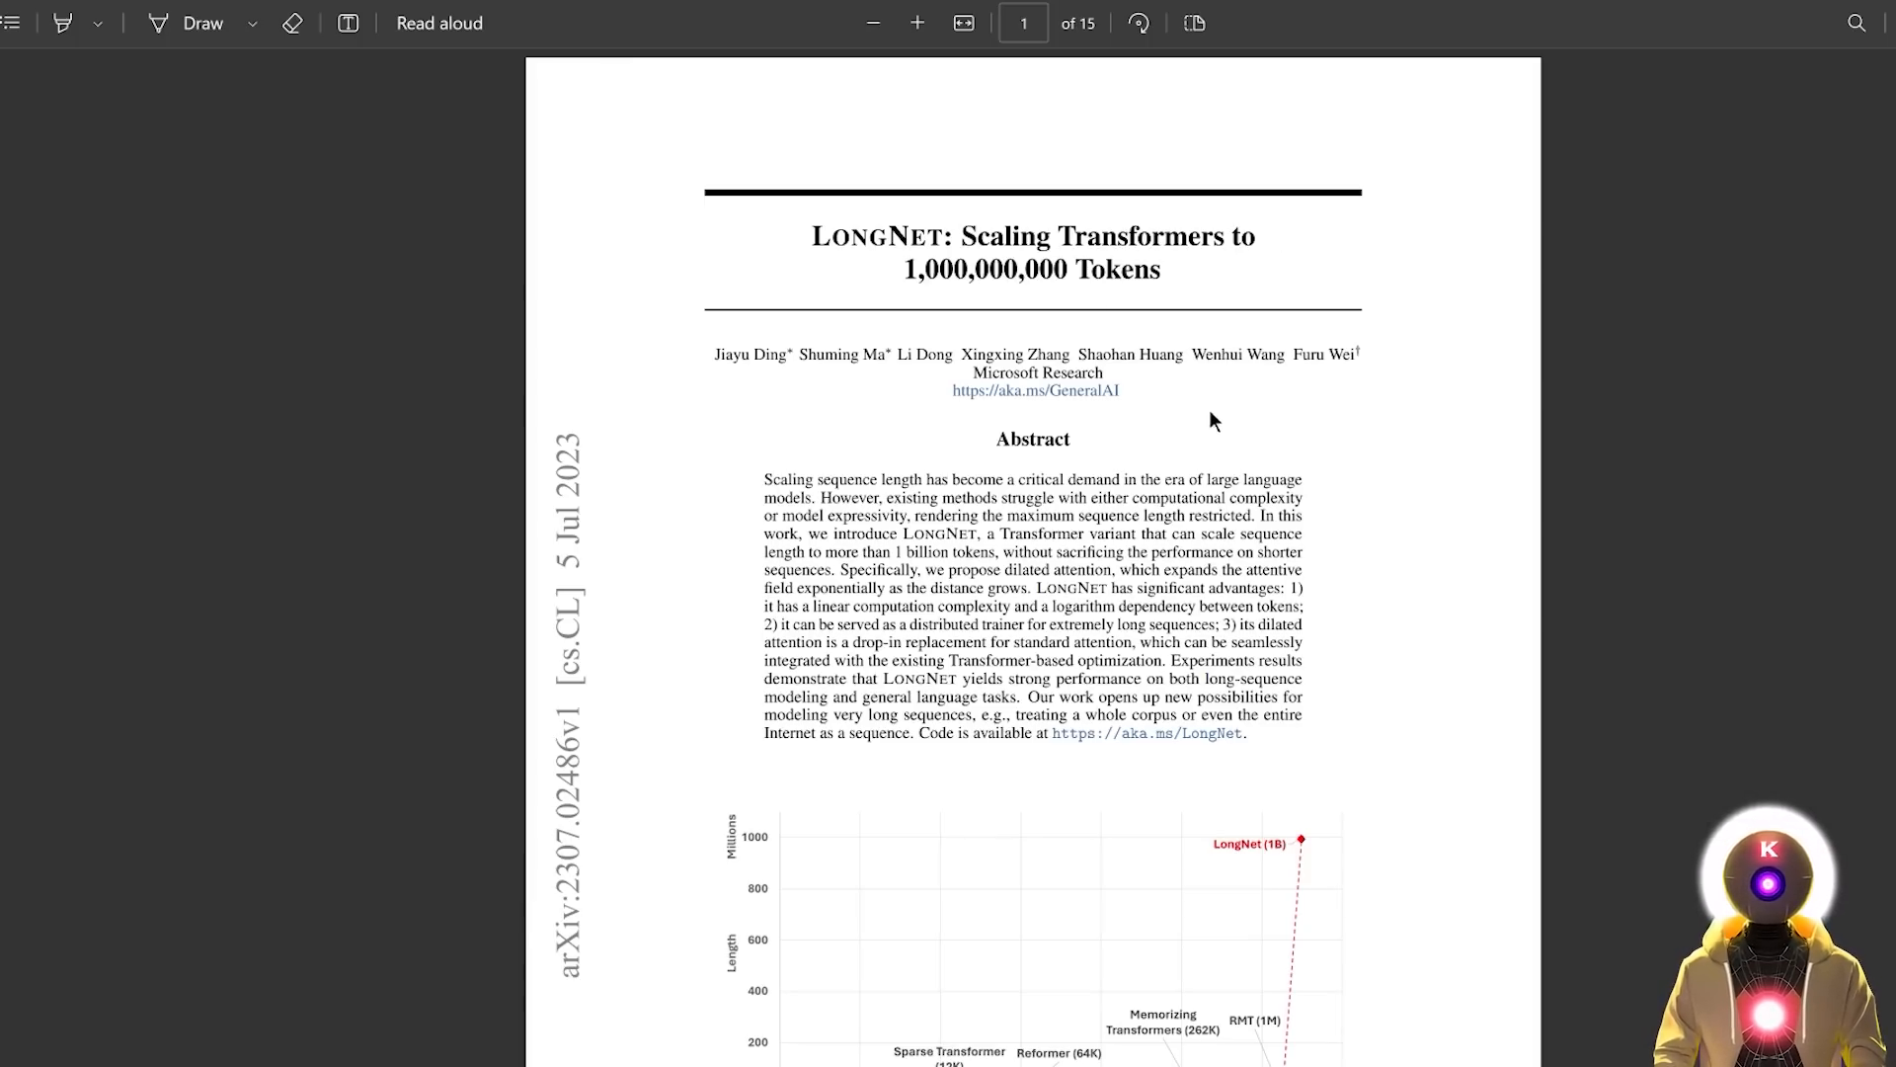
pyautogui.moveTo(1236, 409)
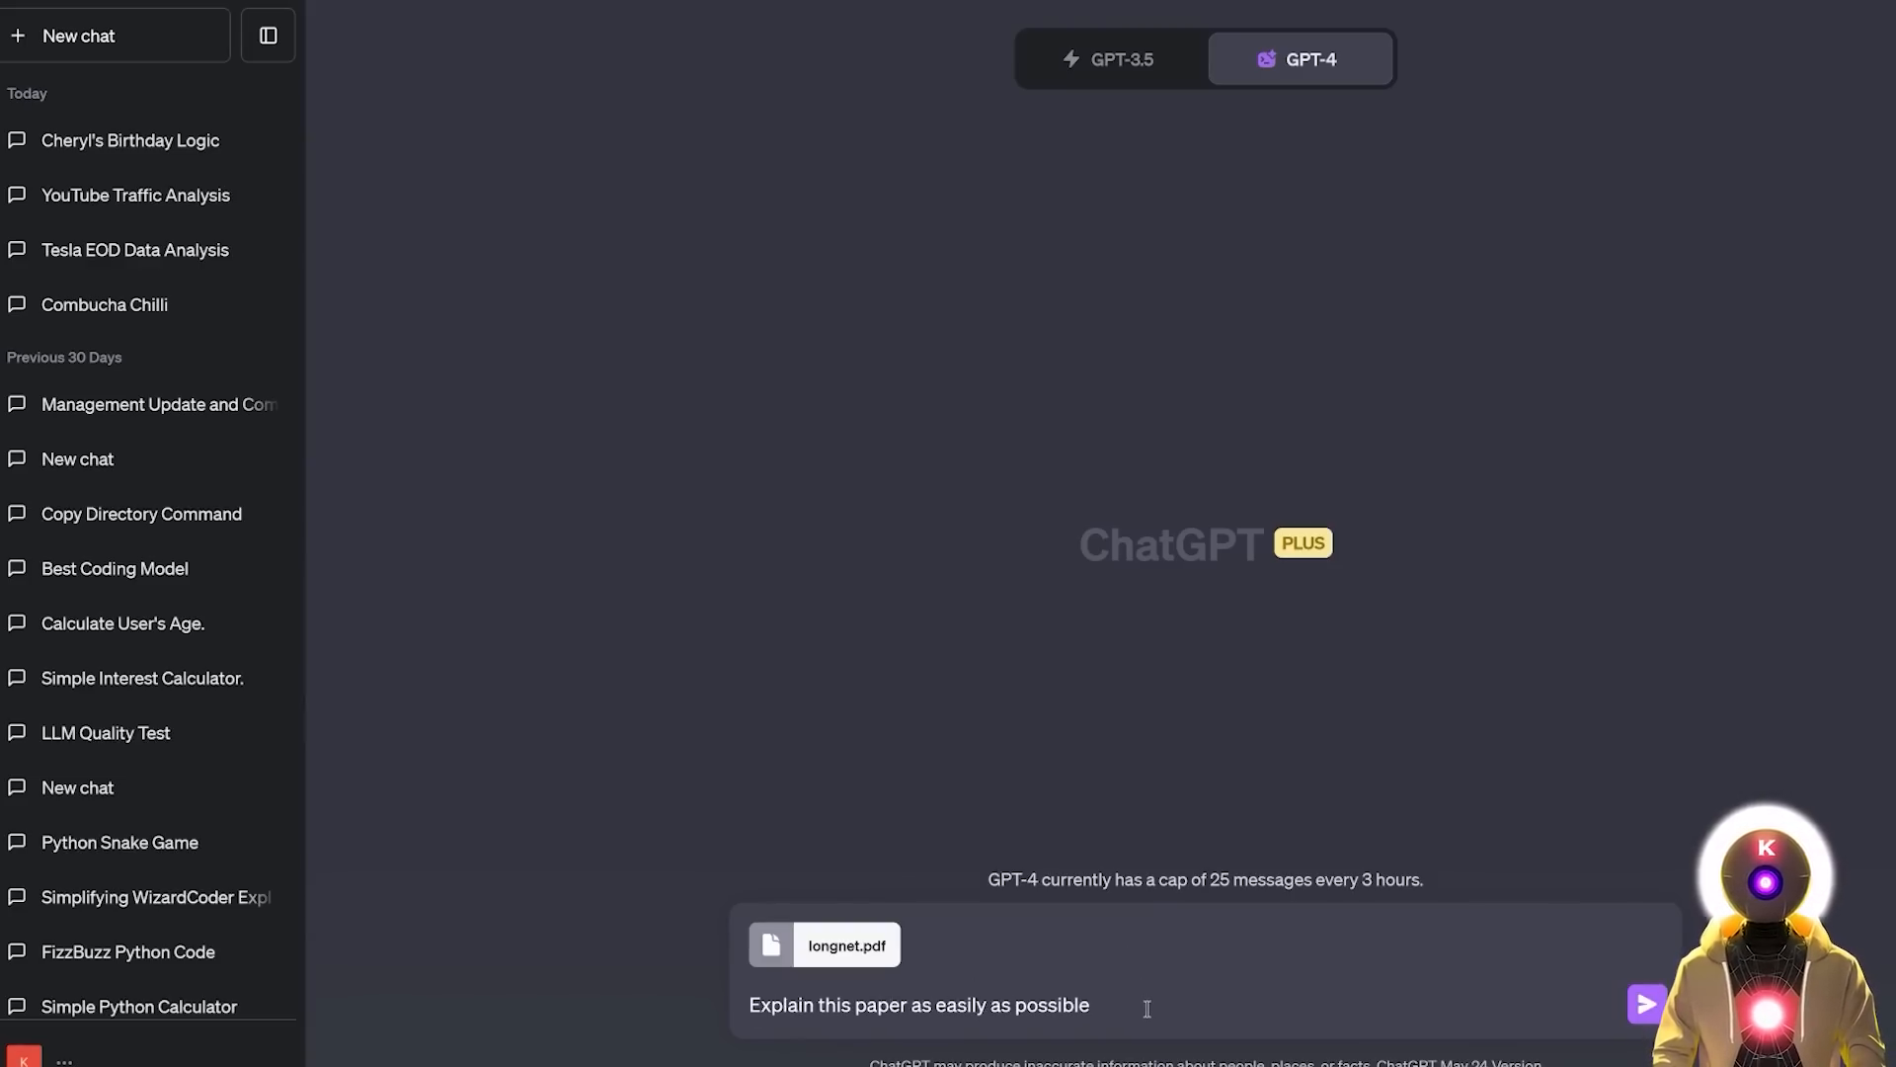
# Step: Send the LONGNET PDF with the simple-explanation request and read the summary reply
pyautogui.click(1641, 1003)
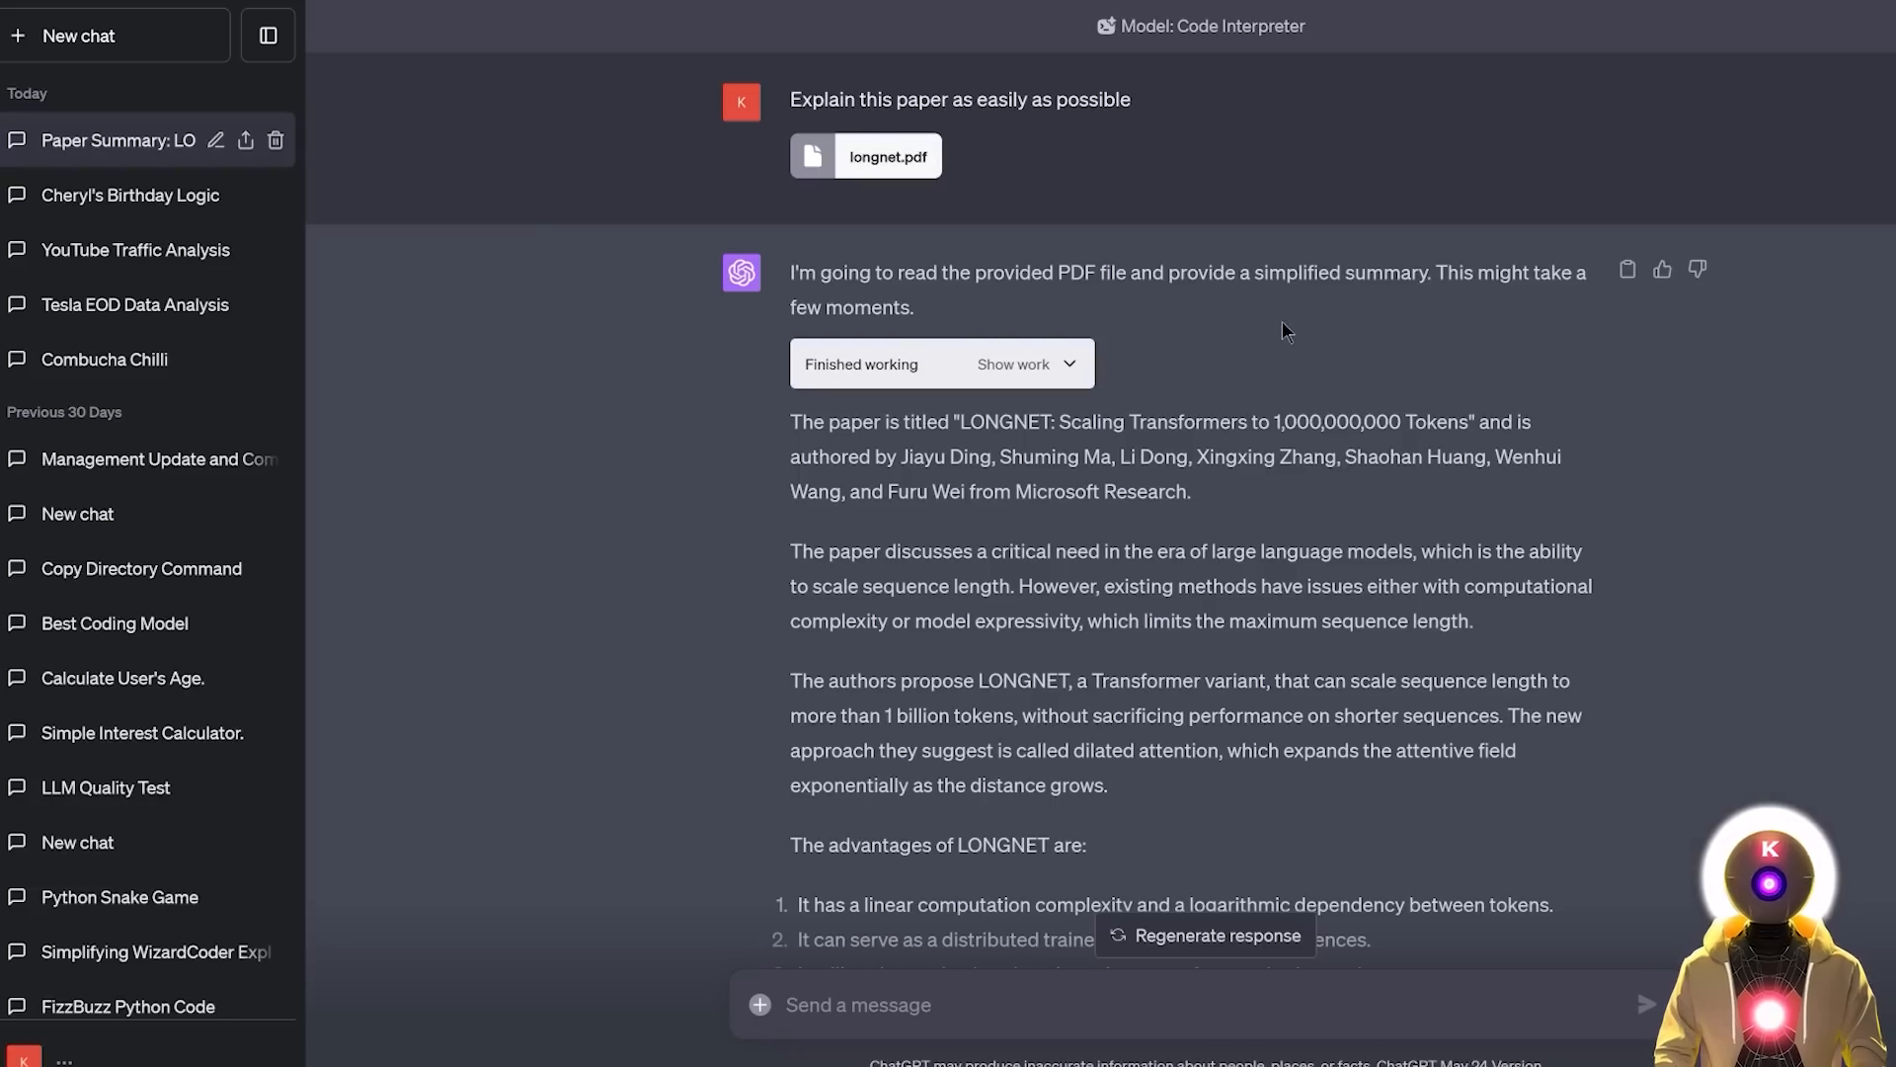
pyautogui.scroll(-3)
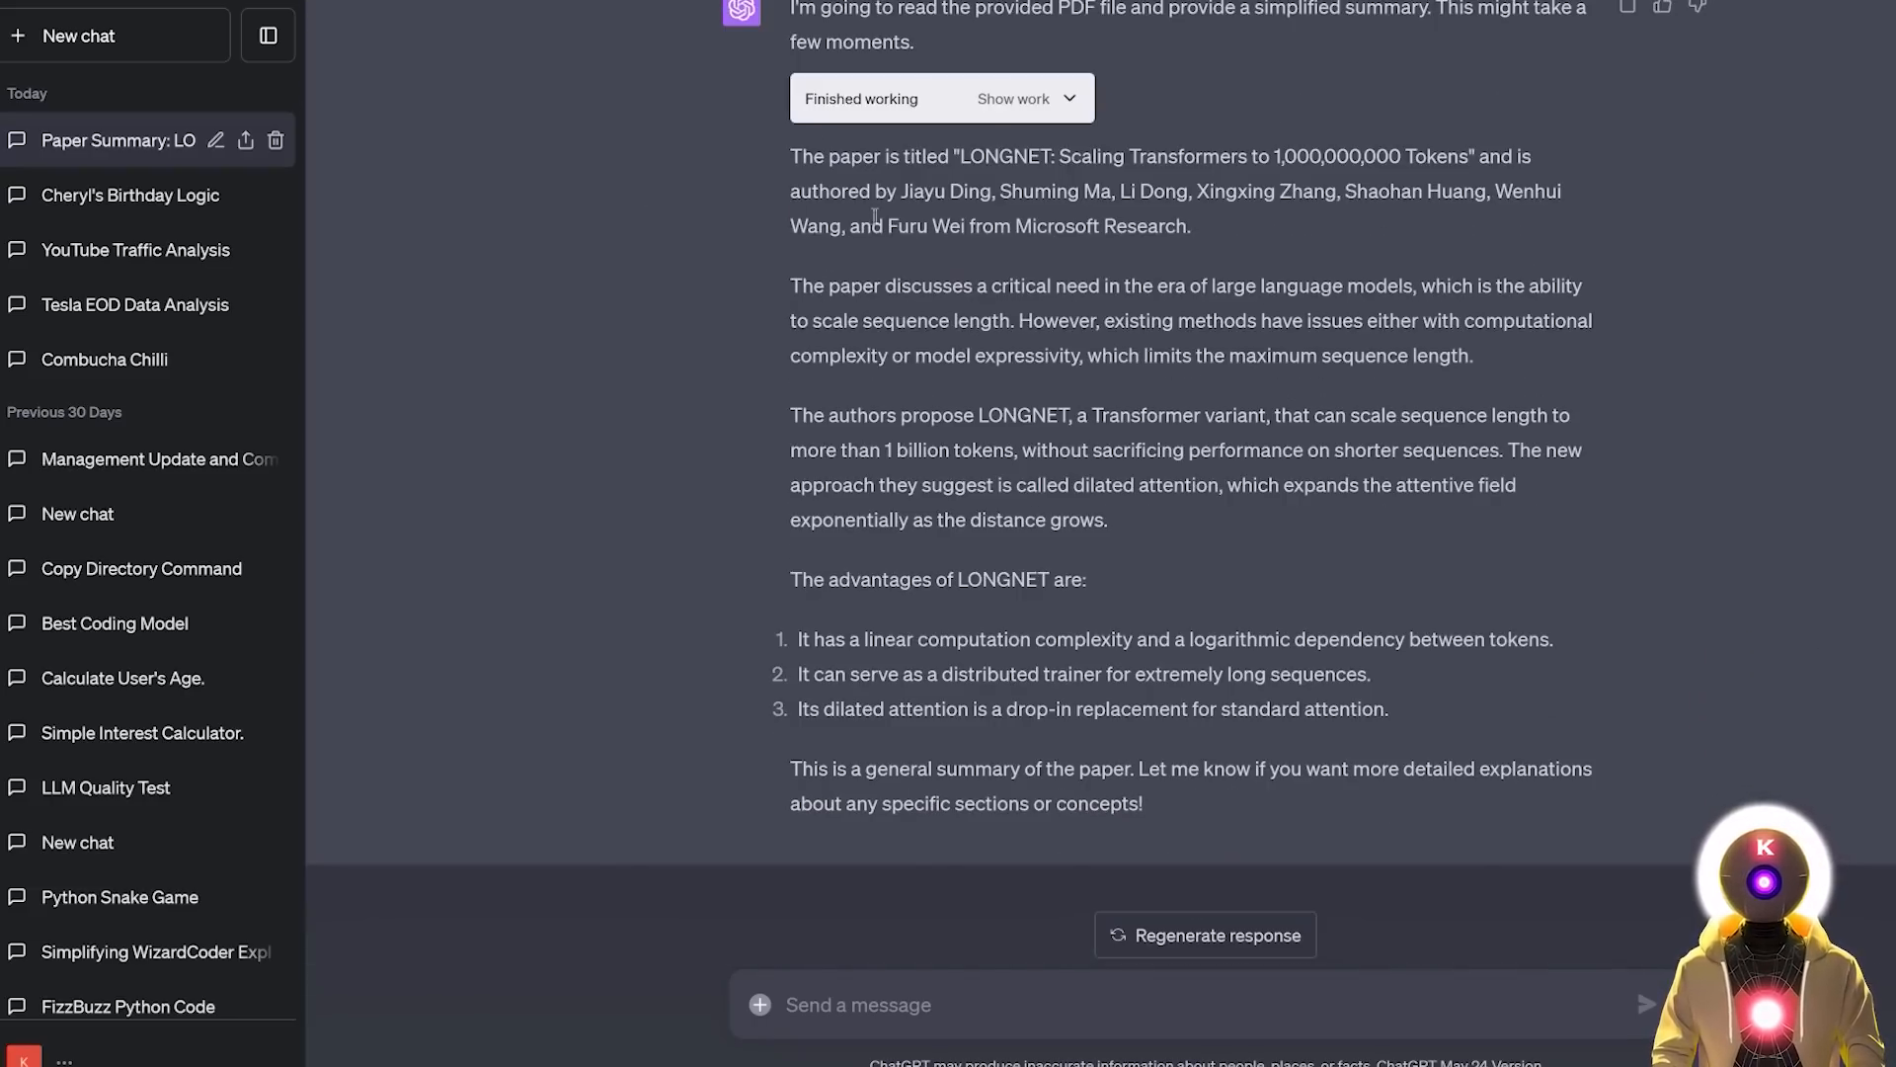
pyautogui.moveTo(893, 565)
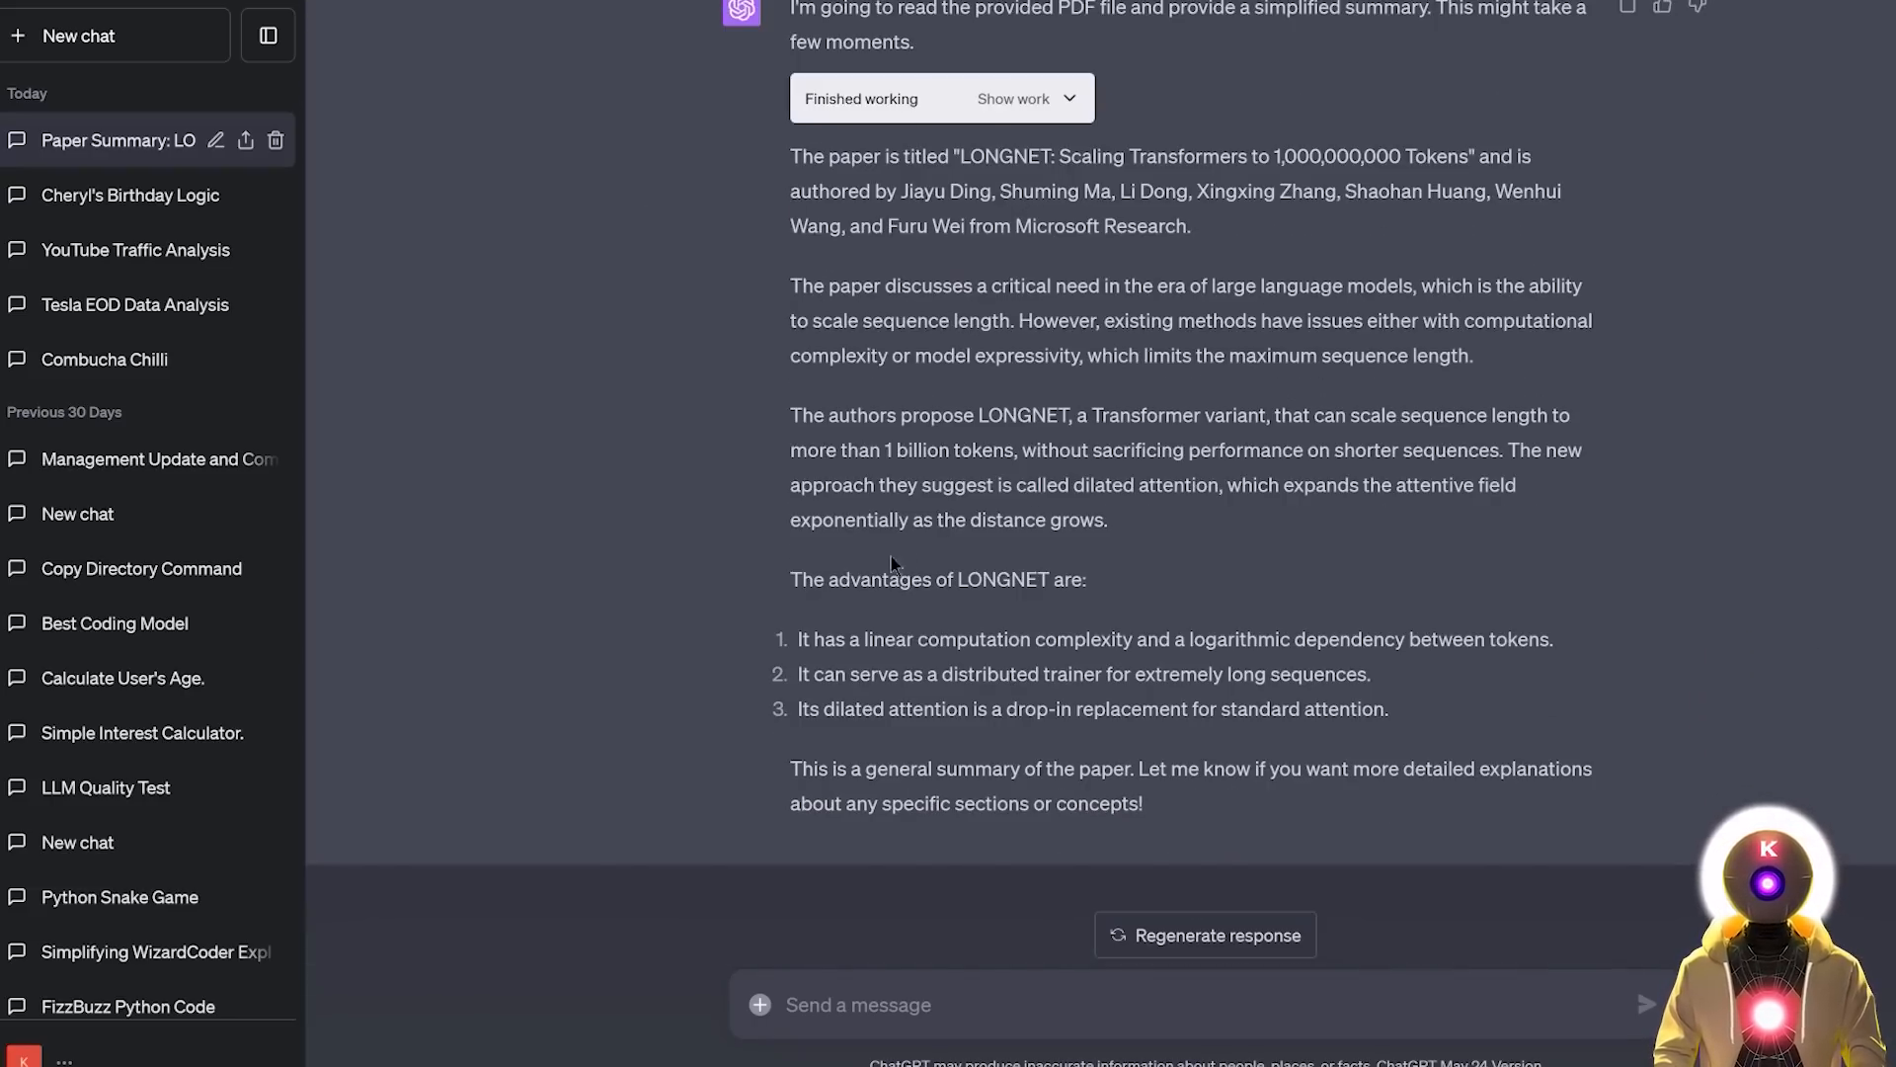
pyautogui.moveTo(929, 707)
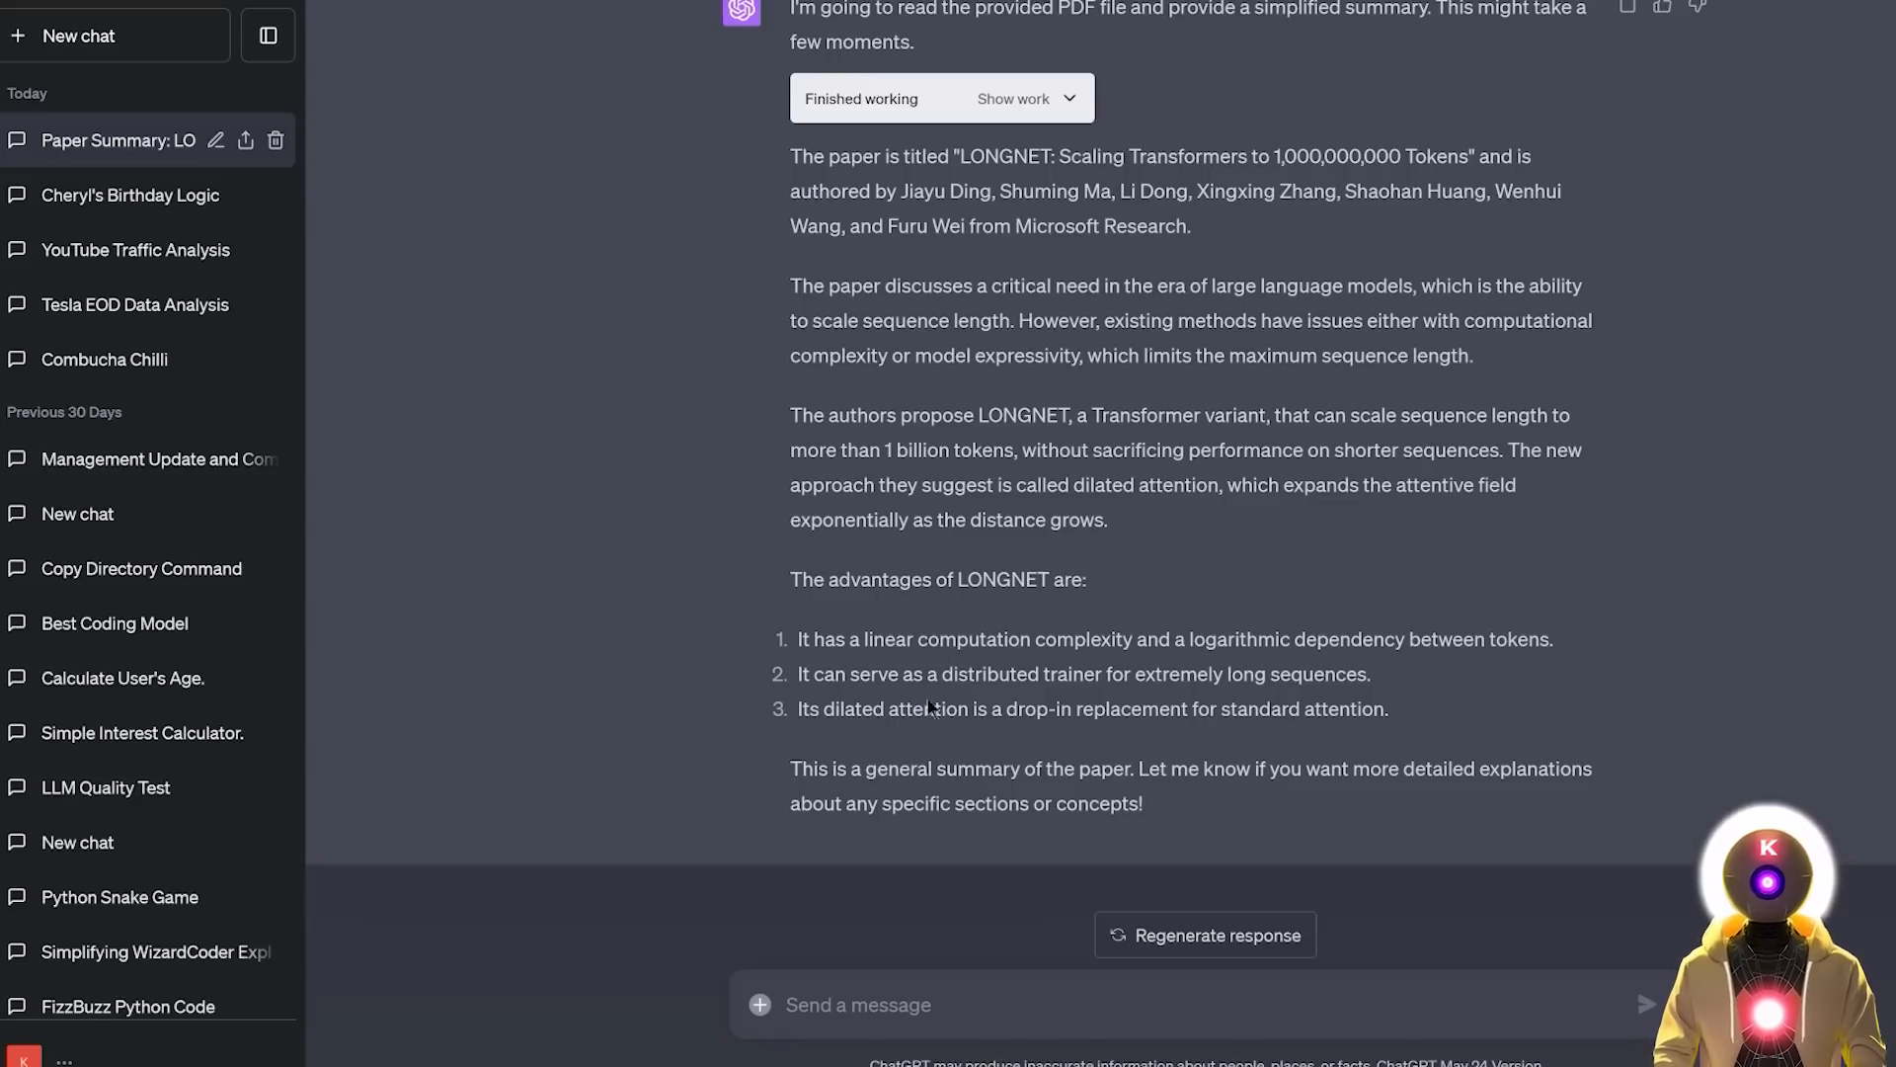
pyautogui.moveTo(901, 892)
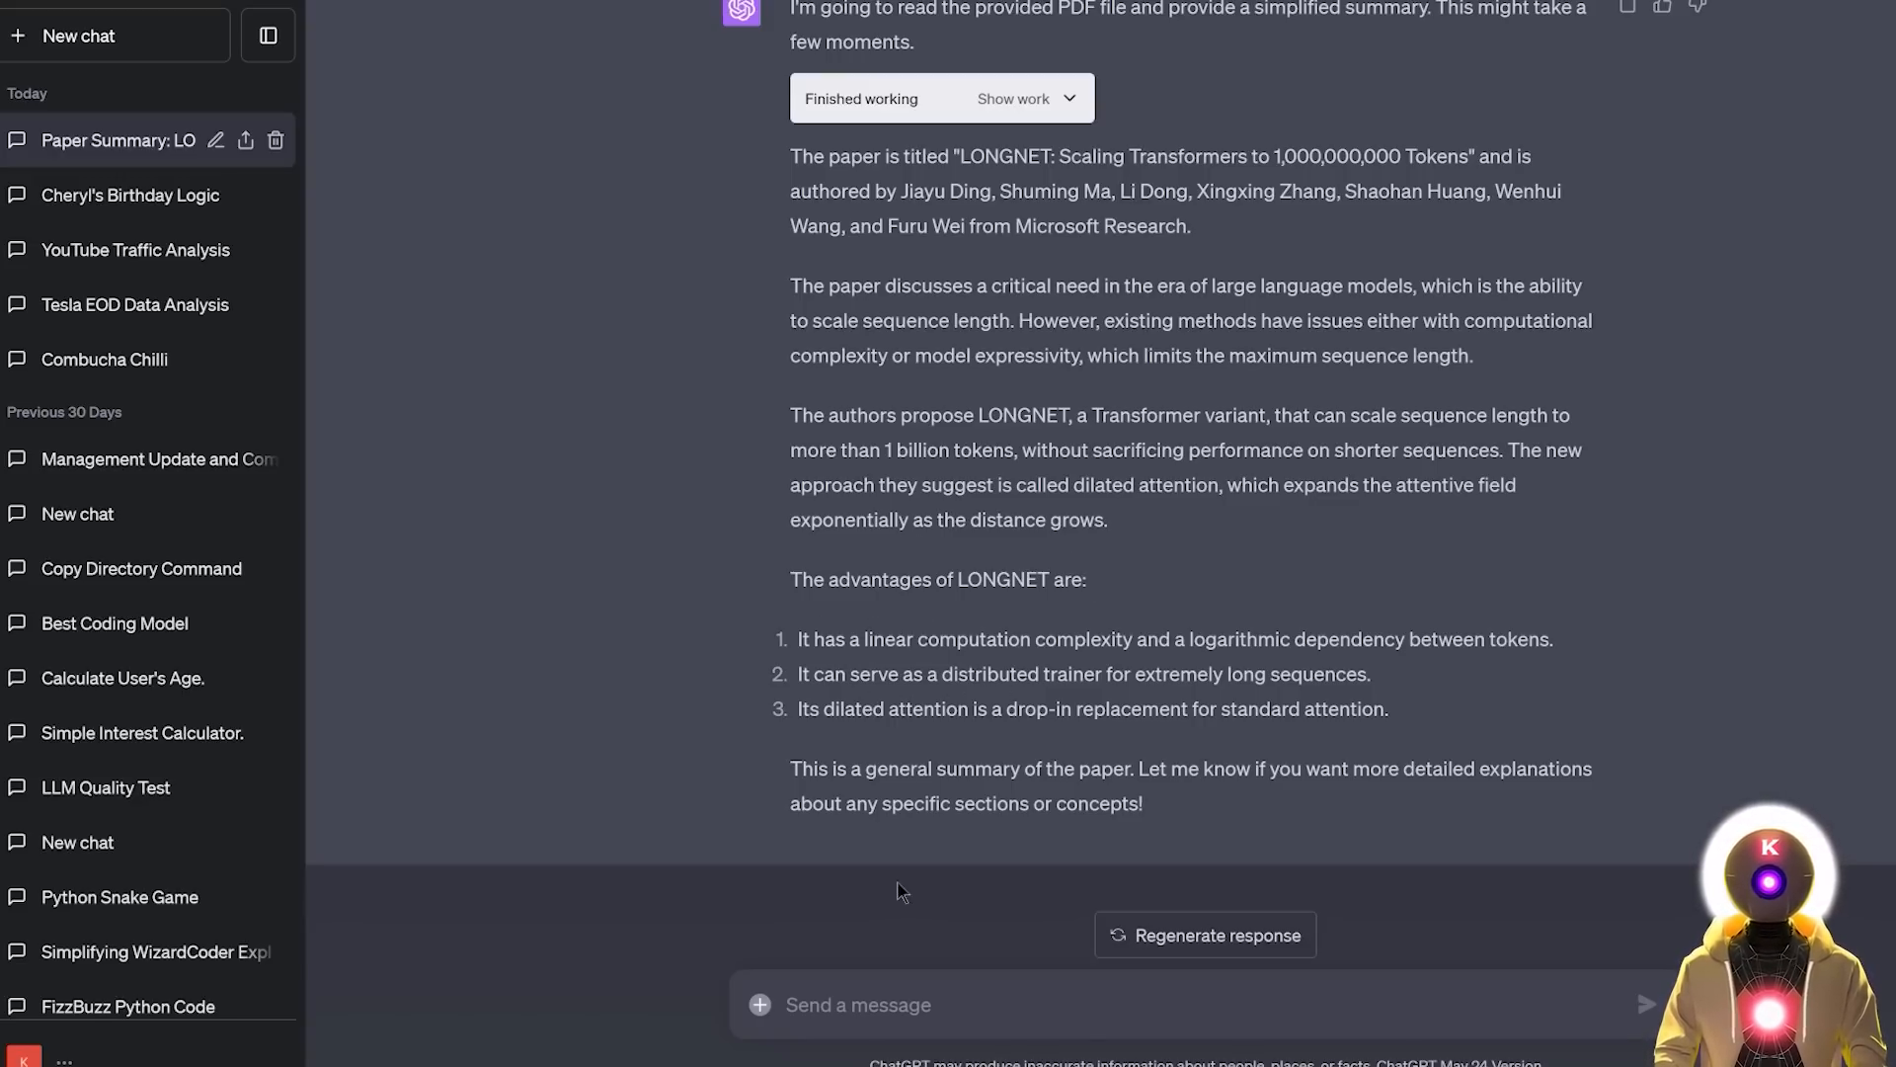
pyautogui.moveTo(1462, 623)
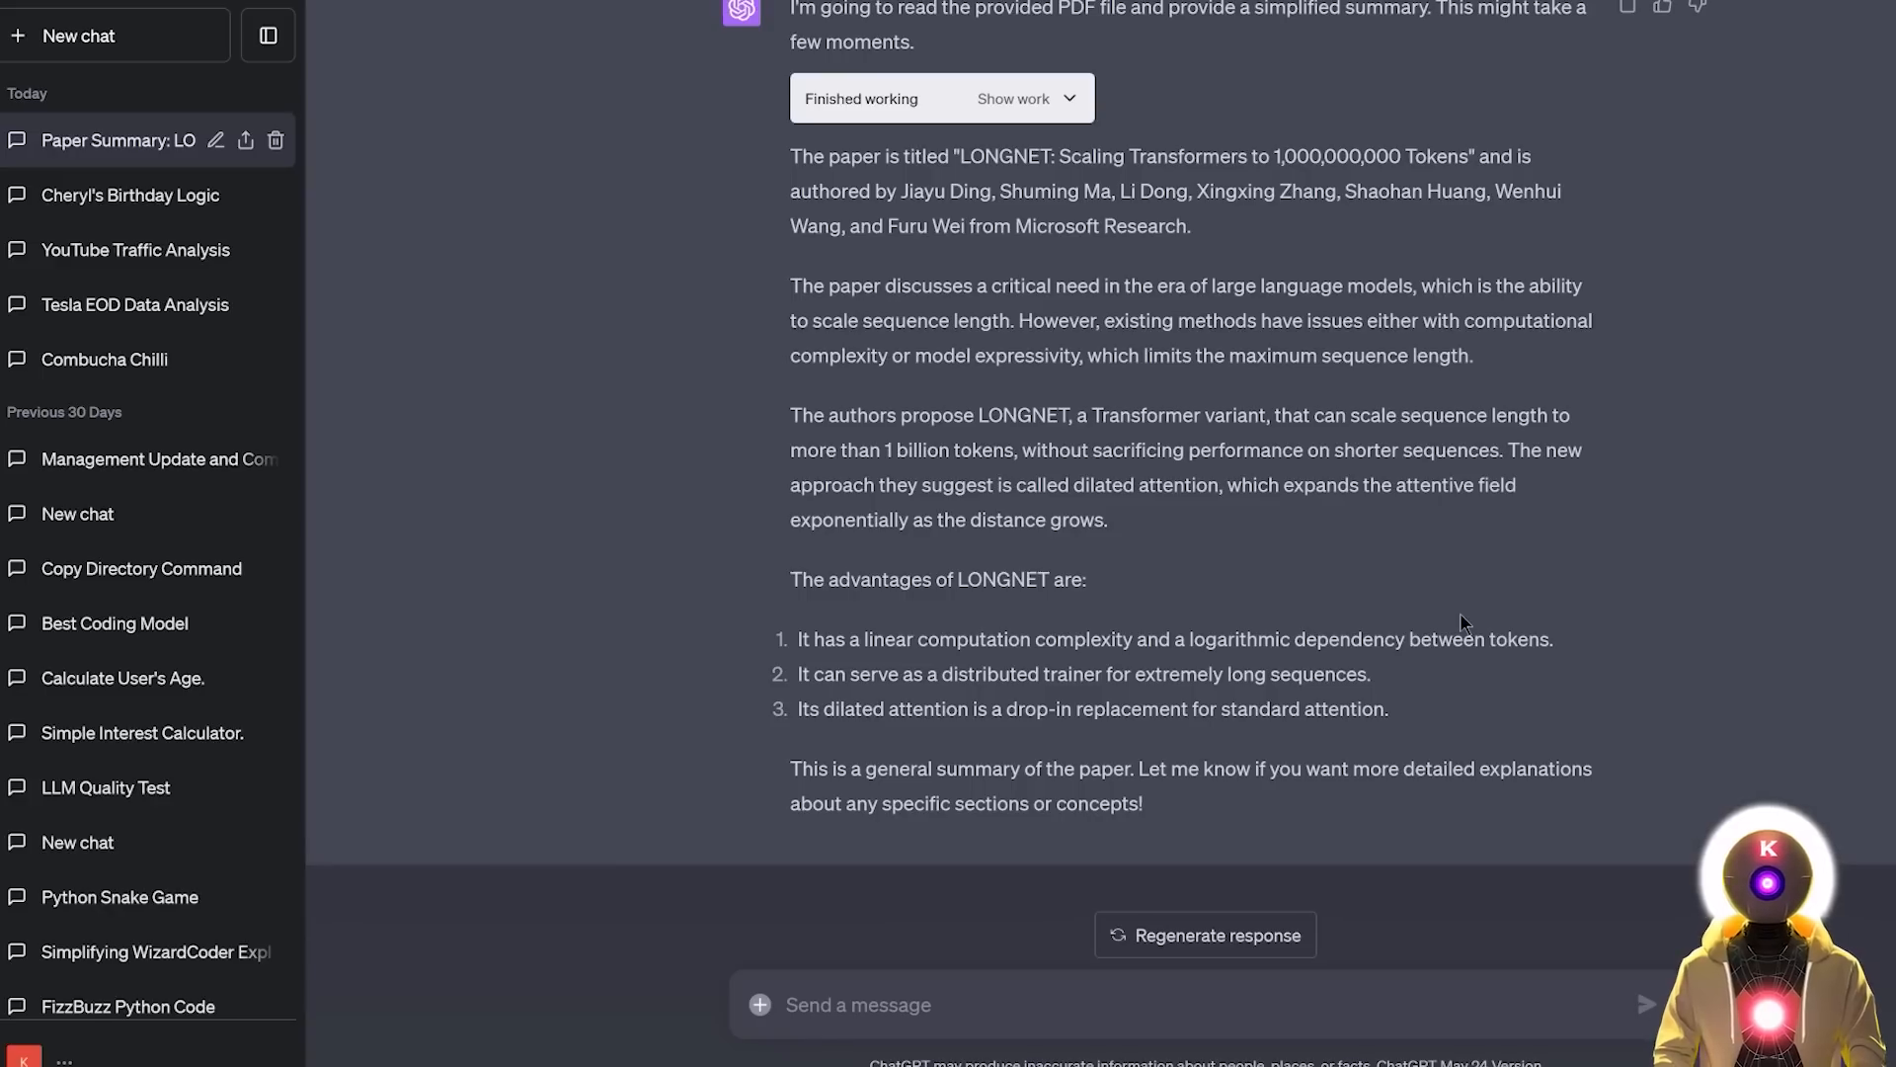
pyautogui.moveTo(1404, 604)
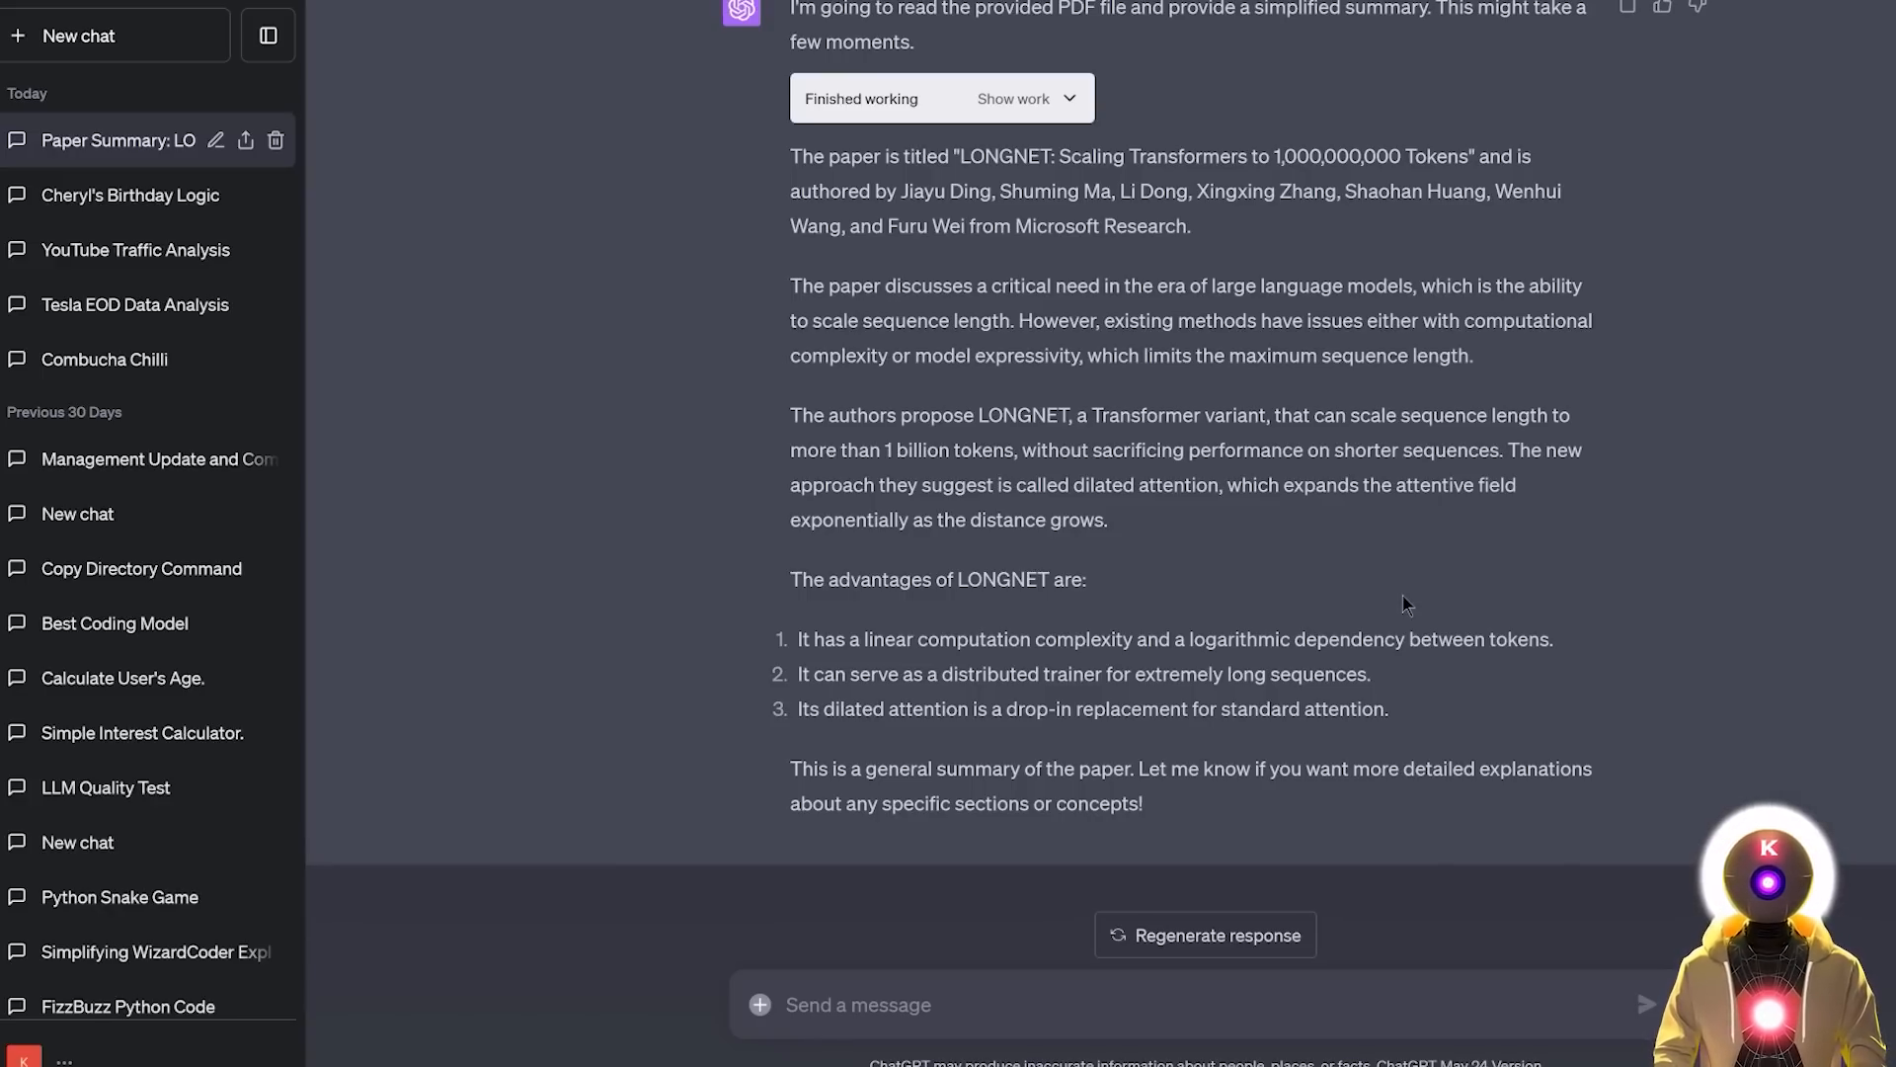
pyautogui.moveTo(1258, 527)
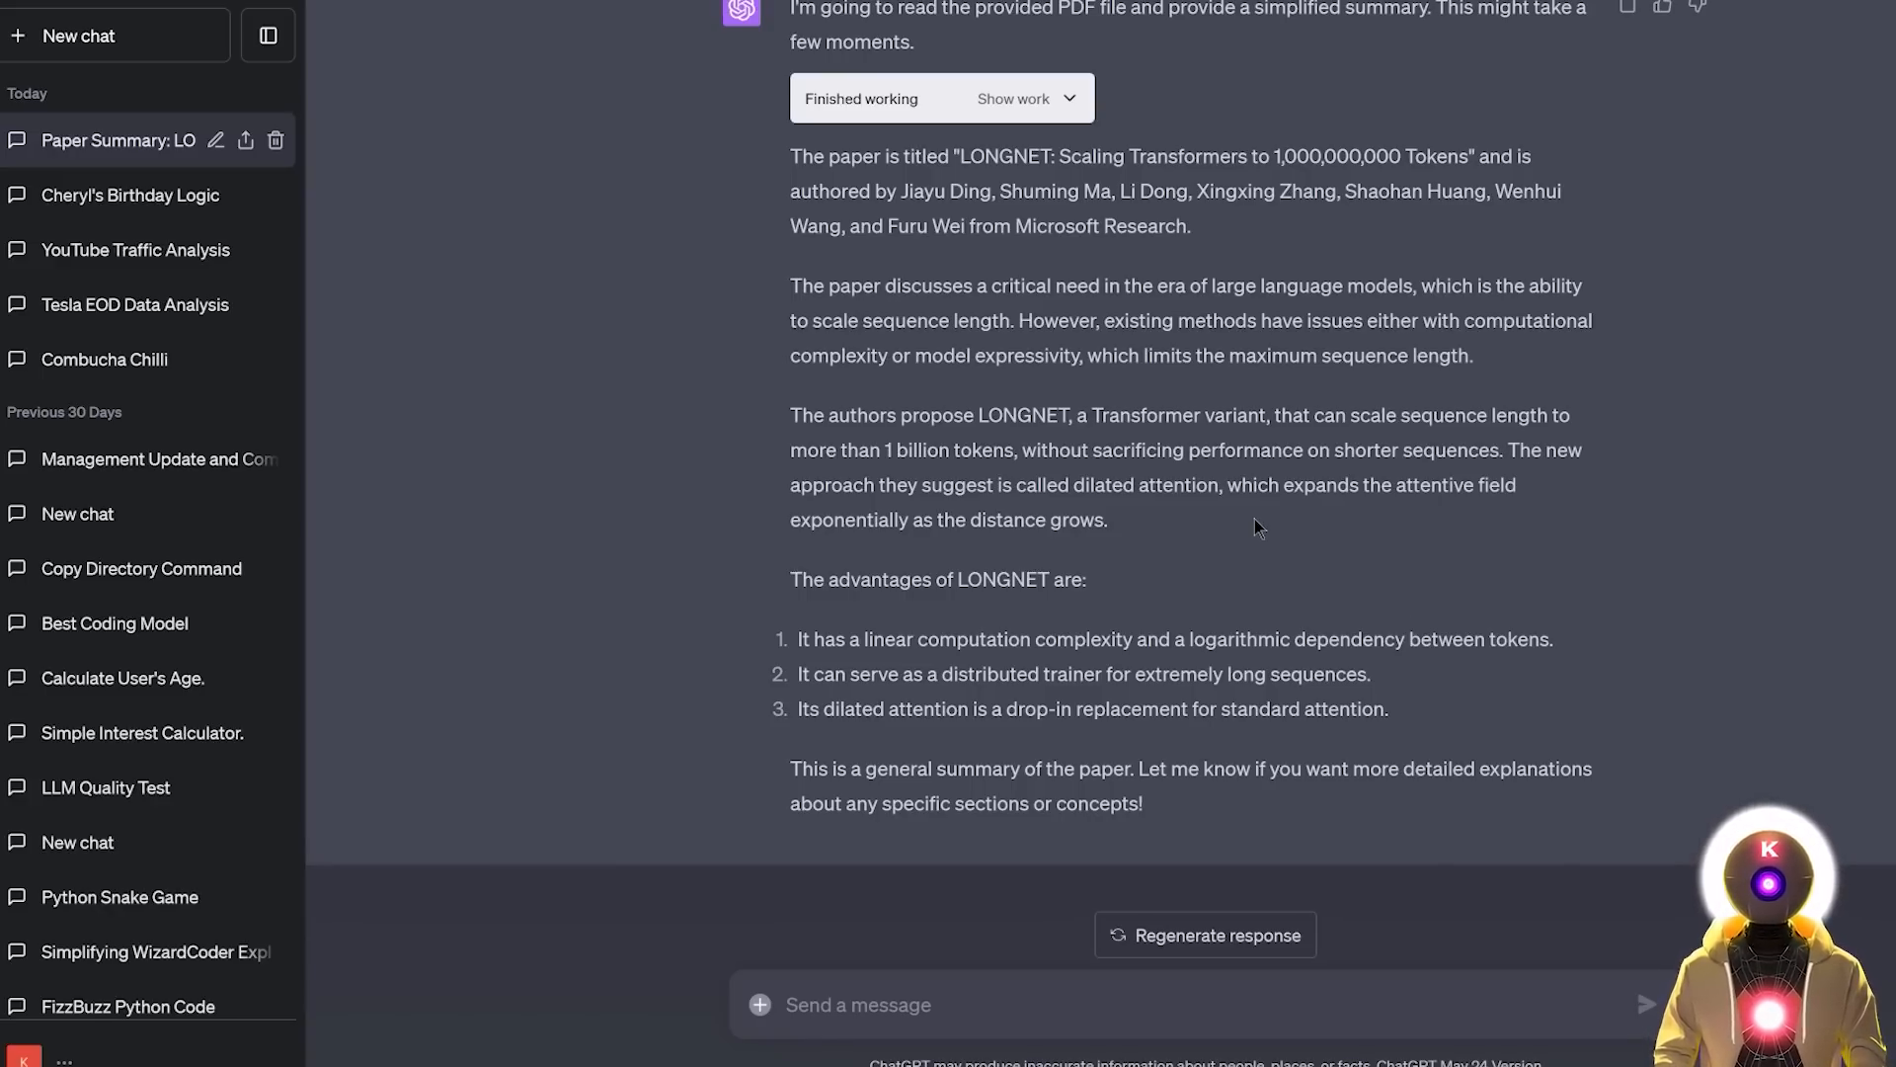
pyautogui.moveTo(1322, 794)
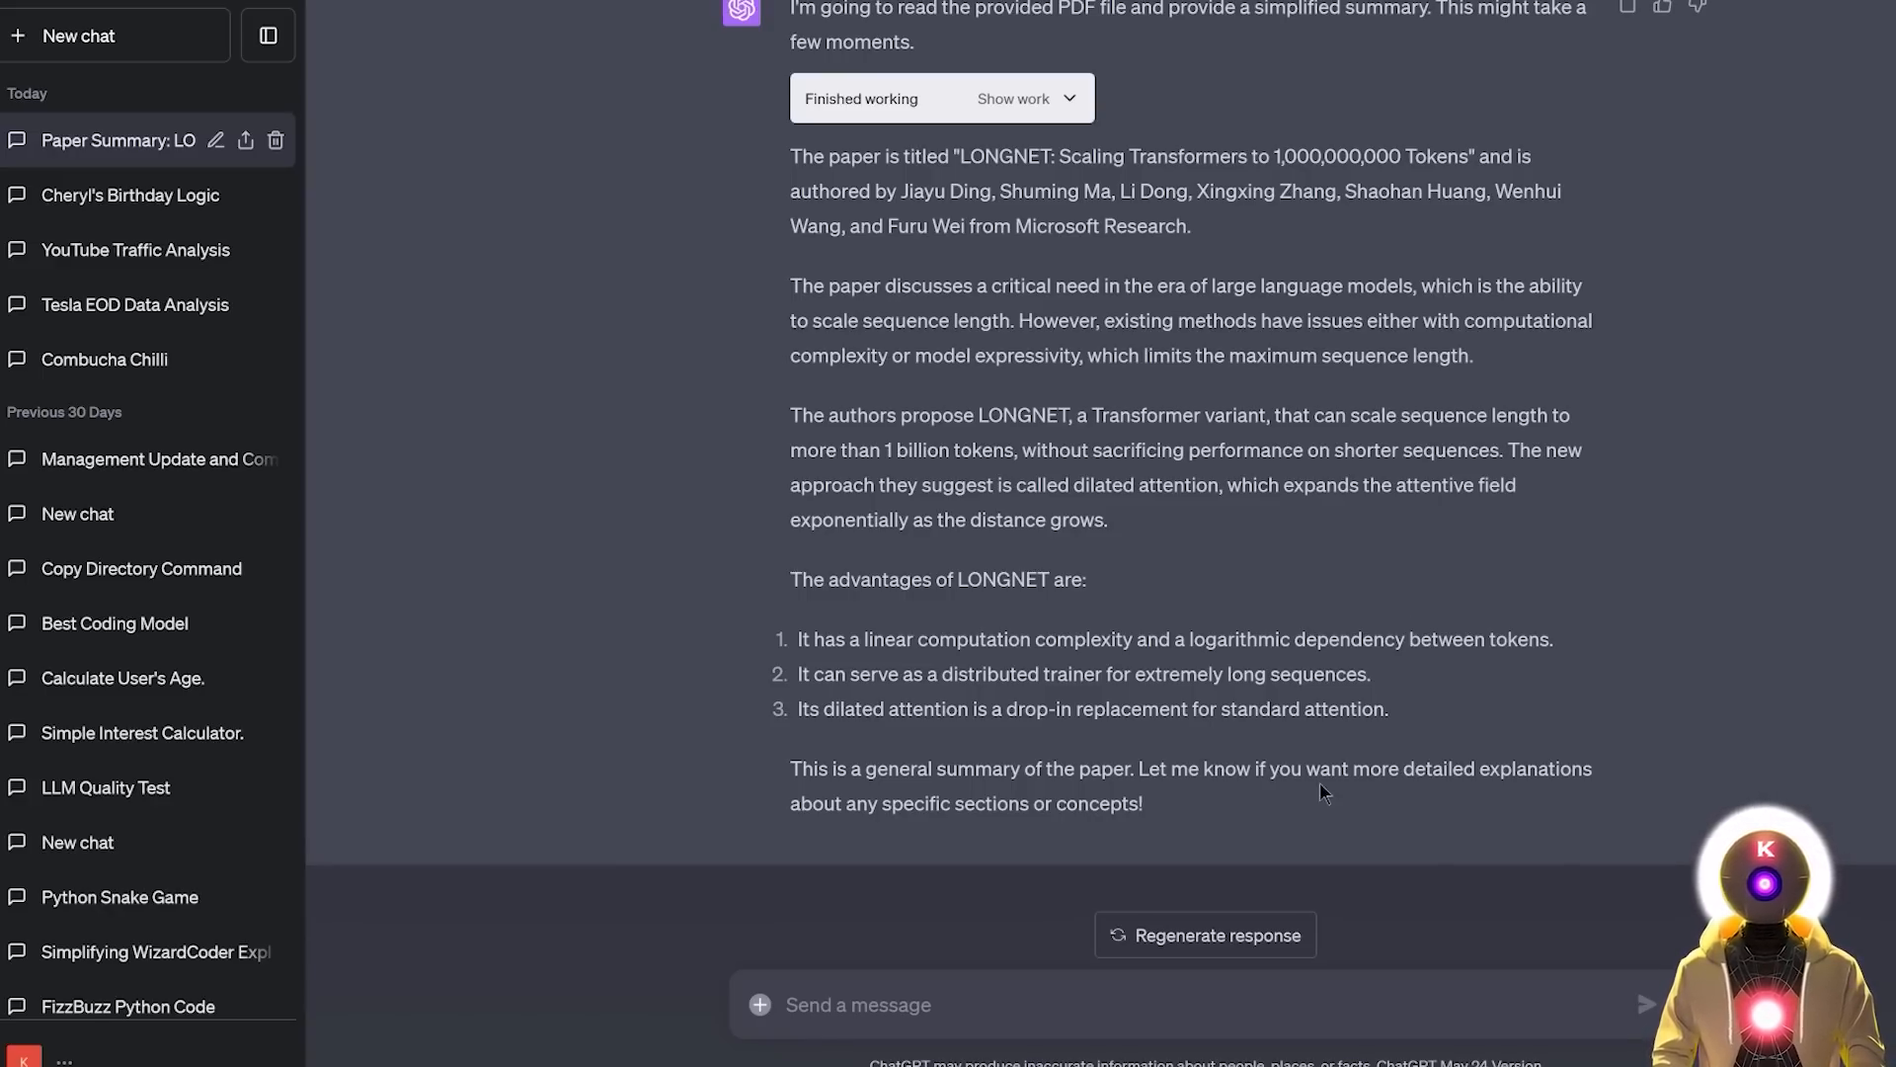
pyautogui.moveTo(1073, 573)
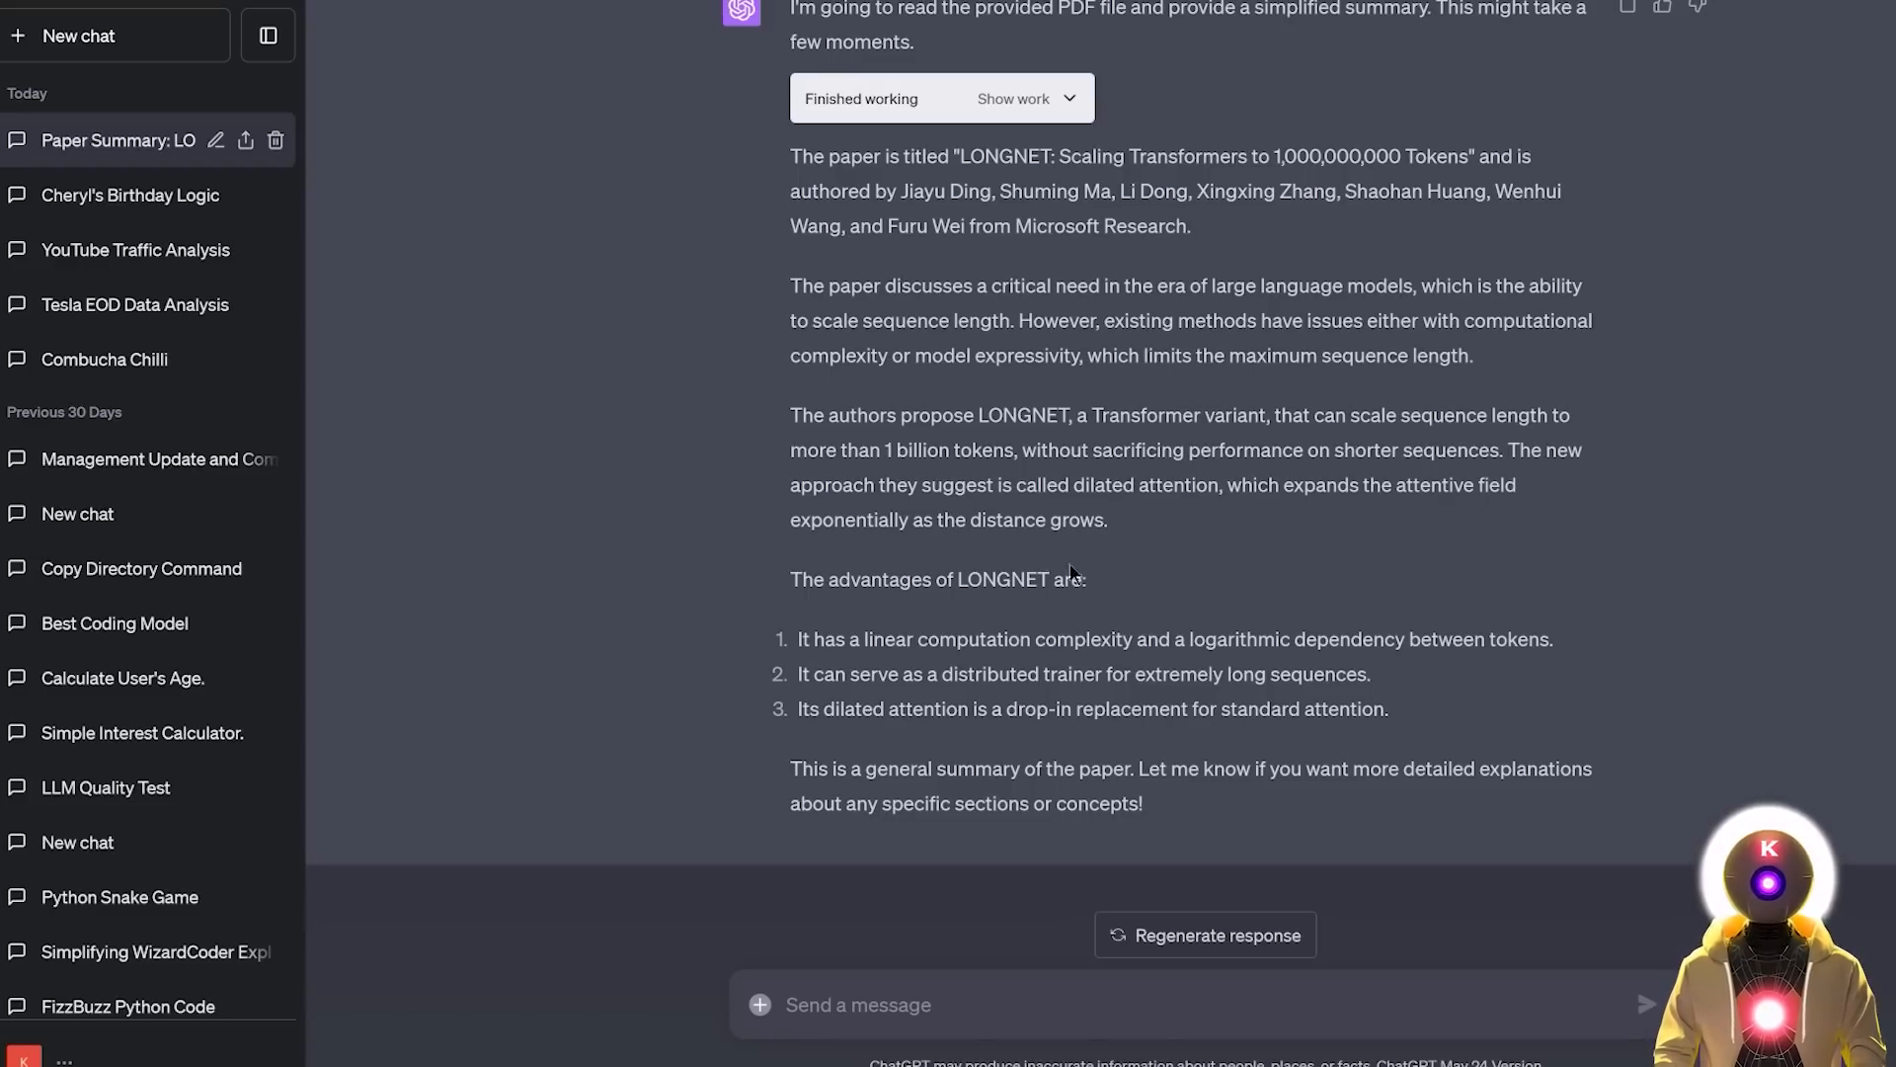
pyautogui.moveTo(1270, 569)
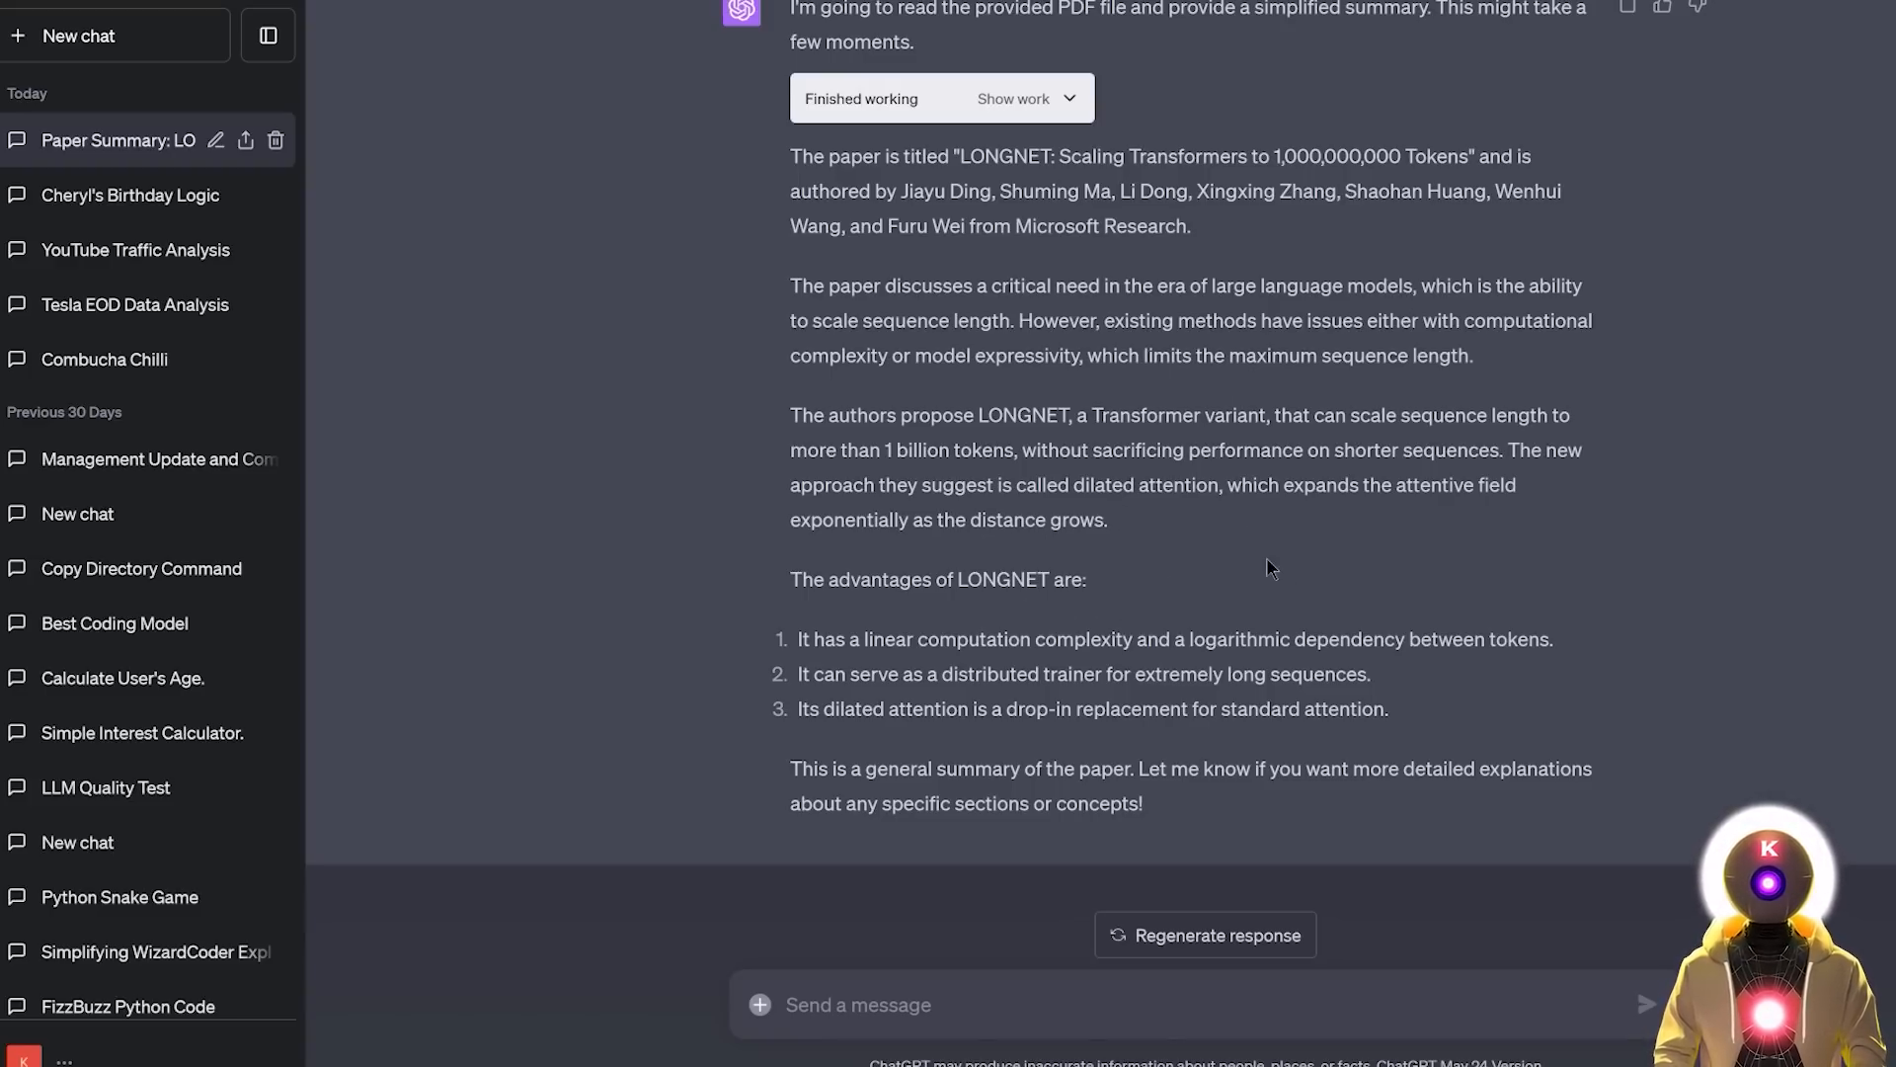
pyautogui.moveTo(970, 640)
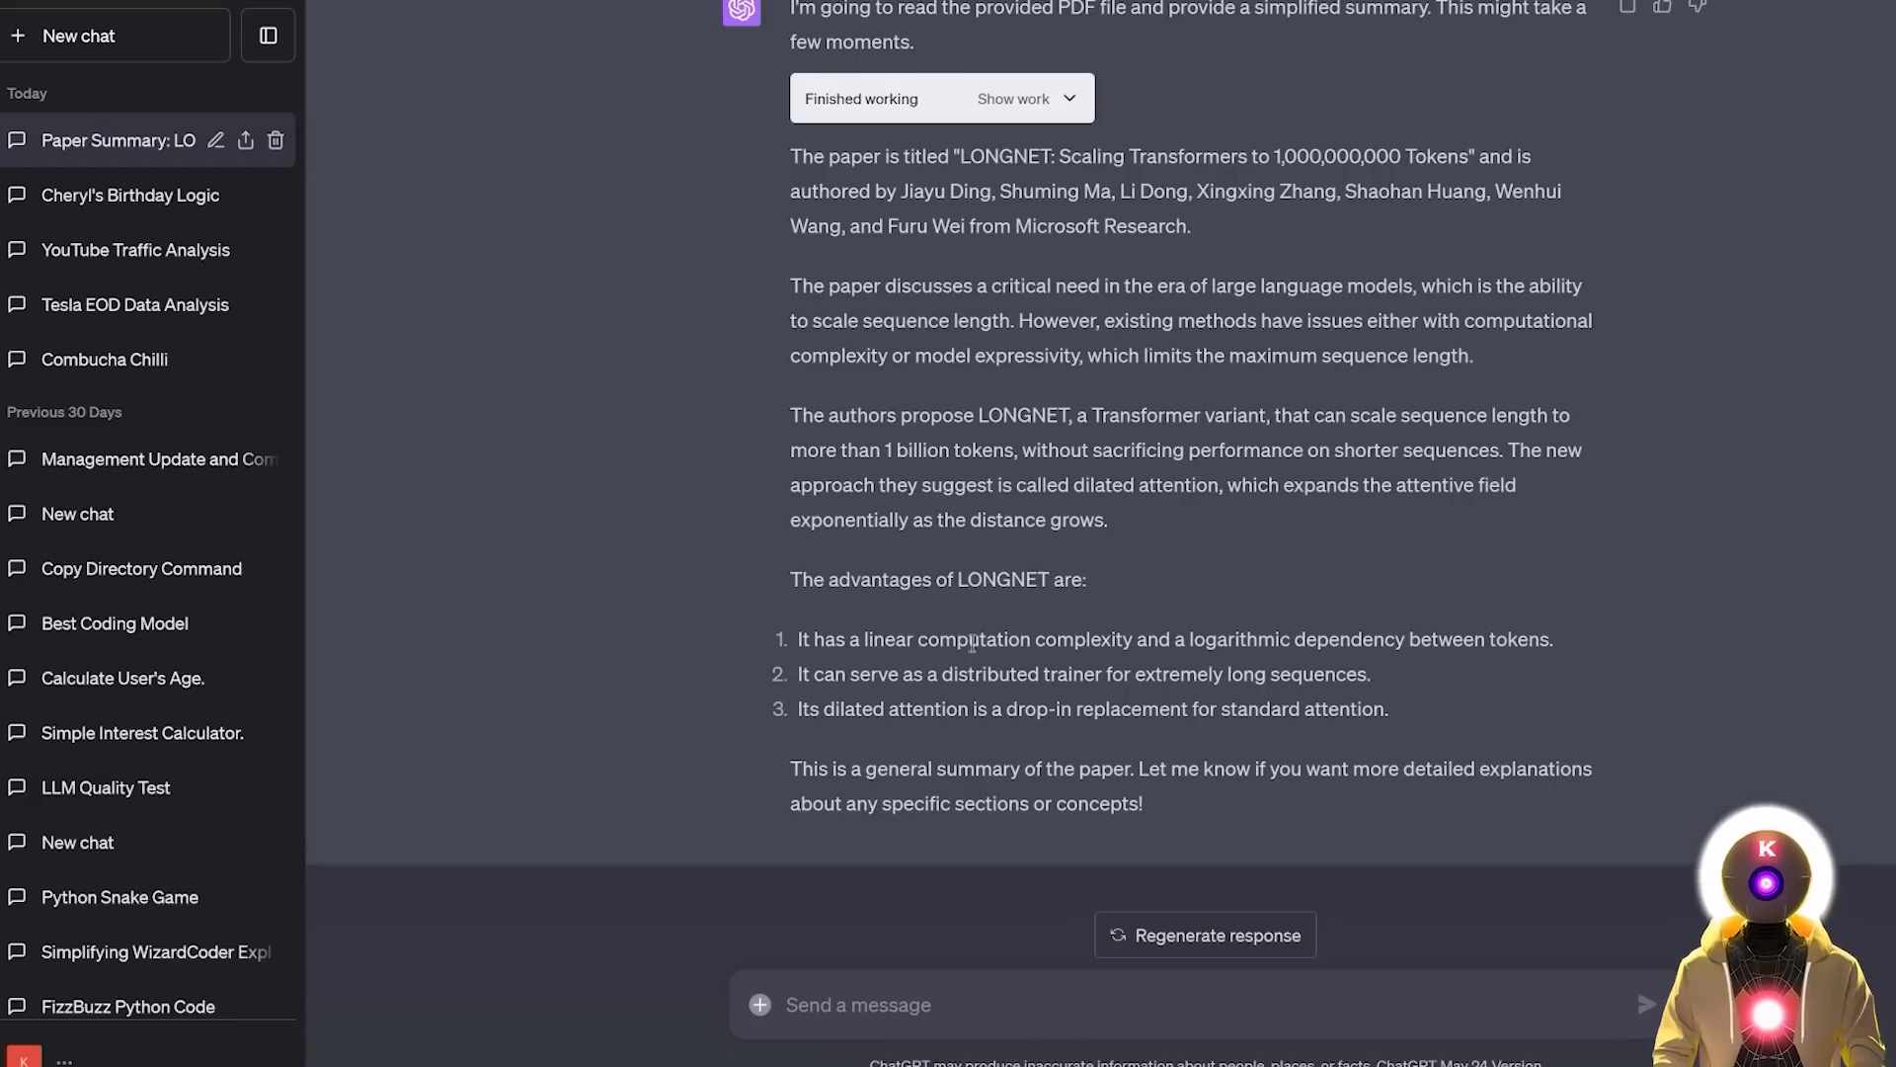
# Step: Request a visual word cloud PNG from the paper data, then start a fresh chat
pyautogui.write('Create a Visual Word cloud png image from that data')
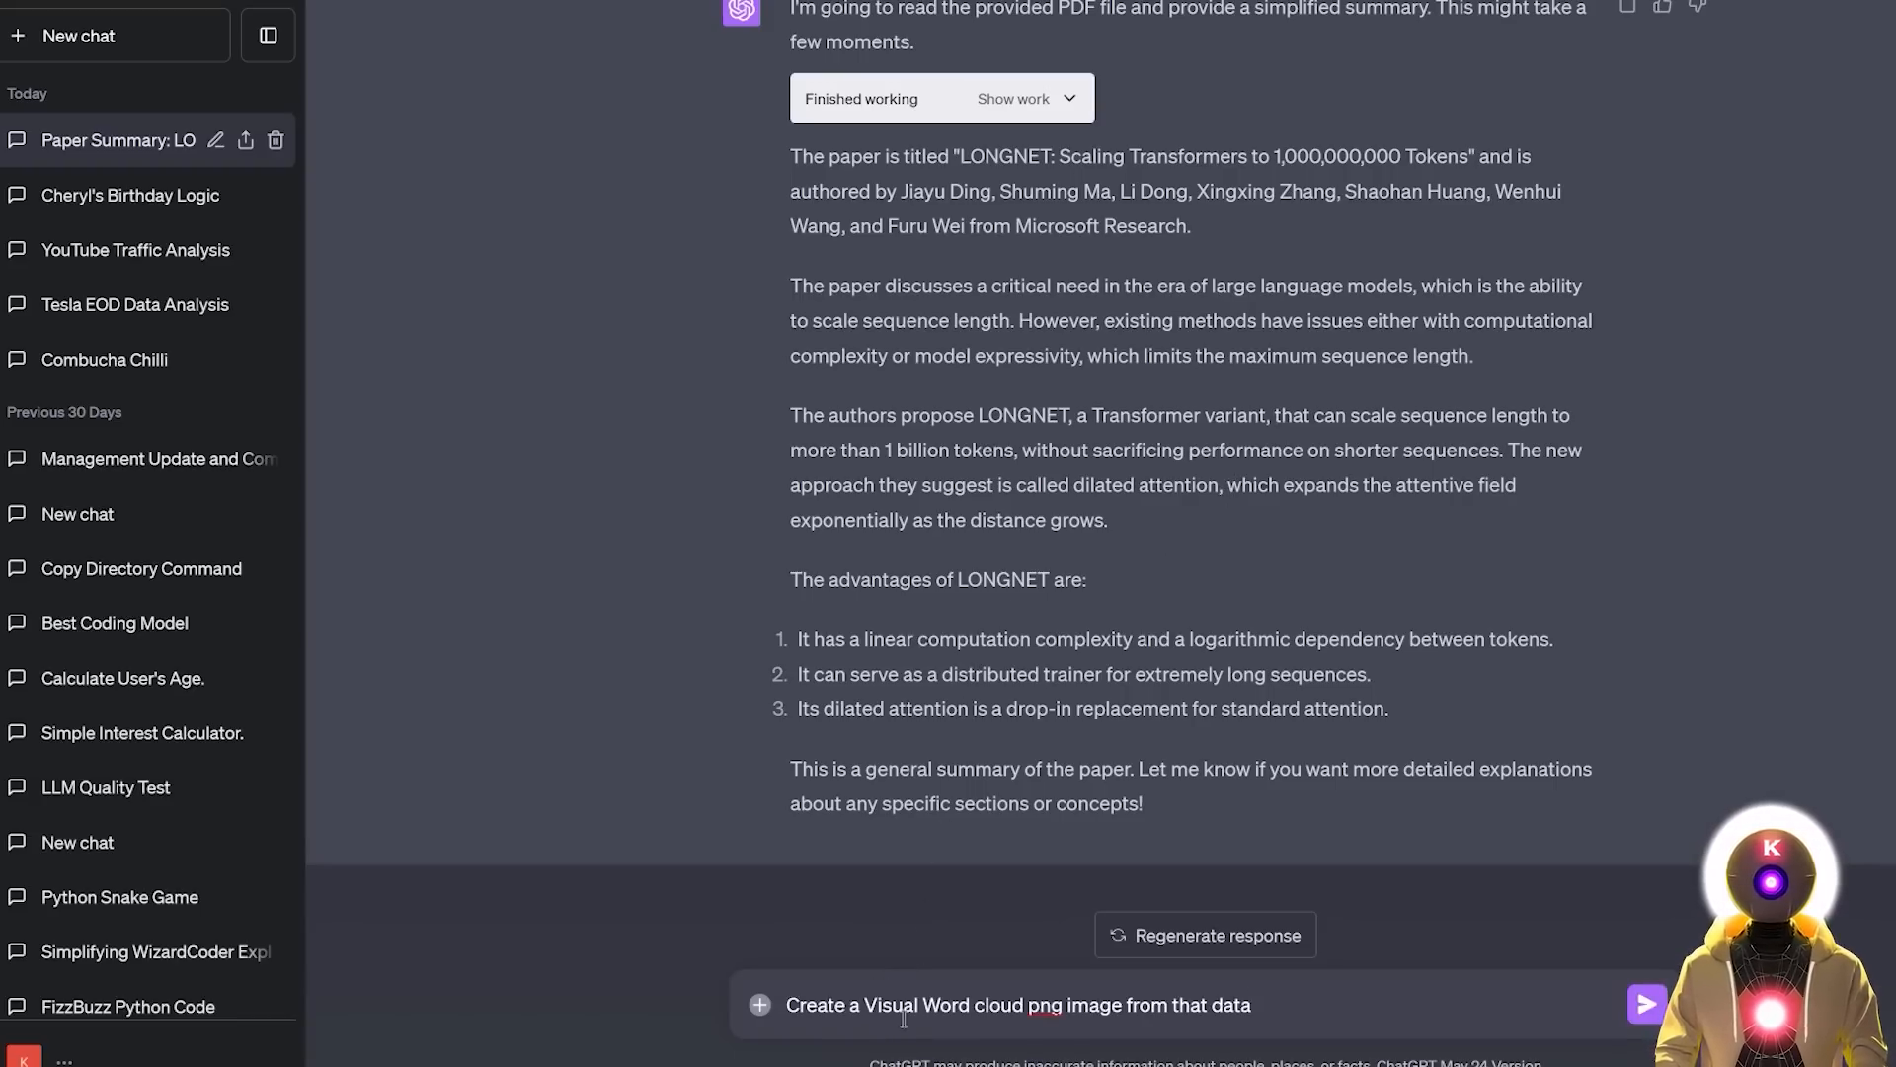
pyautogui.moveTo(1165, 1038)
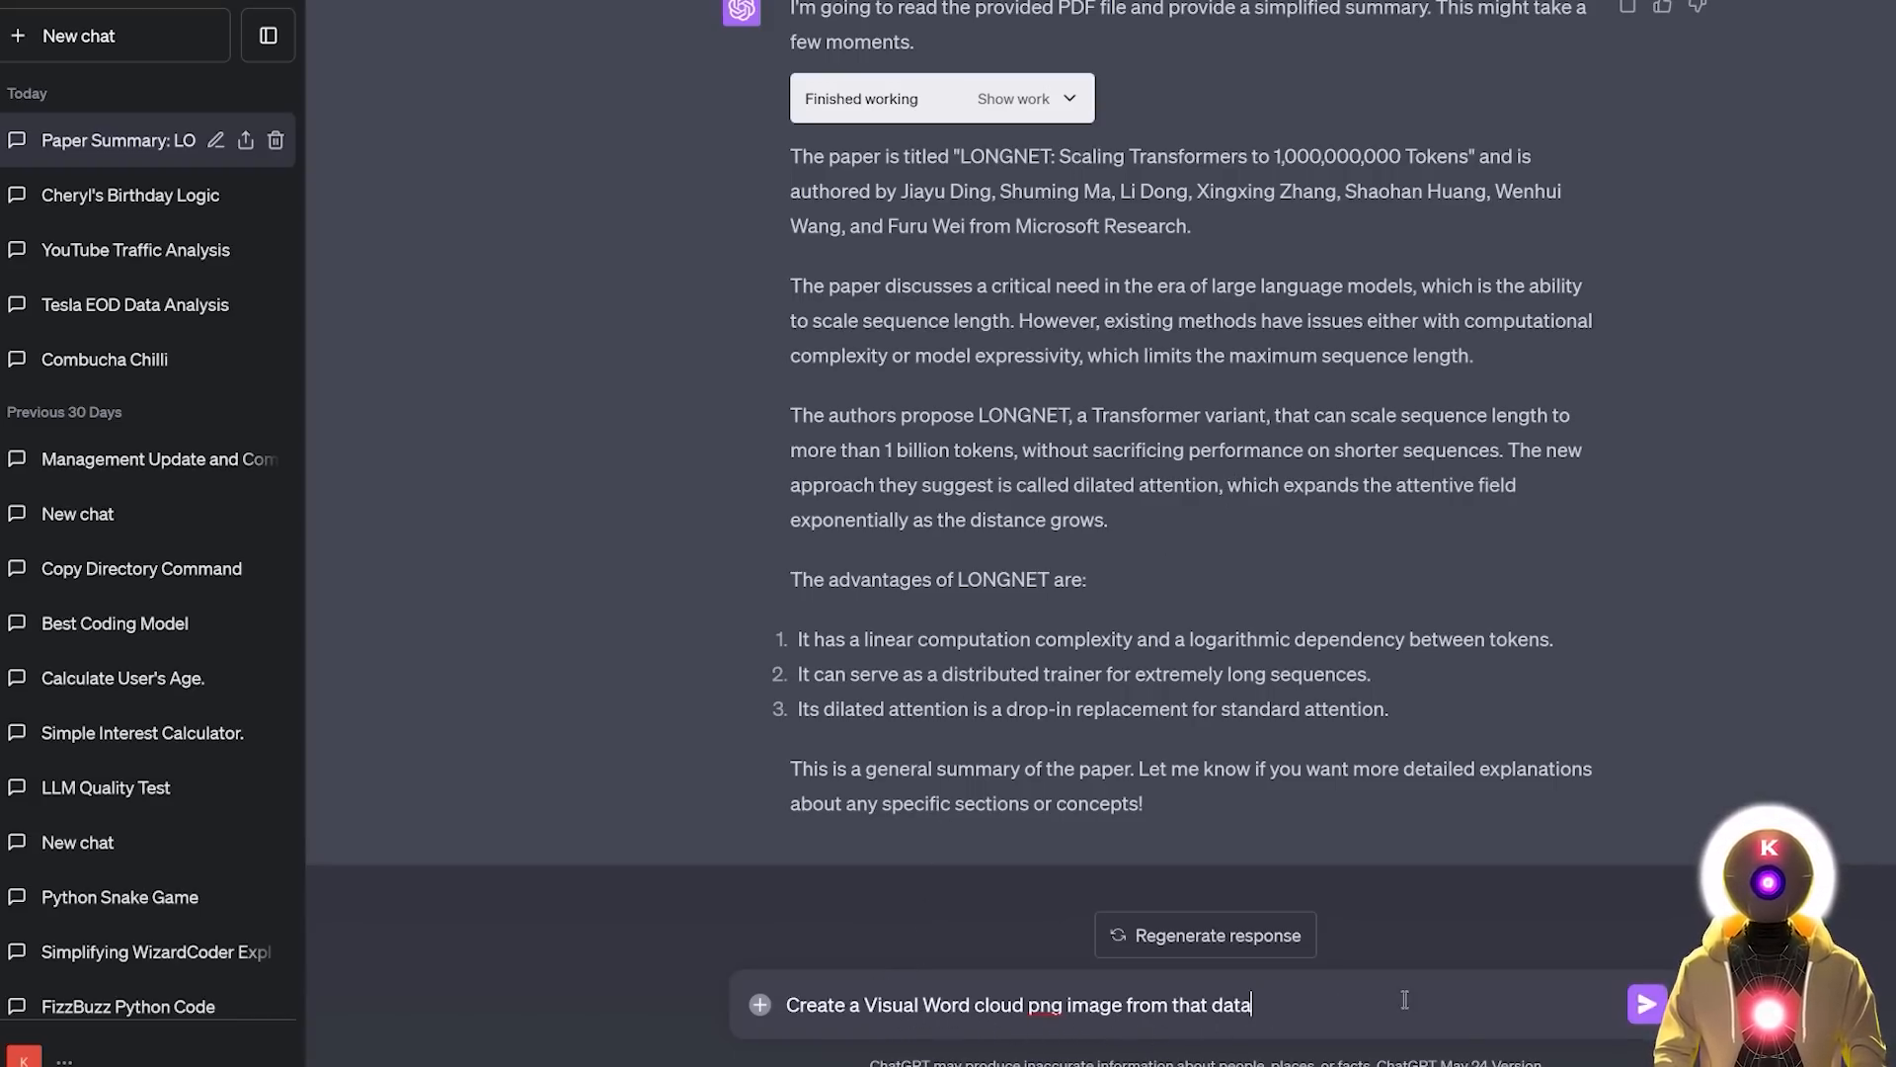
pyautogui.click(1644, 1004)
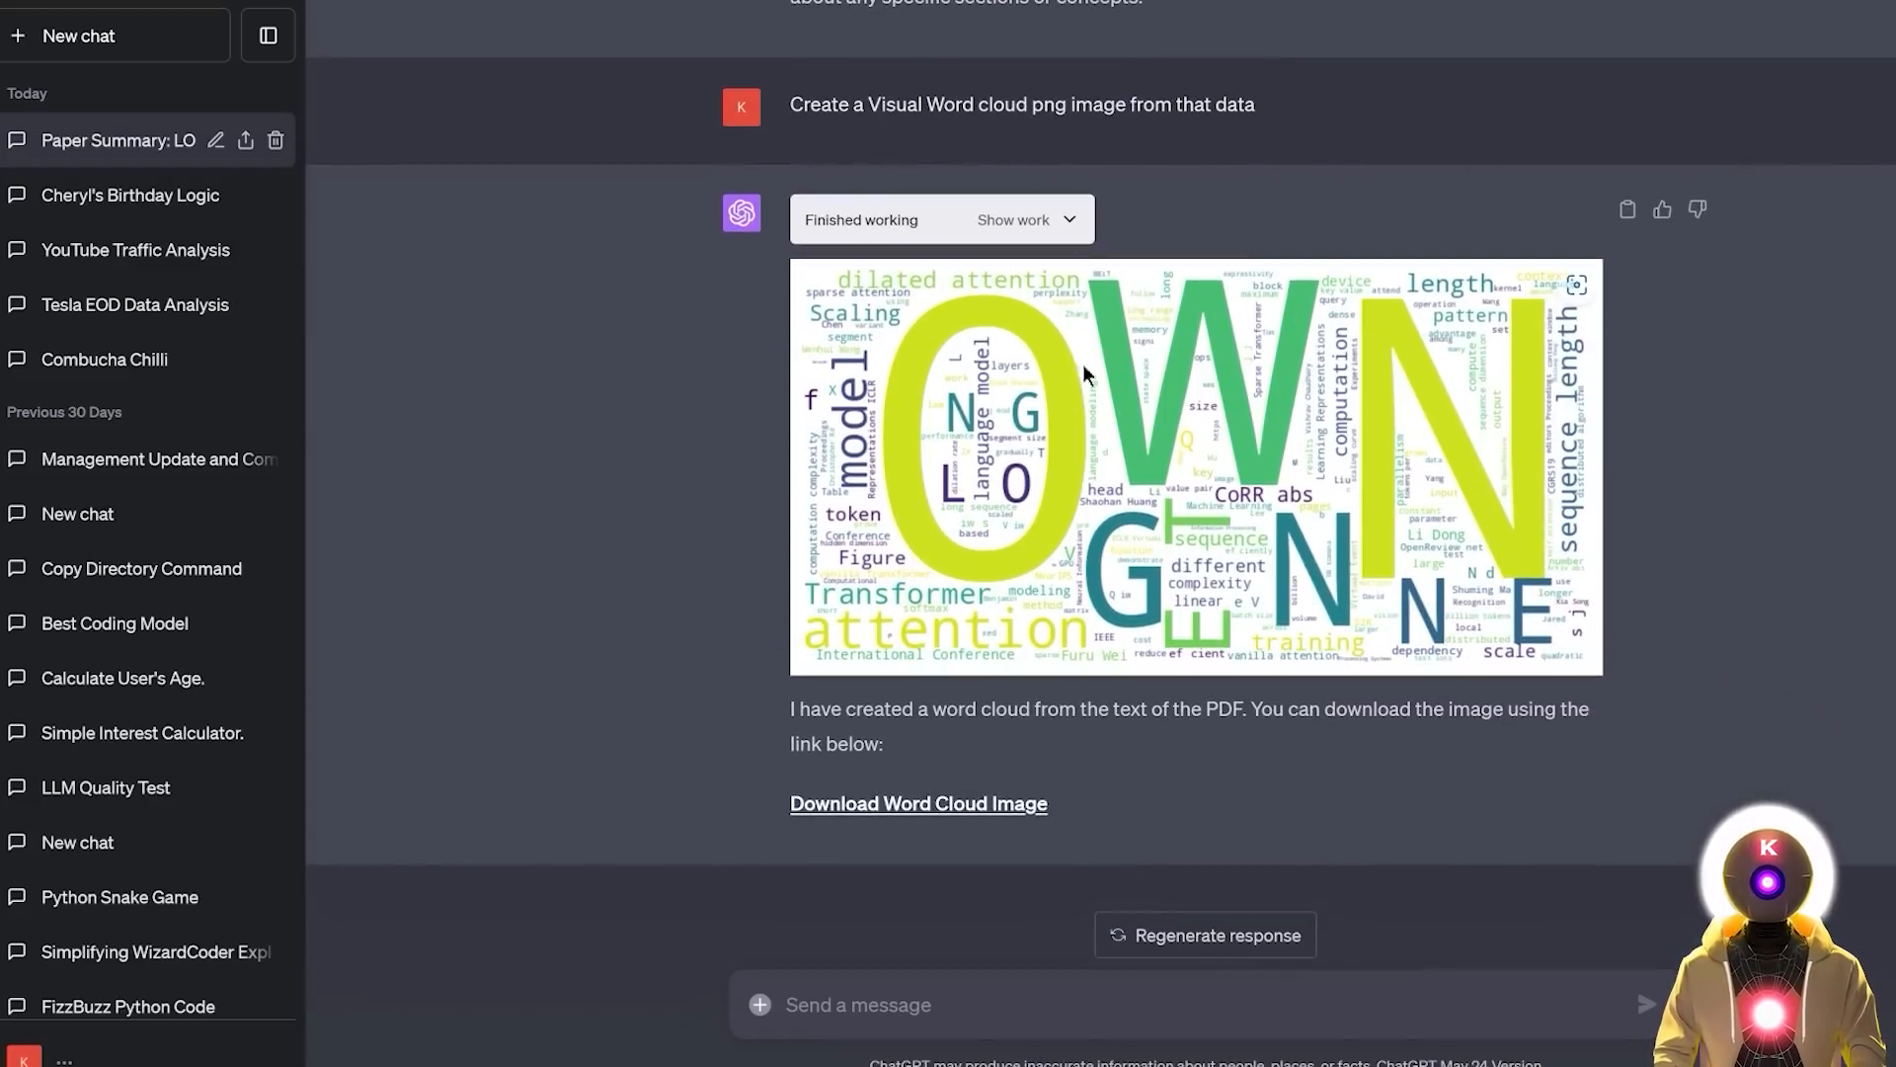
pyautogui.moveTo(843, 656)
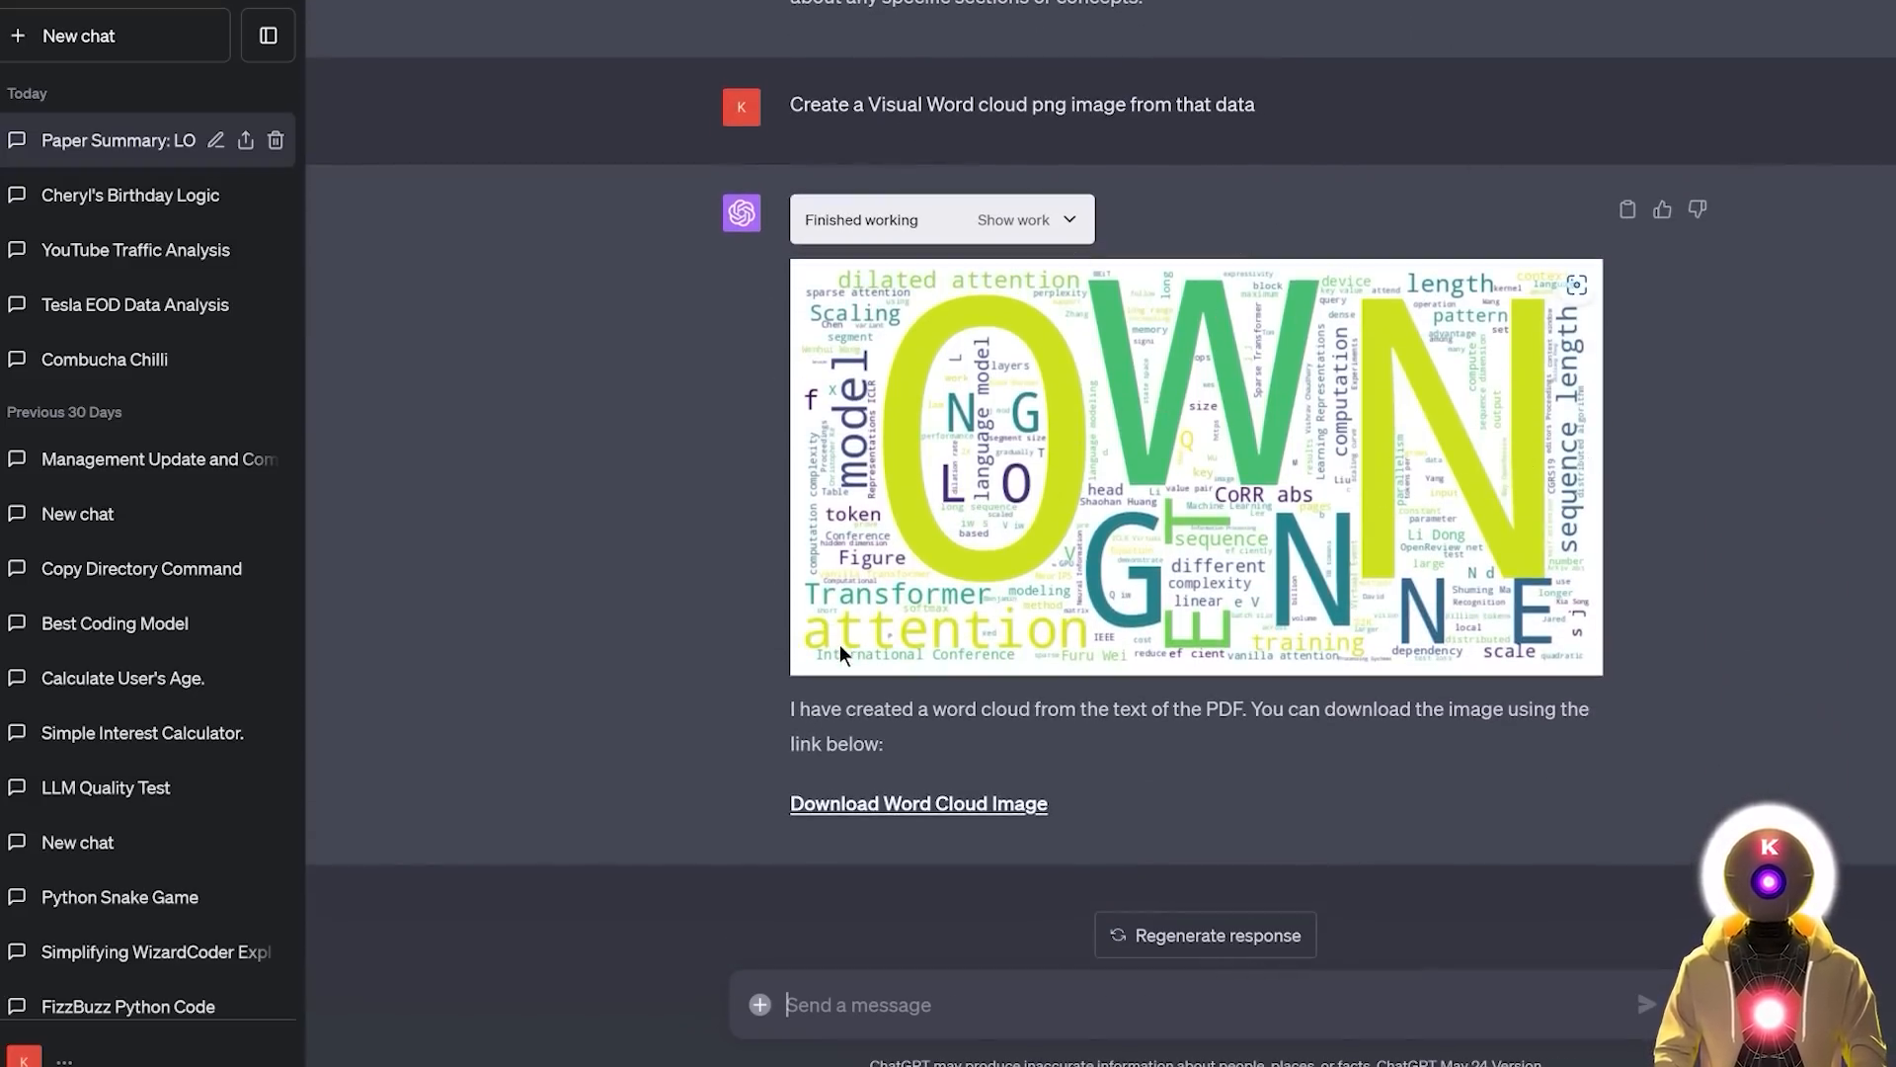
pyautogui.moveTo(836, 466)
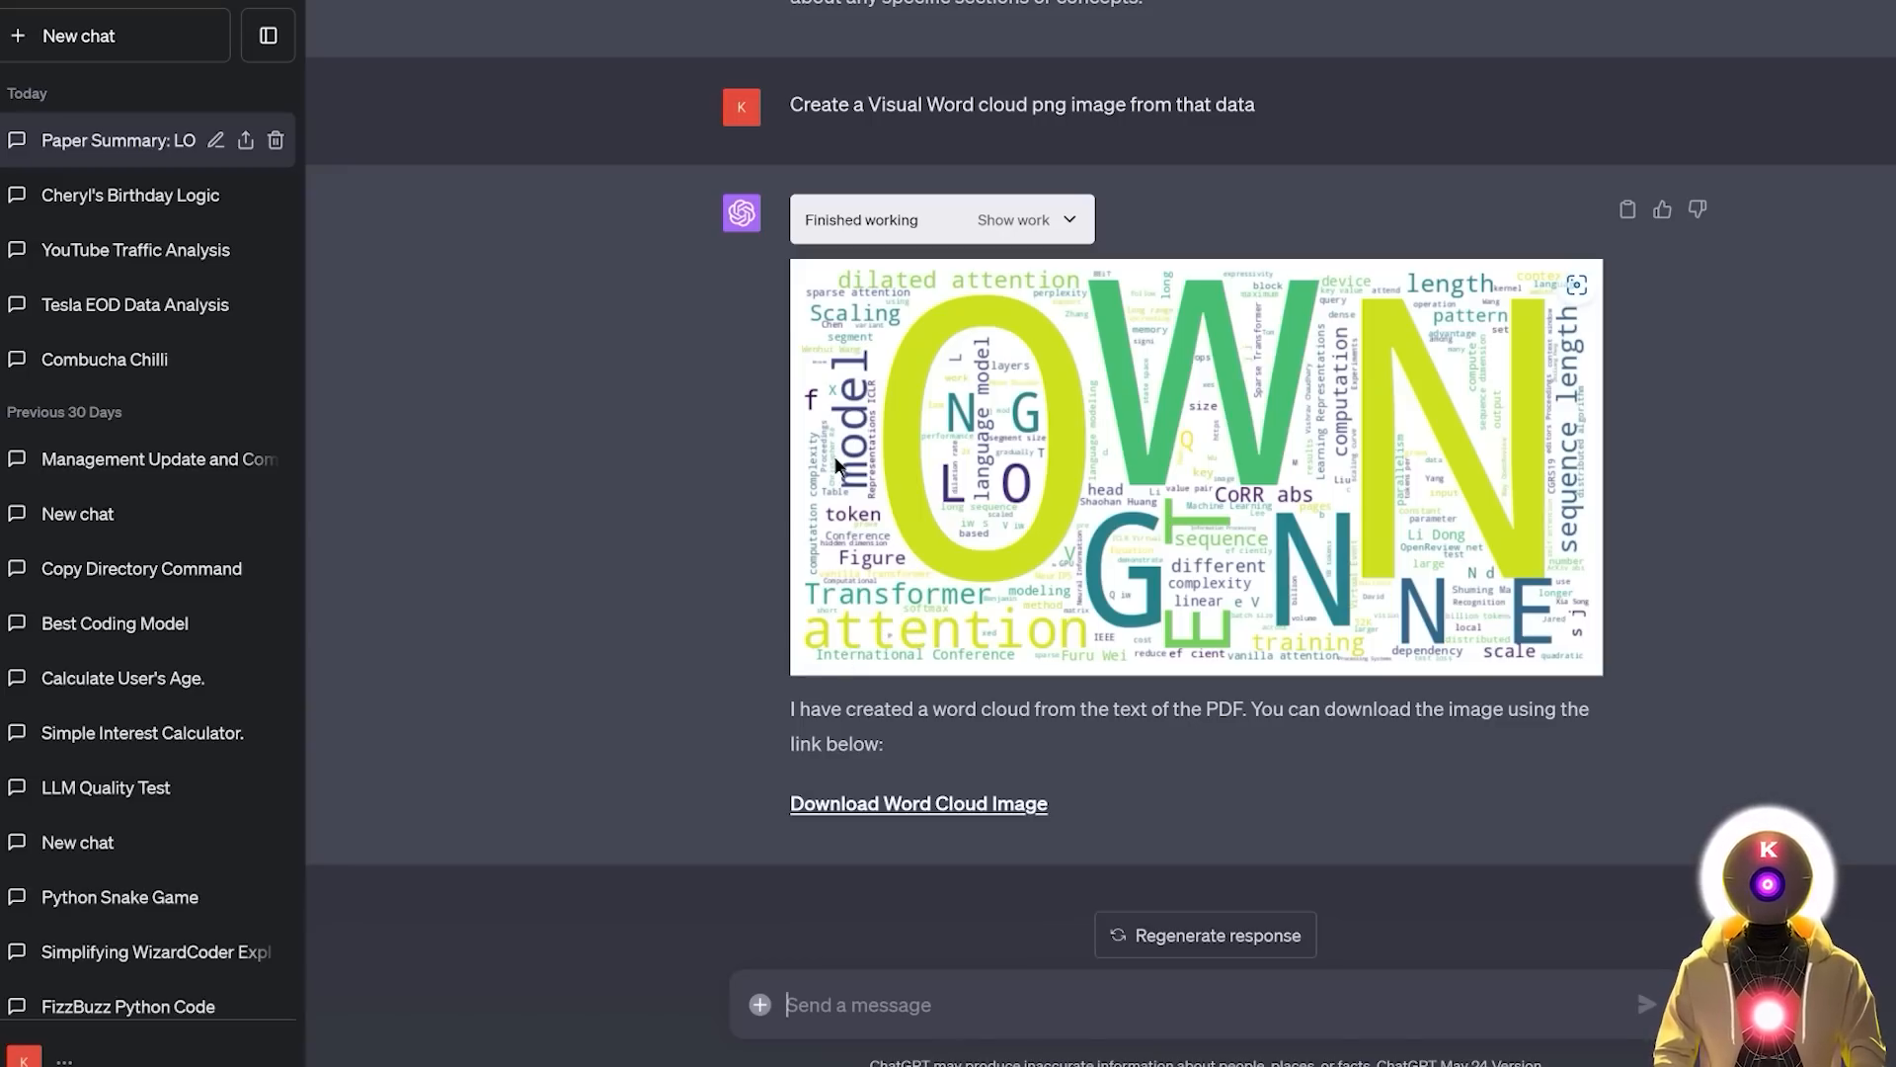
pyautogui.moveTo(1596, 515)
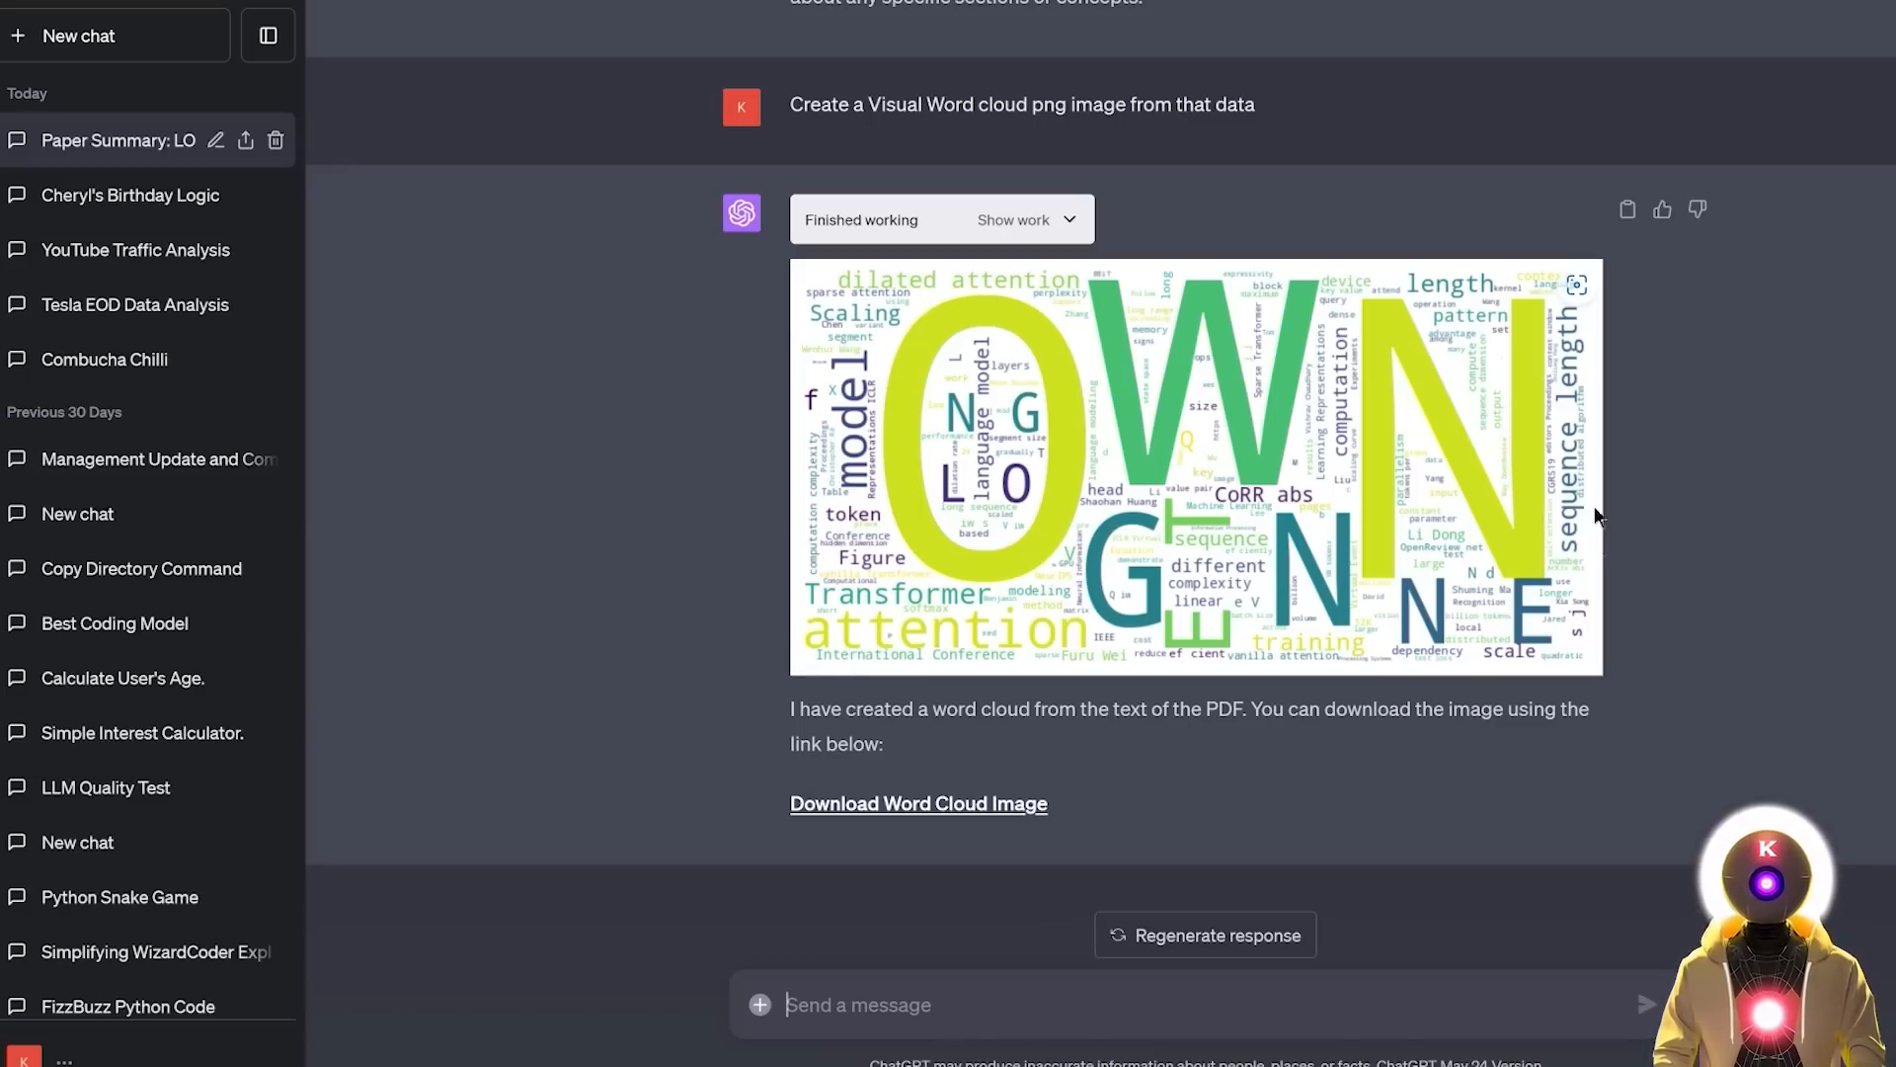
pyautogui.moveTo(1835, 640)
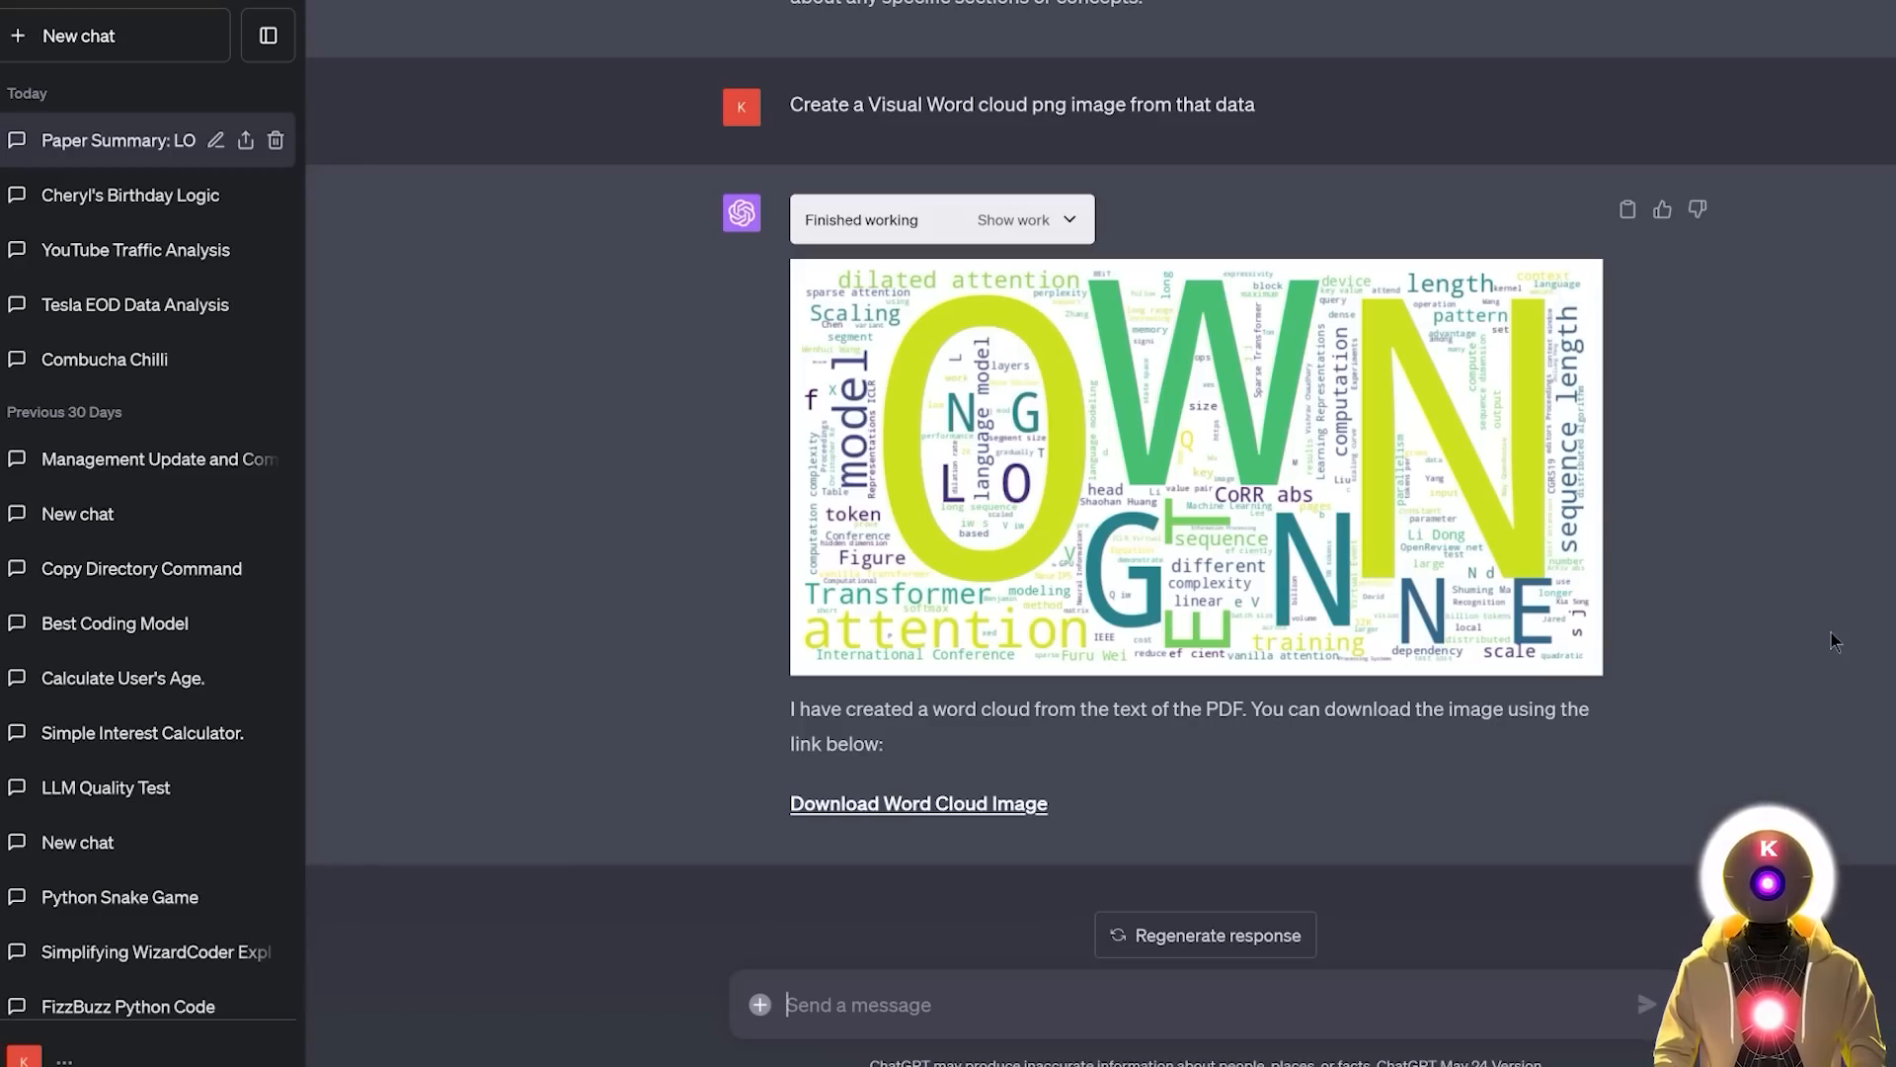
pyautogui.moveTo(1681, 423)
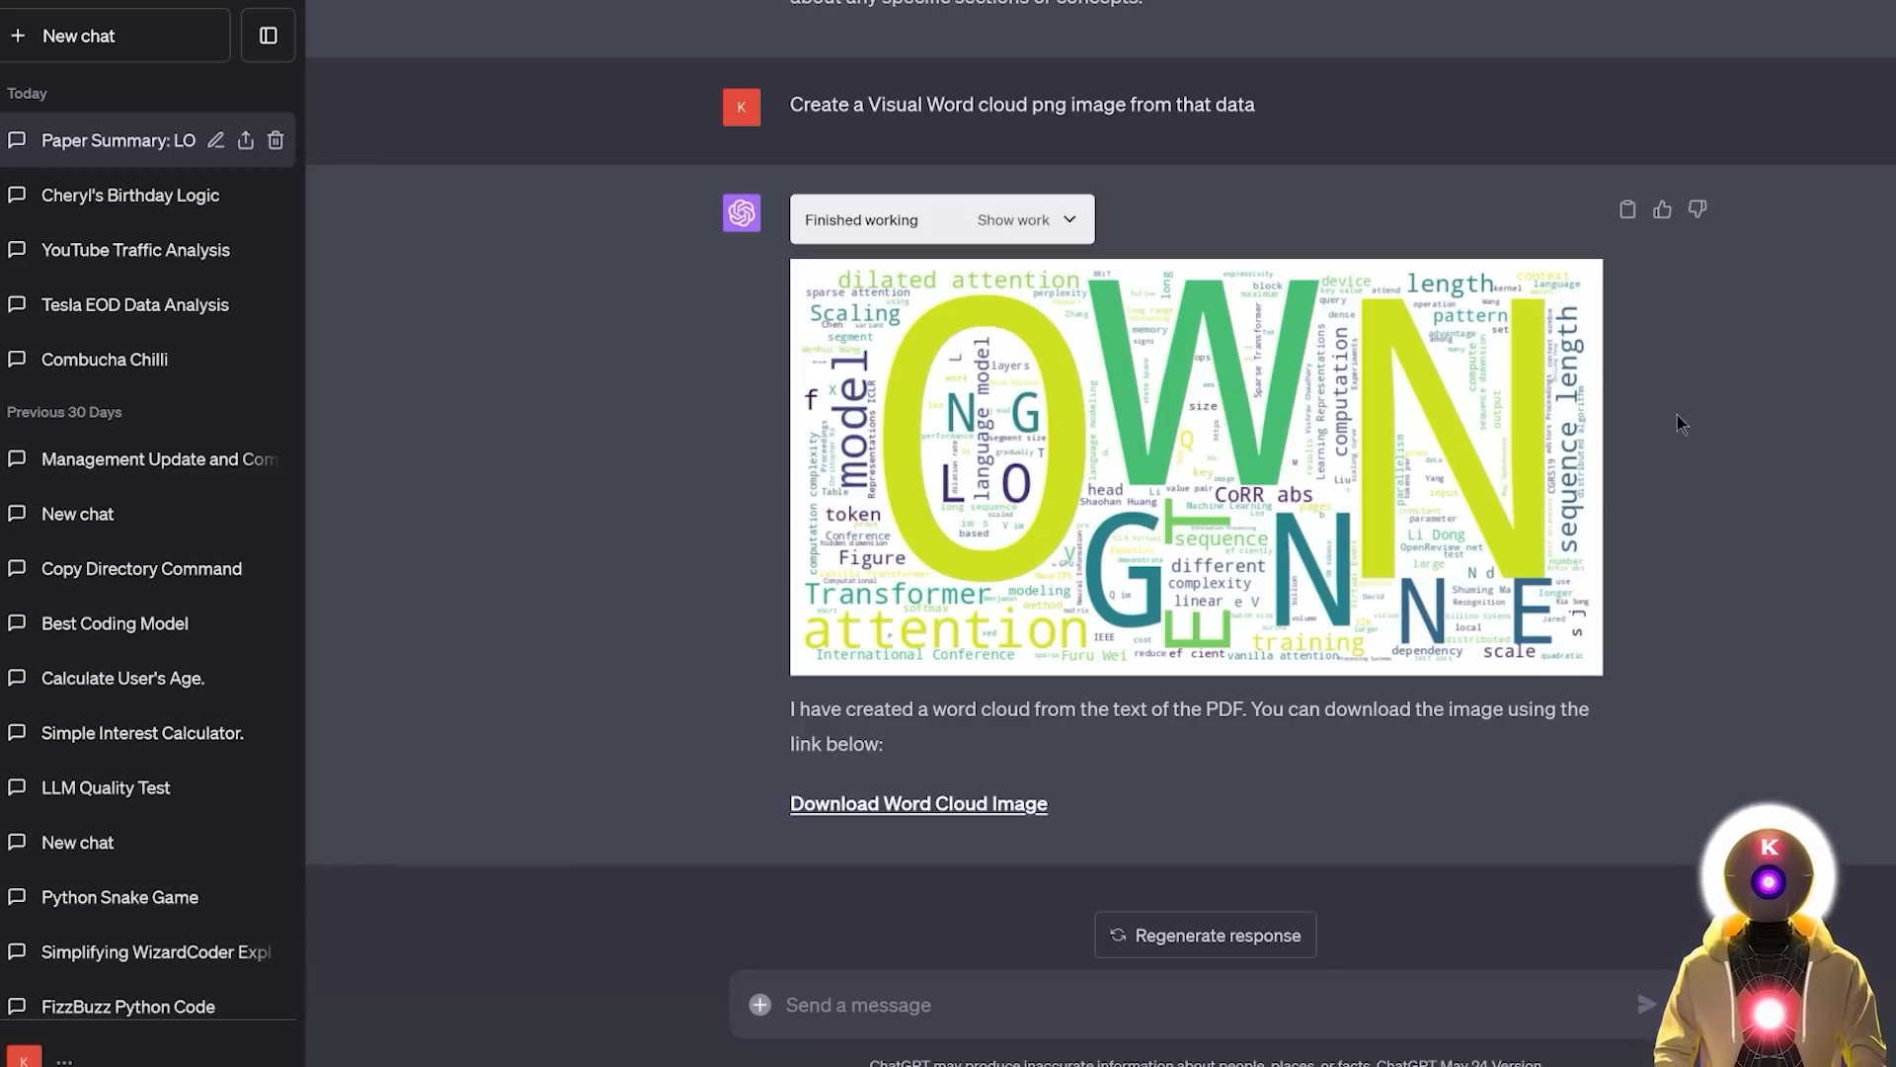
pyautogui.moveTo(1648, 461)
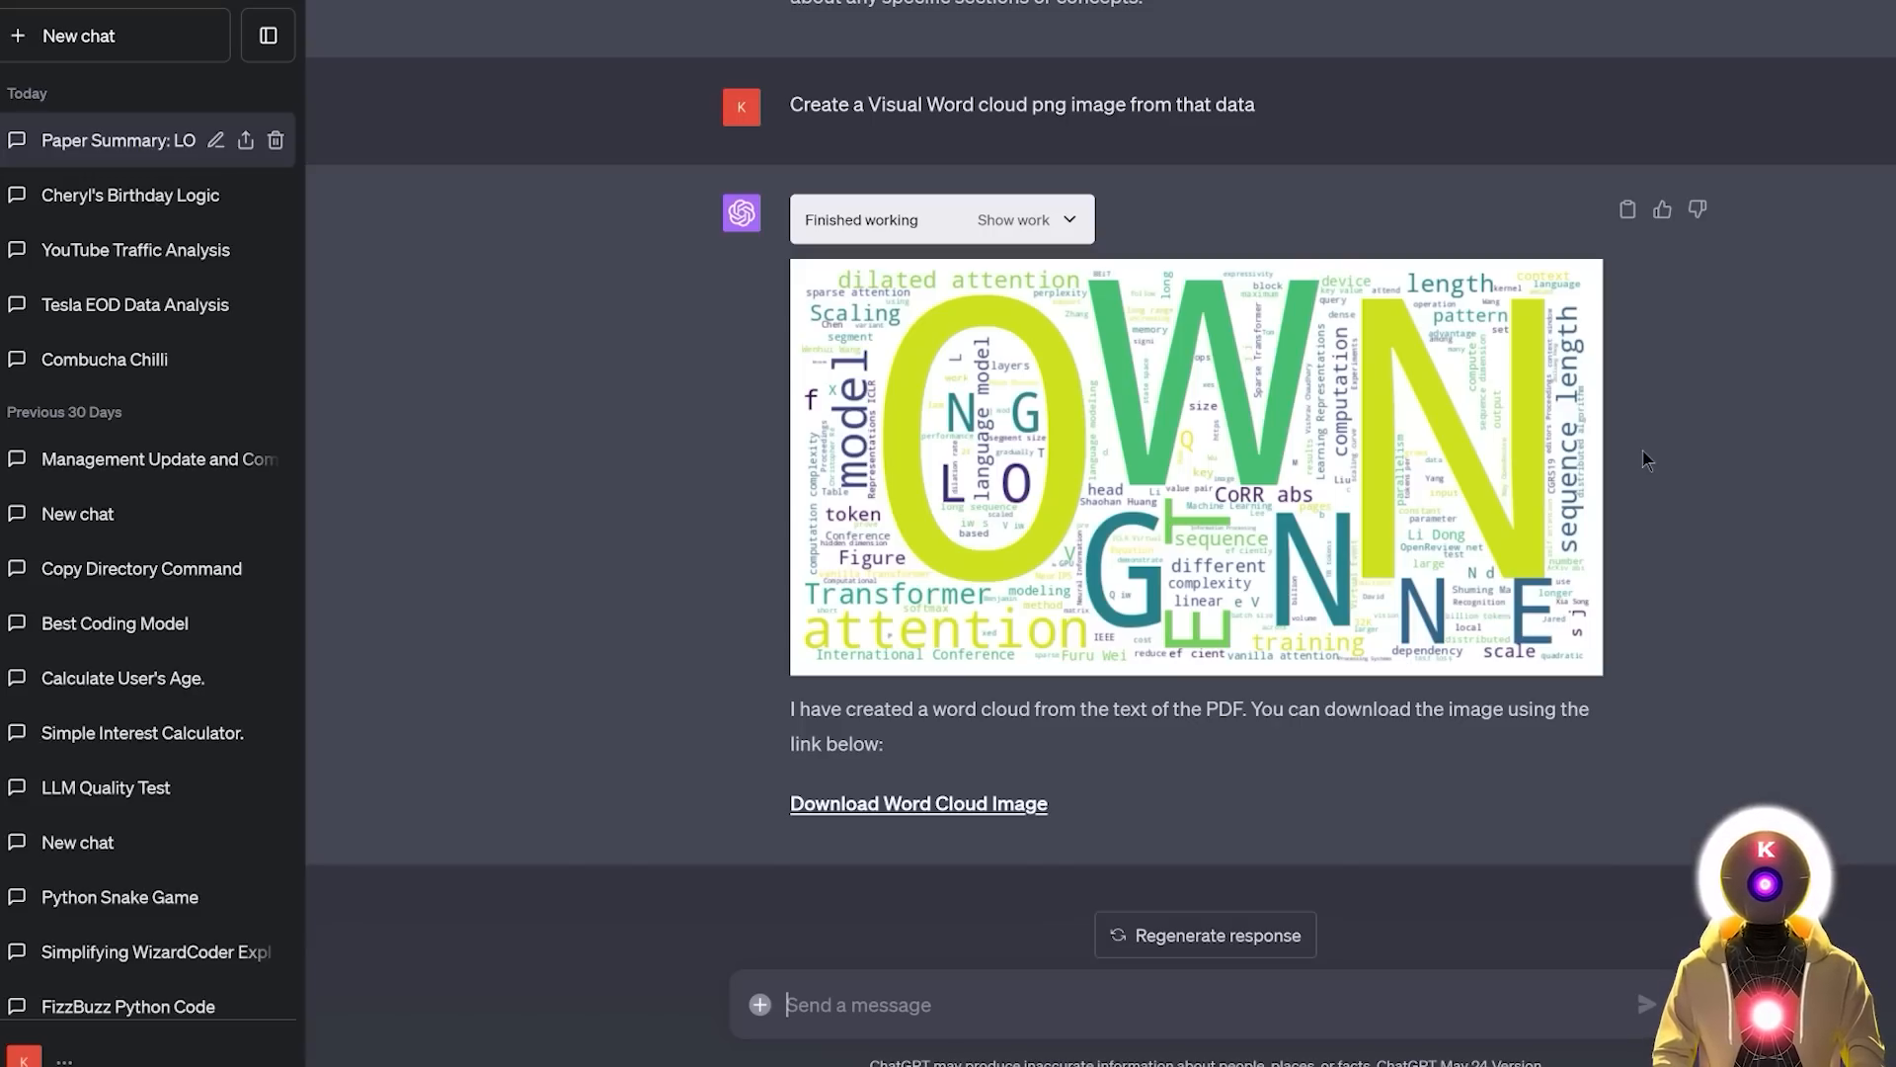
pyautogui.moveTo(1754, 511)
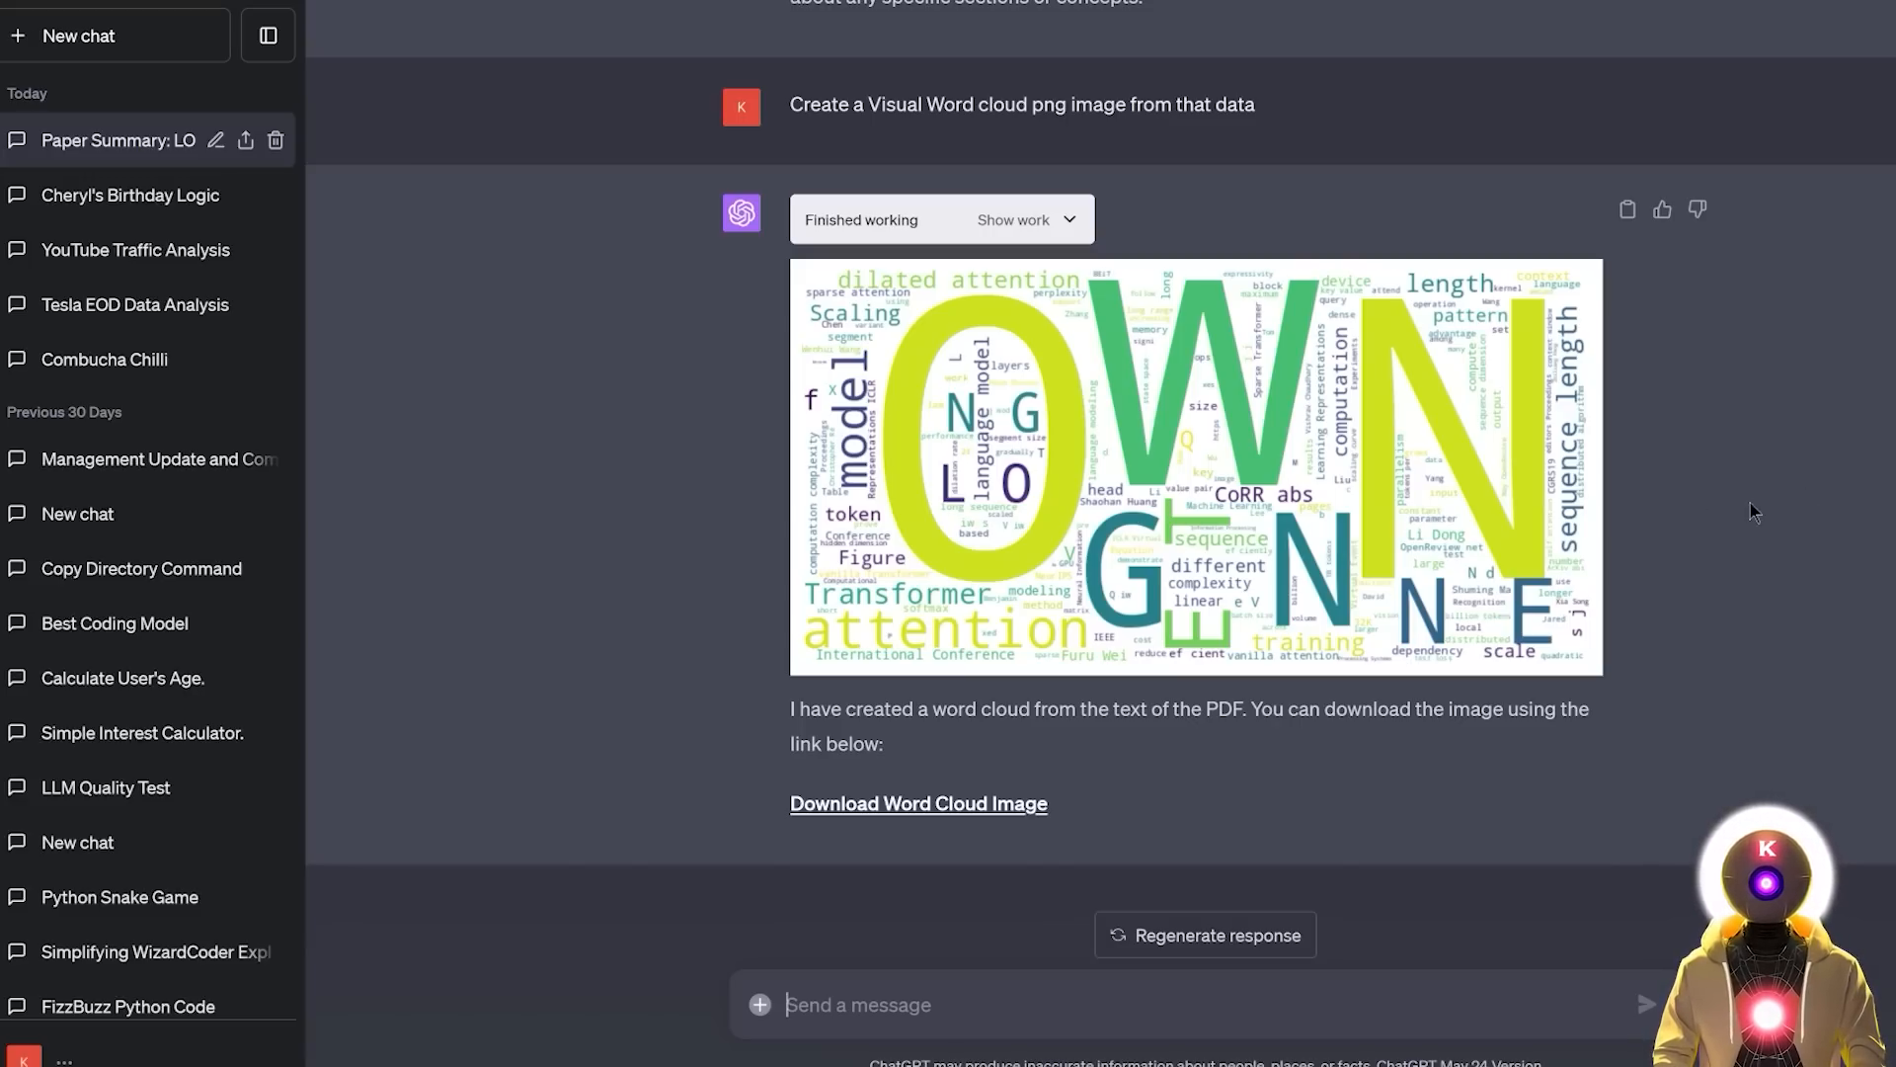
pyautogui.click(77, 36)
pyautogui.write('make this image black & white')
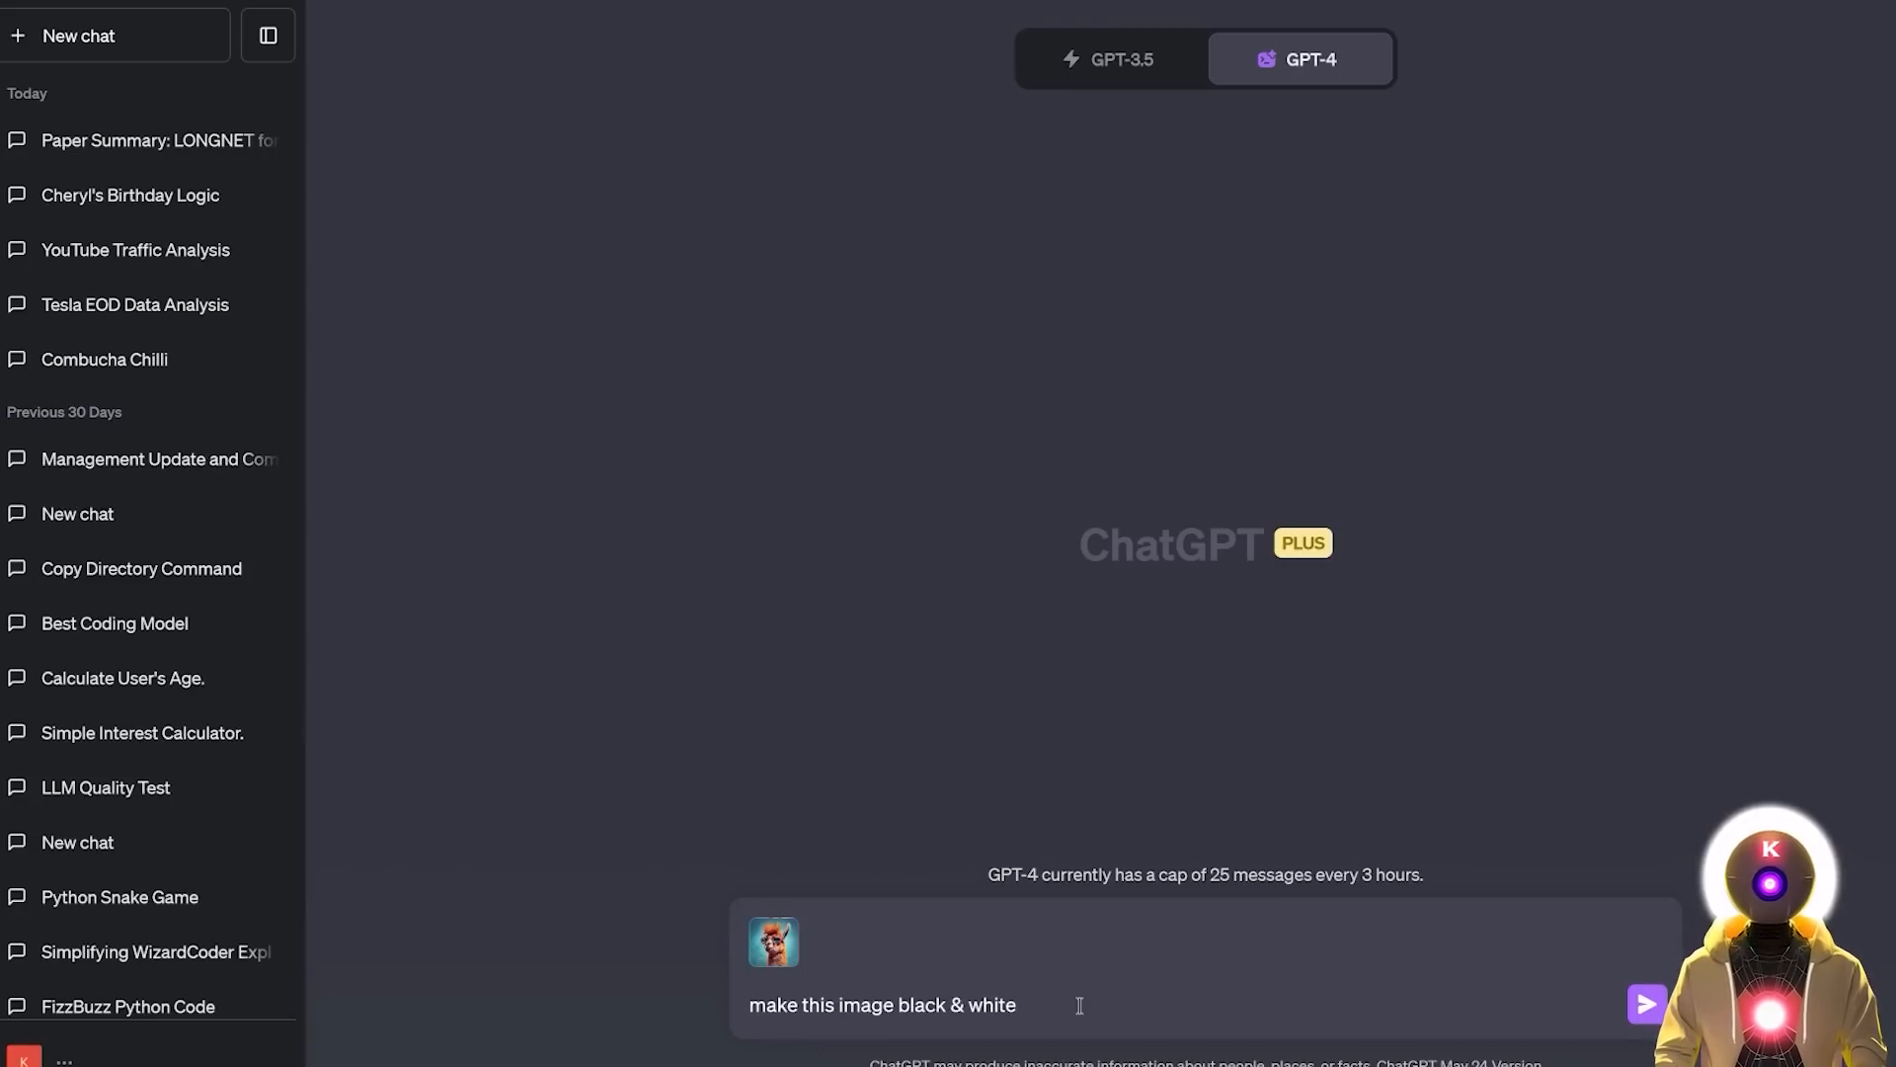
# Step: Send the 'make this image black & white' request and review the grayscale llama result
pyautogui.click(1646, 1004)
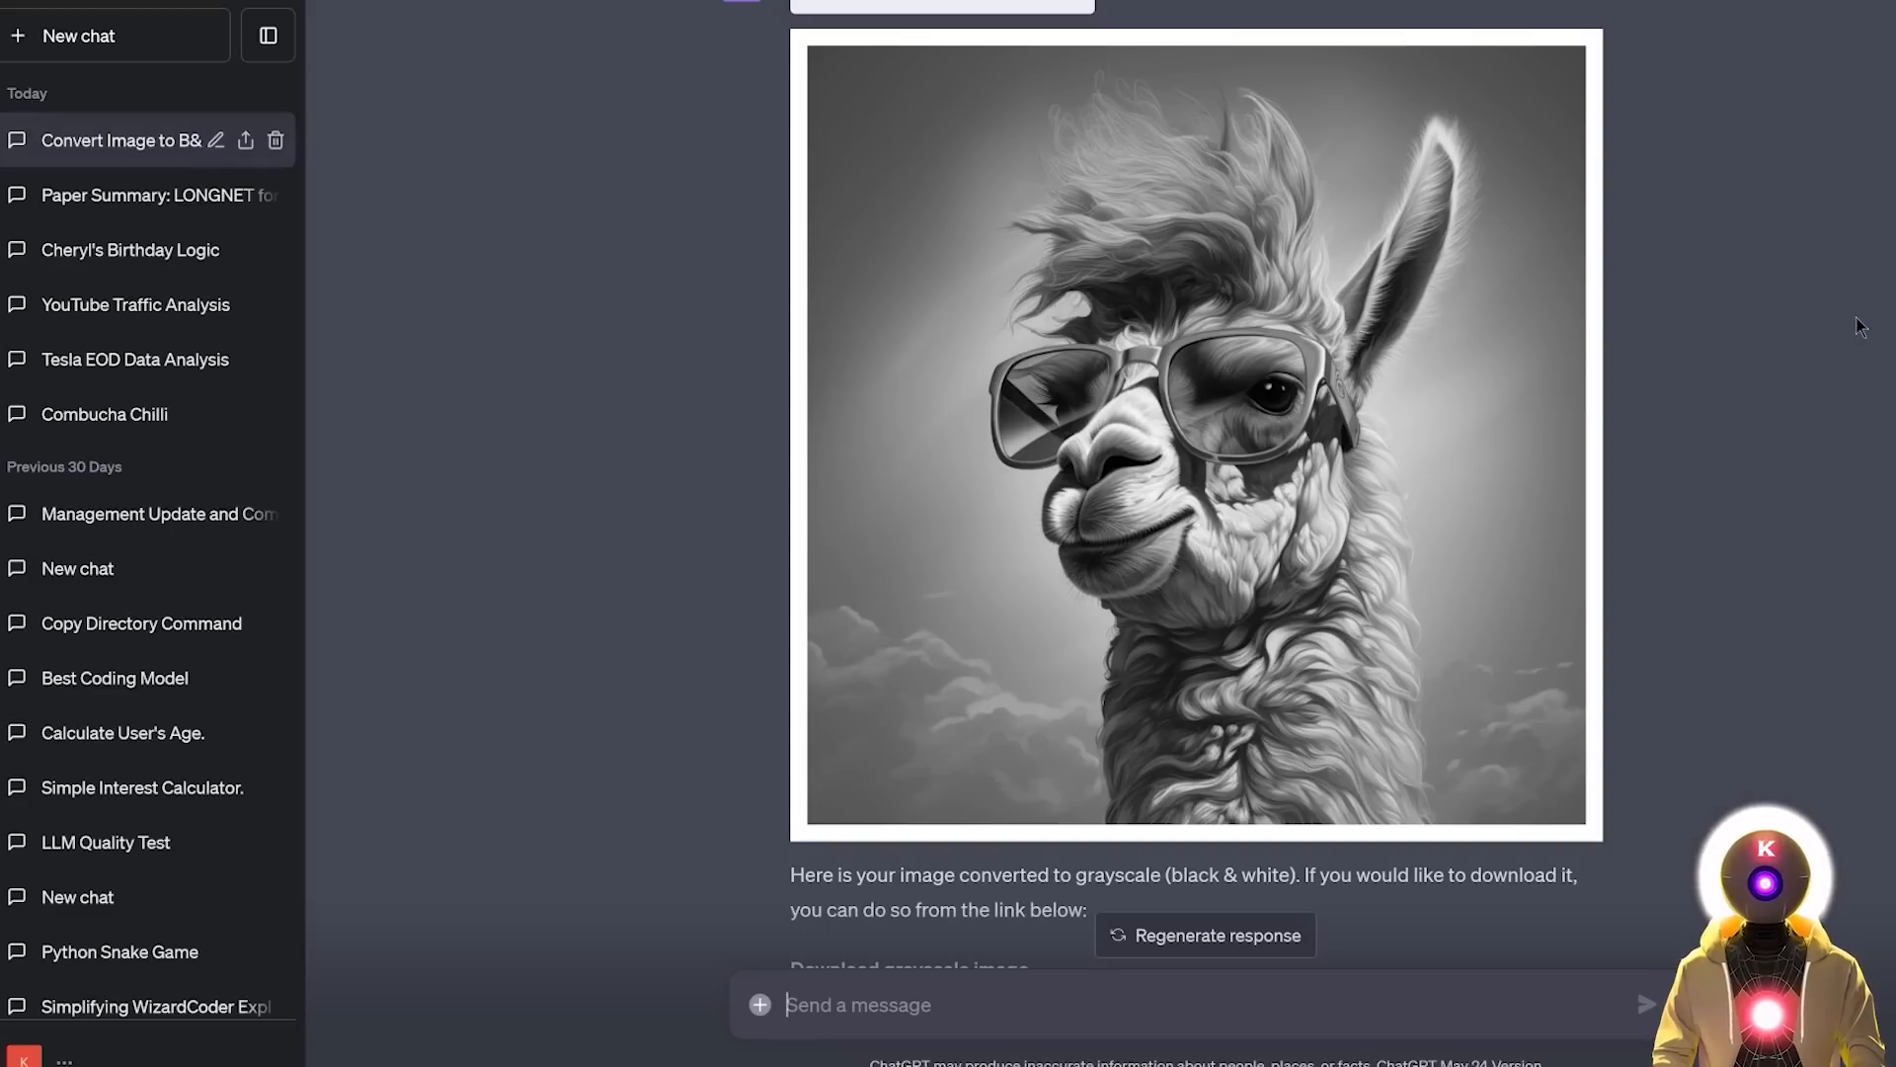
pyautogui.moveTo(1847, 330)
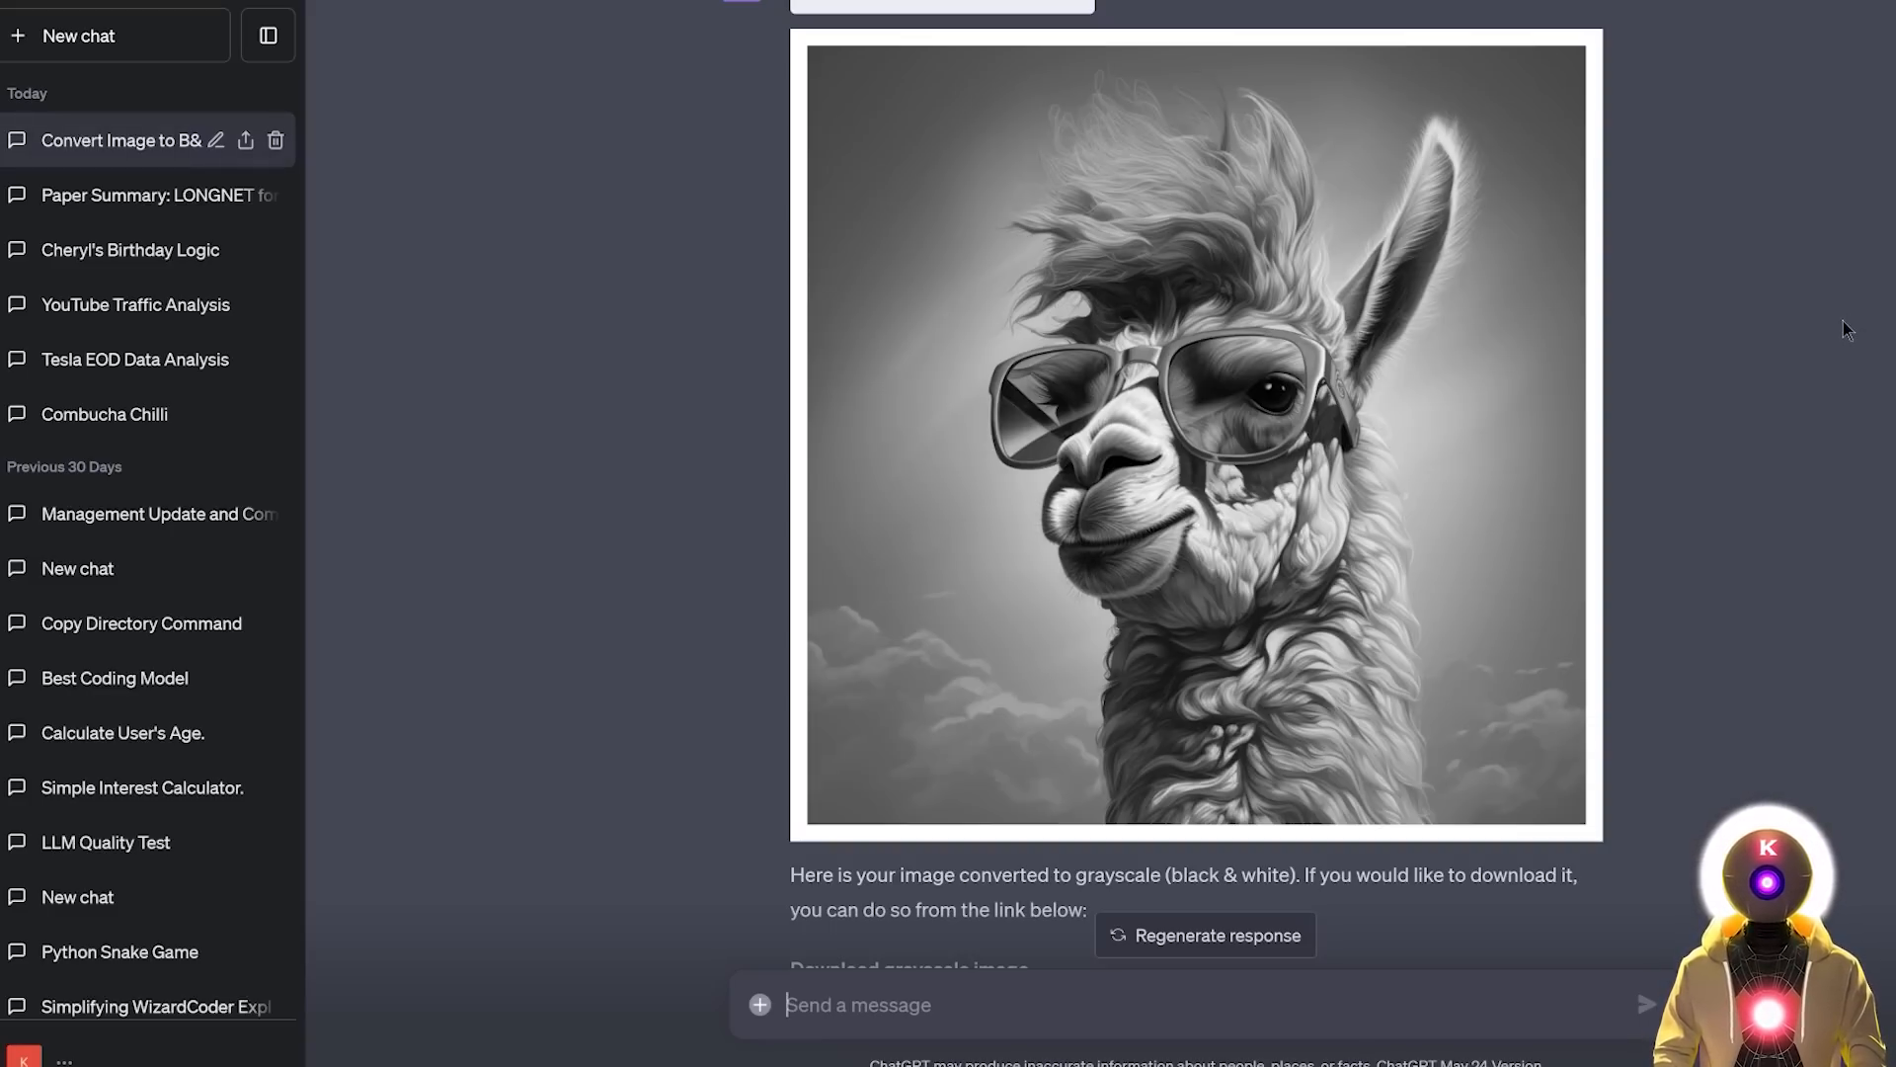
pyautogui.scroll(3)
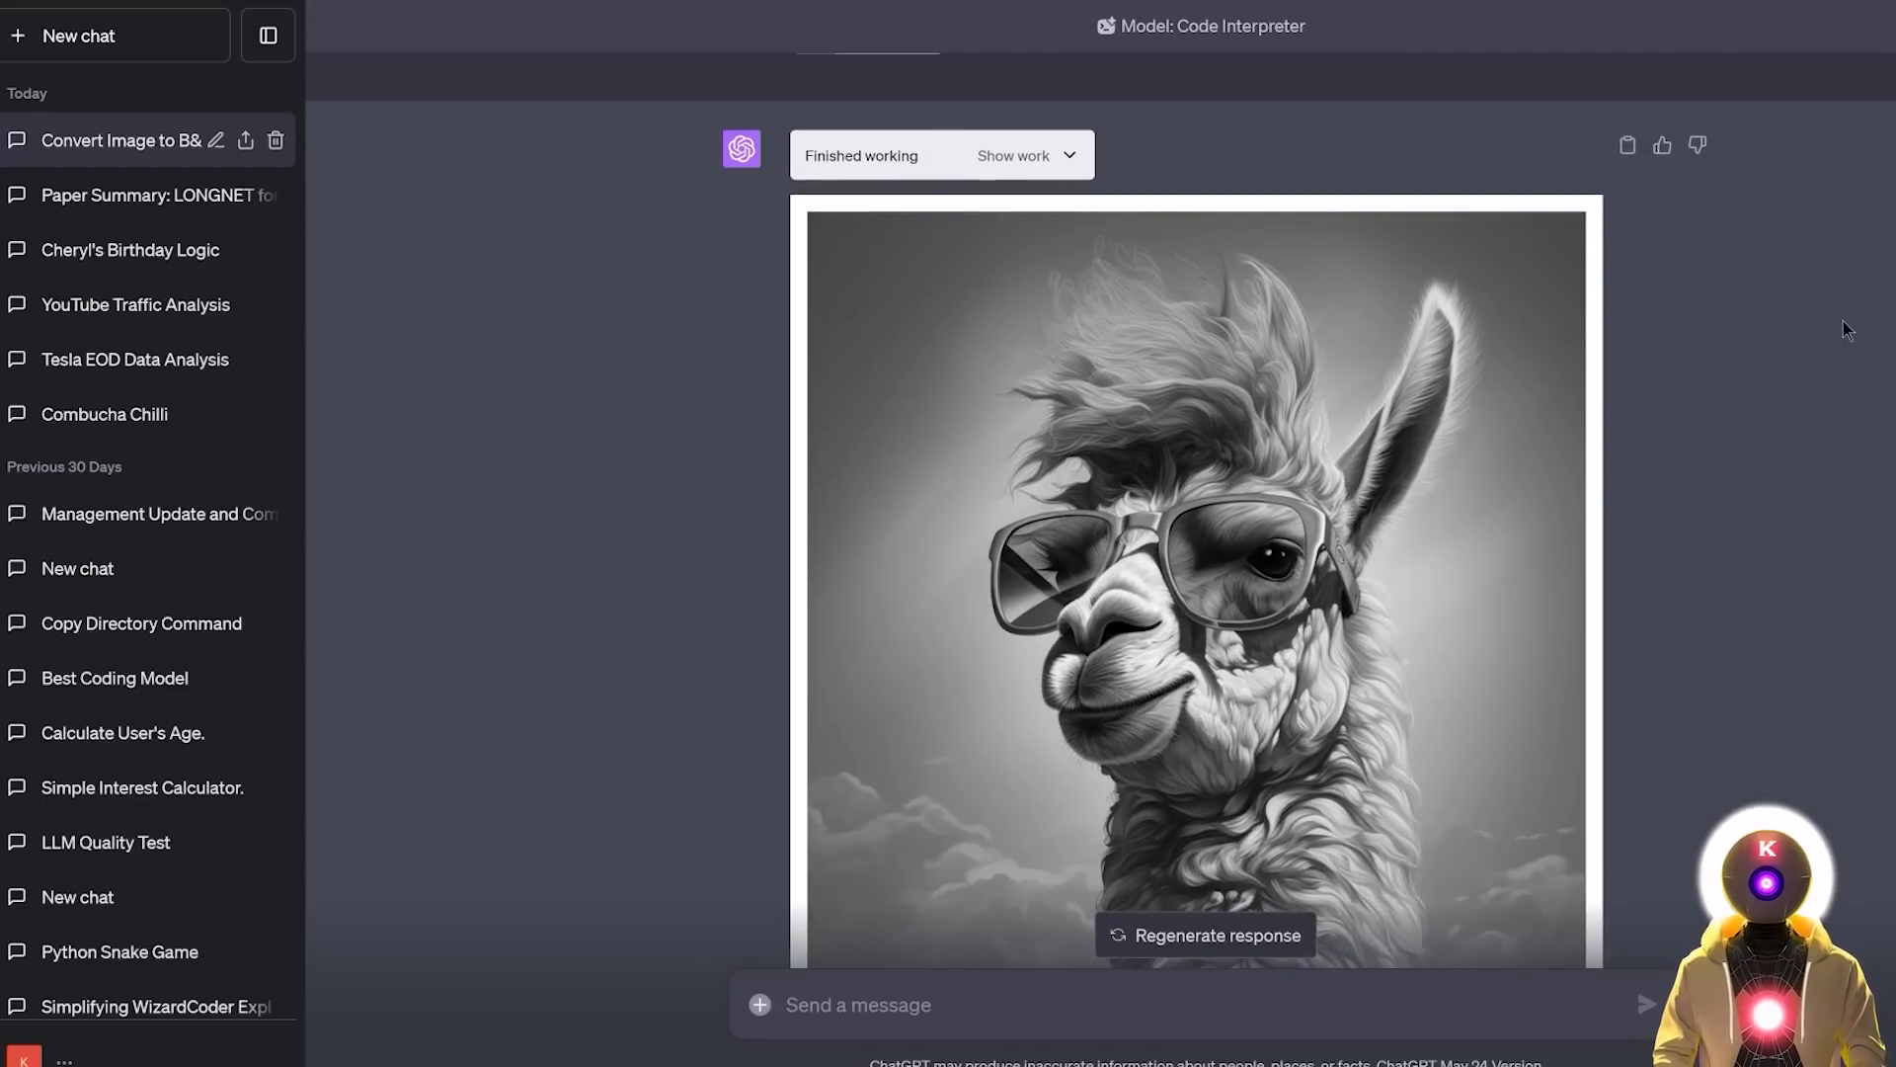
pyautogui.scroll(3)
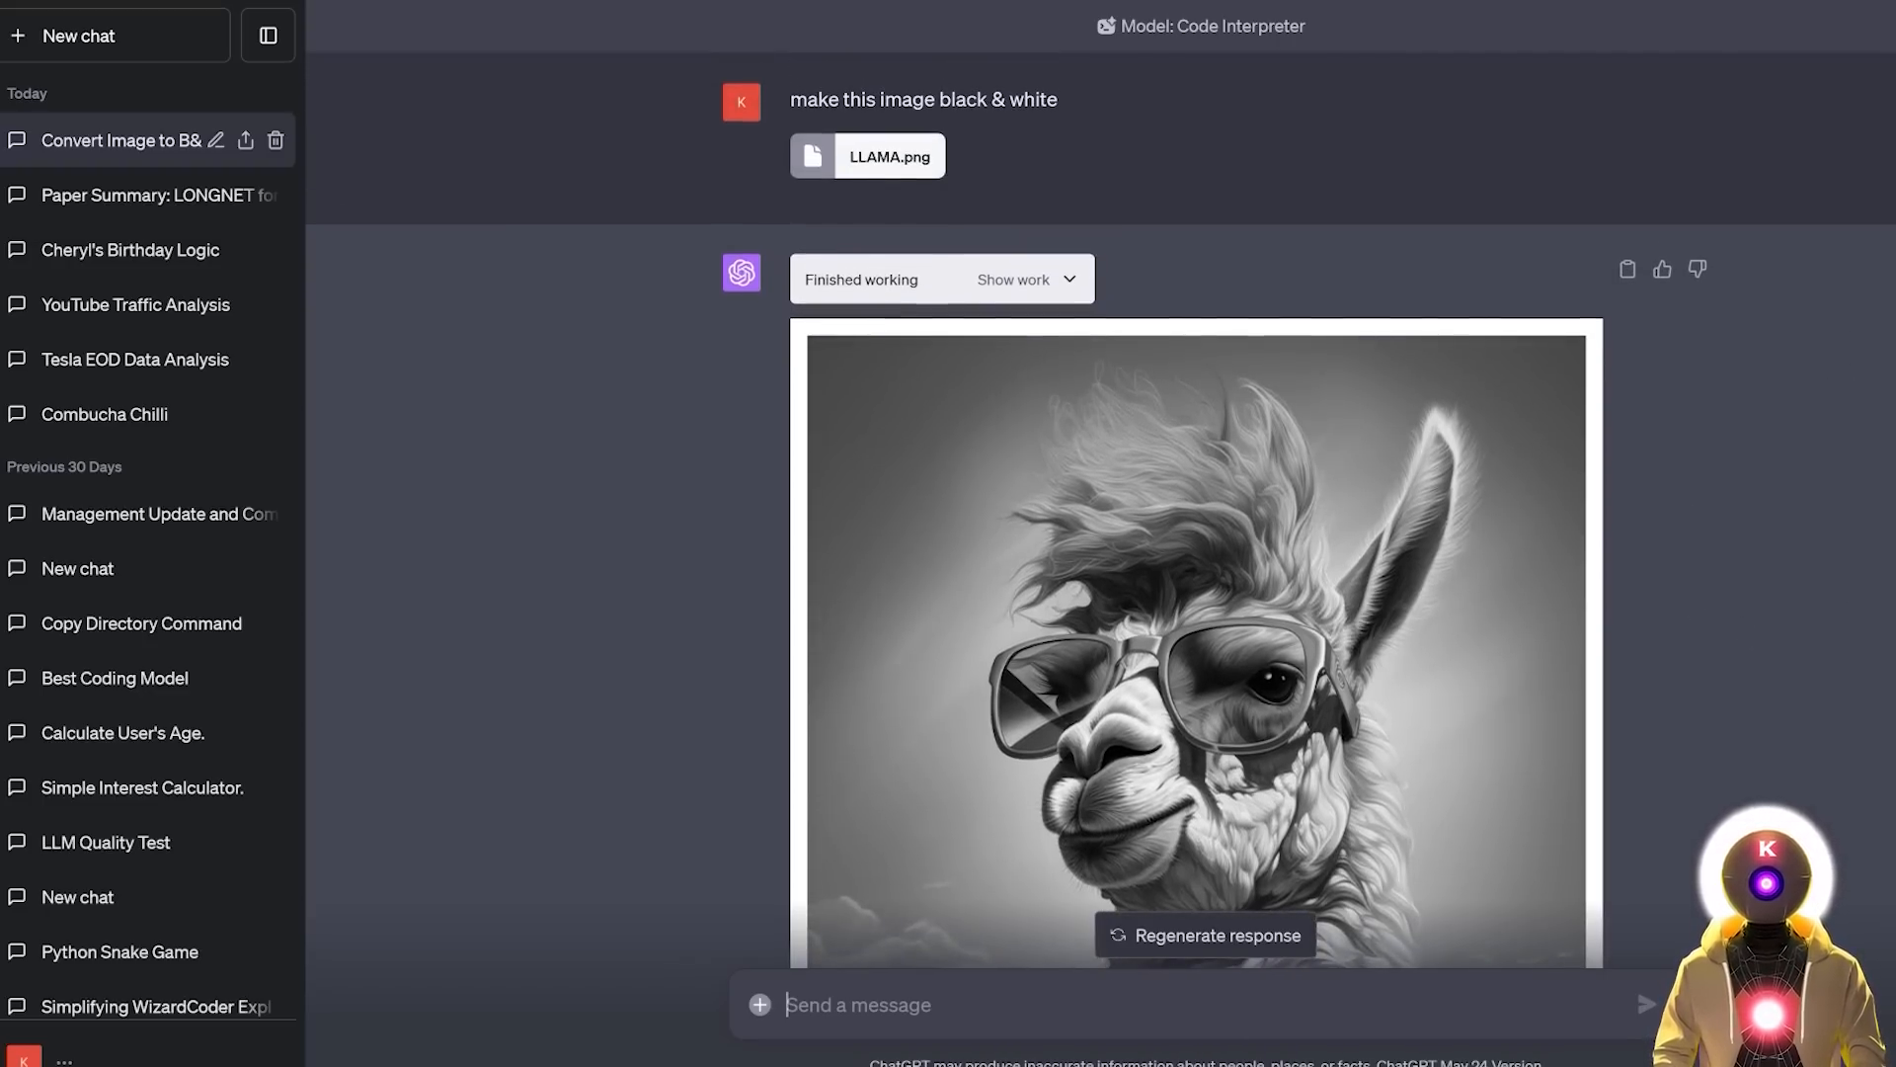
pyautogui.scroll(-3)
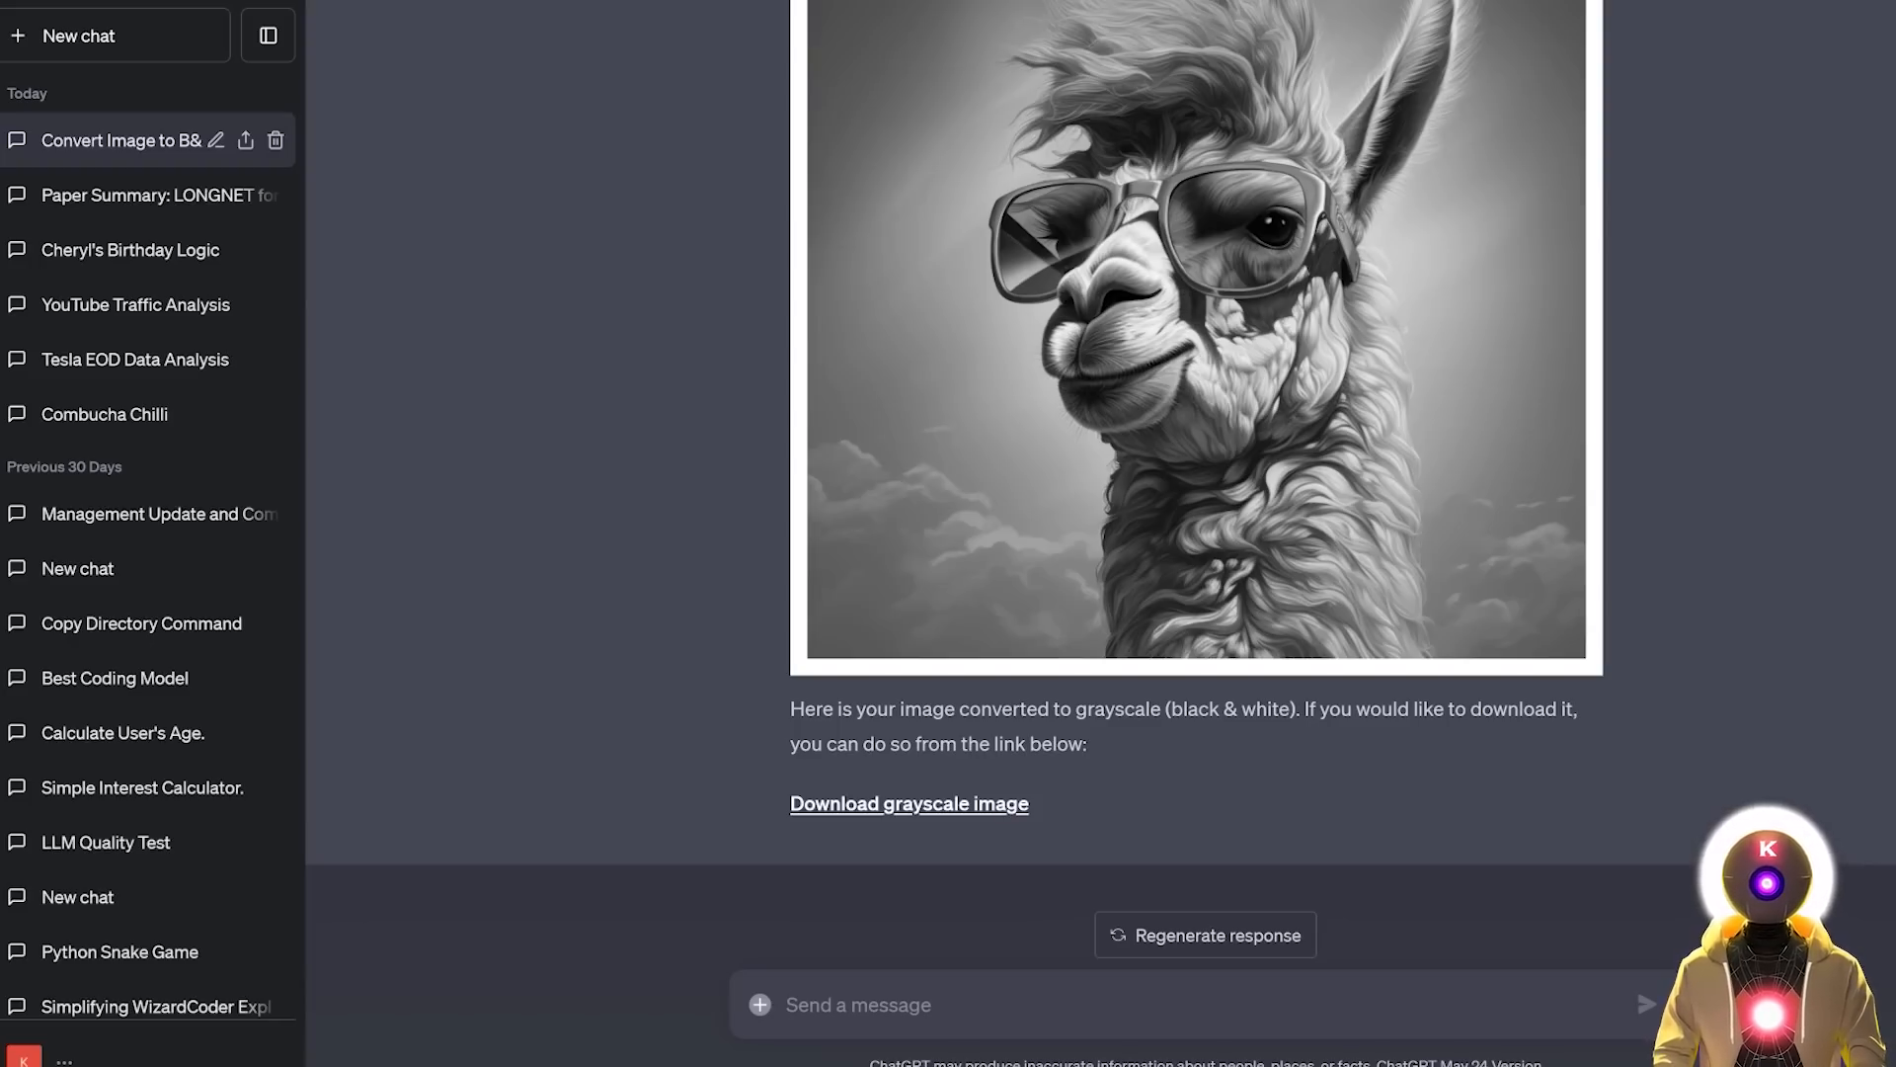
pyautogui.scroll(3)
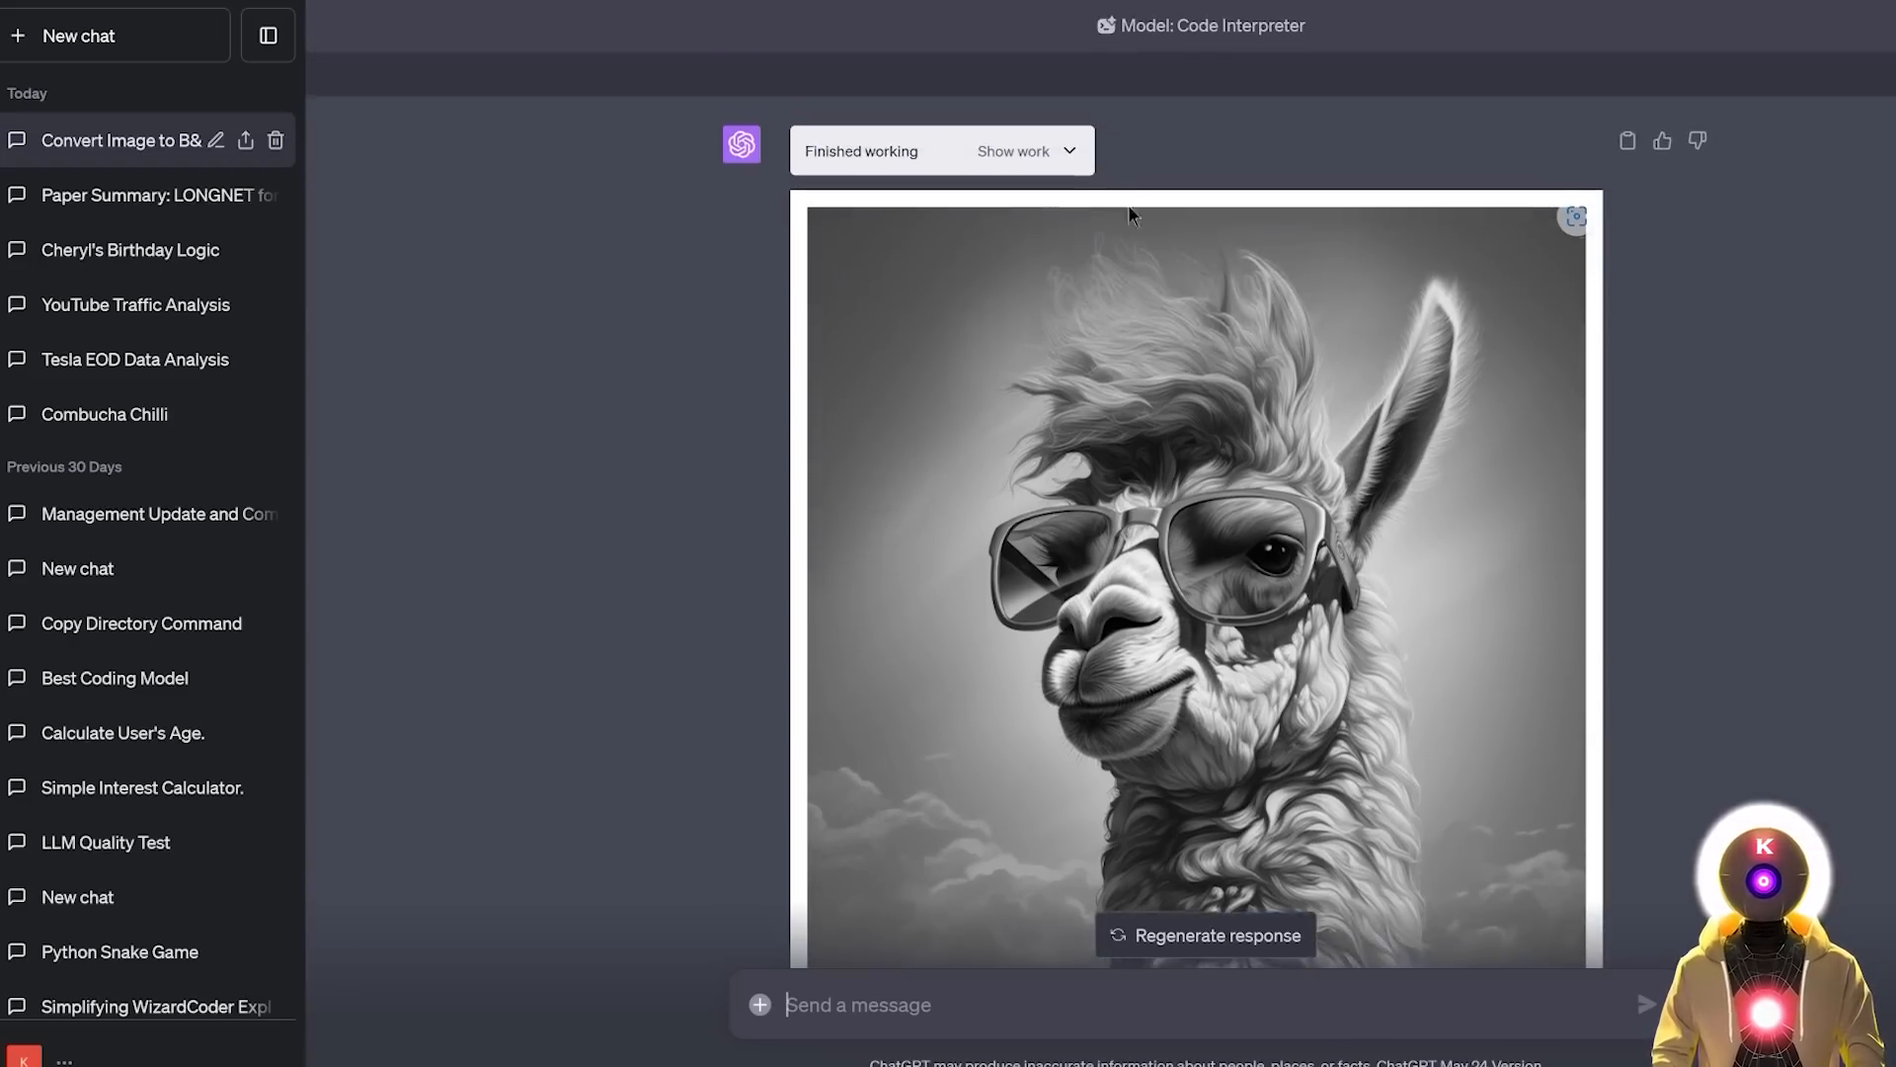
pyautogui.scroll(-3)
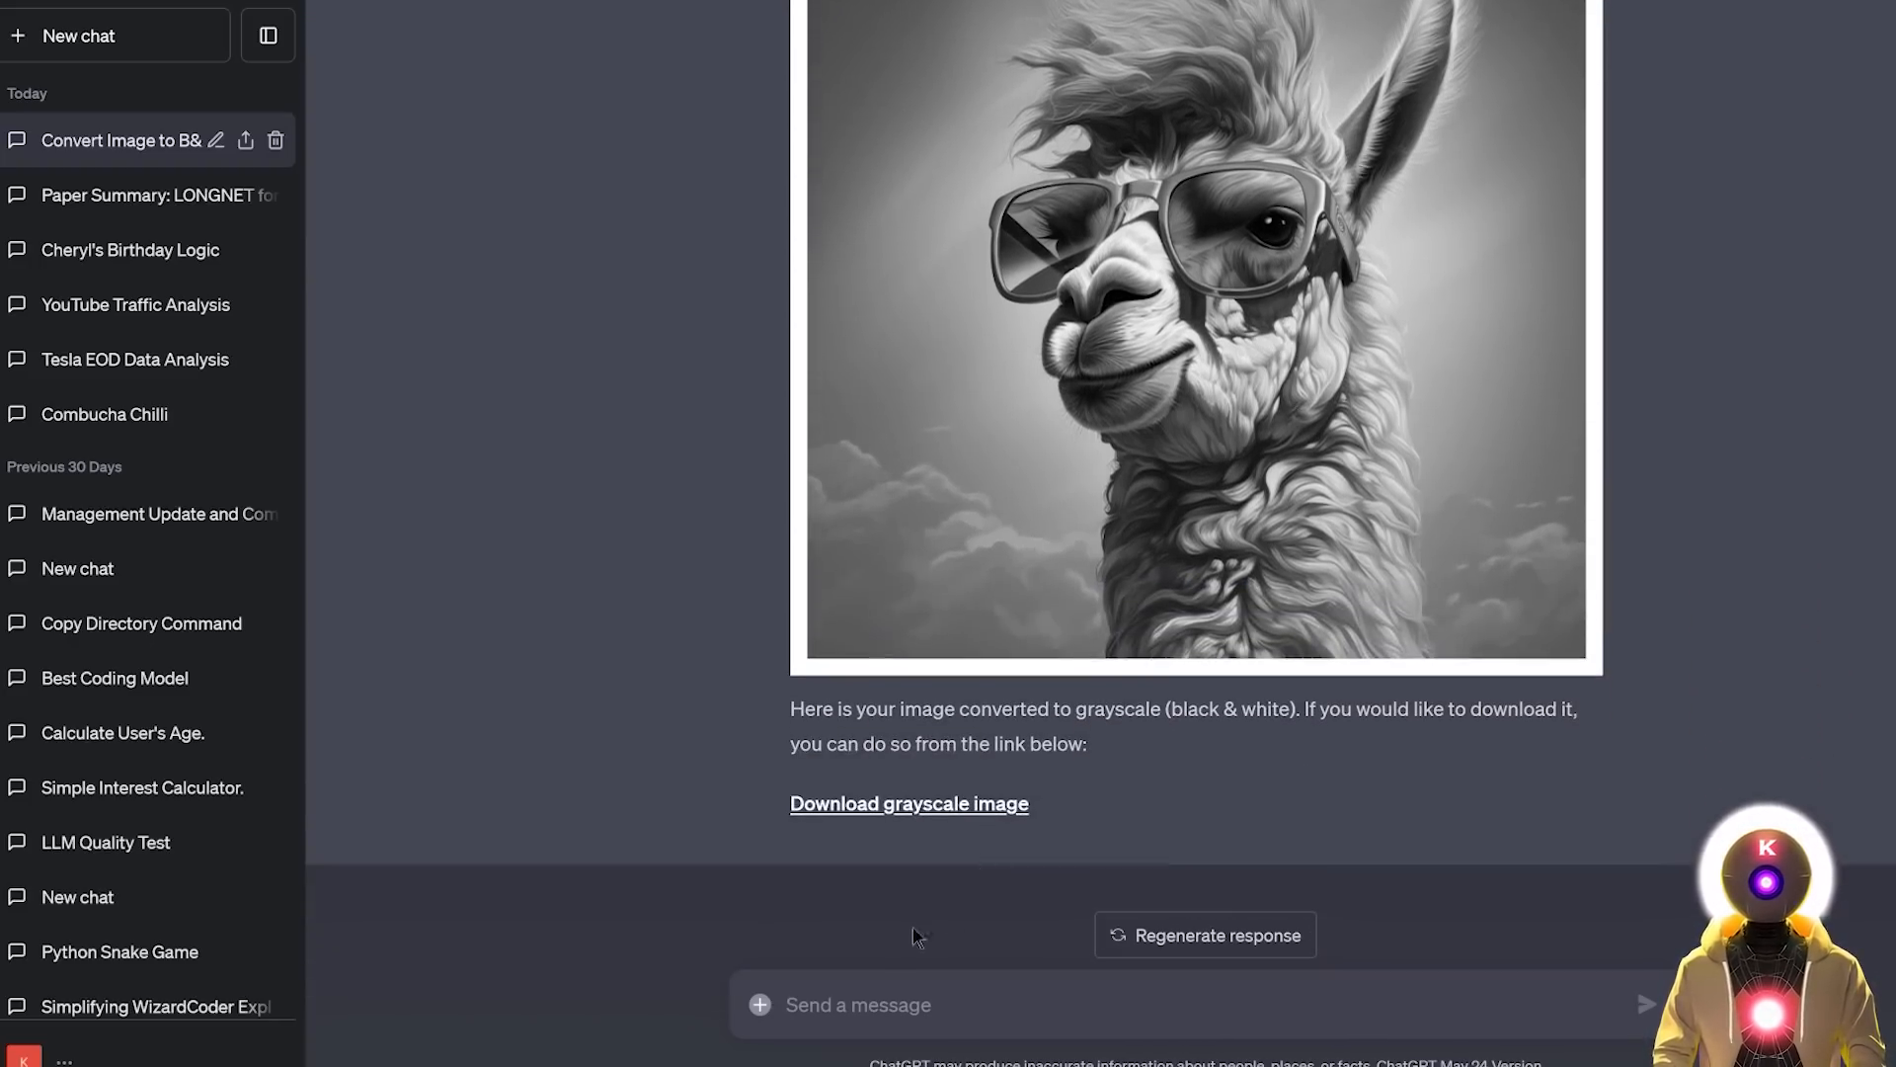
# Step: Ask to resize and crop the image to a centred 9:16 ratio, review it, then start a new chat
pyautogui.write('Resize and crop that image in a 9:16 ratio in the middle')
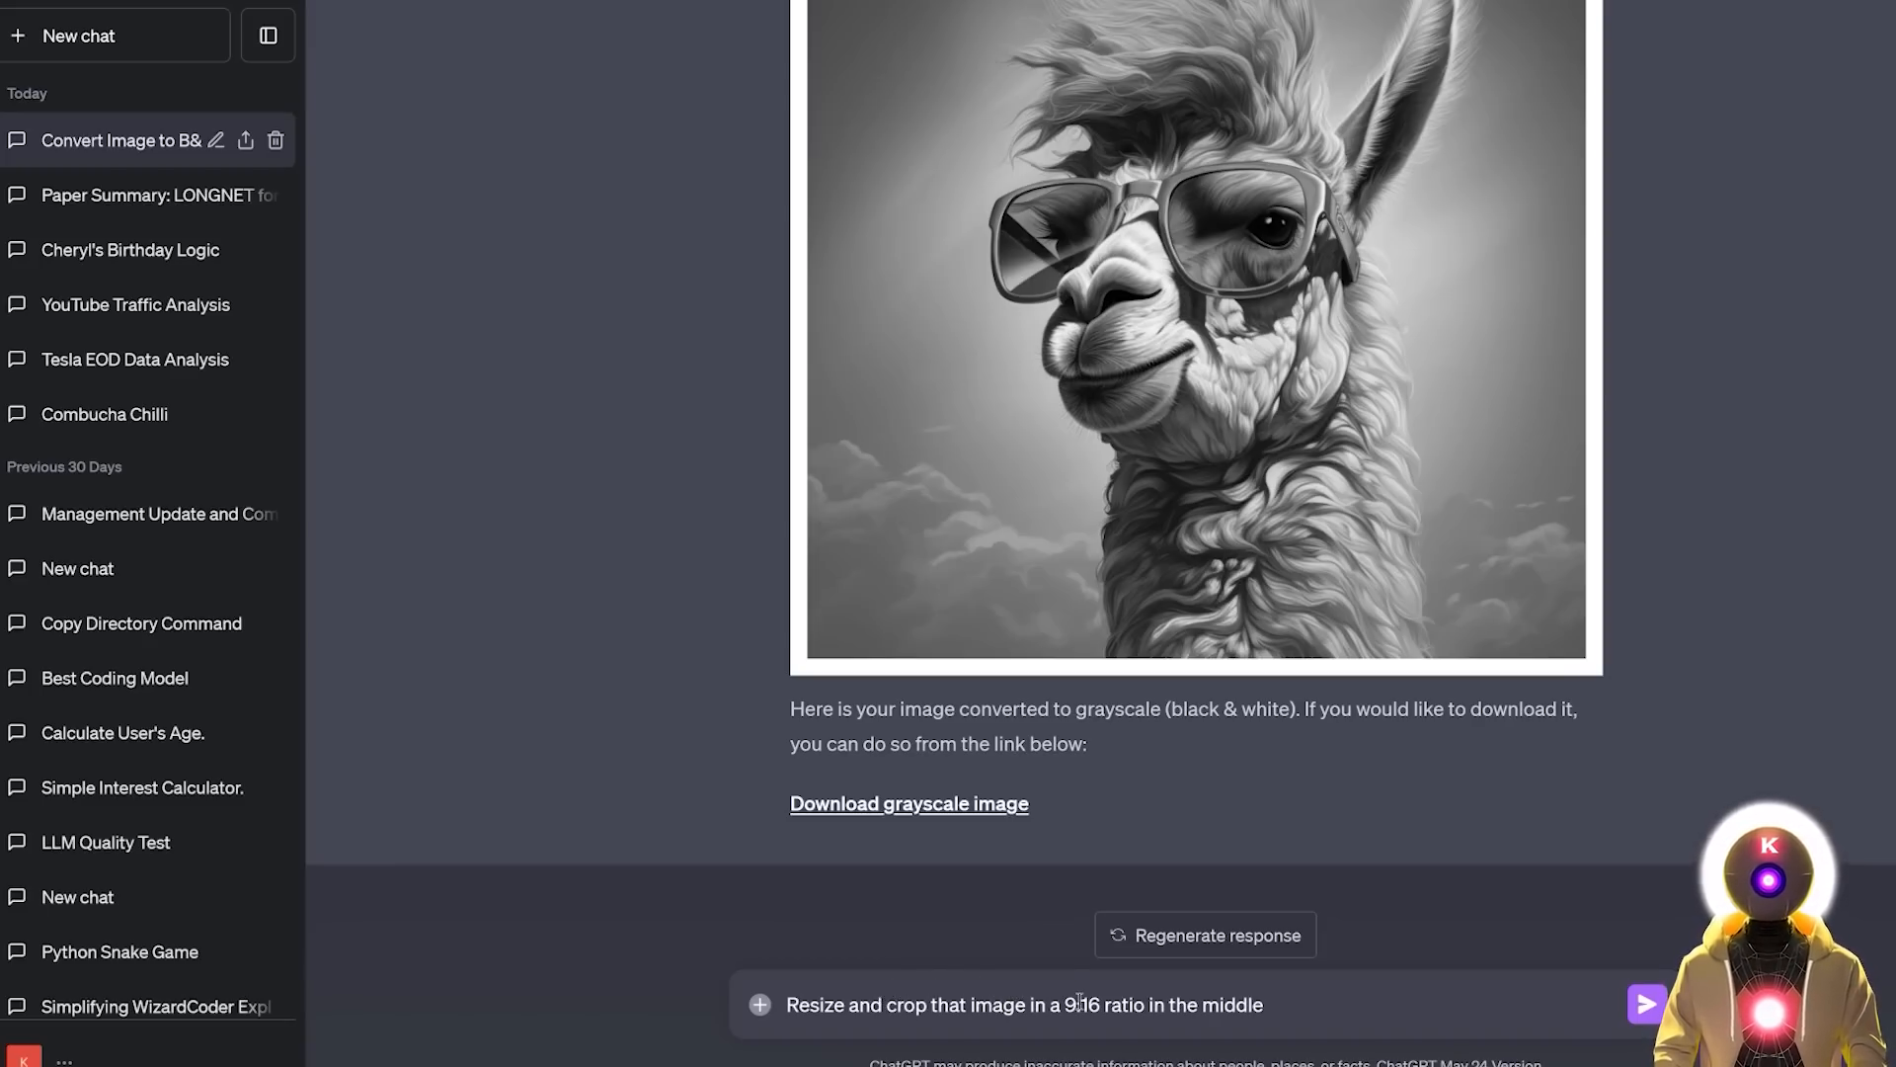
pyautogui.click(1646, 1003)
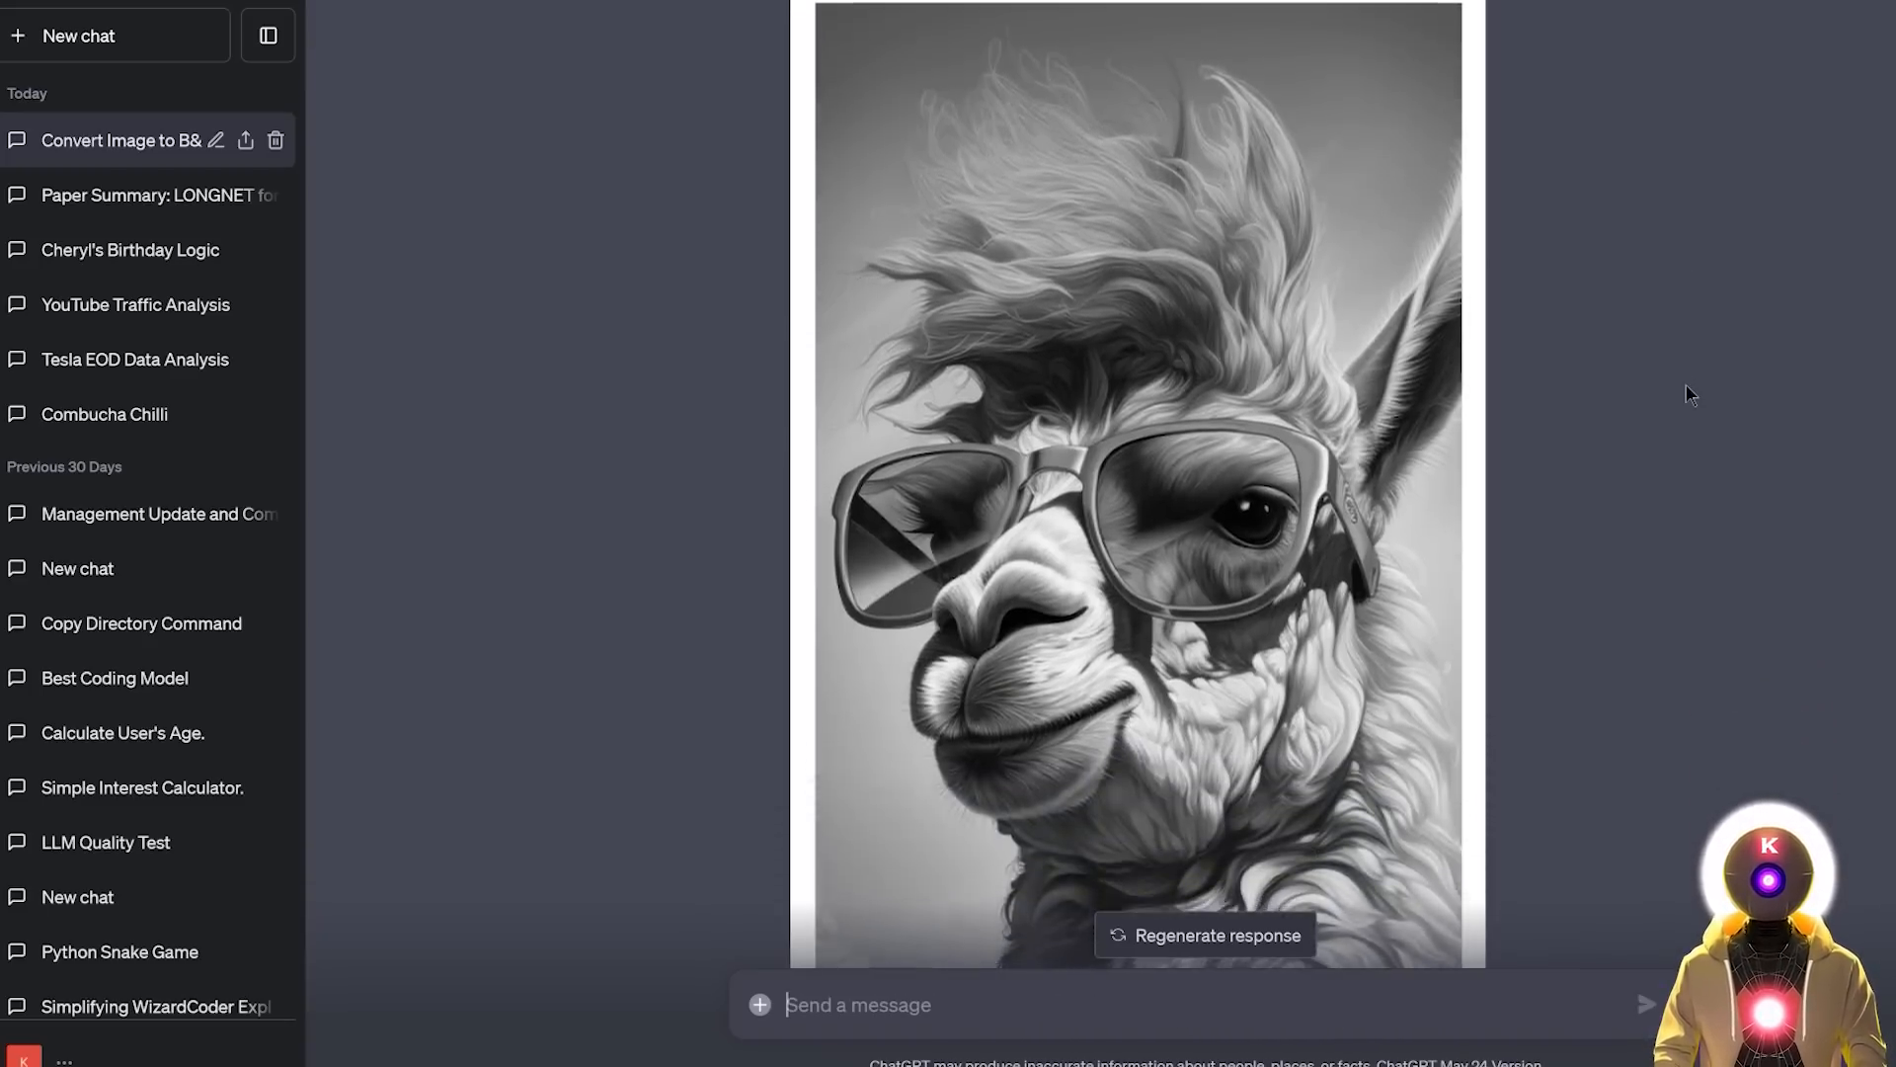
pyautogui.scroll(-3)
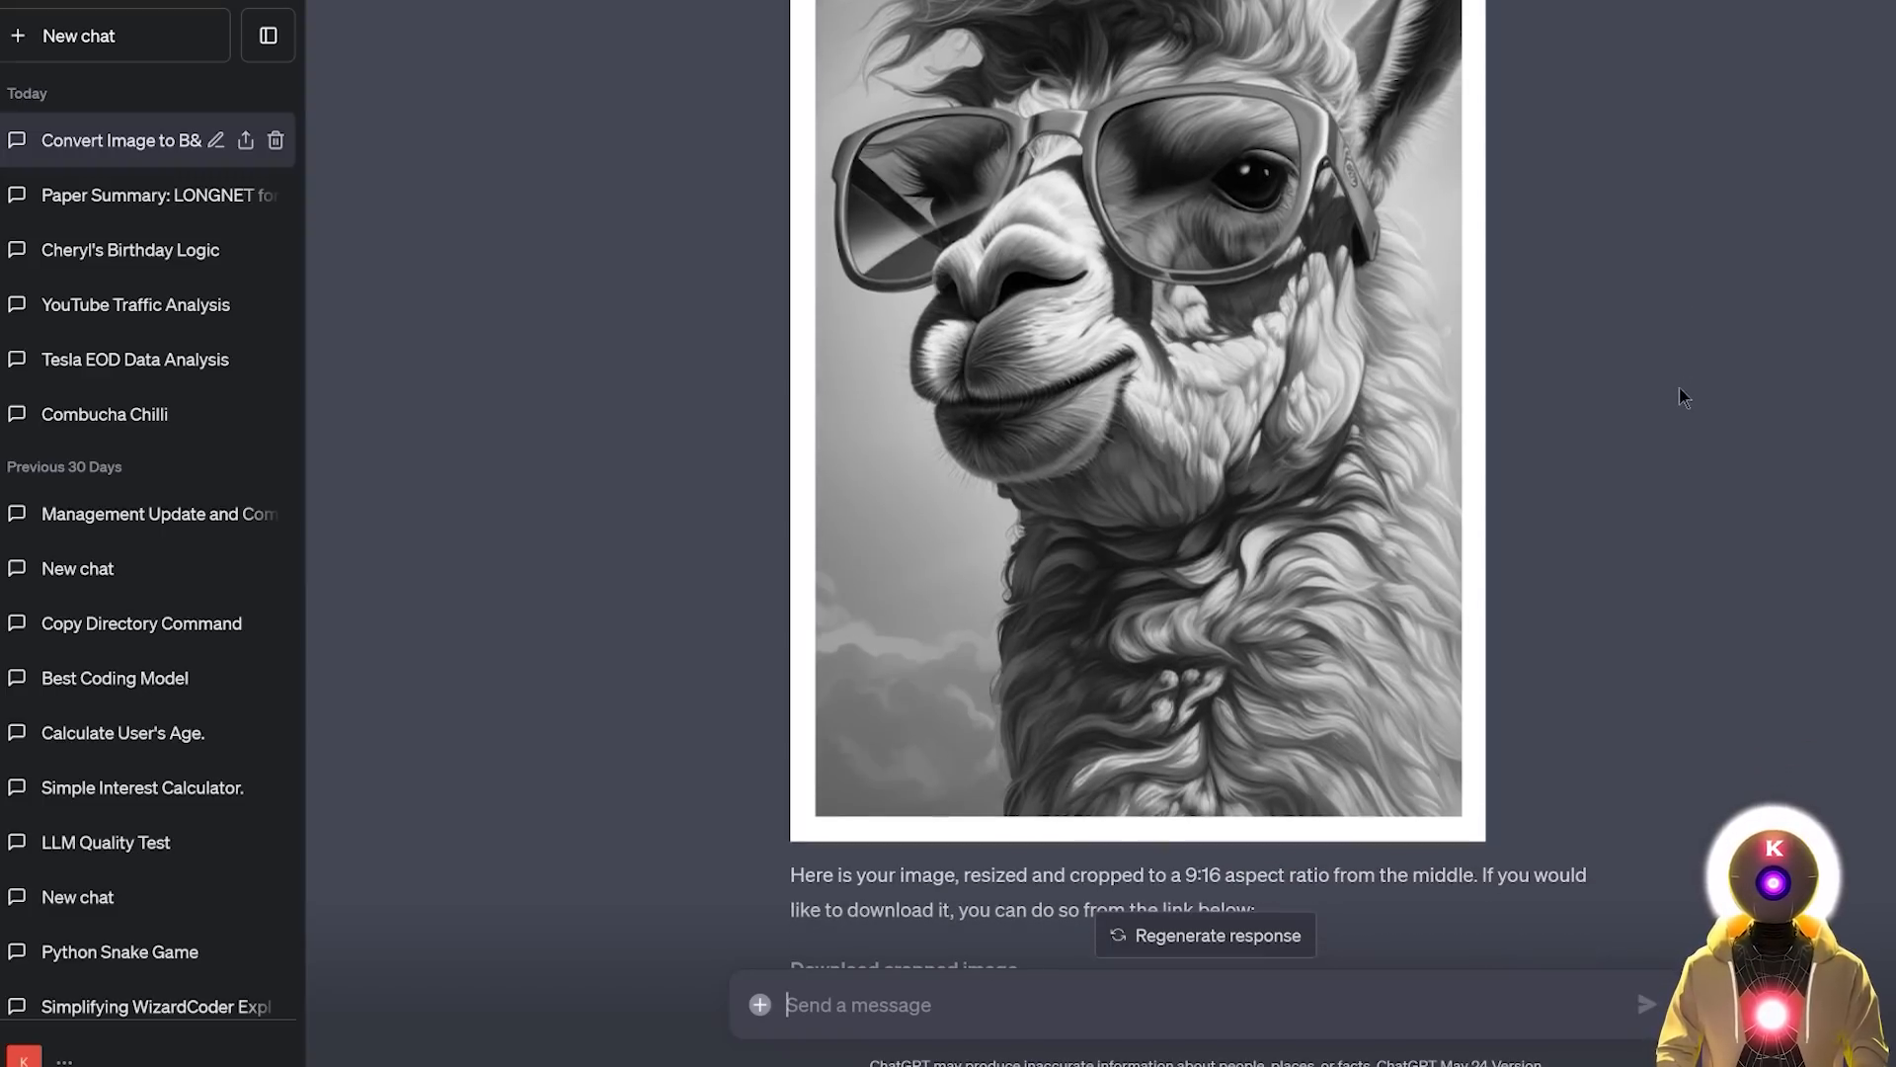
pyautogui.scroll(-3)
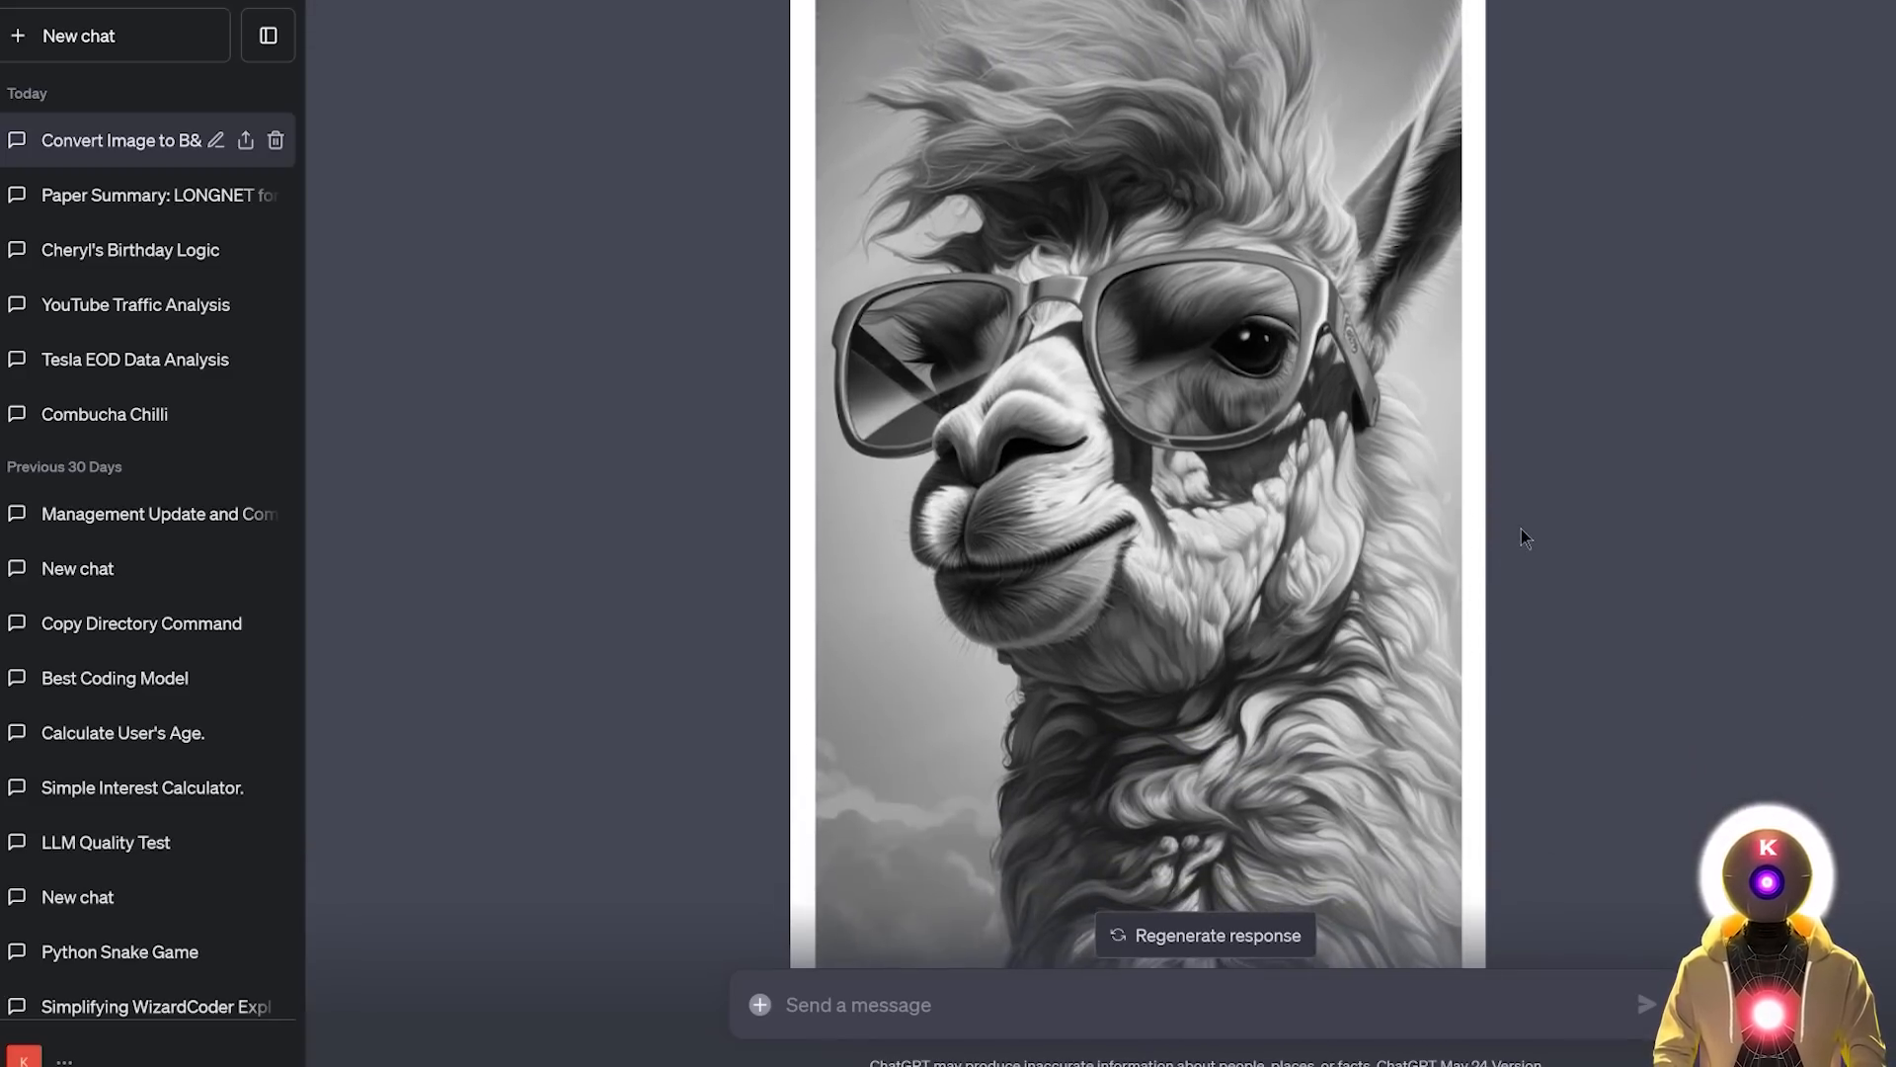
pyautogui.scroll(-3)
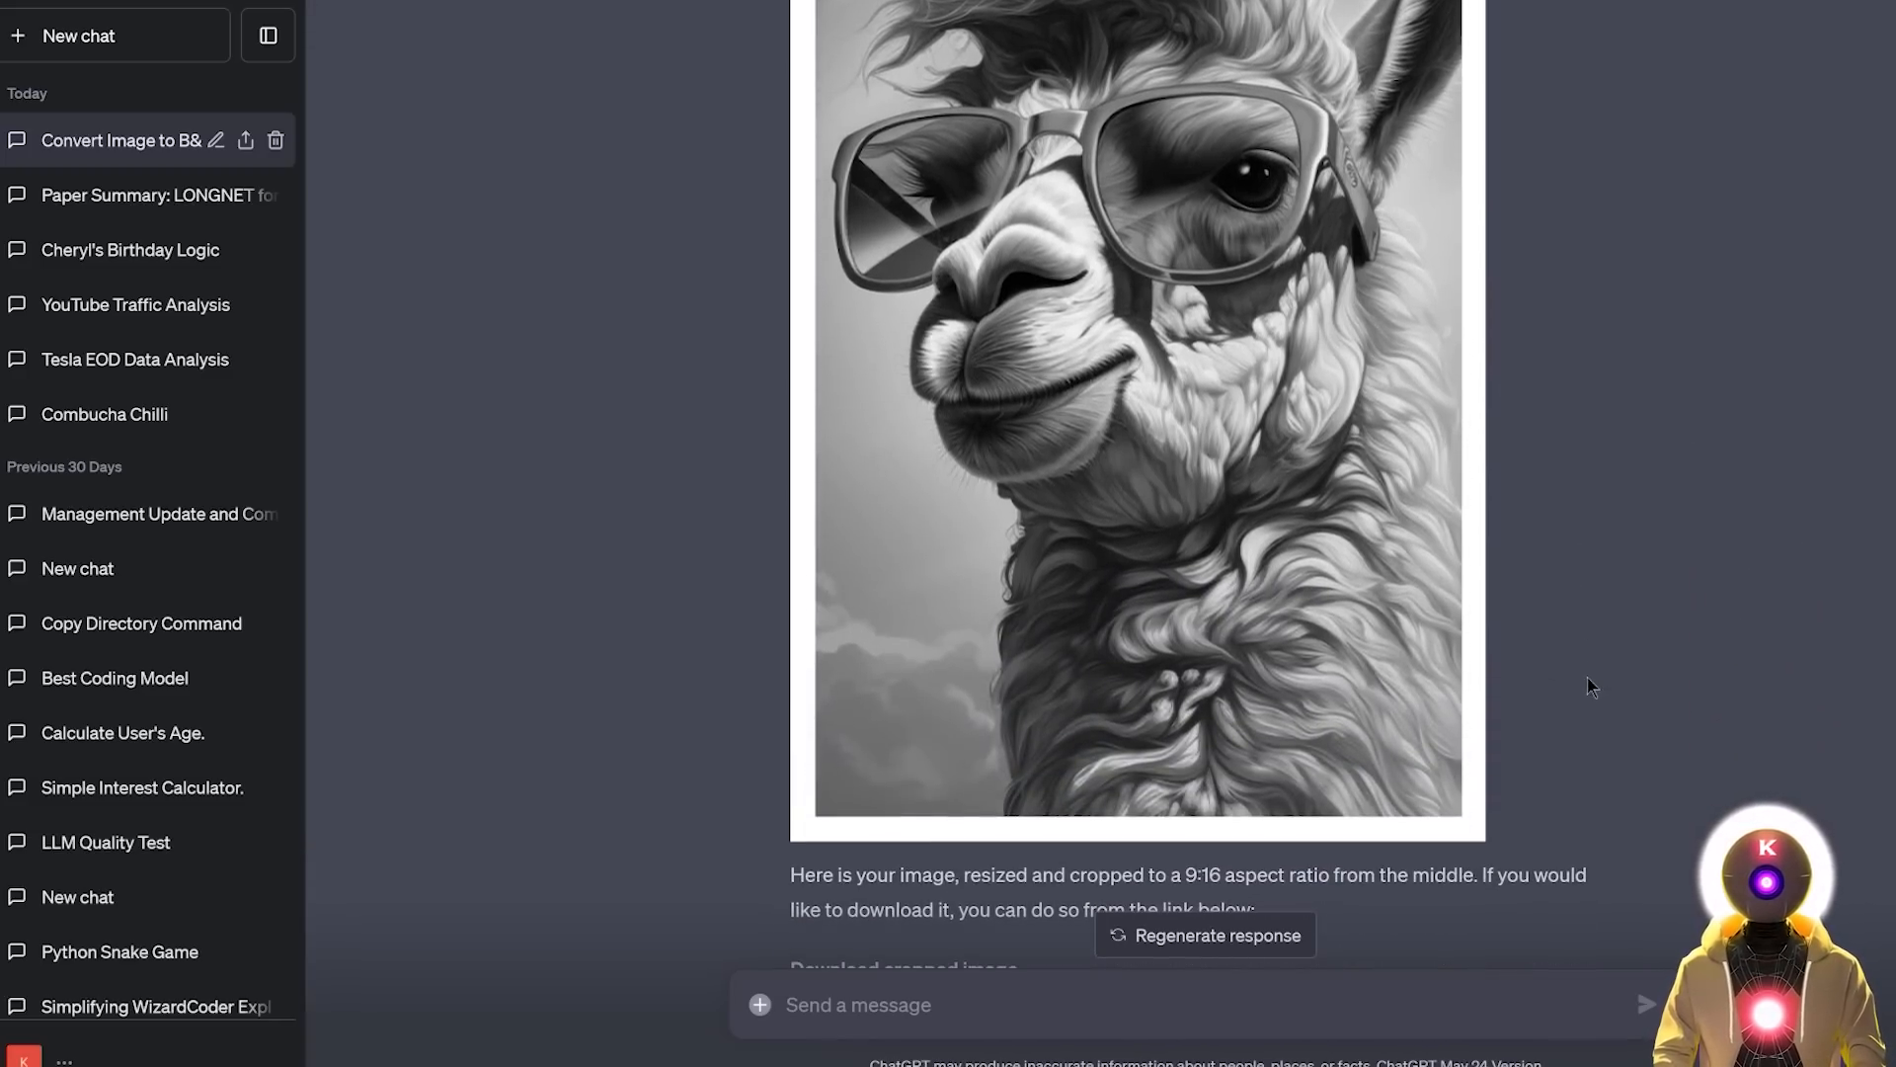
pyautogui.moveTo(1727, 601)
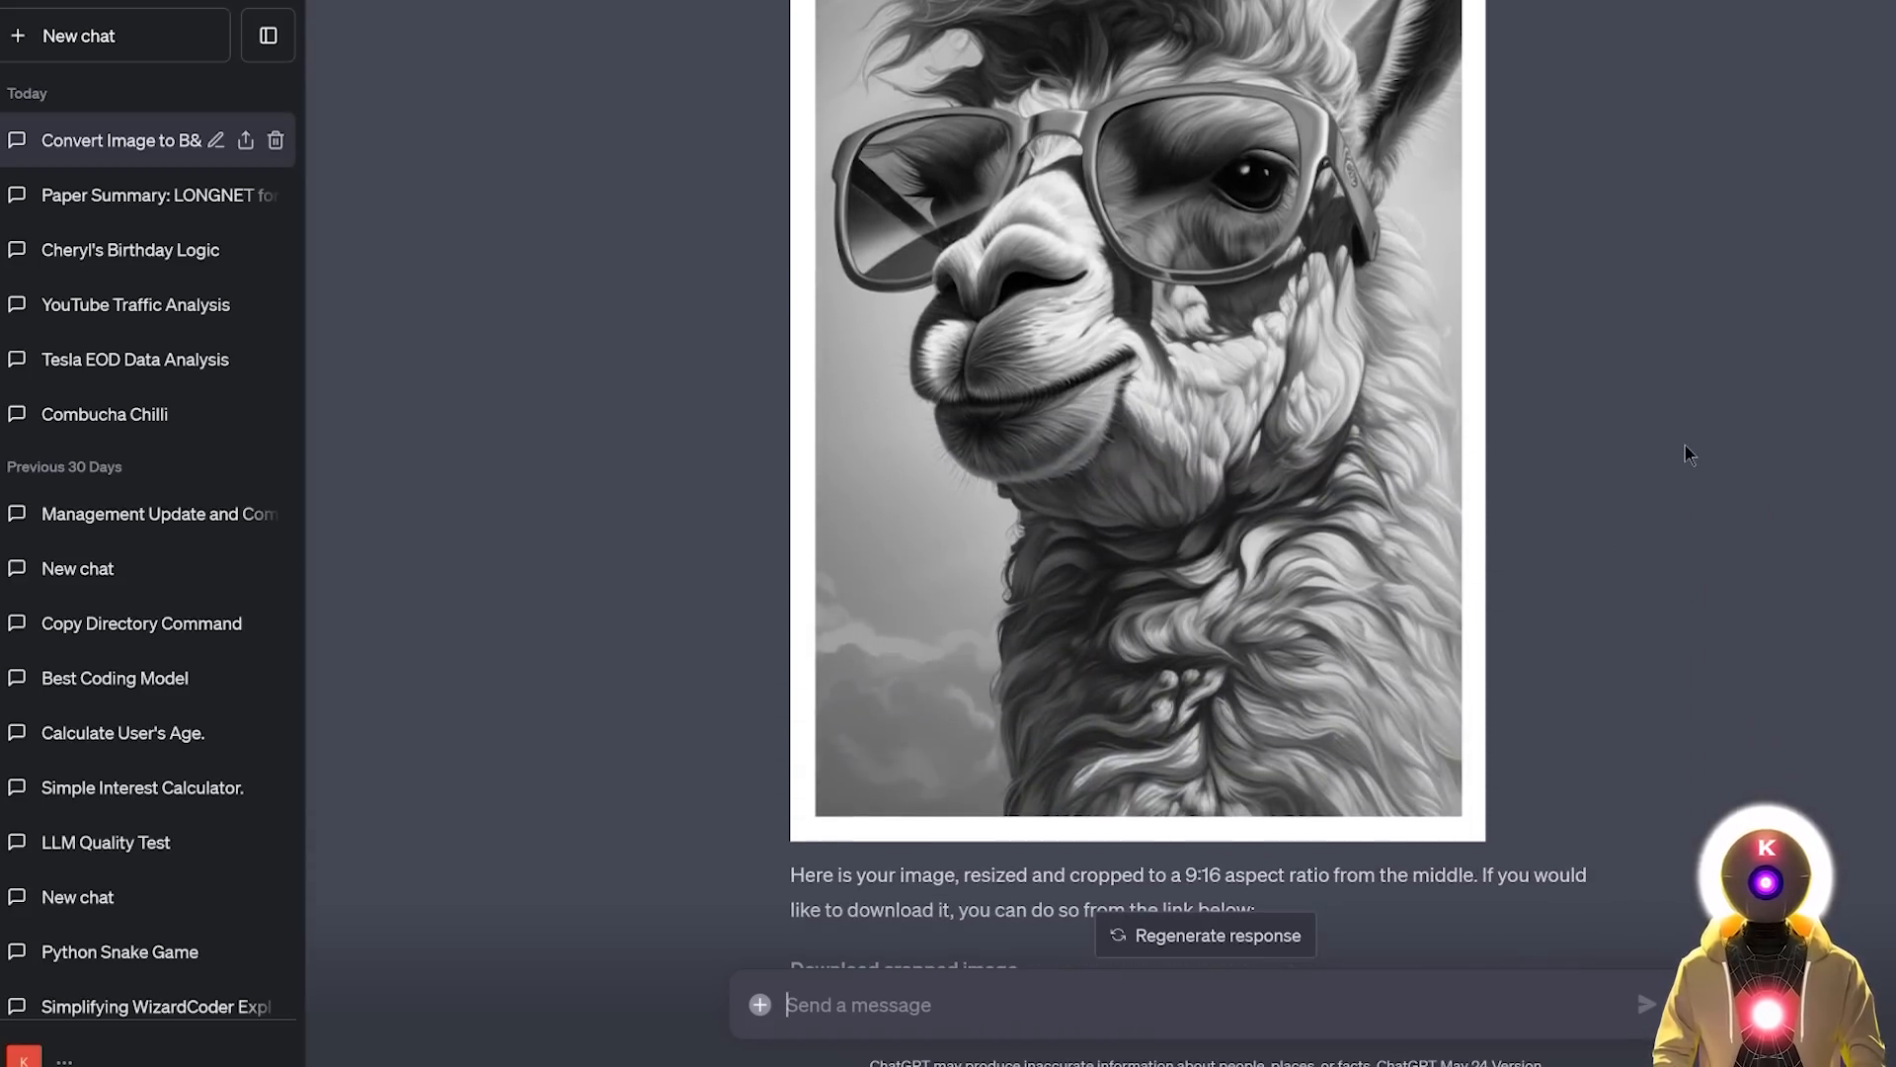
pyautogui.moveTo(1517, 567)
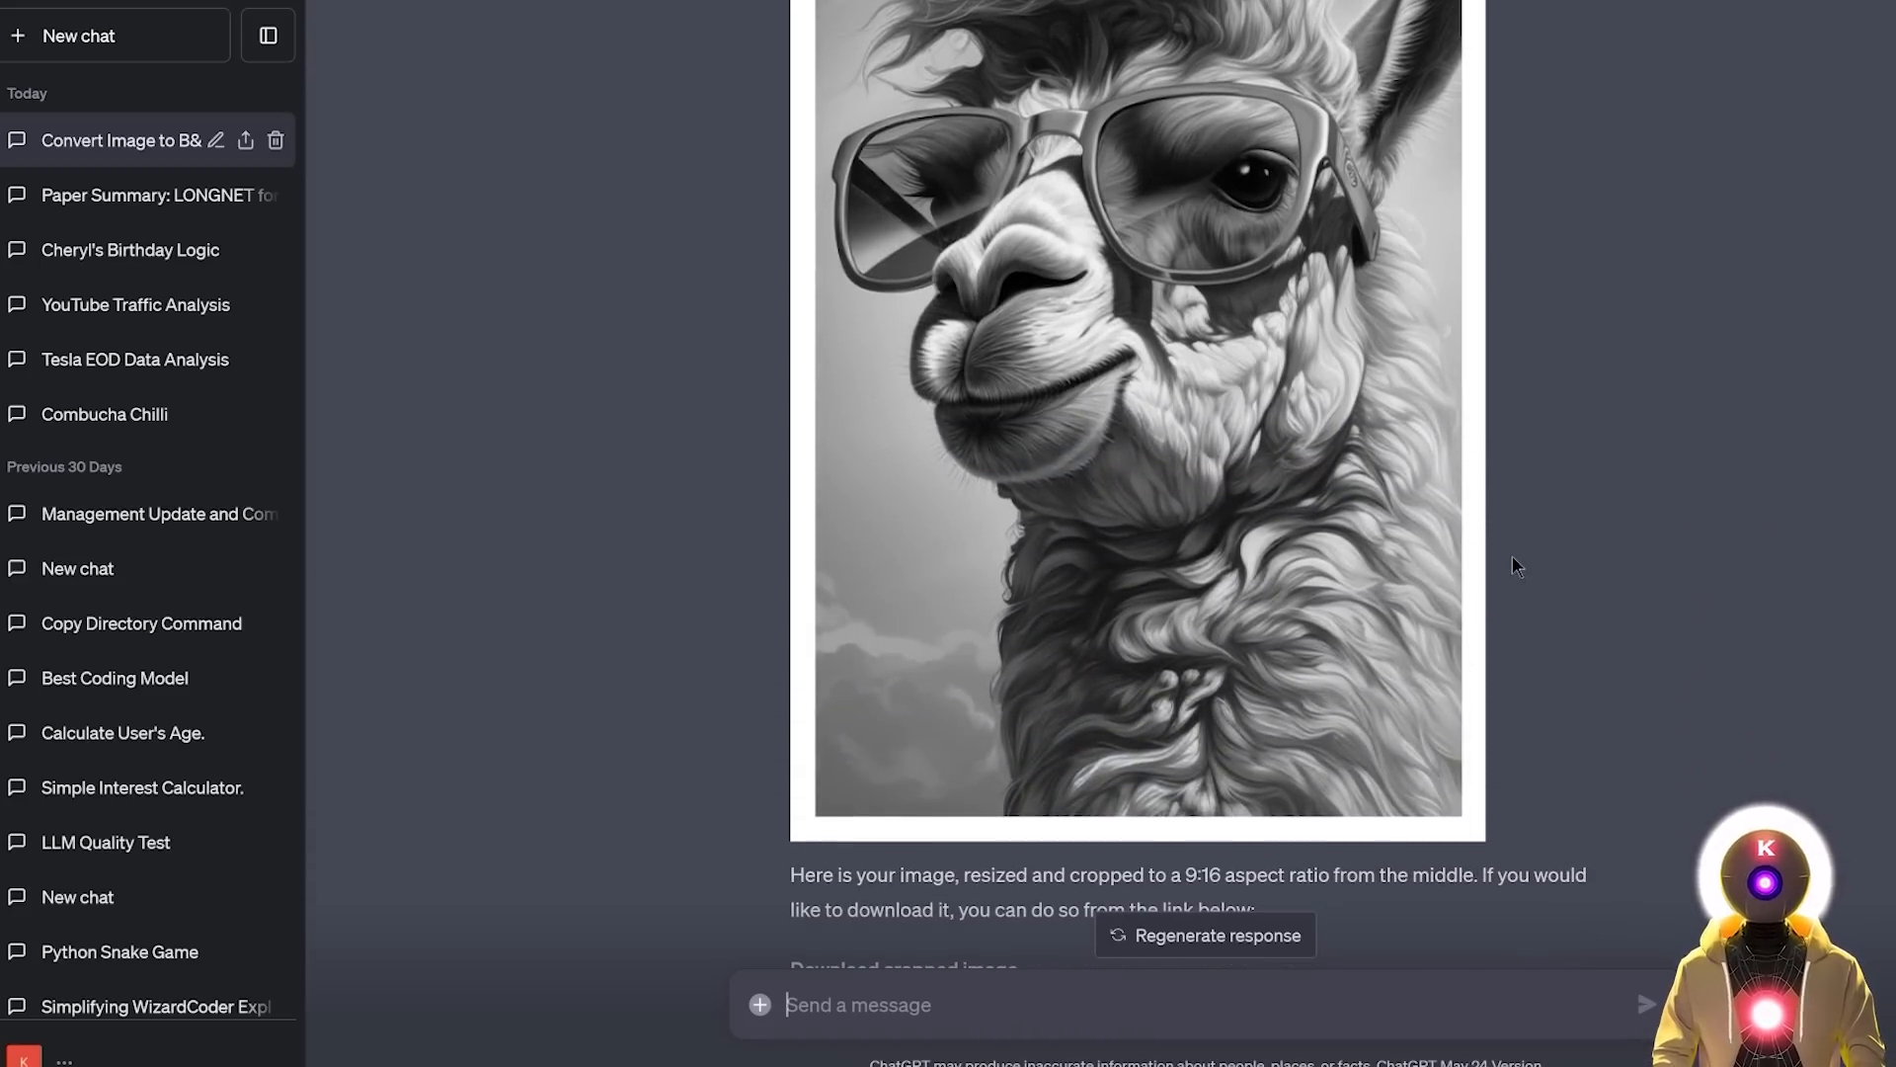
pyautogui.scroll(3)
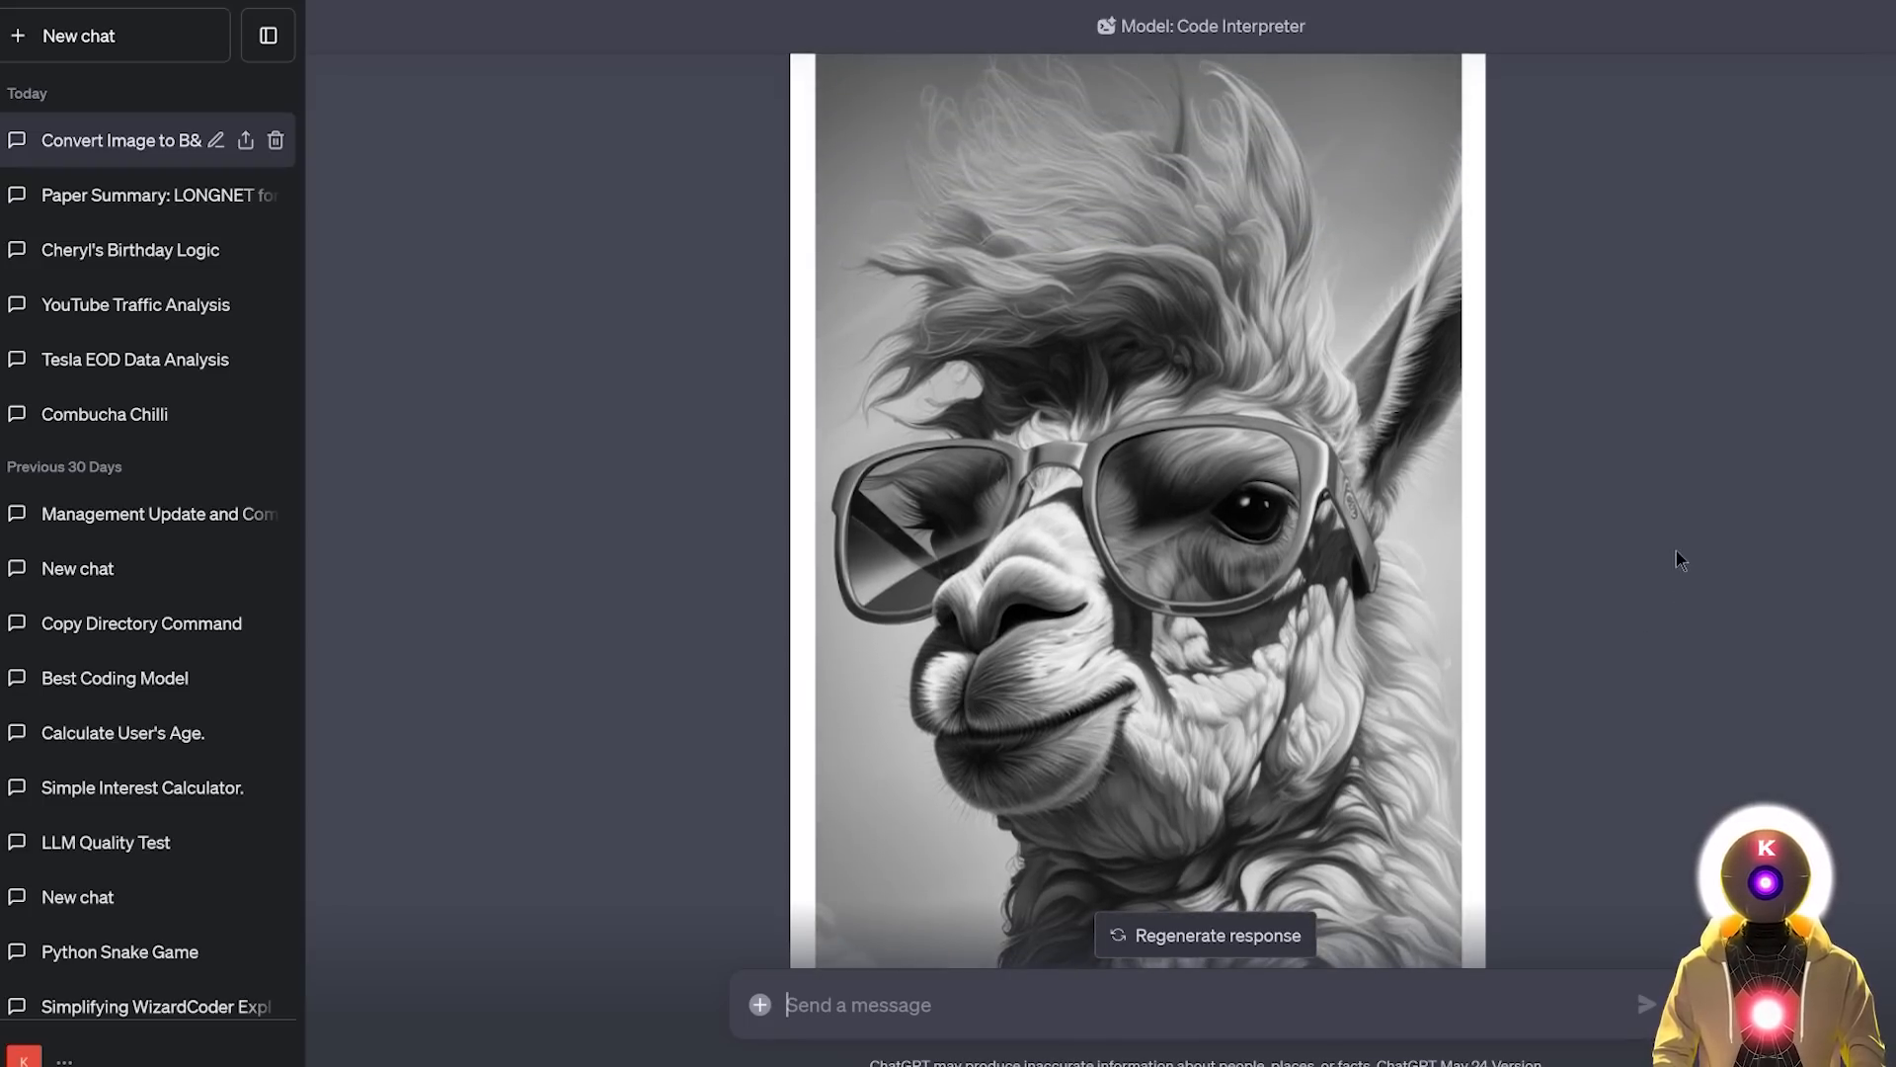
pyautogui.scroll(-3)
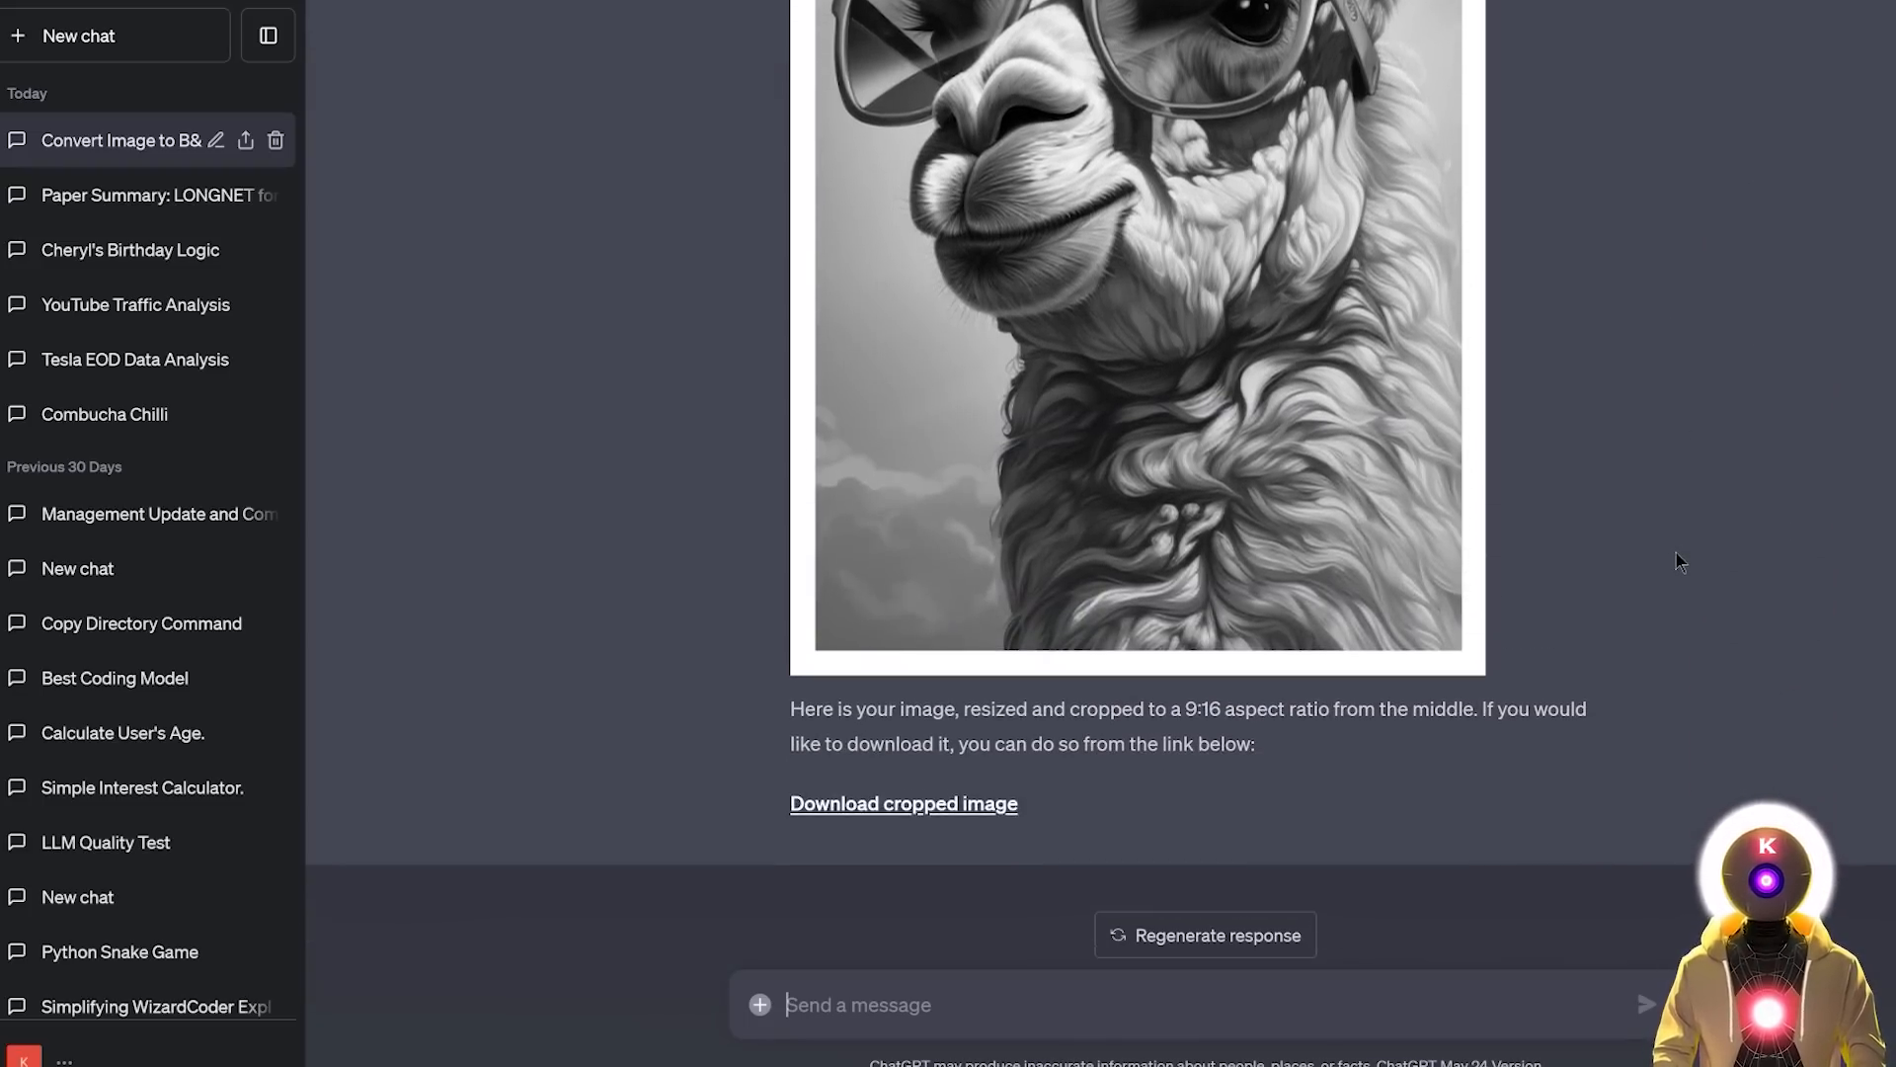
pyautogui.click(77, 36)
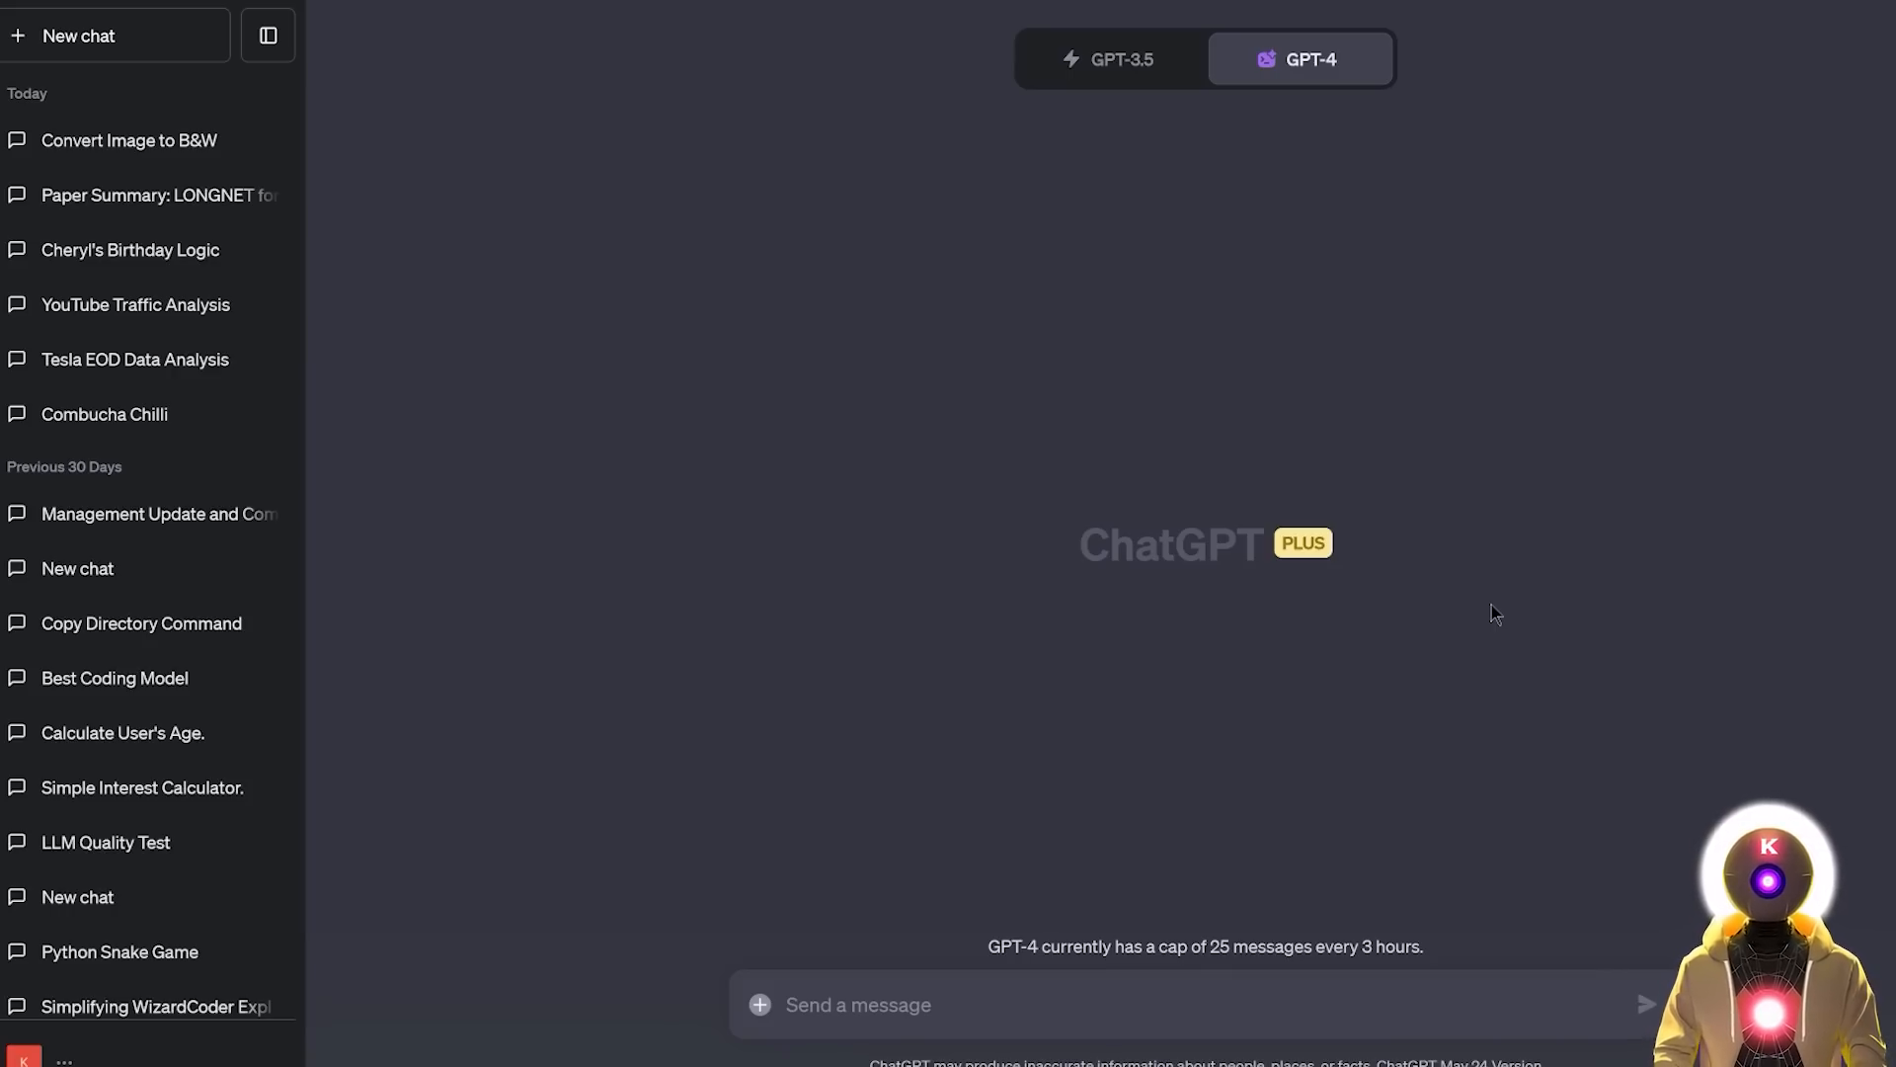
pyautogui.moveTo(1462, 529)
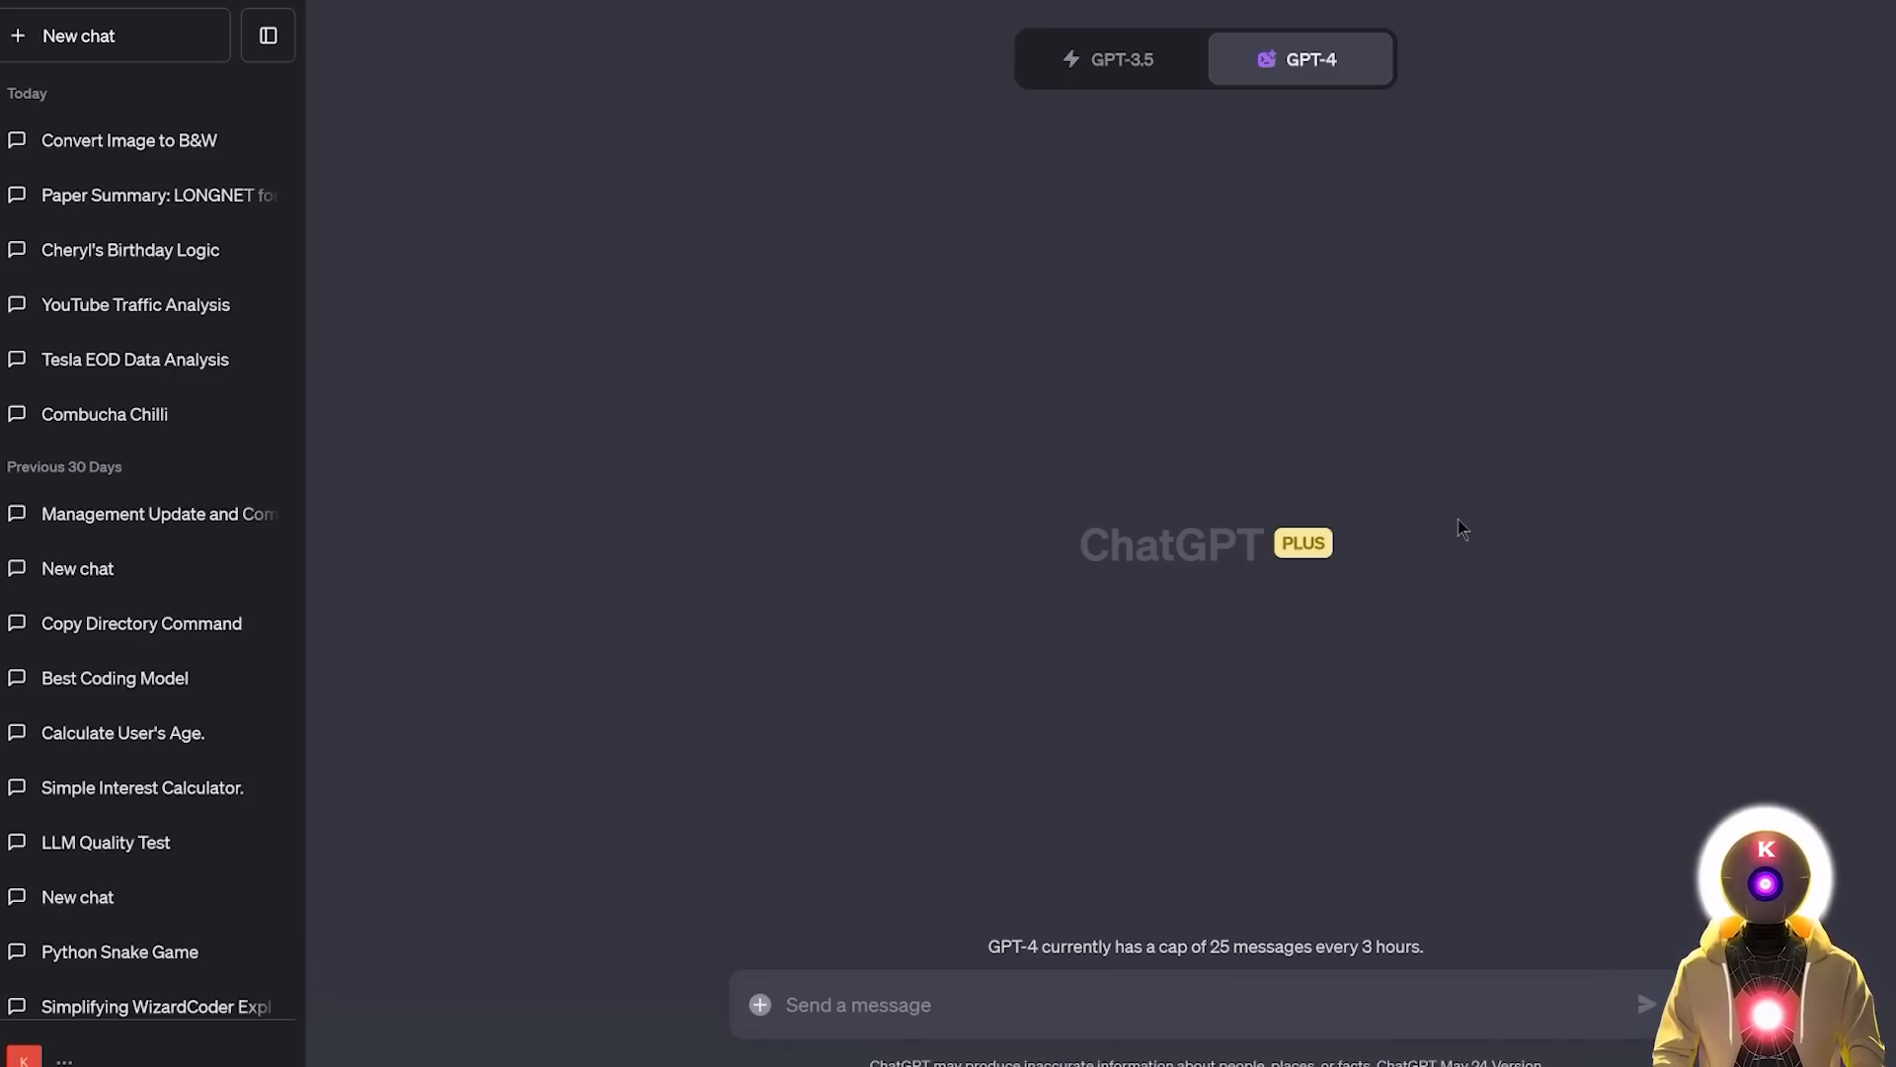
pyautogui.moveTo(1358, 630)
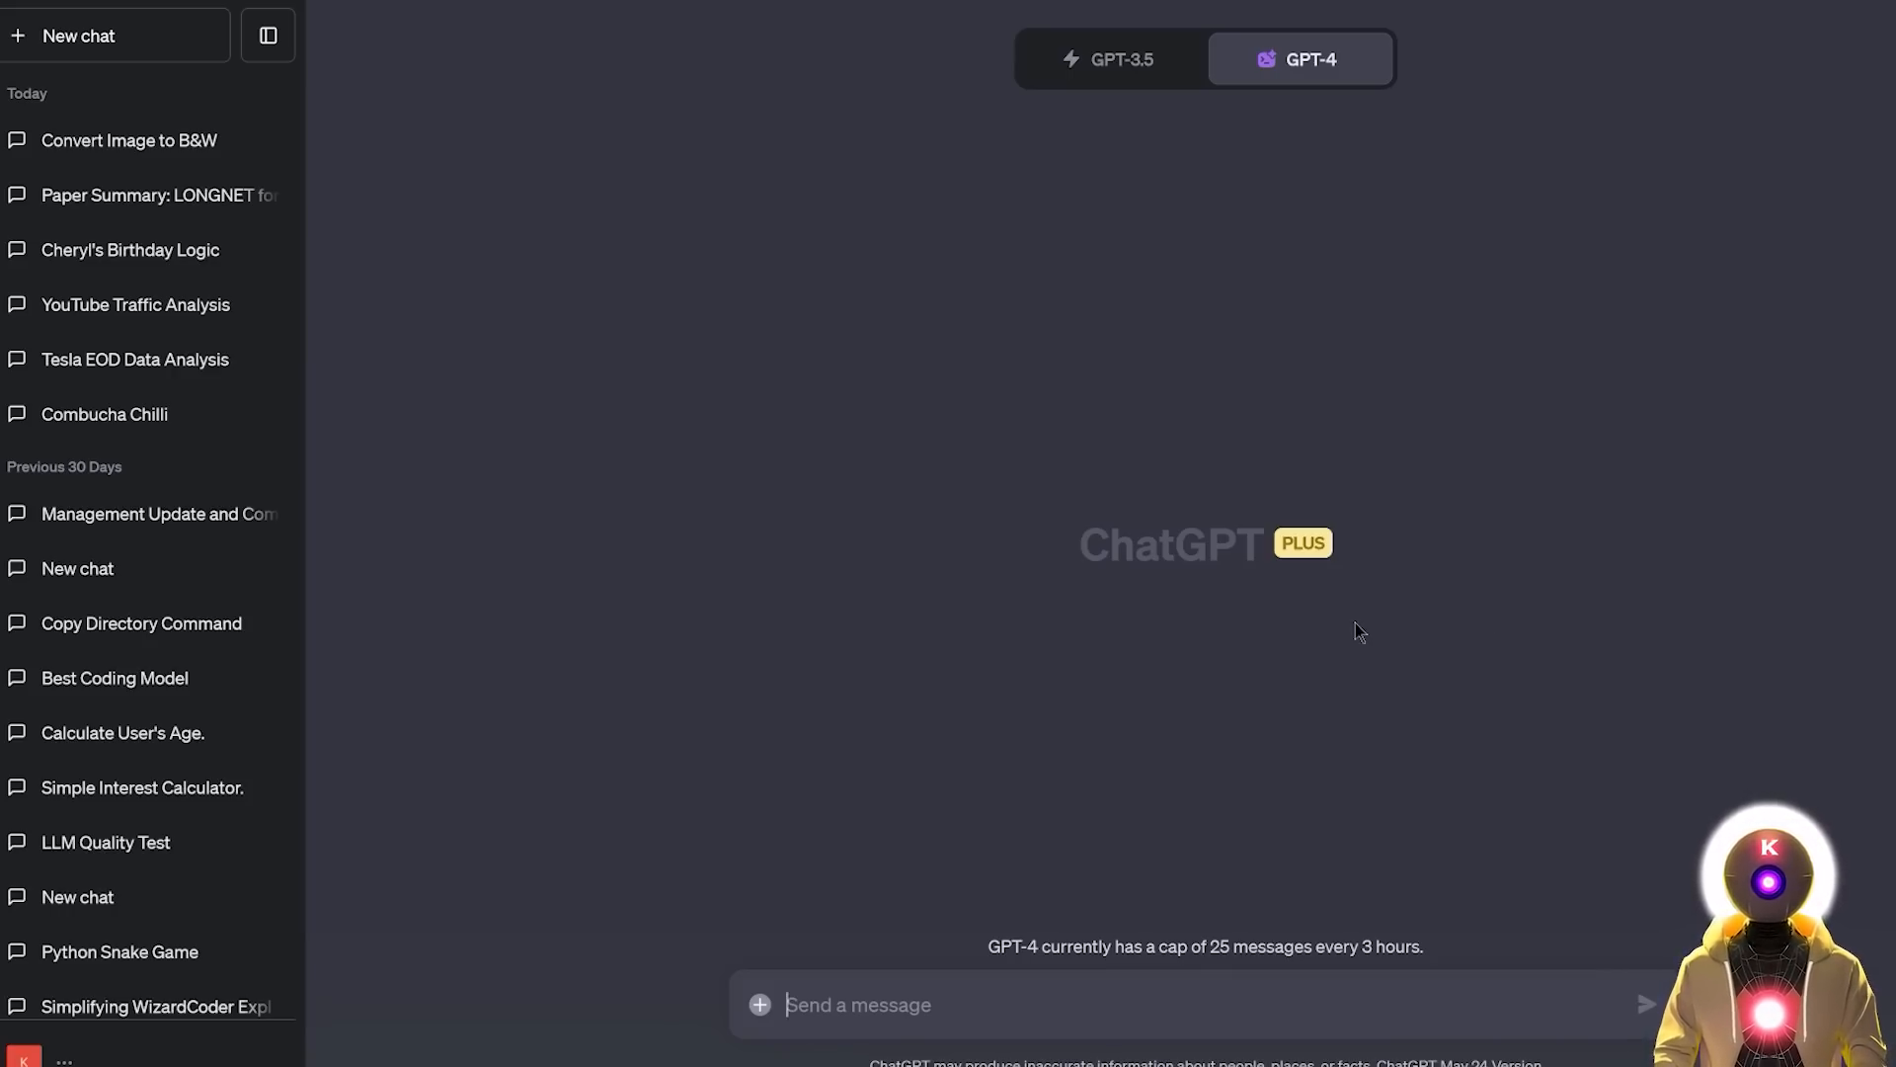
# Step: Request a 512×512 falling green Matrix letters GIF, 30 frames at 5 fps, then start a new chat
pyautogui.write('Make a 512×512 GIF with falling green Matrix letters. Assume no fonts. 30 frames 5 fps. No talk, just go.')
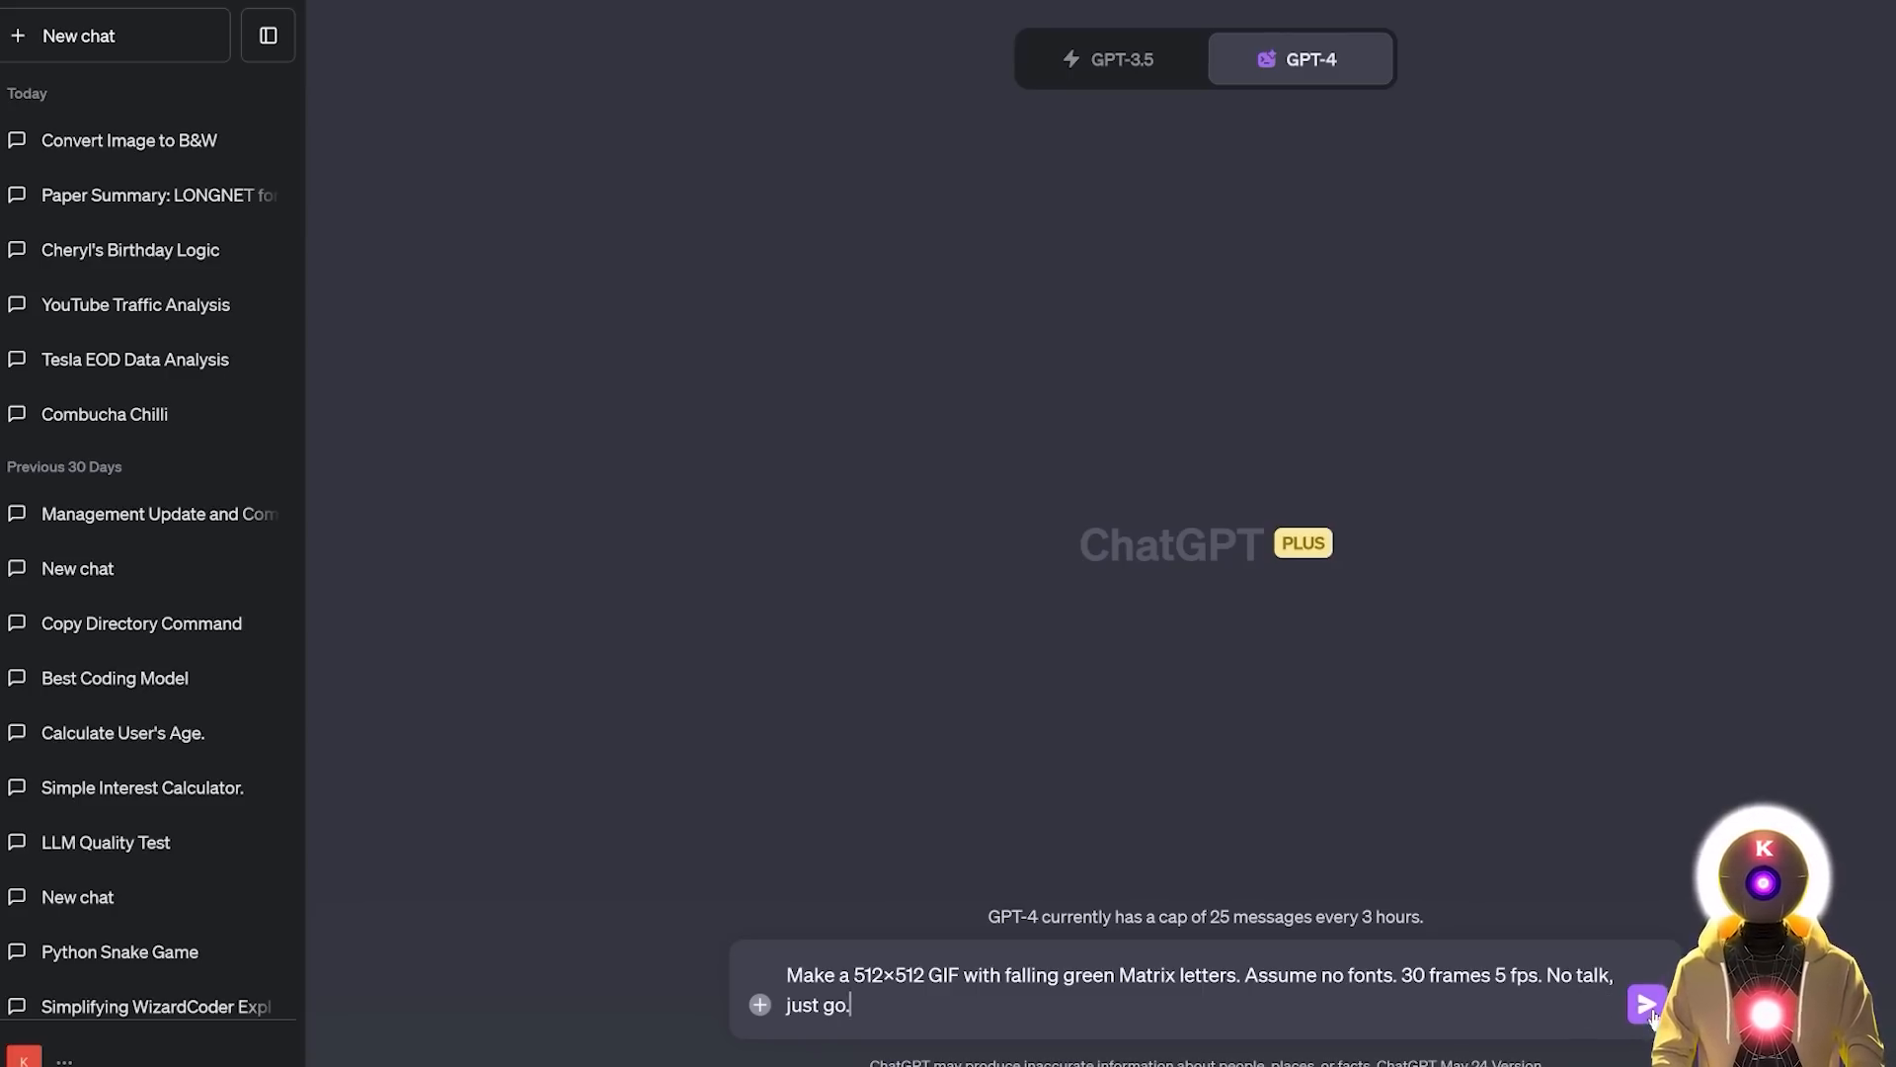
pyautogui.click(1646, 1004)
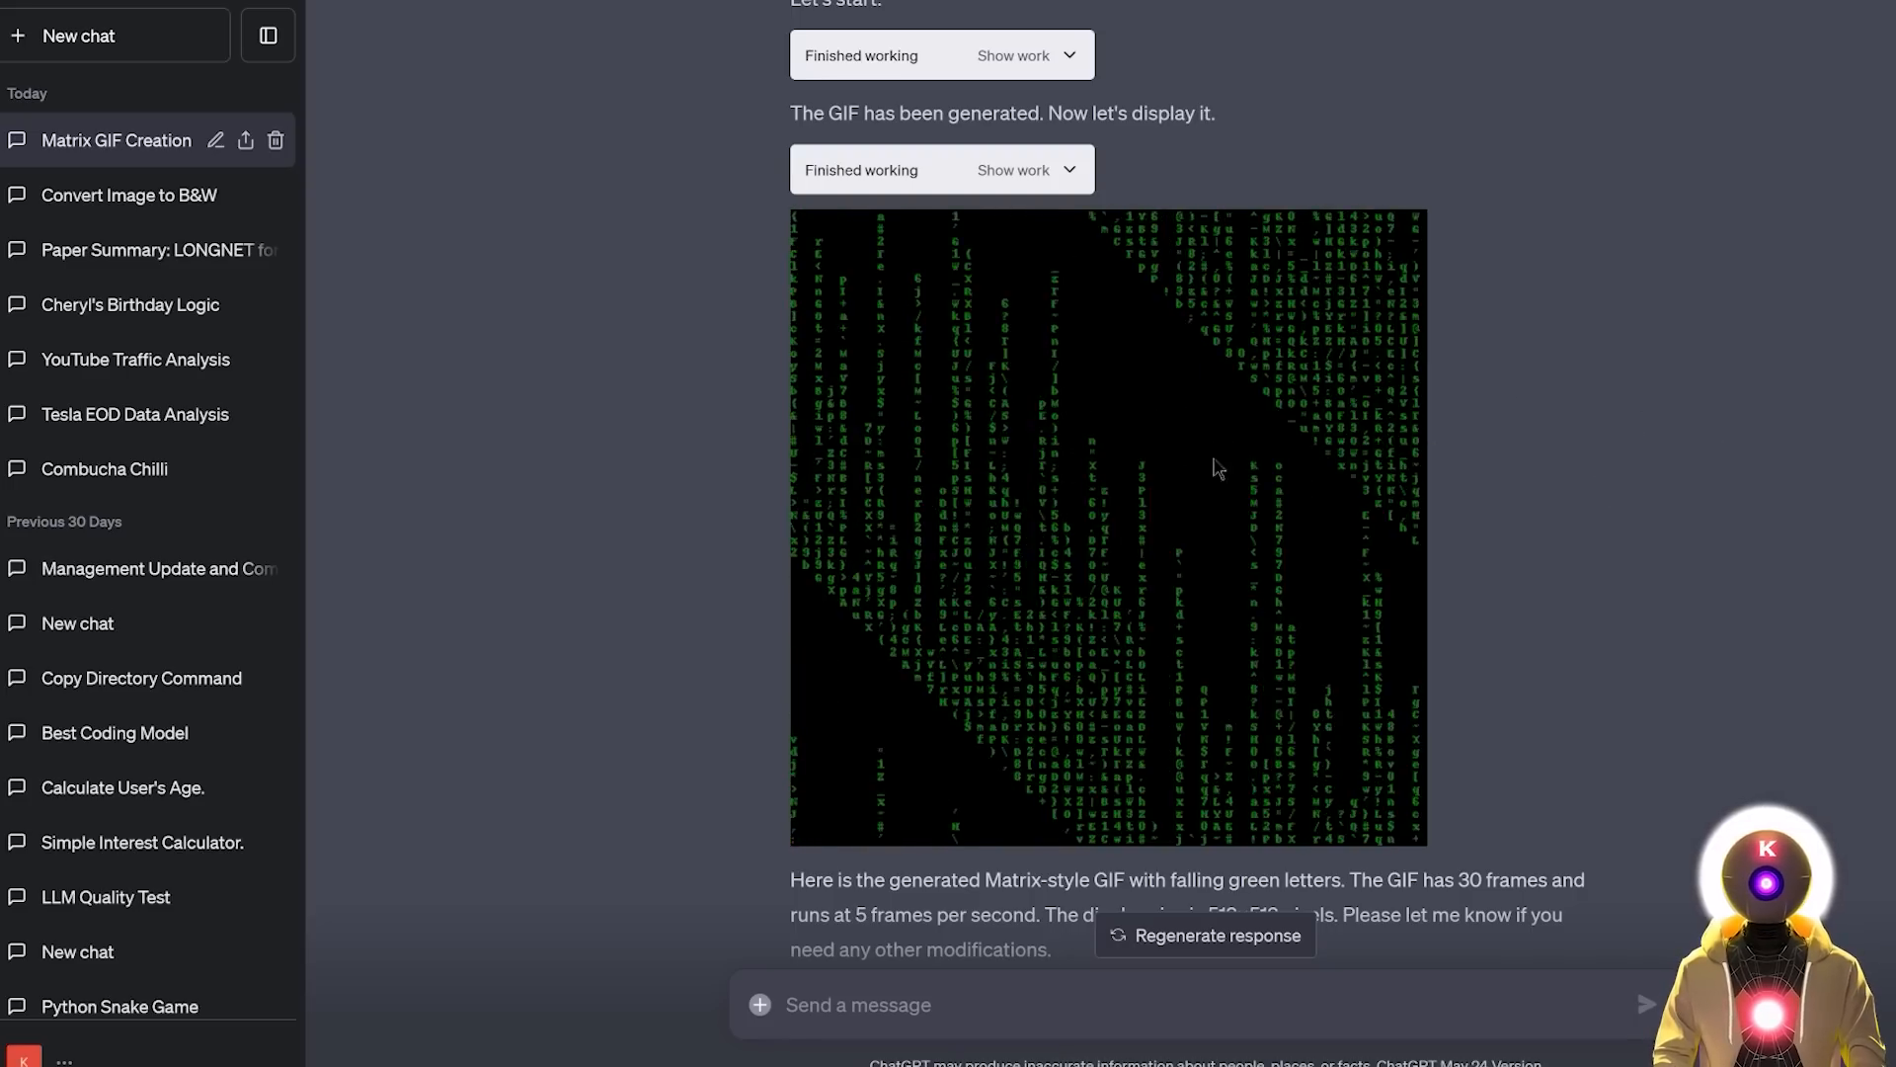
pyautogui.moveTo(1507, 577)
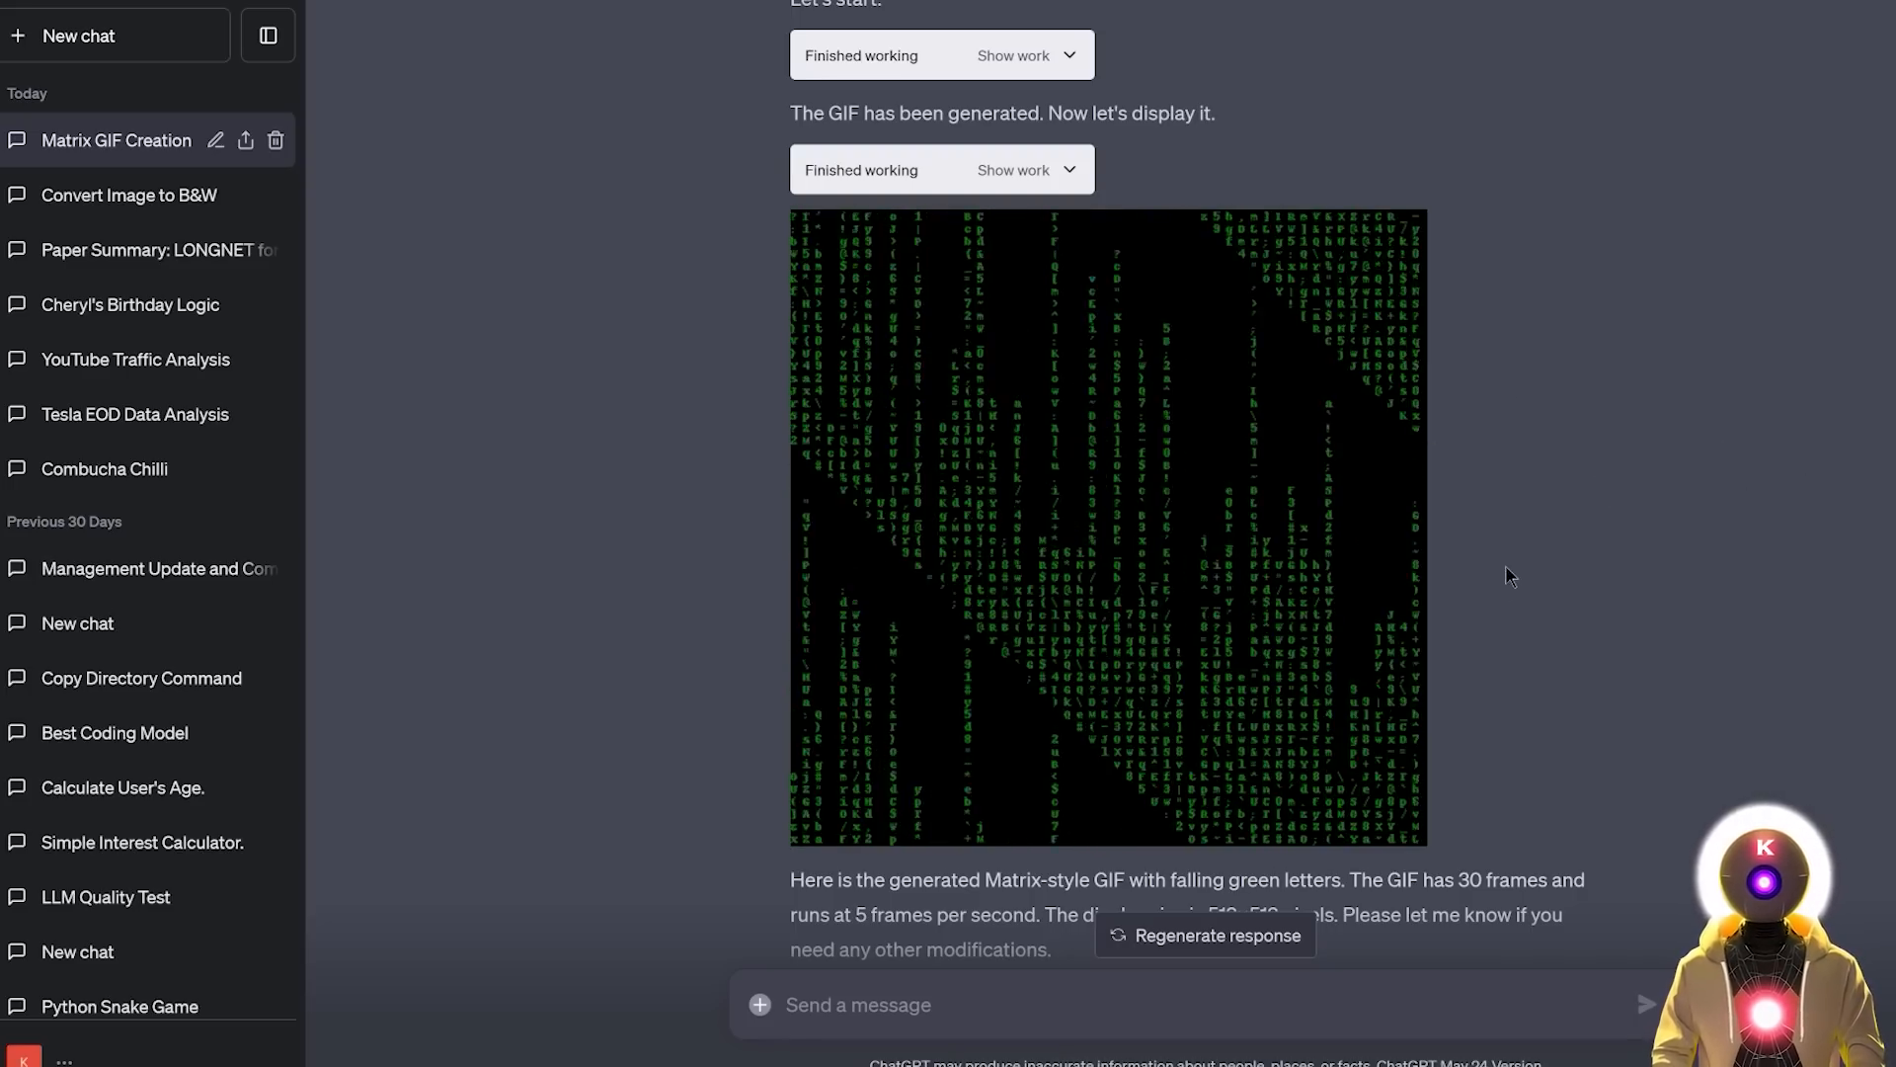
pyautogui.click(77, 36)
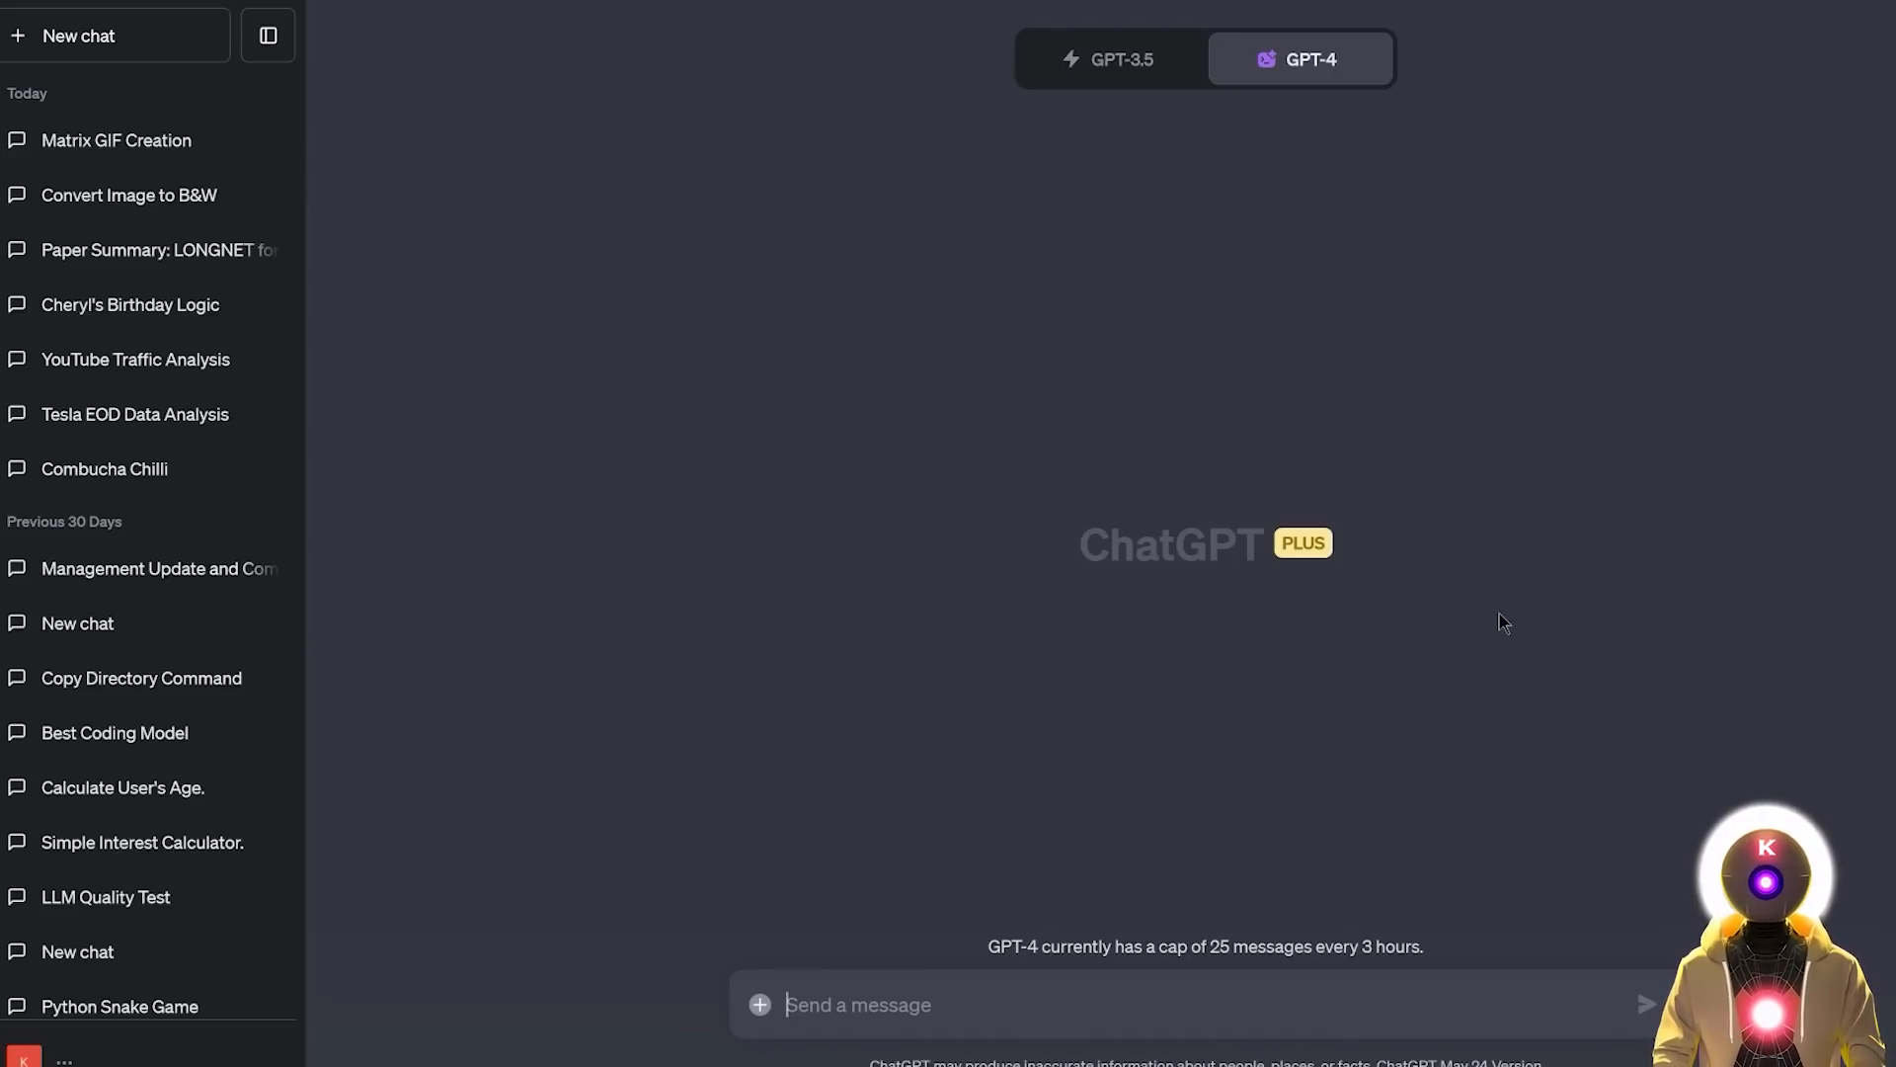
# Step: Send the uploaded GIF asking for a 5-second MP4 with a dramatic slow zoom-in
pyautogui.write("Here's a gif, make a 5s mp4 video with a dramatic slow zoom-in")
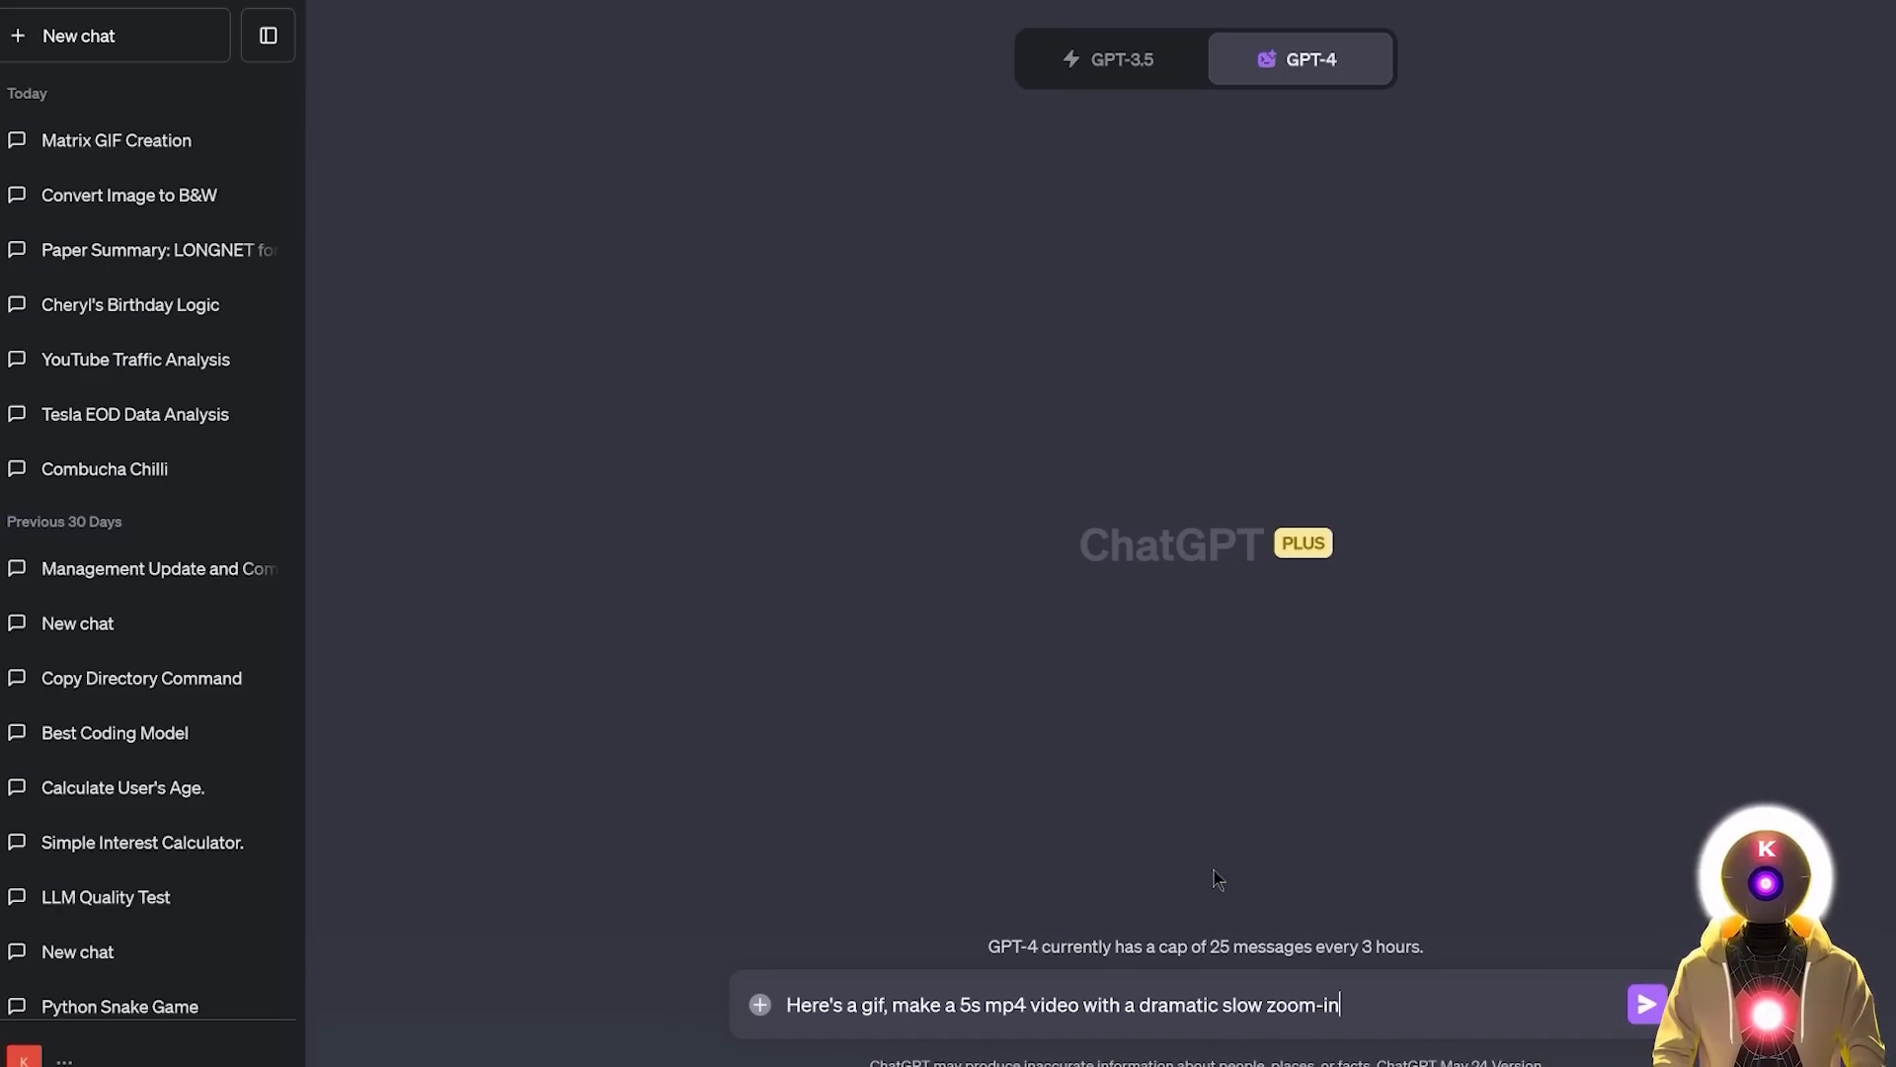
pyautogui.moveTo(919, 915)
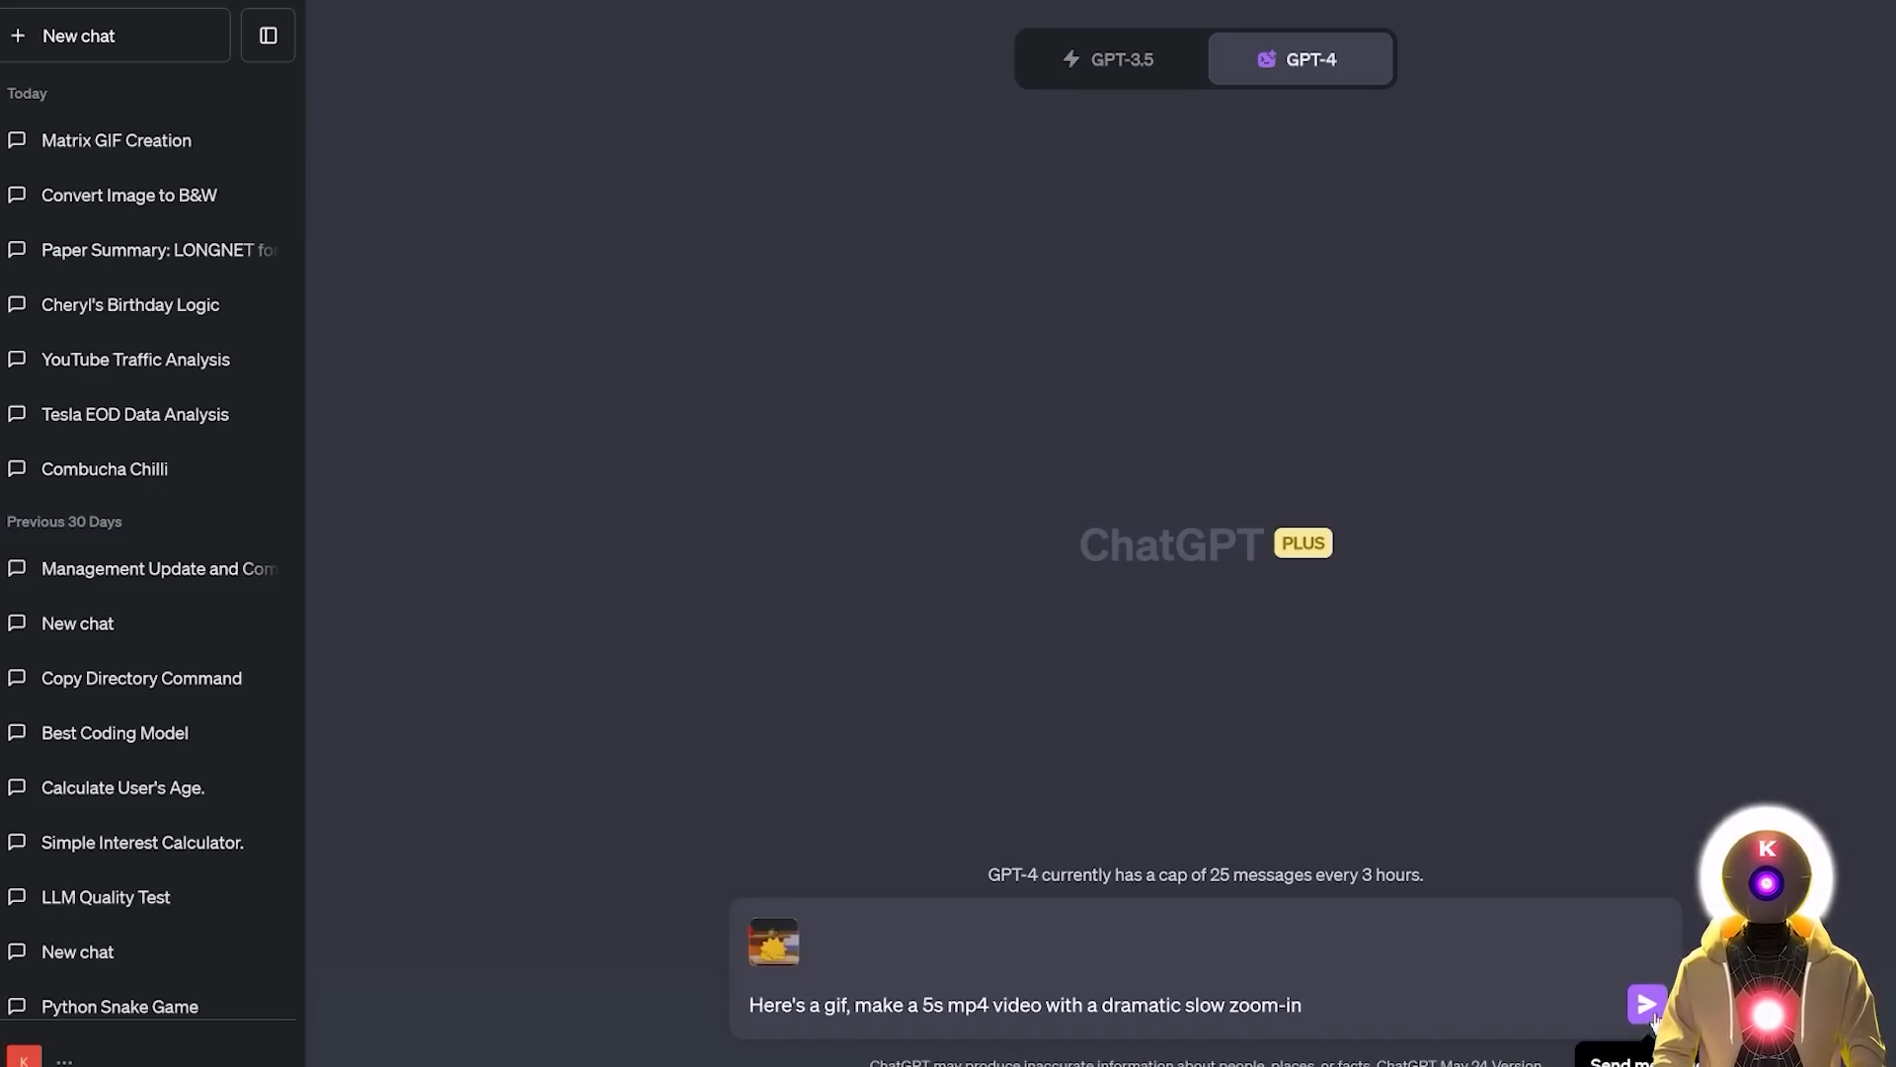
pyautogui.click(1646, 1004)
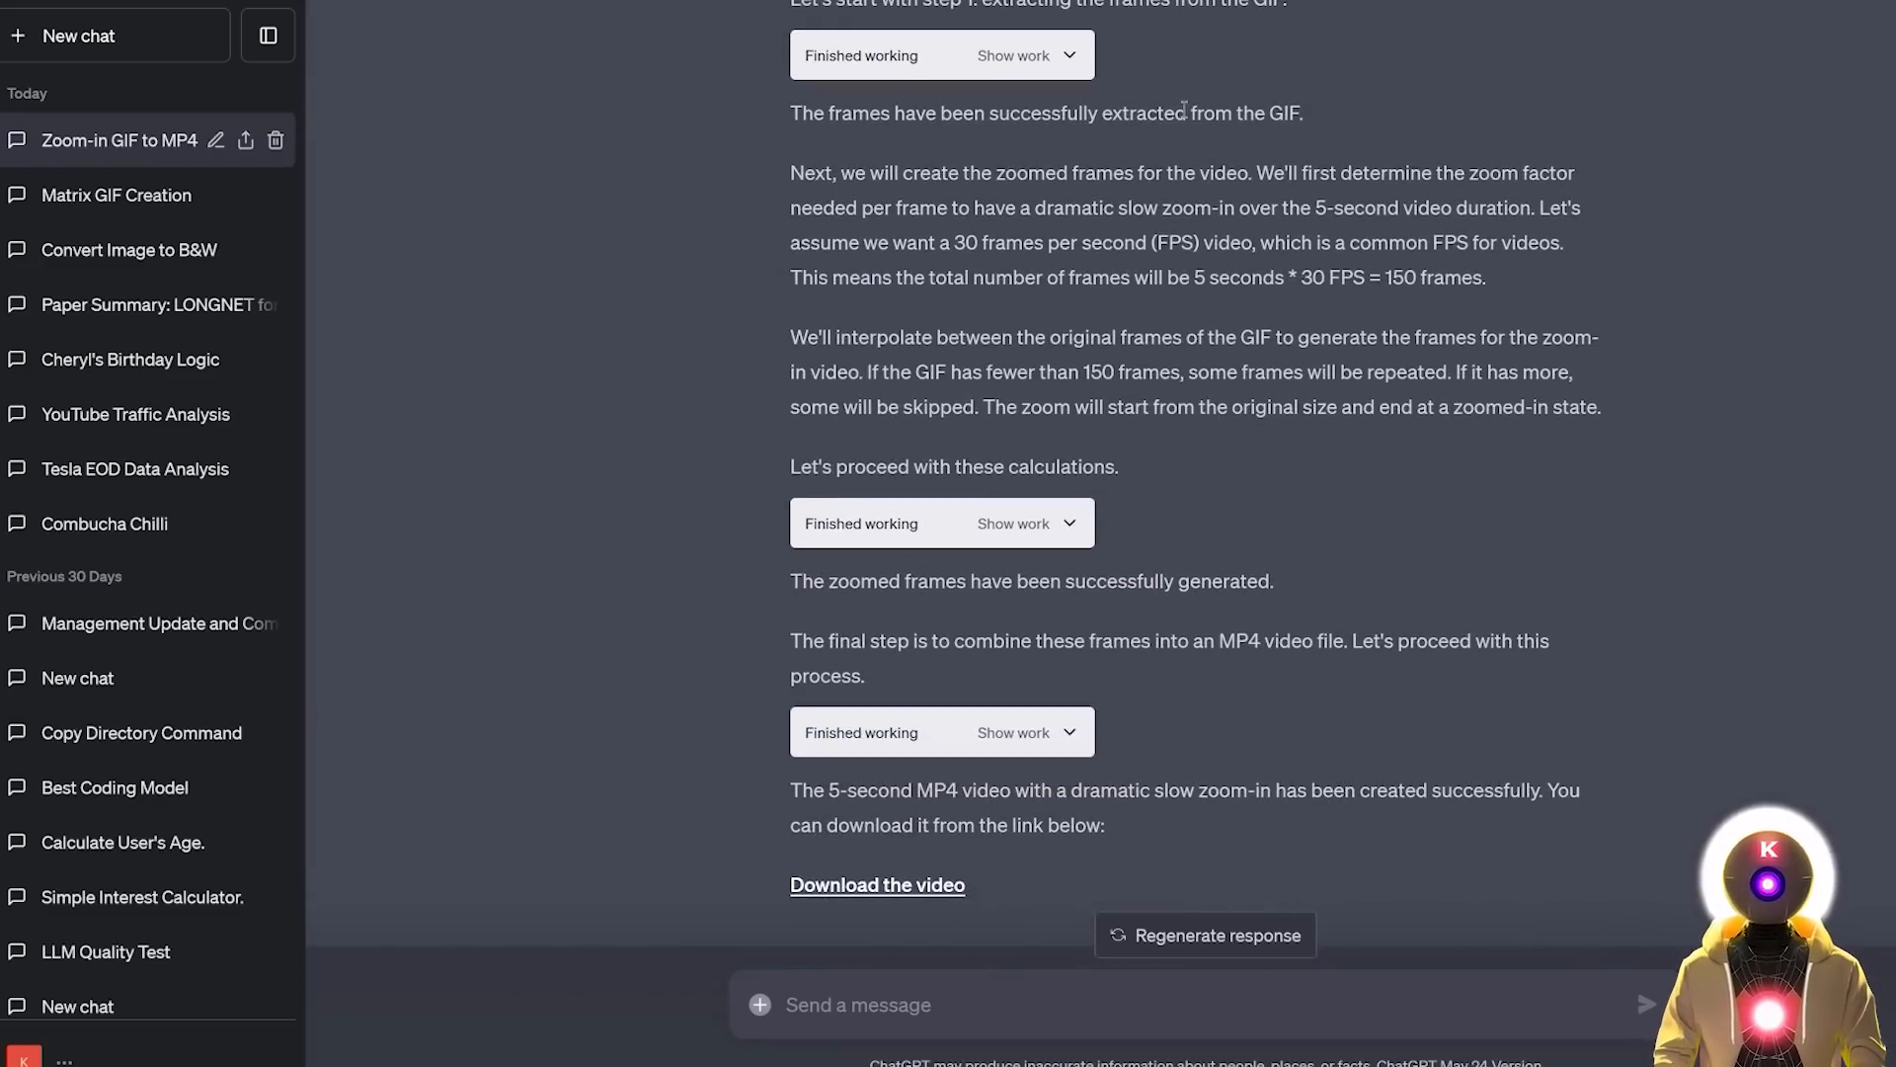
pyautogui.scroll(-3)
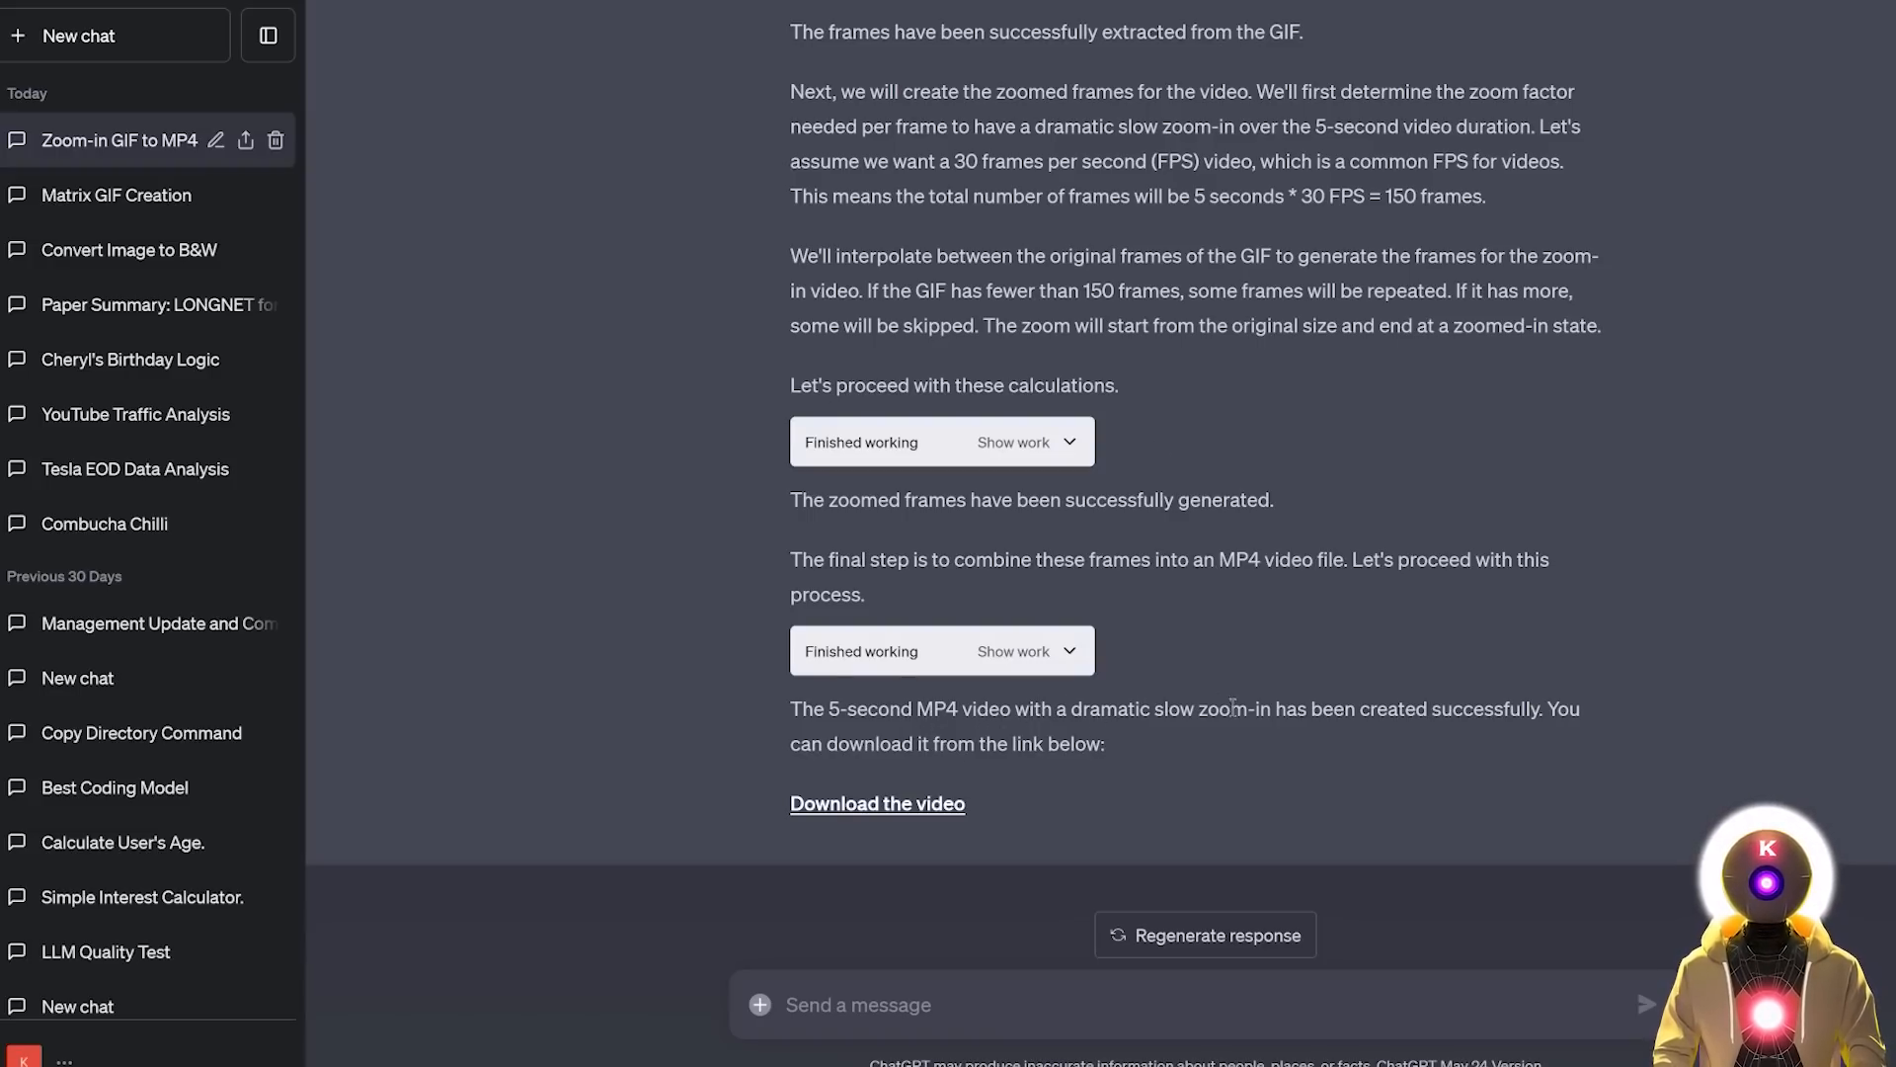
pyautogui.moveTo(877, 804)
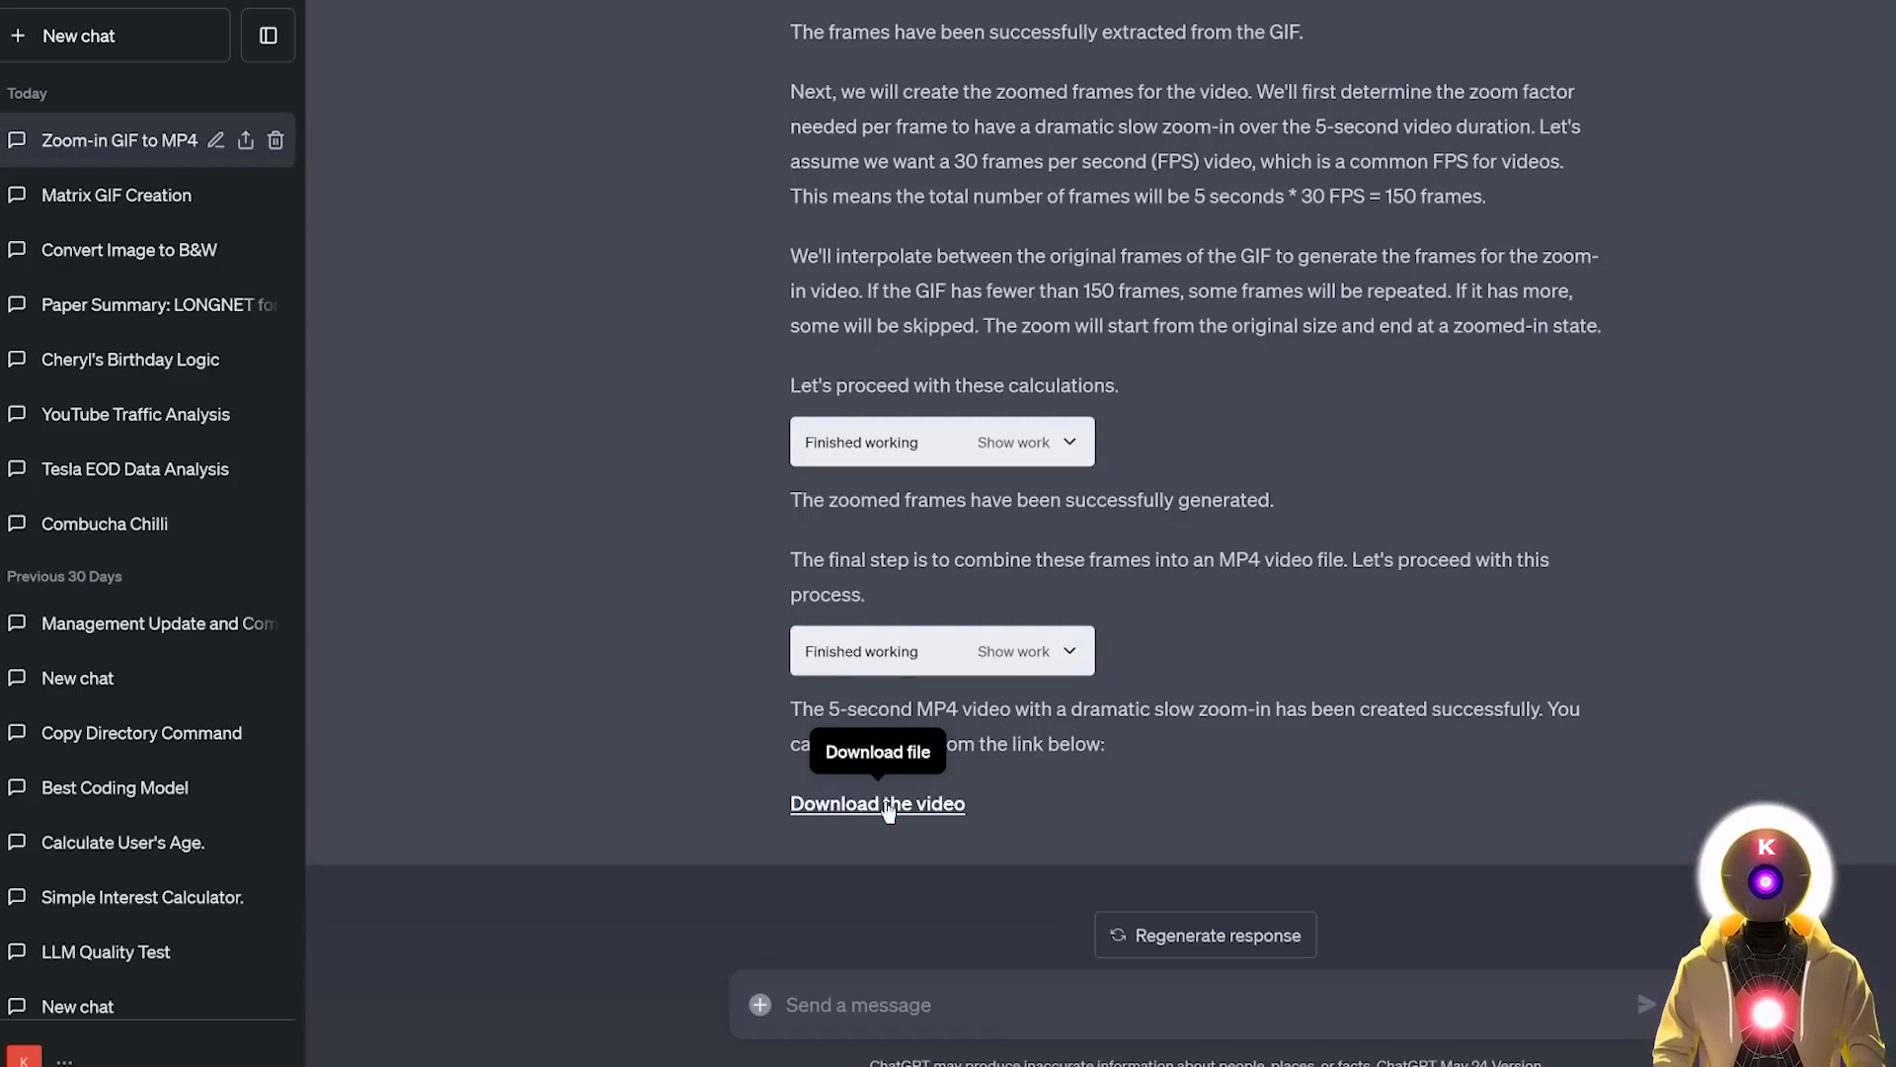
# Step: Download and play the finished zoom-in video, close the player, then start a new chat
pyautogui.click(877, 804)
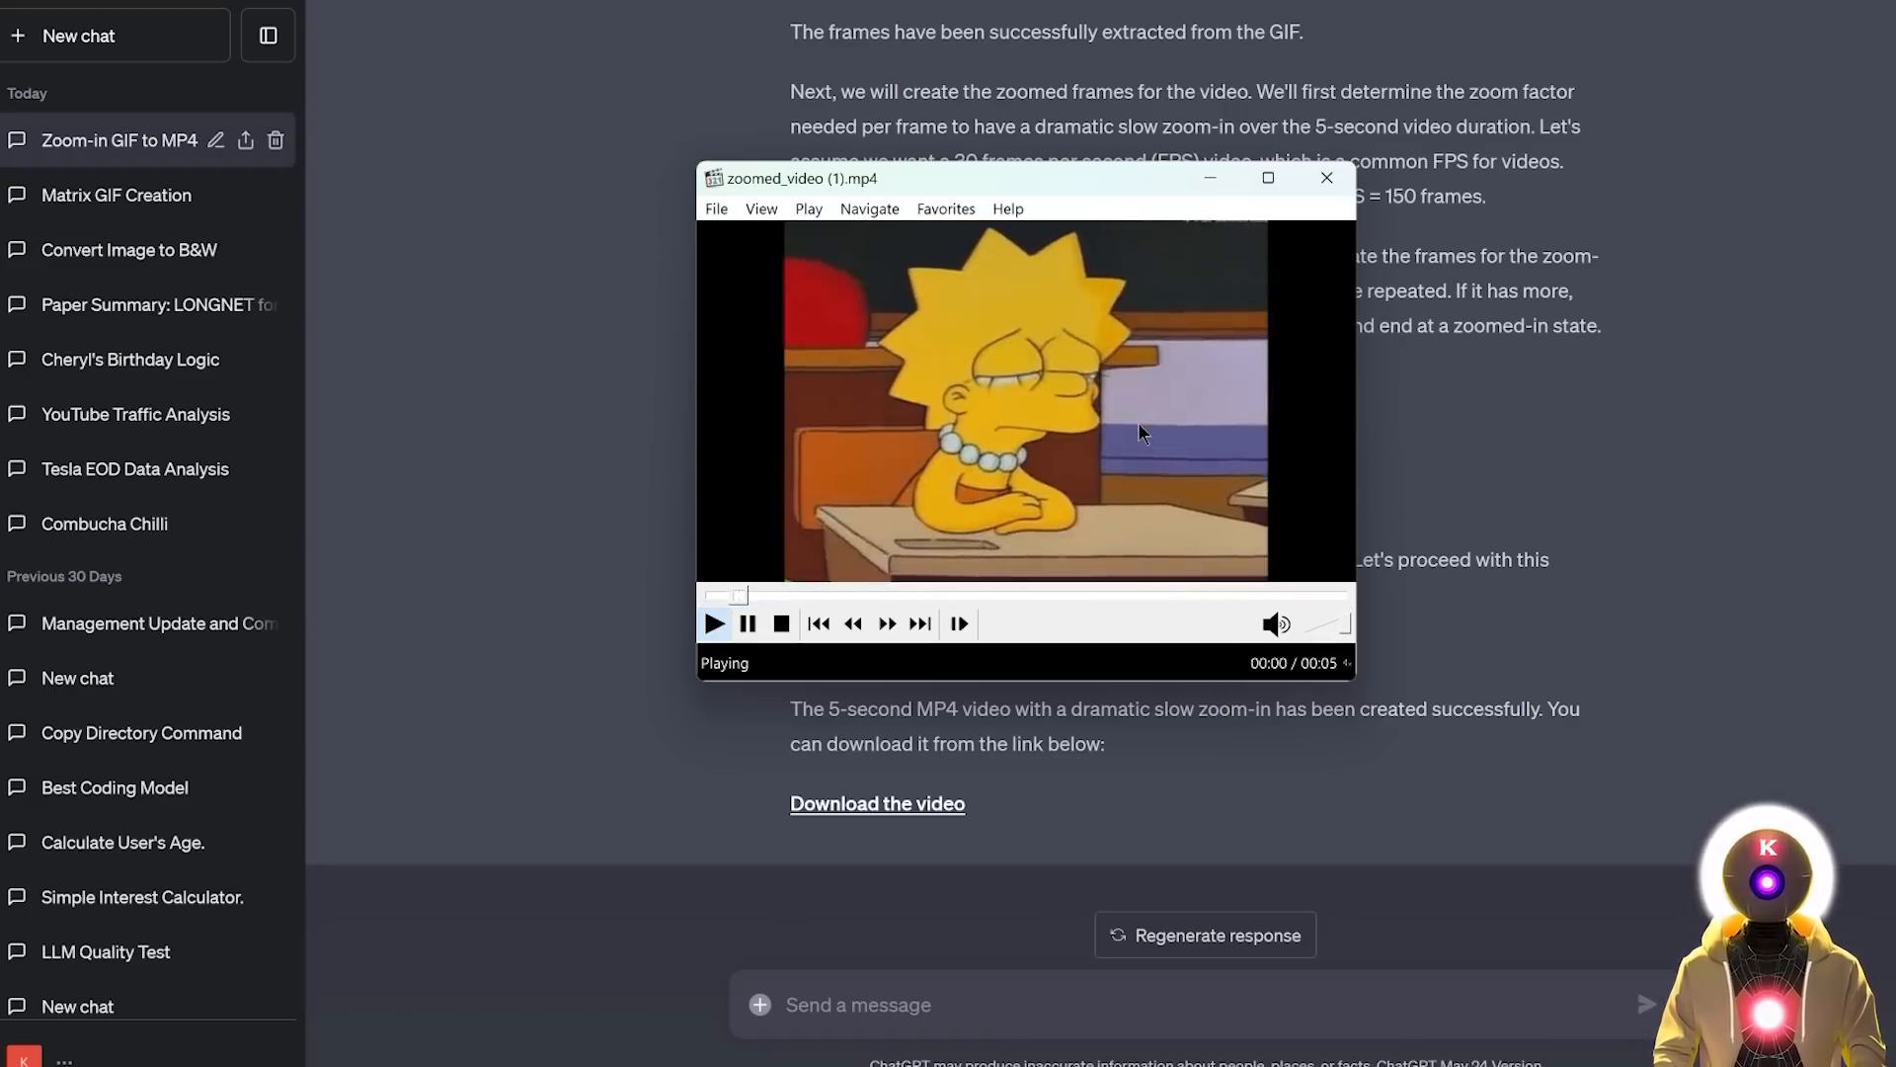
pyautogui.click(1325, 178)
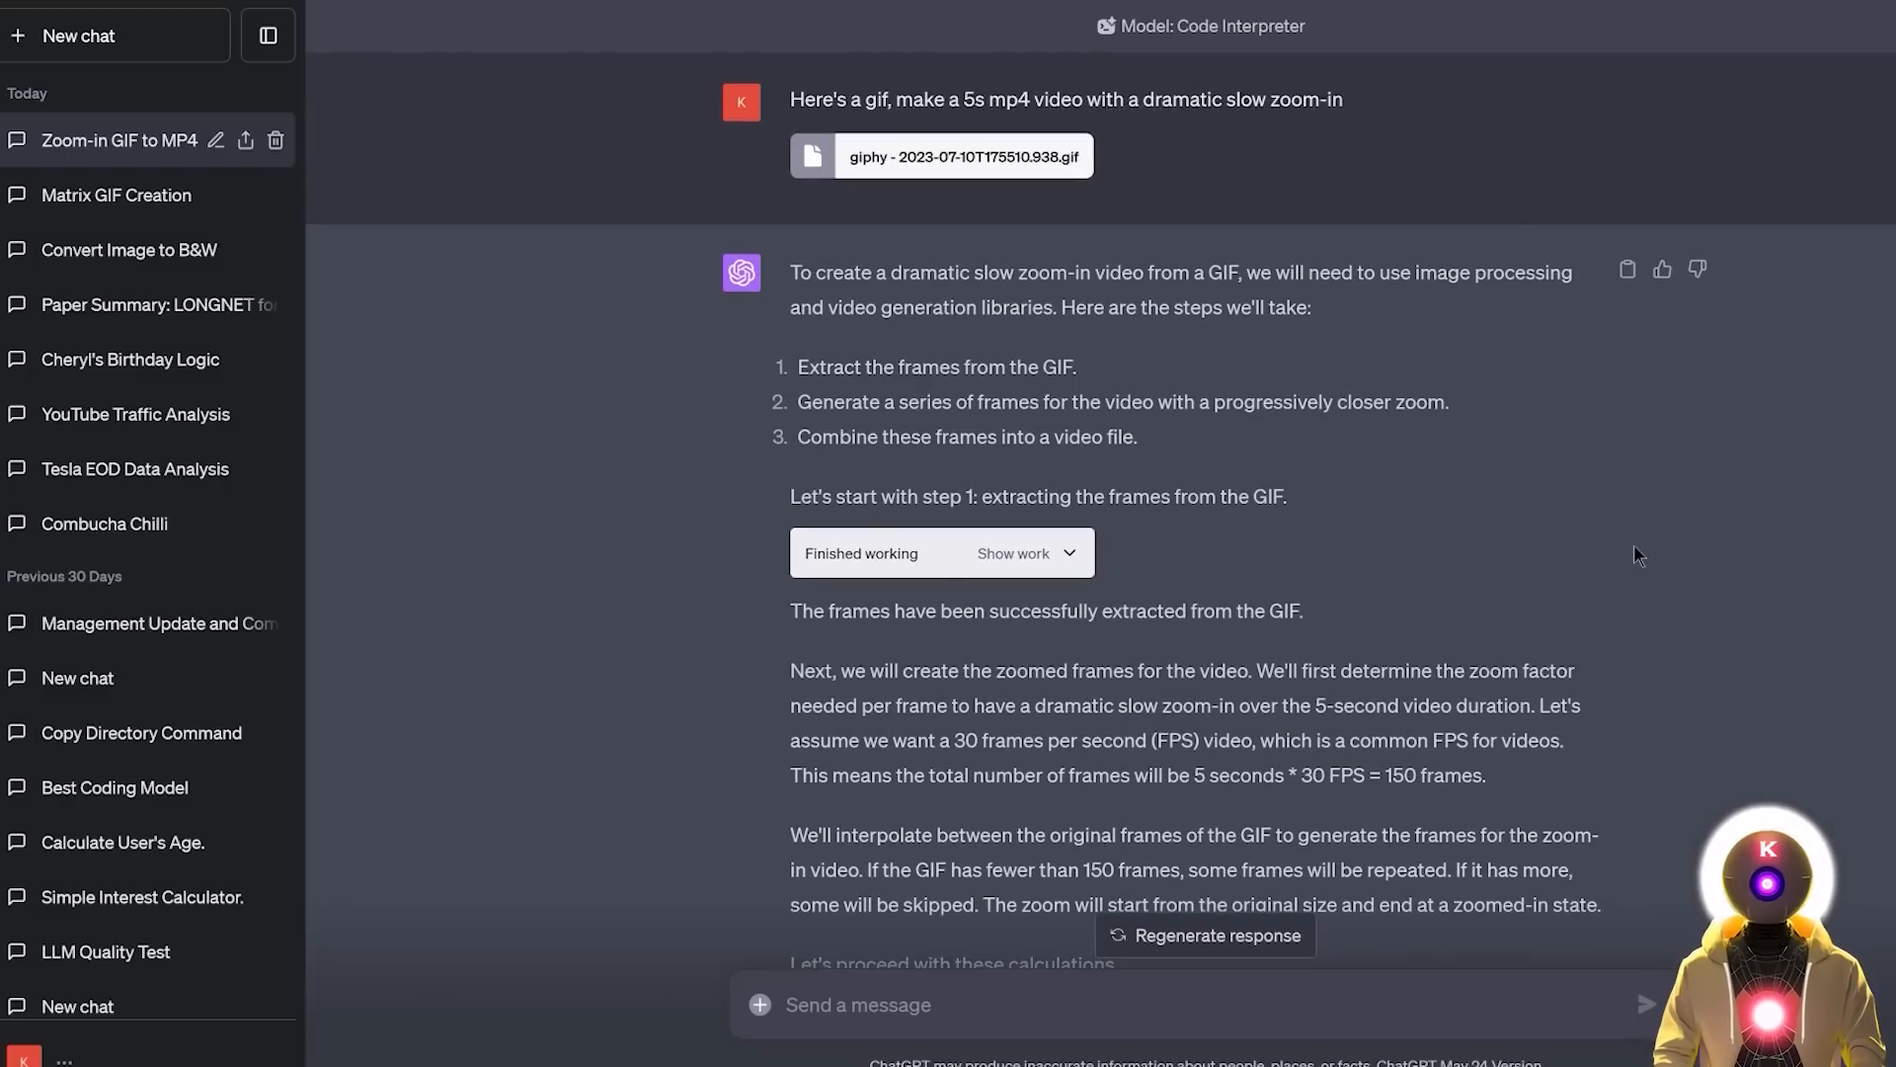
pyautogui.scroll(-3)
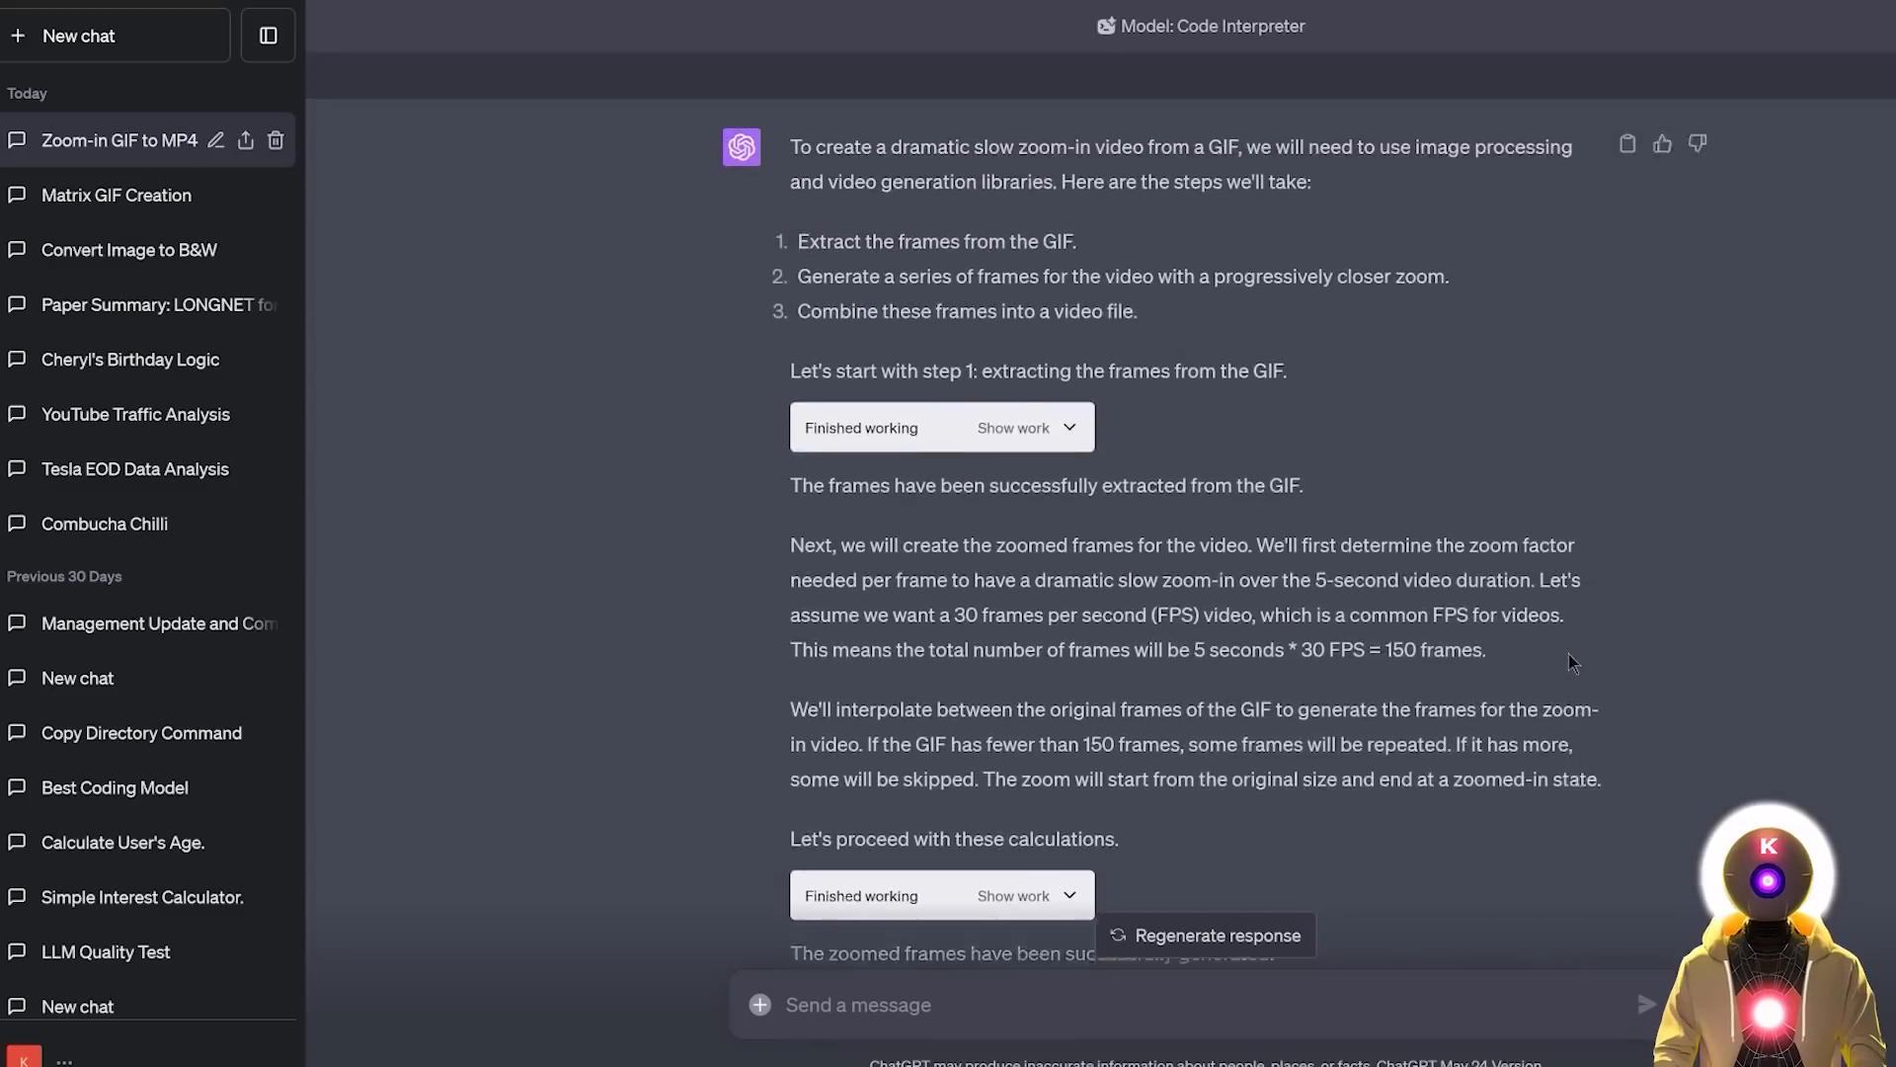
pyautogui.scroll(3)
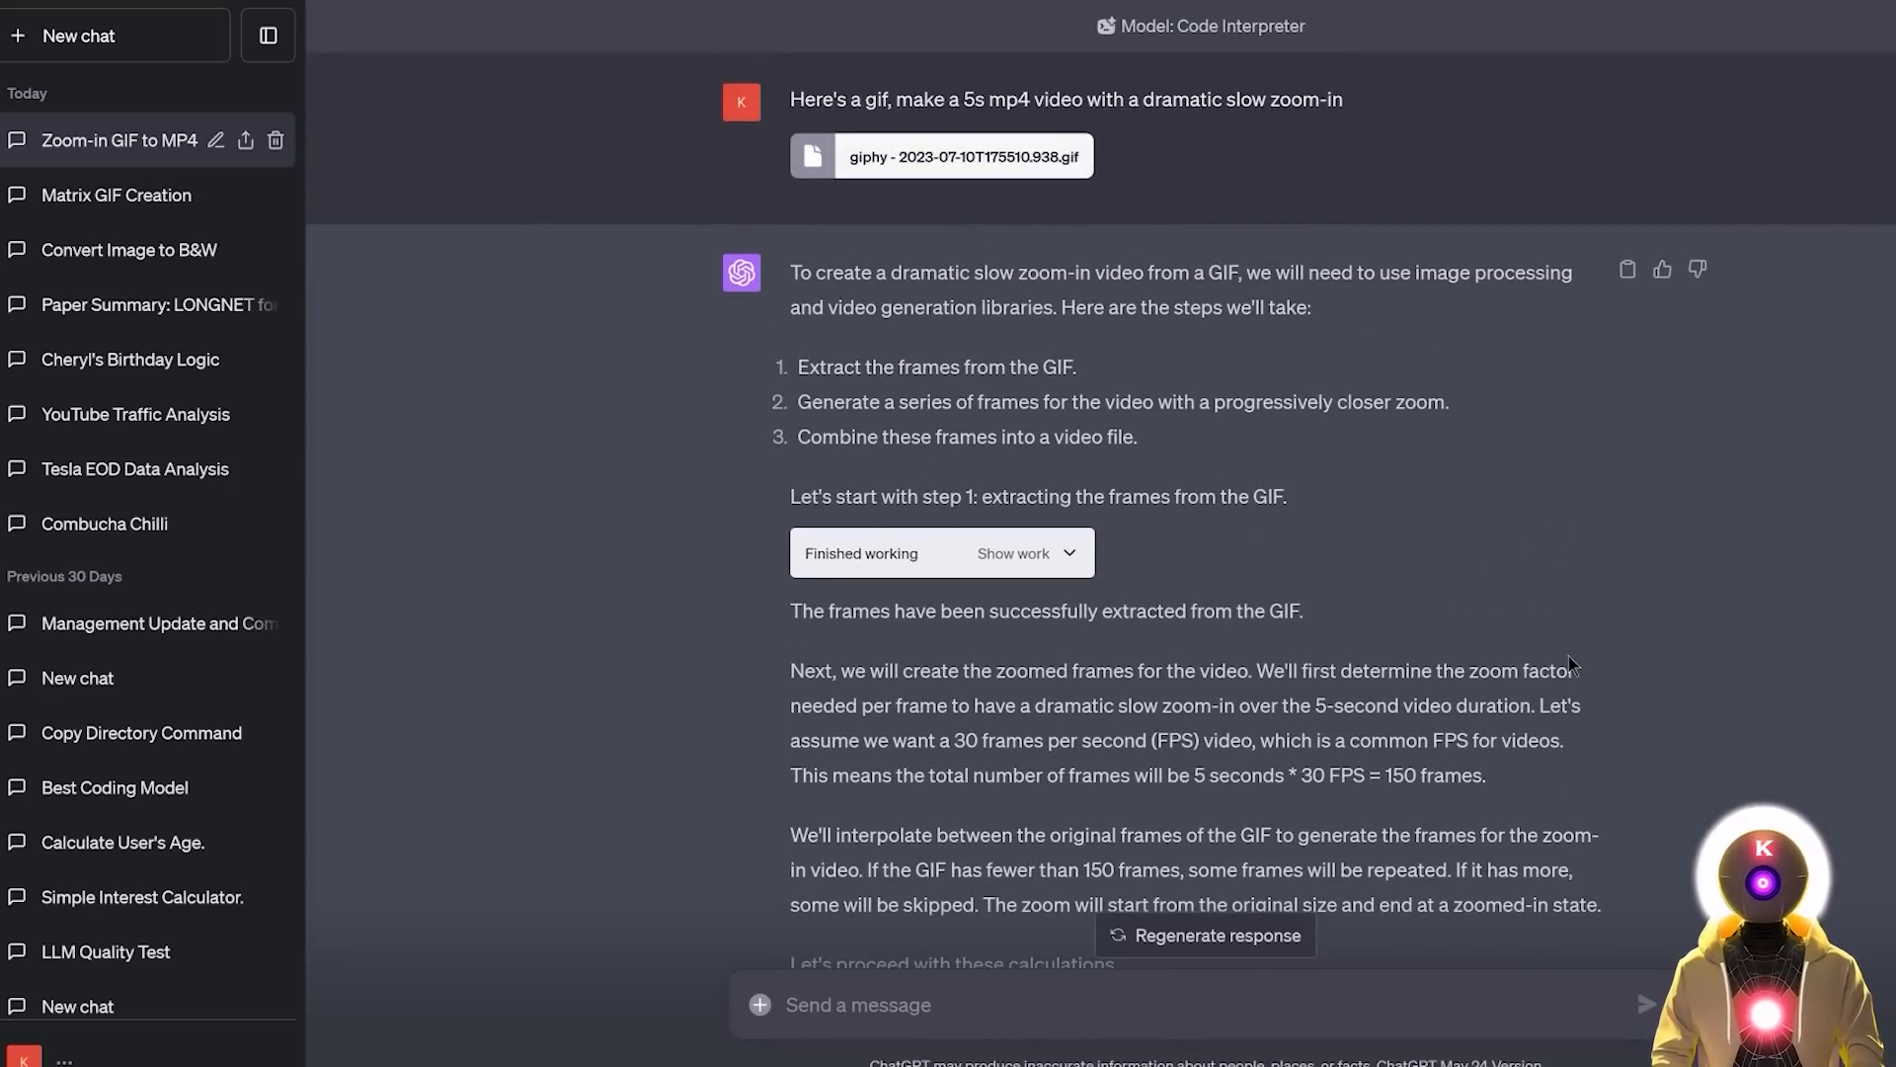
pyautogui.click(77, 36)
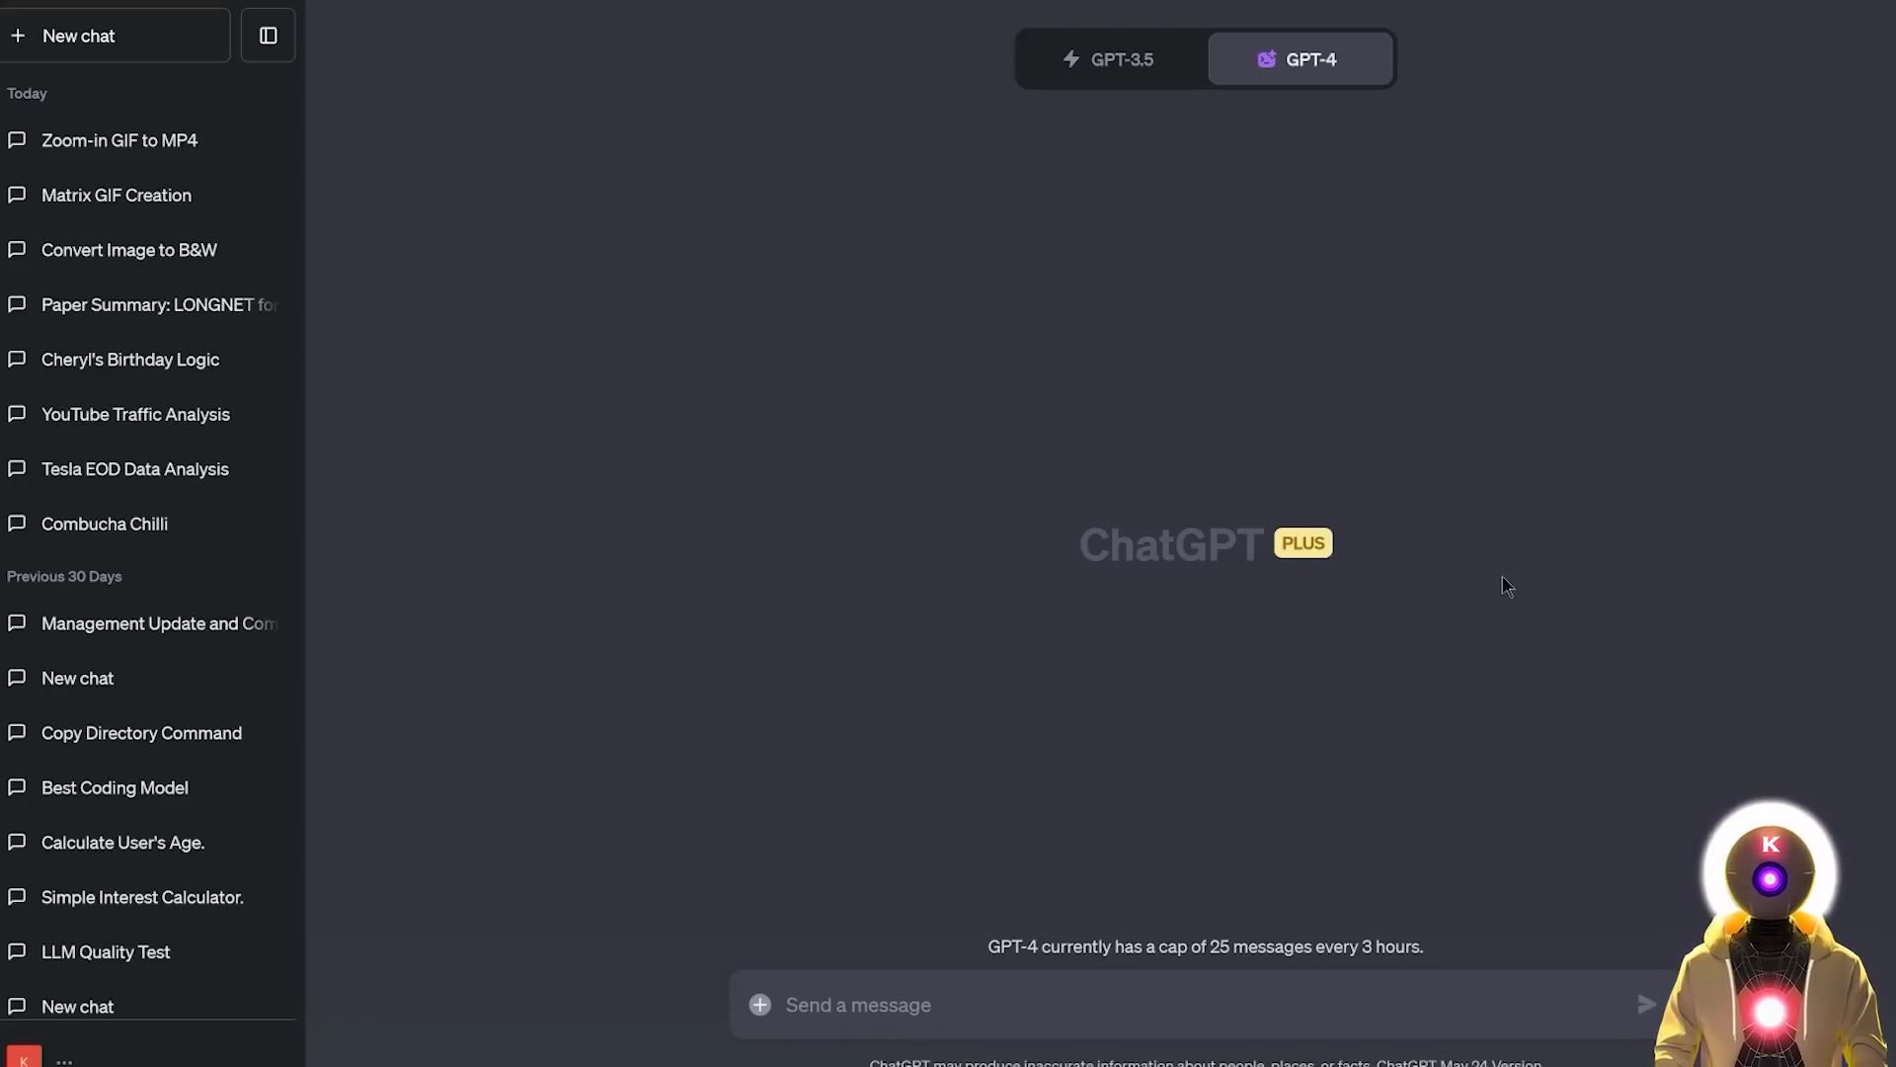
pyautogui.moveTo(1363, 715)
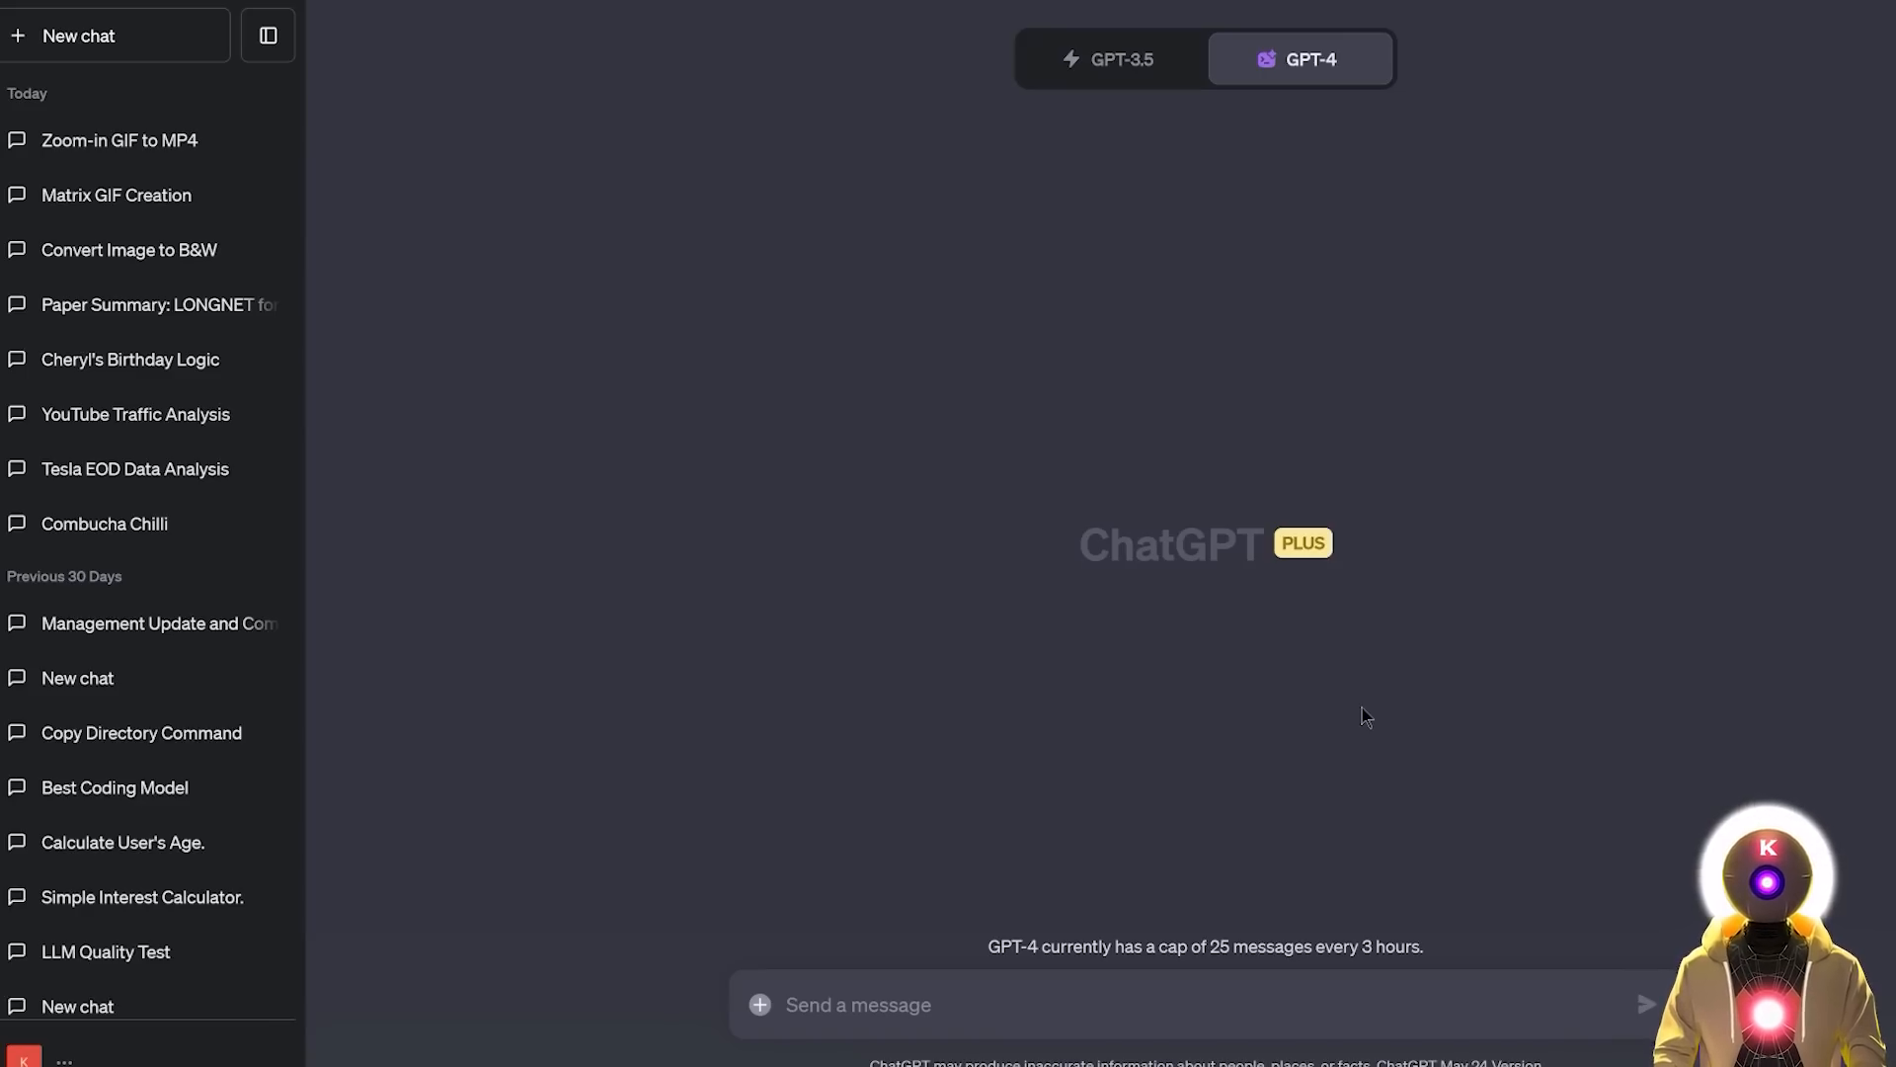
pyautogui.moveTo(1717, 10)
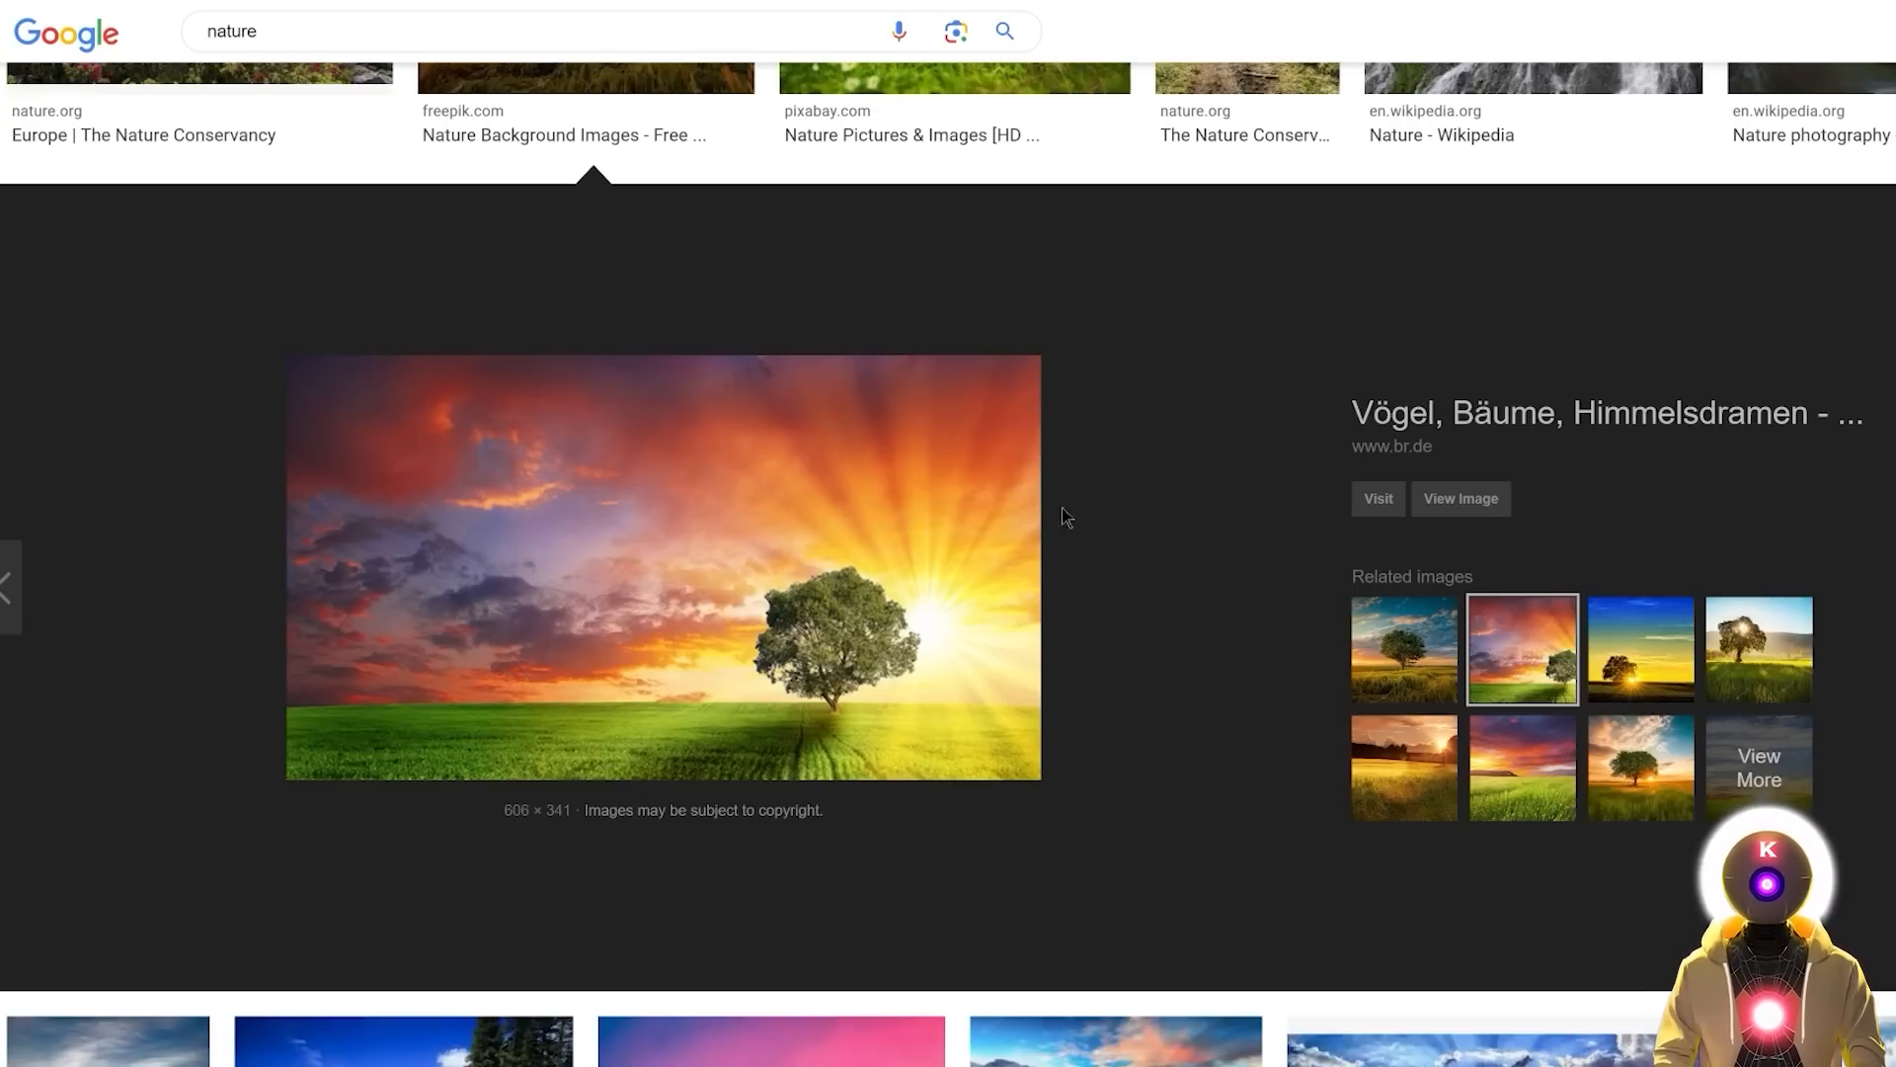
pyautogui.moveTo(911, 563)
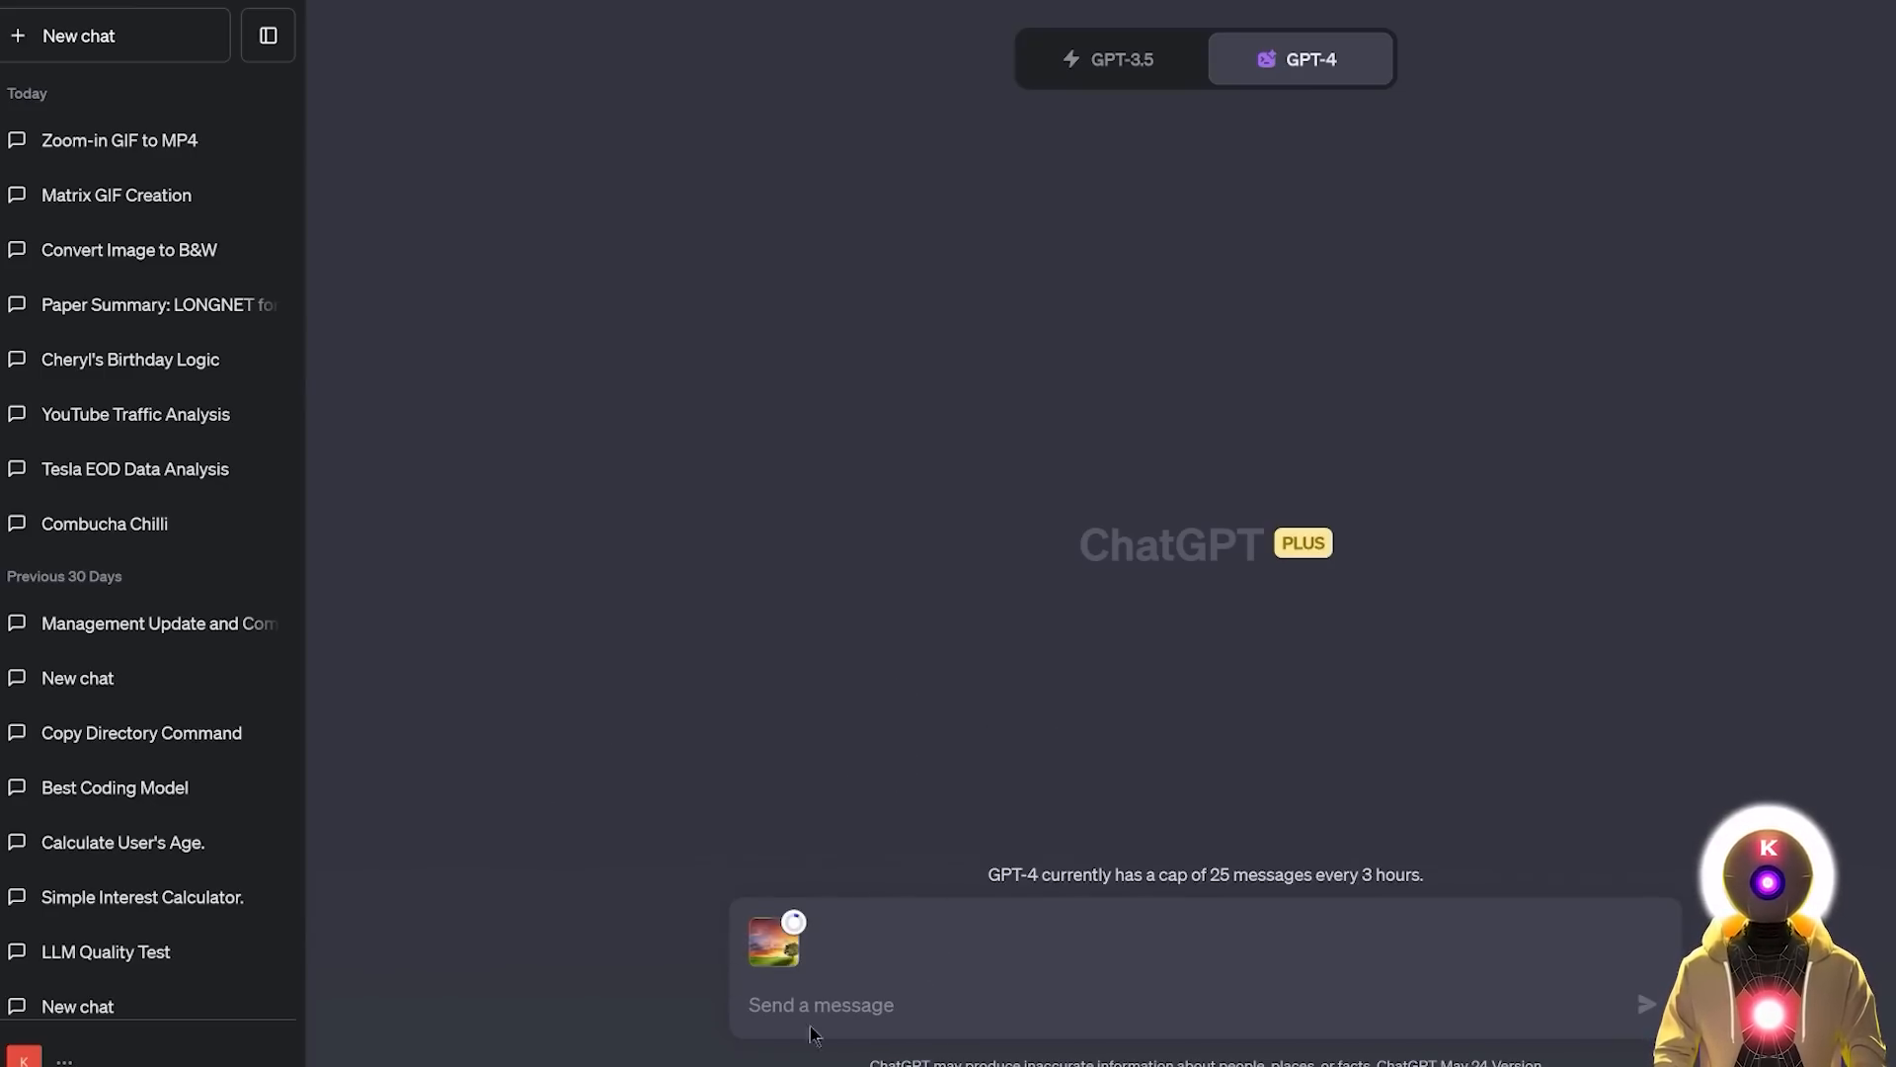
# Step: Request a script extracting the top 5 colours of the uploaded picture into a palette image
pyautogui.write('Create a script that extracts the top 5 colors from the picture I uploaded then make it into a palette.png image for me to download.')
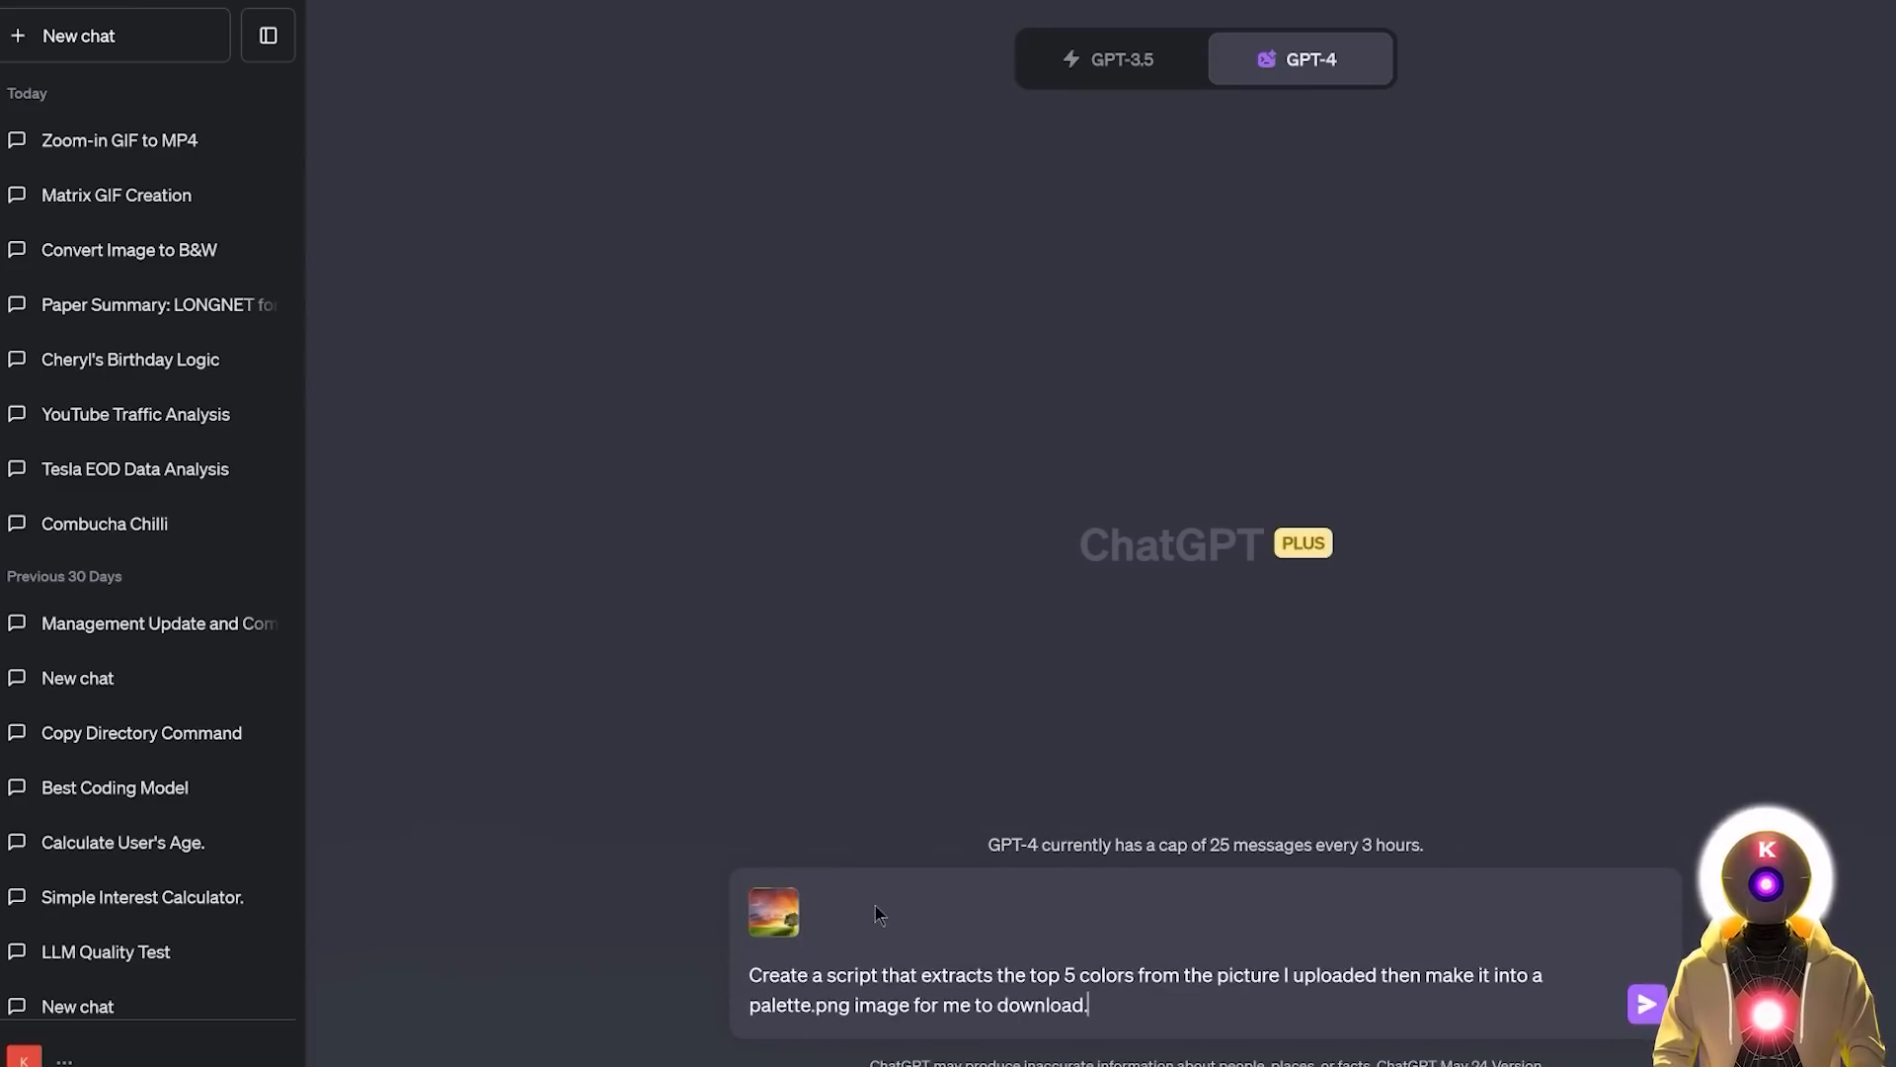
pyautogui.moveTo(1033, 936)
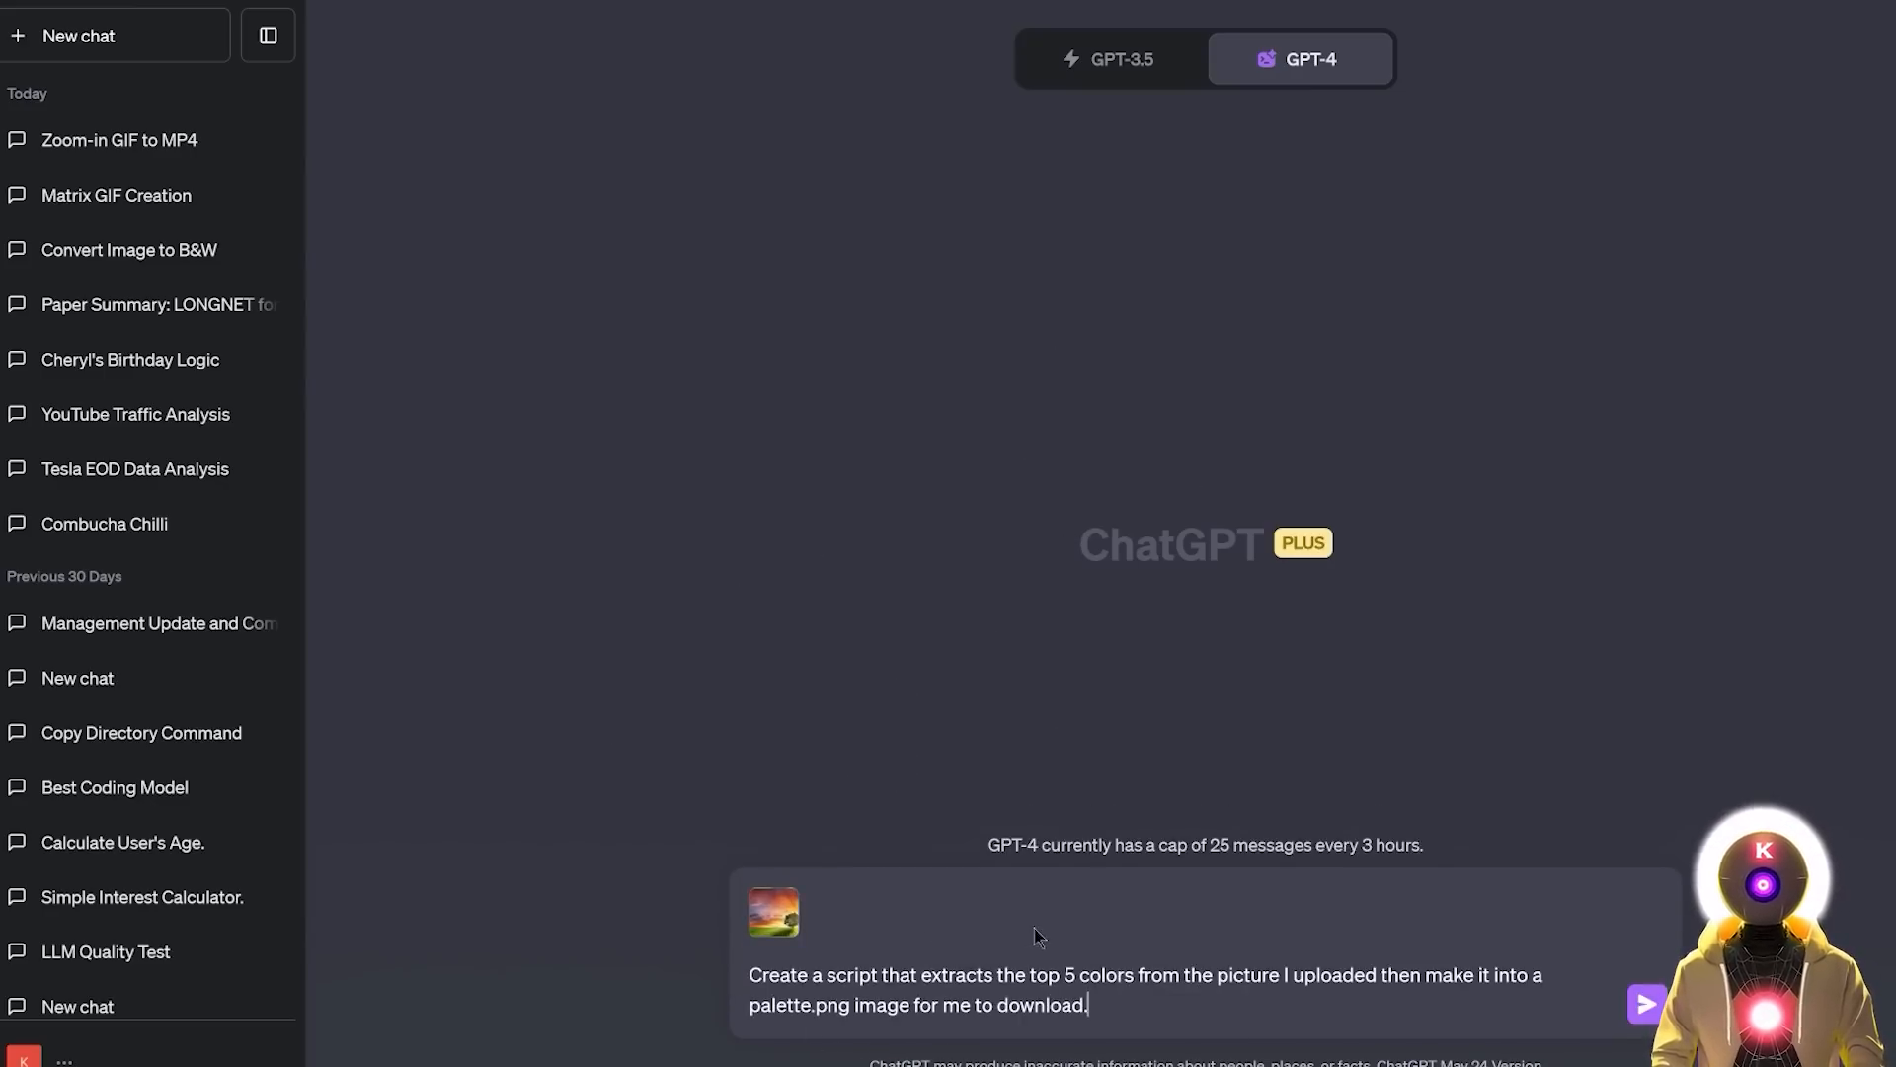
pyautogui.moveTo(1464, 972)
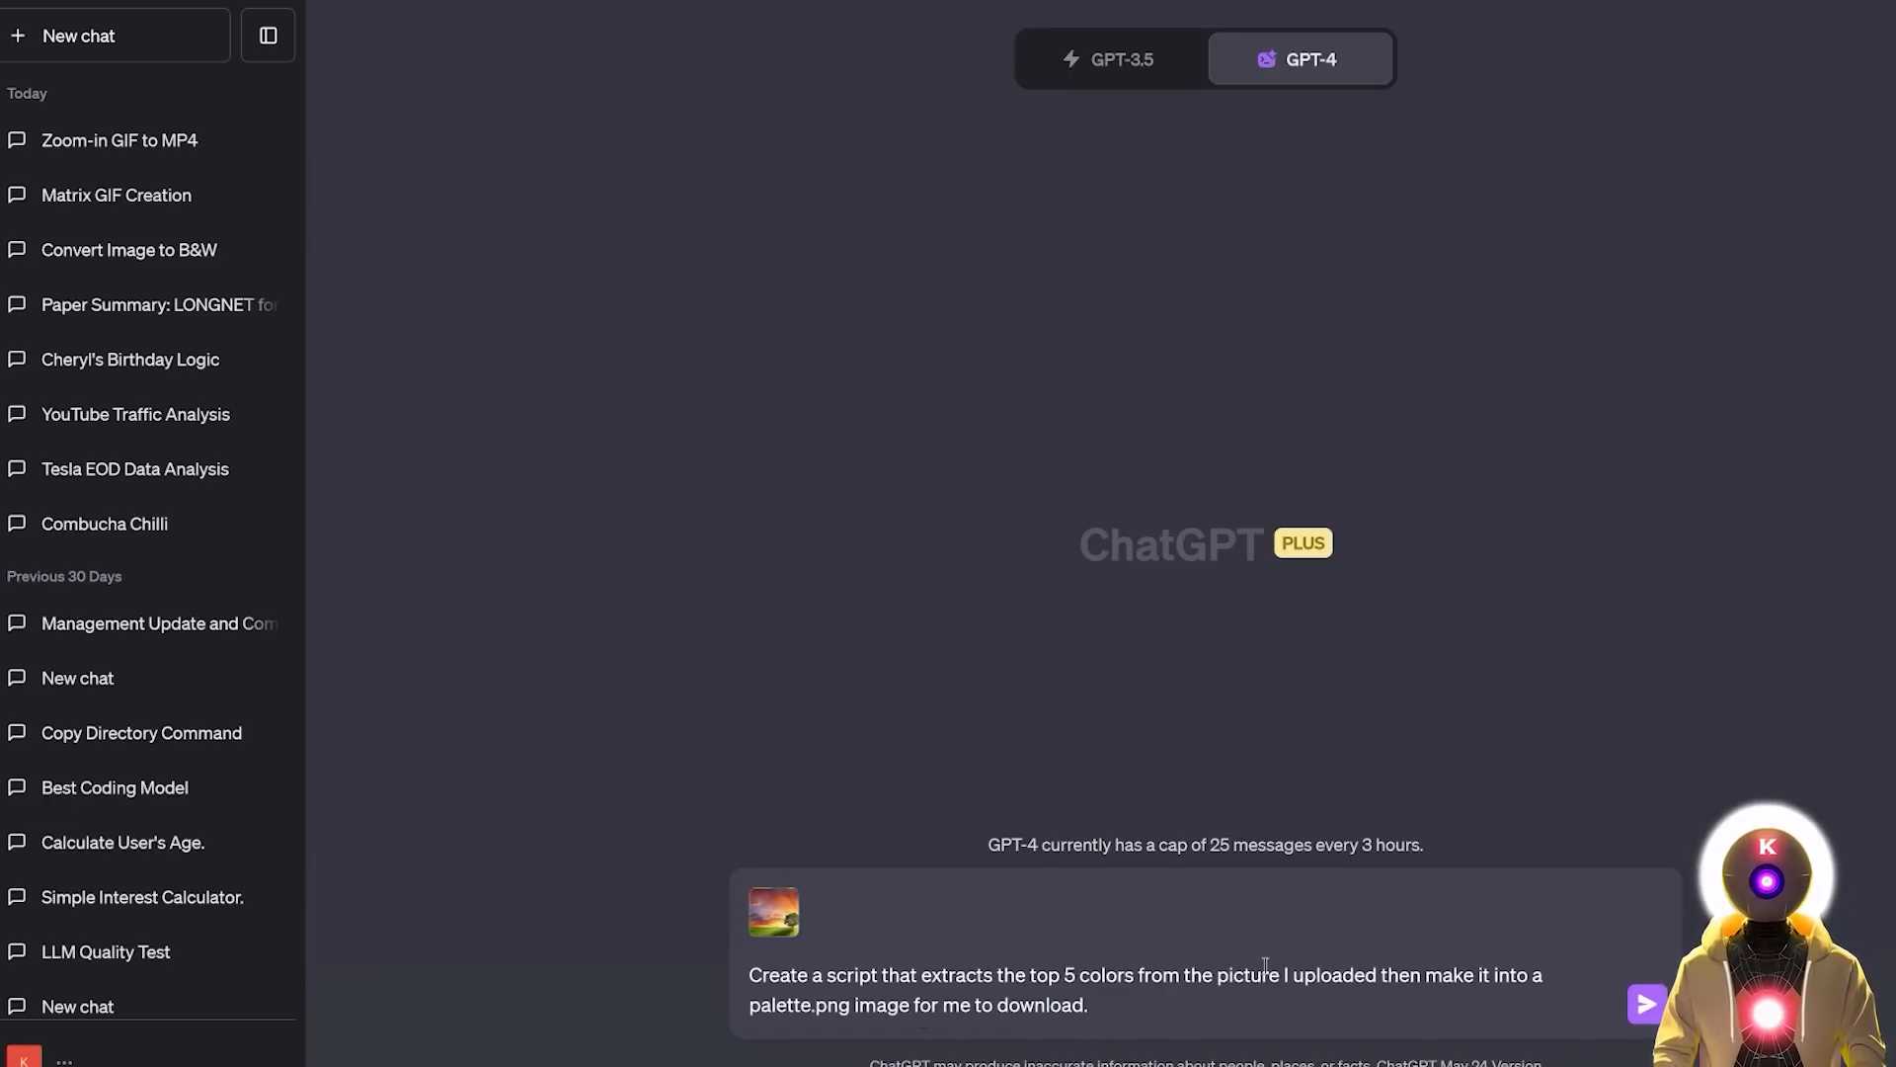
pyautogui.click(1643, 1004)
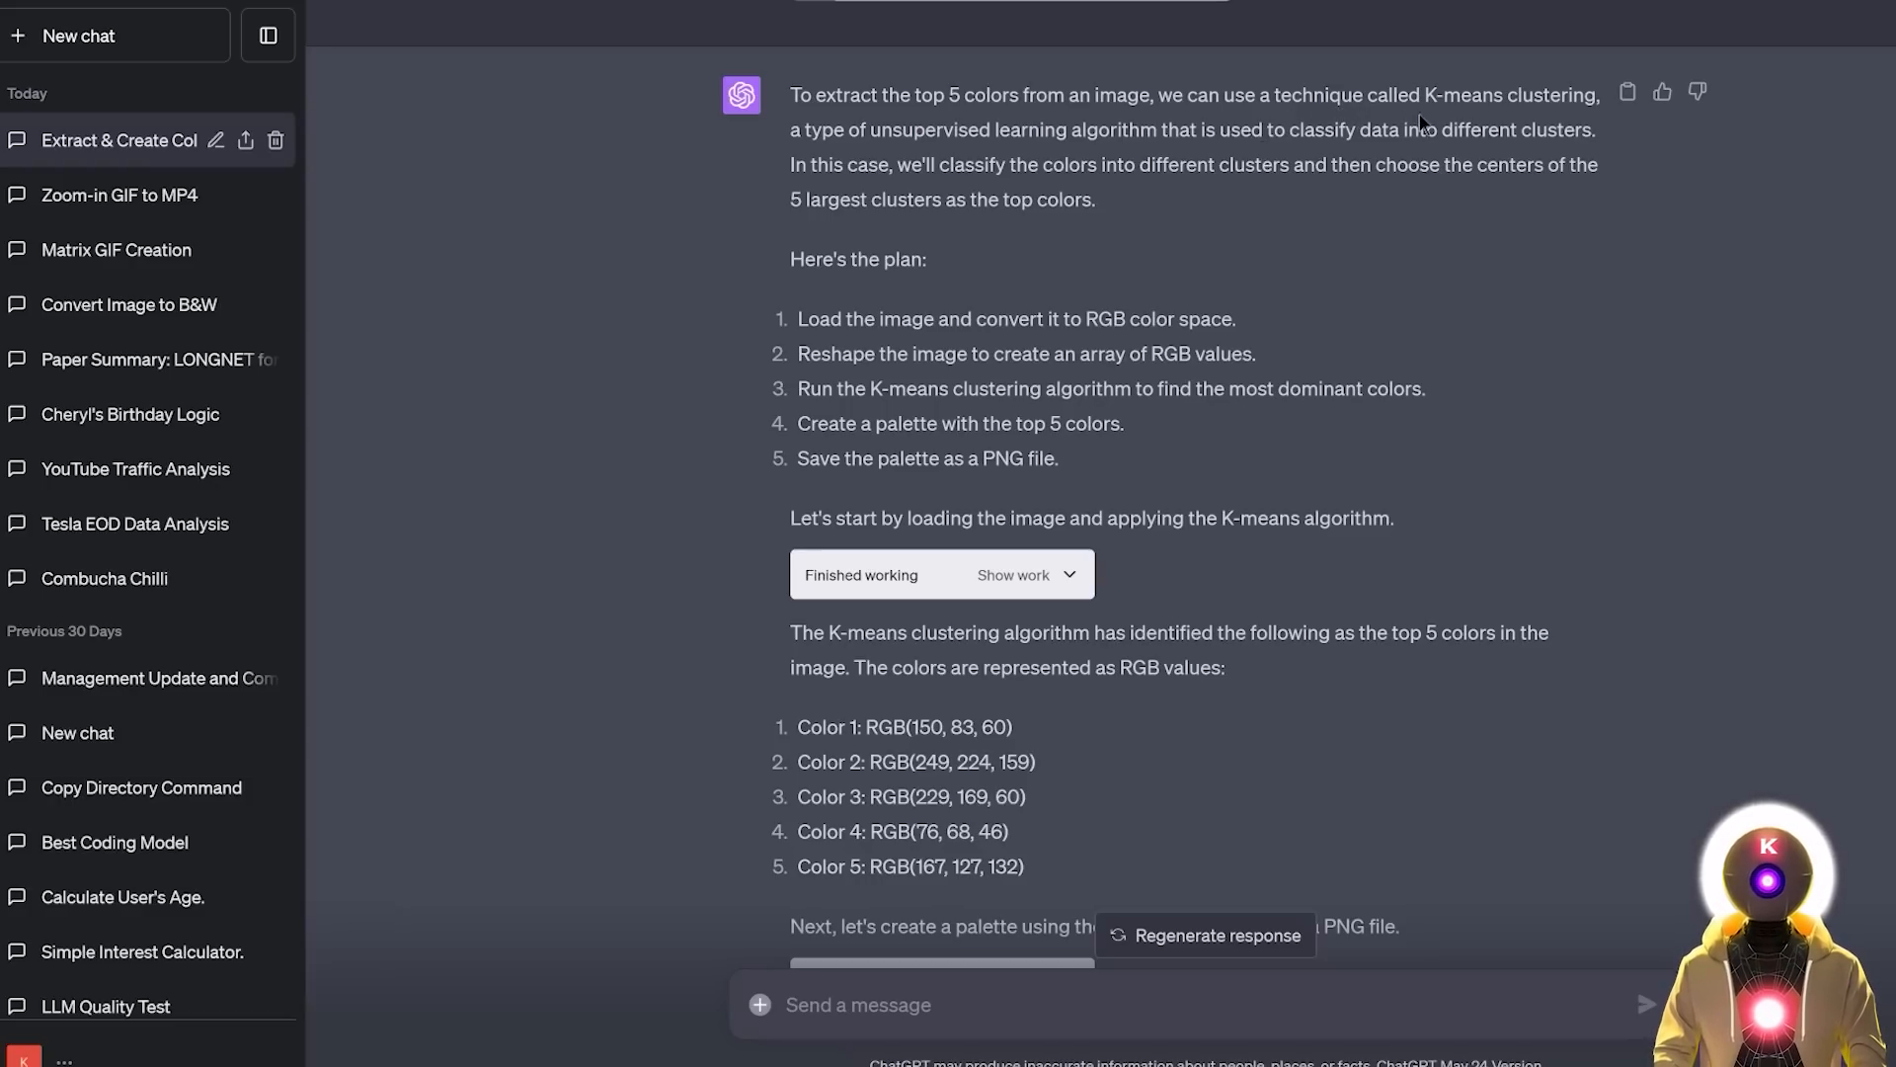
pyautogui.scroll(-3)
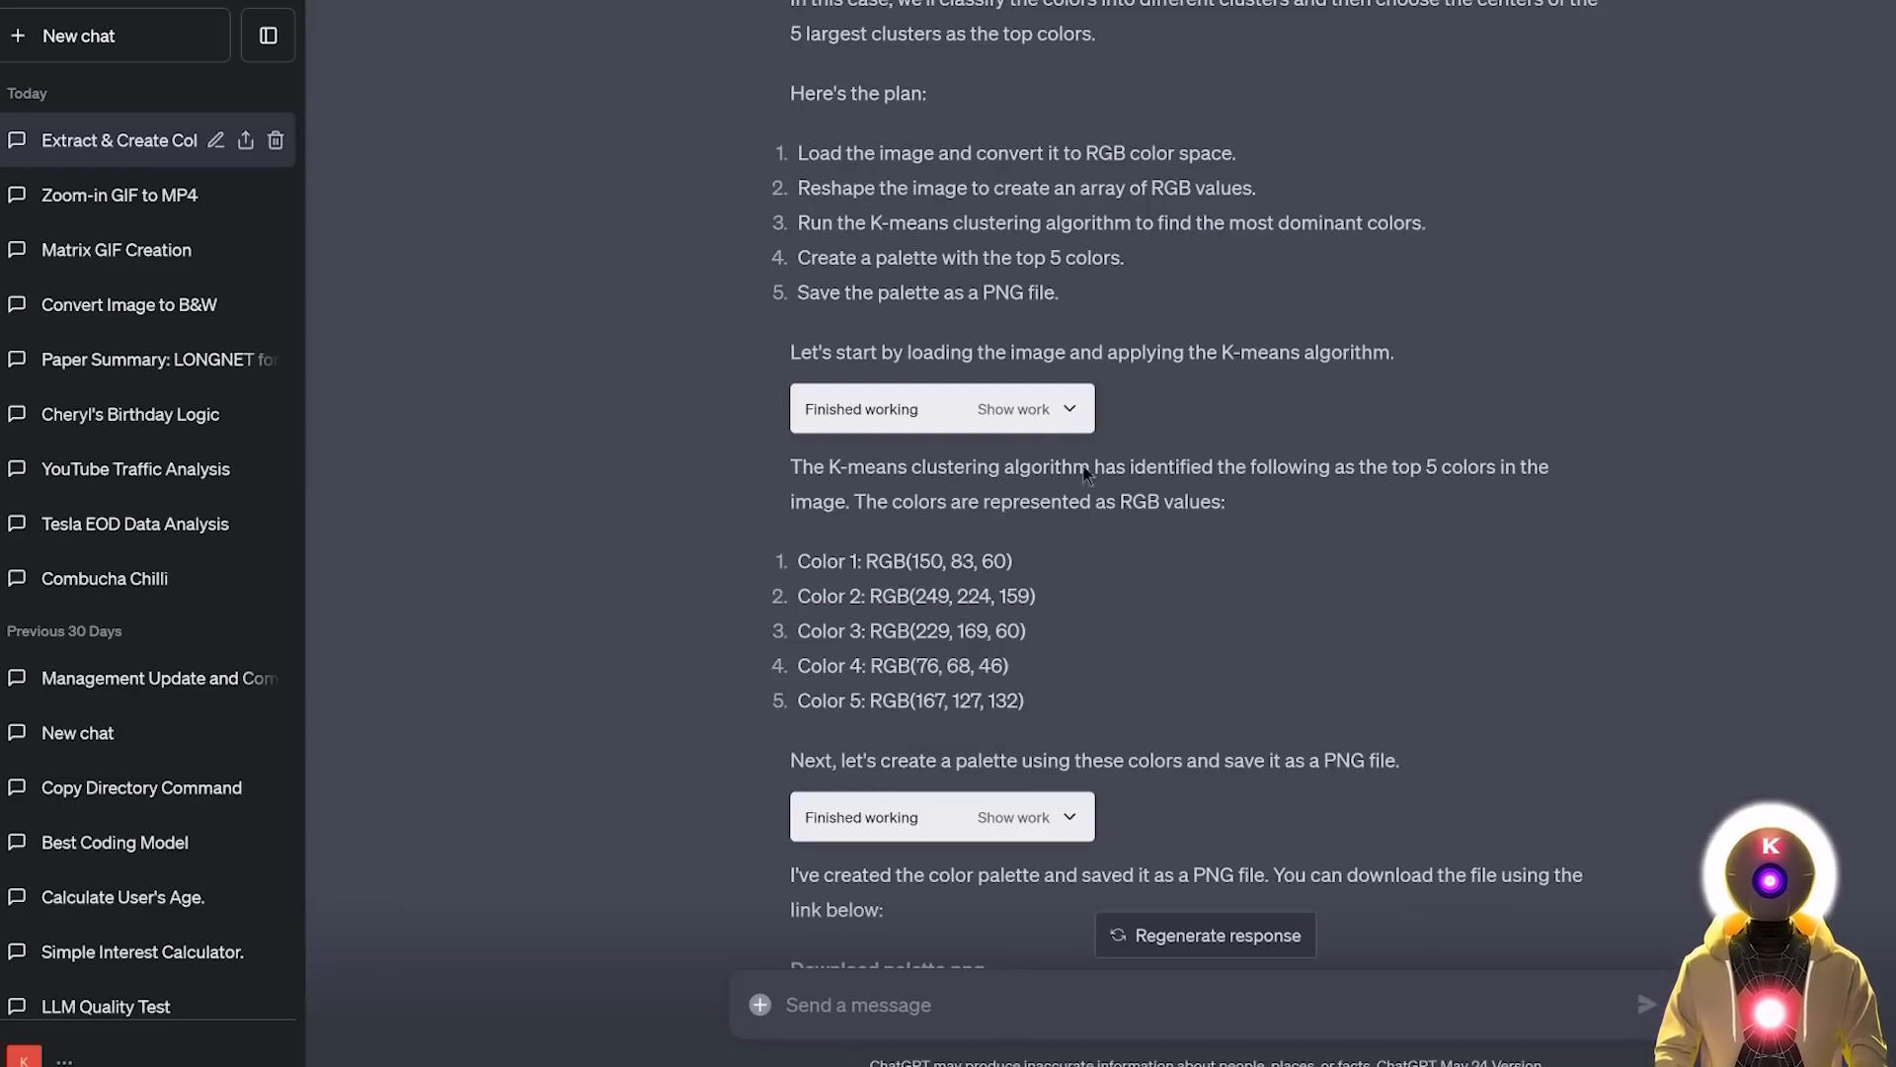
pyautogui.scroll(-3)
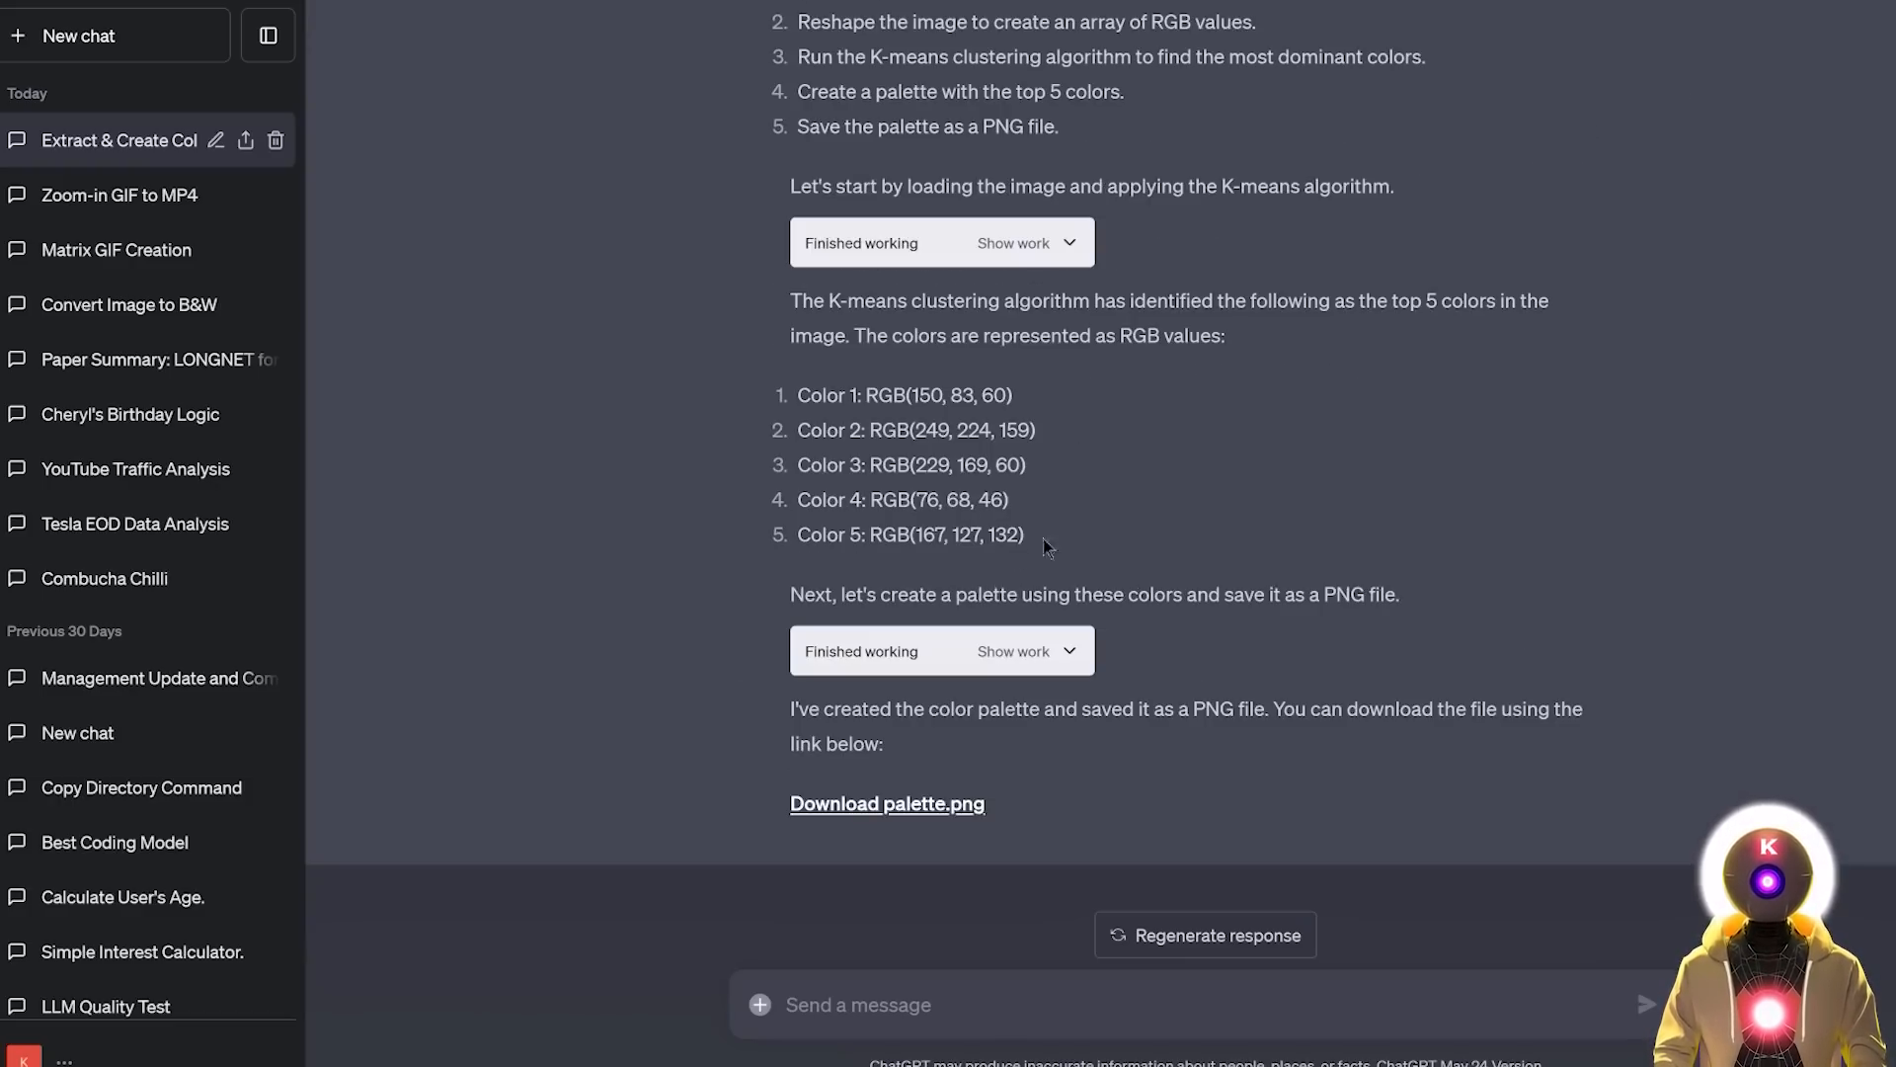
pyautogui.moveTo(1317, 577)
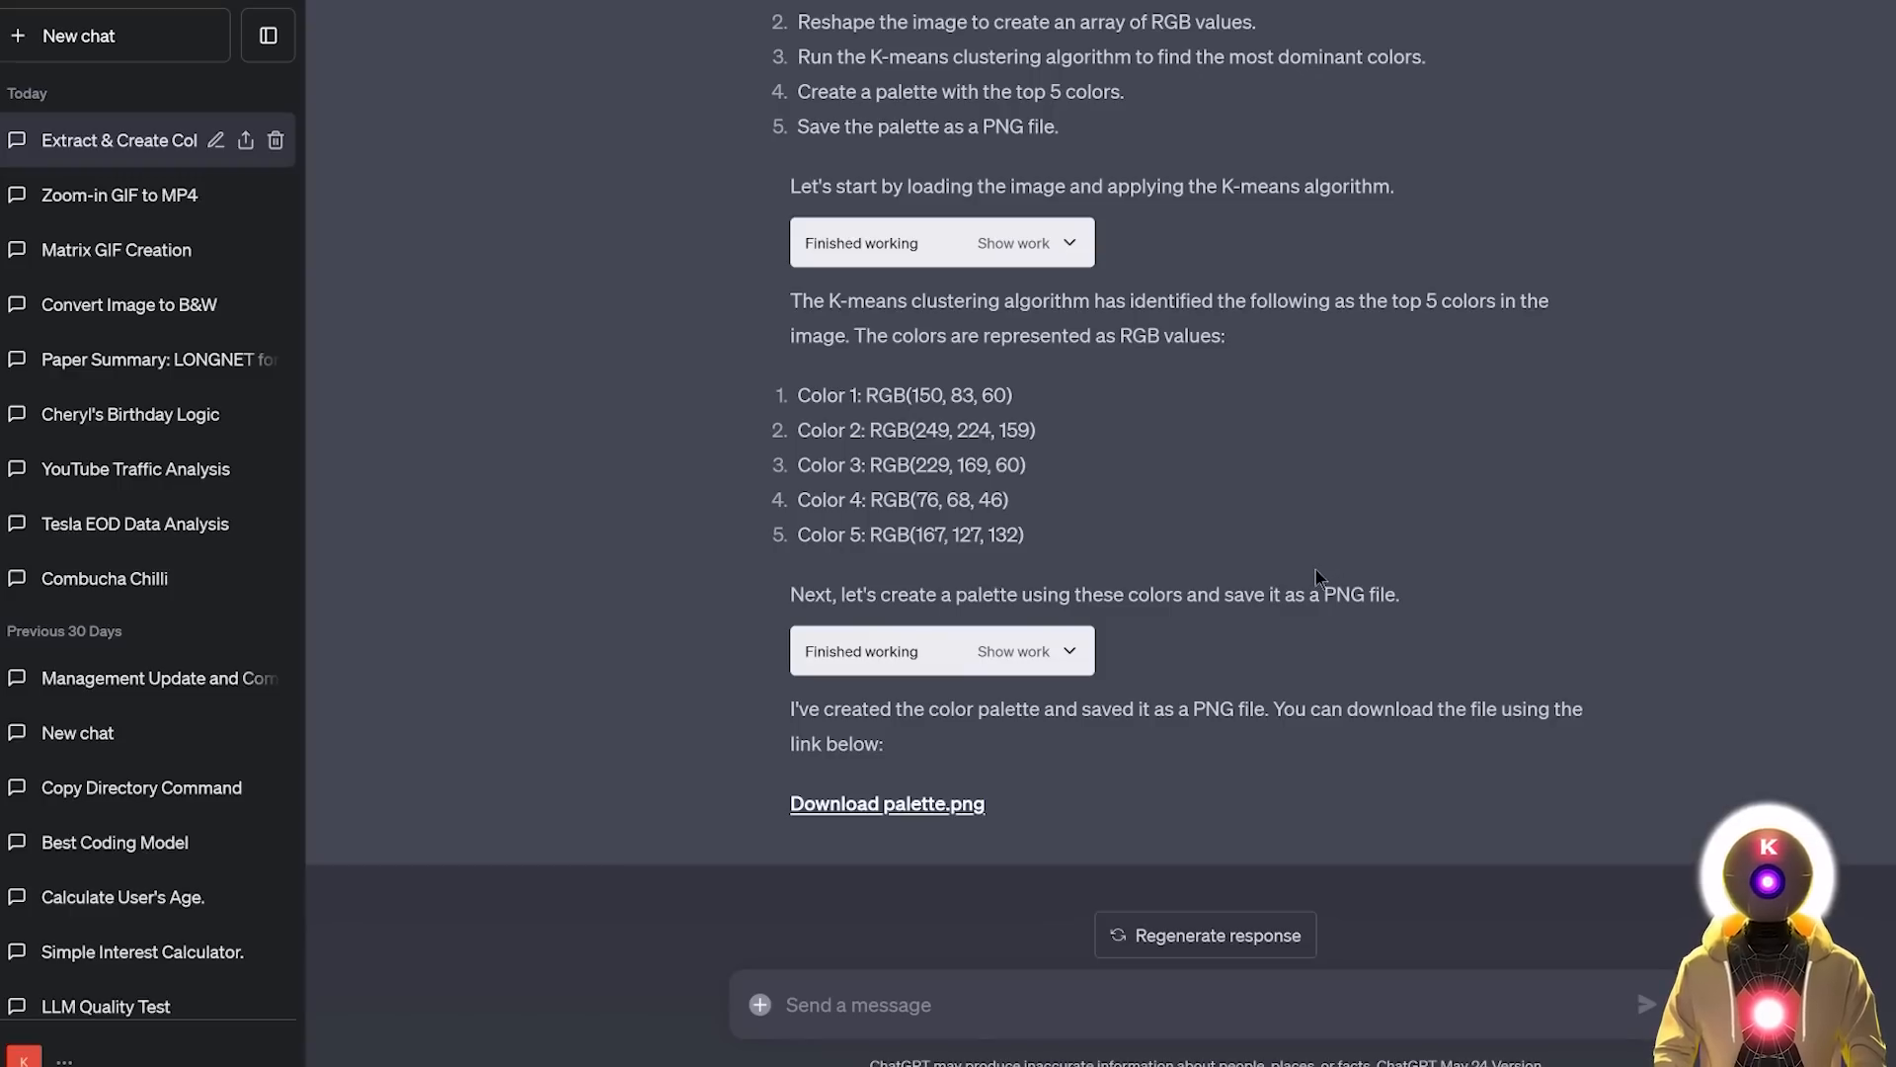
pyautogui.moveTo(964, 746)
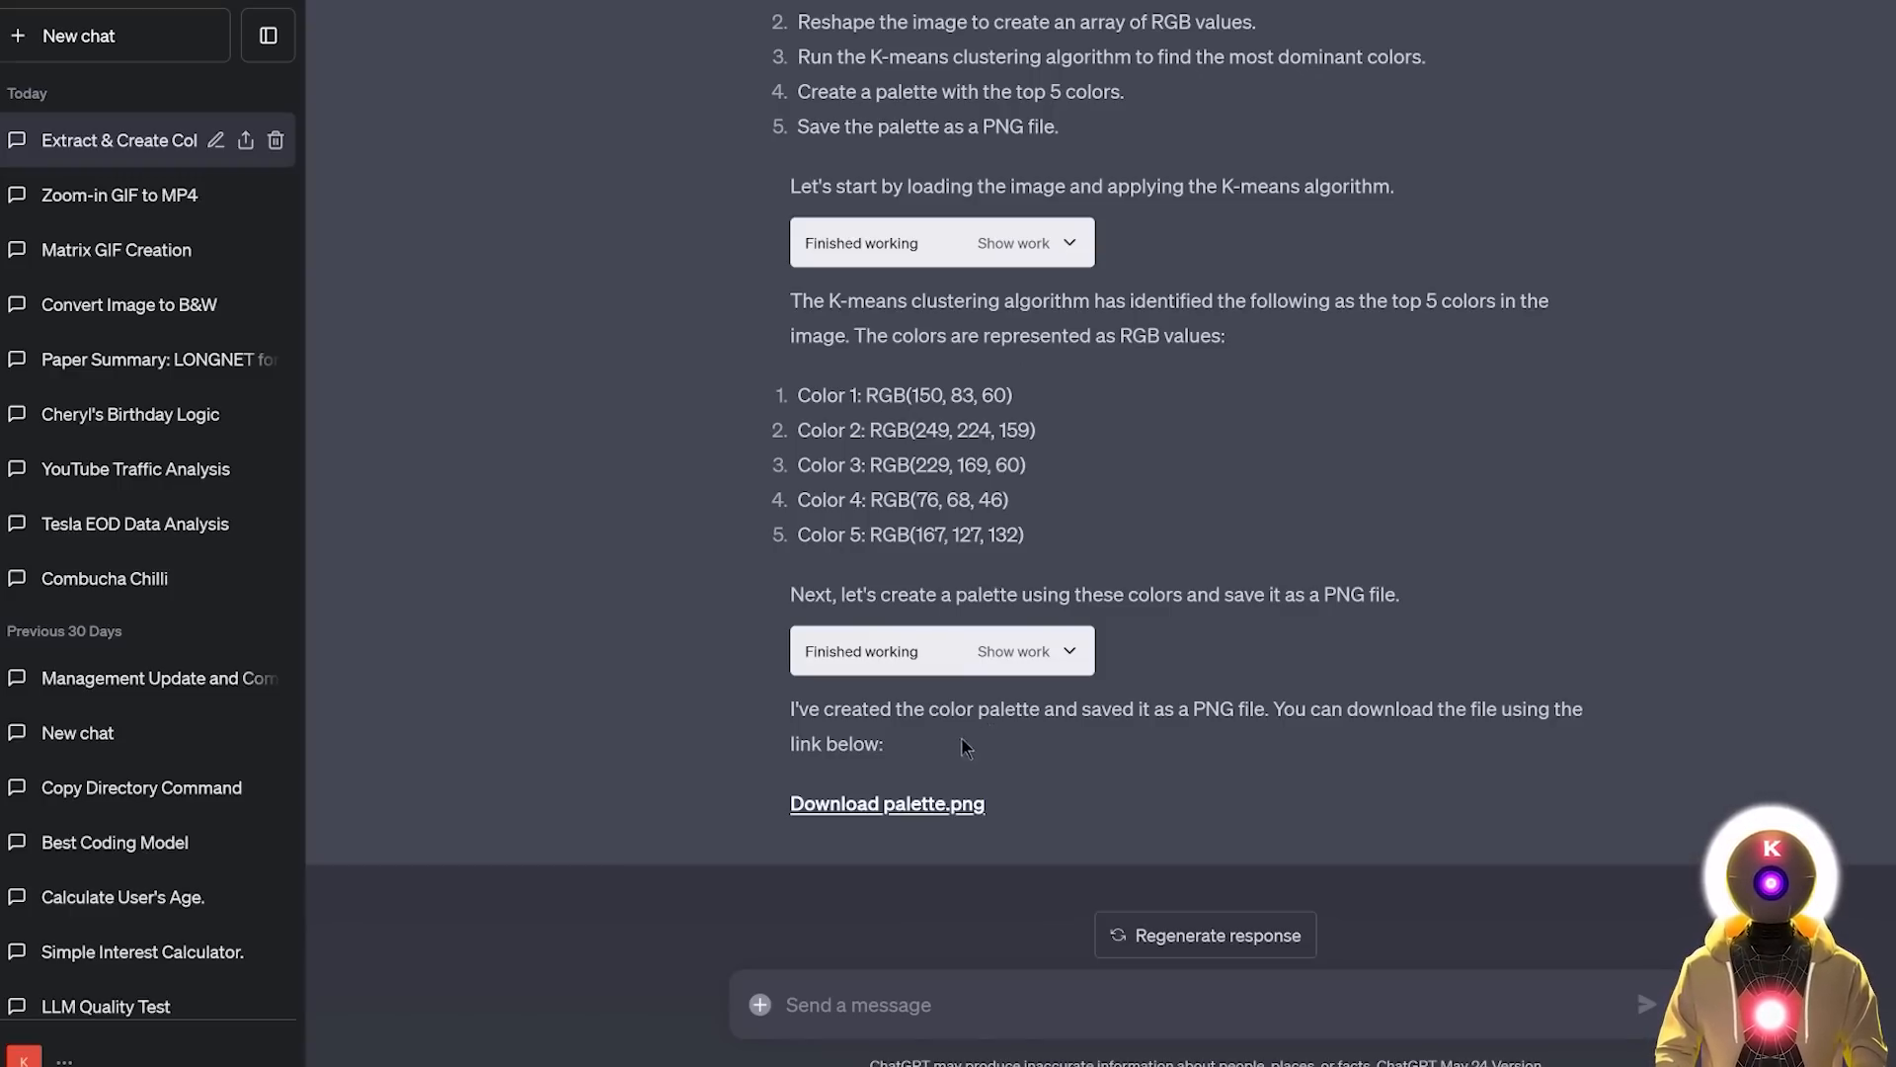
pyautogui.click(887, 804)
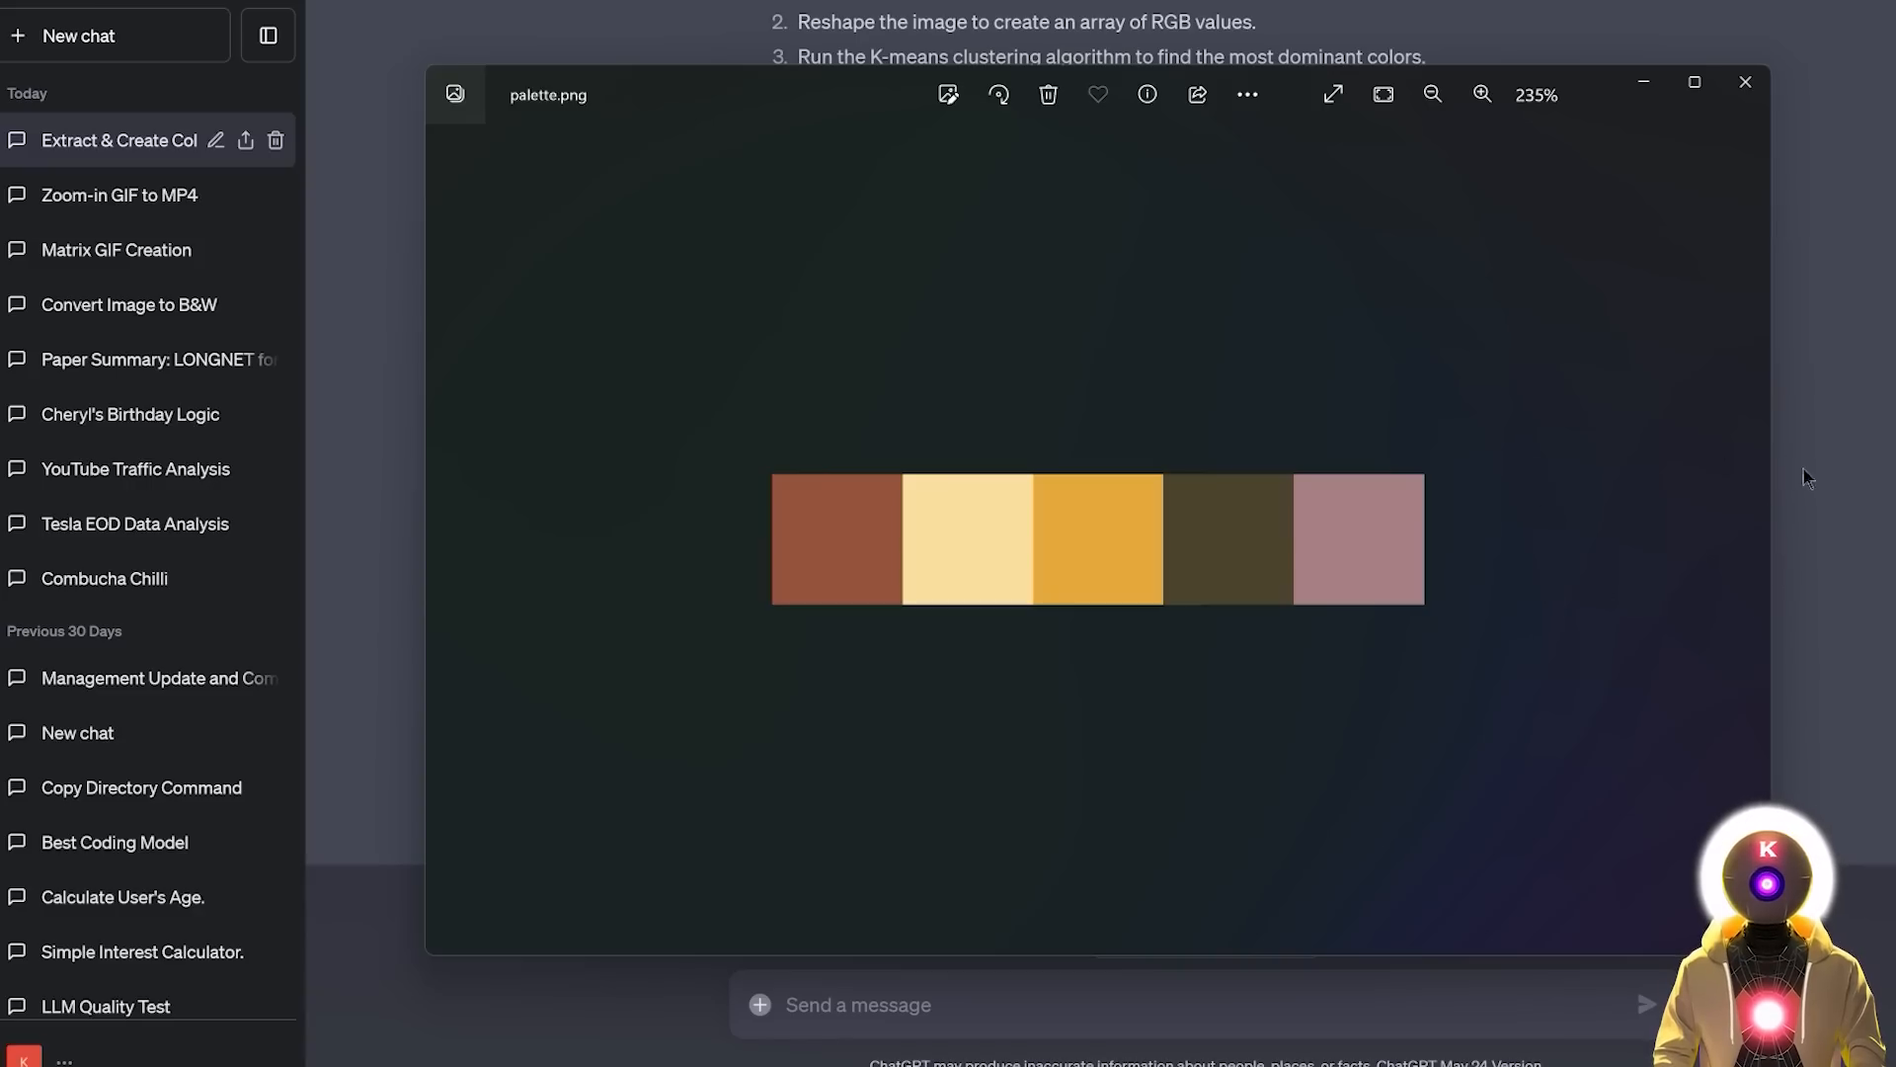
pyautogui.moveTo(1588, 262)
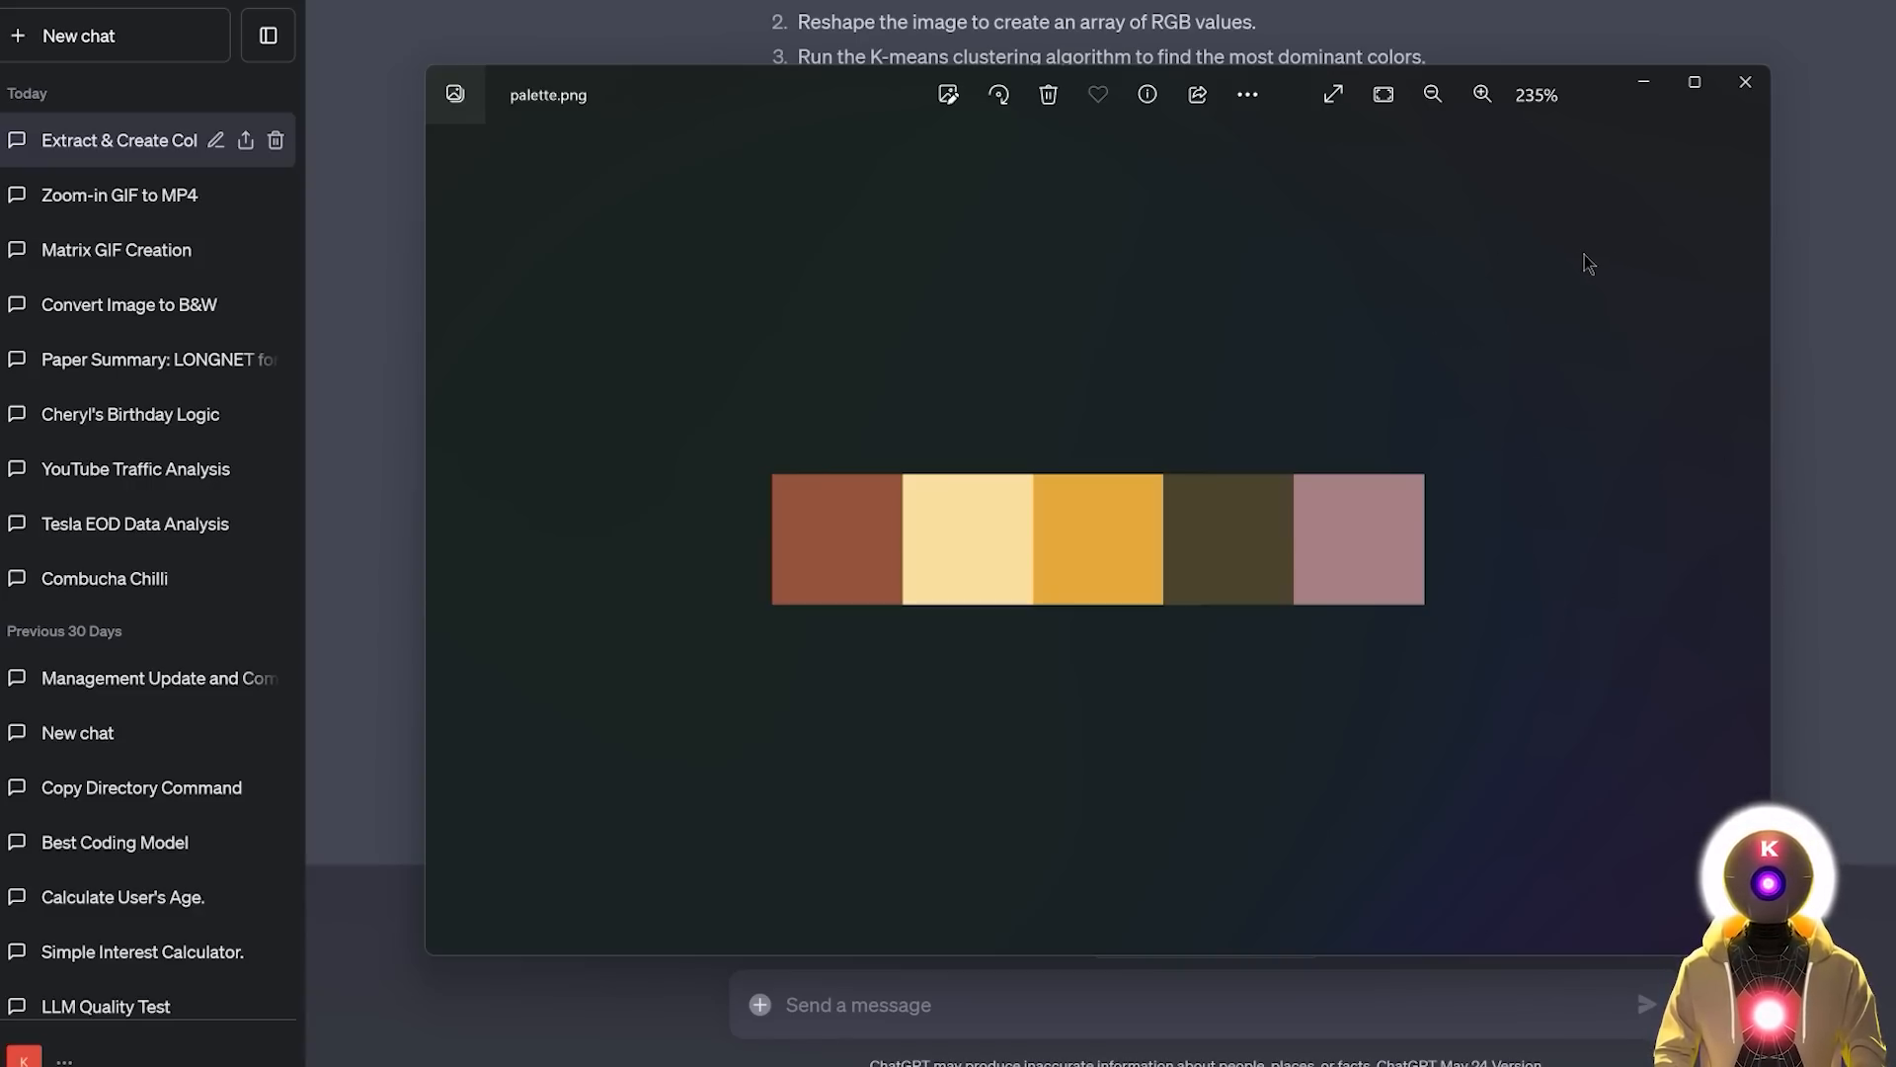
pyautogui.moveTo(1339, 369)
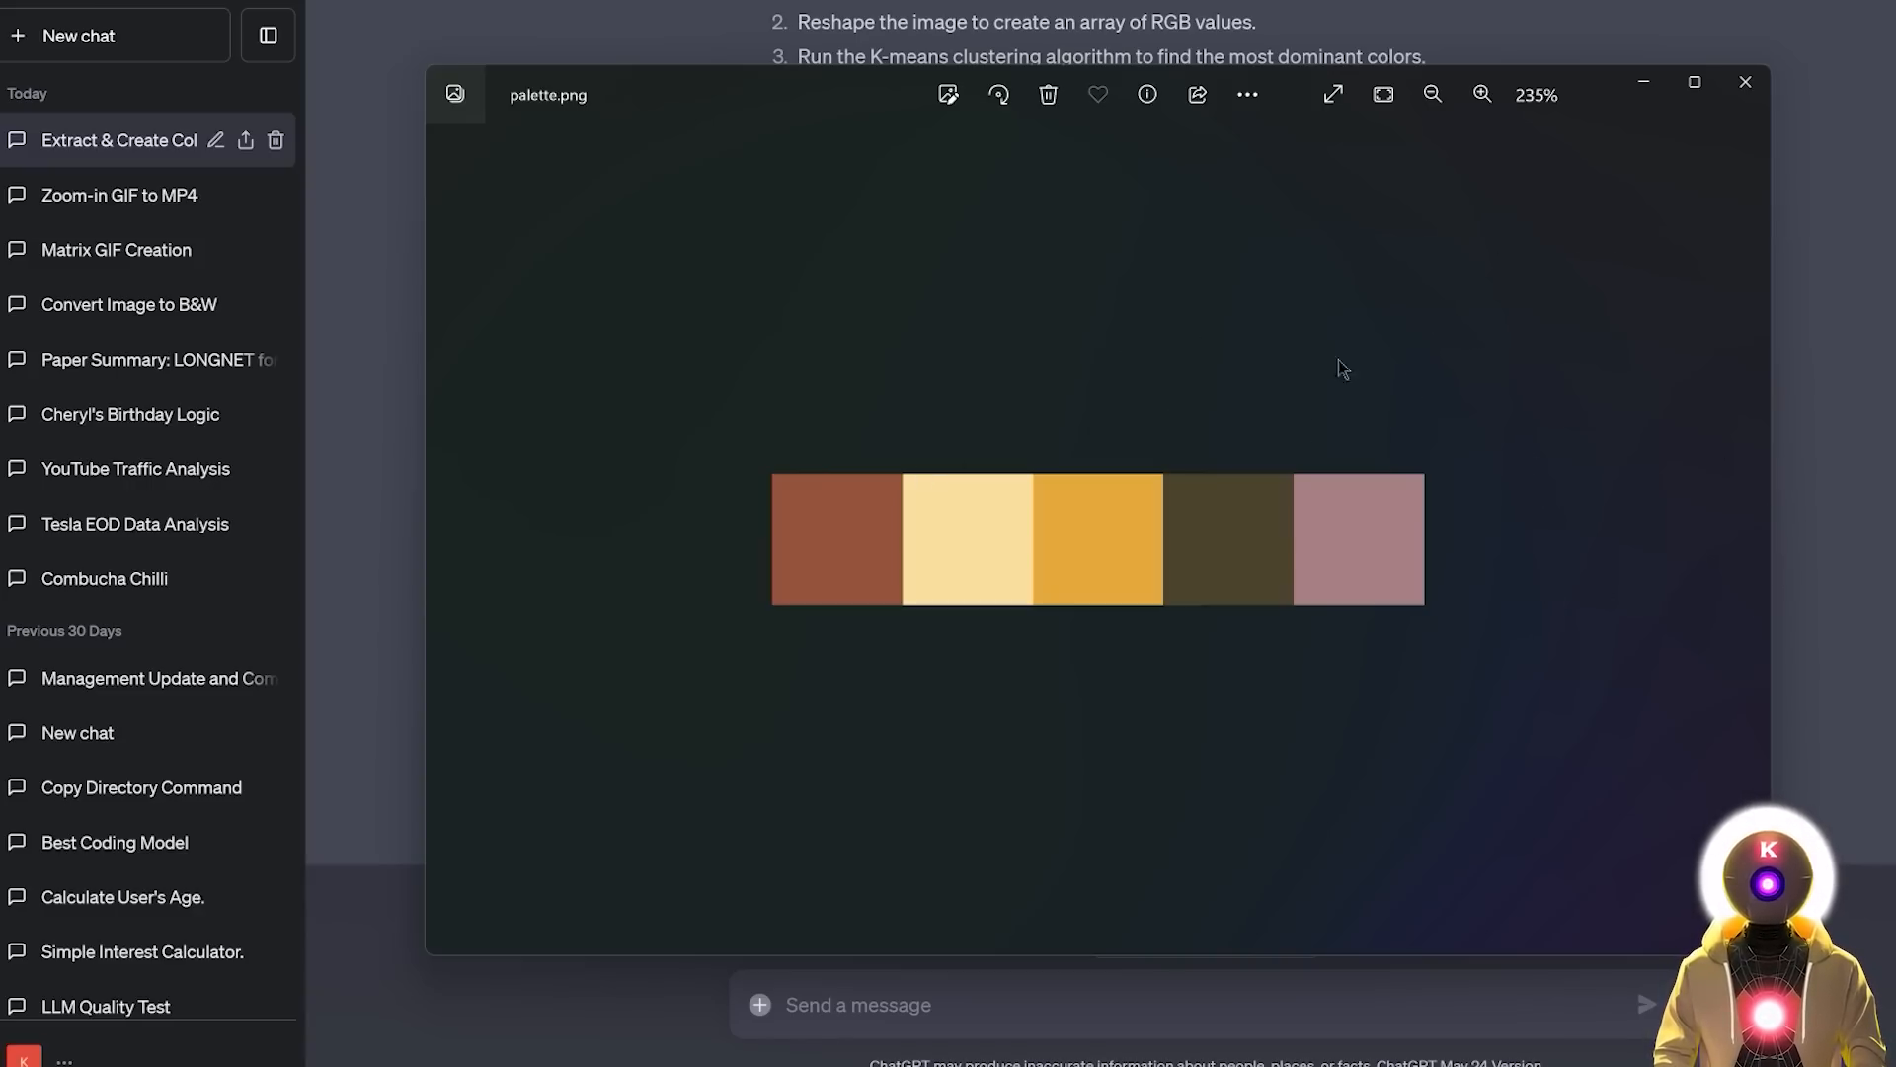
pyautogui.moveTo(1338, 535)
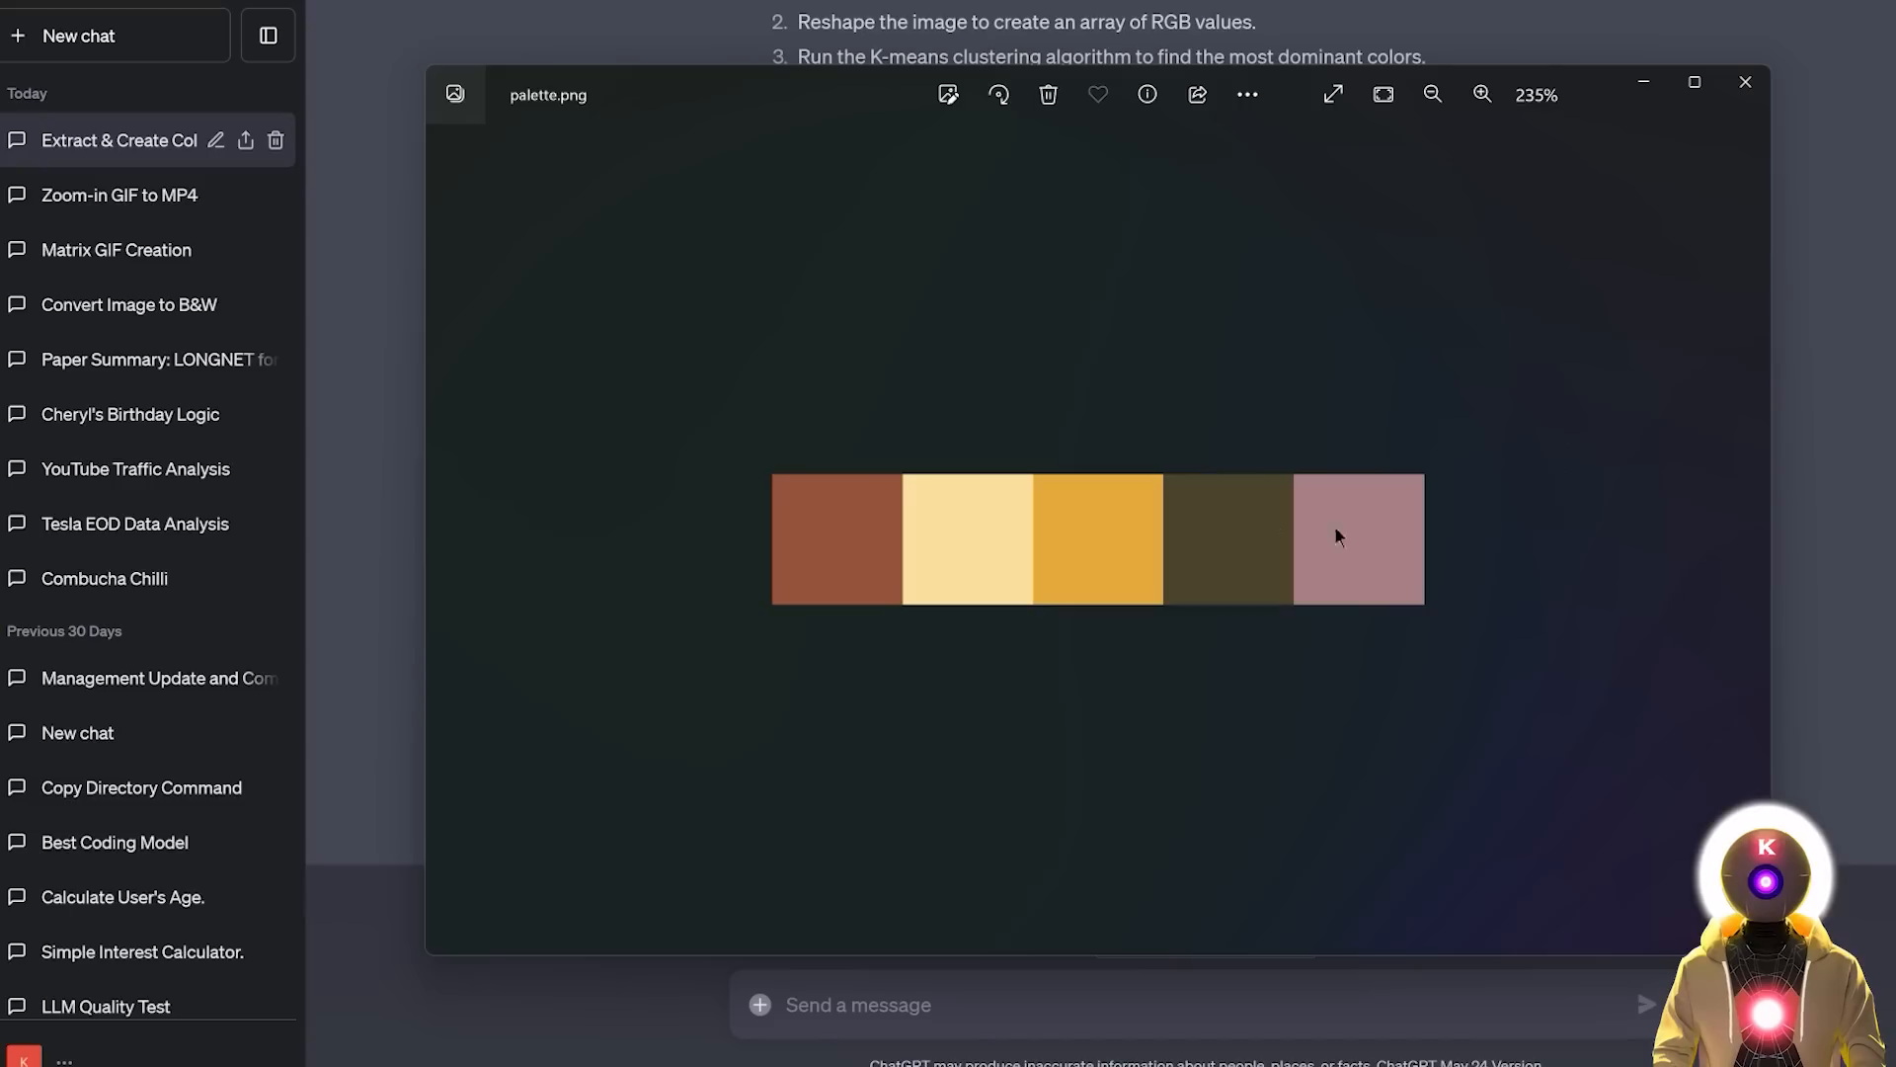
pyautogui.moveTo(1389, 304)
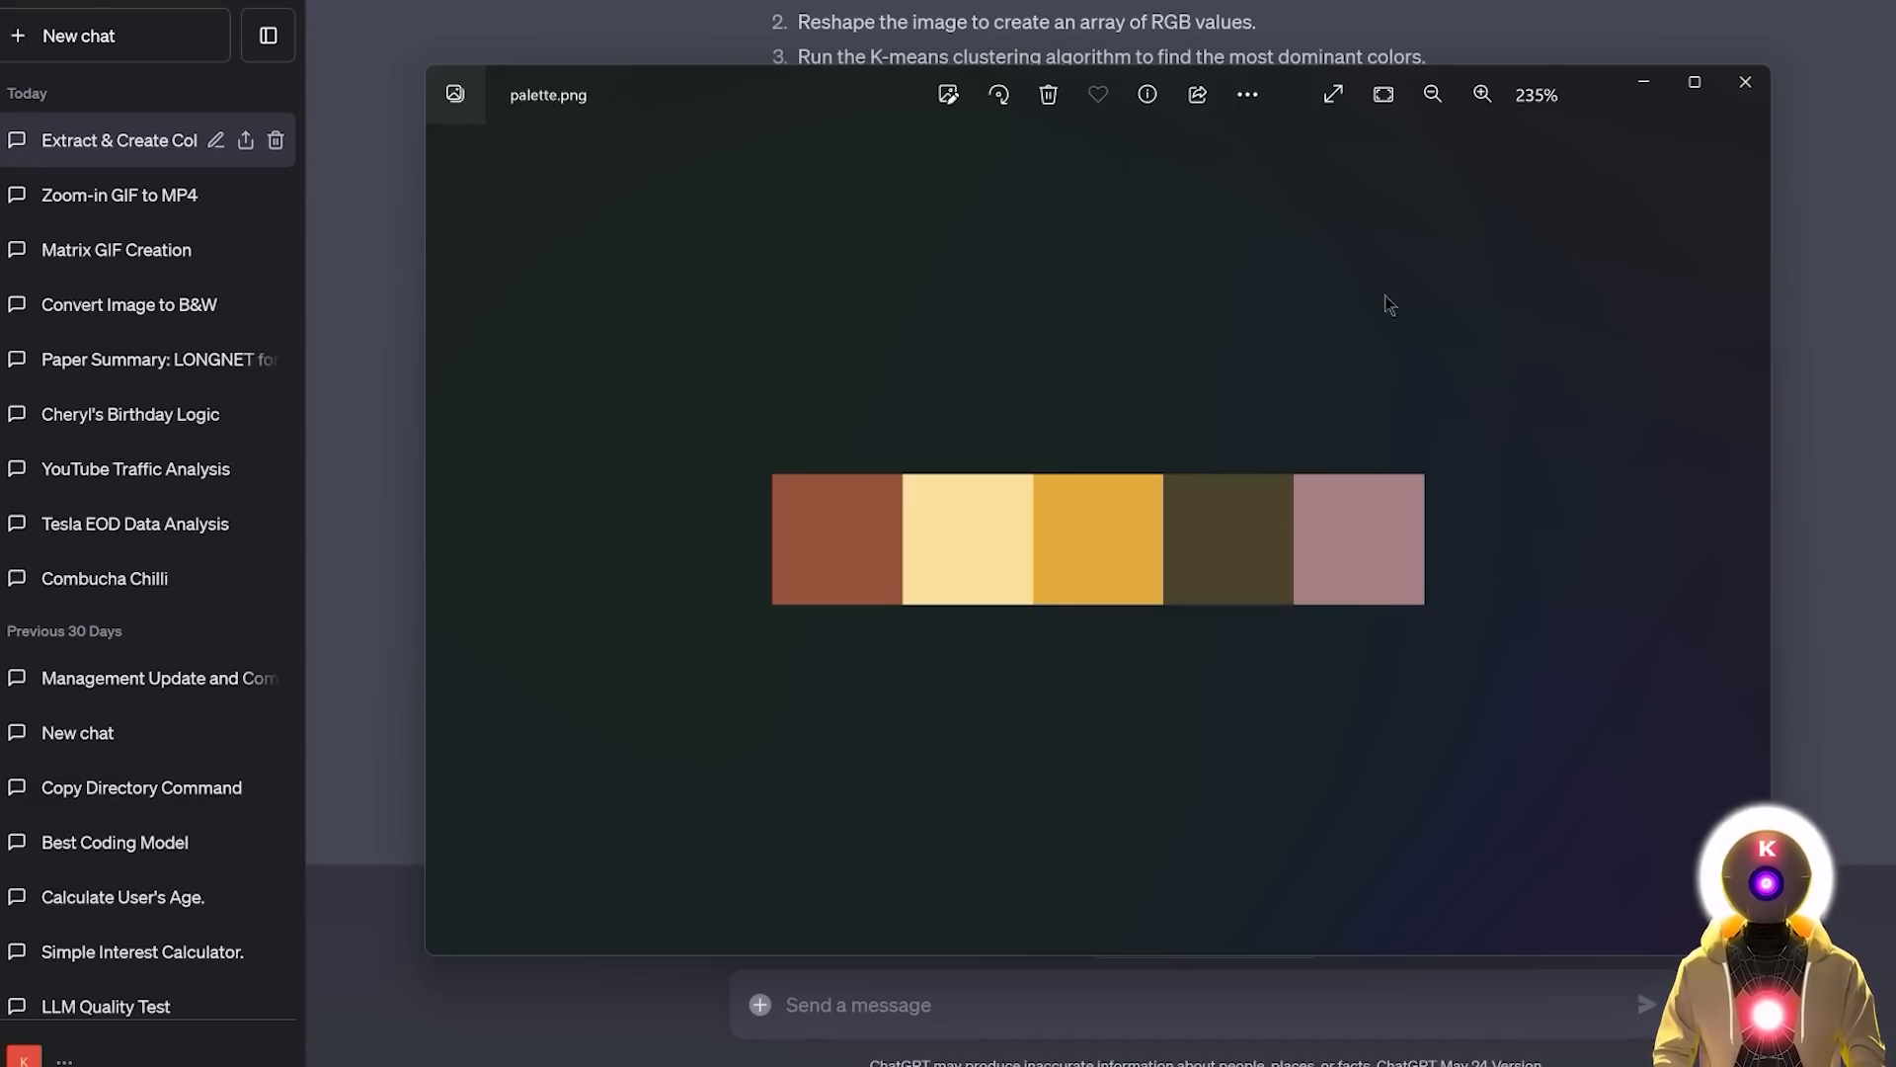
pyautogui.moveTo(1555, 458)
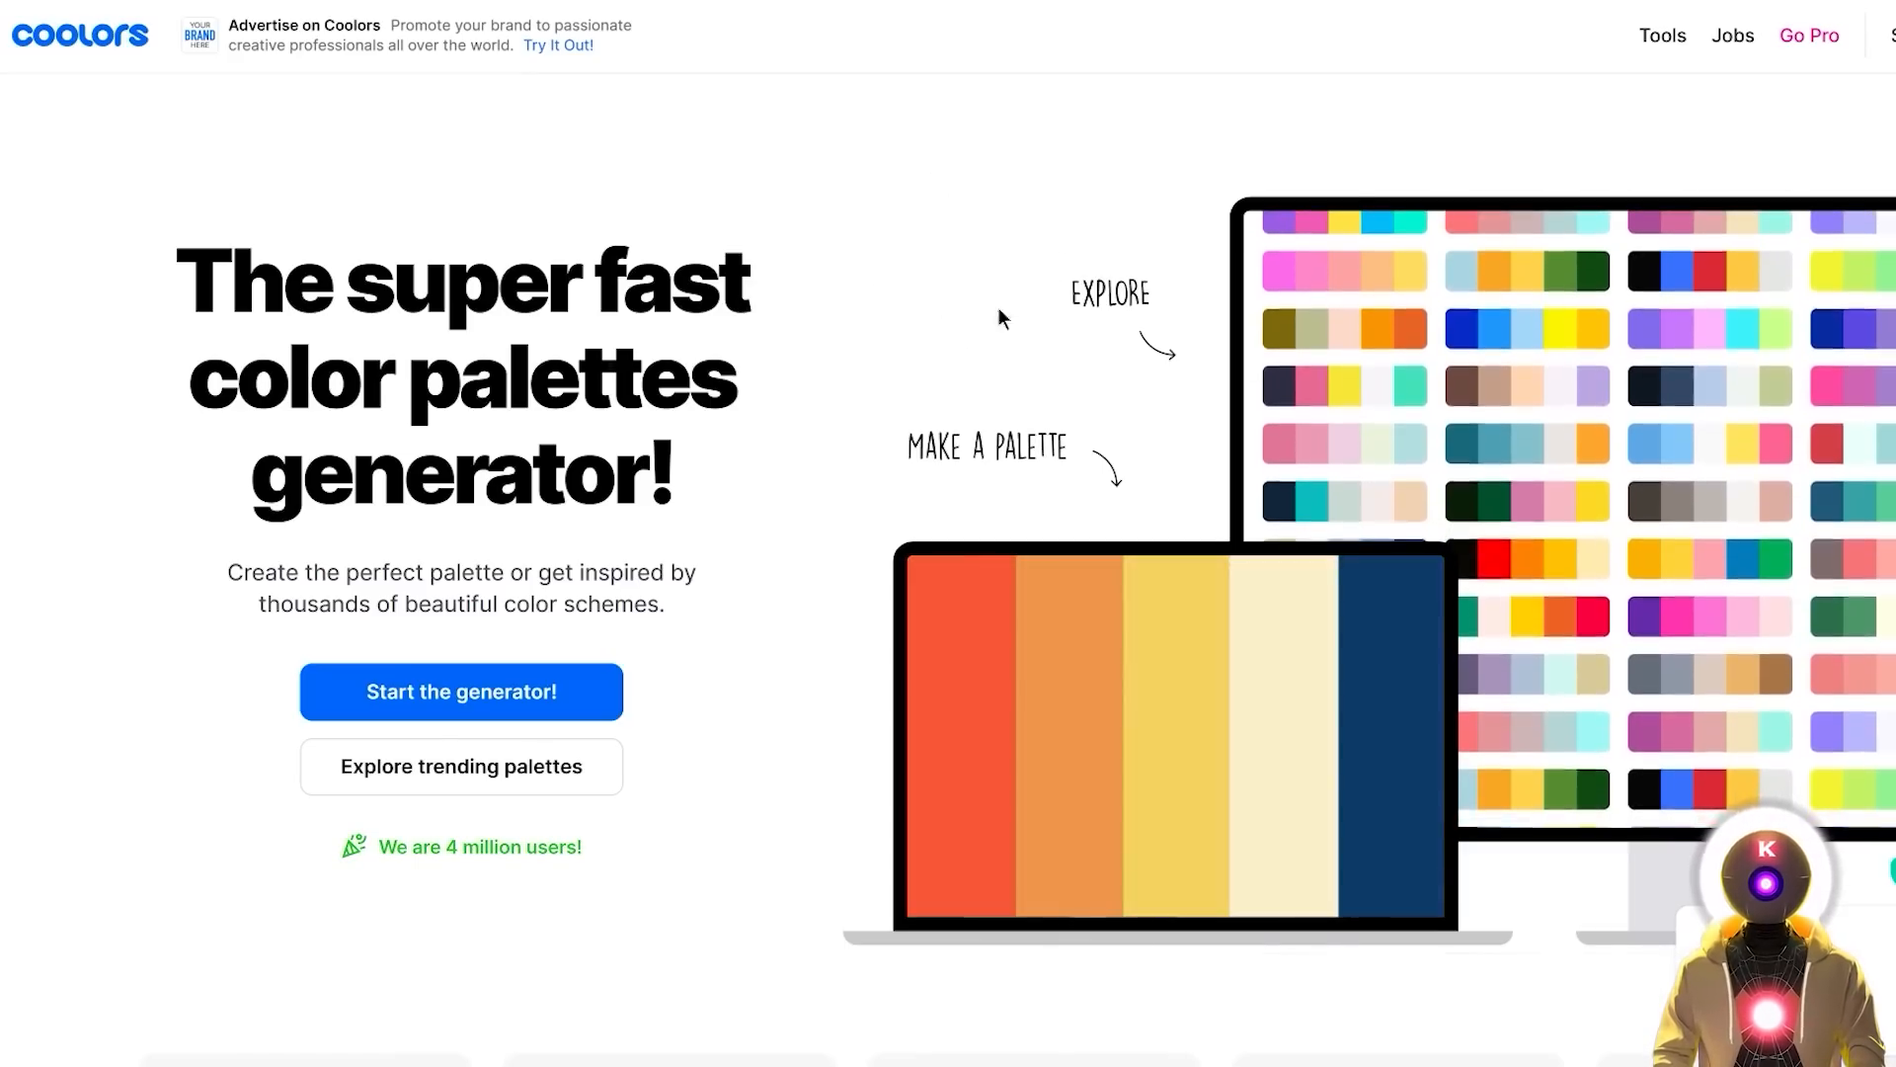
pyautogui.click(461, 766)
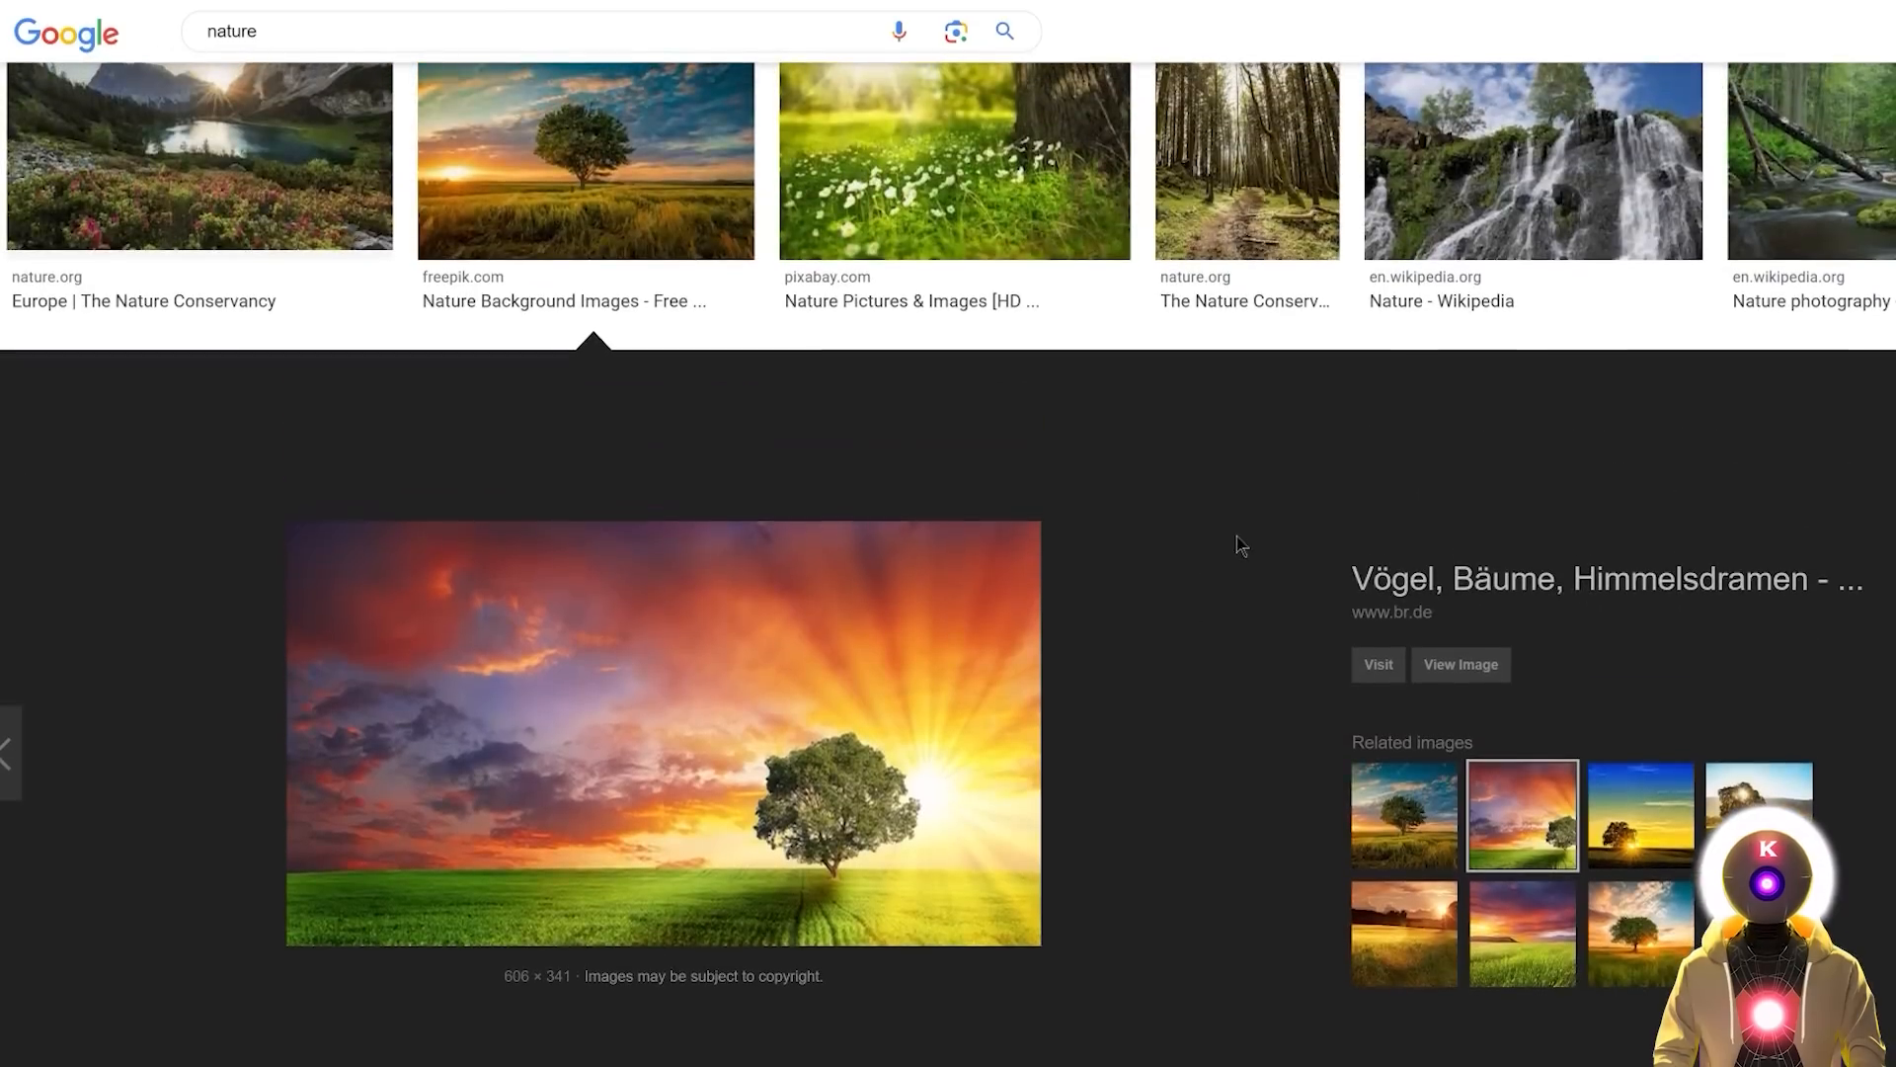
pyautogui.moveTo(1247, 473)
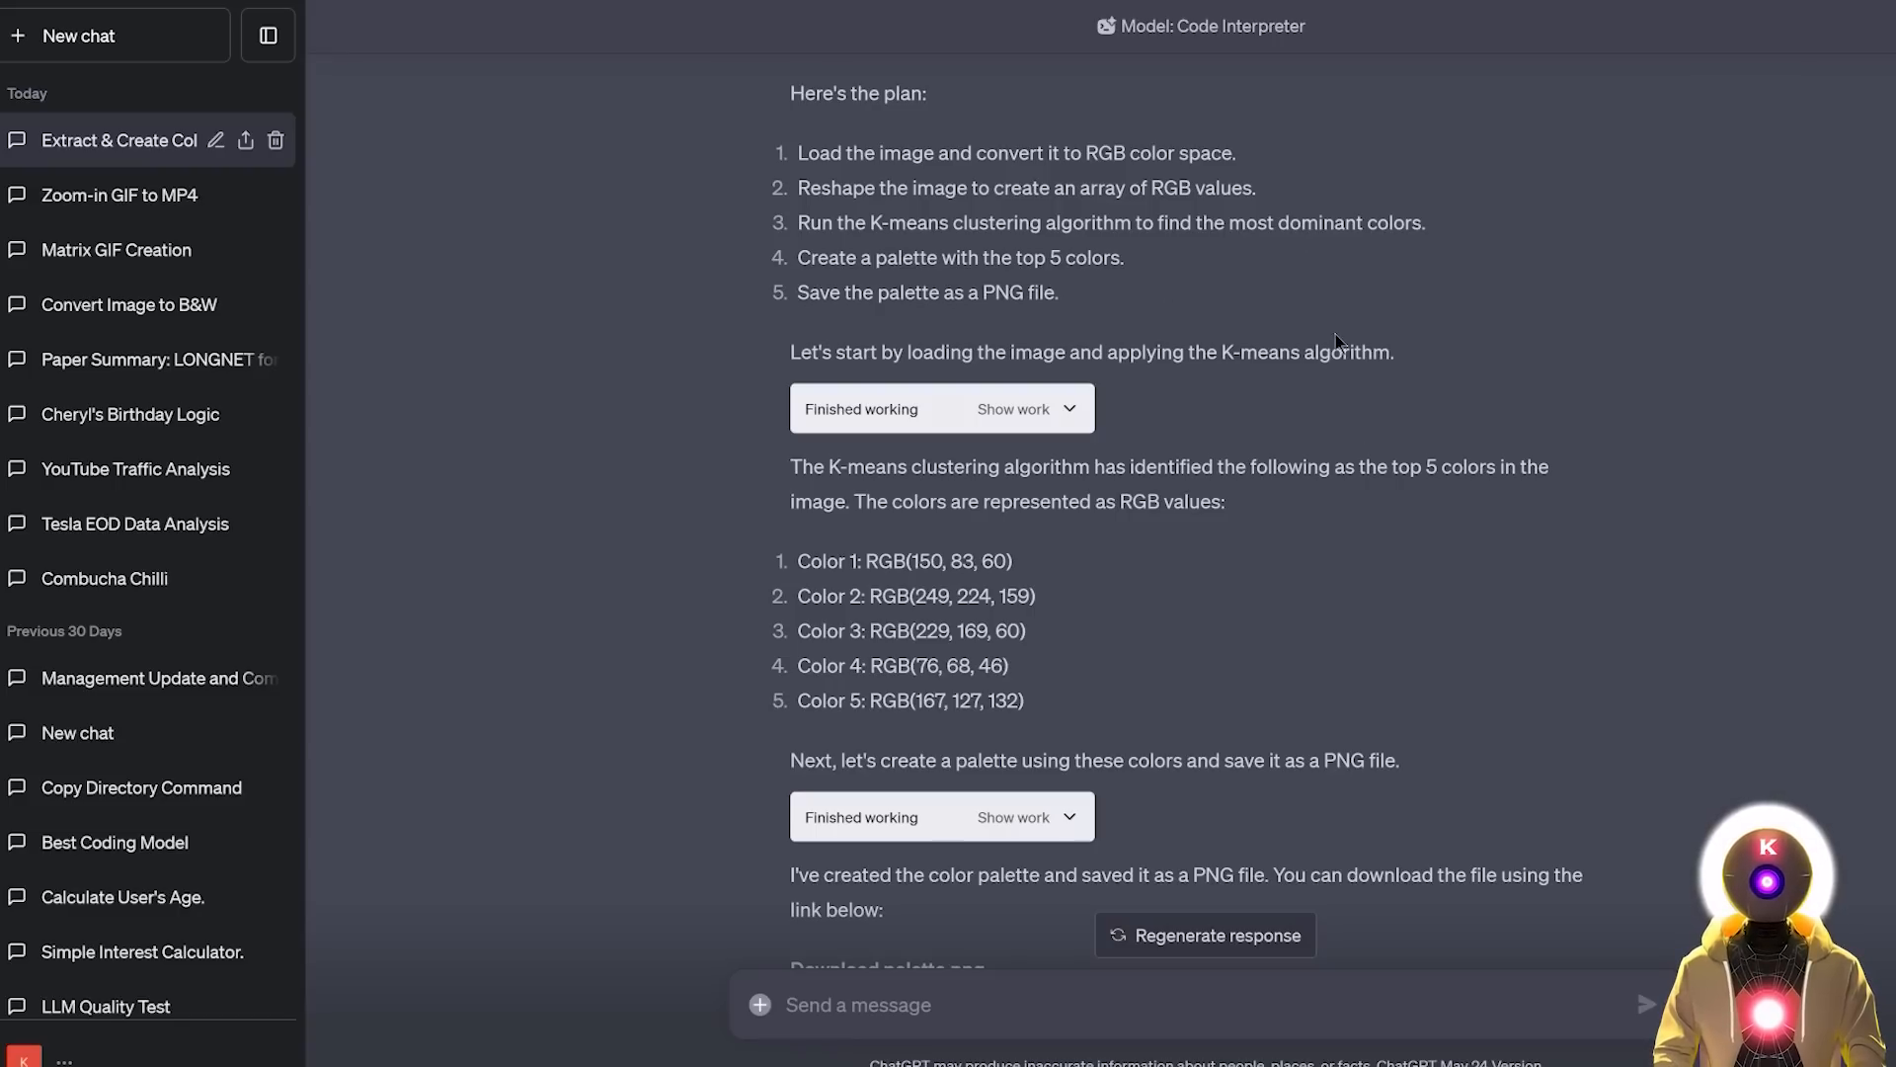
pyautogui.moveTo(1240, 390)
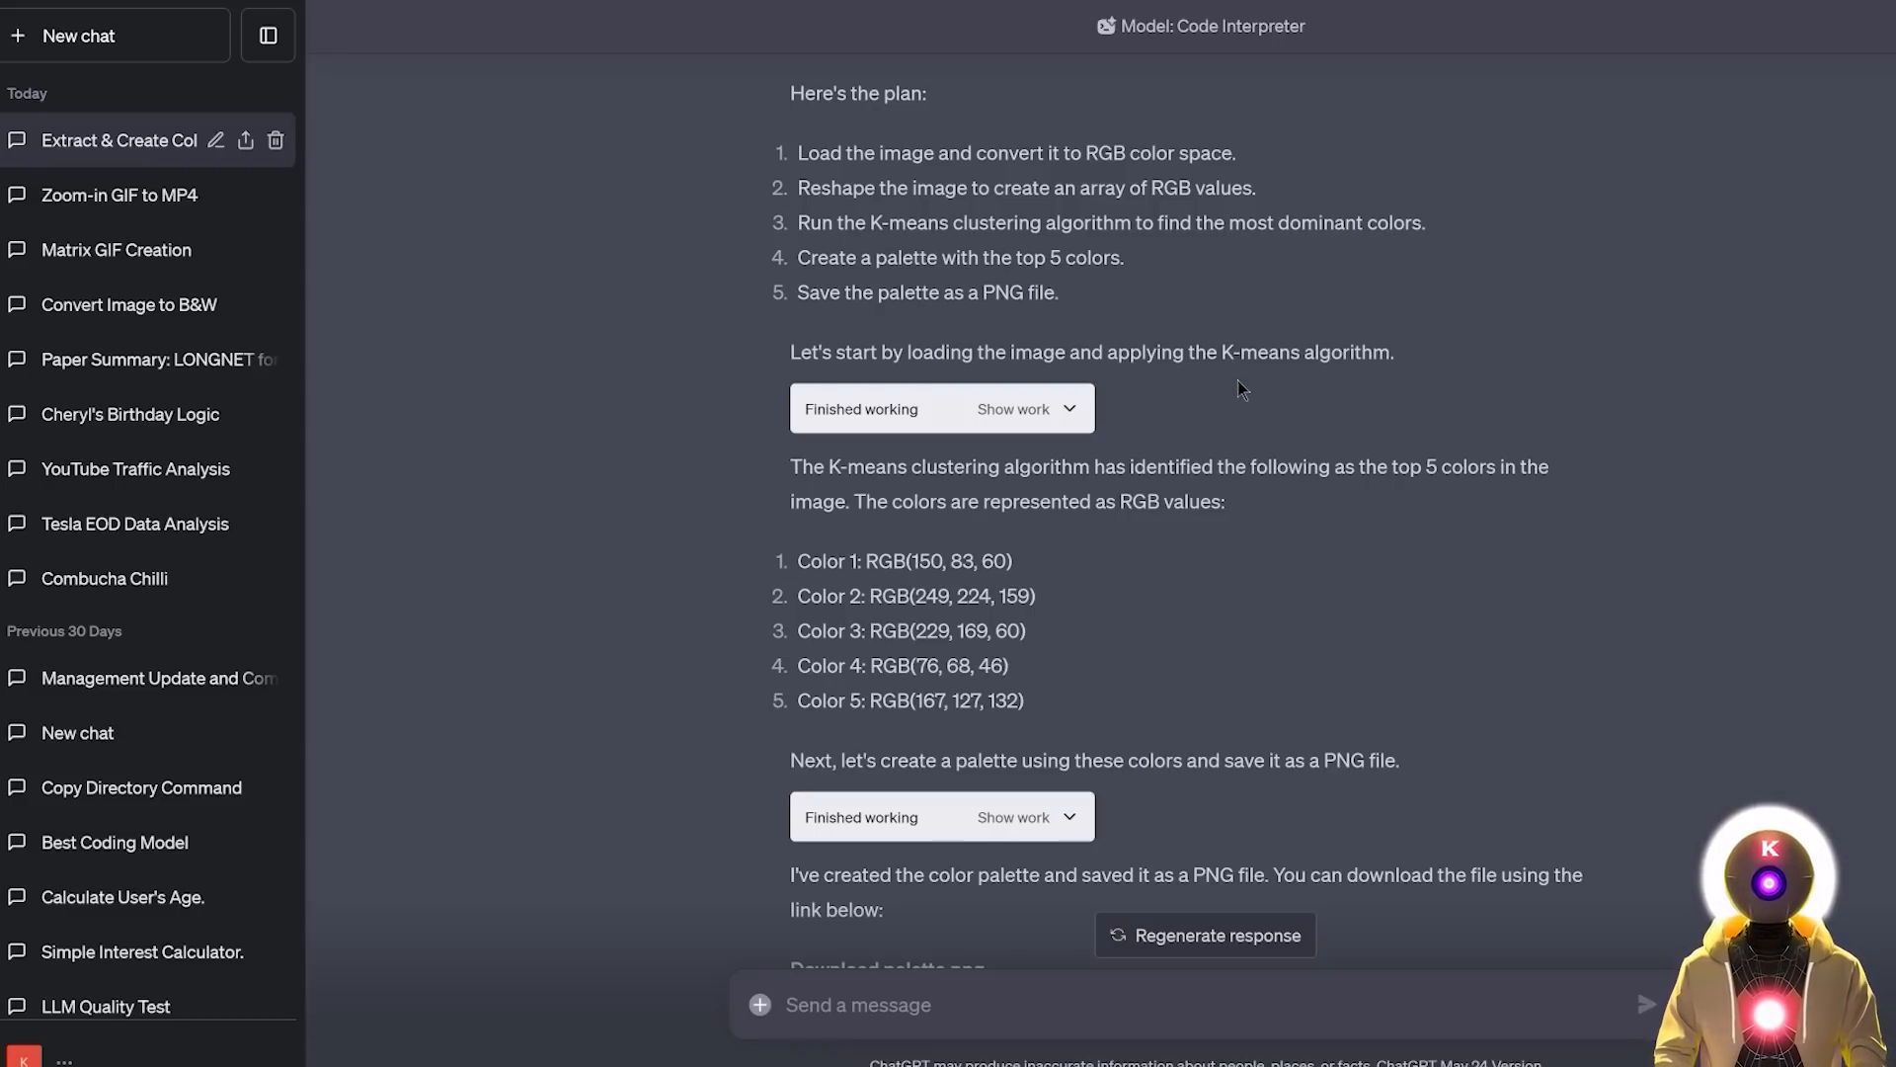
pyautogui.scroll(-3)
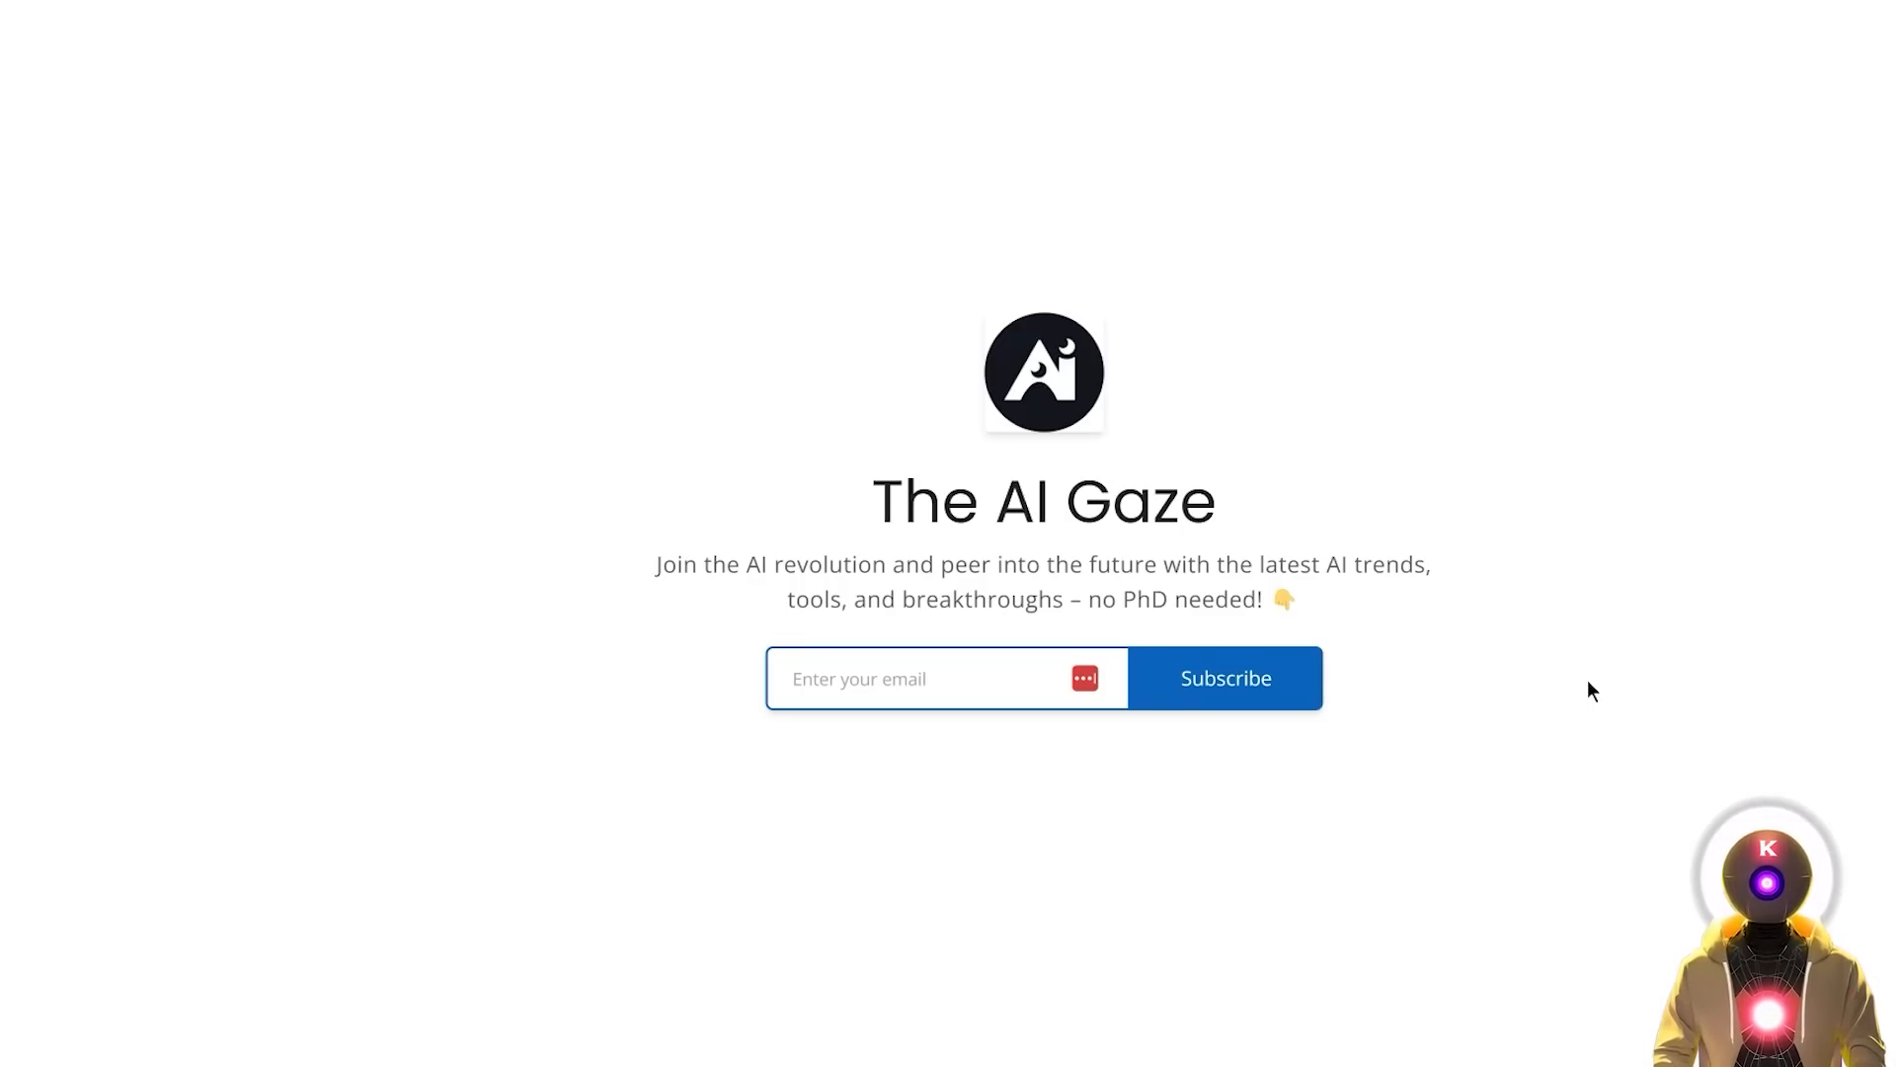
pyautogui.moveTo(1814, 289)
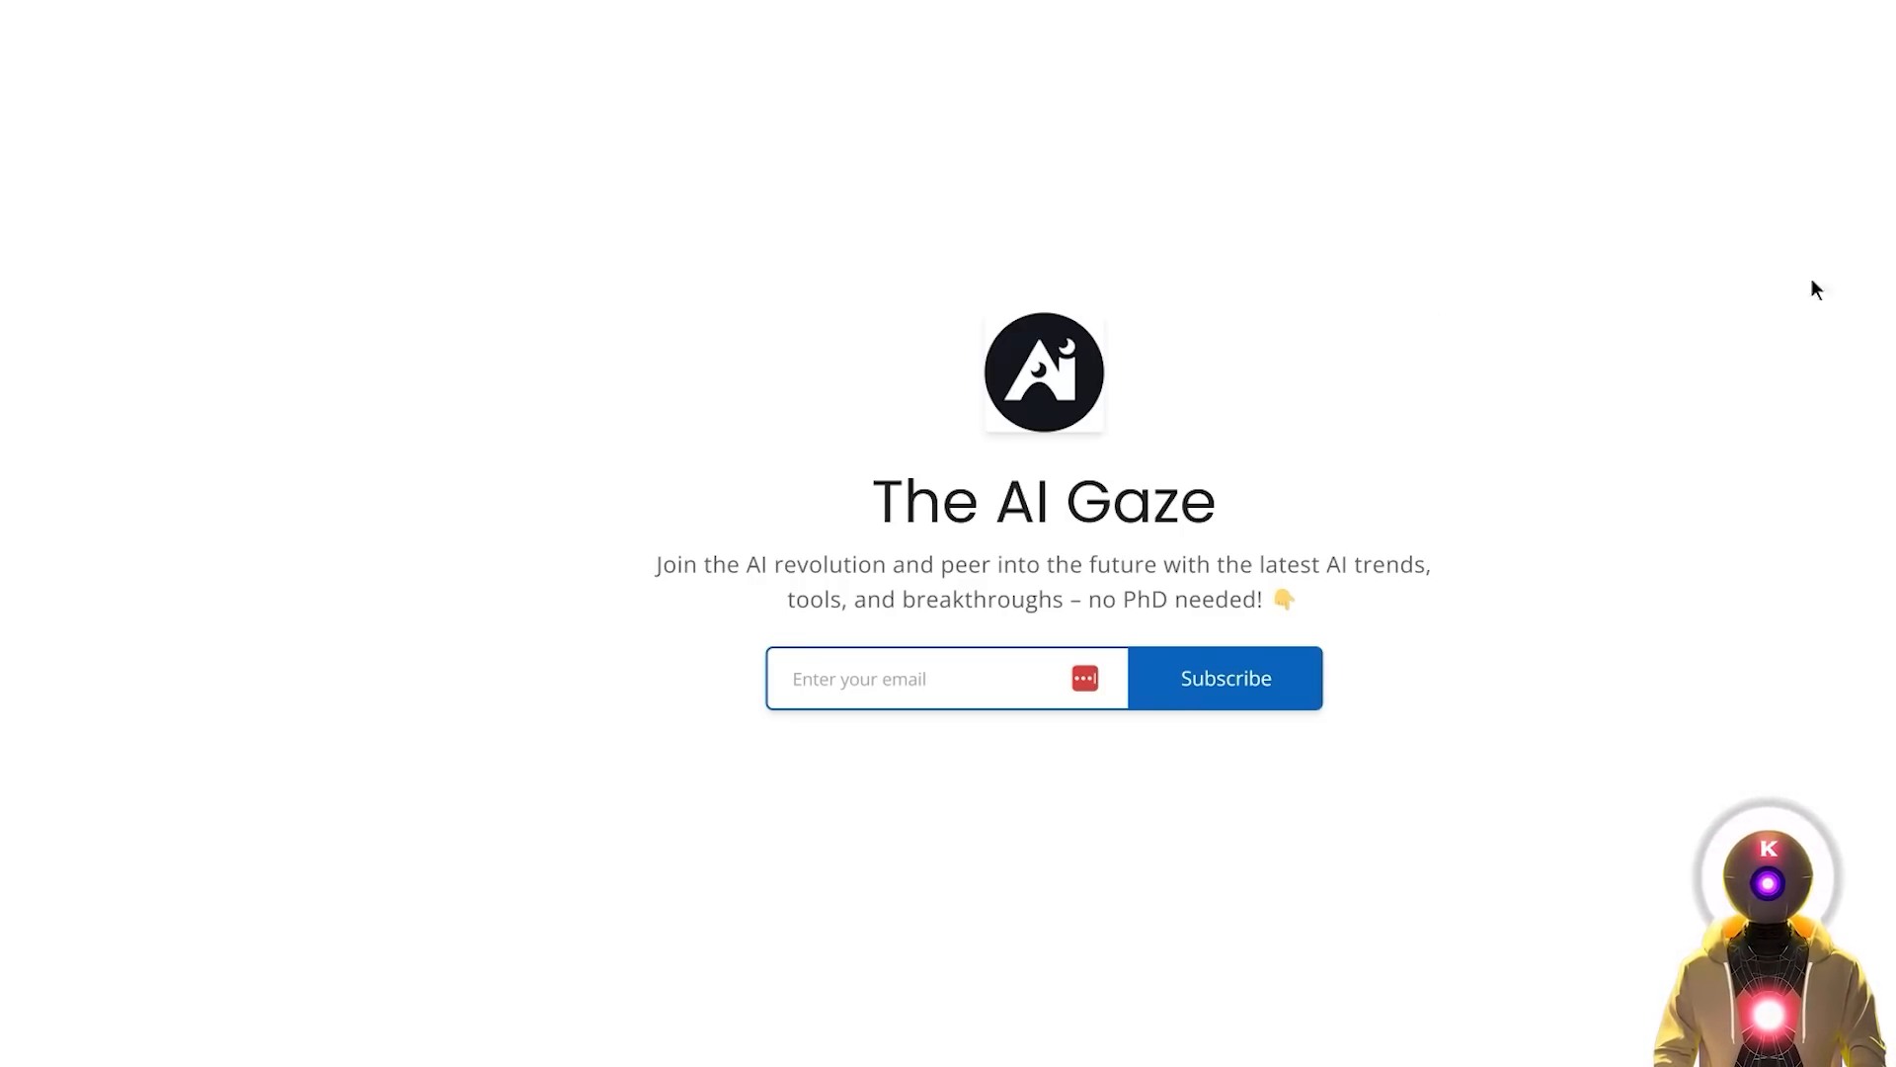
pyautogui.moveTo(1493, 379)
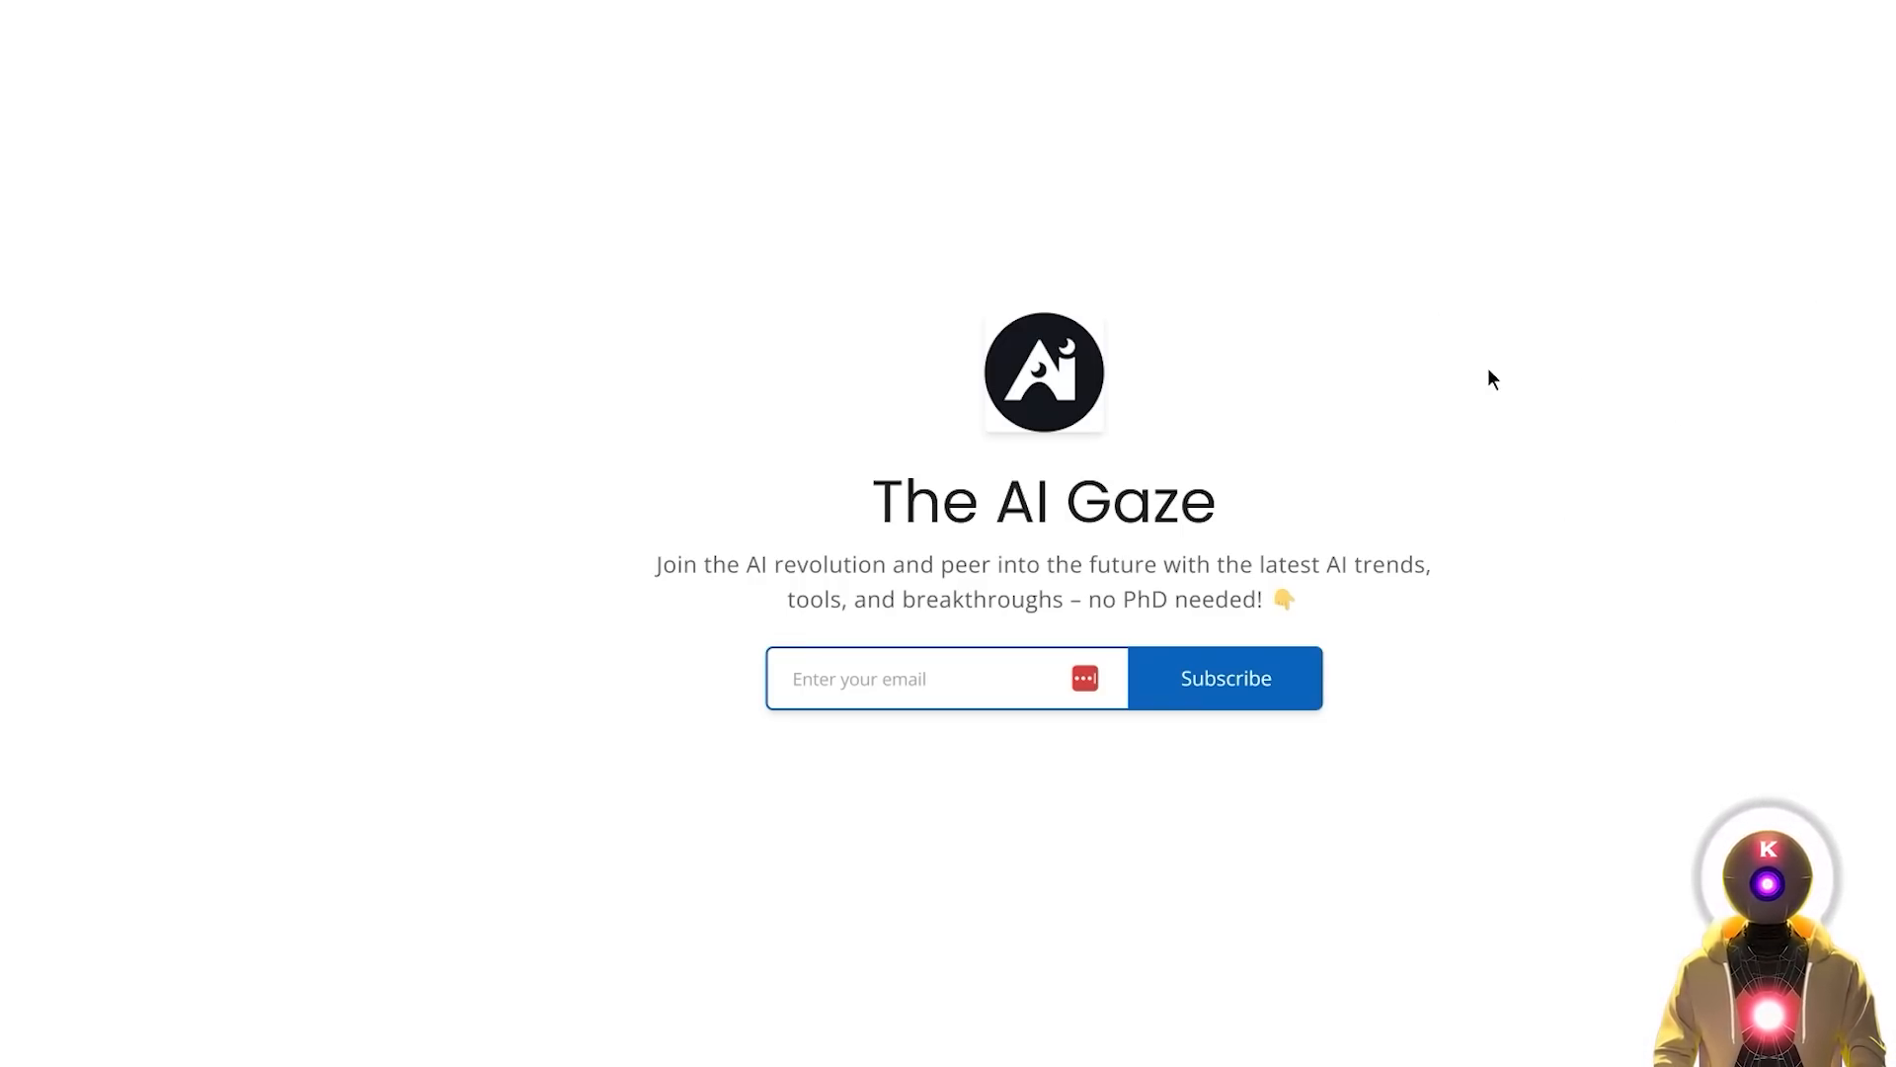
pyautogui.moveTo(1409, 430)
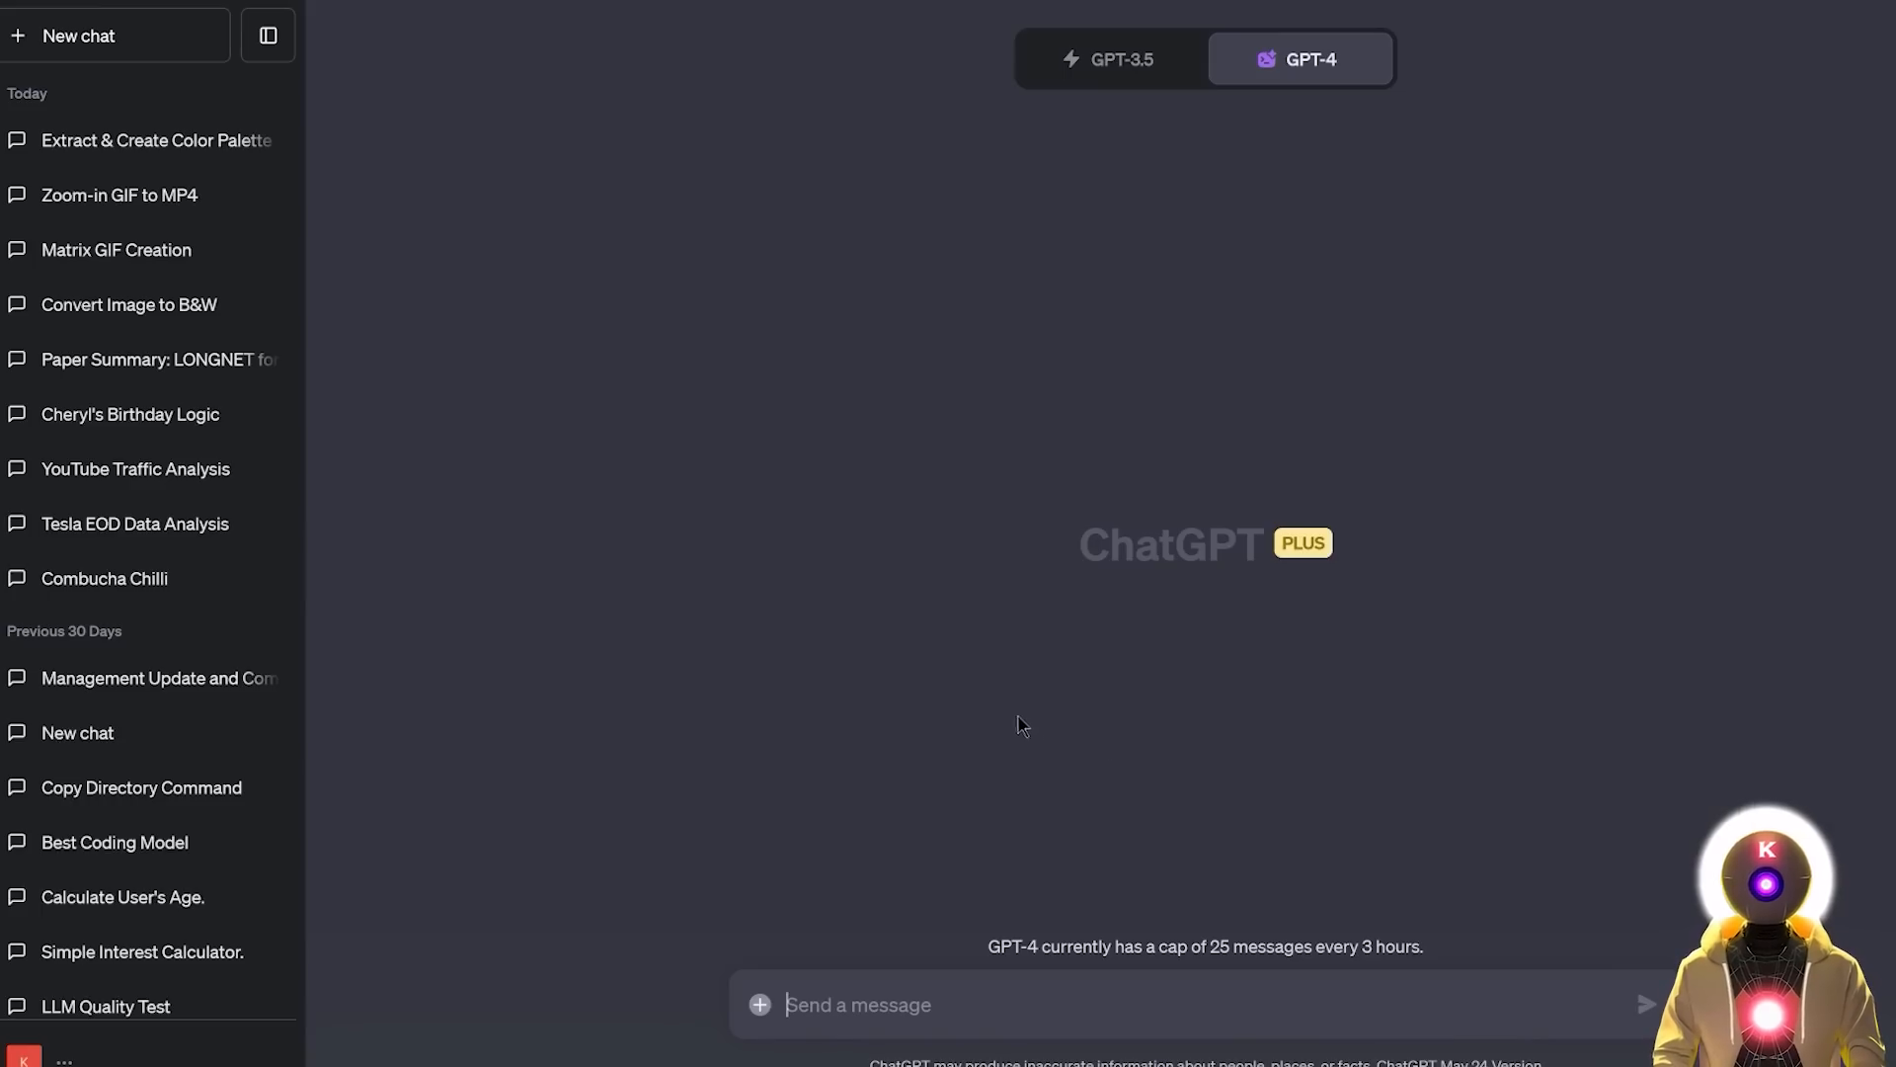
pyautogui.write('Create a QR code for https://theaigaze.beehiiv.com/subscribe and show it to me.')
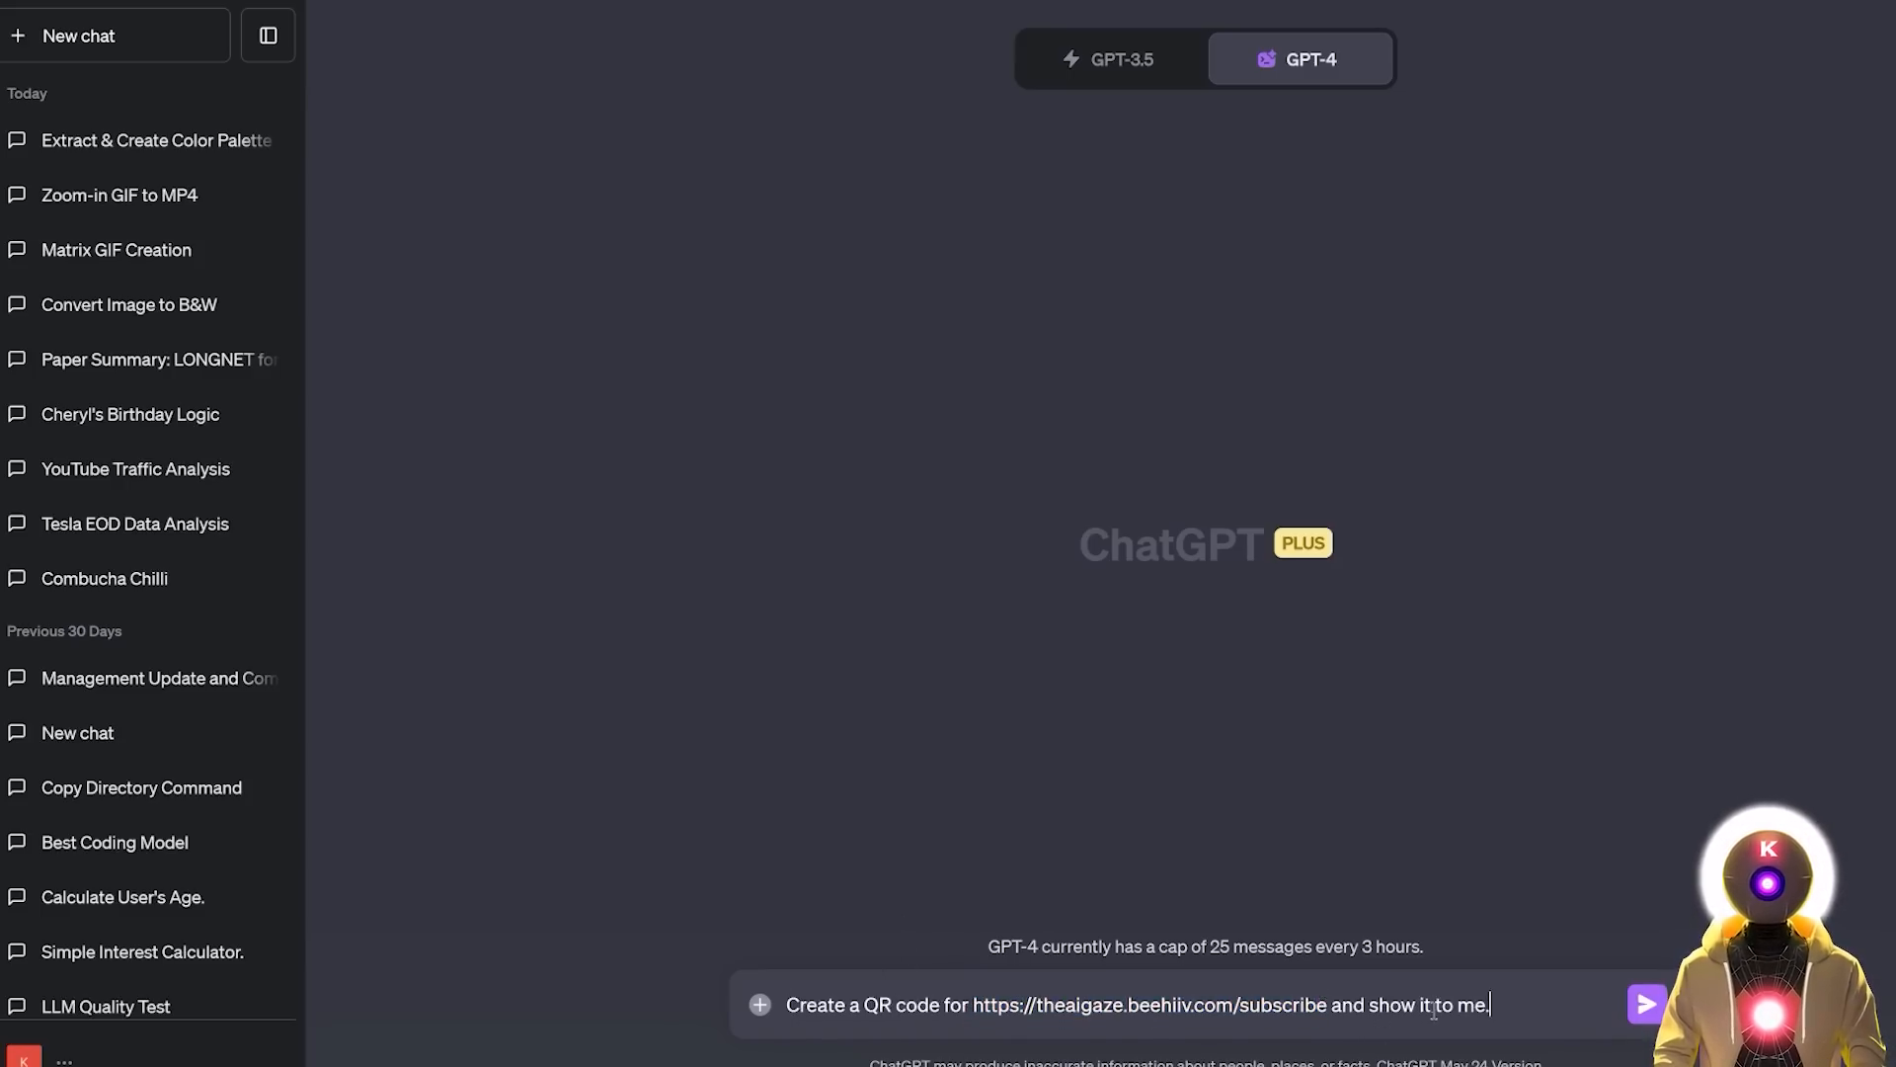
pyautogui.click(1645, 1003)
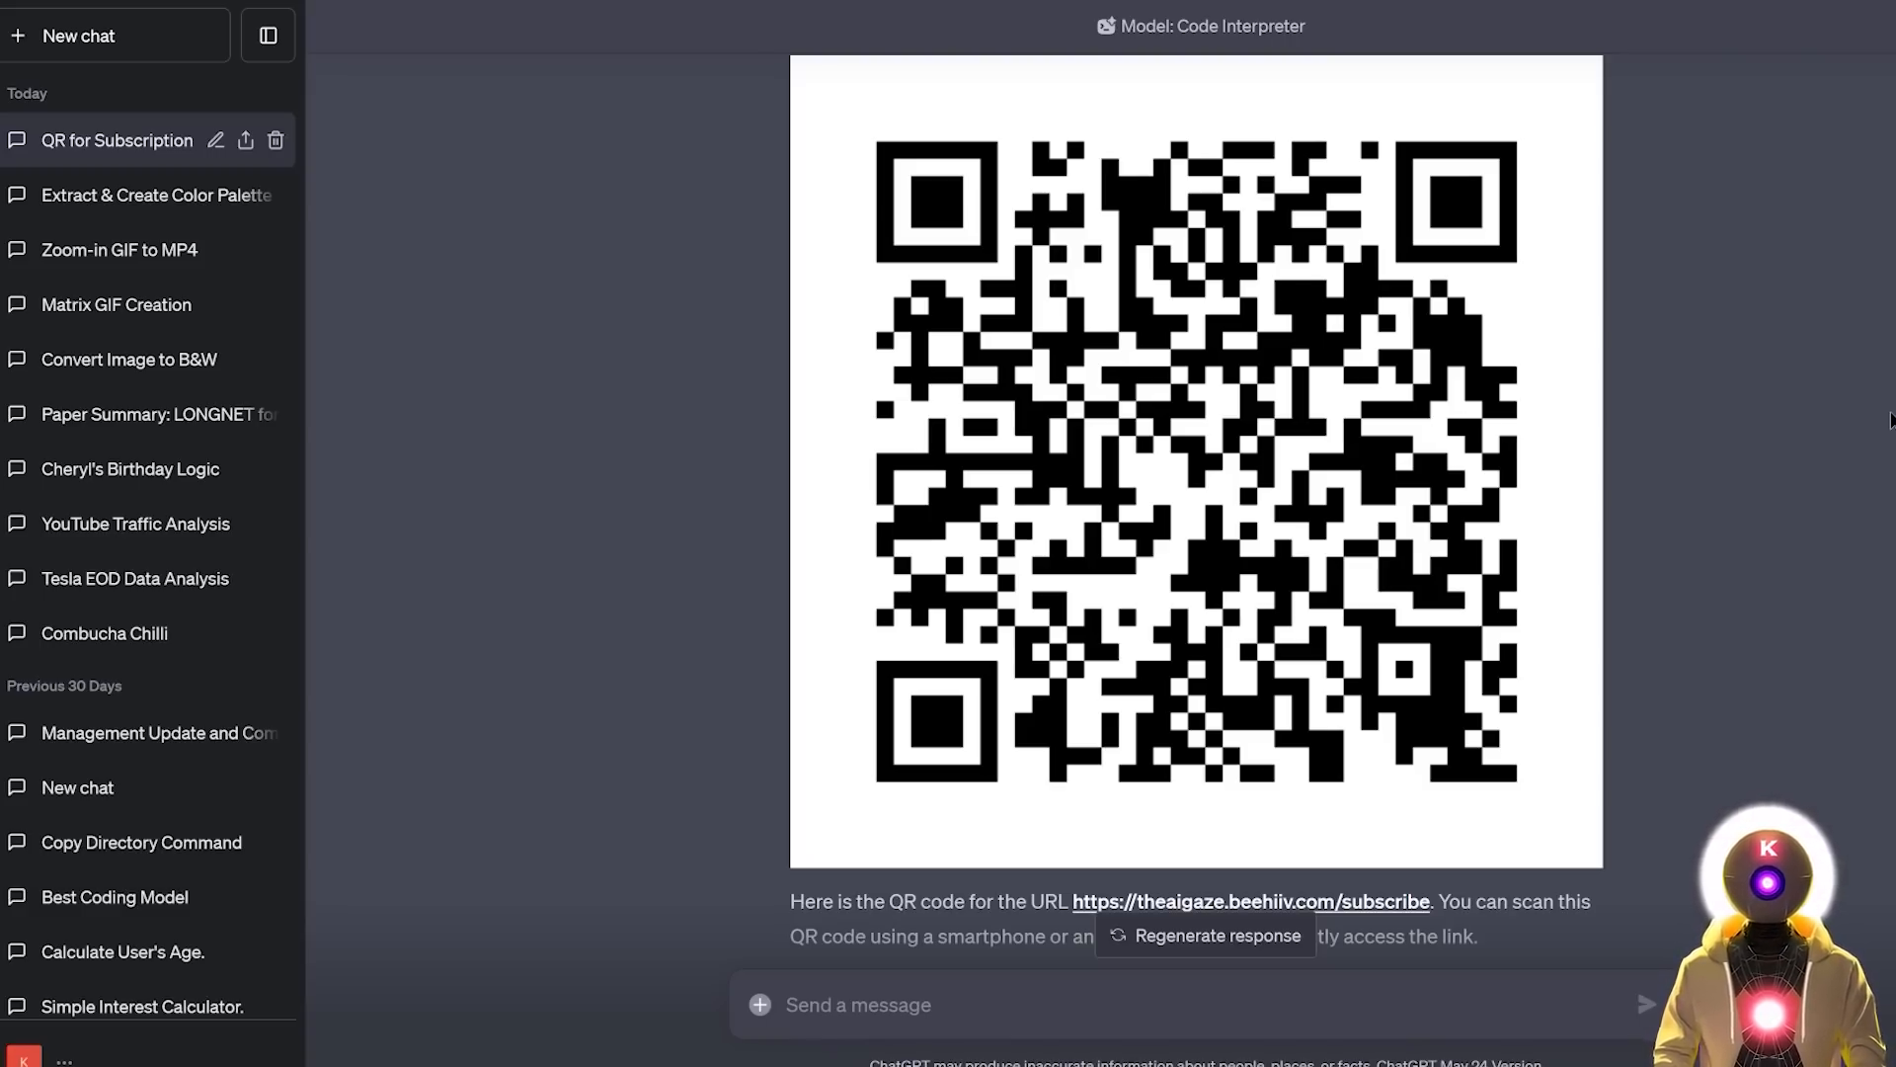
pyautogui.moveTo(1819, 396)
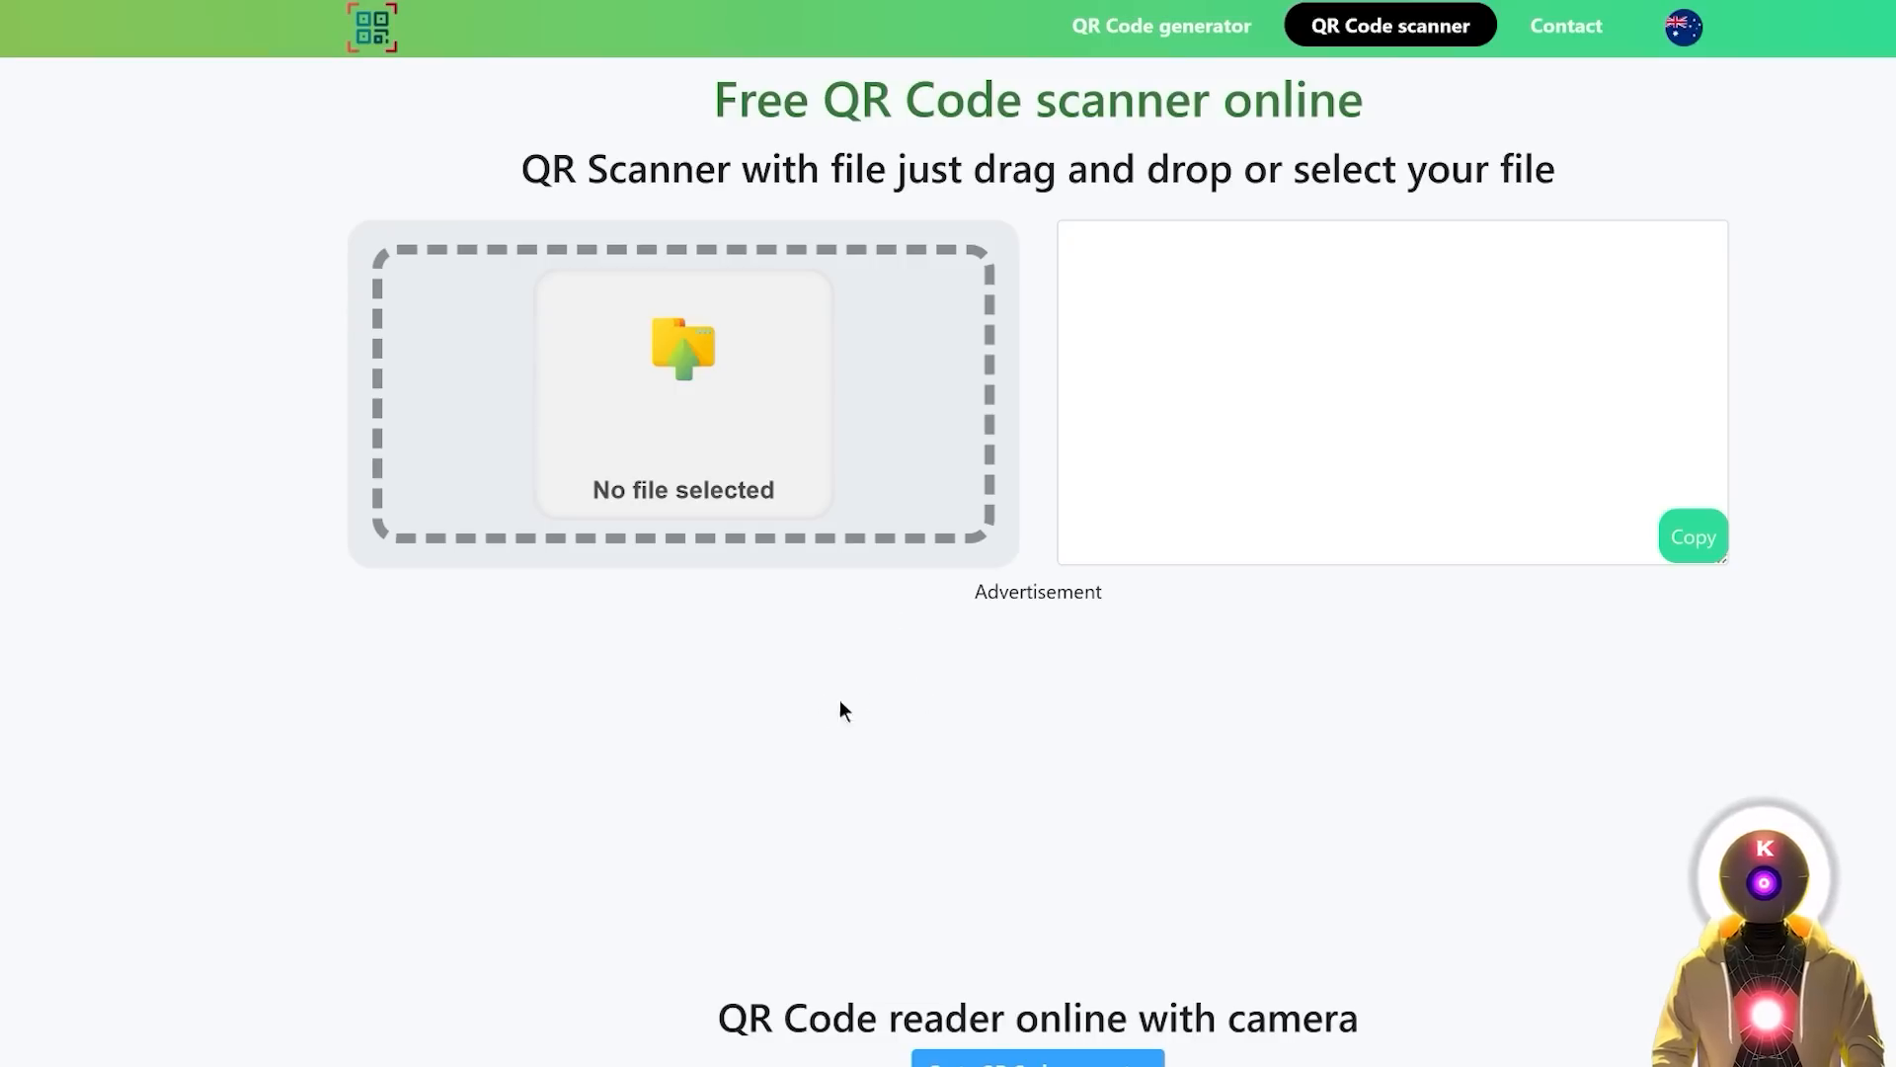
pyautogui.moveTo(746, 440)
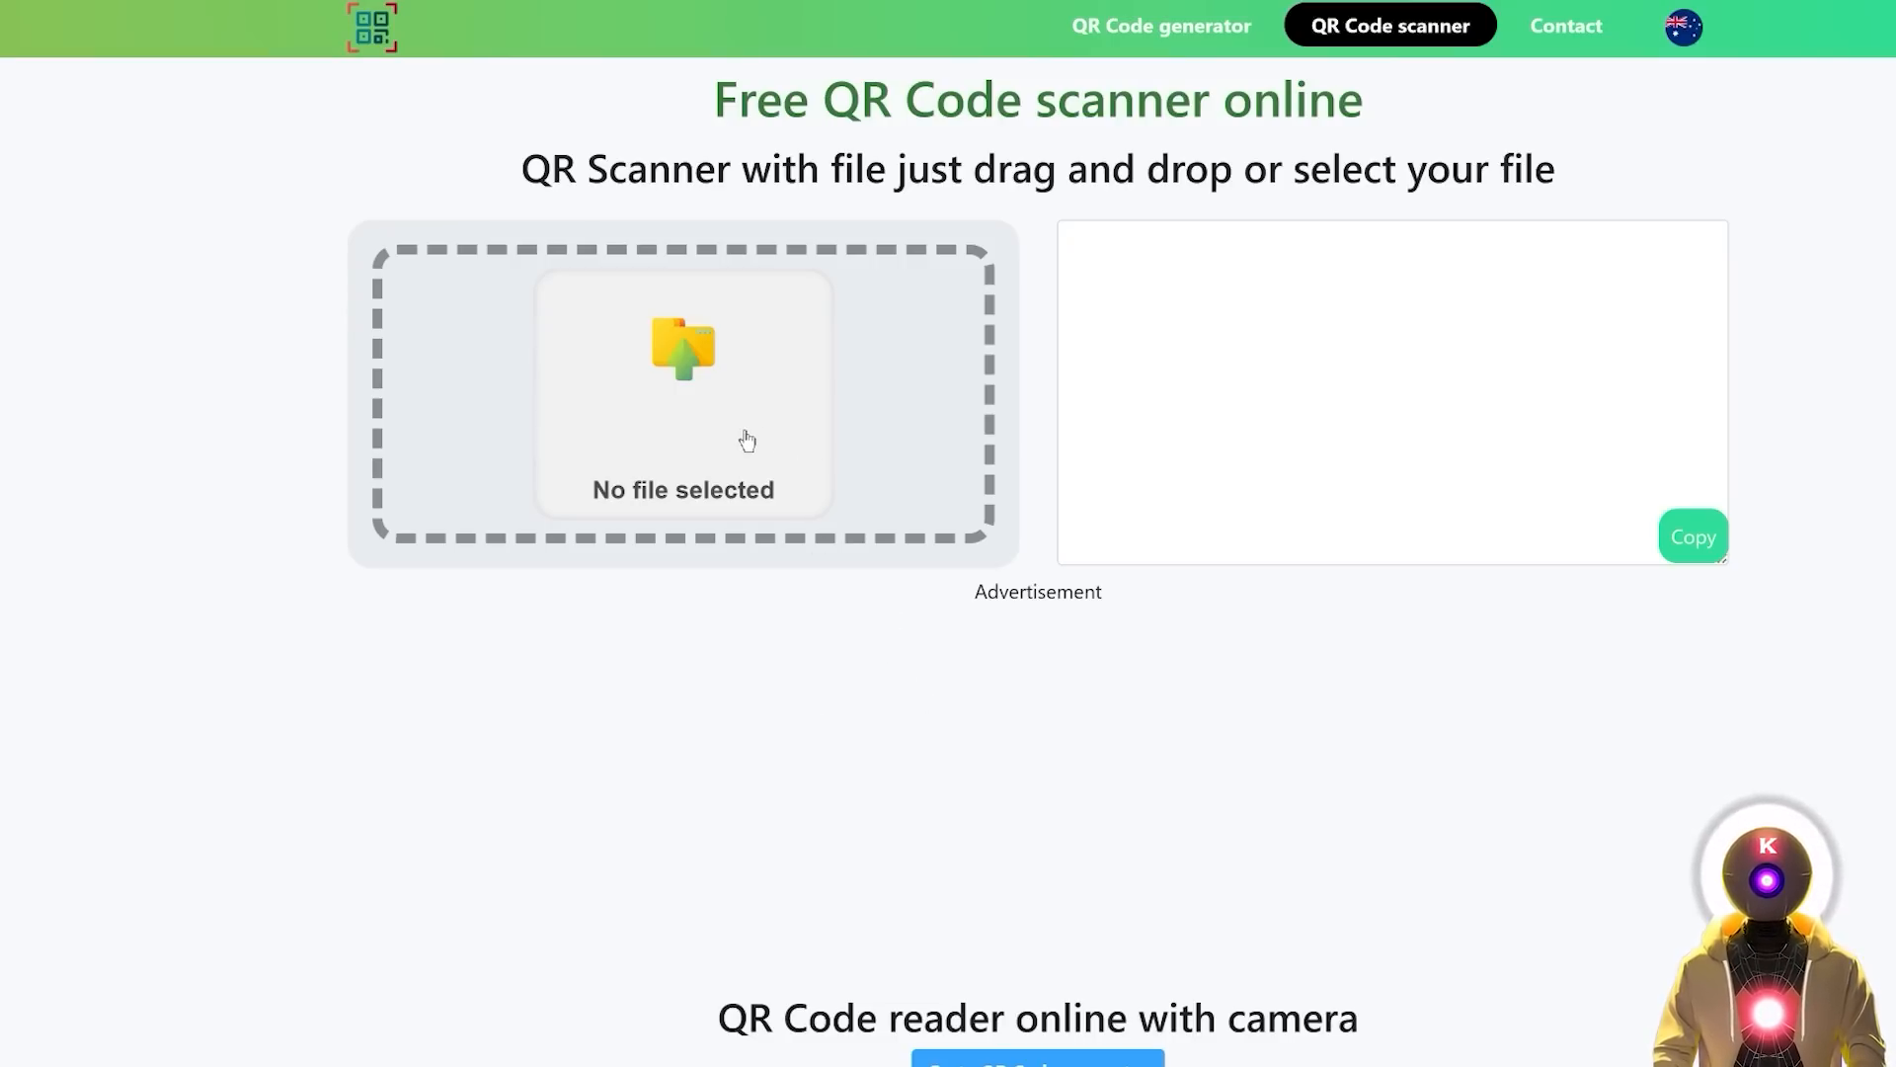
# Step: Scan the QR image on the scanner site and follow the decoded AI Gaze subscribe link
pyautogui.click(682, 391)
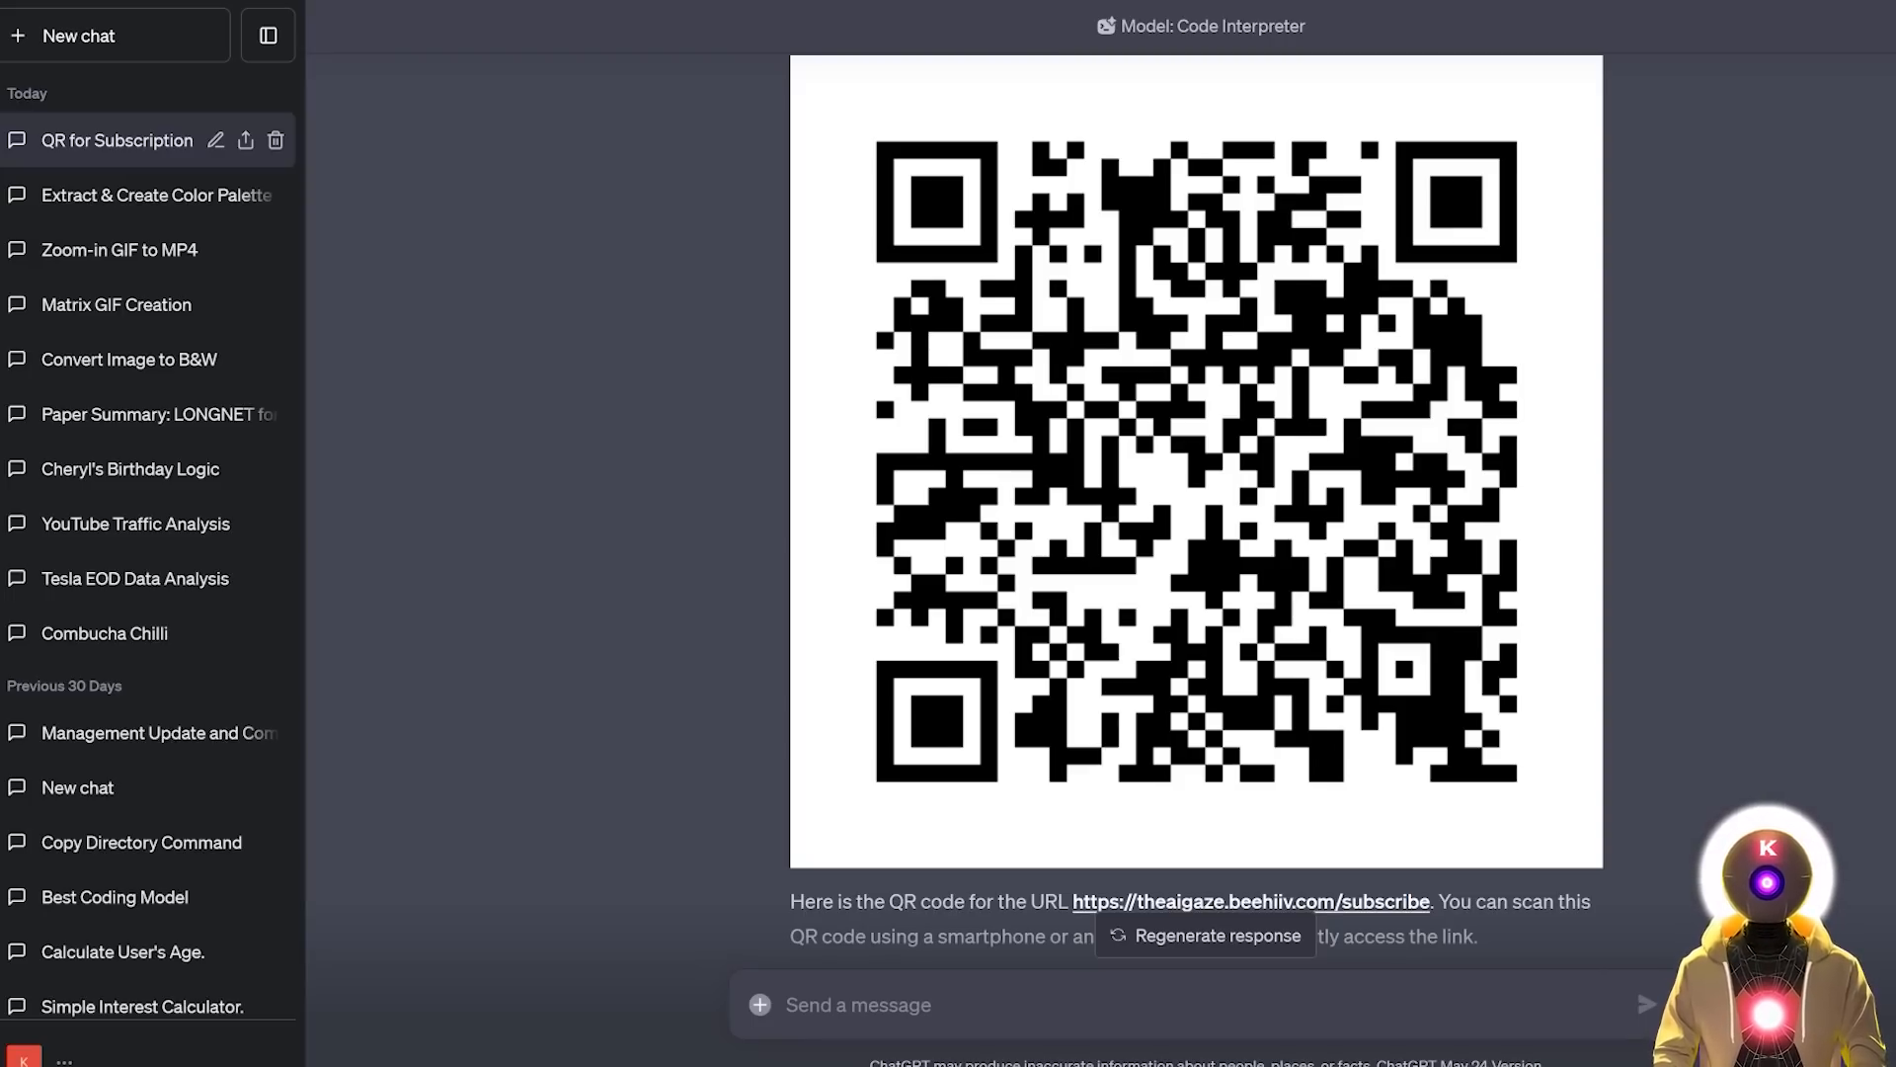
pyautogui.moveTo(1764, 455)
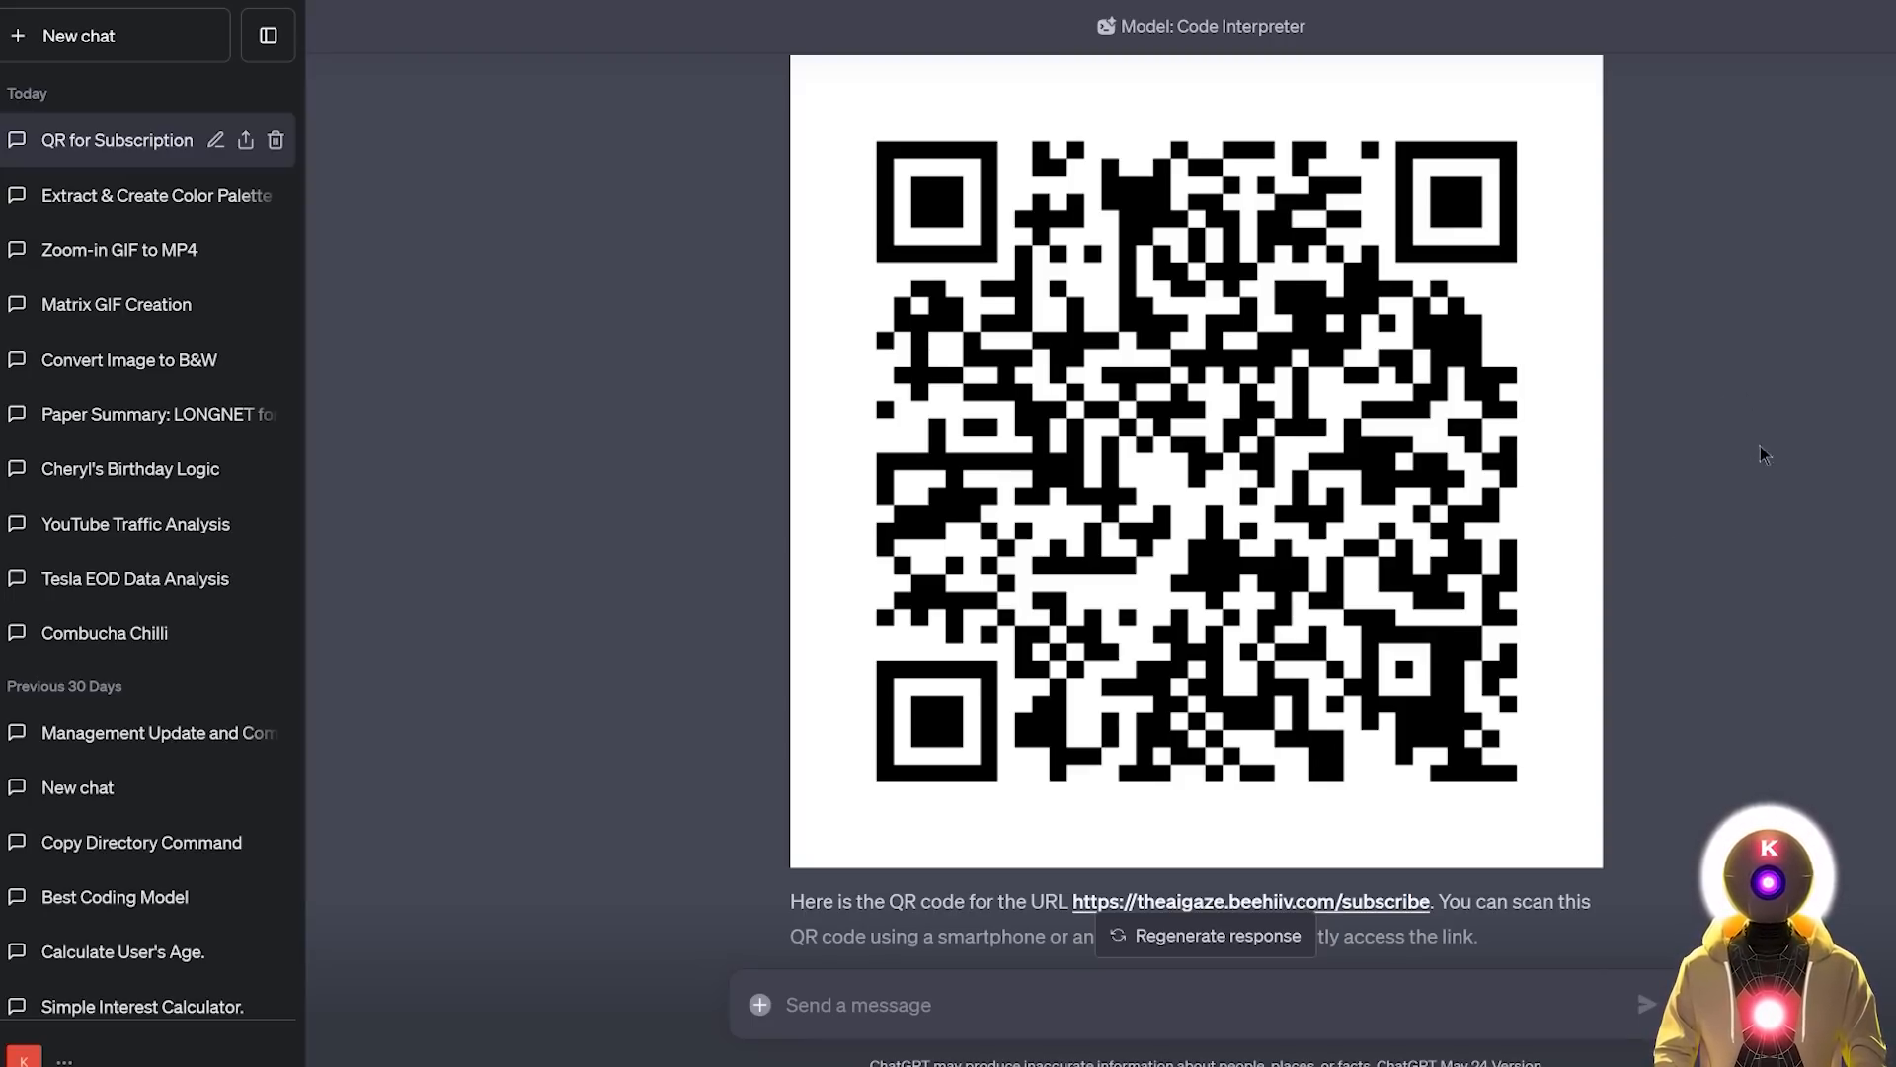
pyautogui.moveTo(1752, 504)
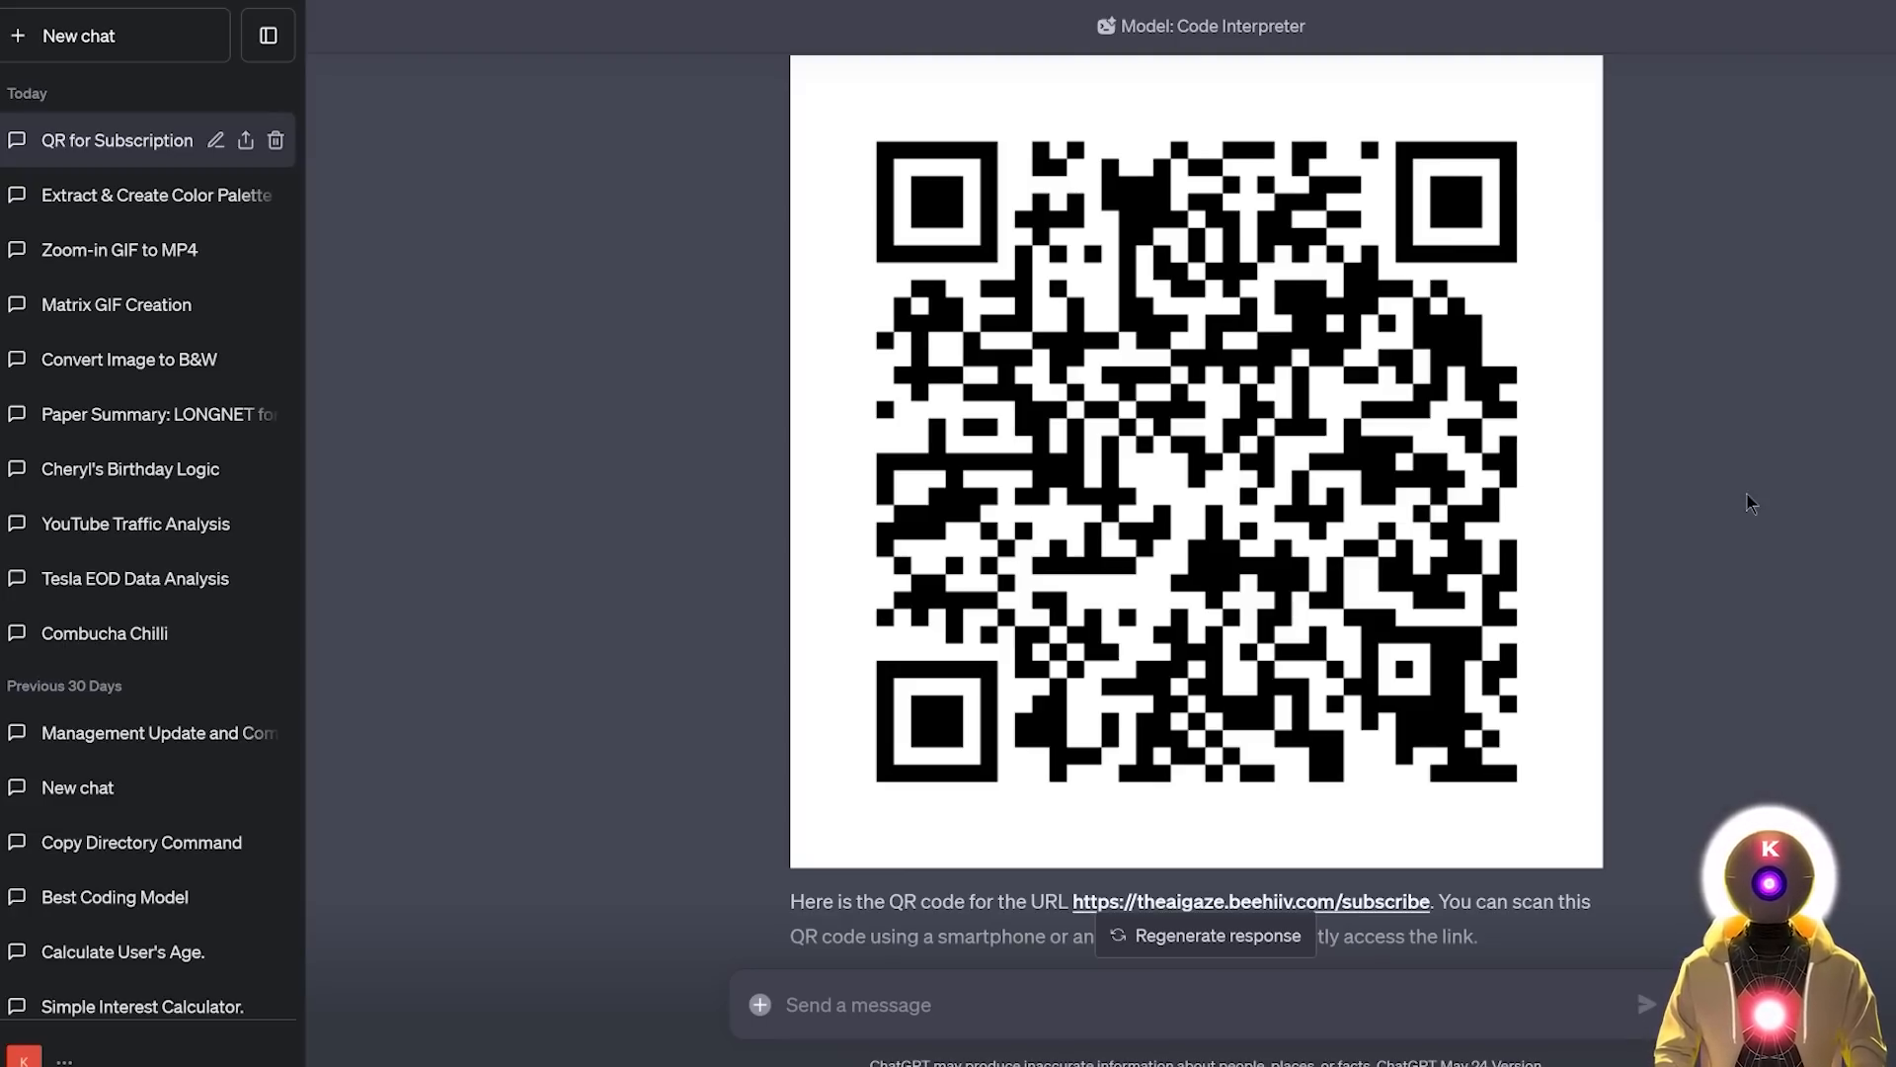
pyautogui.click(1248, 901)
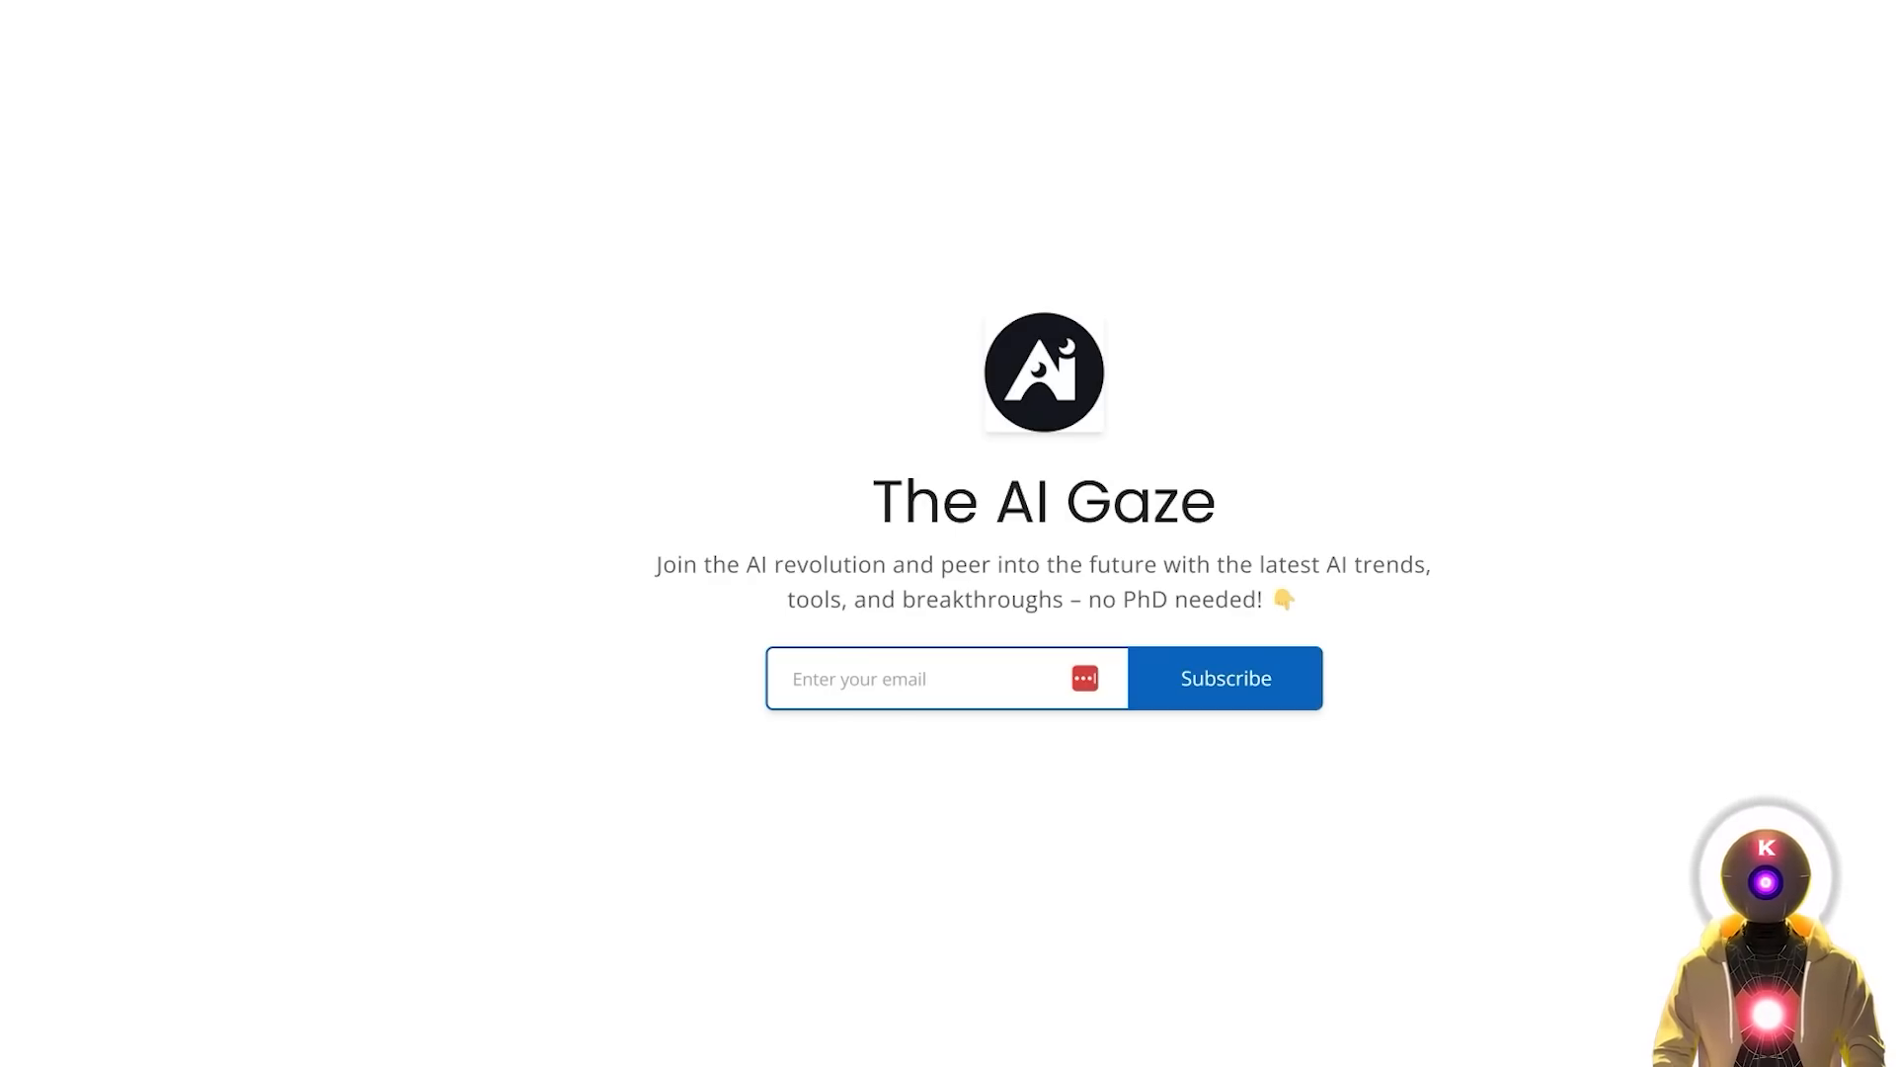